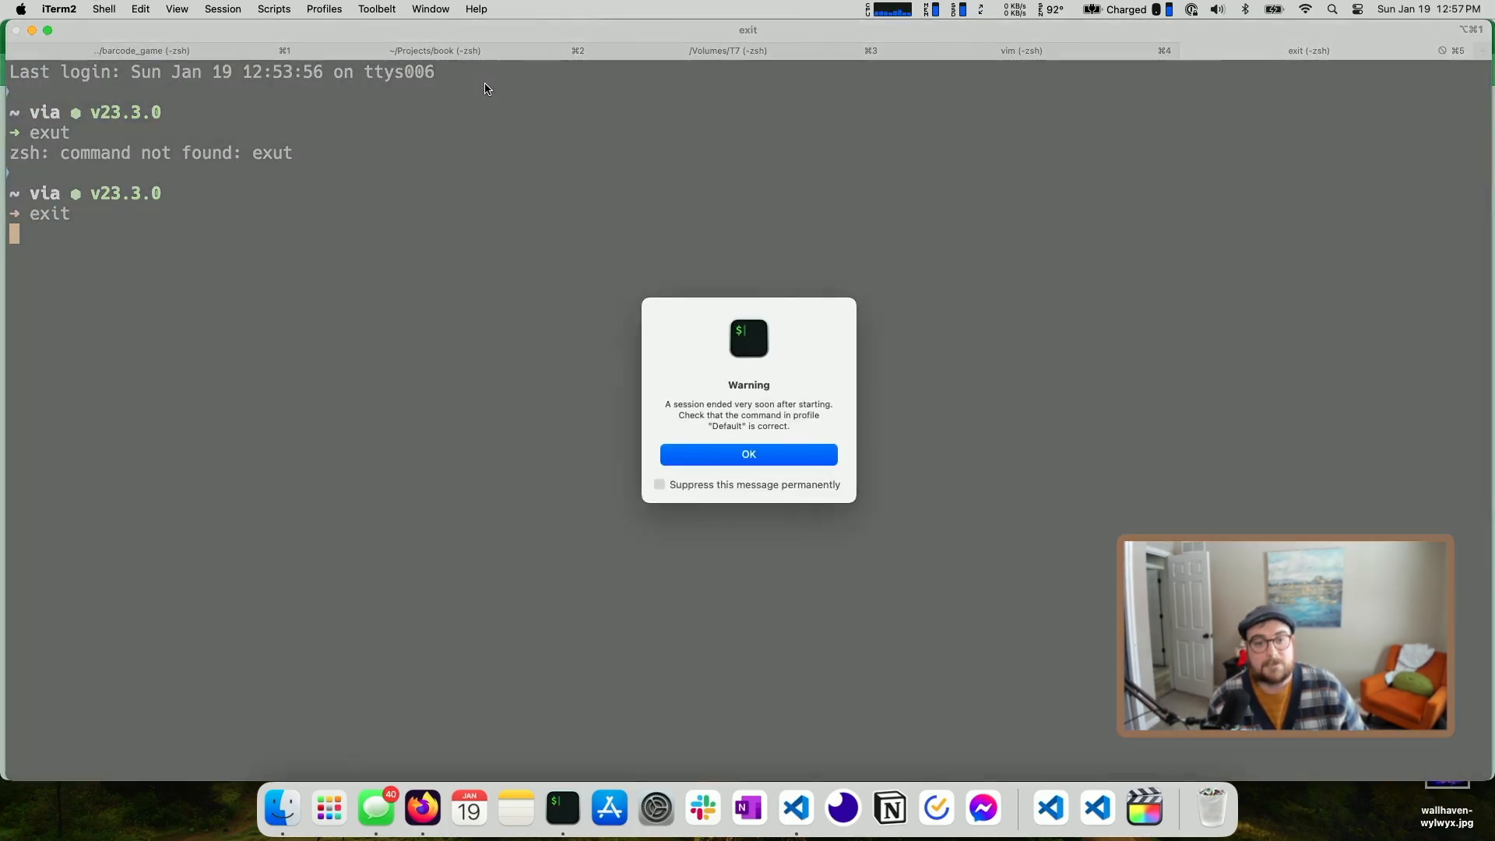
Load zig.guide/ from Firefox's address bar
click(421, 808)
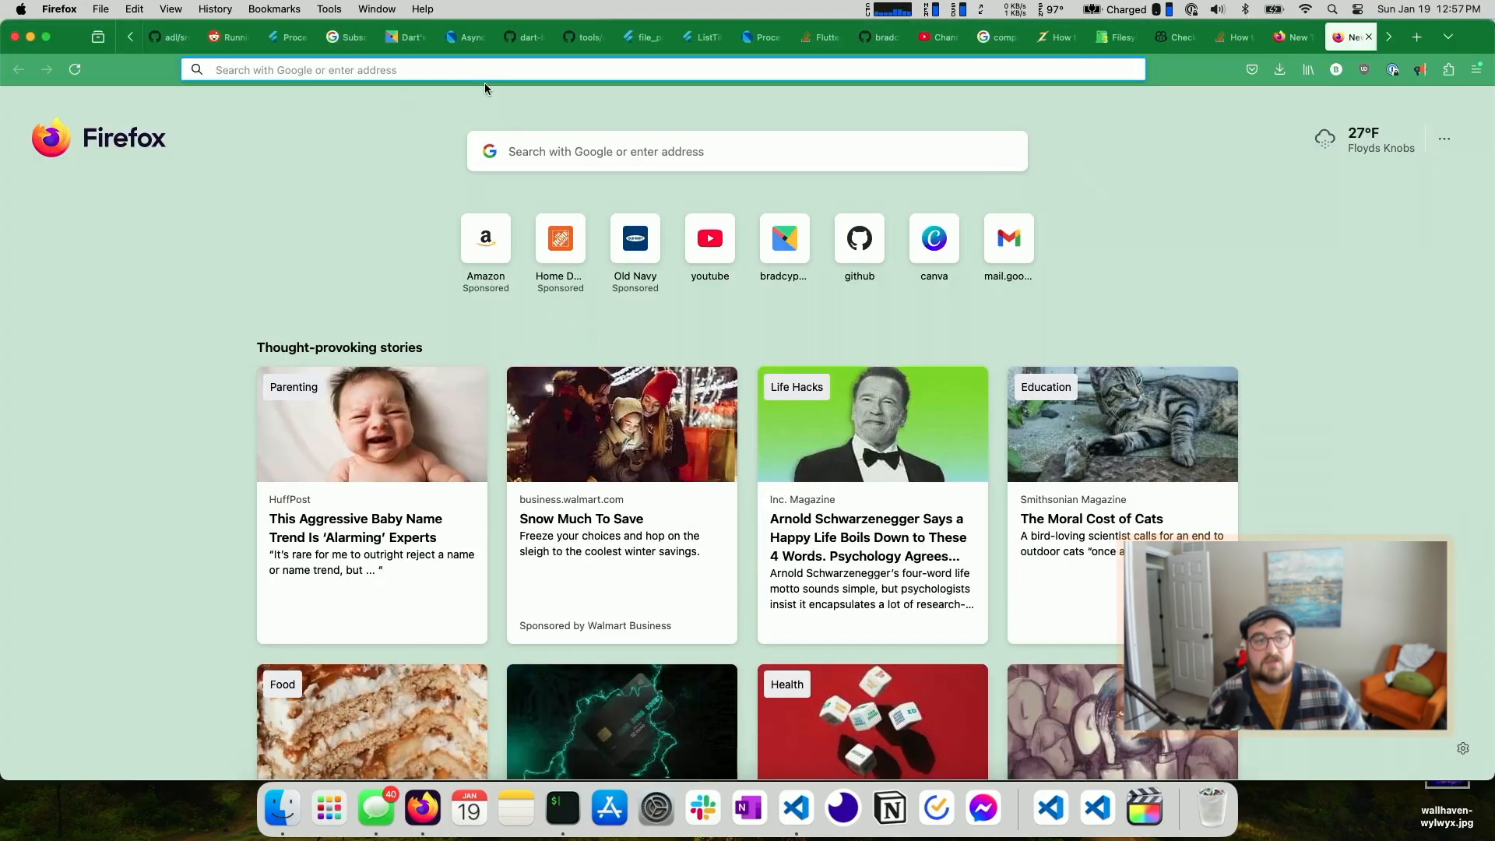
text(zig.guide/)
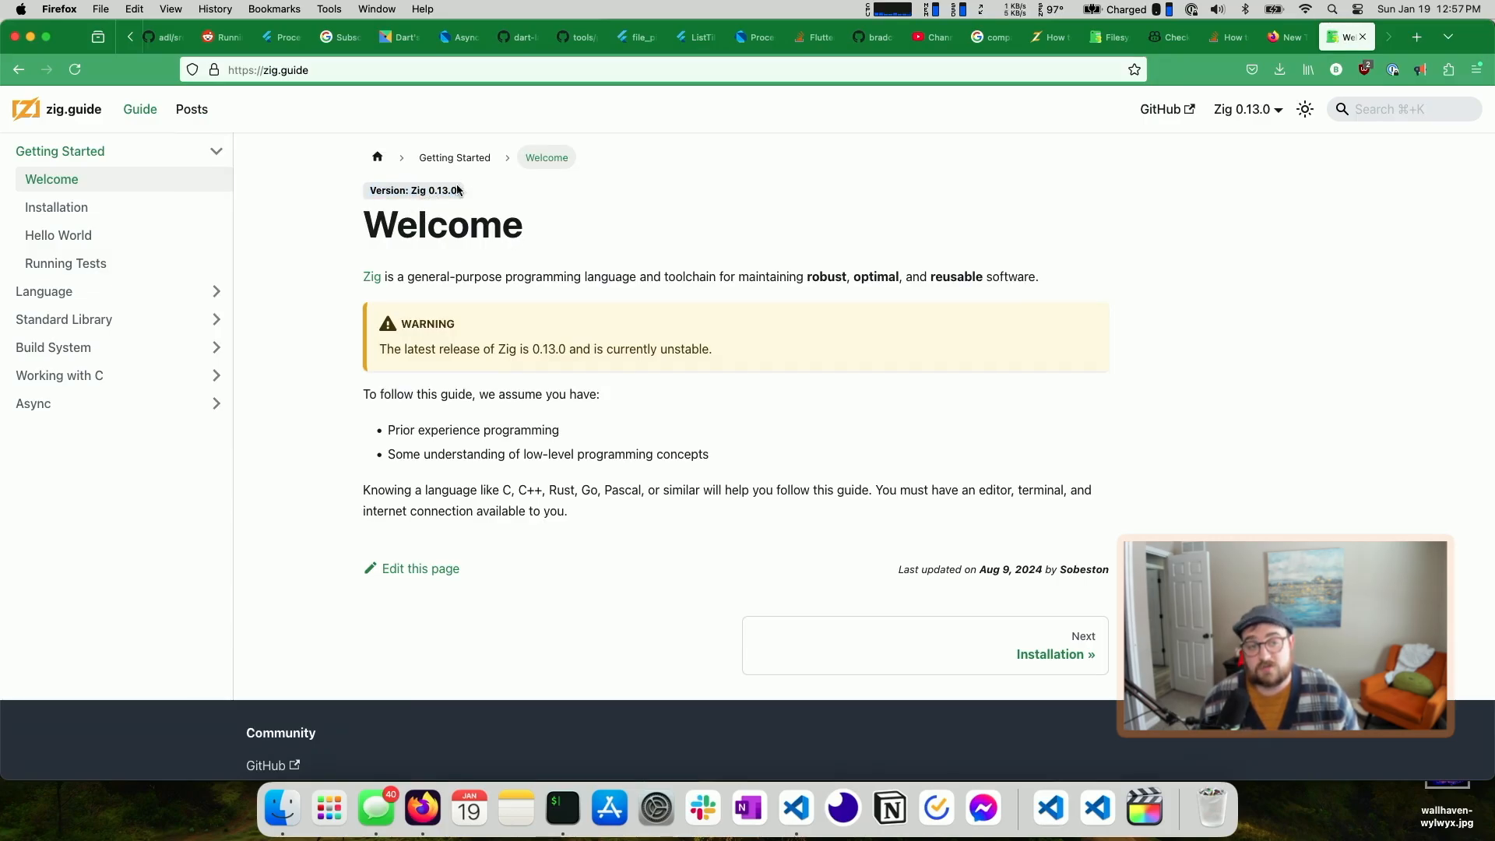
mouse_move(540, 202)
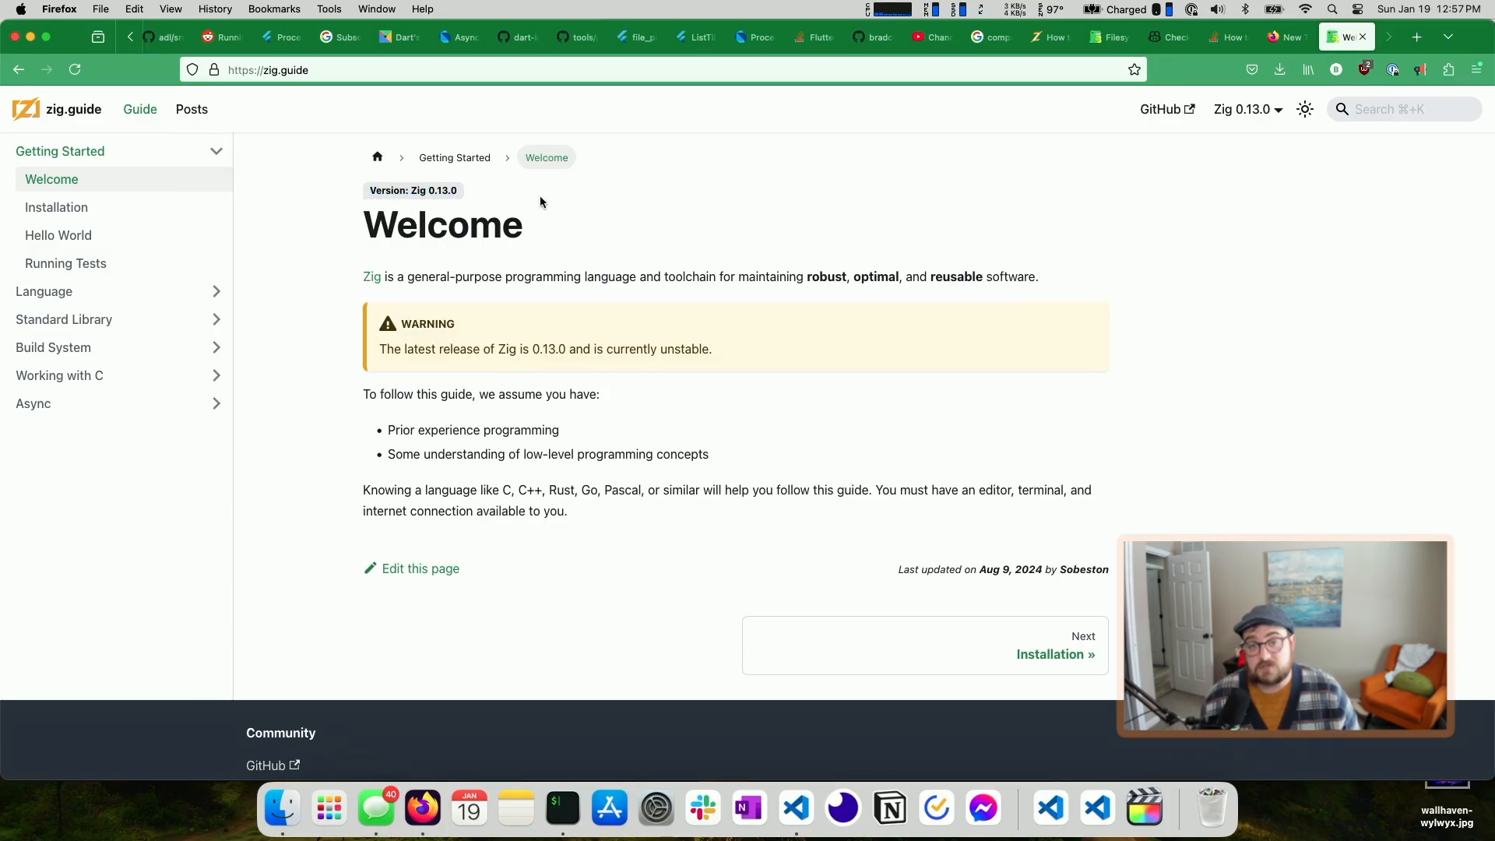
mouse_move(60, 207)
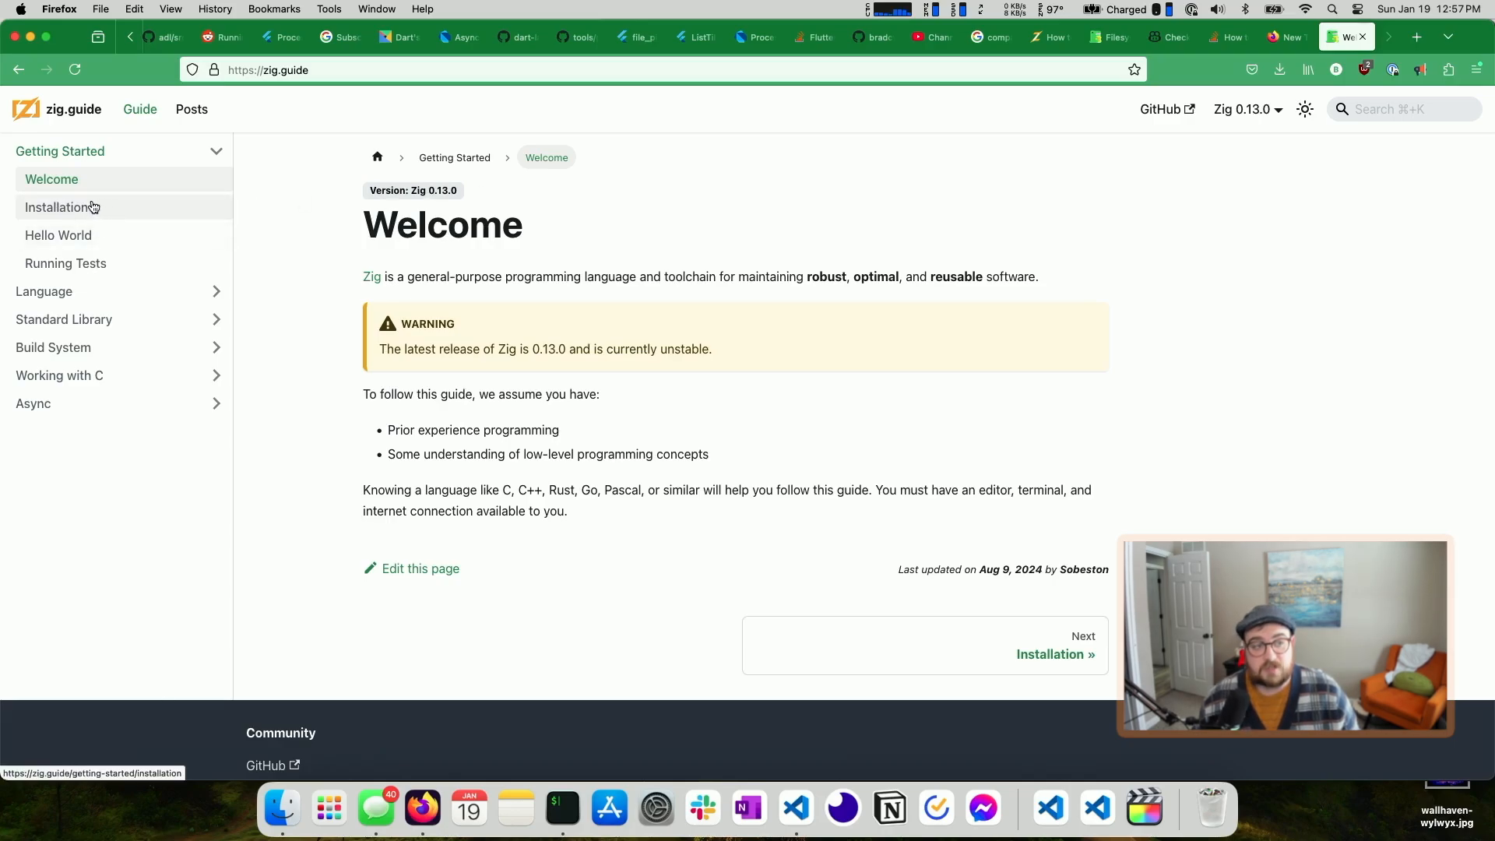
mouse_move(360, 192)
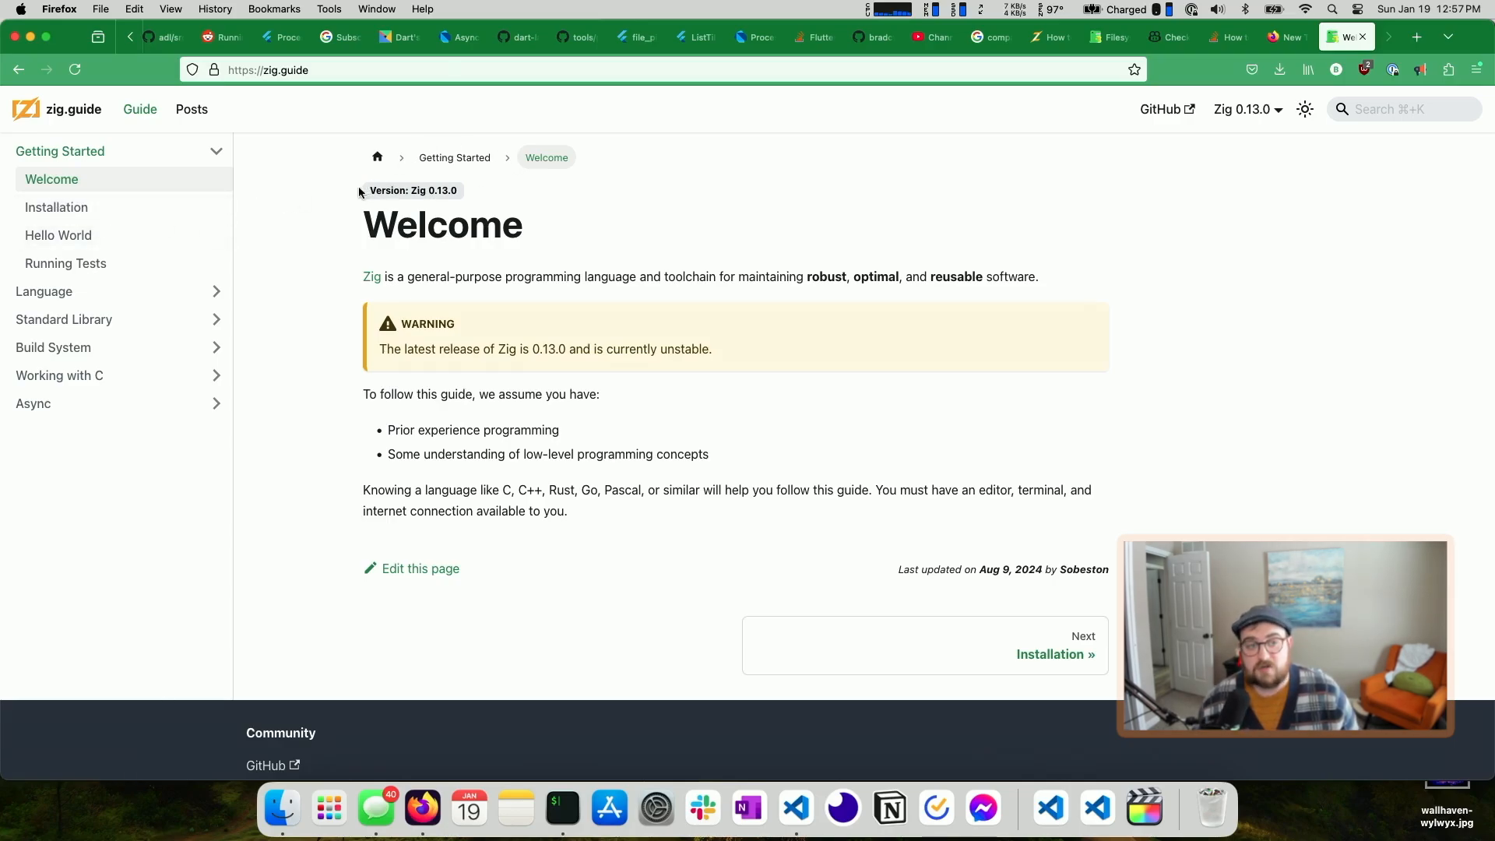
mouse_move(64, 208)
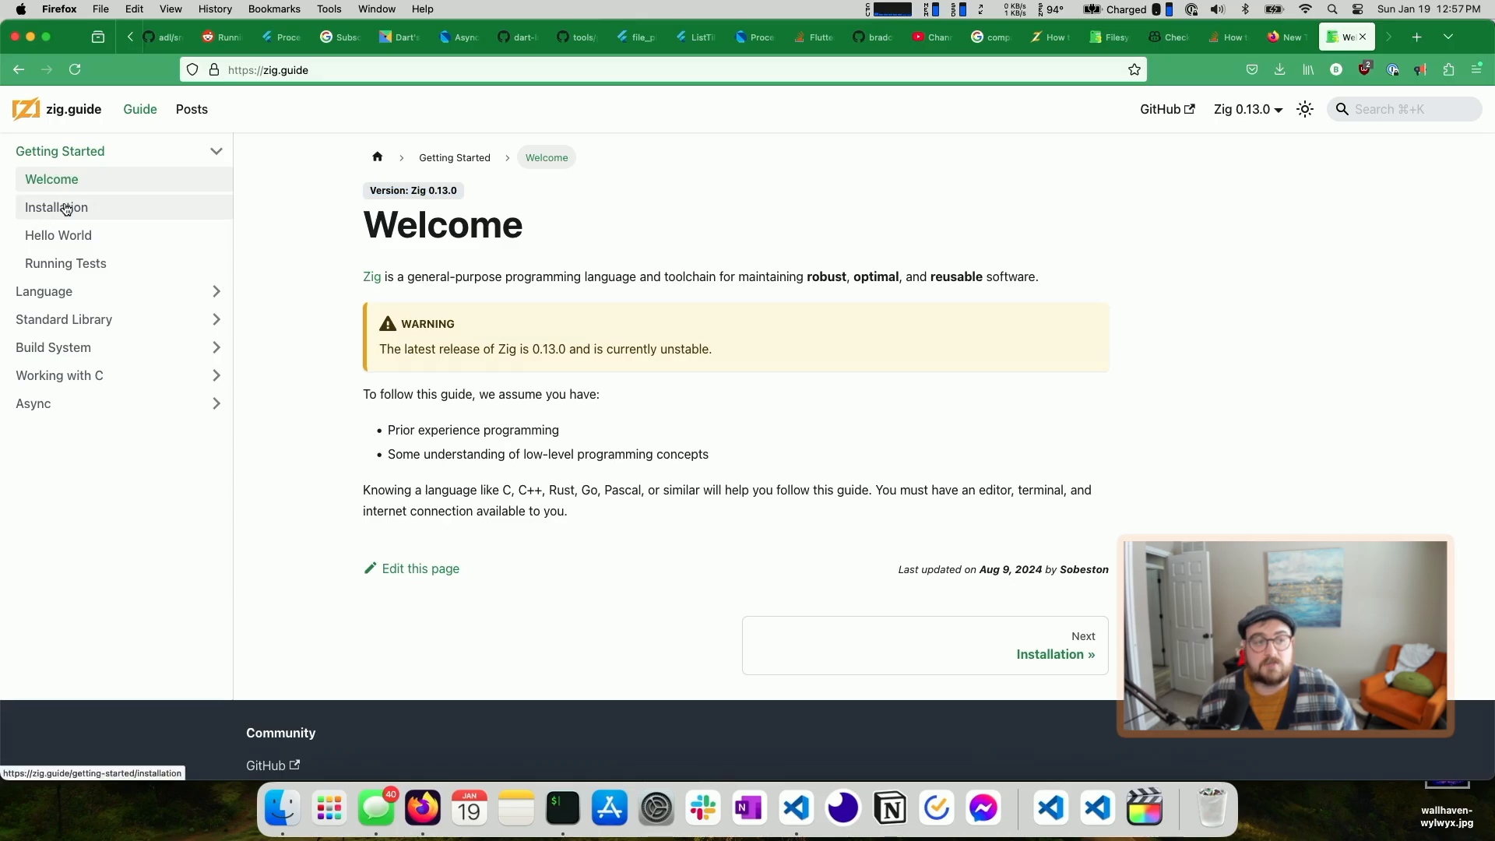
Visit Installation, Running Tests, Assignment, Arrays and Functions, finishing on the Defer lesson
click(56, 207)
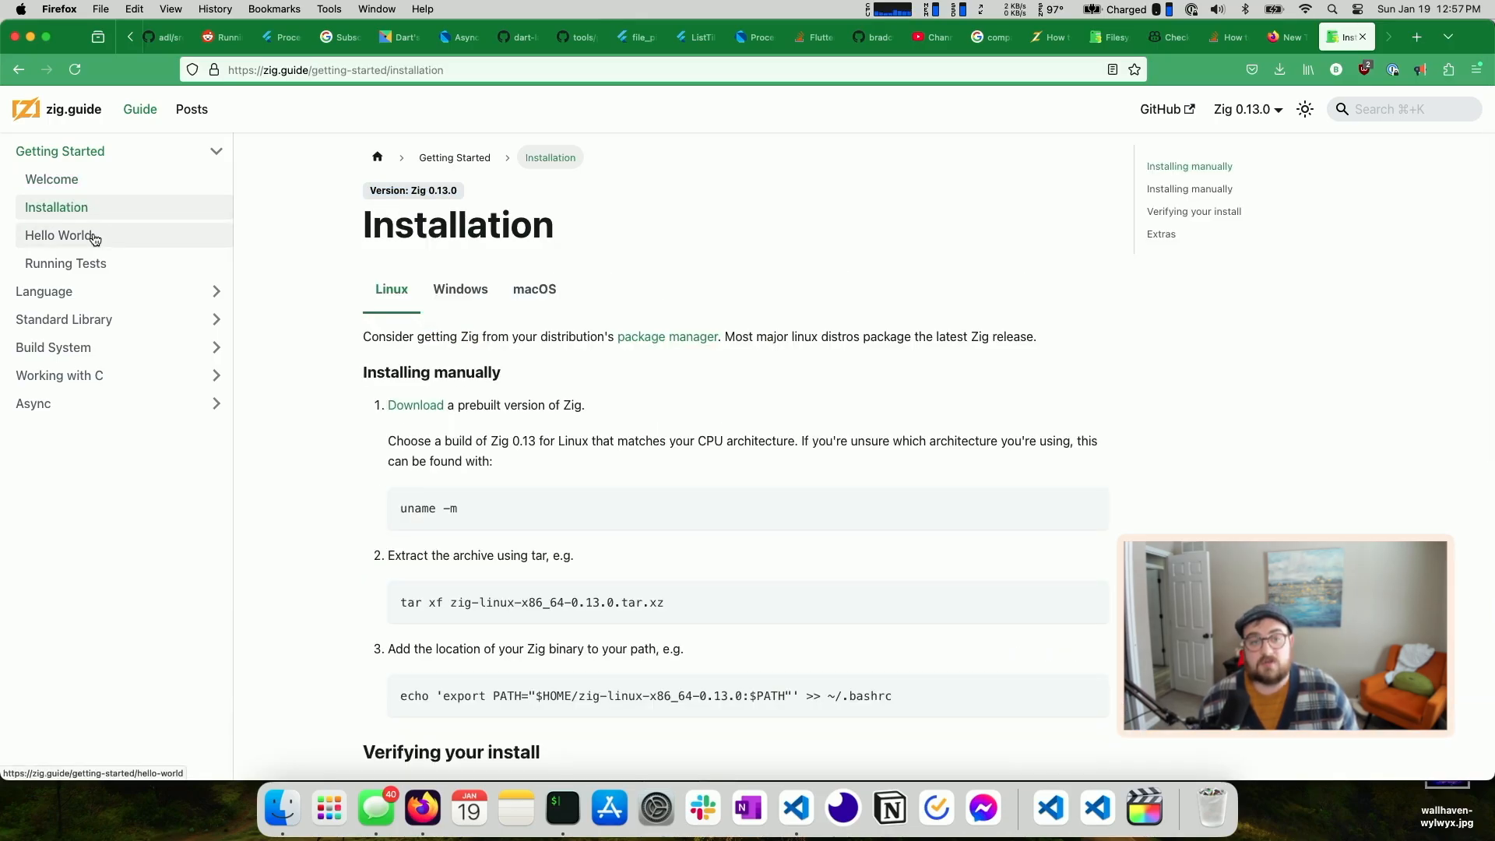
mouse_move(326, 331)
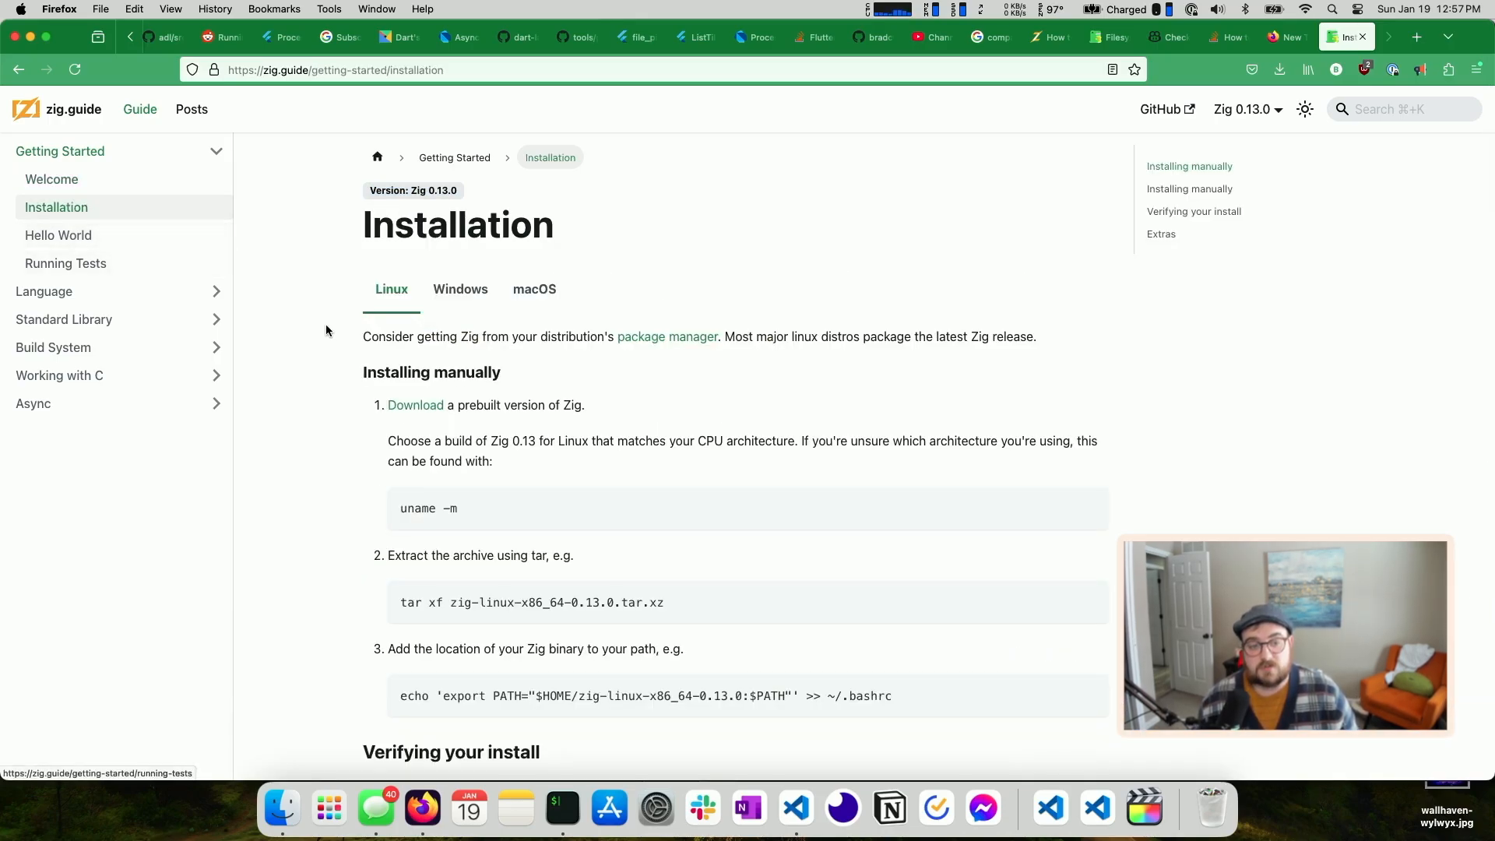
click(59, 235)
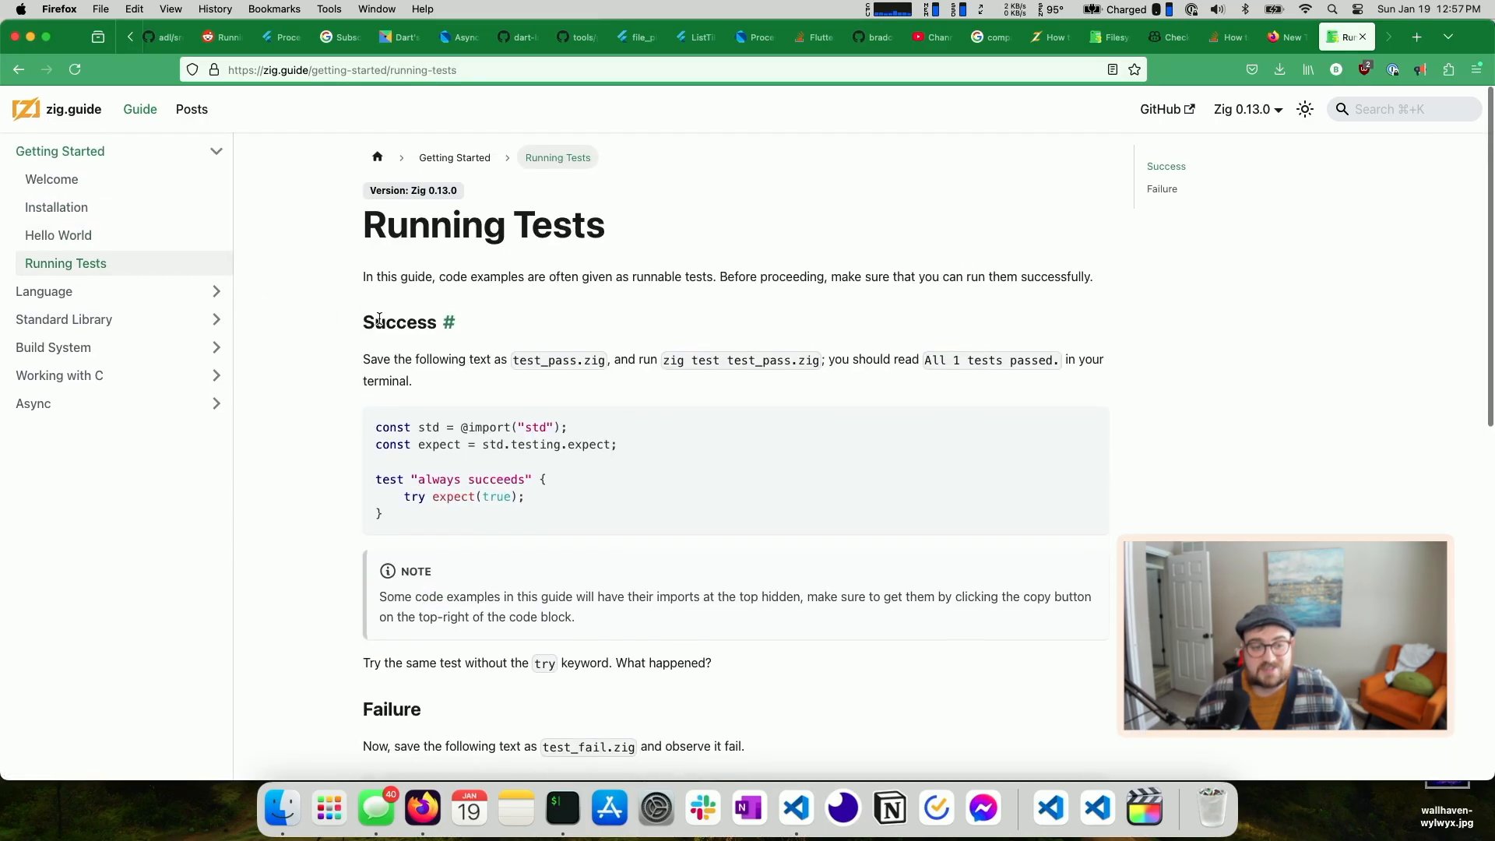
mouse_move(404, 439)
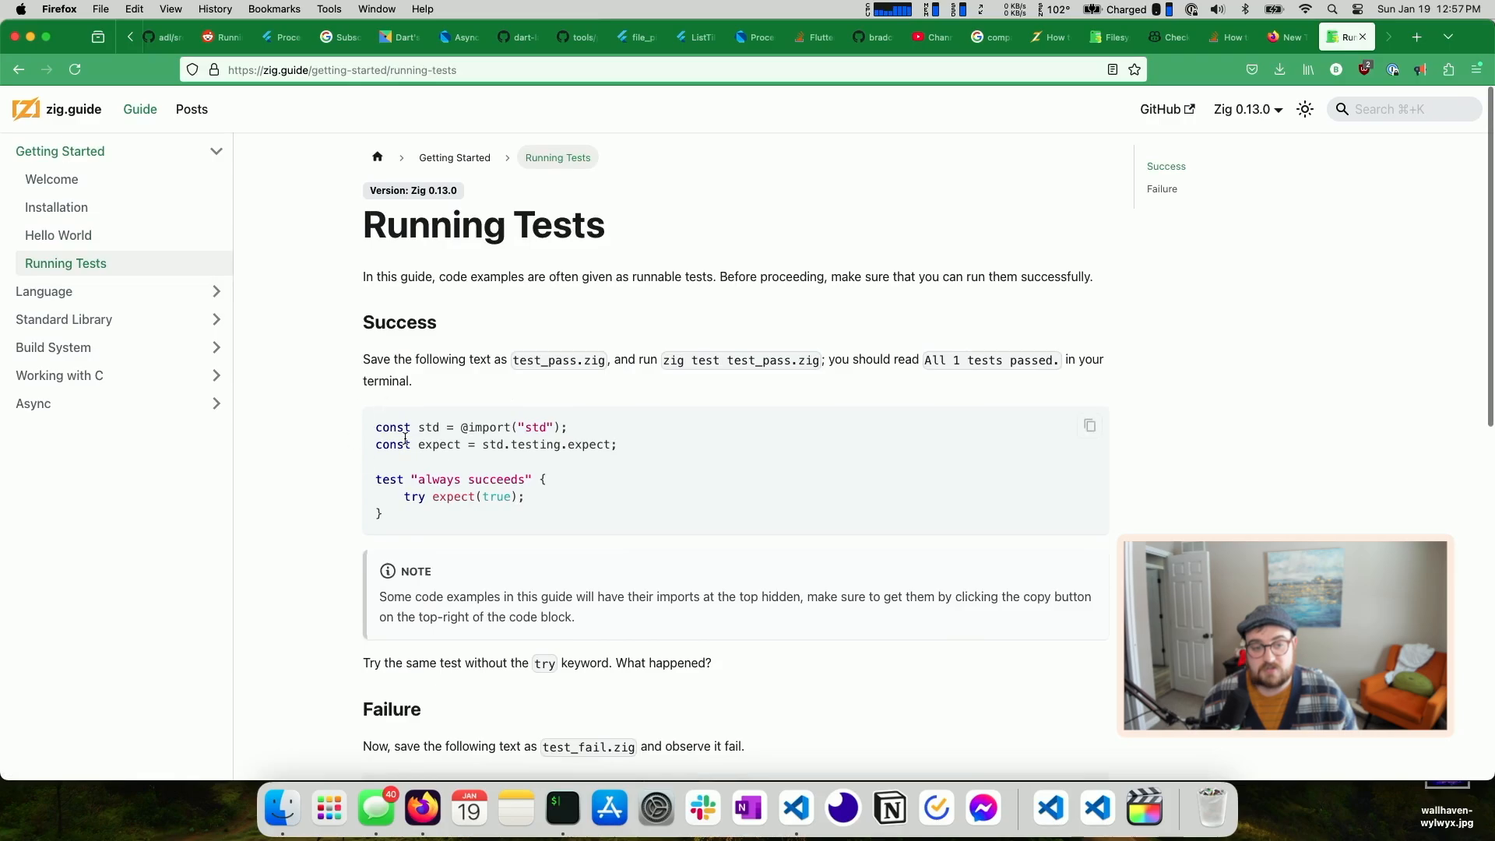
mouse_move(147, 282)
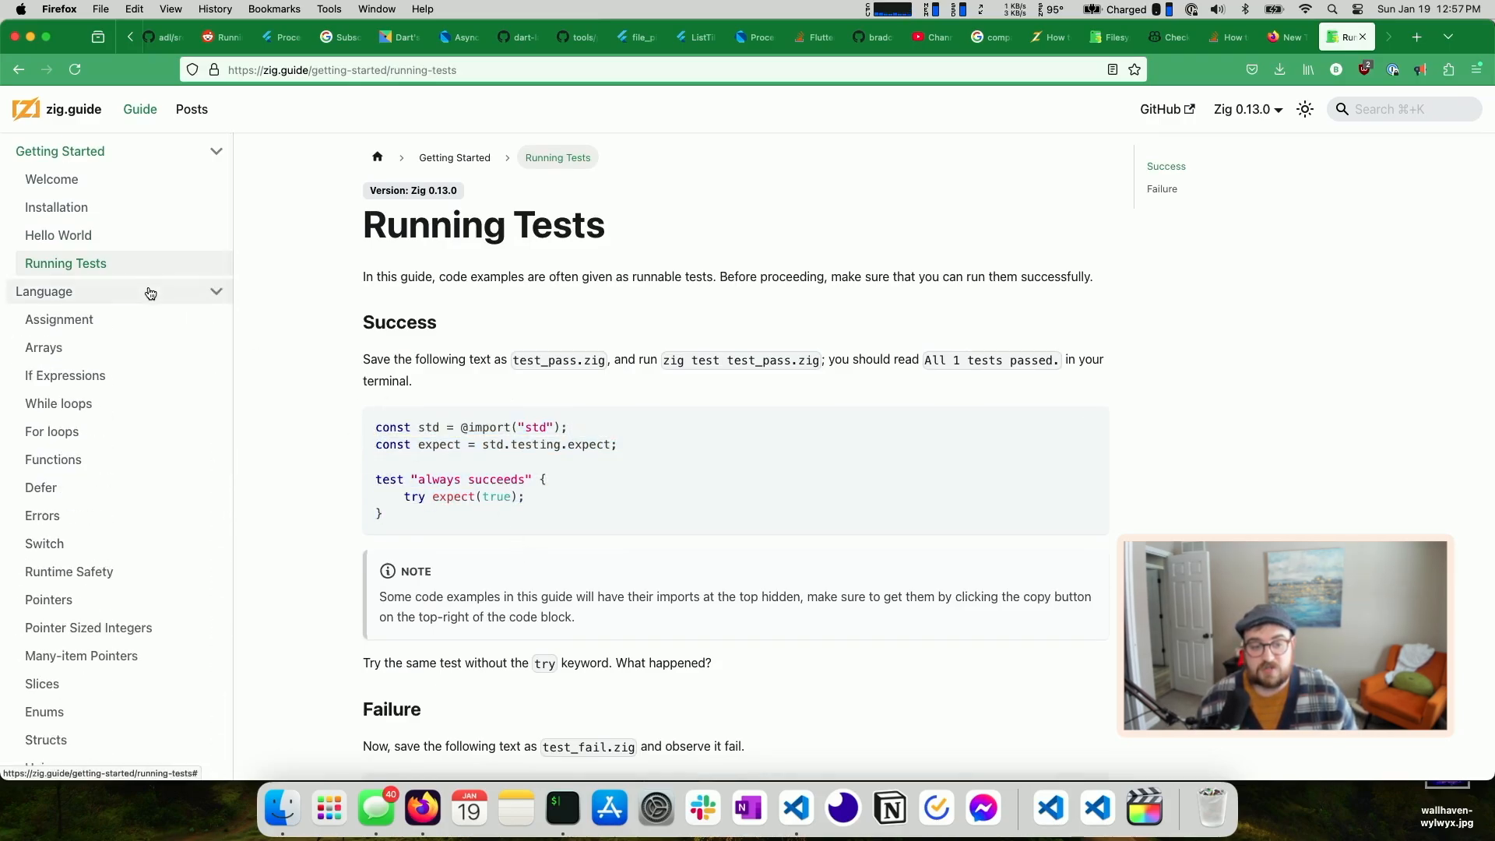
click(60, 319)
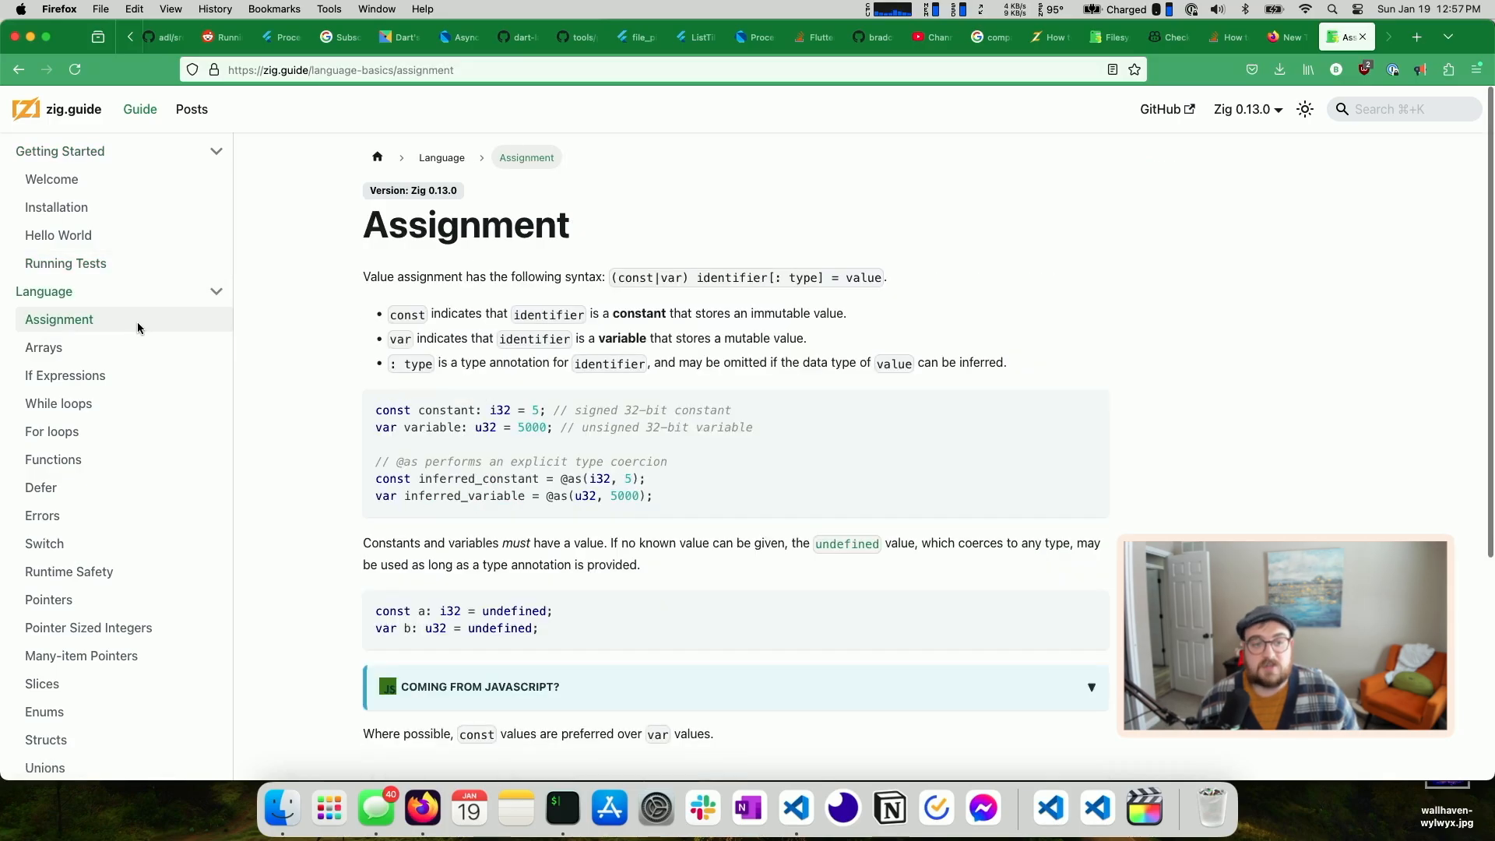
click(43, 348)
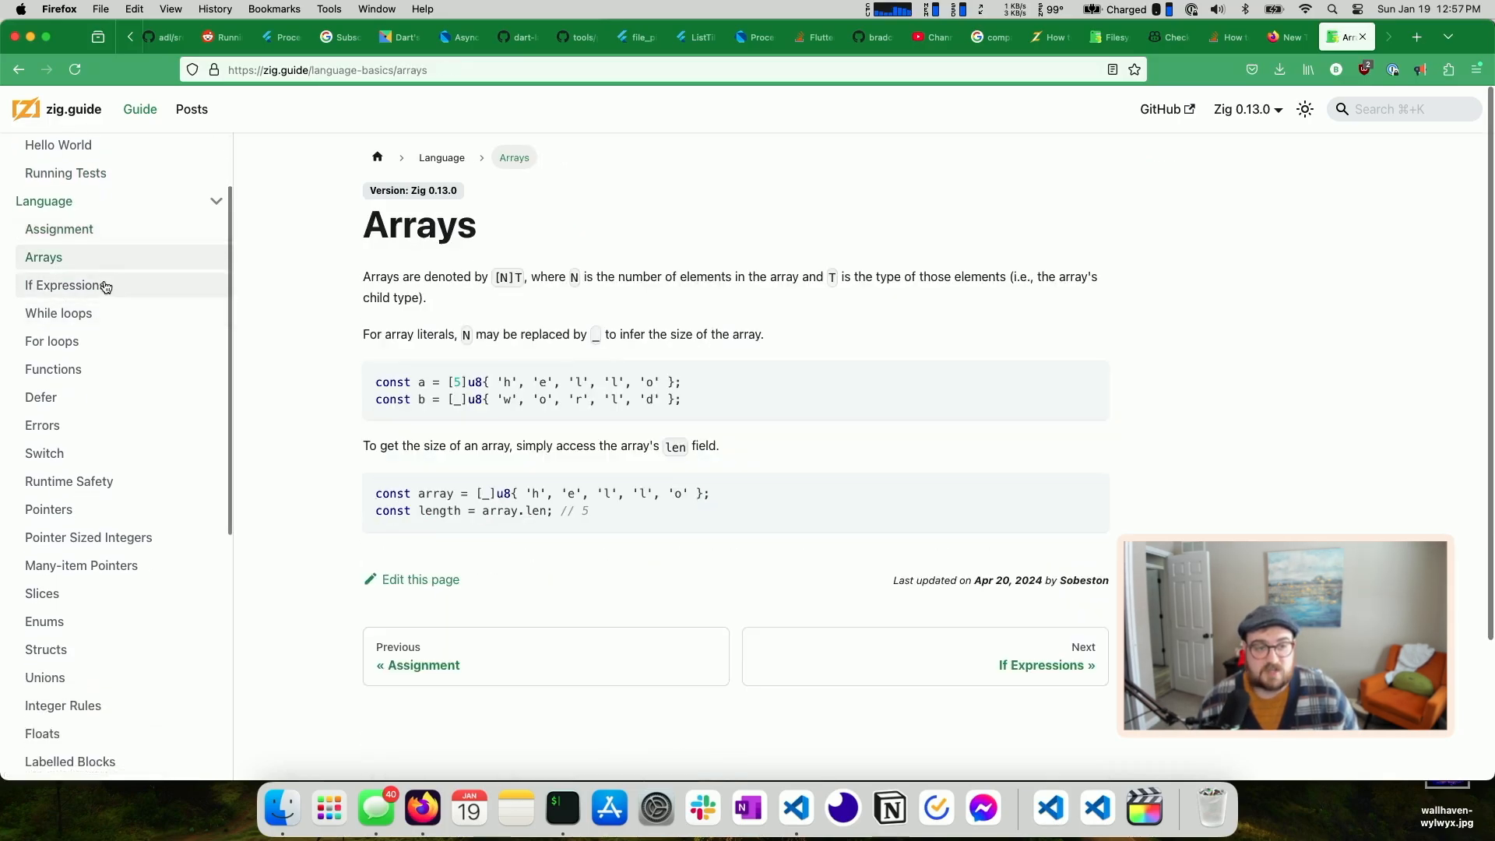
click(52, 369)
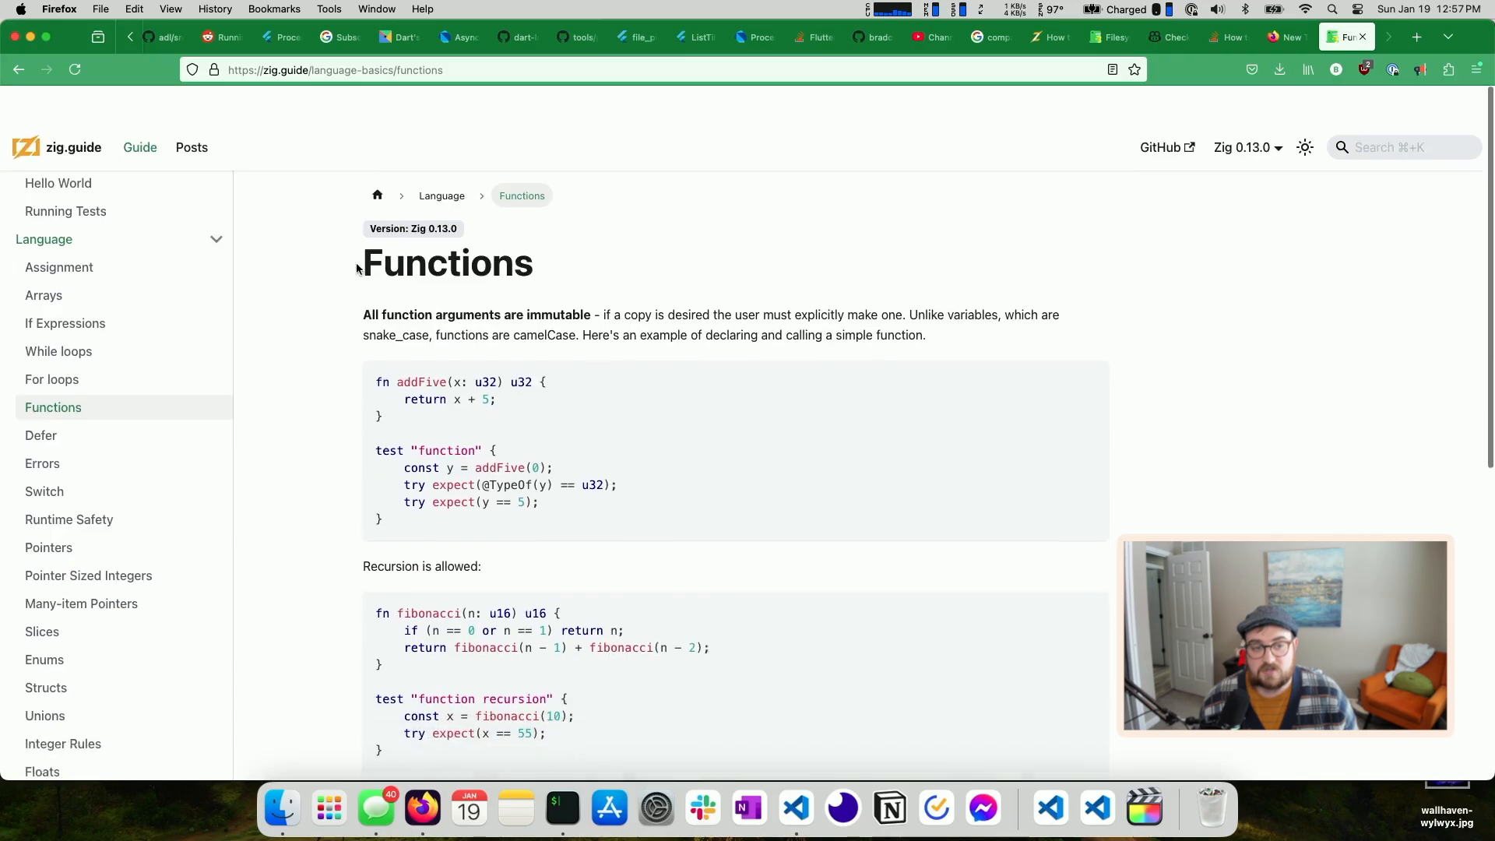
scroll(down, 3)
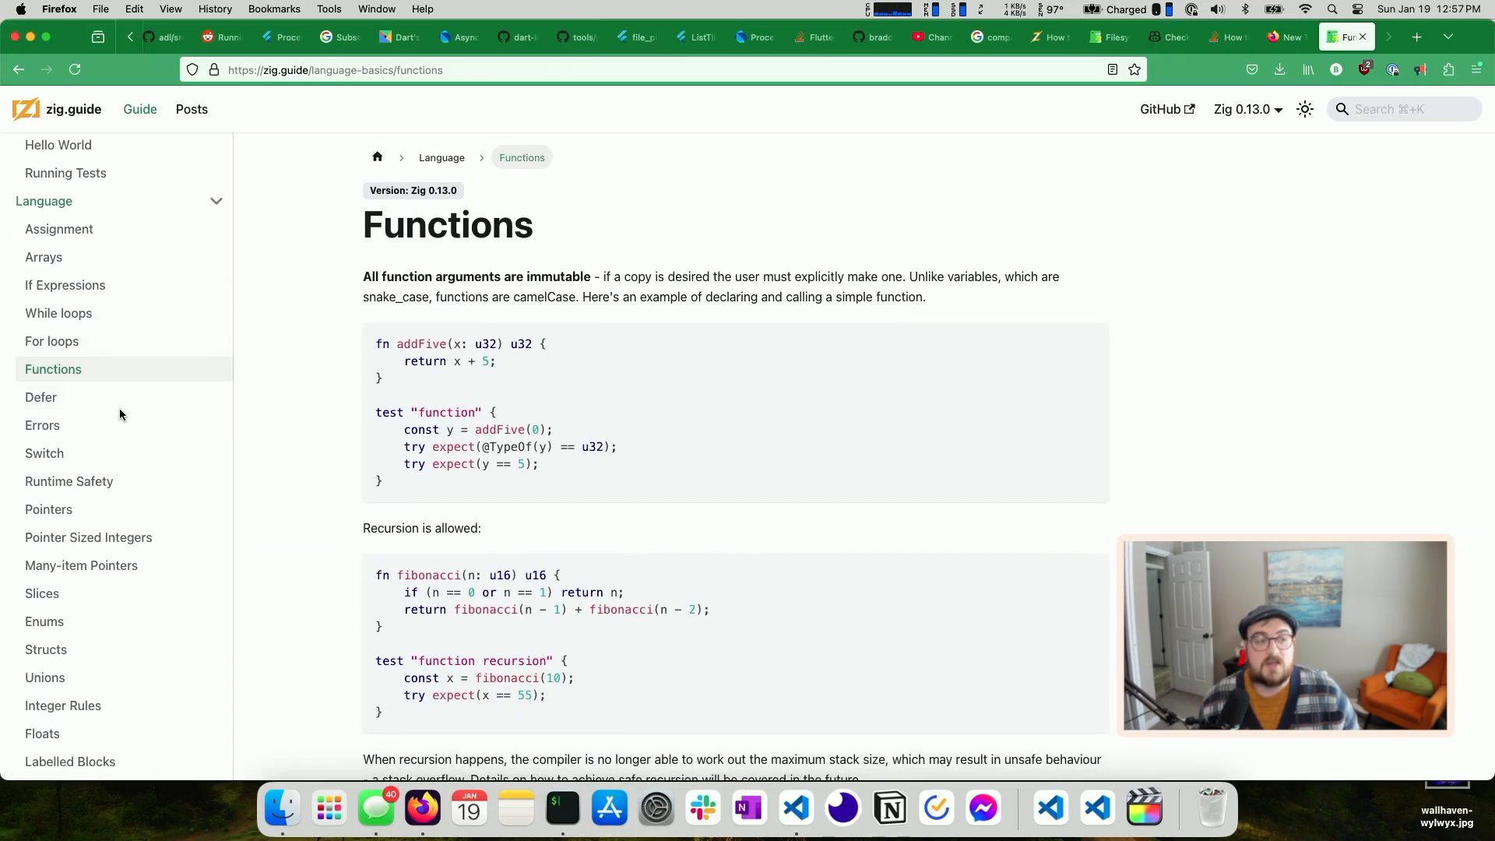
mouse_move(84, 413)
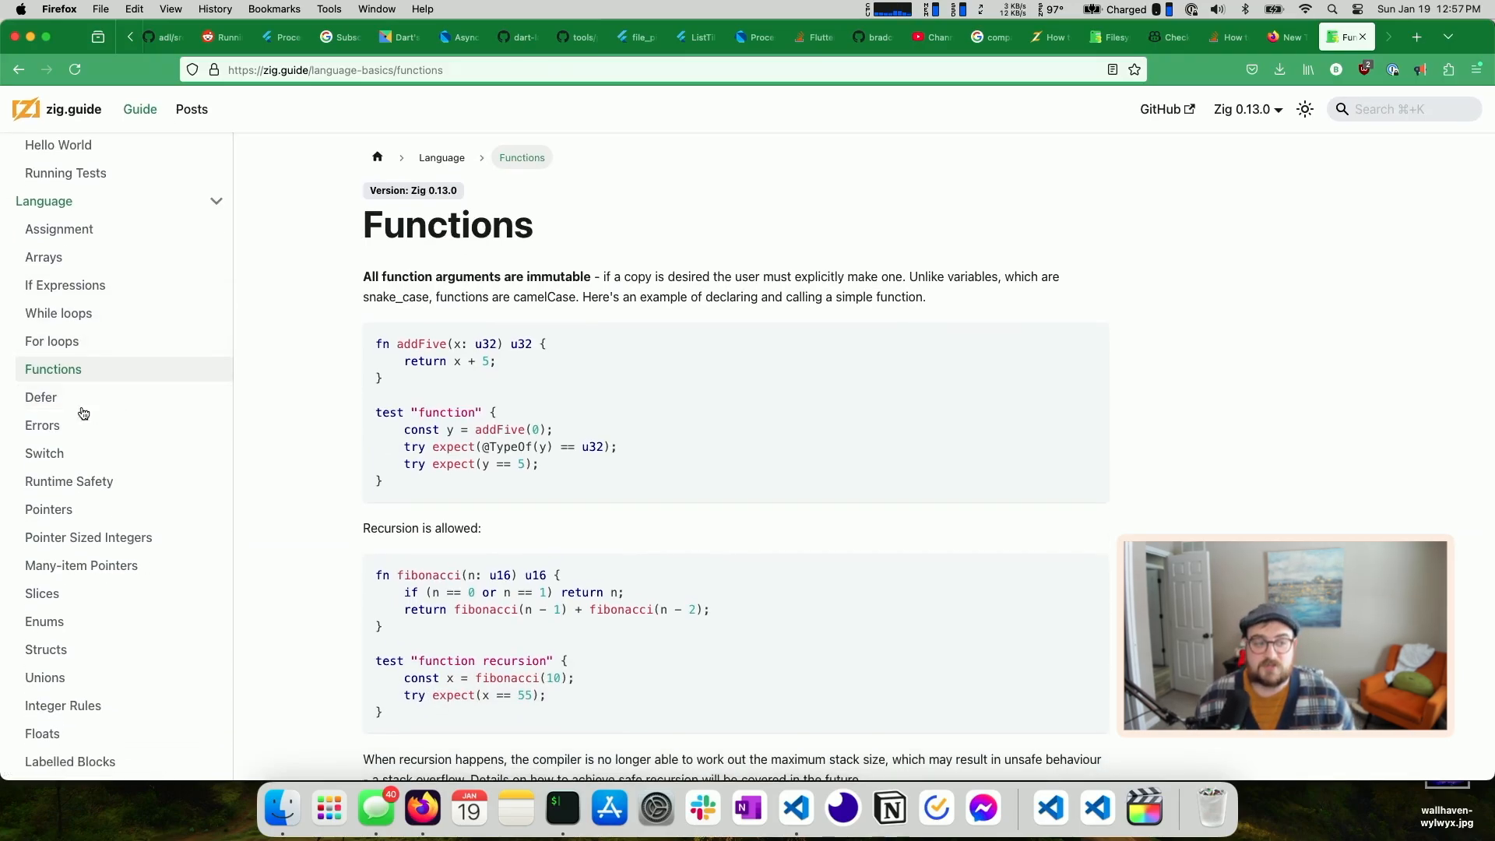
click(41, 397)
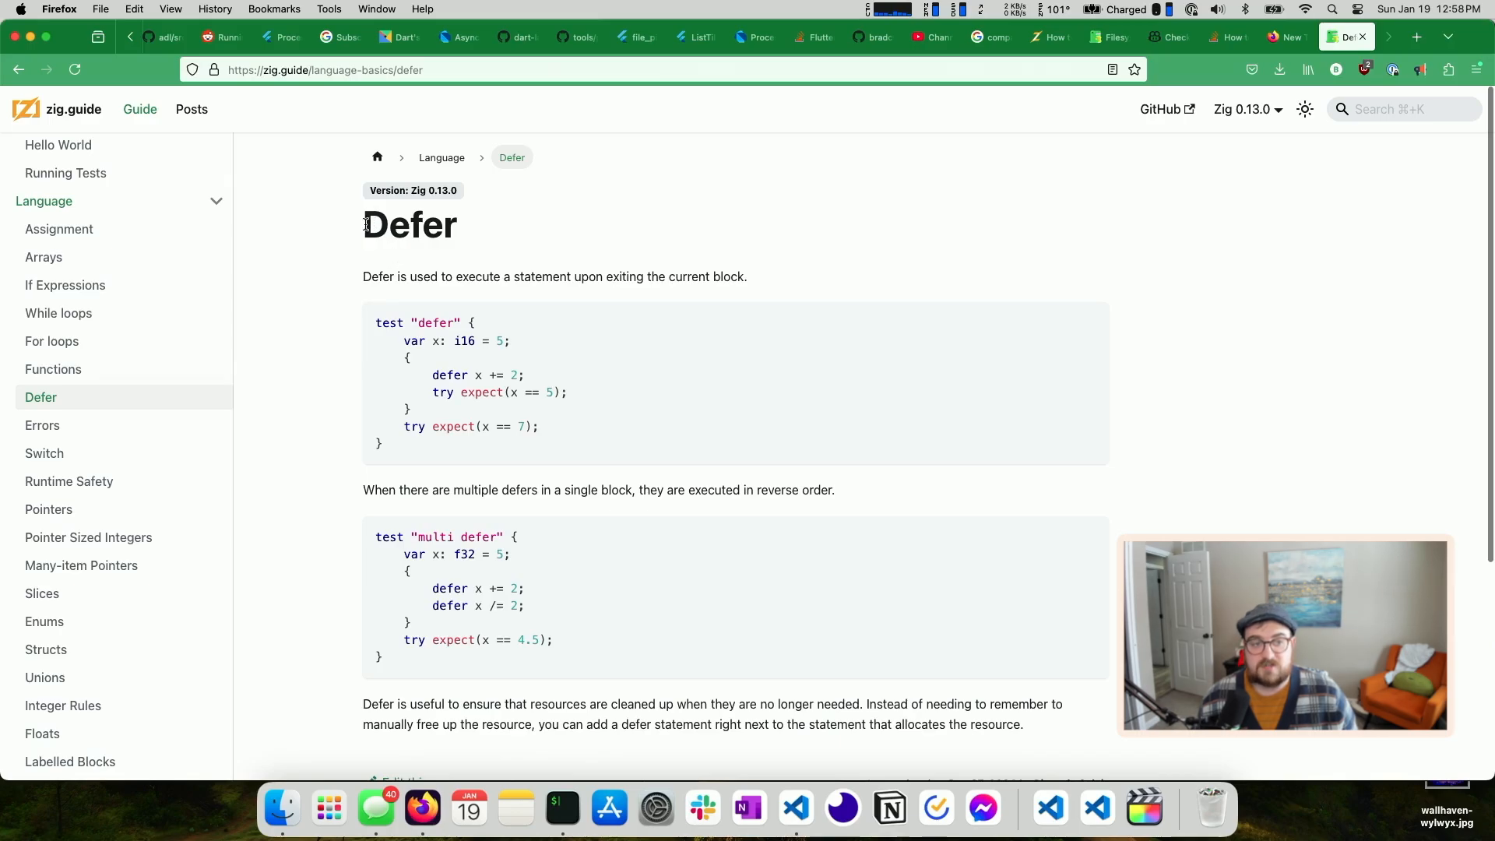
mouse_move(362, 301)
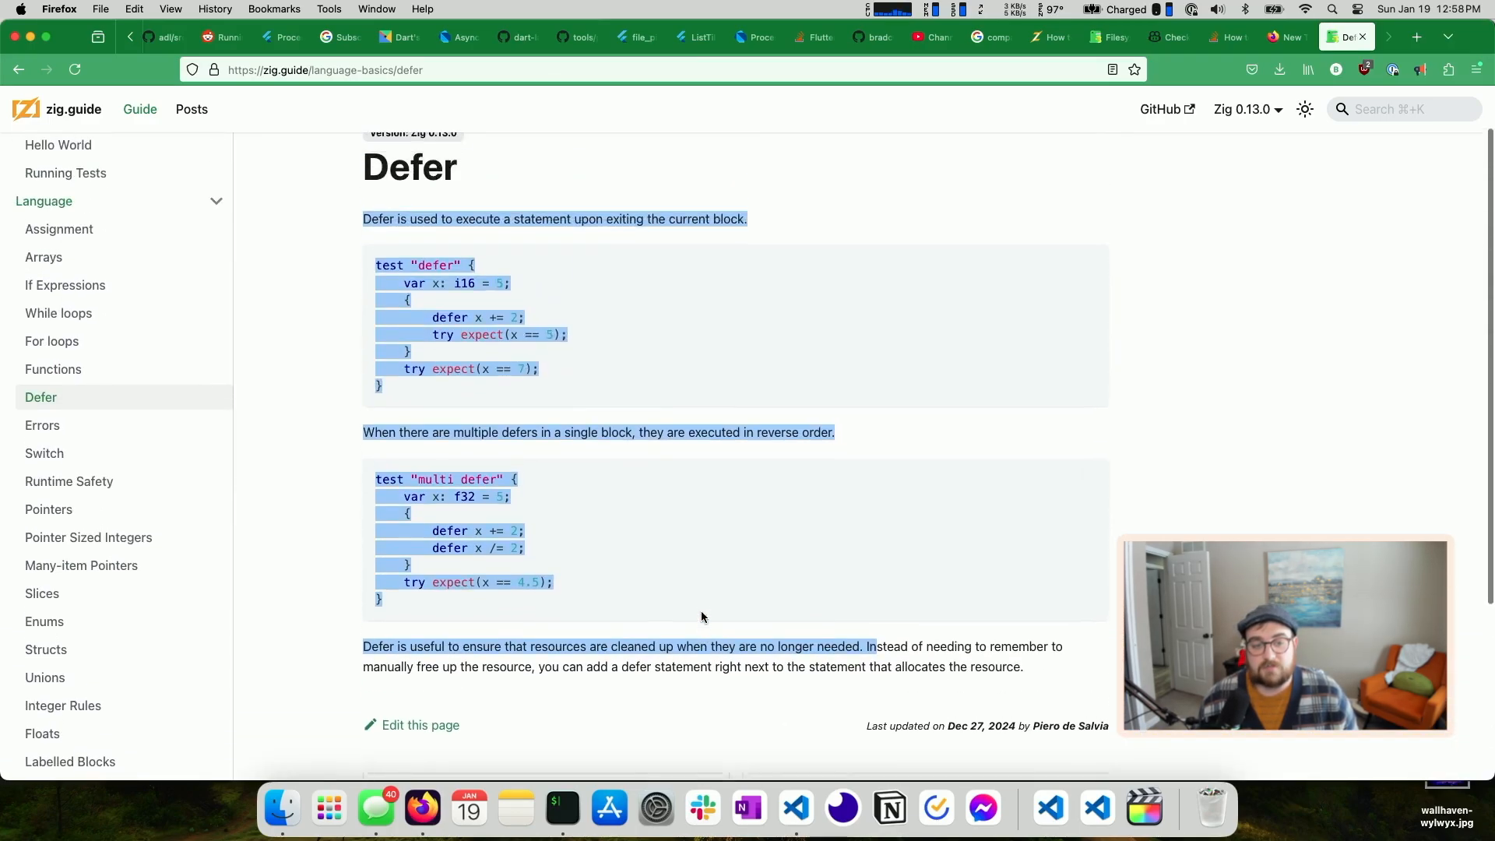
Scroll through the Errors lesson, then expand Standard Library in the sidebar
click(42, 425)
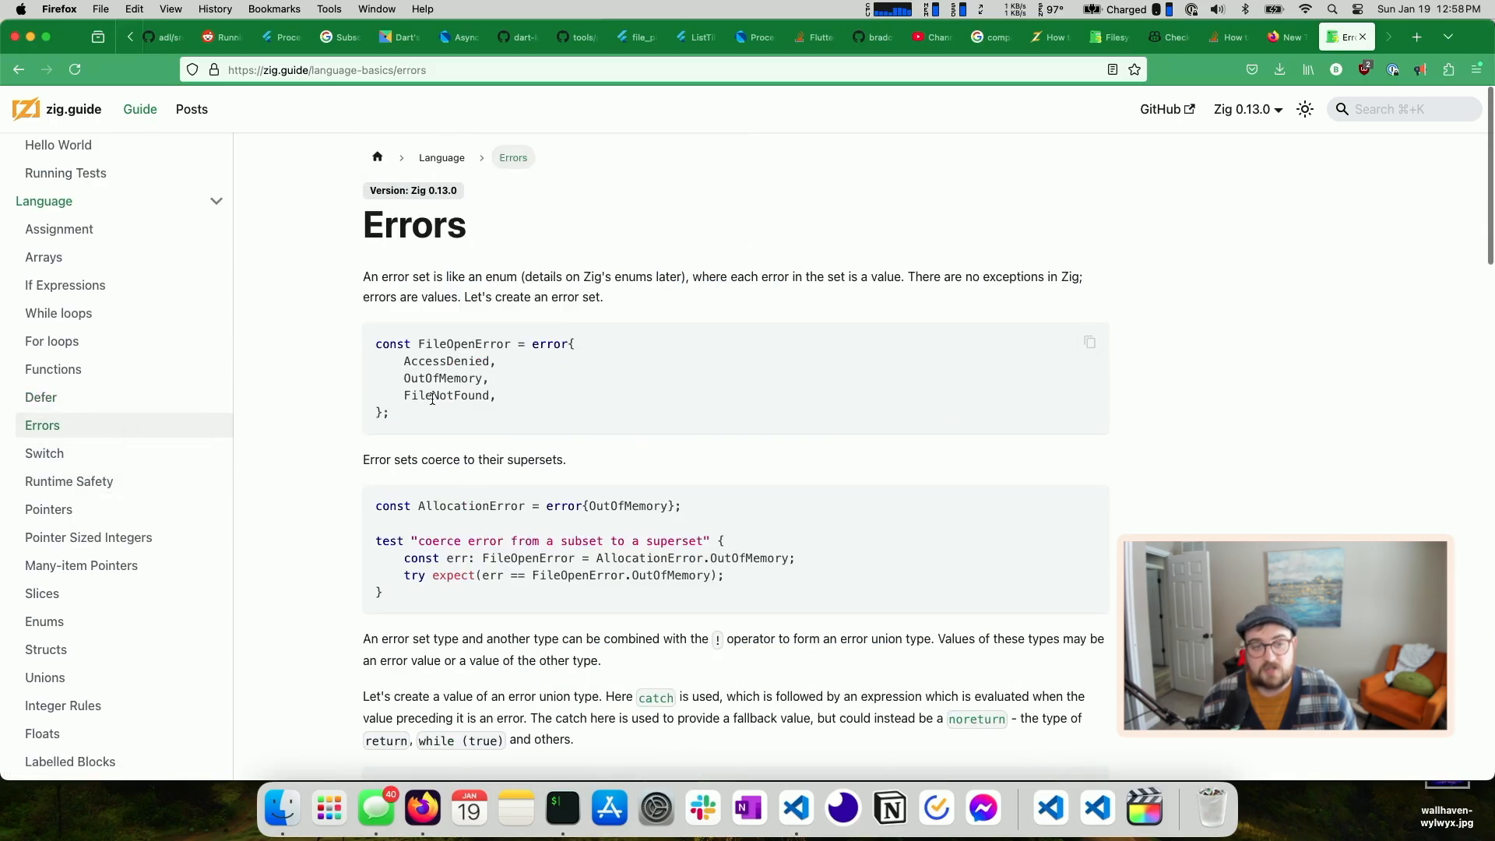
scroll(down, 3)
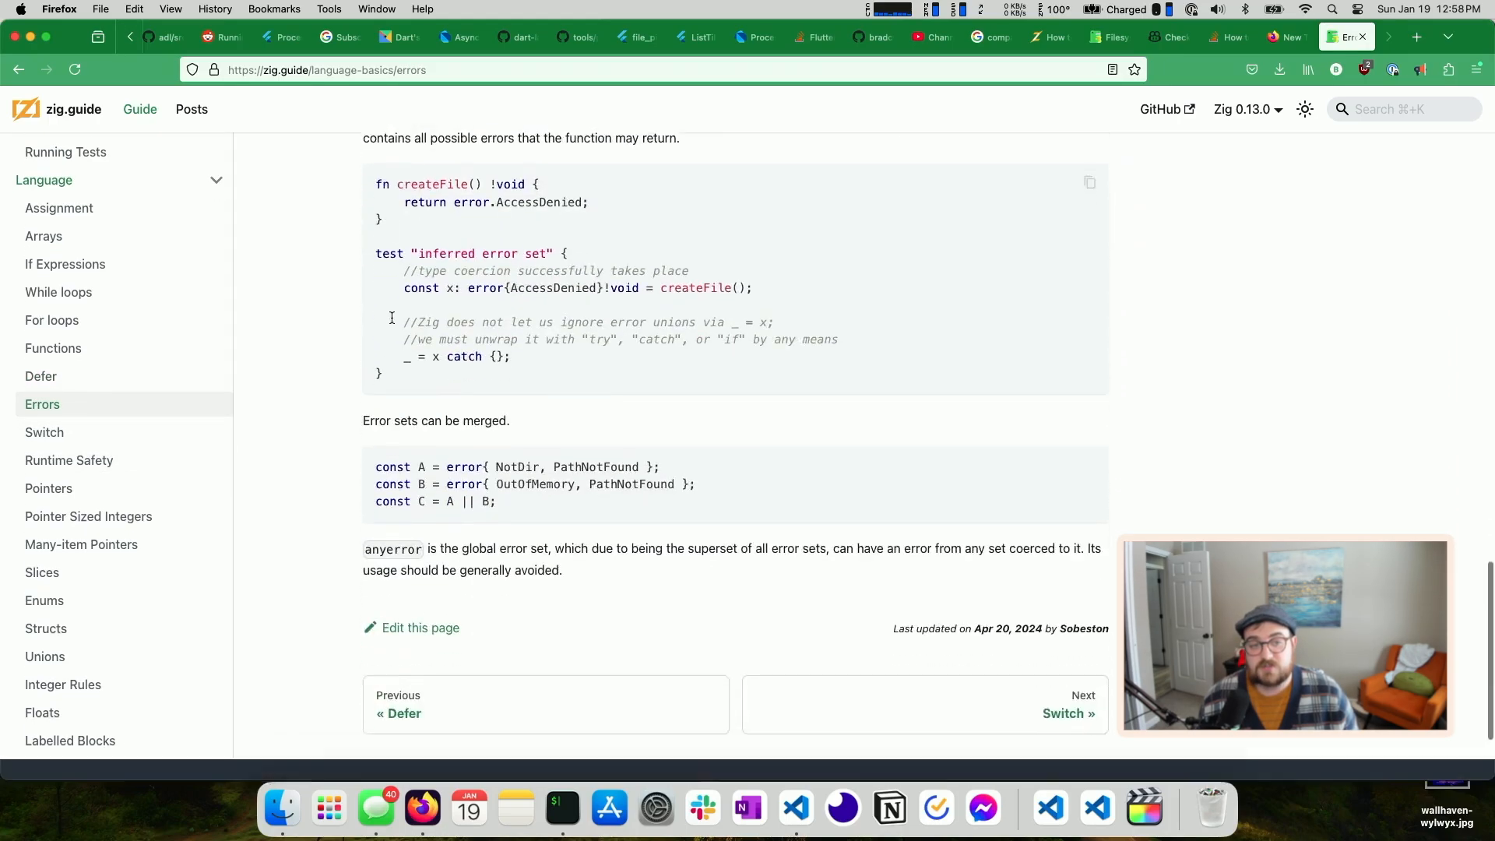
scroll(up, 3)
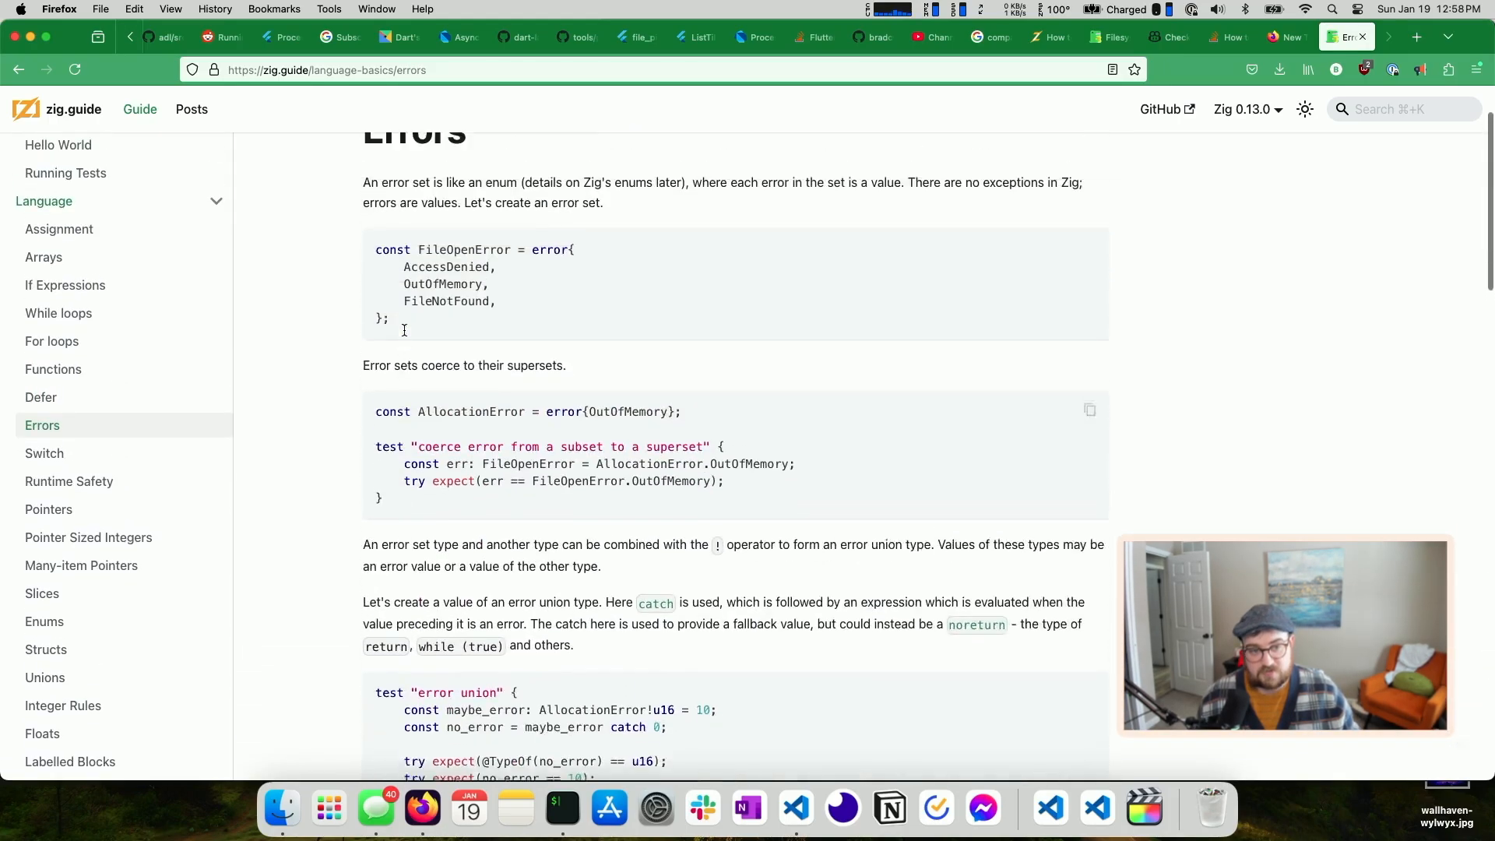
scroll(up, 3)
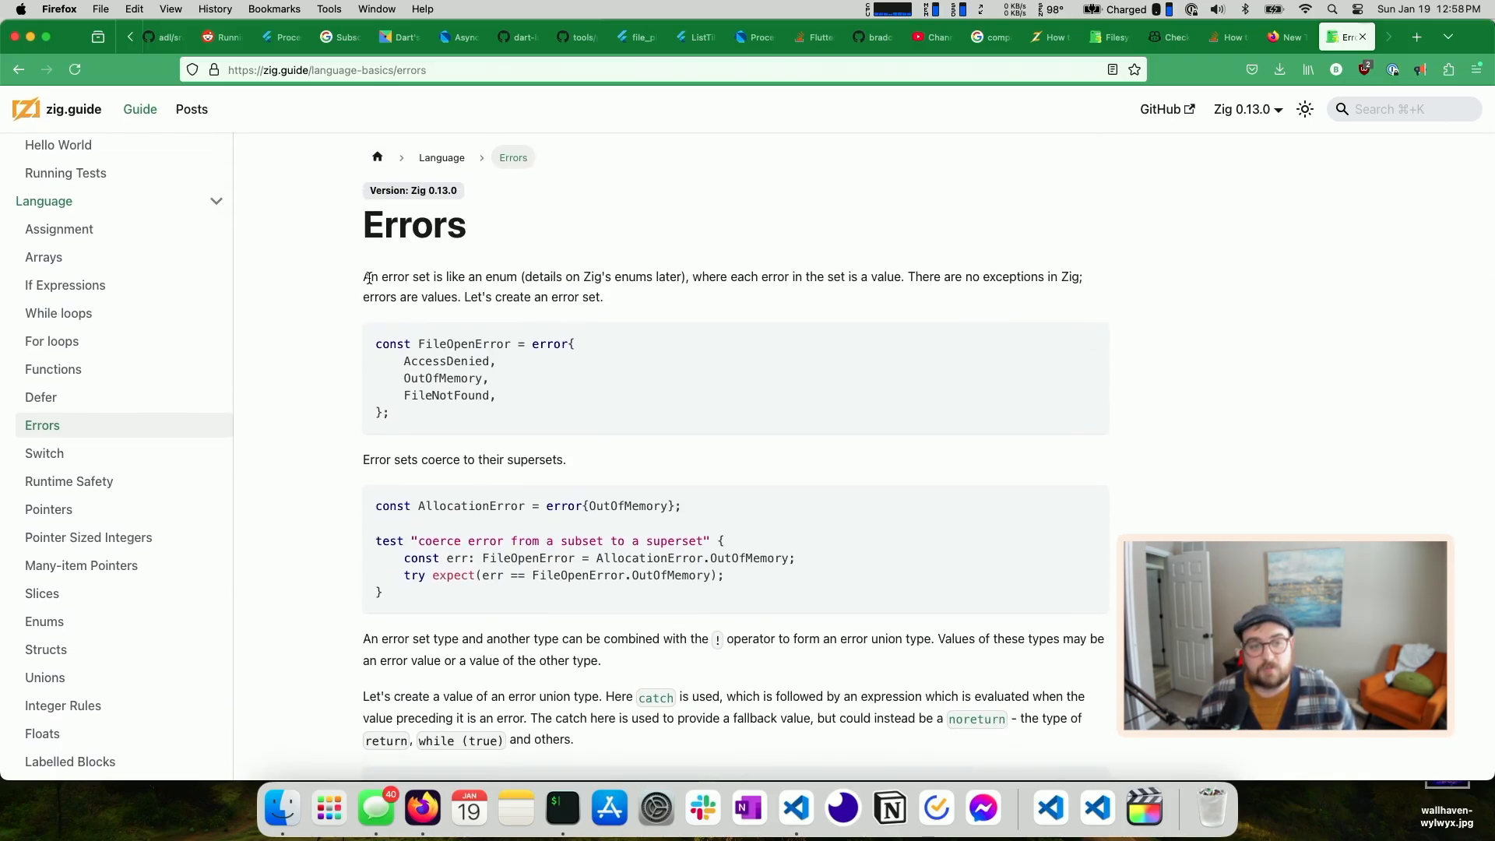
mouse_move(139, 401)
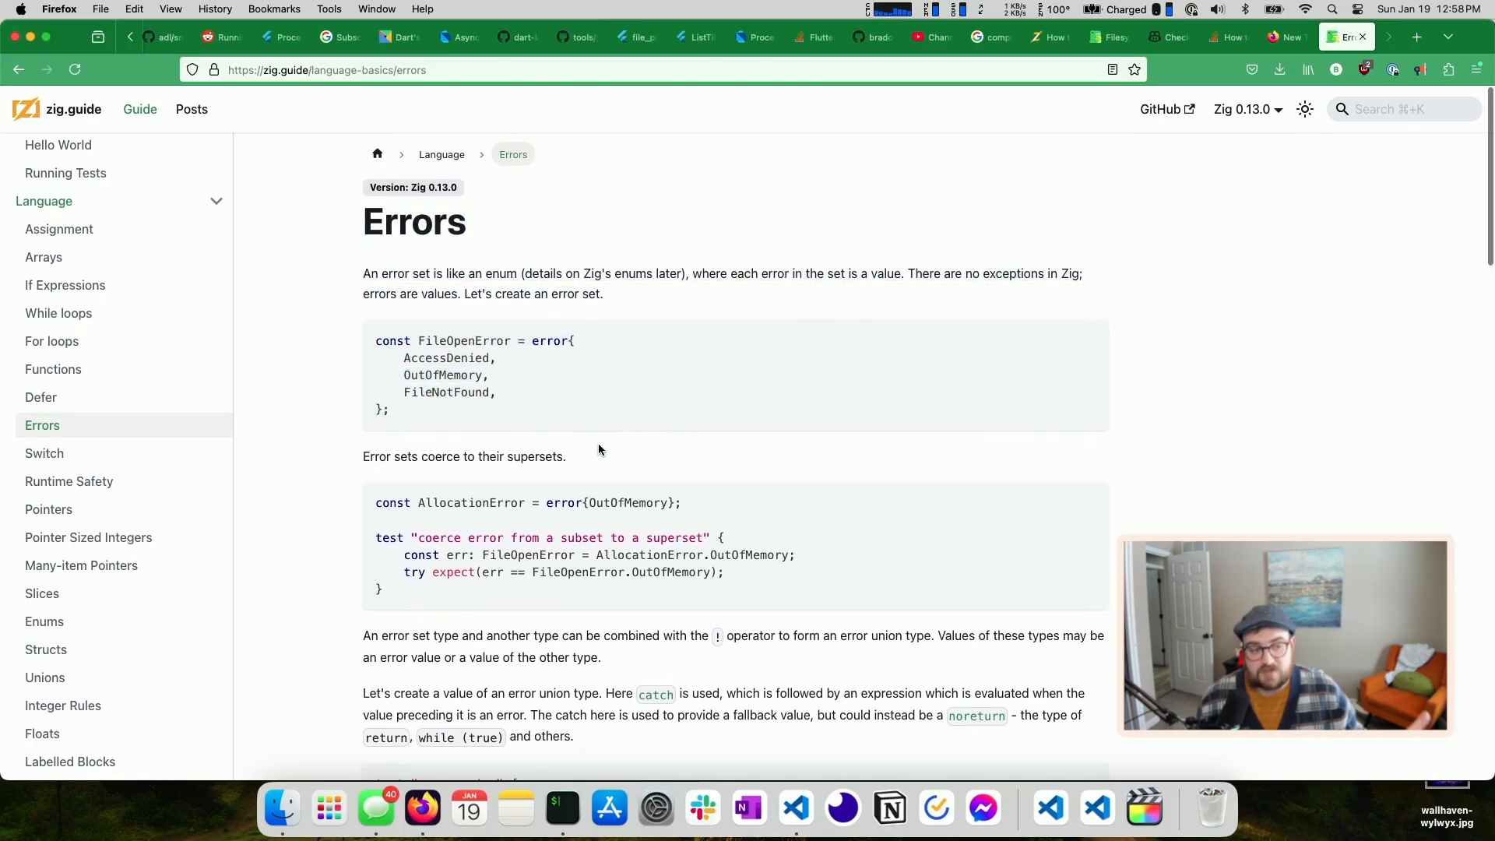
scroll(down, 3)
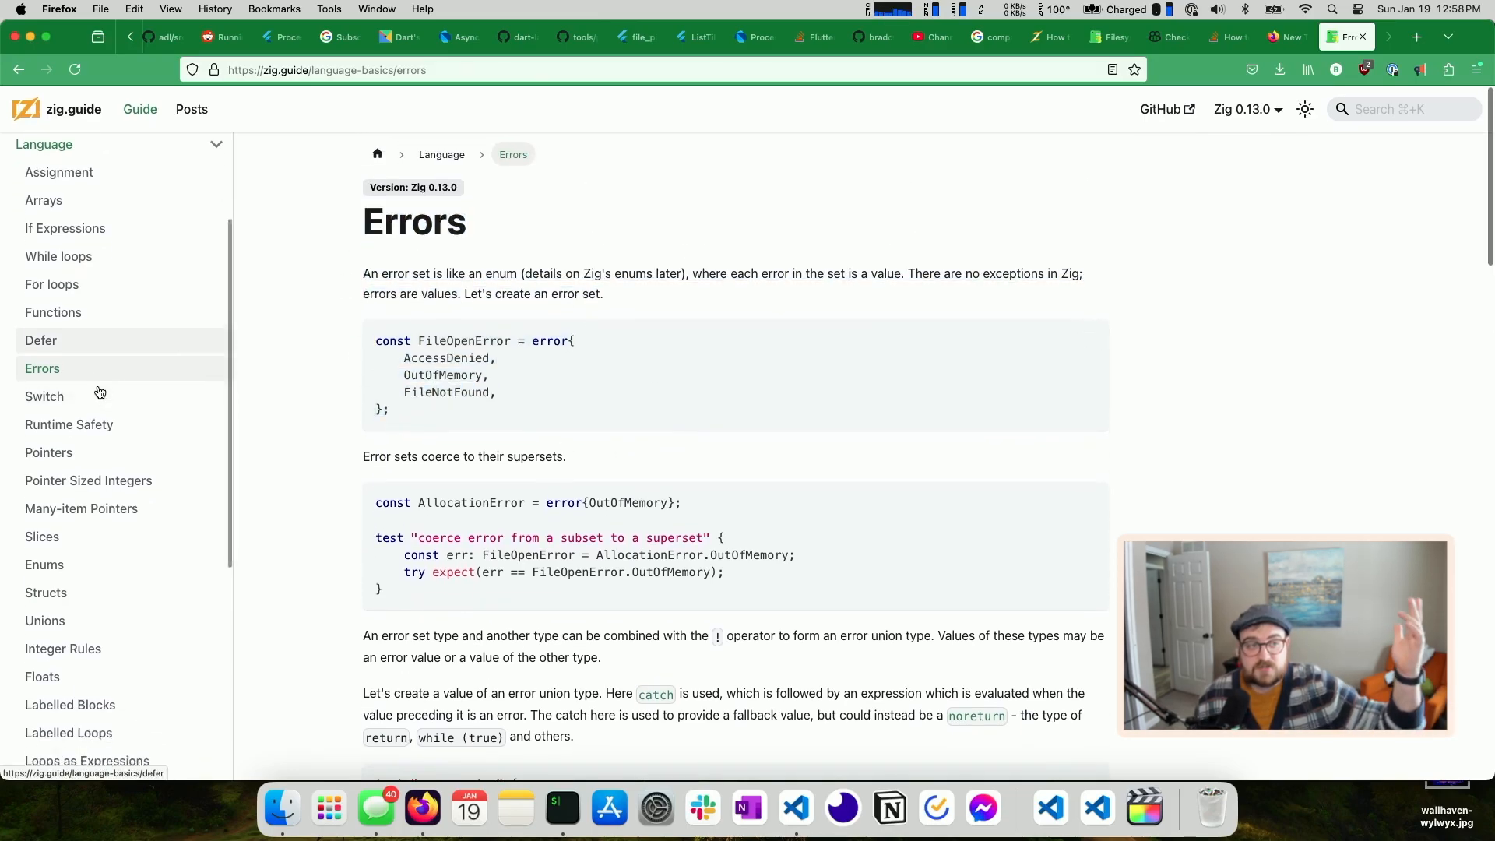
scroll(down, 3)
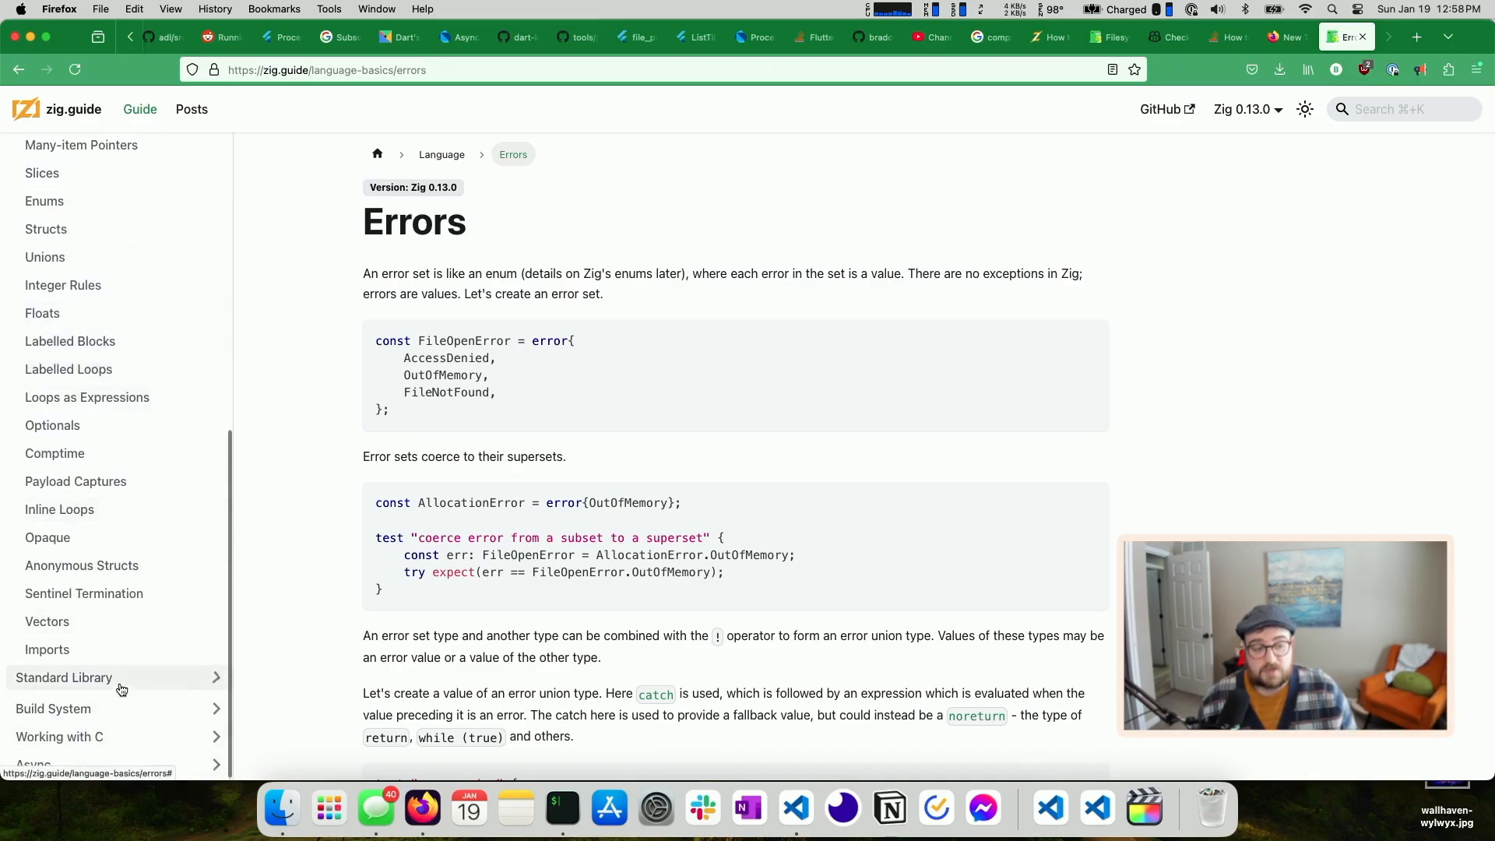
click(64, 677)
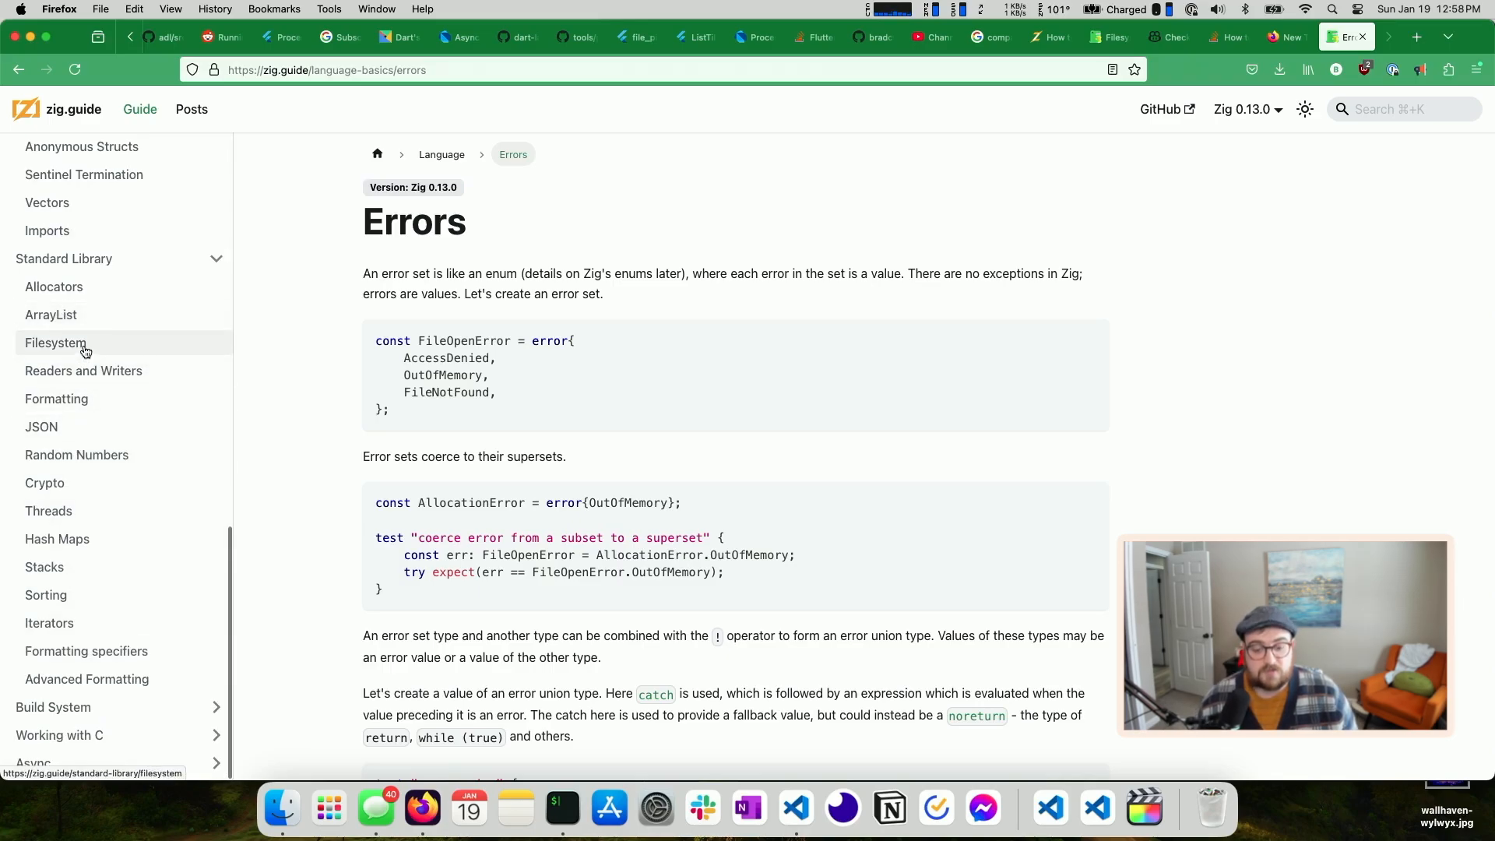
Skim the Filesystem lesson back to its top and expand Build System in the sidebar
click(55, 342)
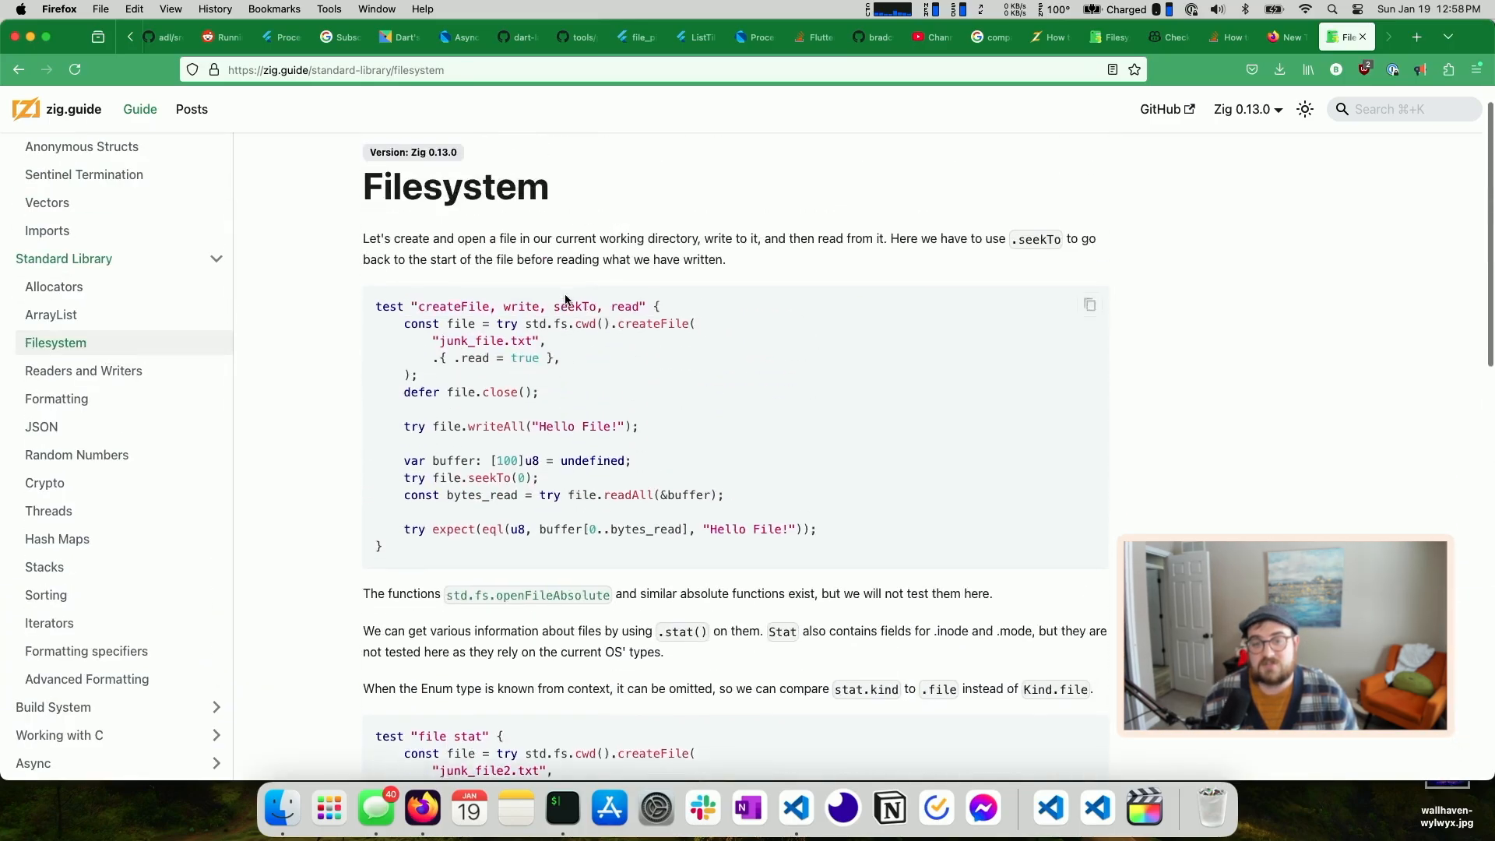
scroll(up, 3)
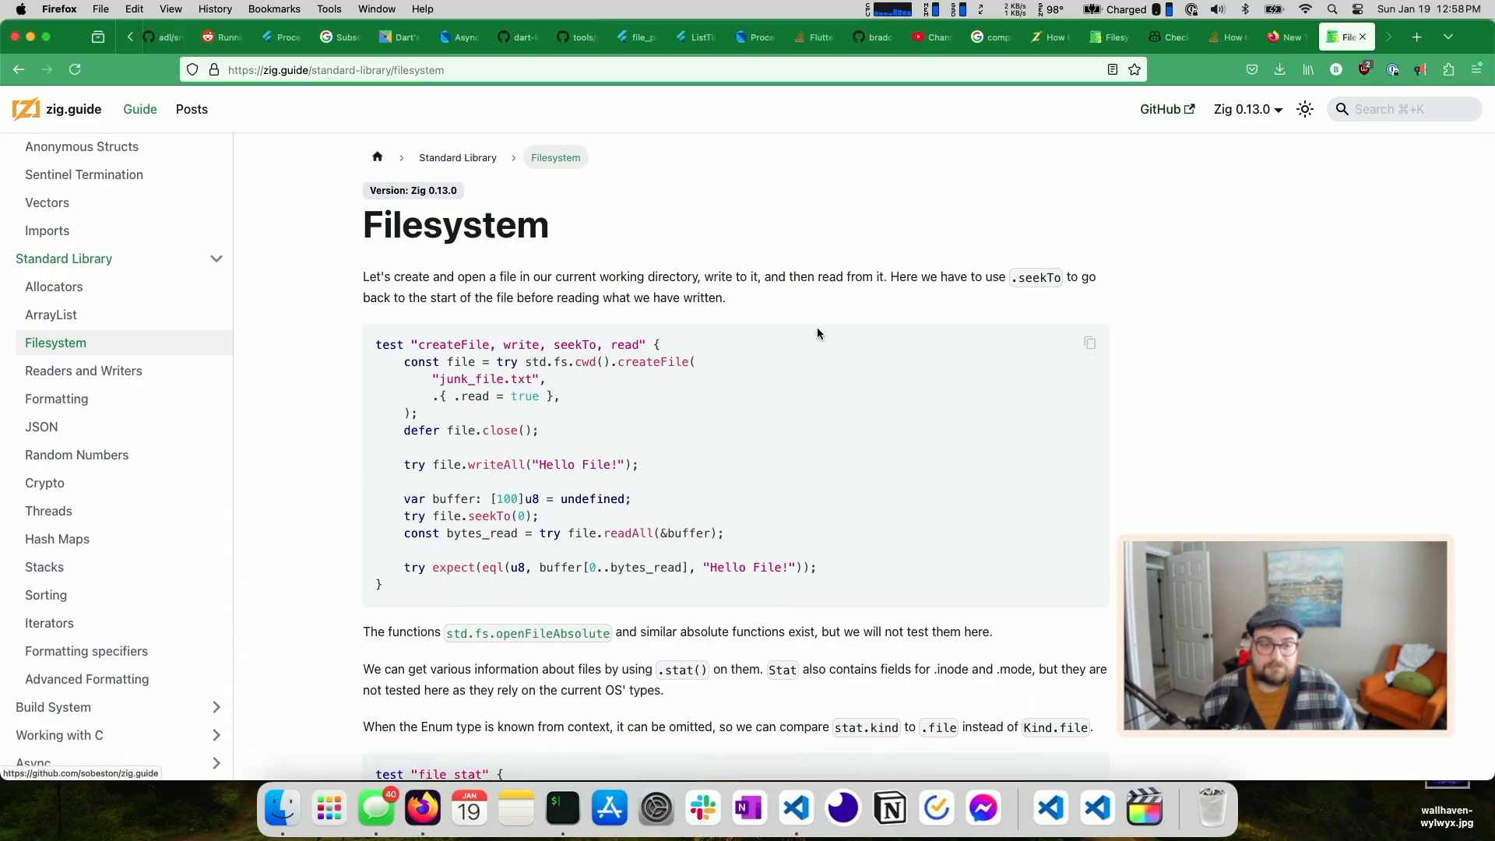
scroll(down, 3)
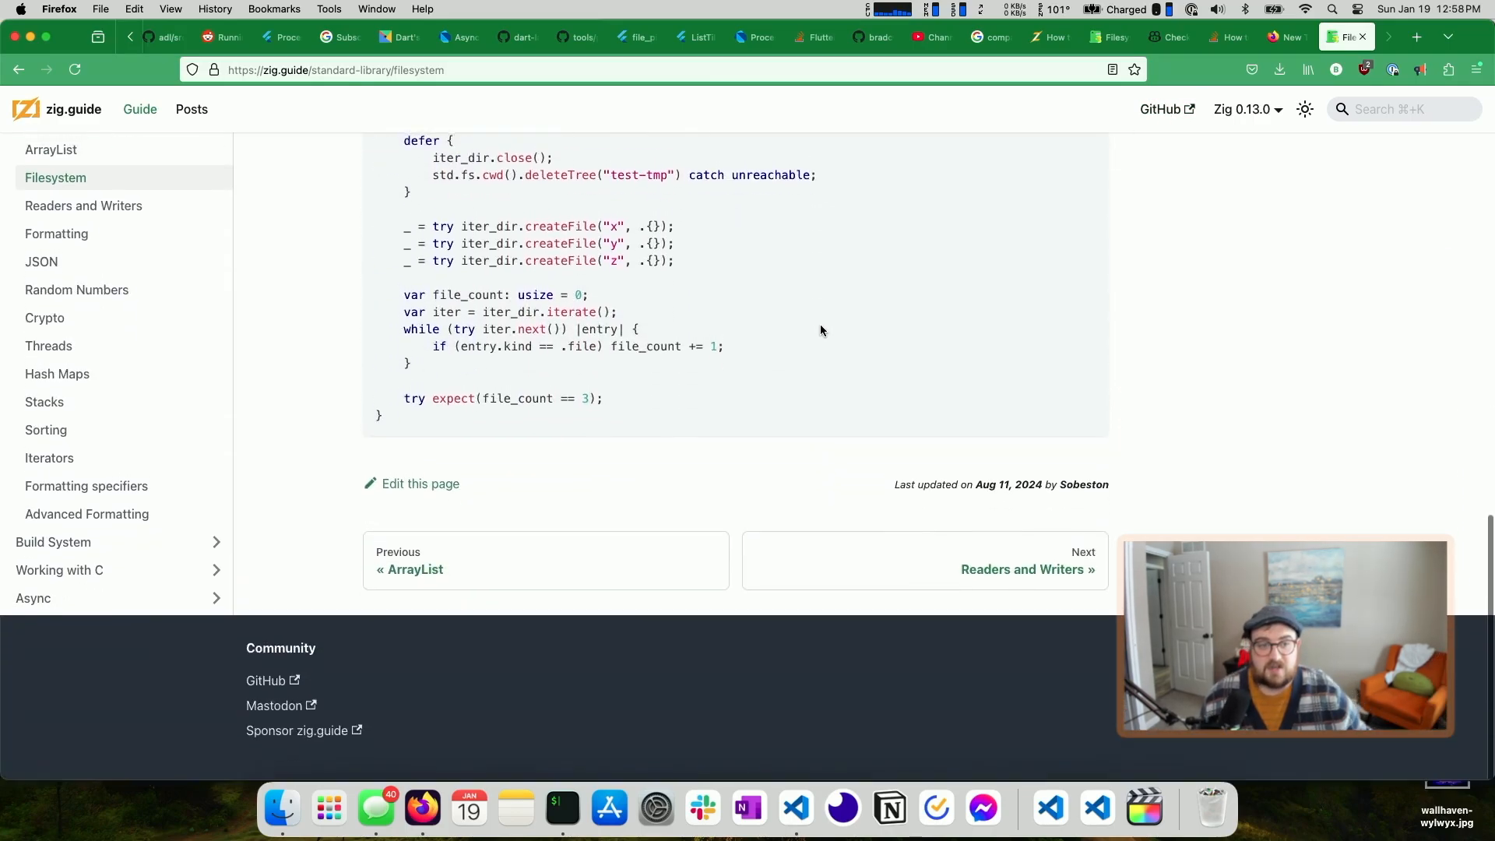
scroll(up, 3)
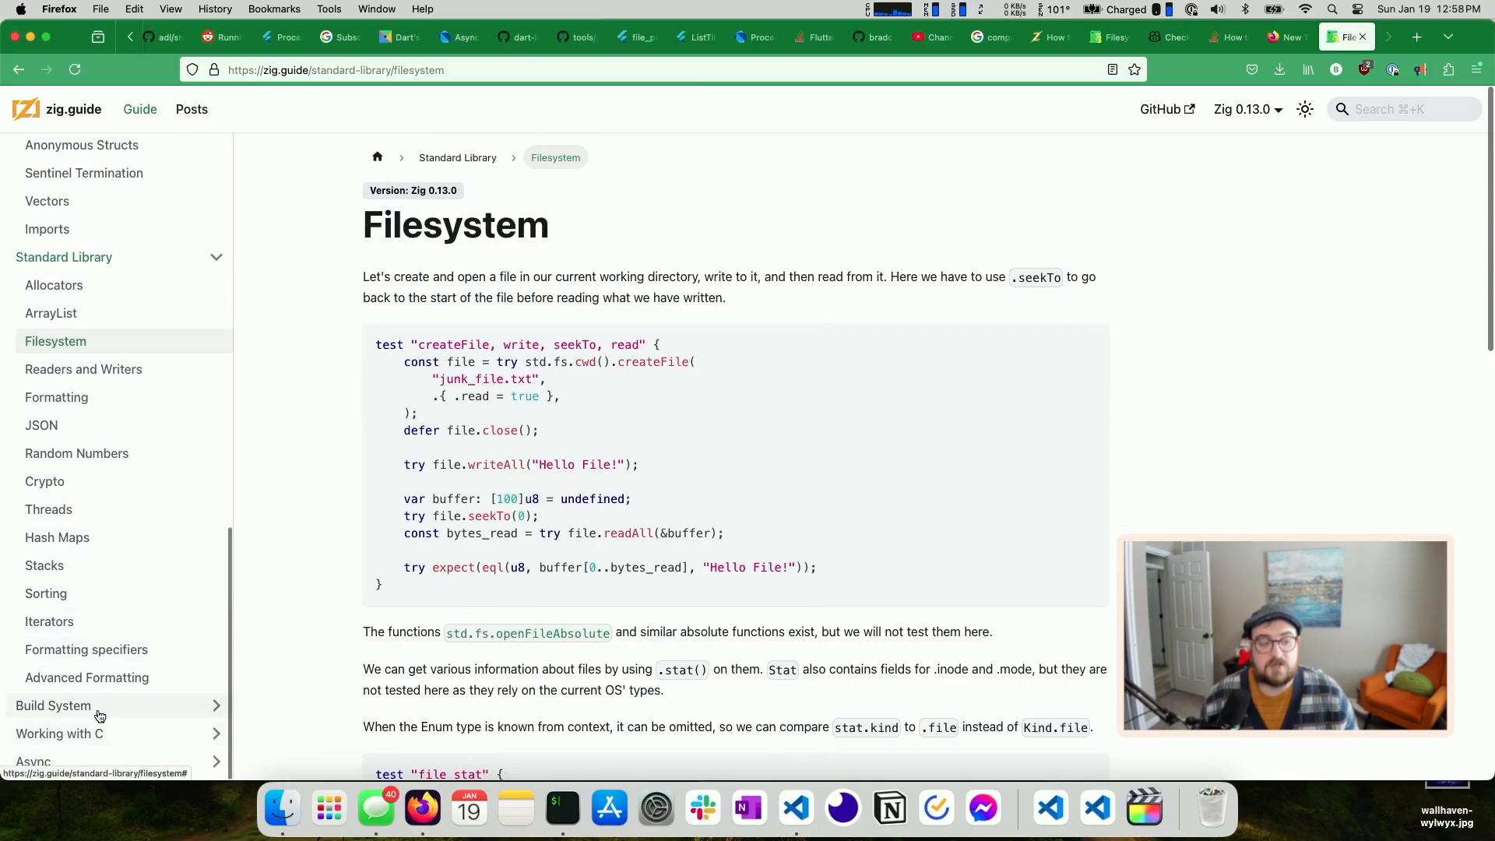
click(53, 705)
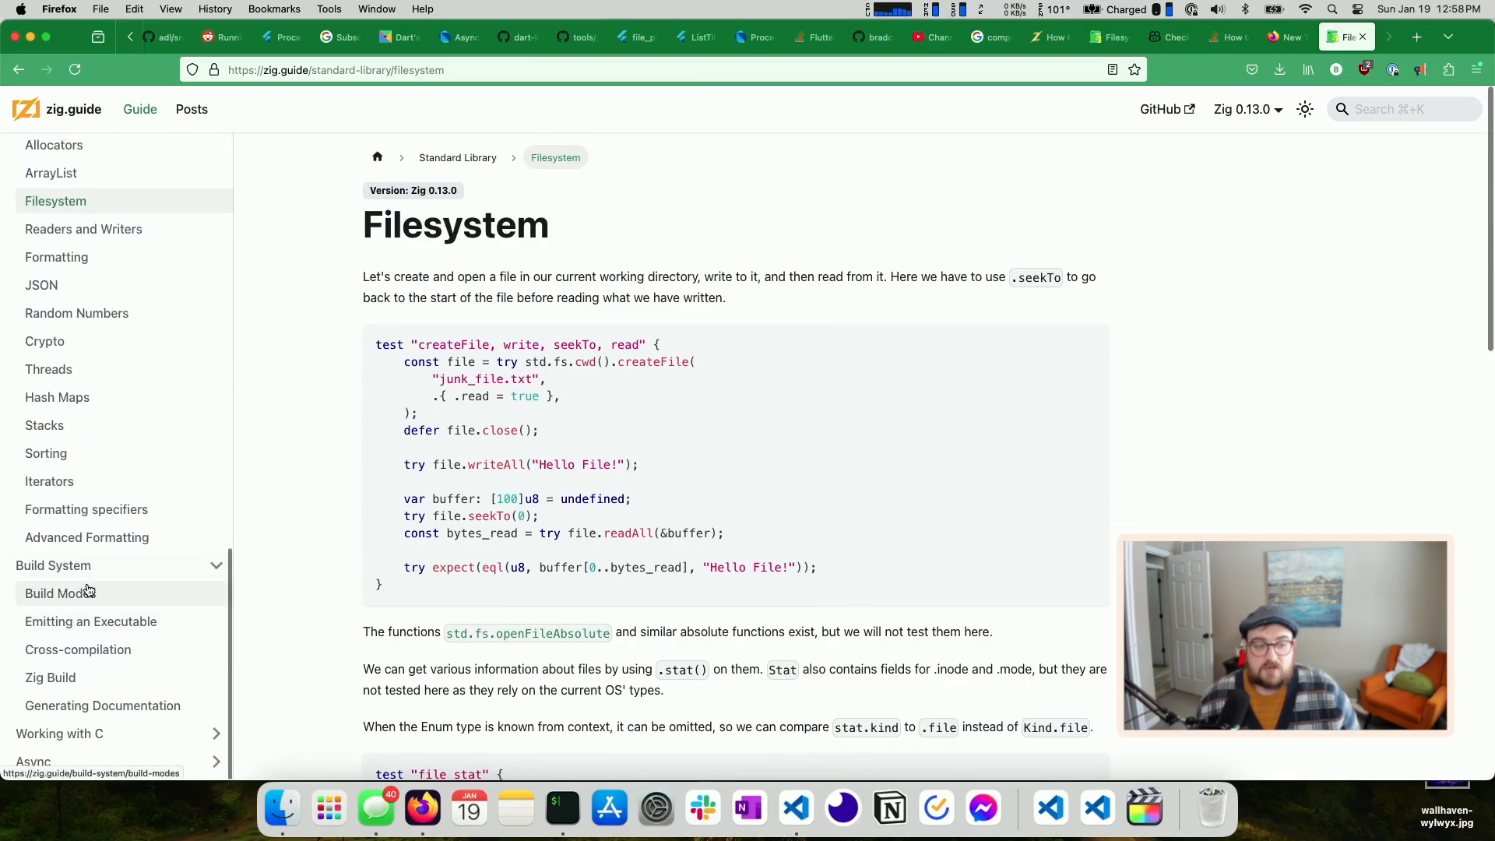
Pass through Emitting an Executable, then scroll through the Zig Build page
click(90, 621)
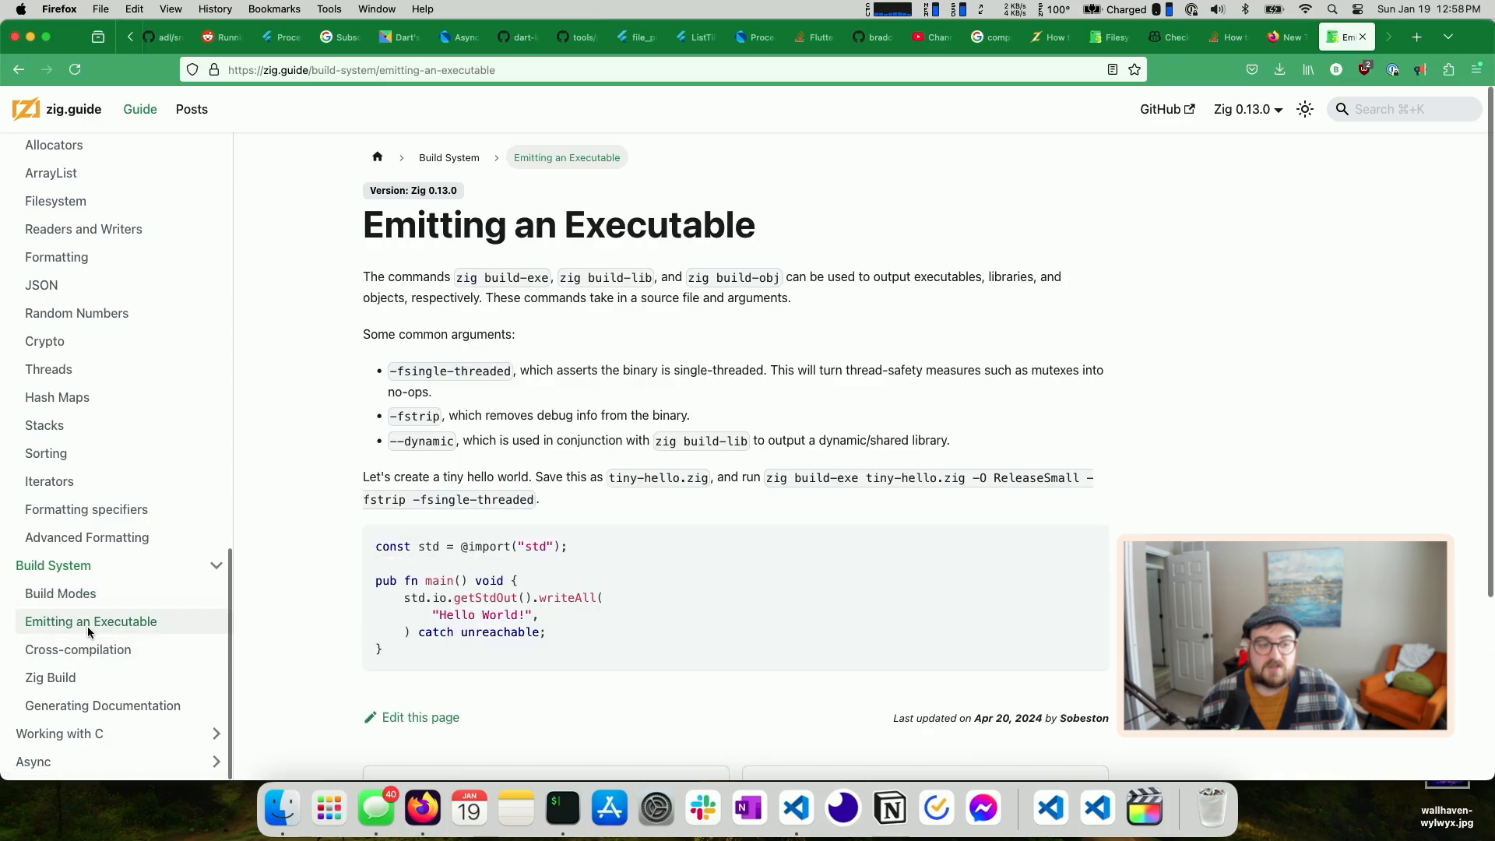
click(50, 677)
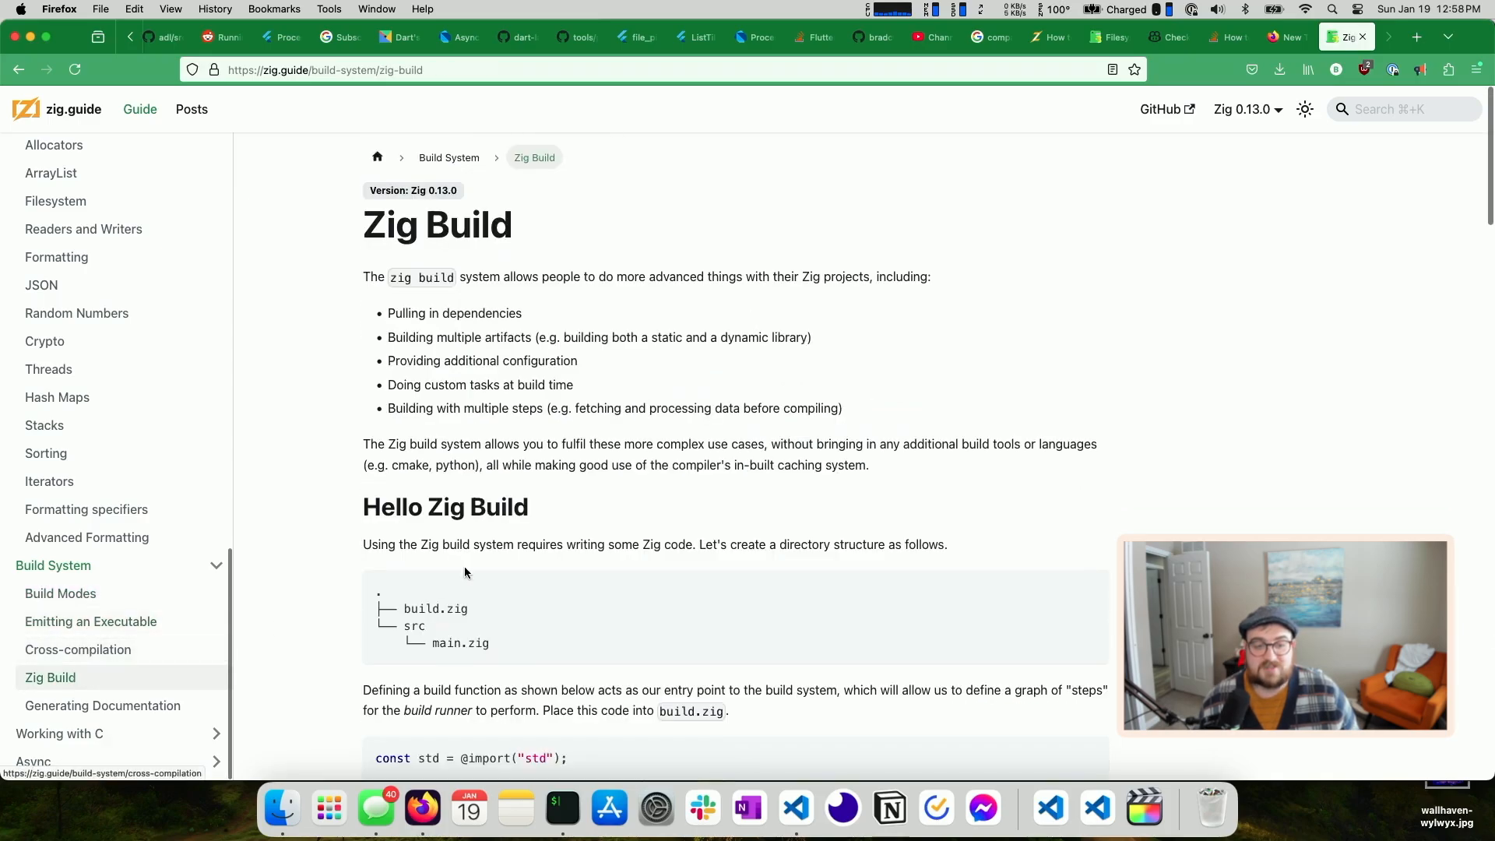
scroll(down, 3)
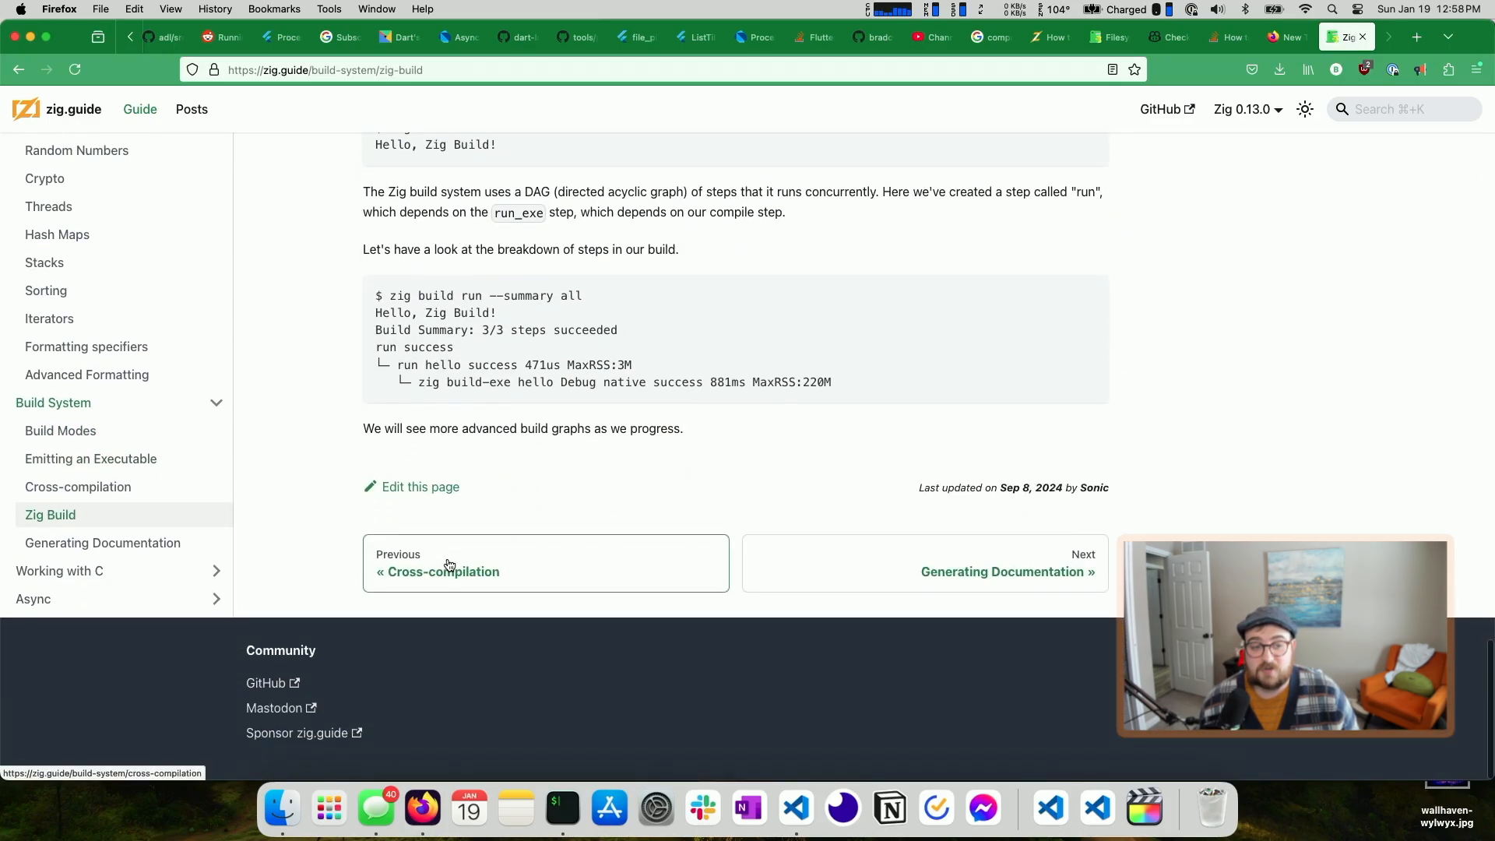
scroll(up, 3)
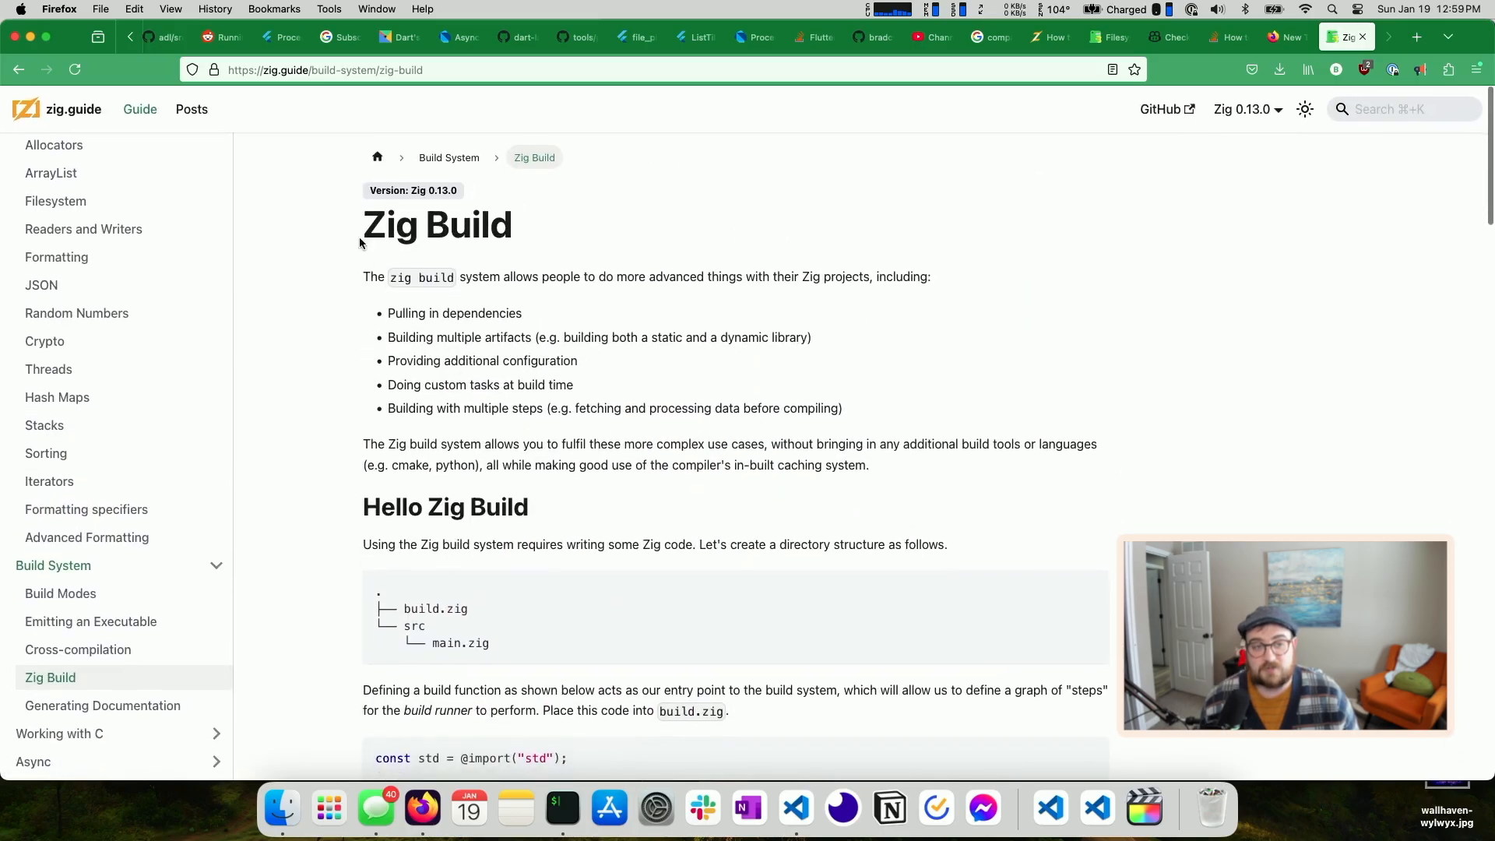
scroll(down, 3)
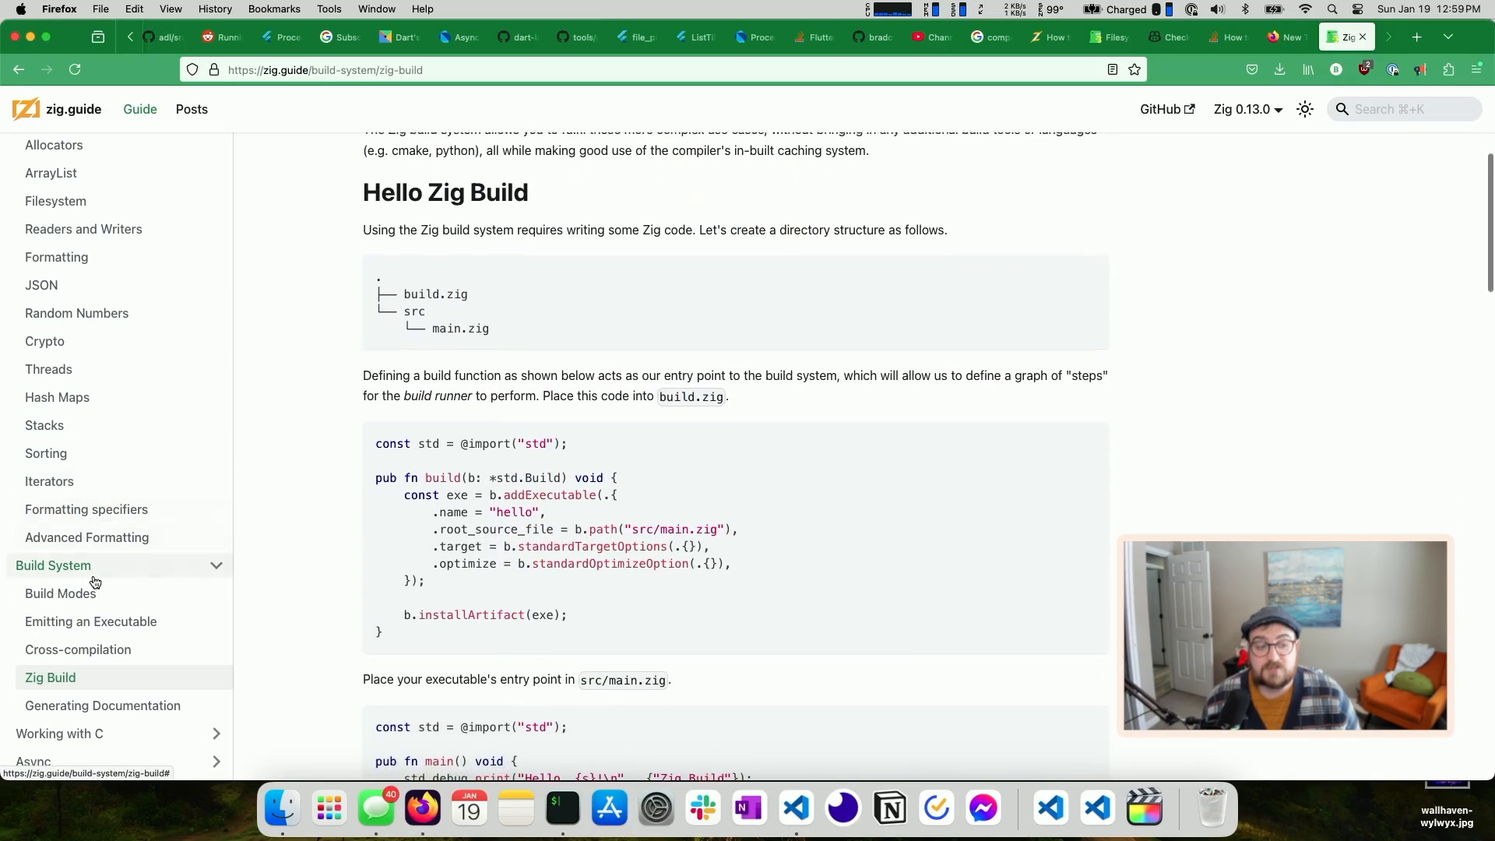
scroll(down, 3)
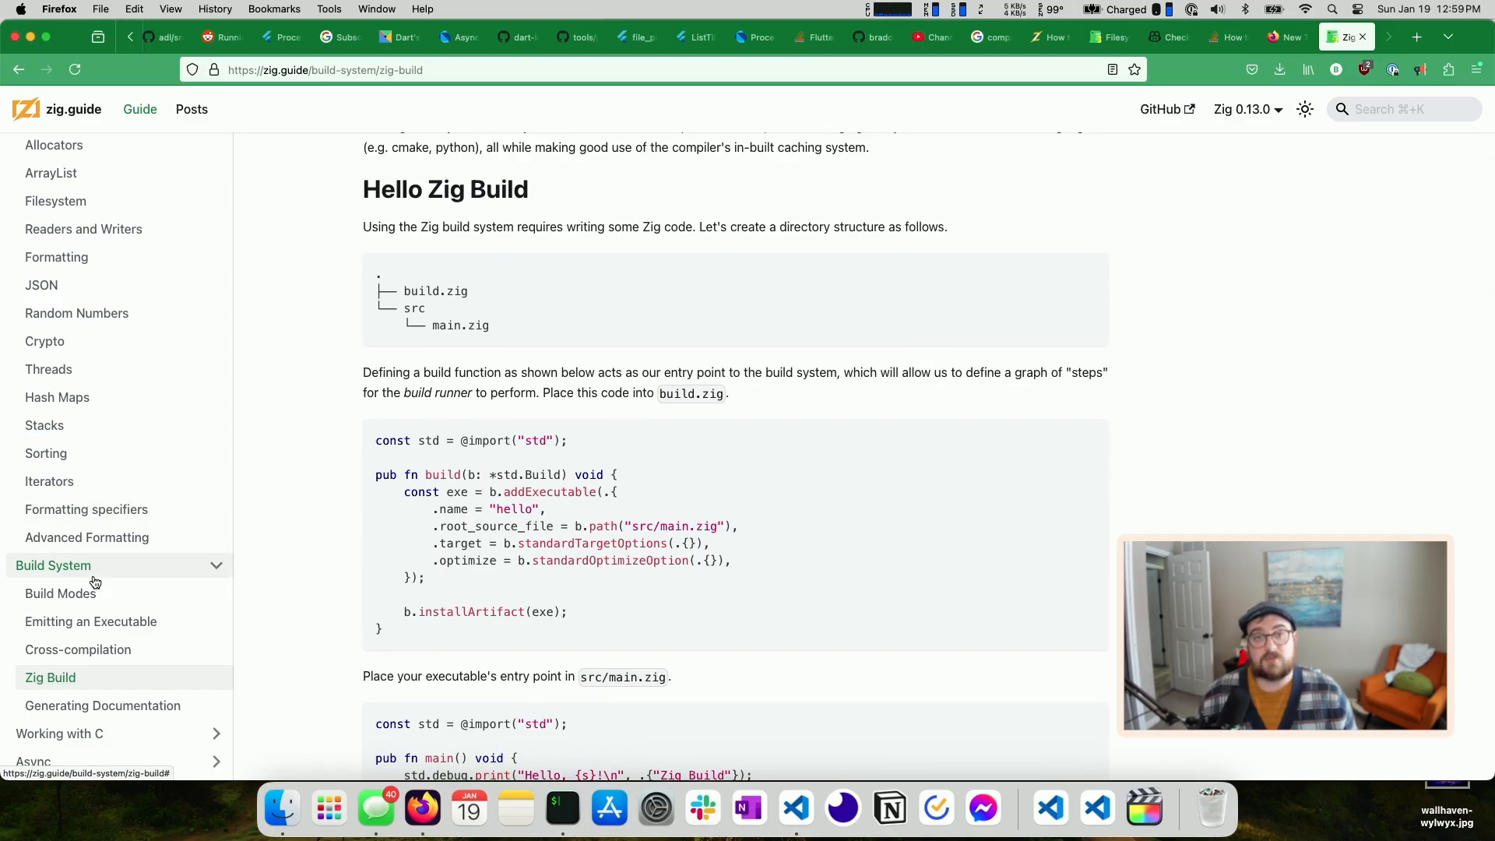
scroll(up, 3)
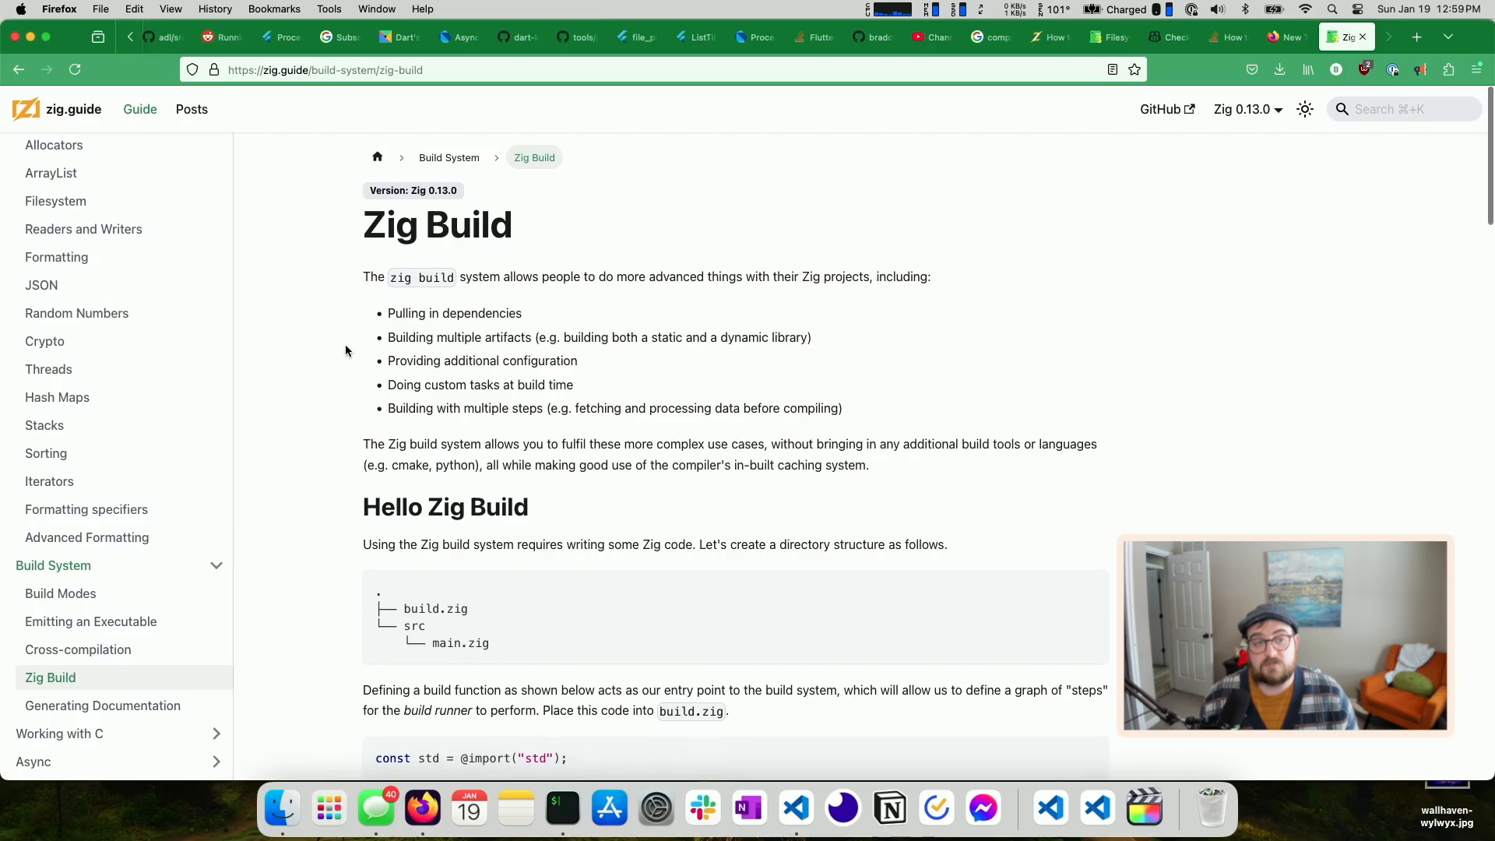
mouse_move(351, 226)
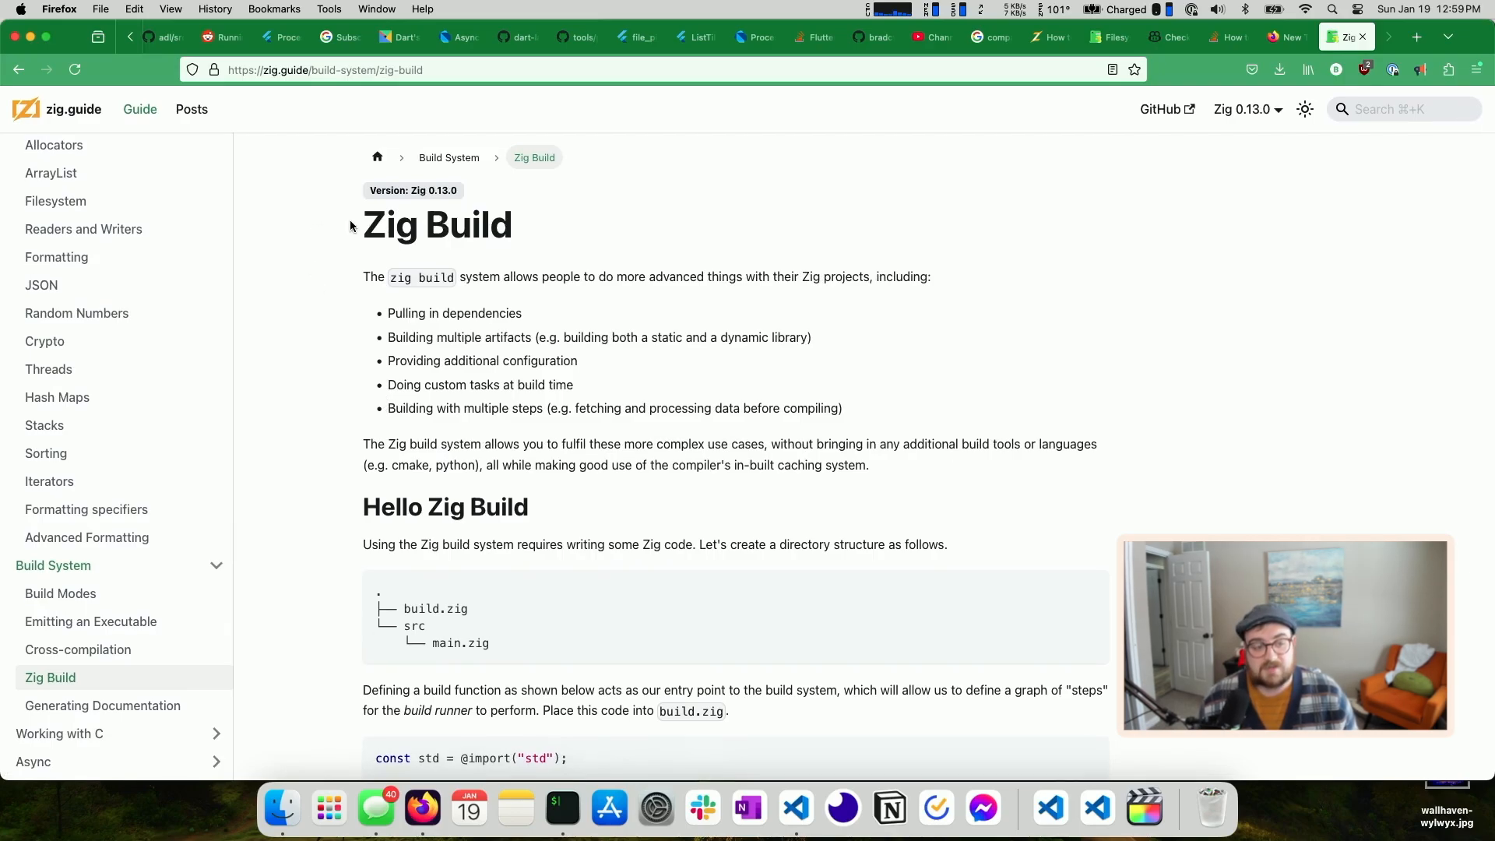
mouse_move(343, 424)
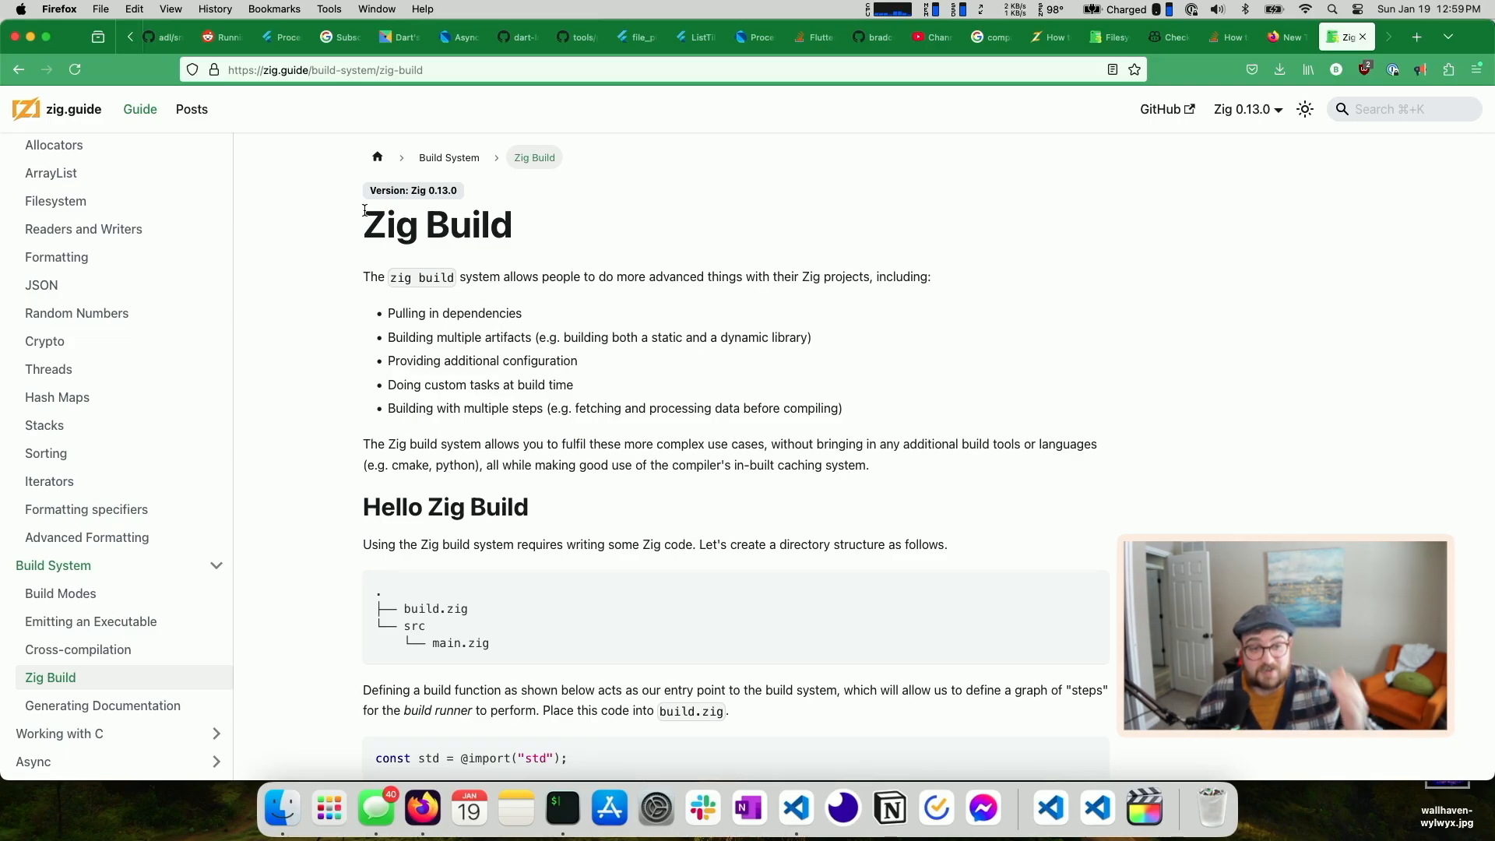
mouse_move(424, 230)
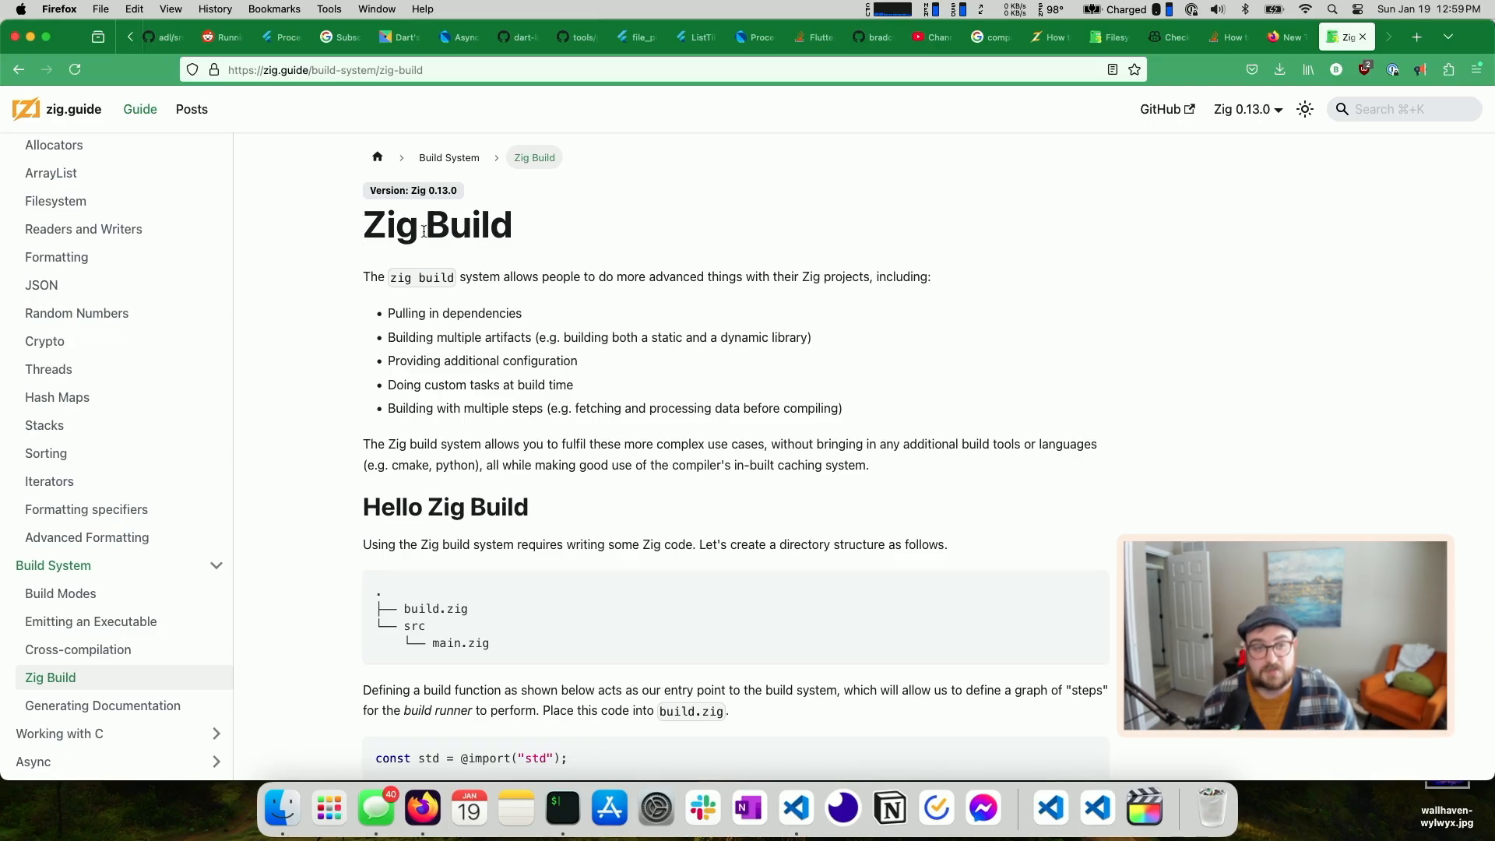
scroll(down, 3)
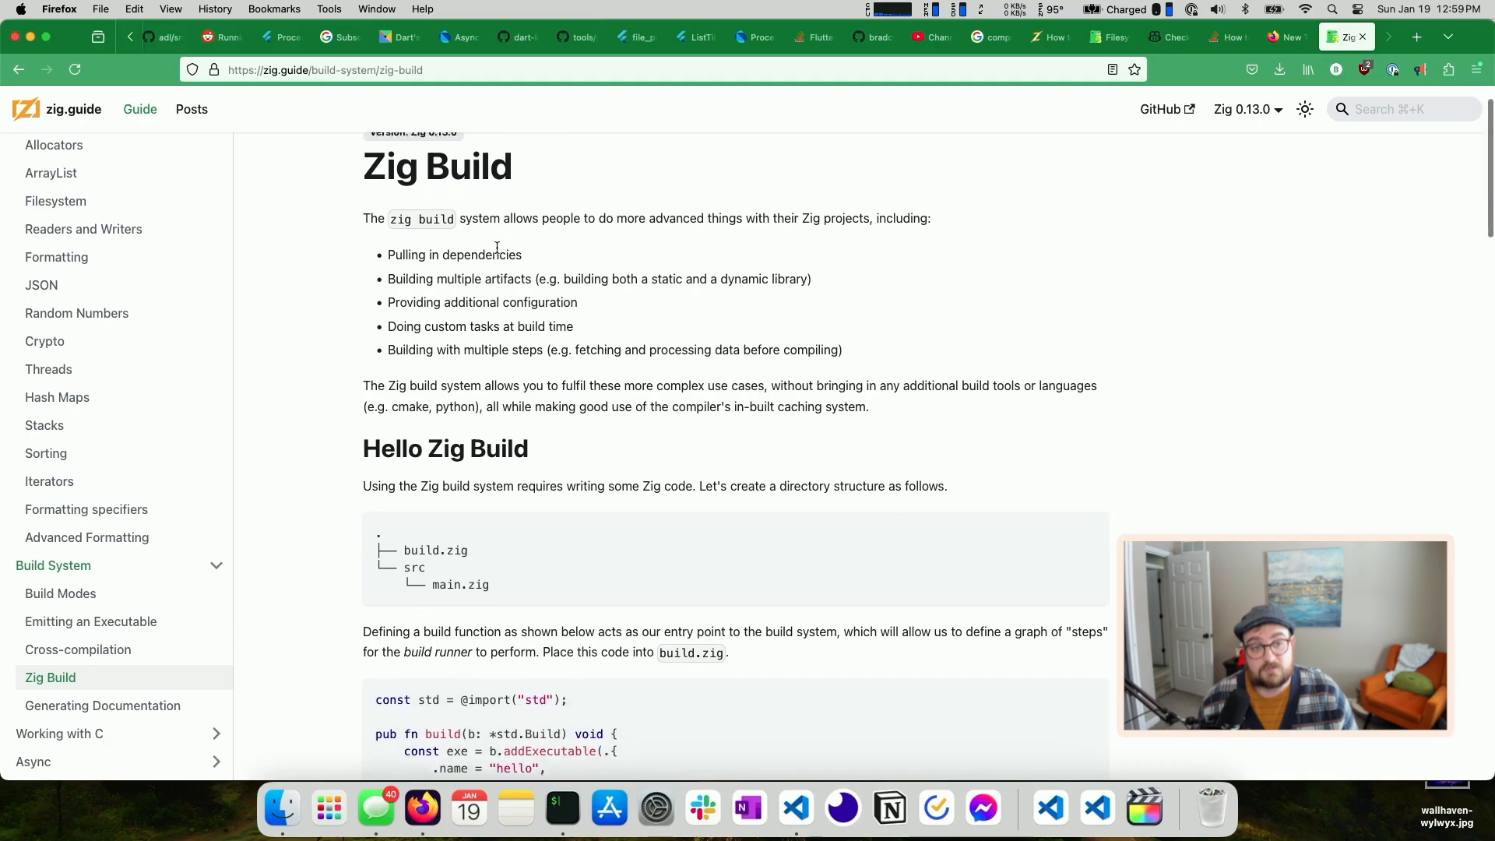
scroll(up, 3)
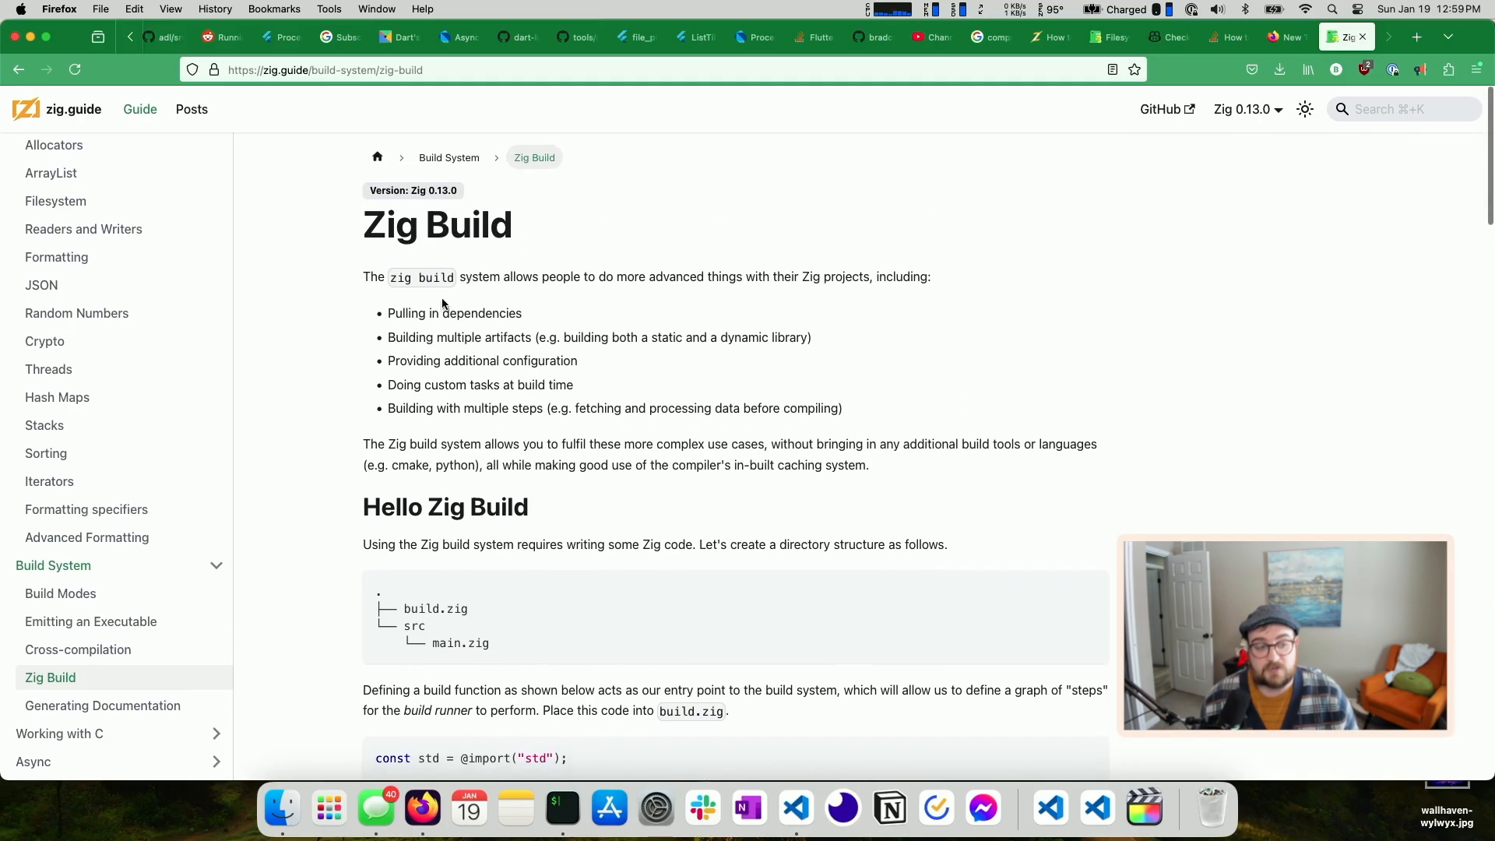
scroll(down, 3)
text(zig book)
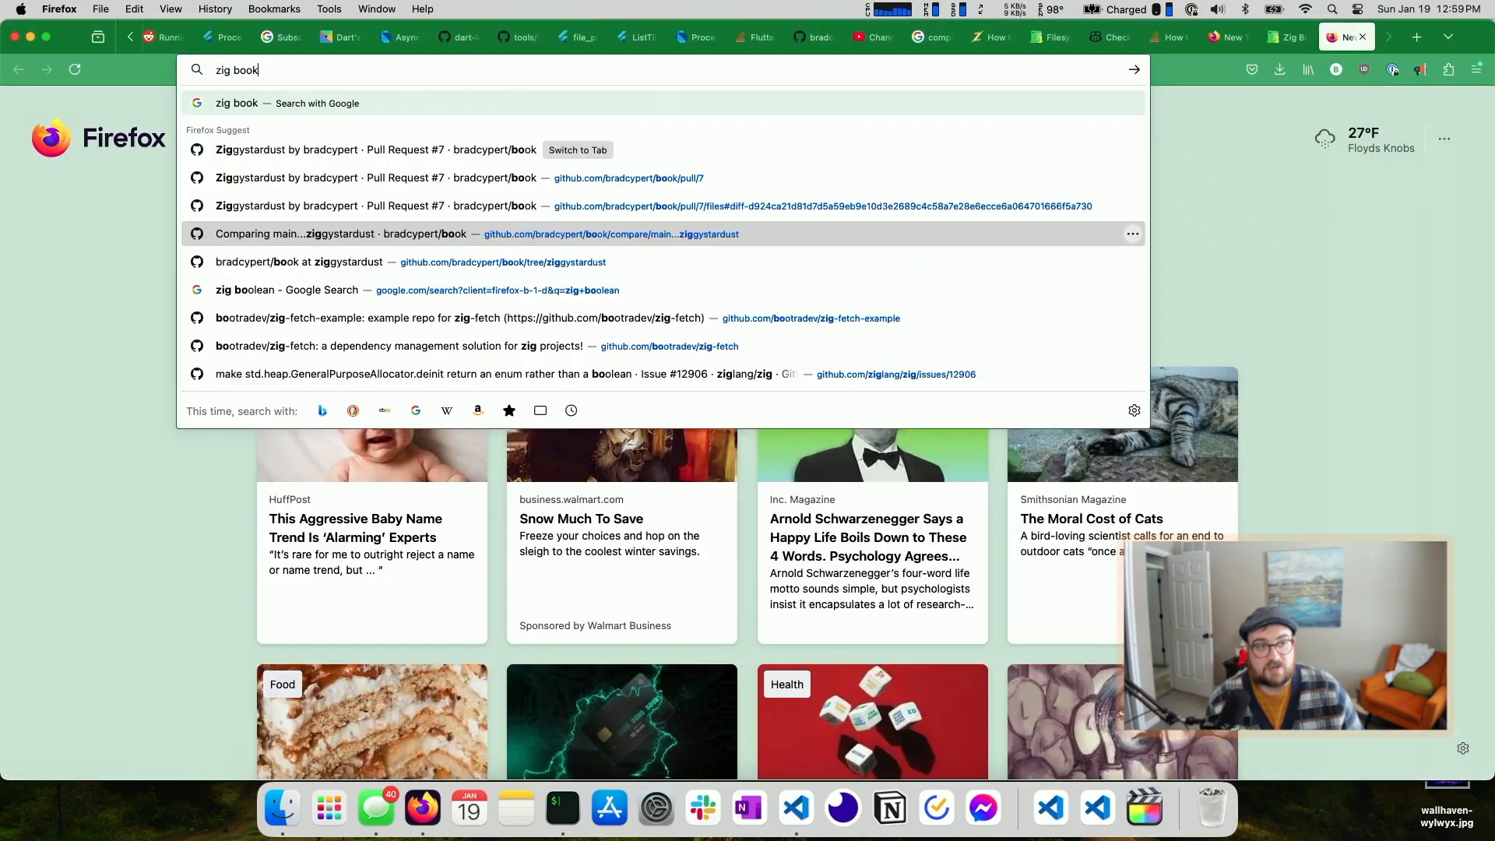
Search 'zig book' and follow the pedropark99/zig-book repo to its published book site
key(Return)
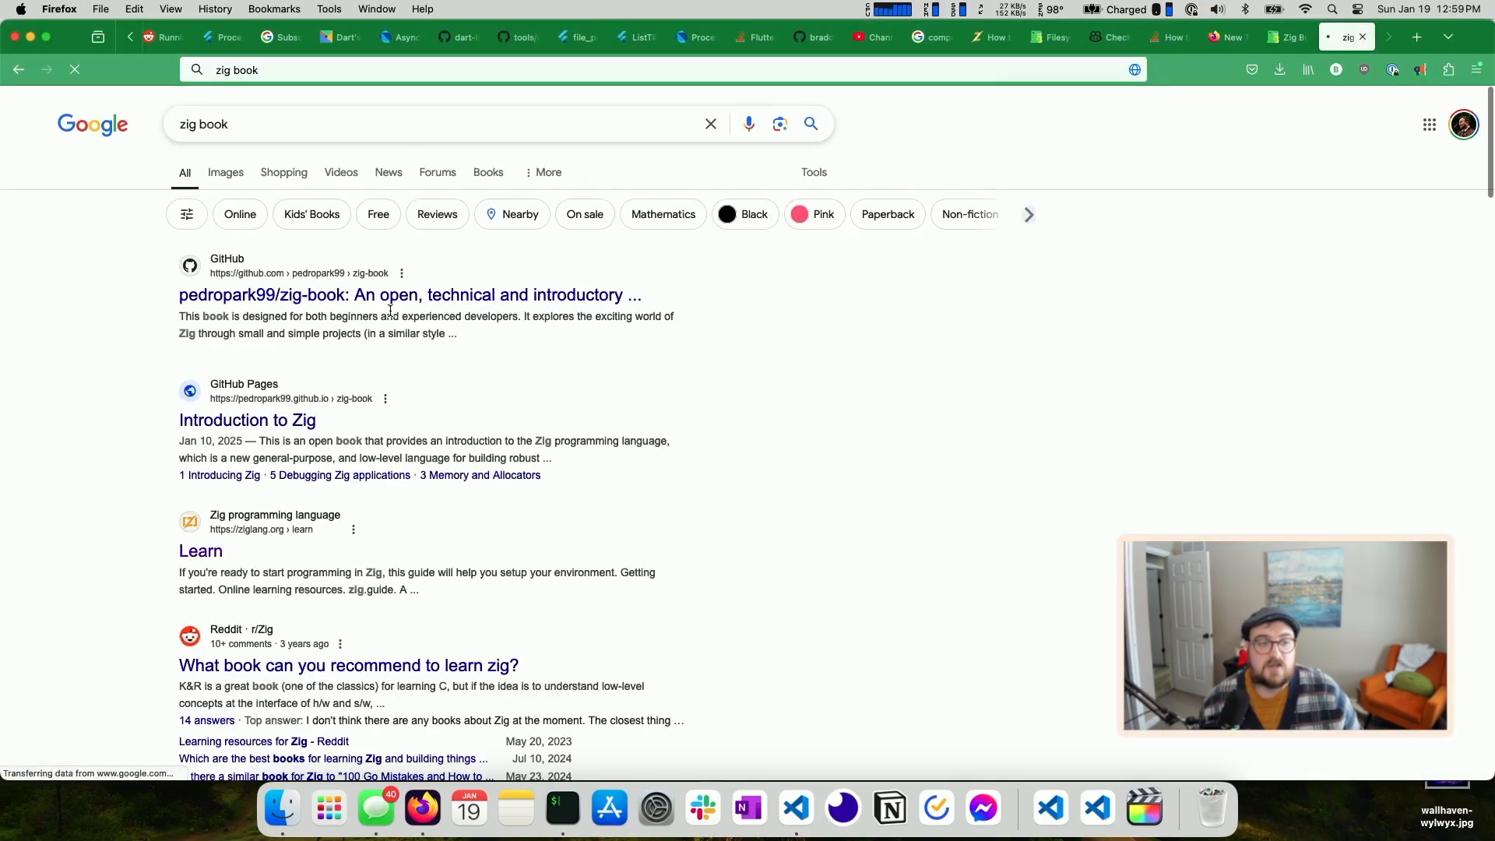
click(409, 295)
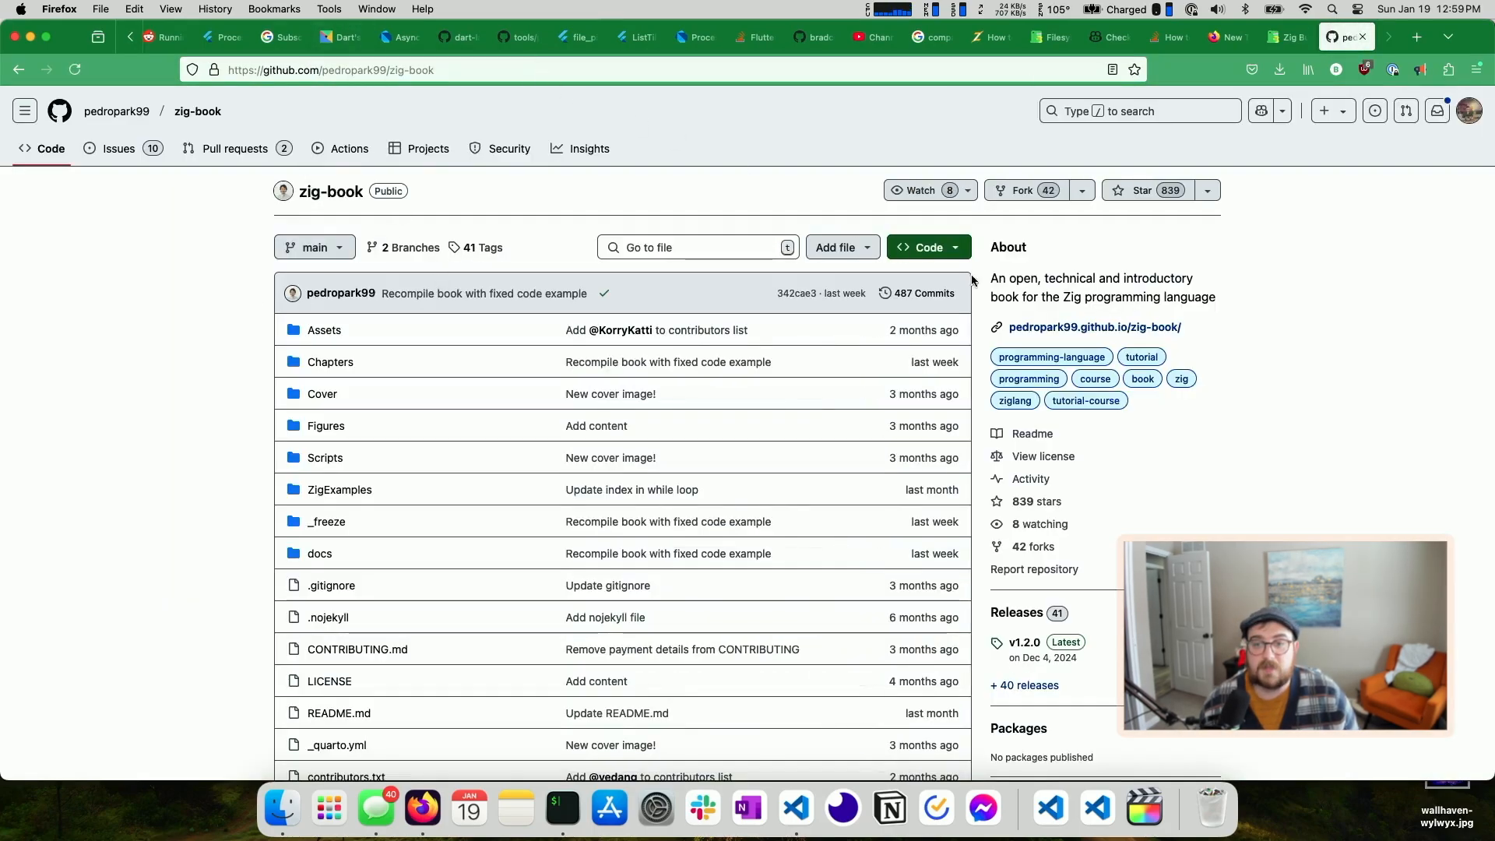
click(1094, 327)
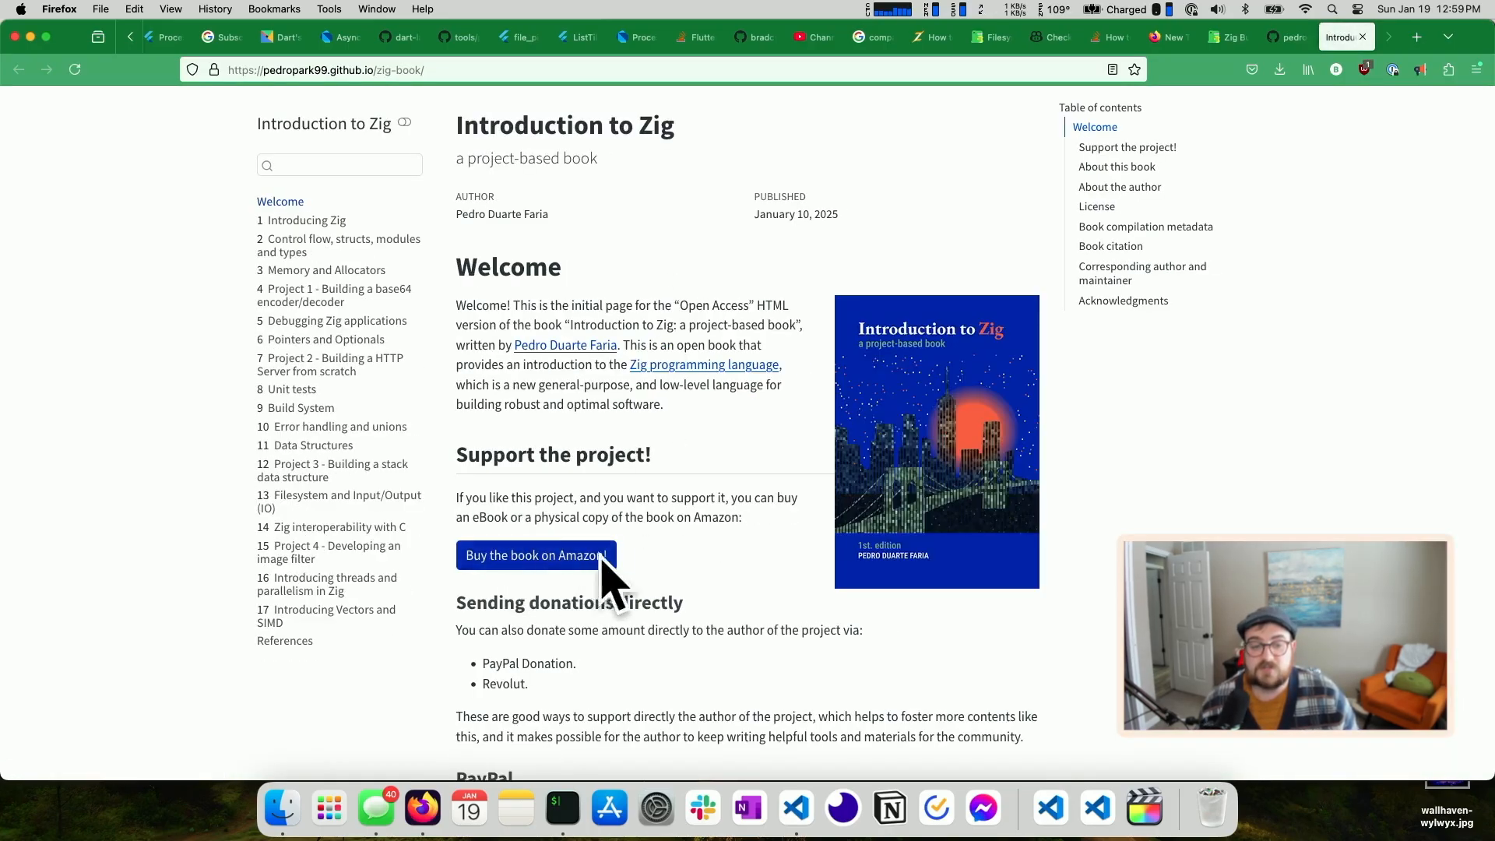
mouse_move(536, 555)
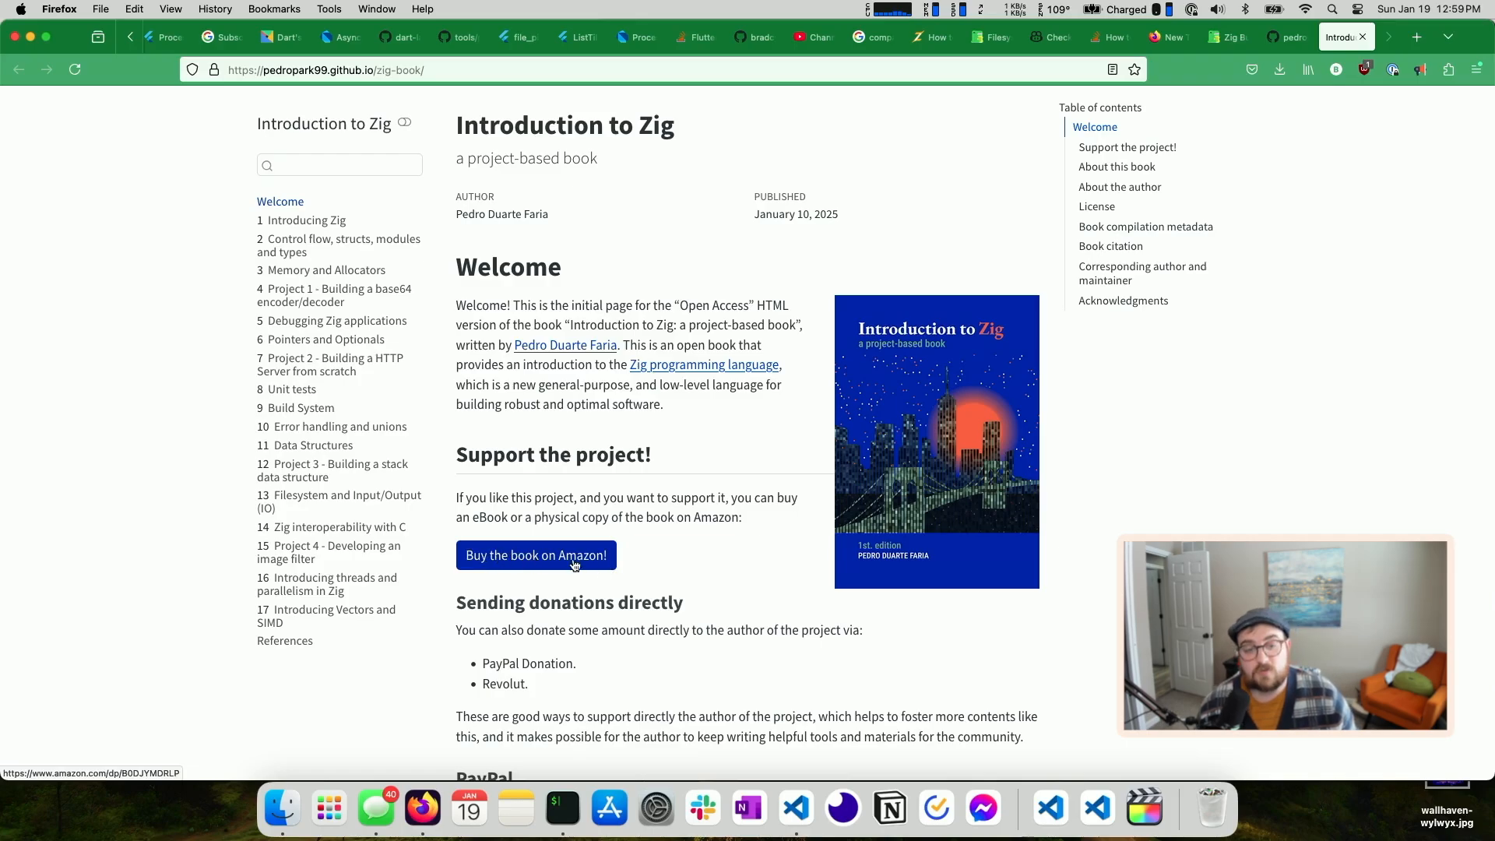
mouse_move(579, 552)
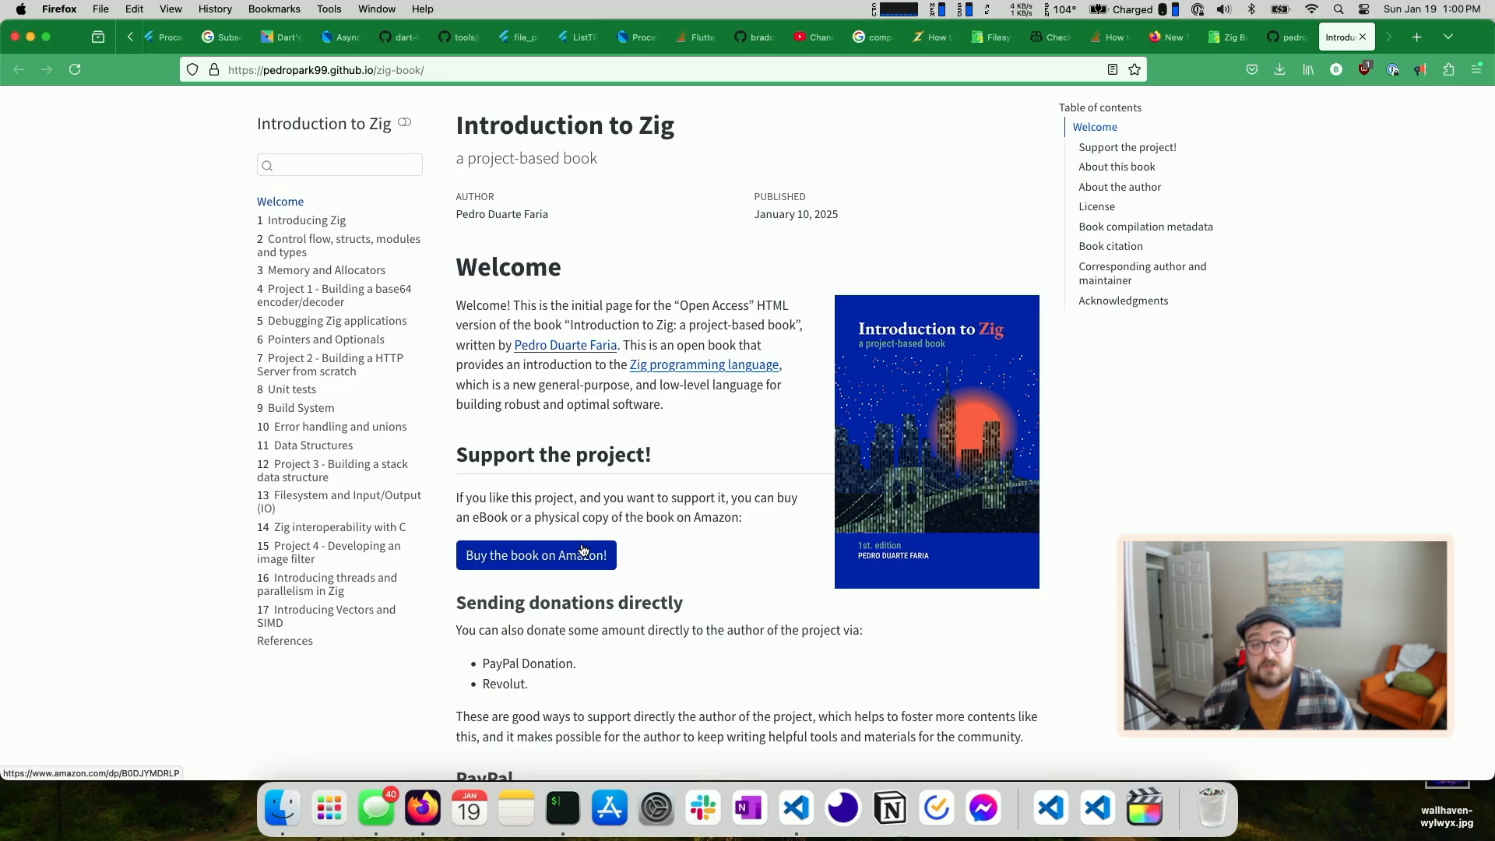
mouse_move(307, 220)
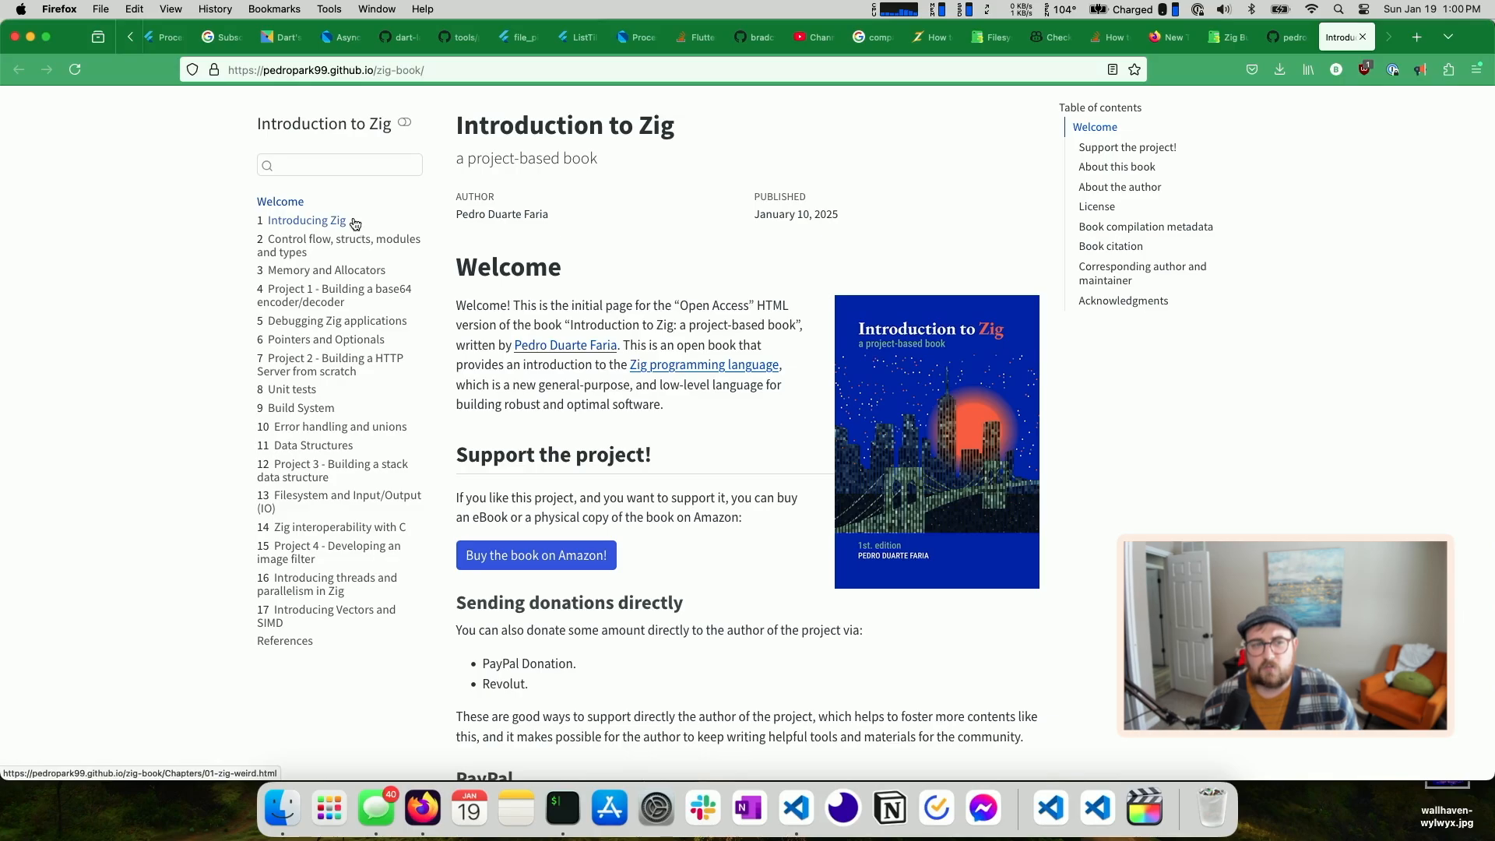
Open chapter 1 'Introducing Zig' and scroll to section 1.3 'How to learn Zig?'
click(305, 221)
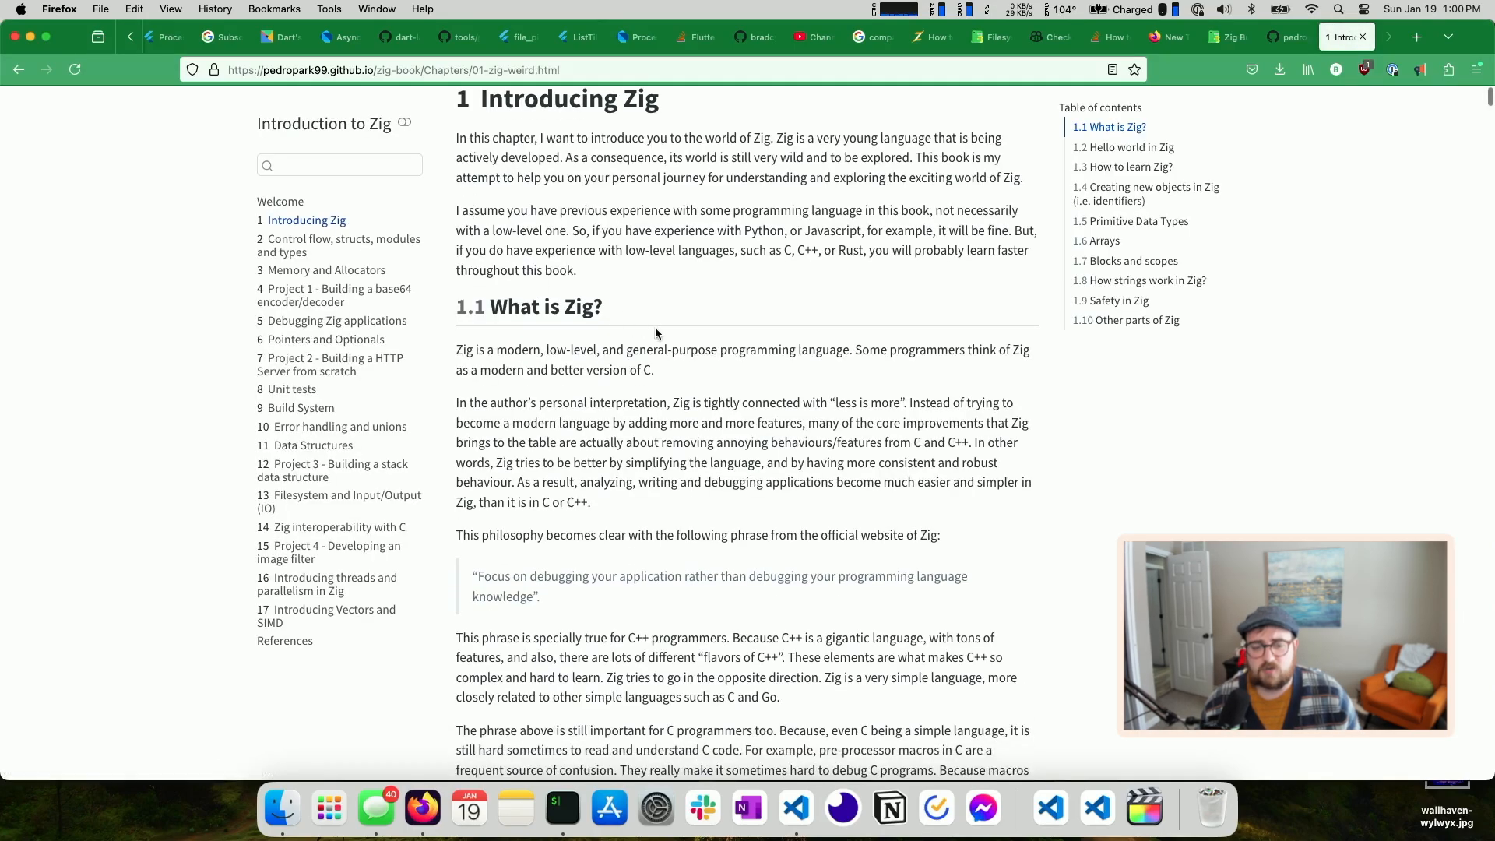
scroll(down, 3)
text(package)
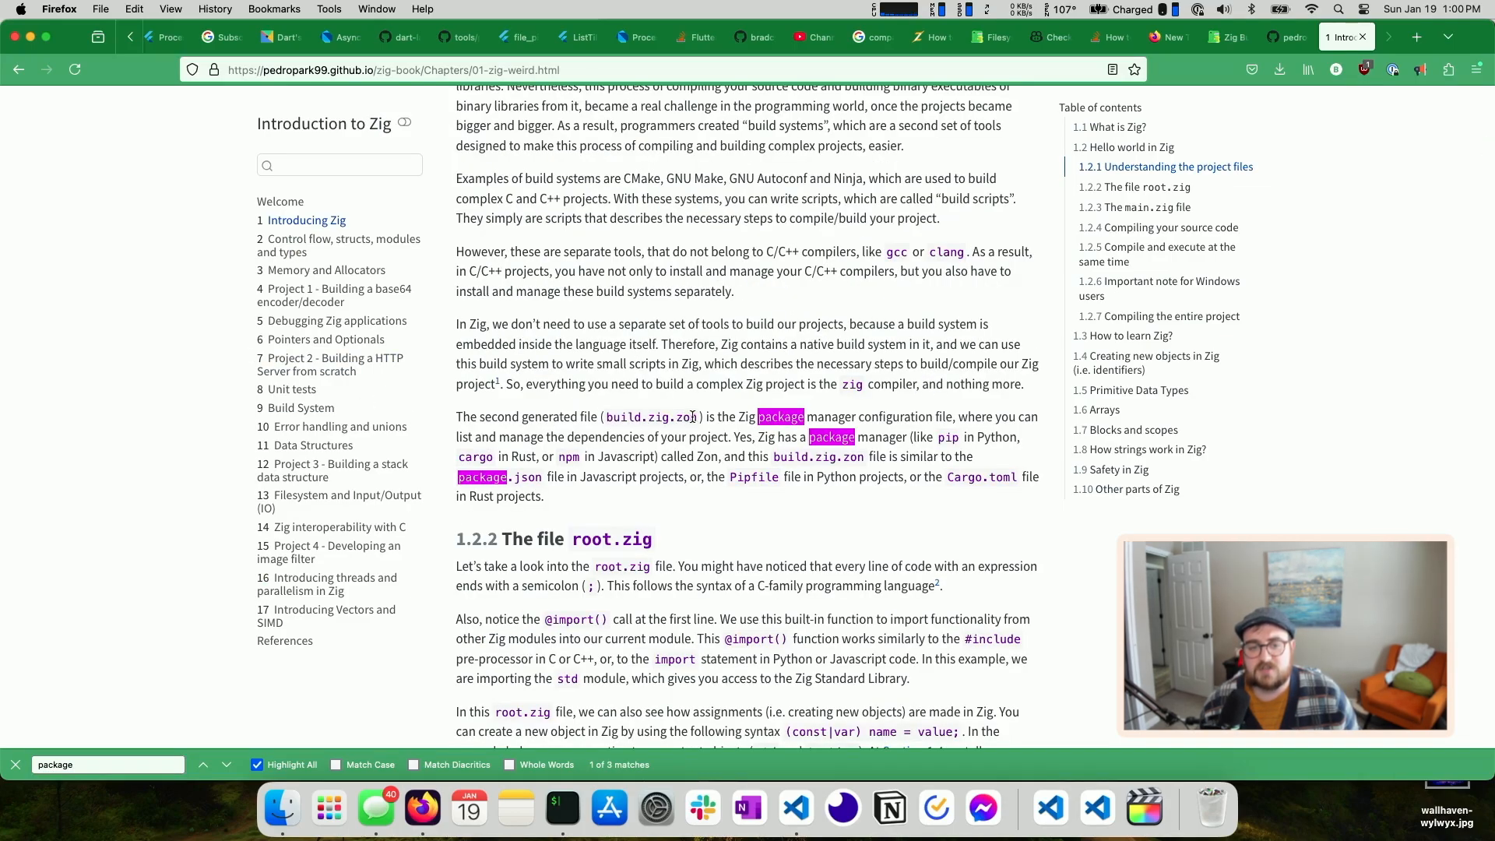
mouse_move(905, 412)
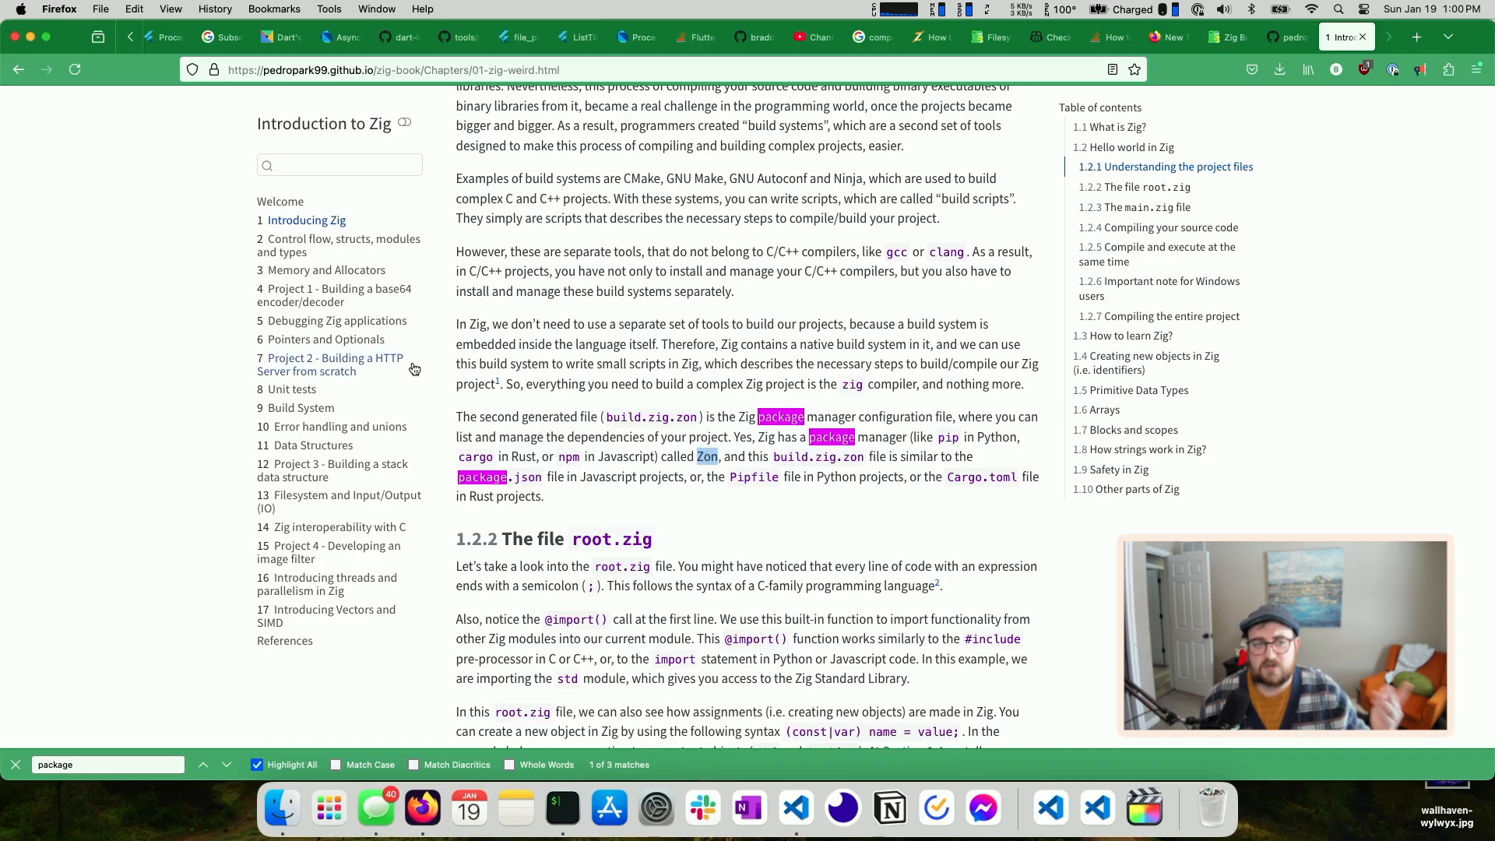
mouse_move(408, 366)
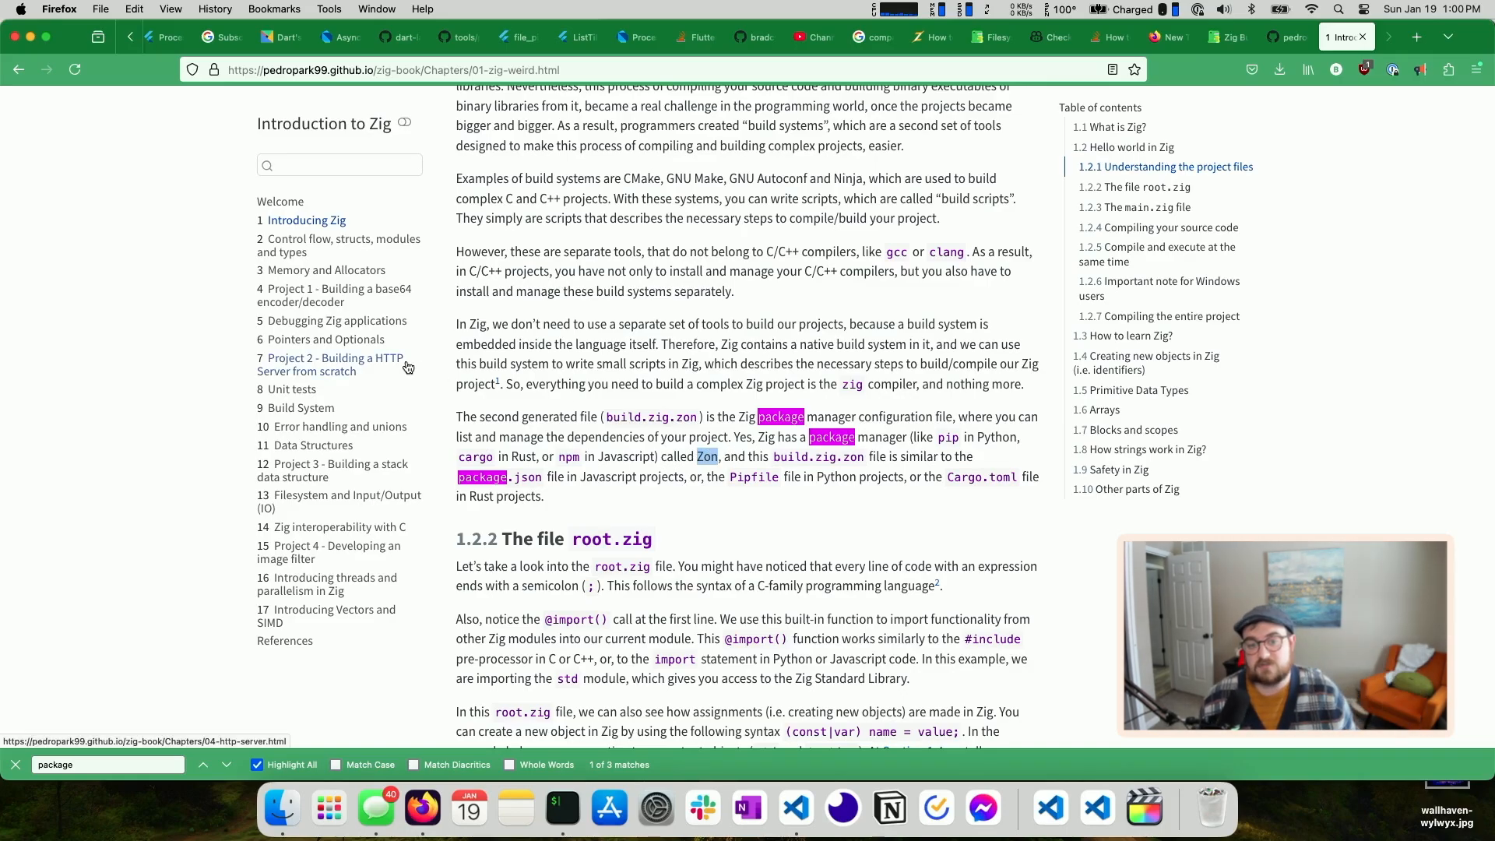
mouse_move(706, 458)
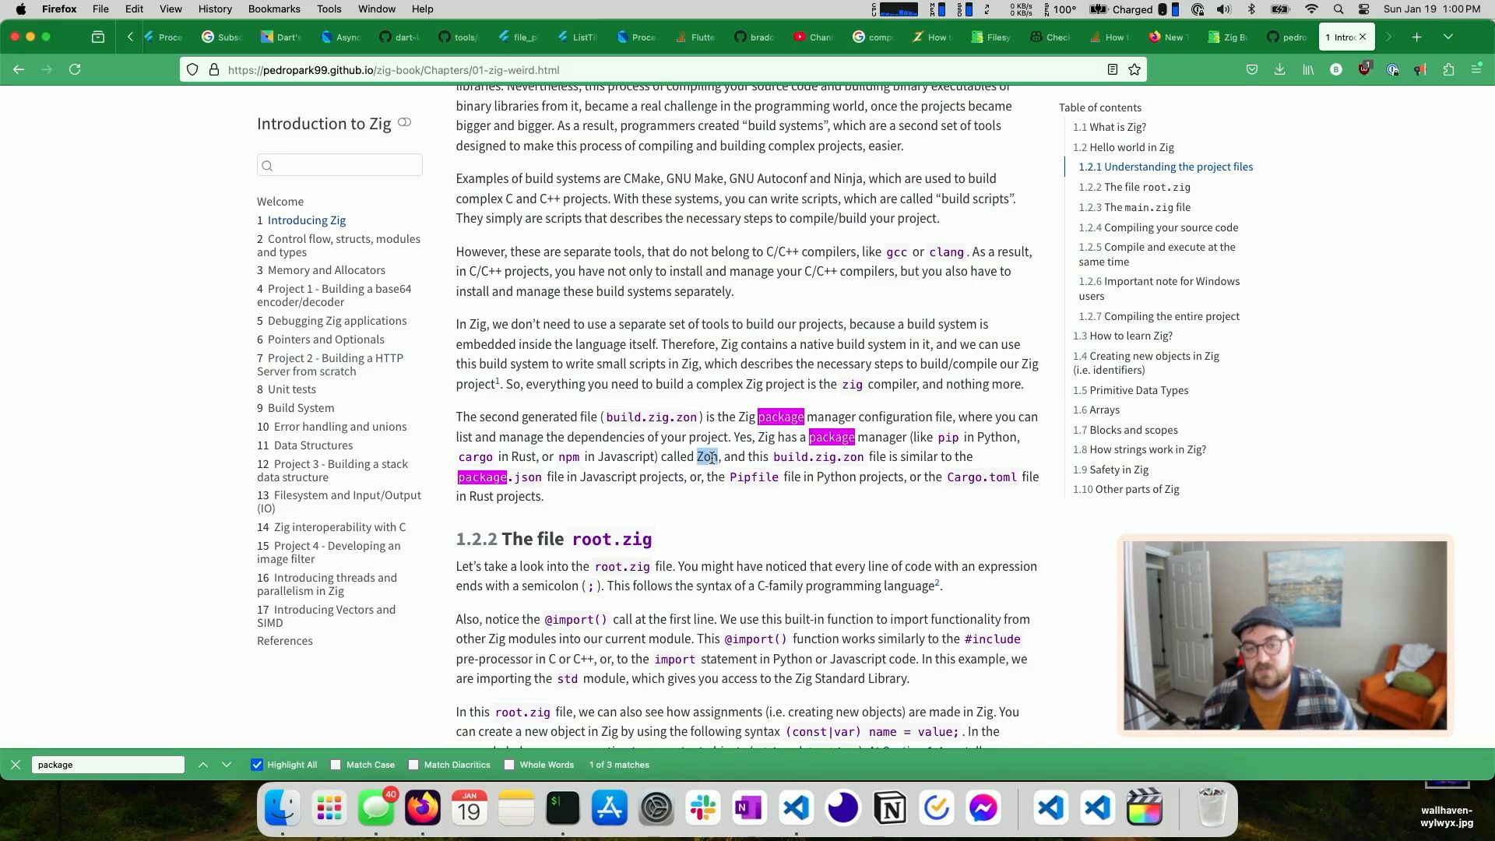
mouse_move(718, 471)
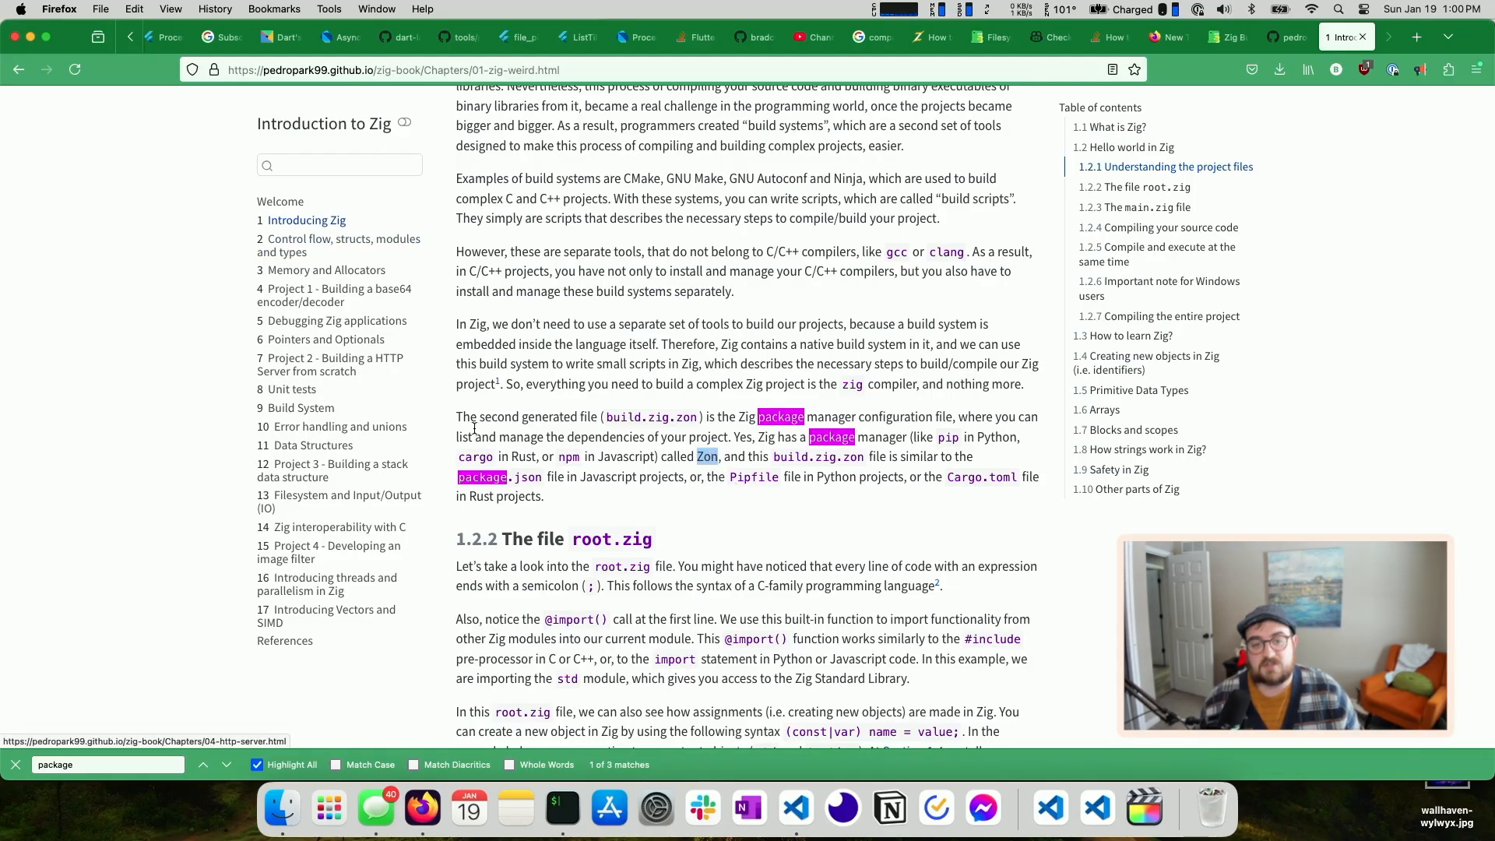
scroll(down, 3)
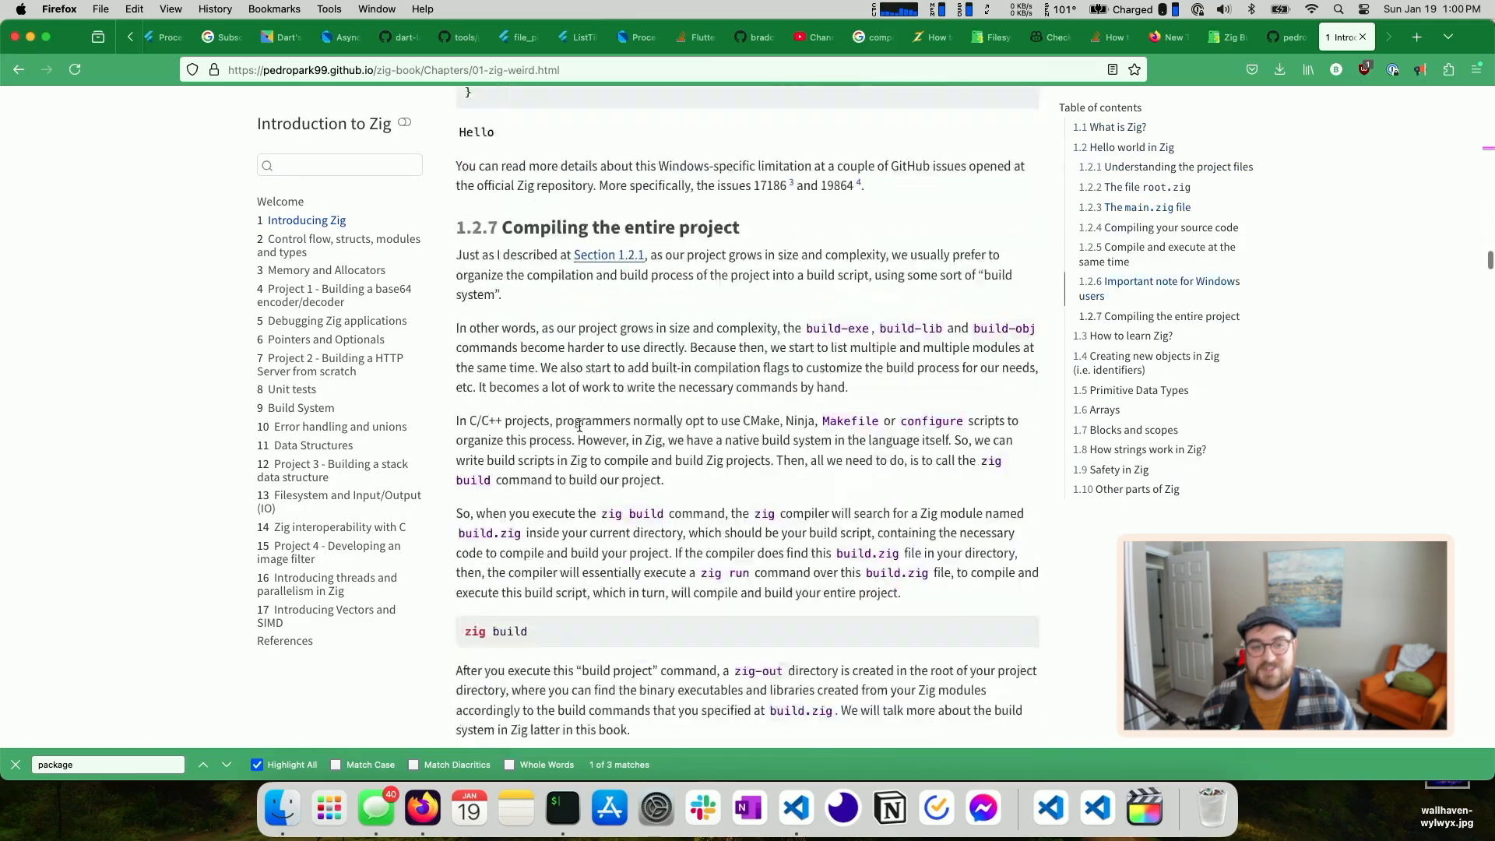
scroll(down, 3)
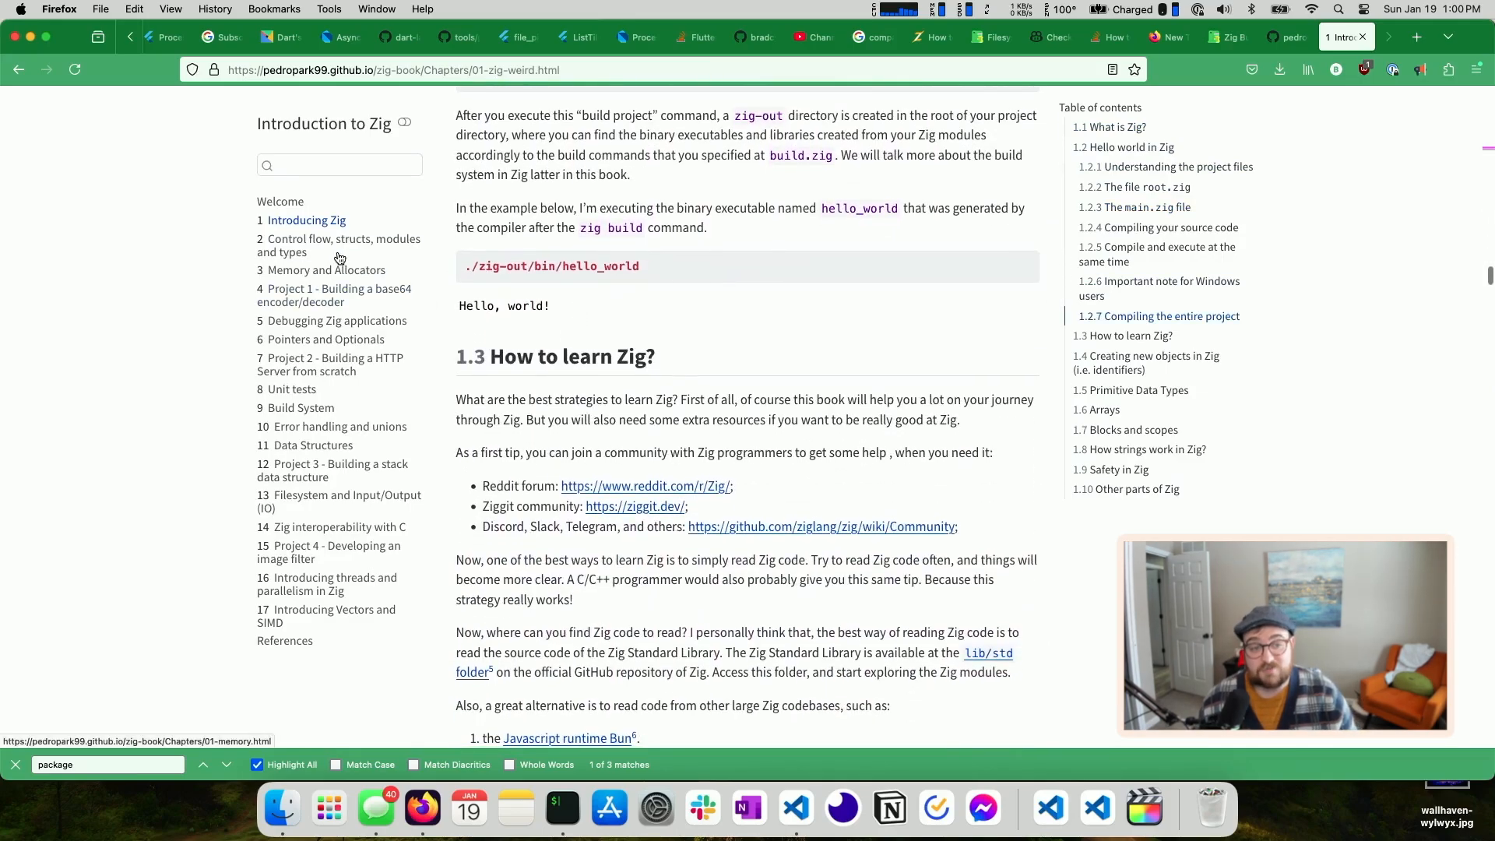
Pass chapter 2, then skim chapter 3 'Memory and Allocators' and return to its top
click(338, 246)
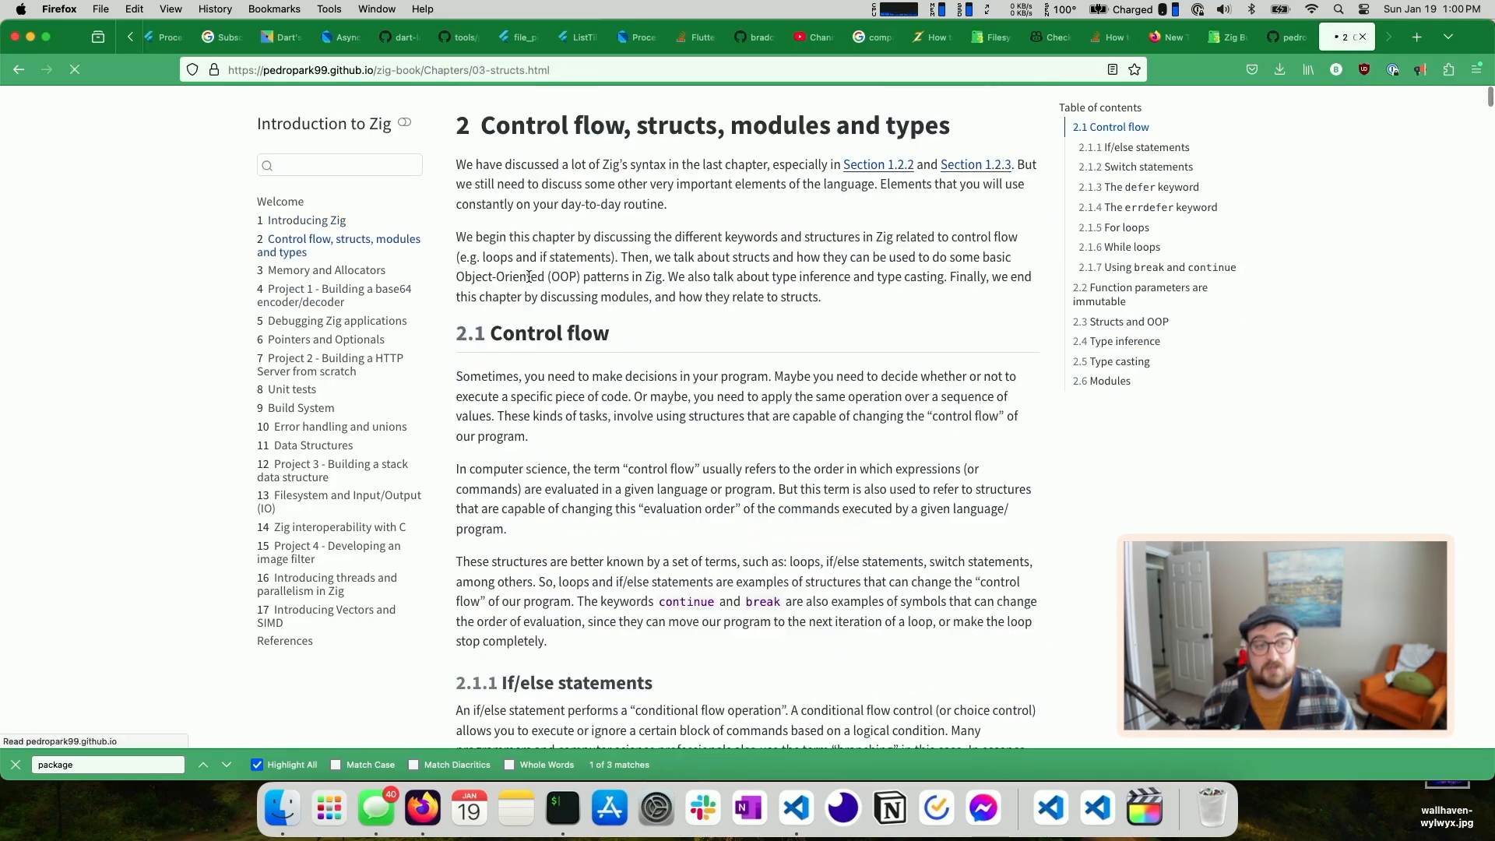
click(325, 270)
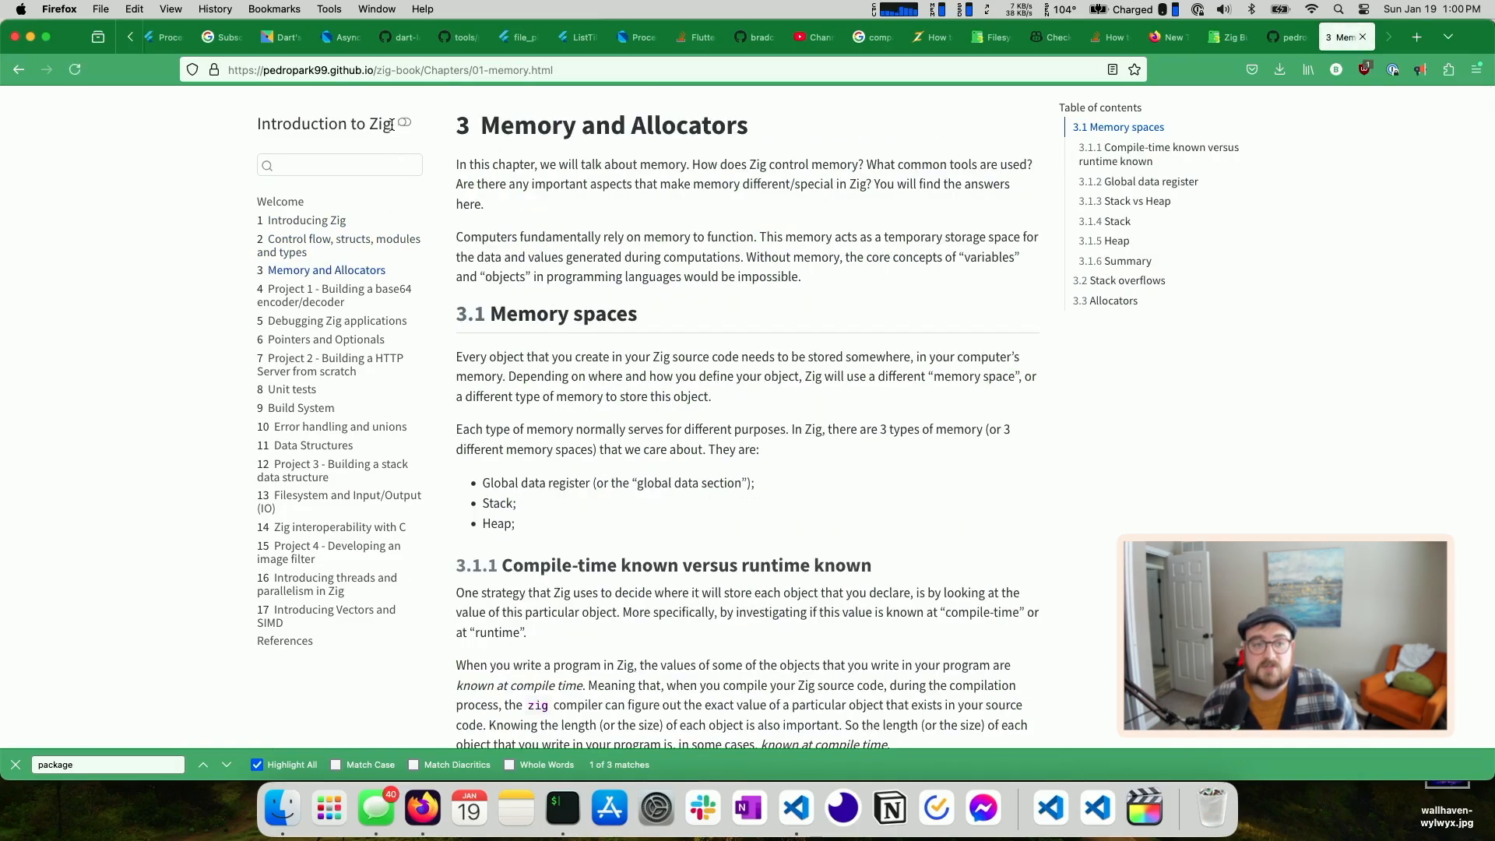
mouse_move(570, 190)
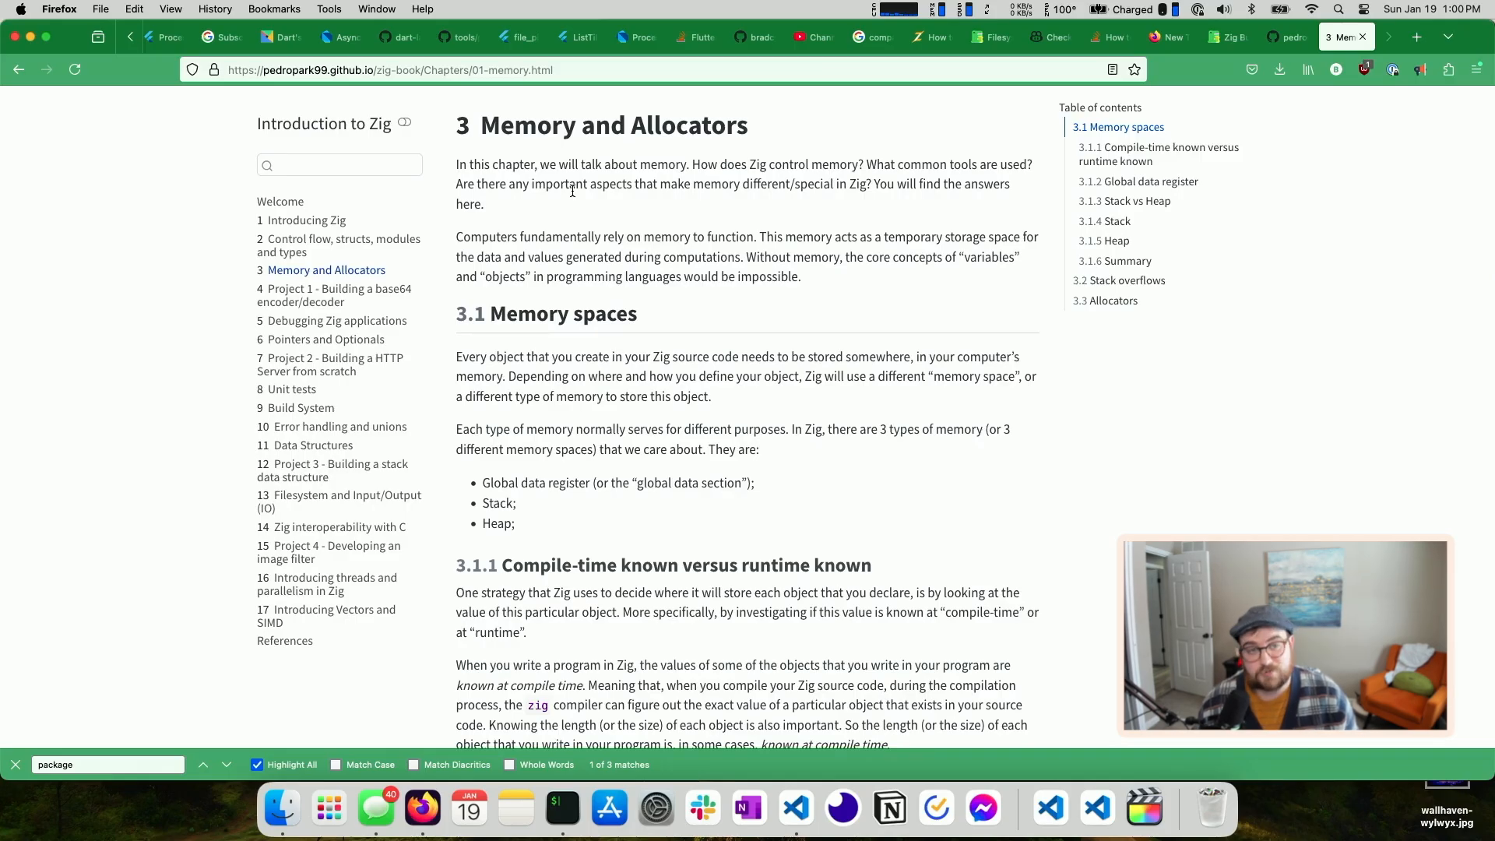
mouse_move(536, 201)
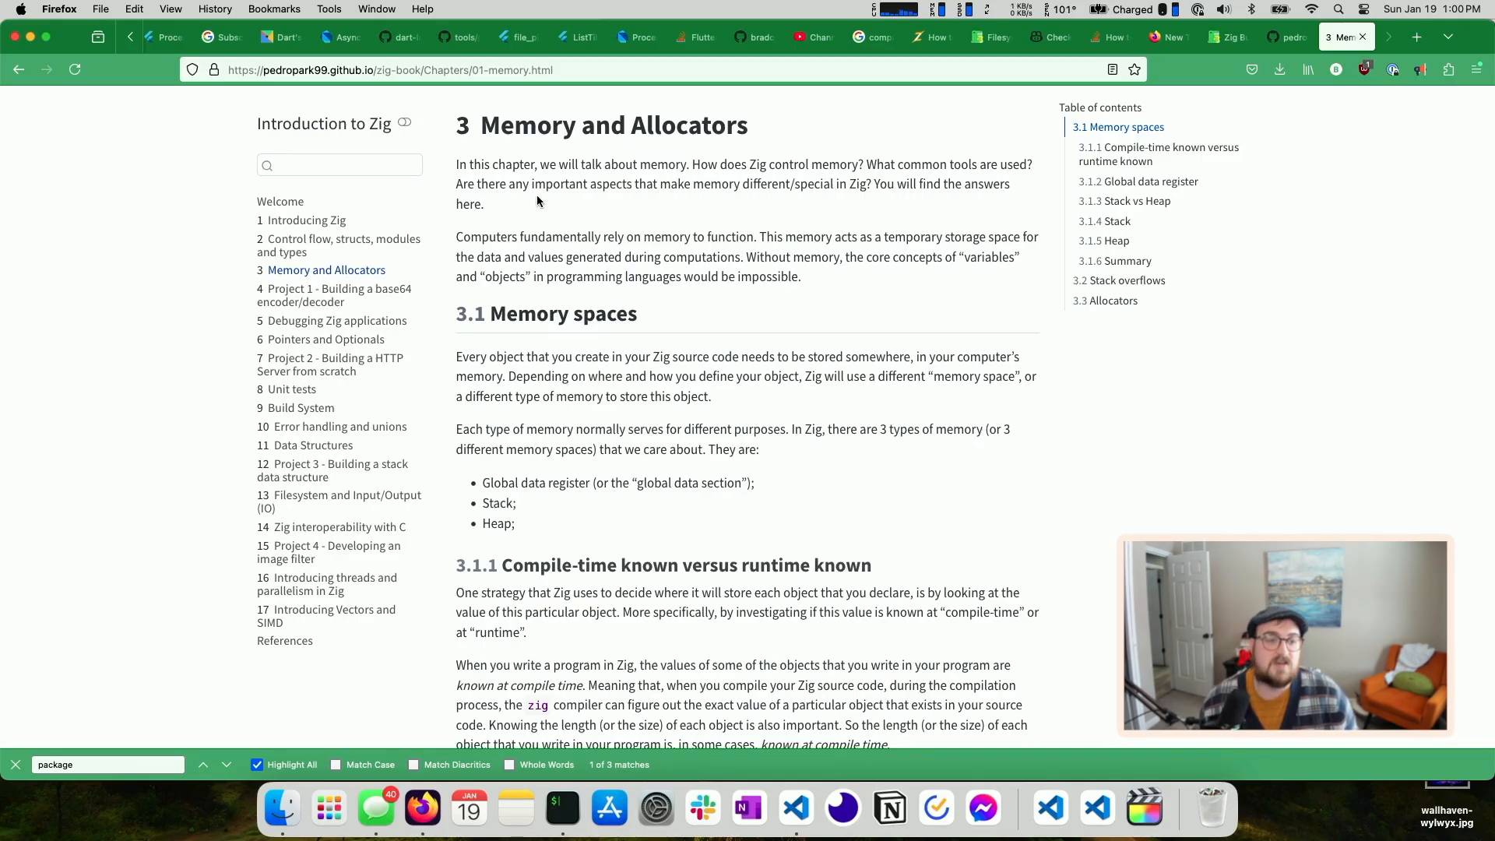
scroll(down, 3)
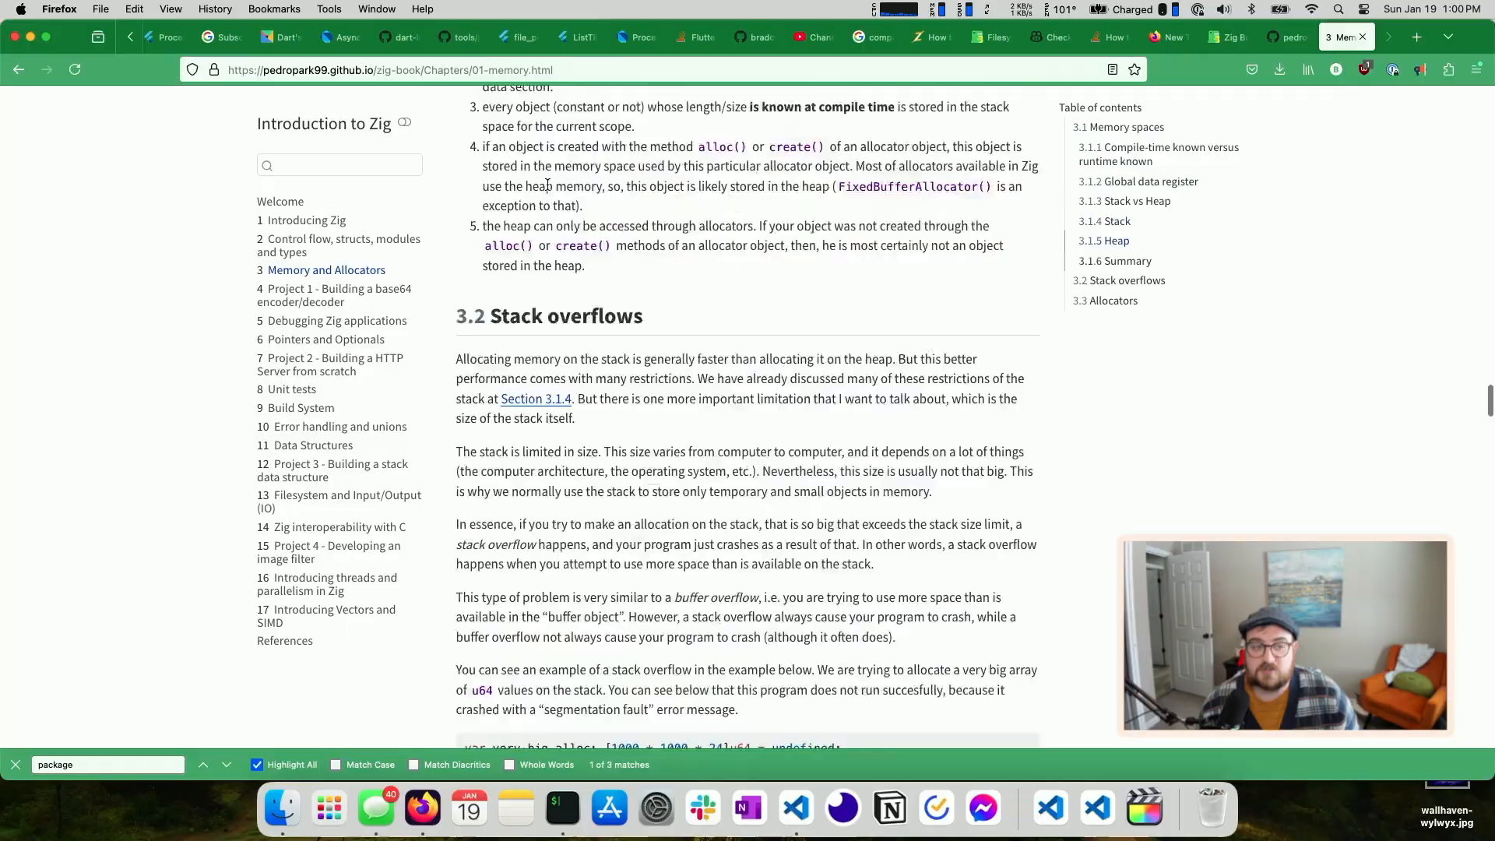
scroll(down, 3)
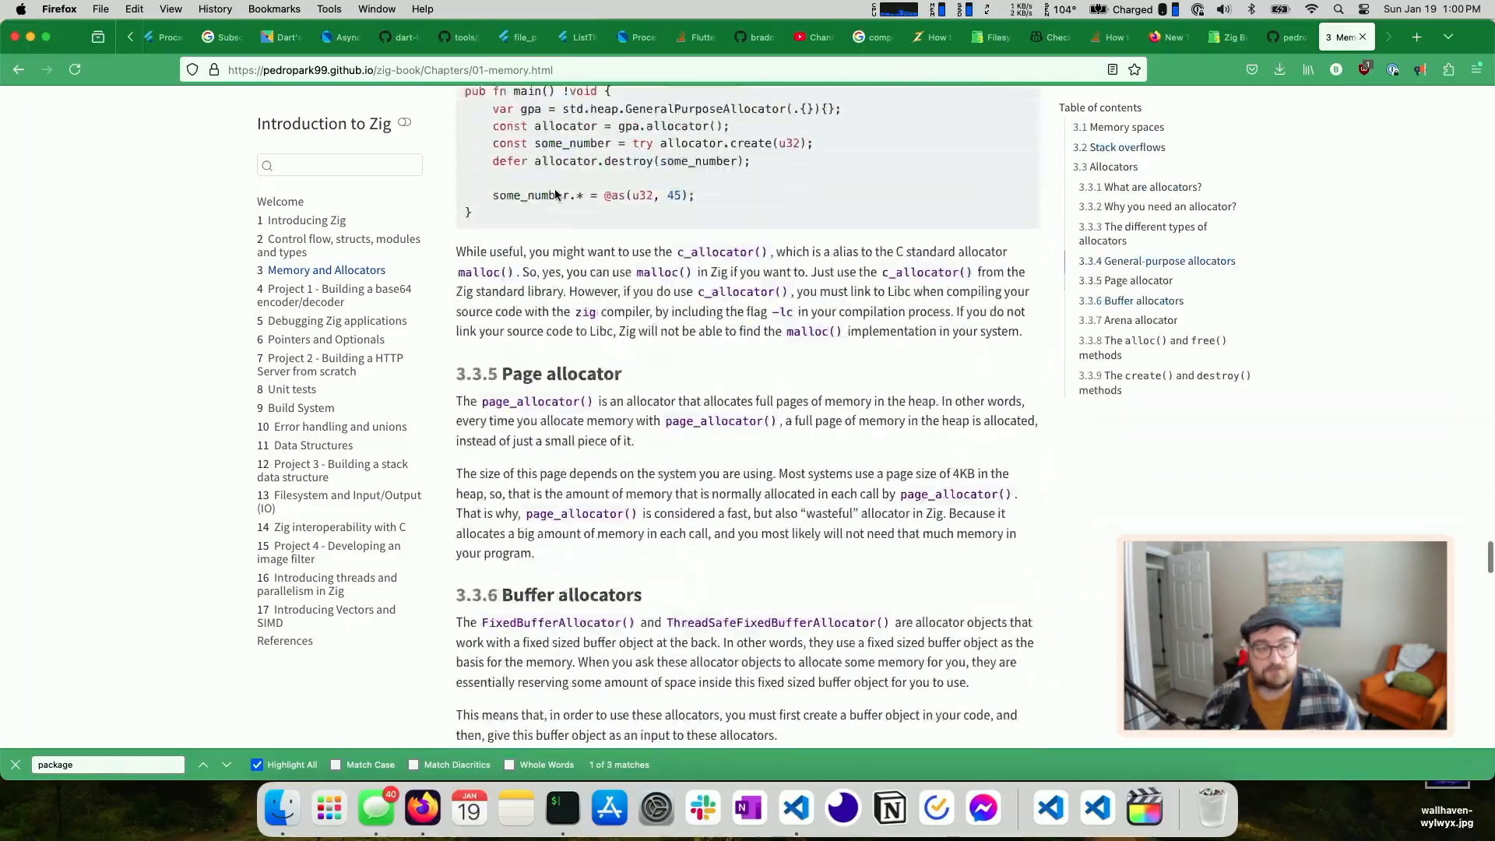
scroll(up, 3)
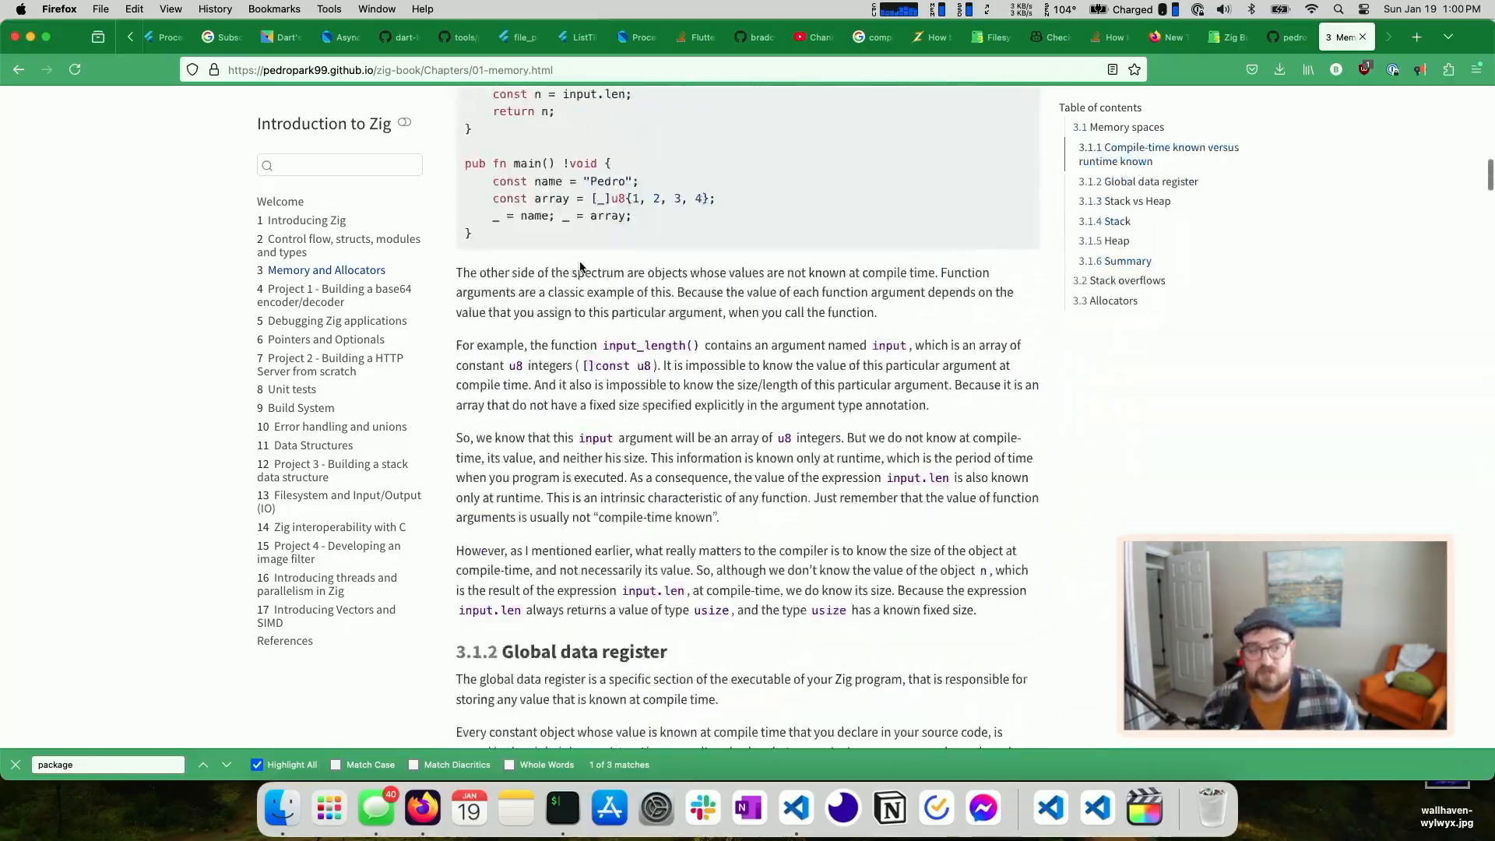
scroll(up, 3)
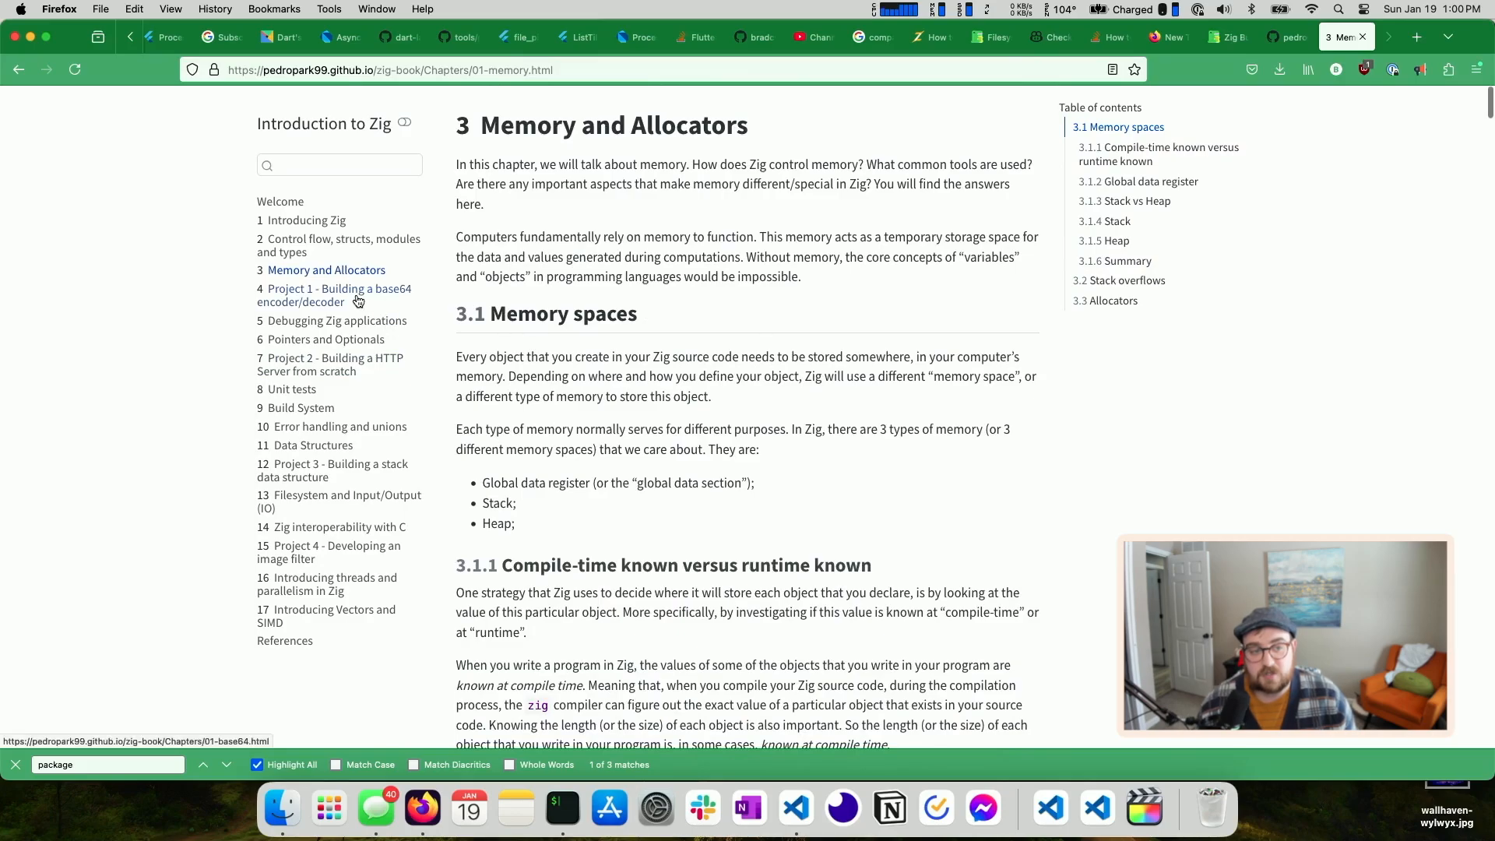
Visit Projects 1–3, then read Project 4's image filter chapter into its digital images section
click(335, 295)
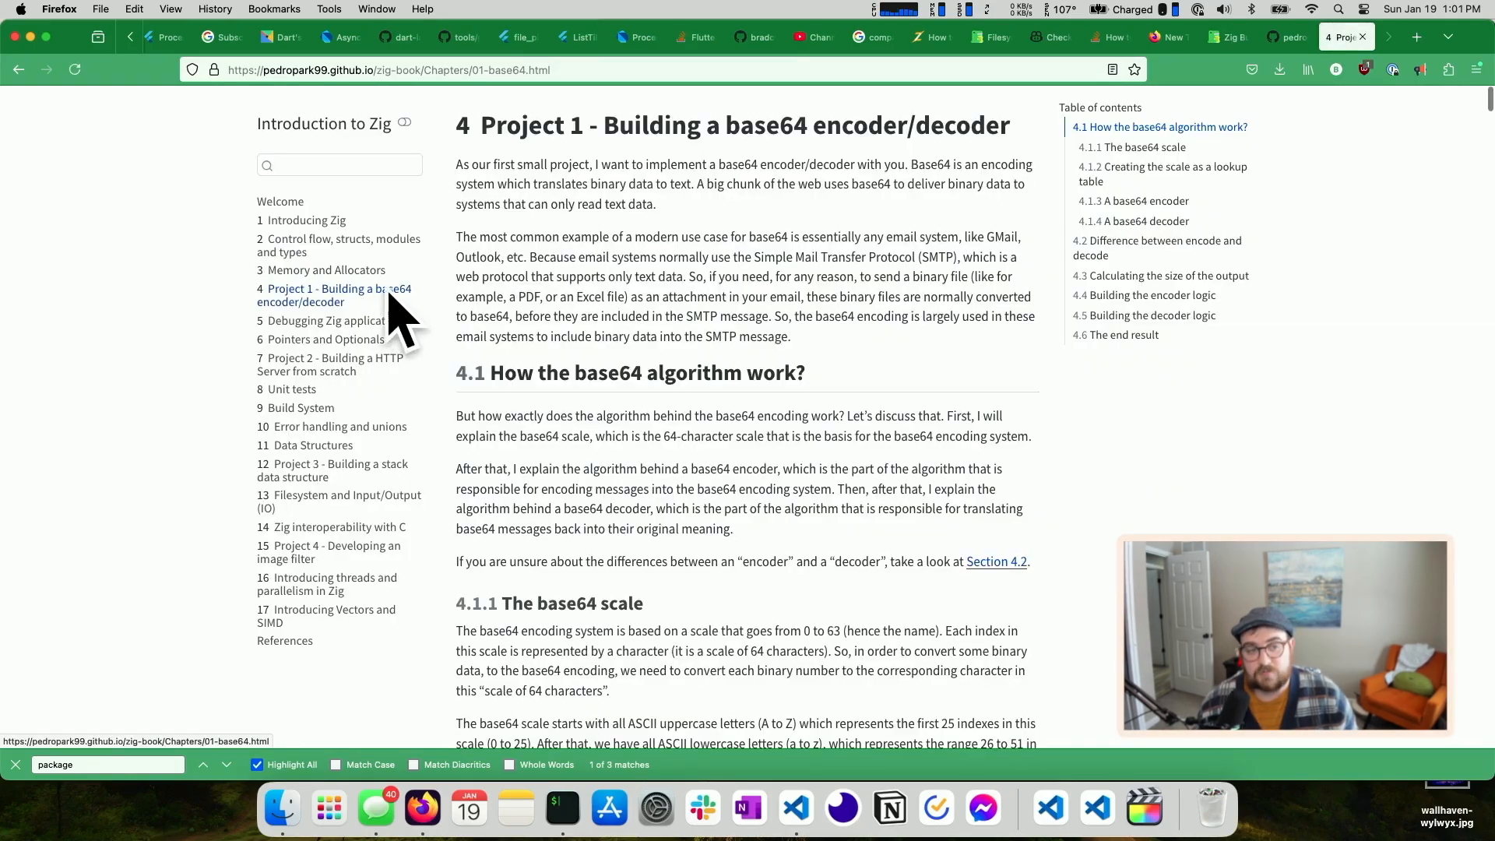
click(328, 364)
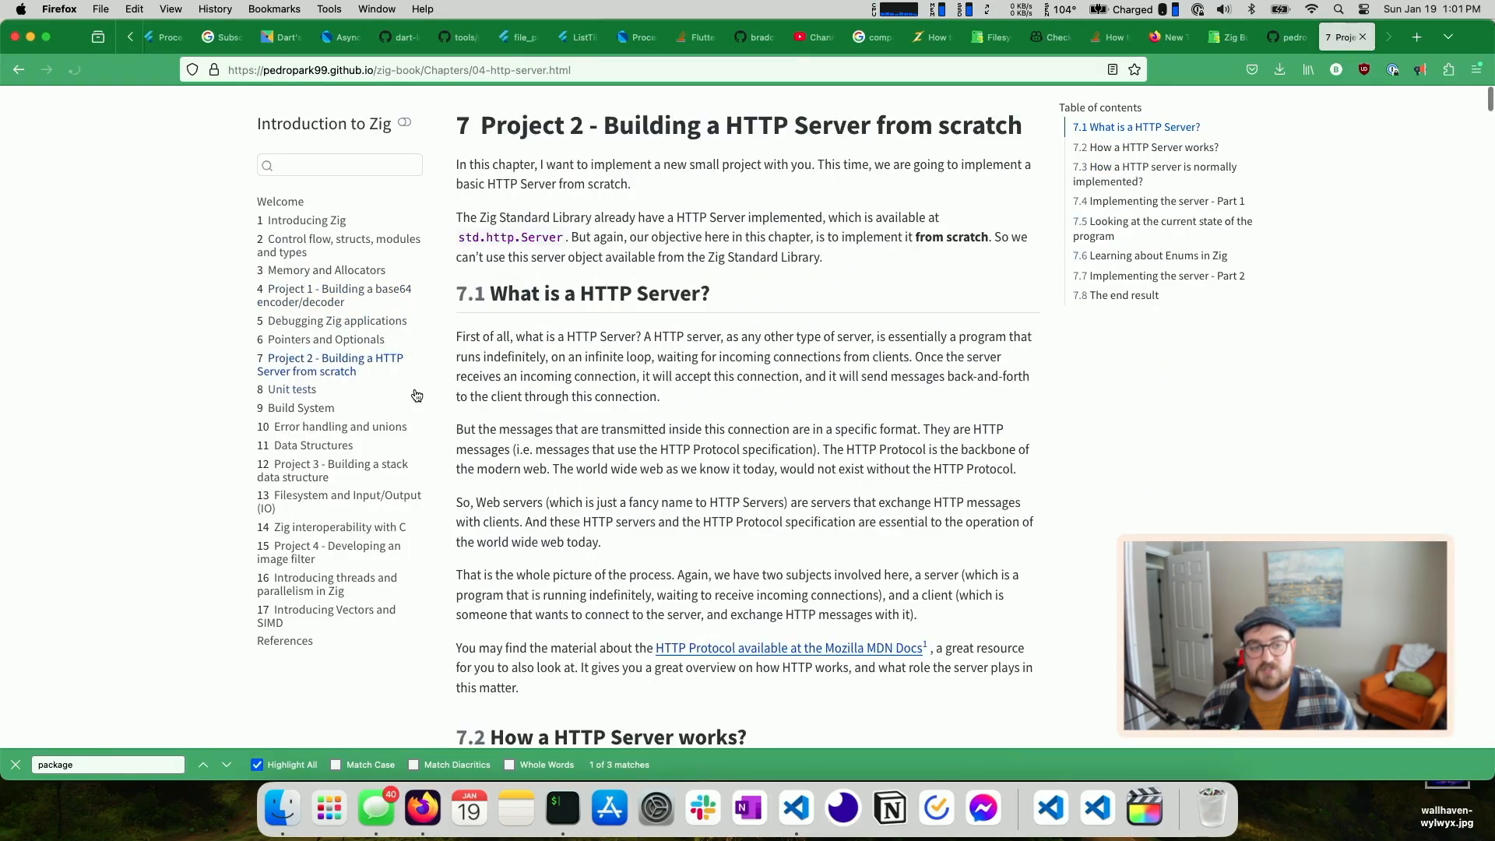
click(339, 471)
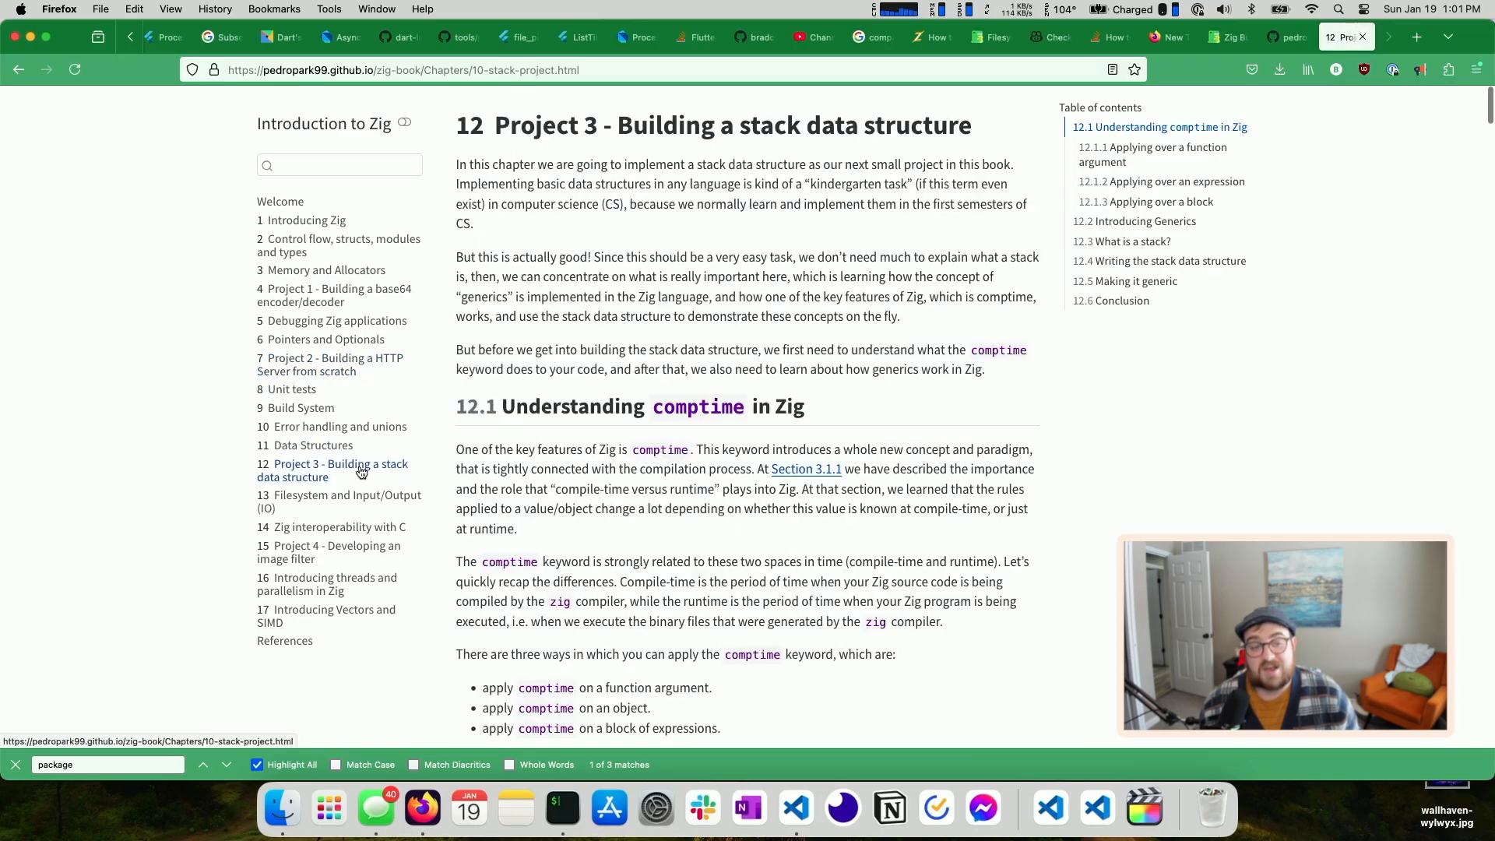
click(329, 552)
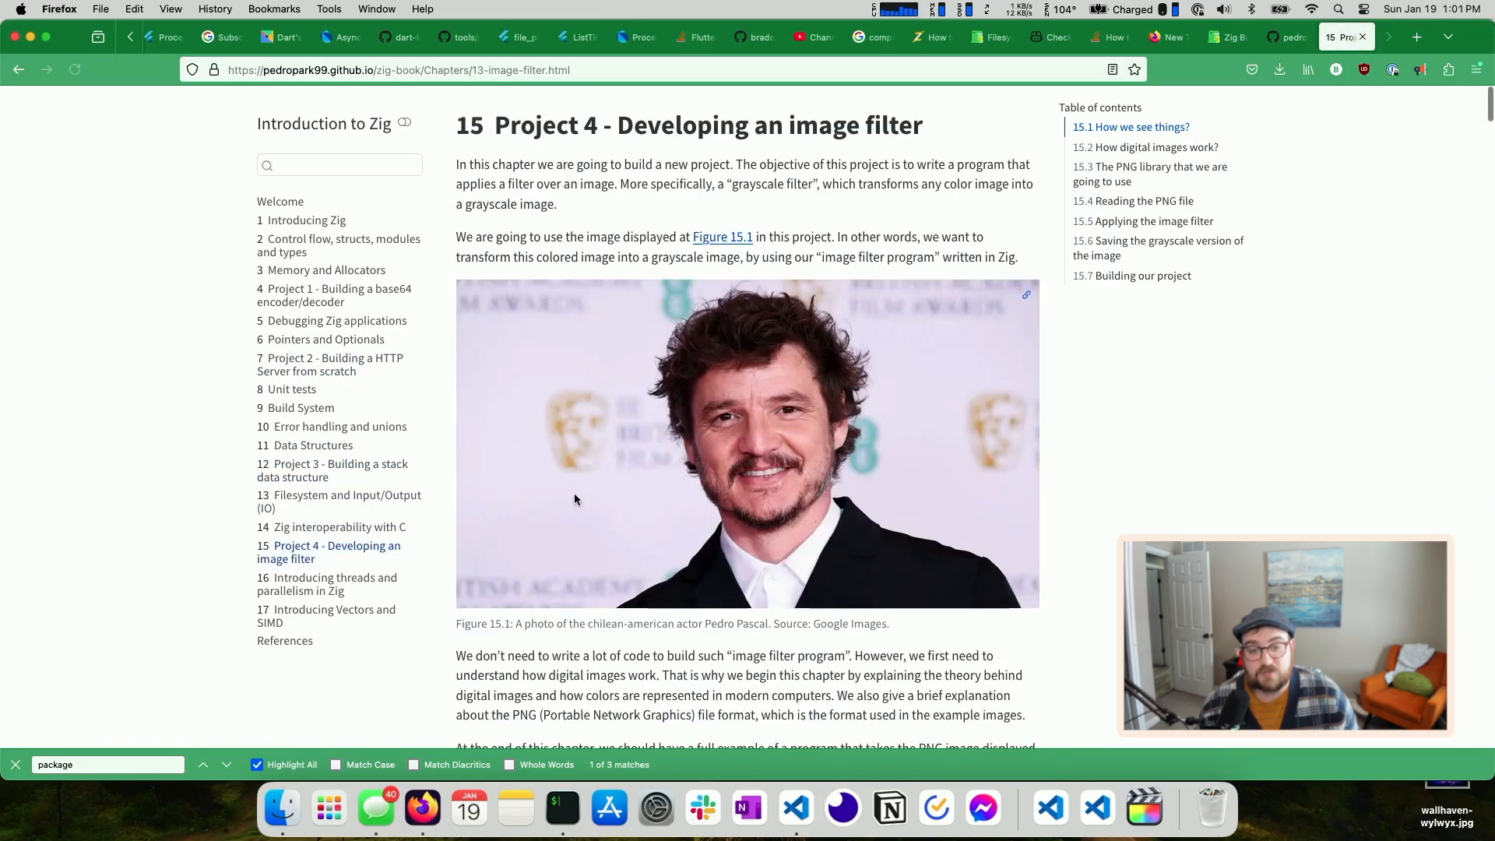
scroll(down, 3)
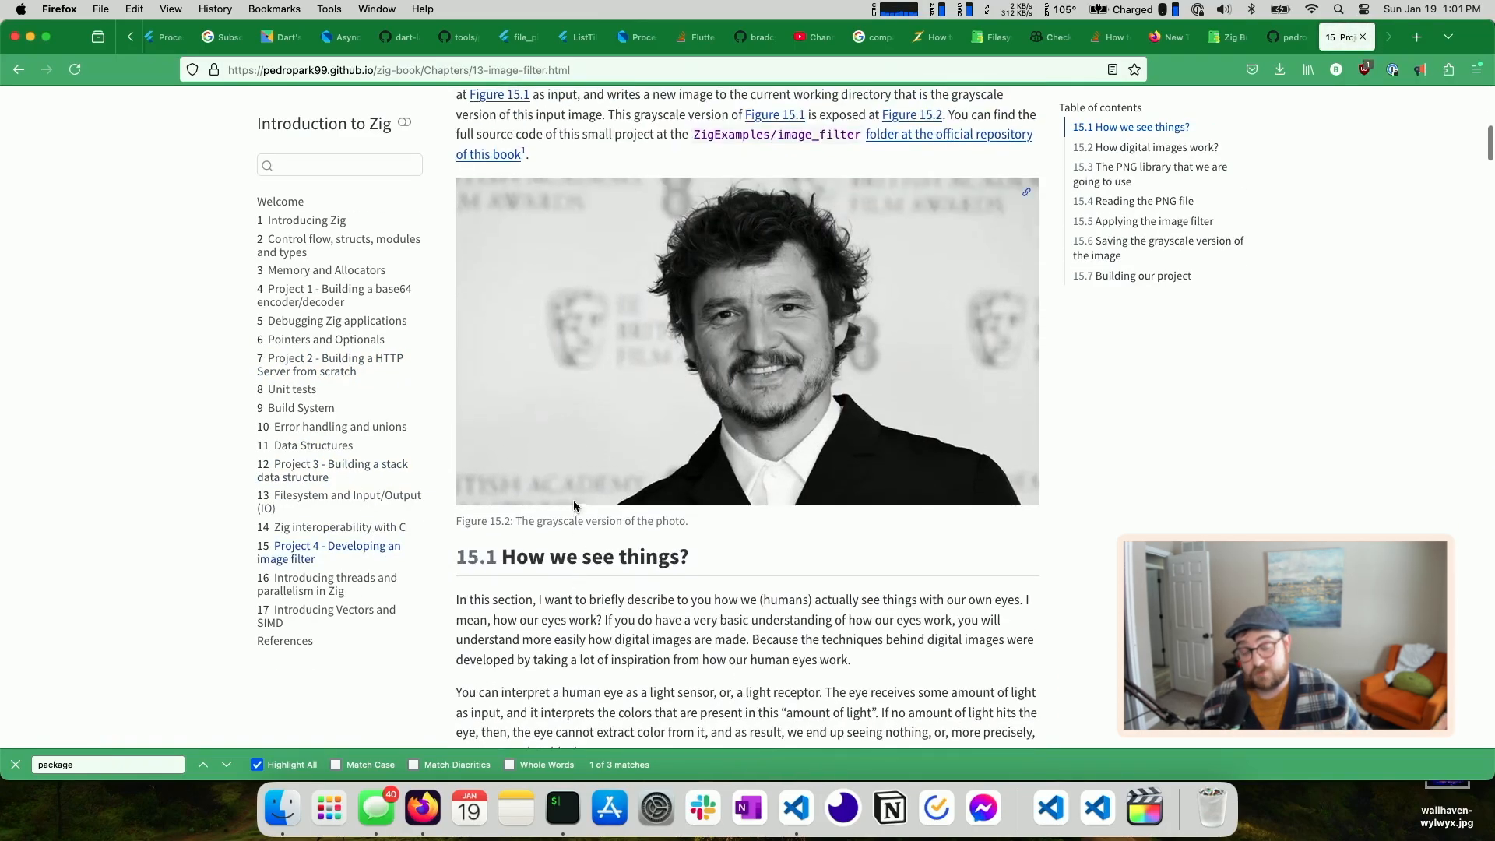
scroll(up, 3)
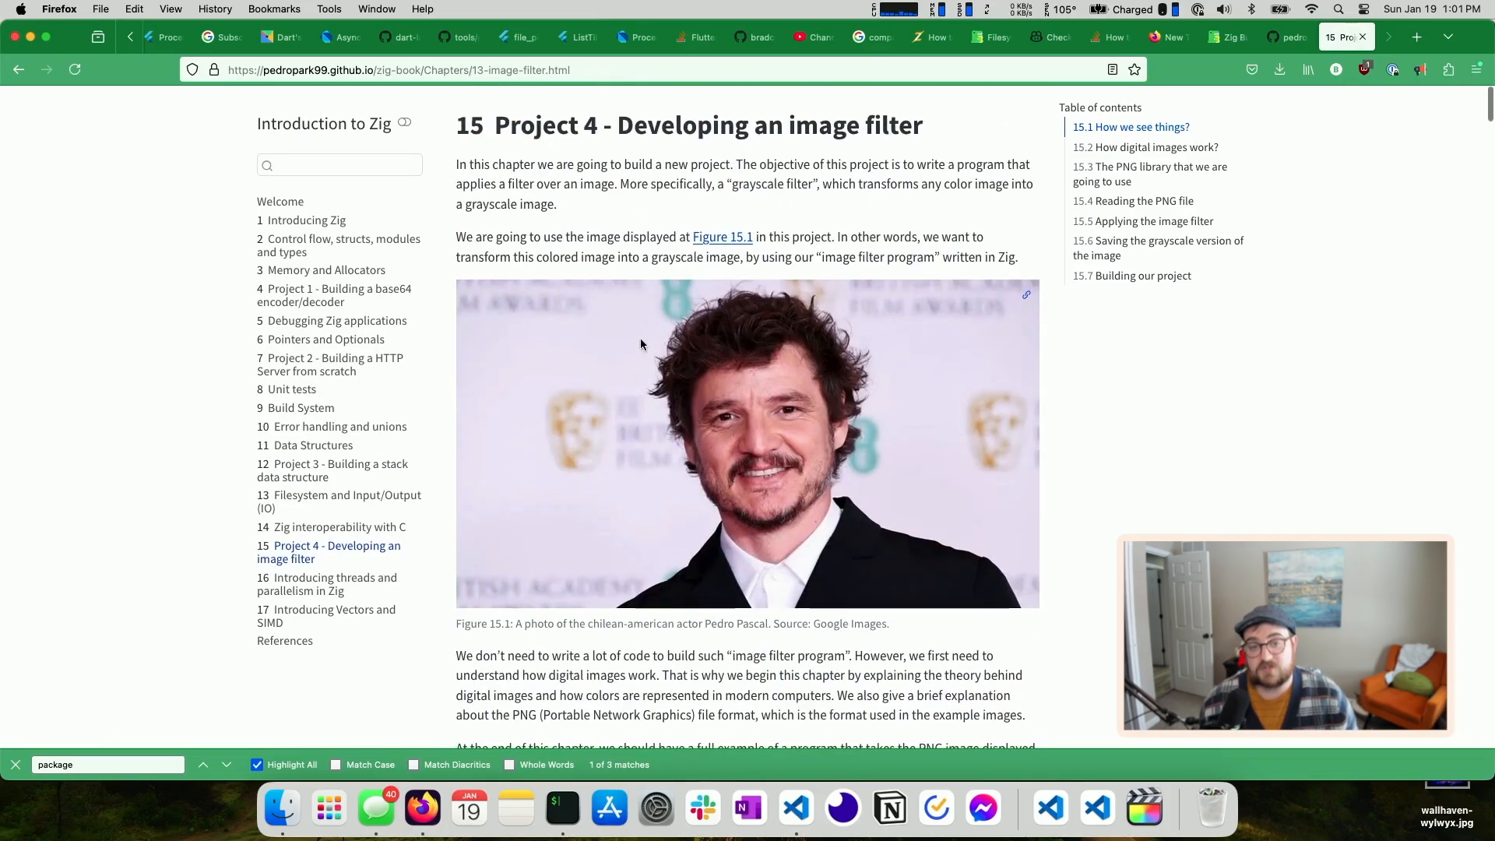
mouse_move(935, 125)
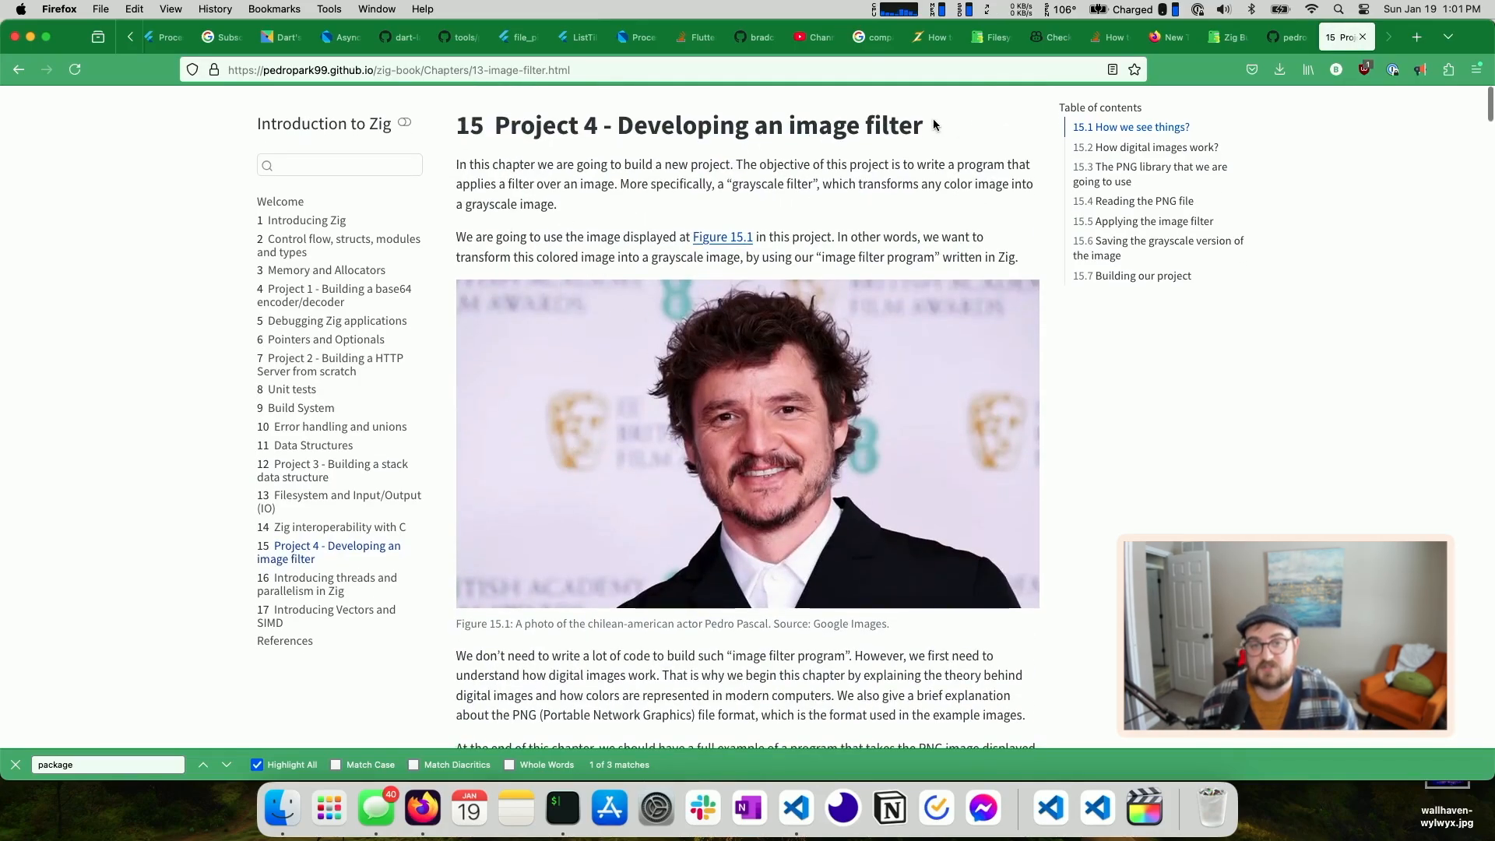
scroll(down, 3)
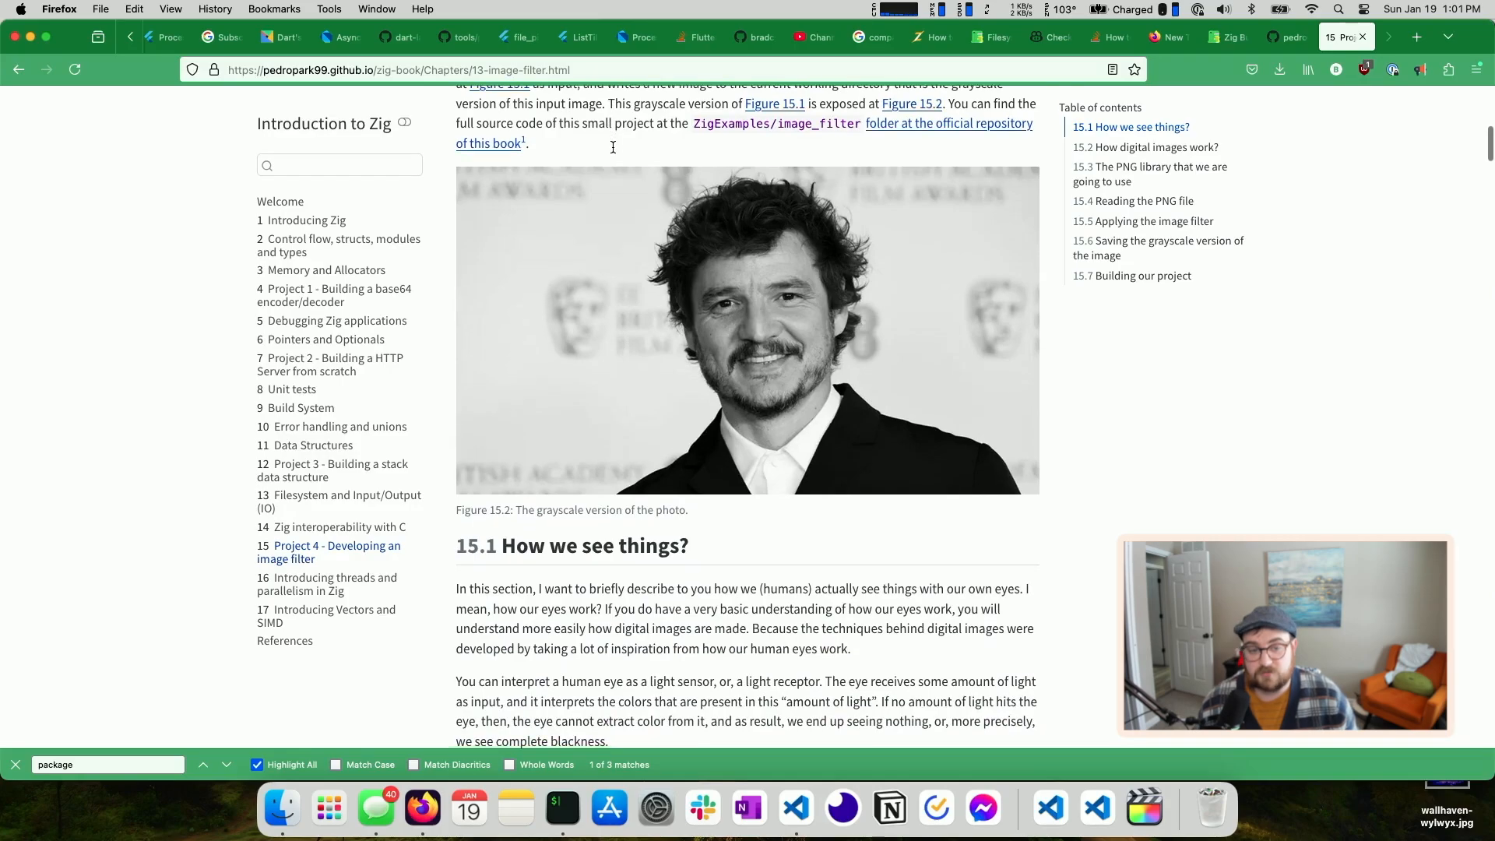
scroll(down, 3)
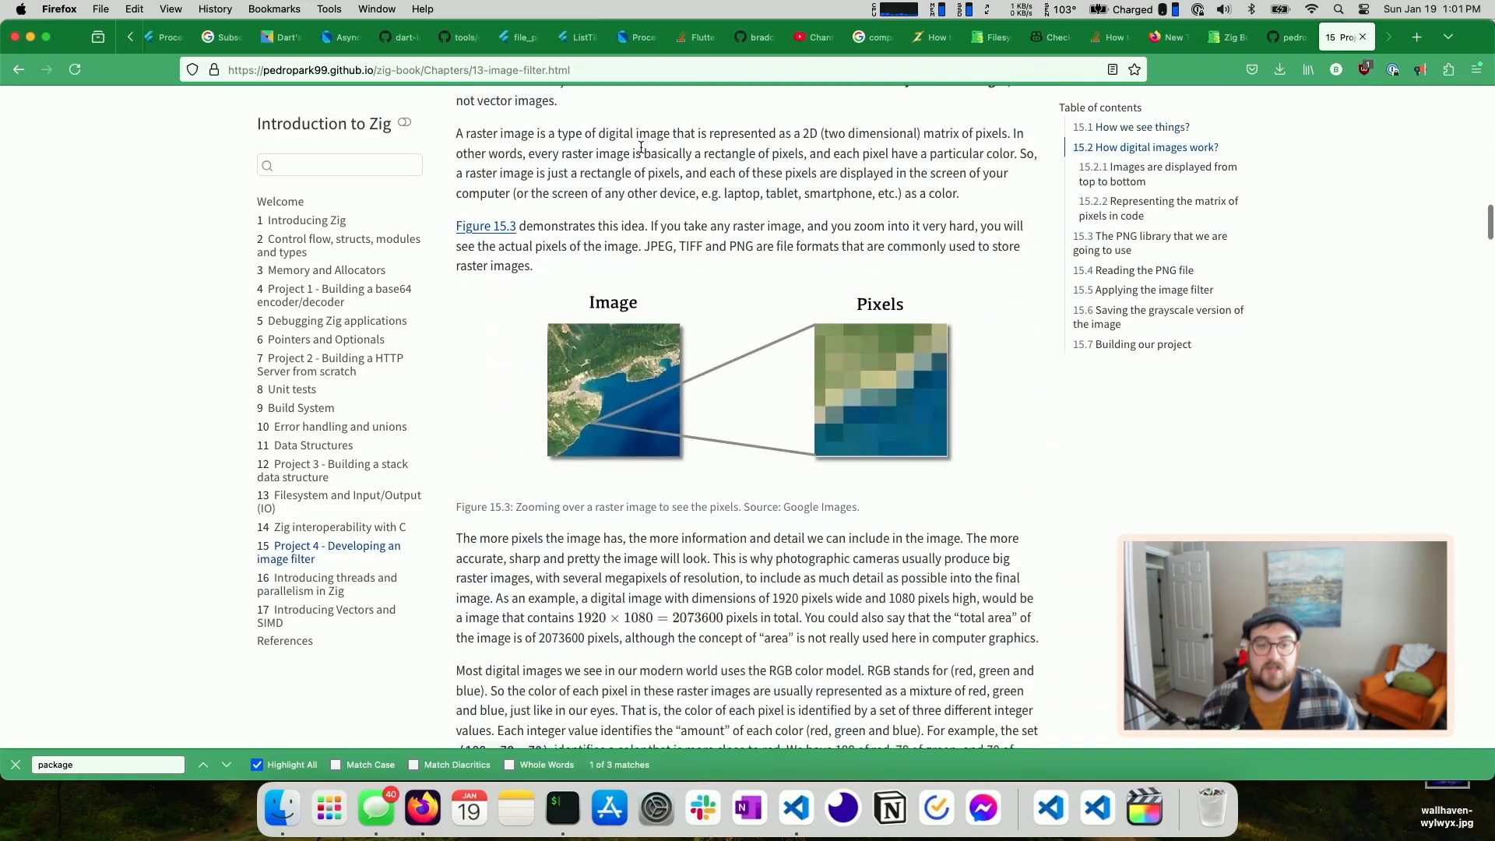
scroll(up, 3)
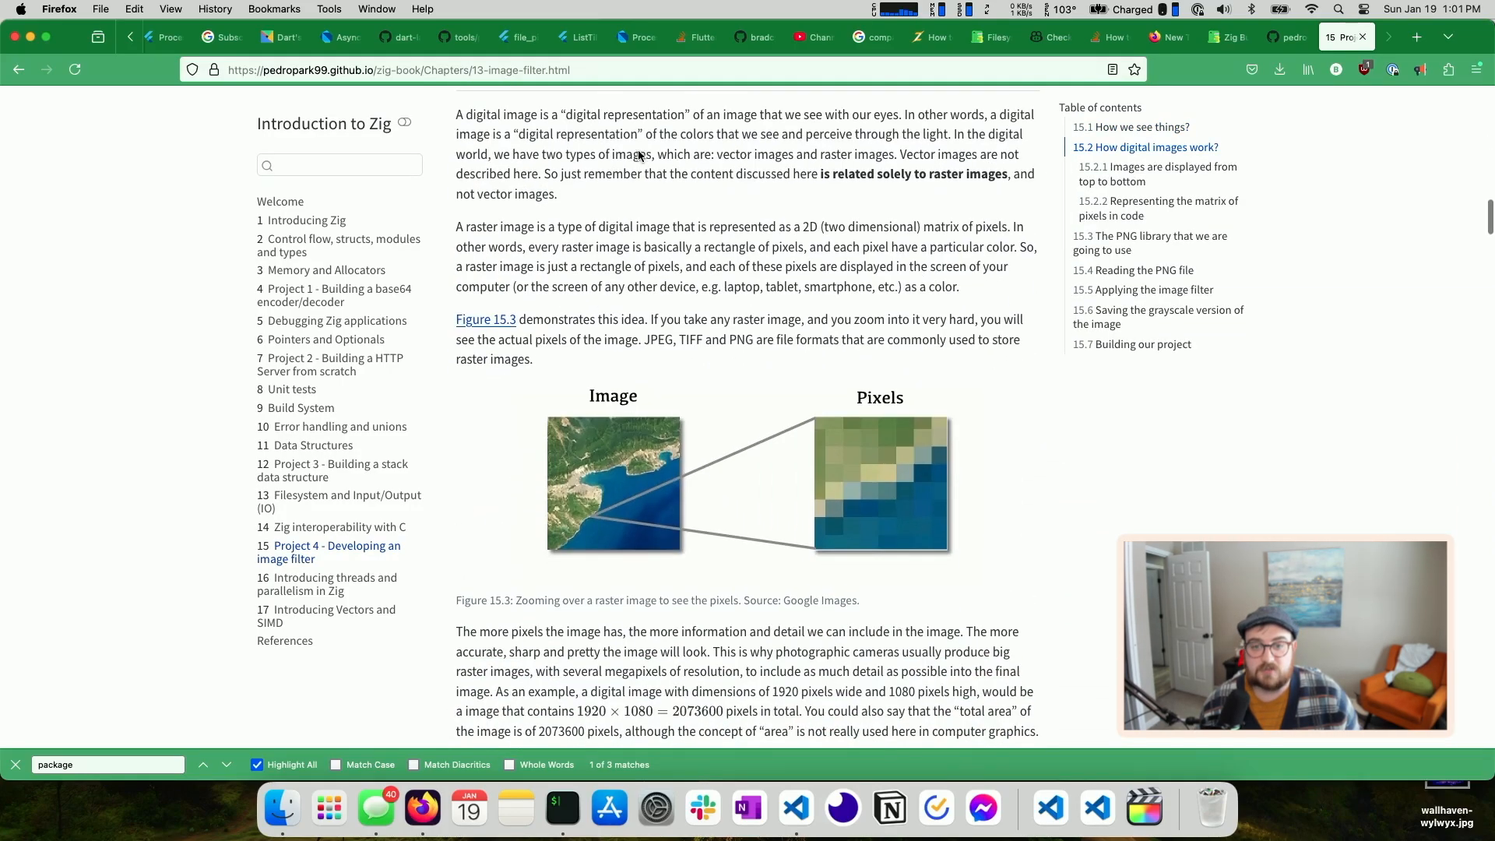
scroll(down, 3)
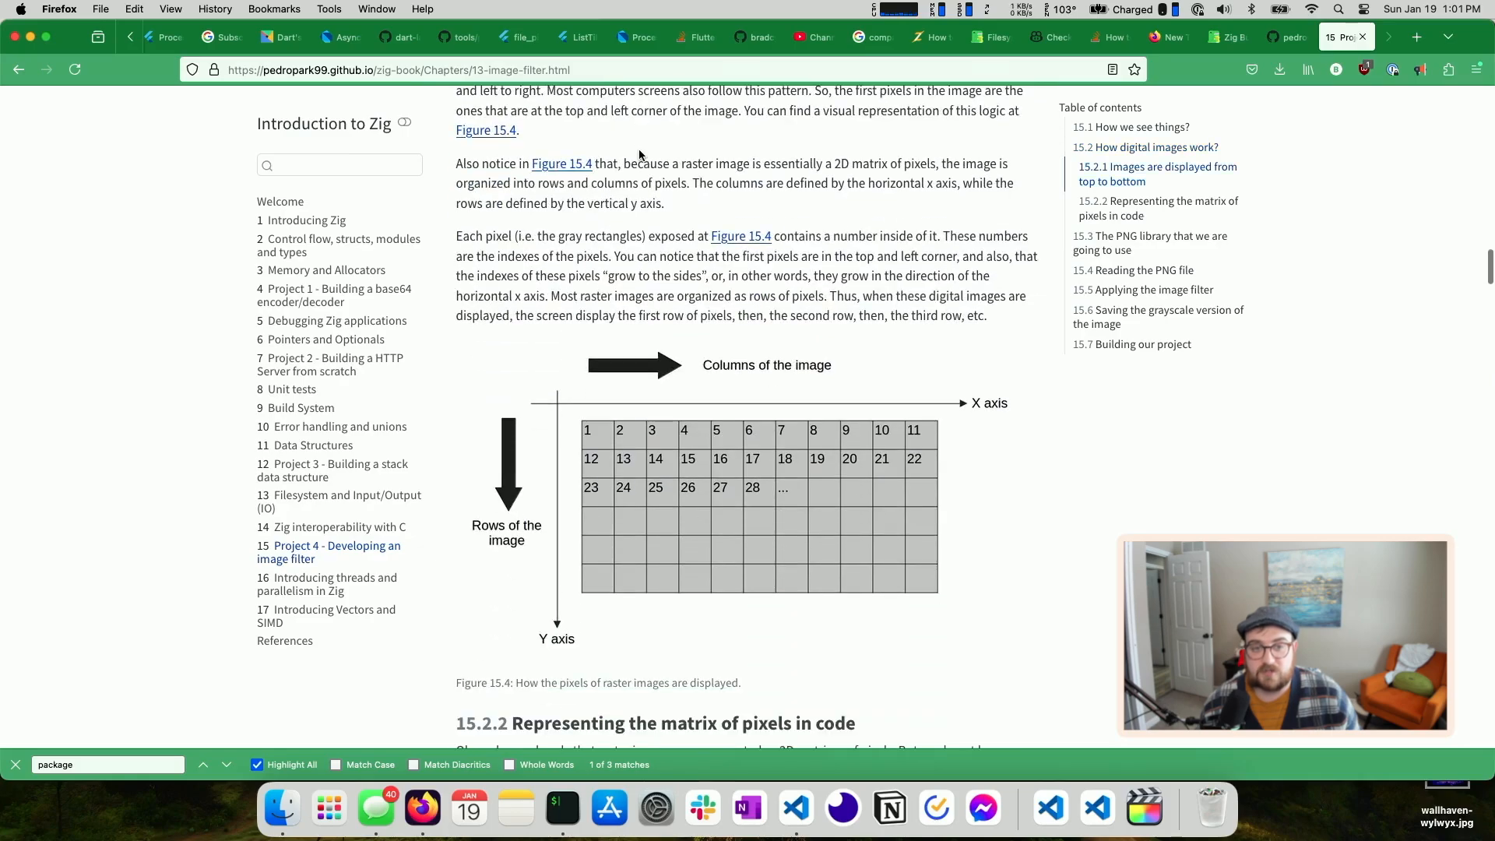
mouse_move(234, 697)
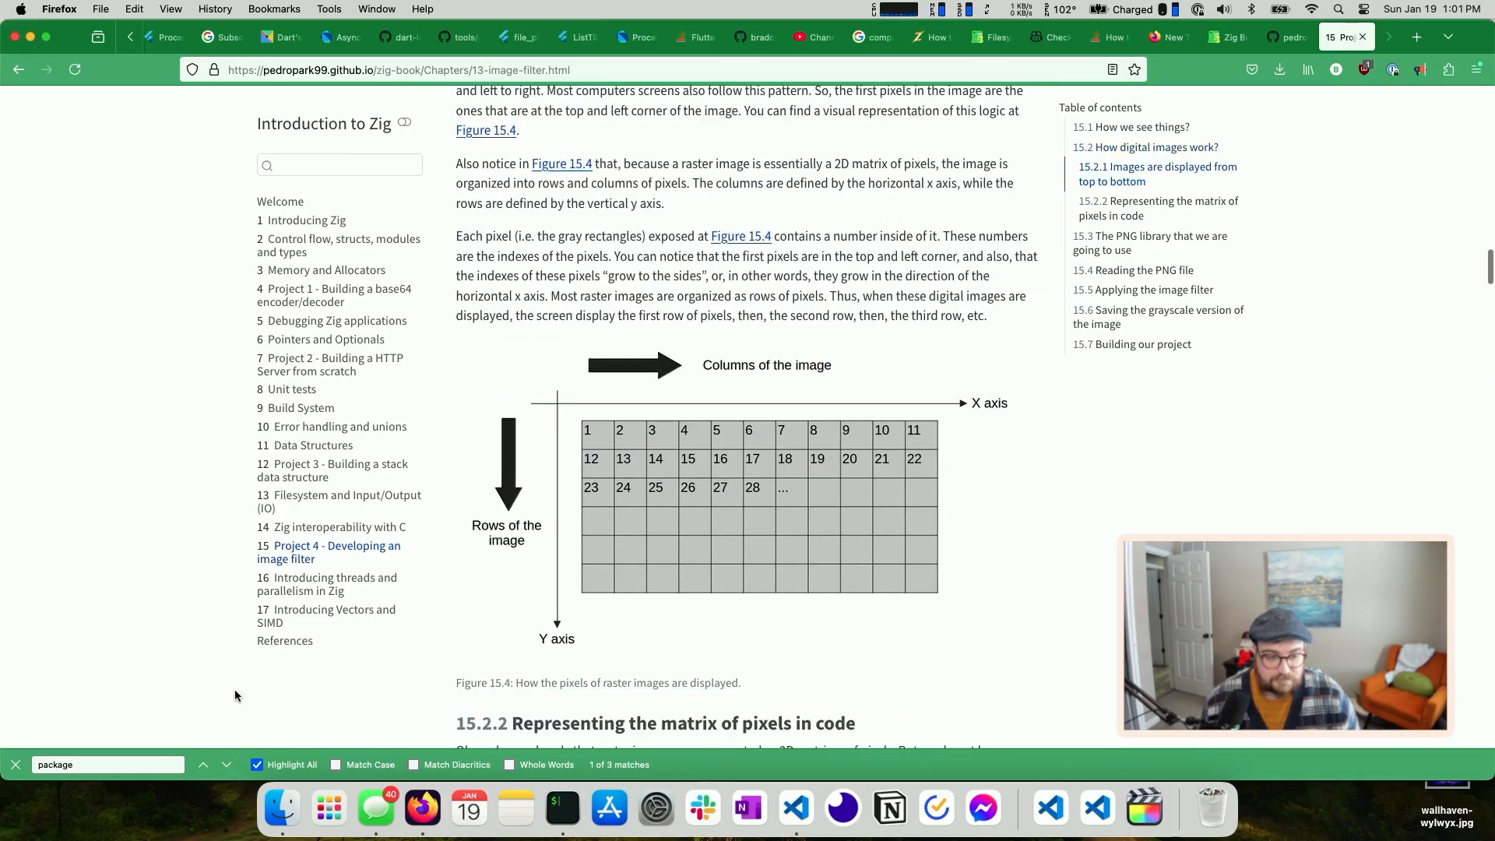
mouse_move(318, 592)
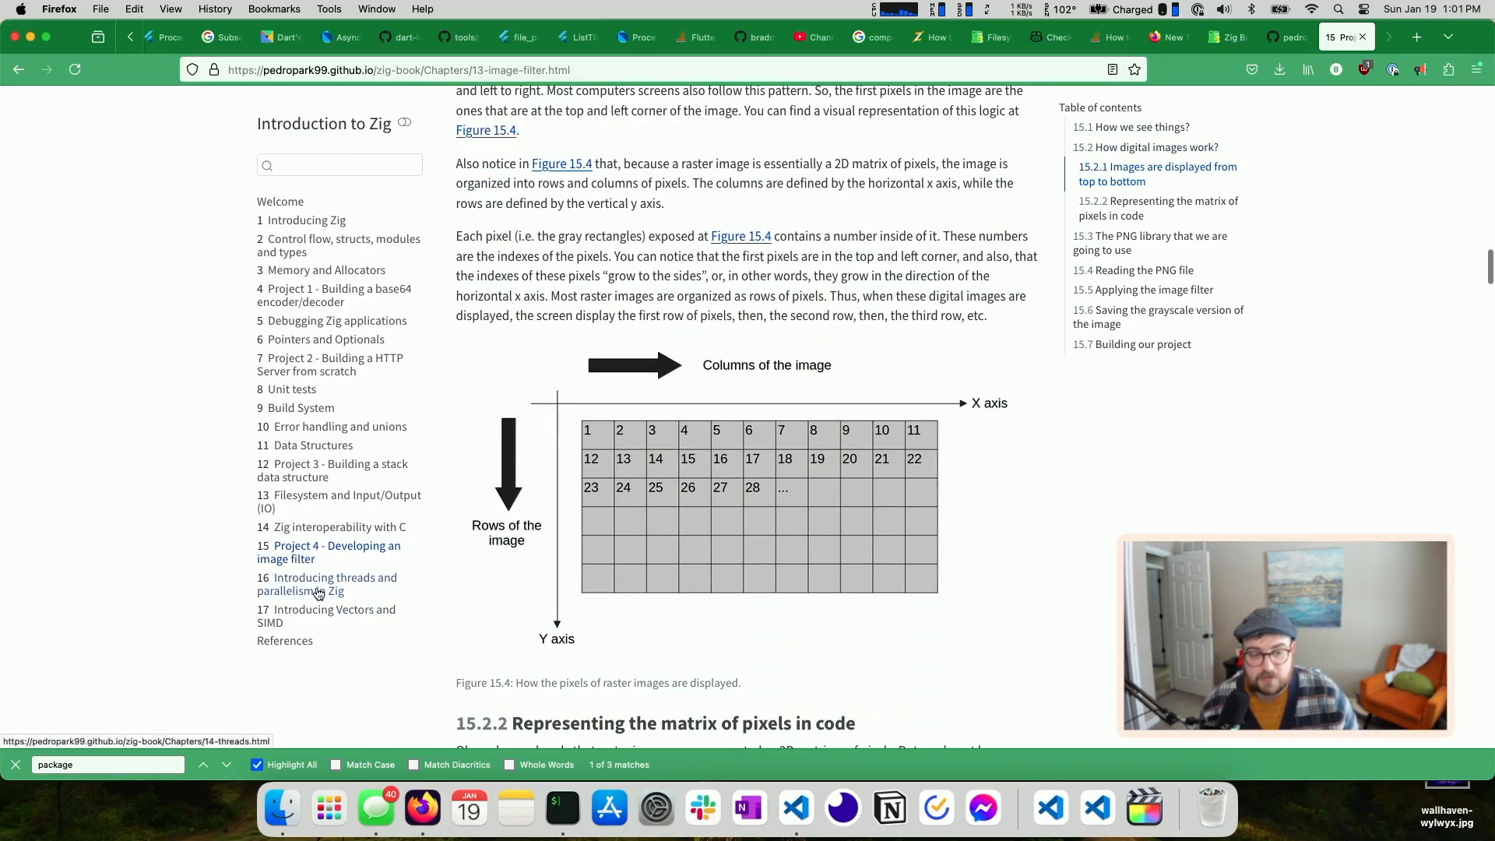
Open chapter 16 on threads and parallelism, then chapter 17 'Introducing Vectors and SIMD'
click(328, 583)
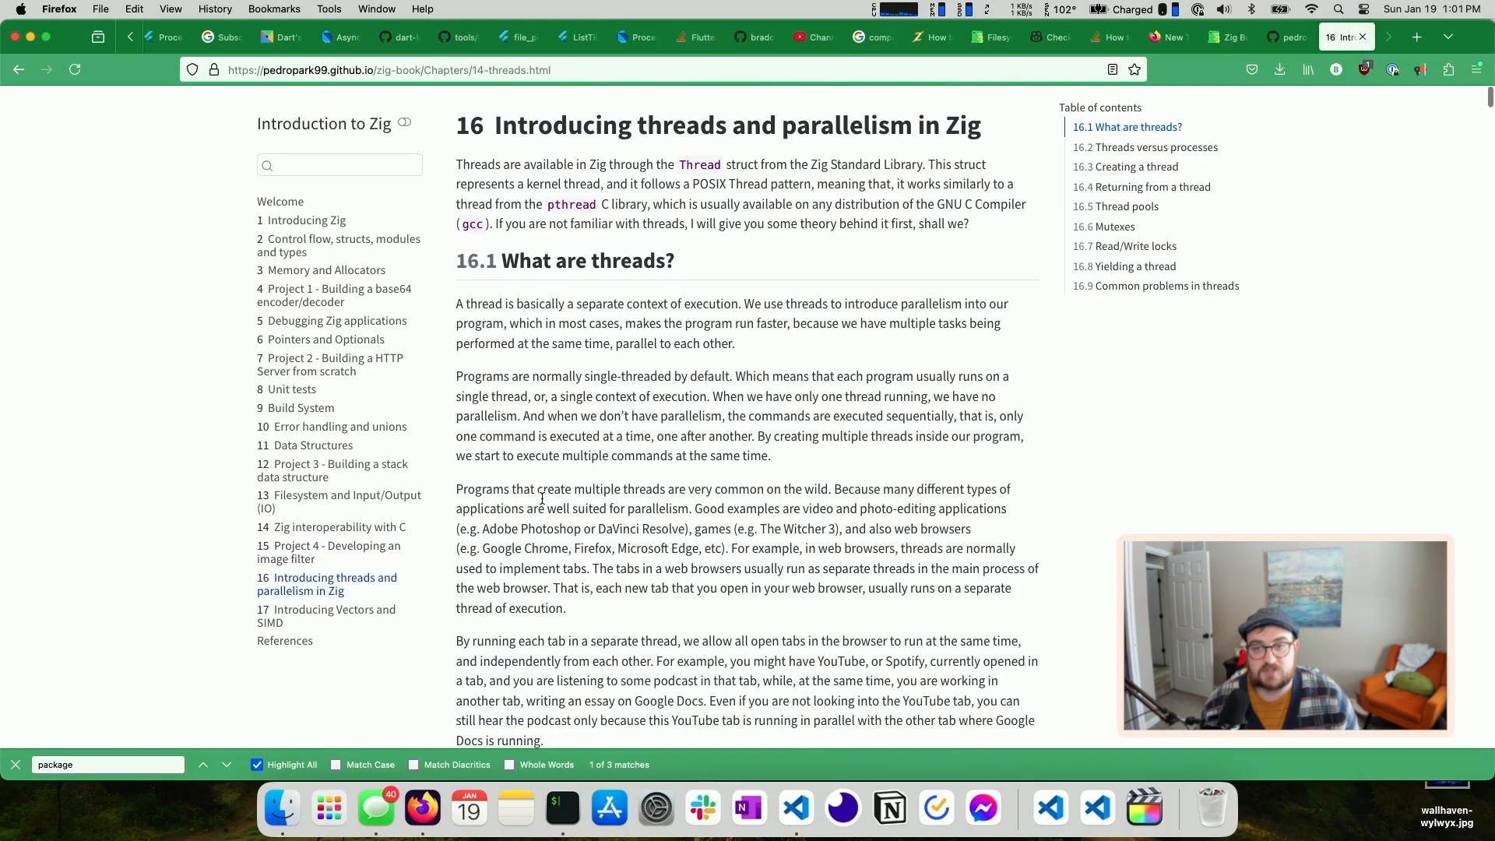
mouse_move(174, 467)
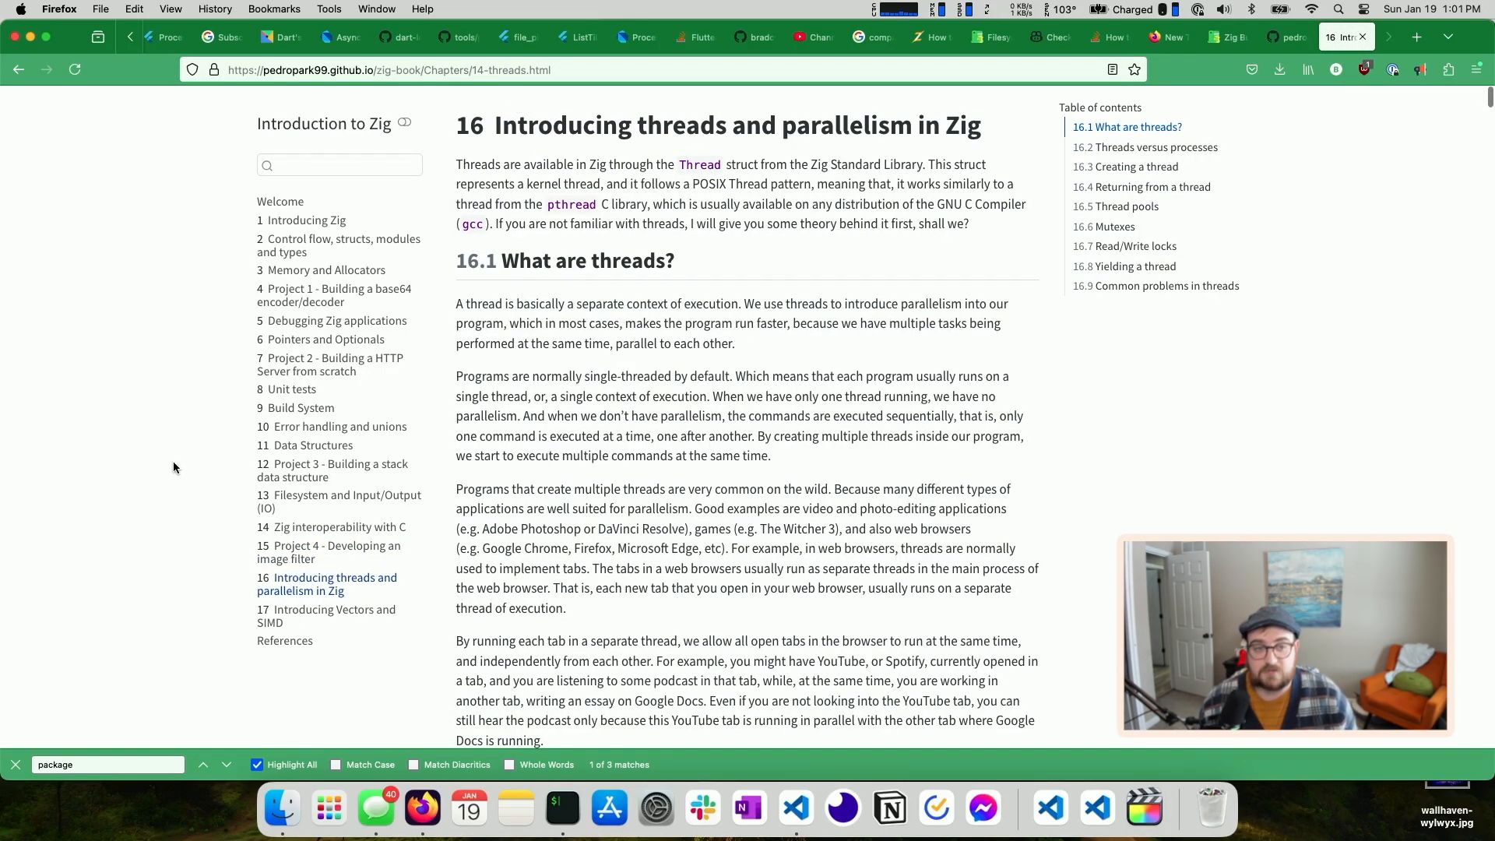
mouse_move(348, 615)
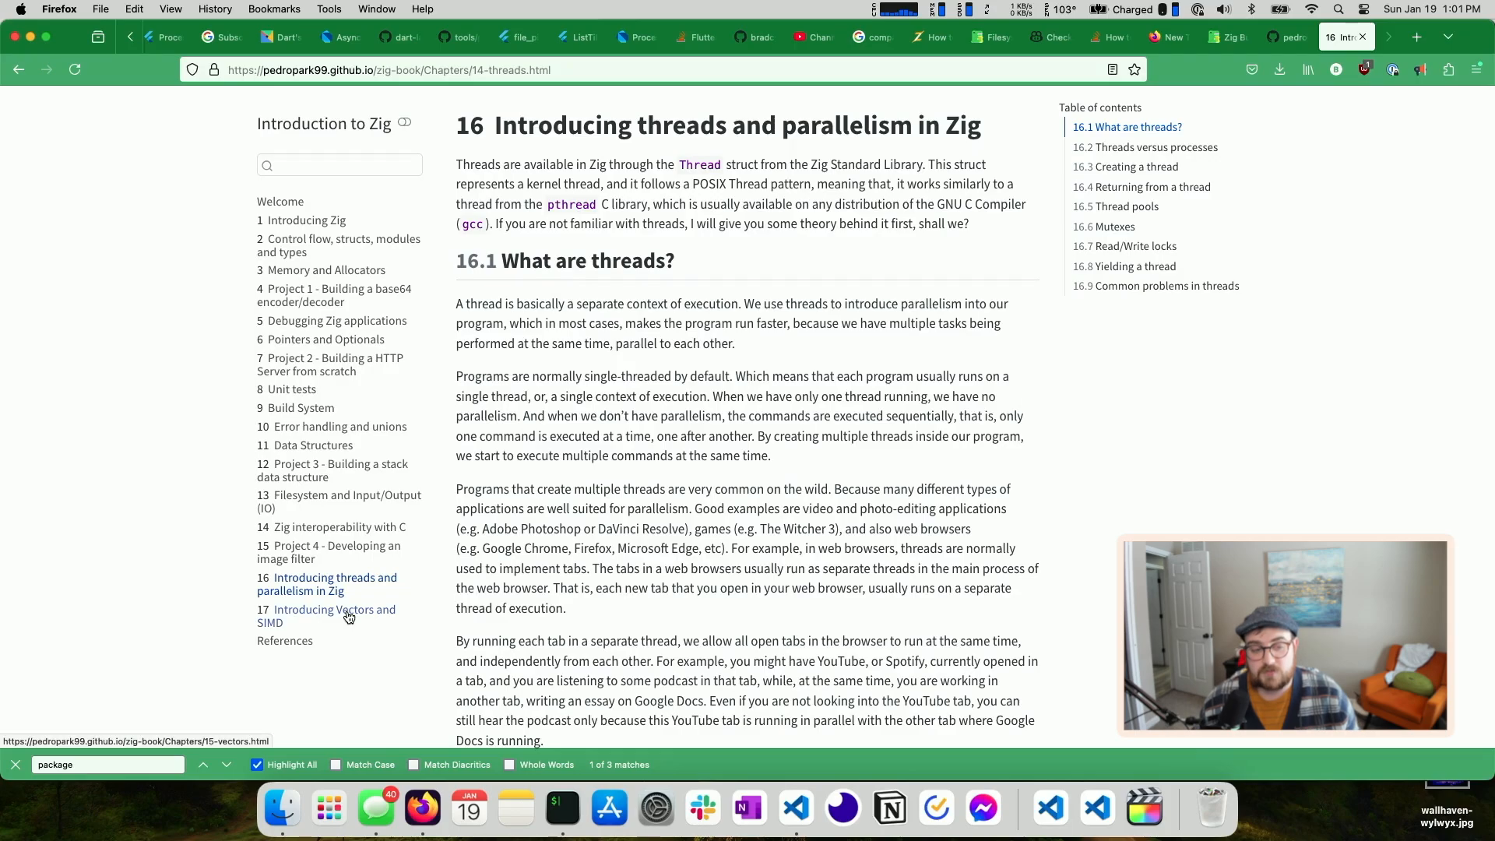
click(334, 616)
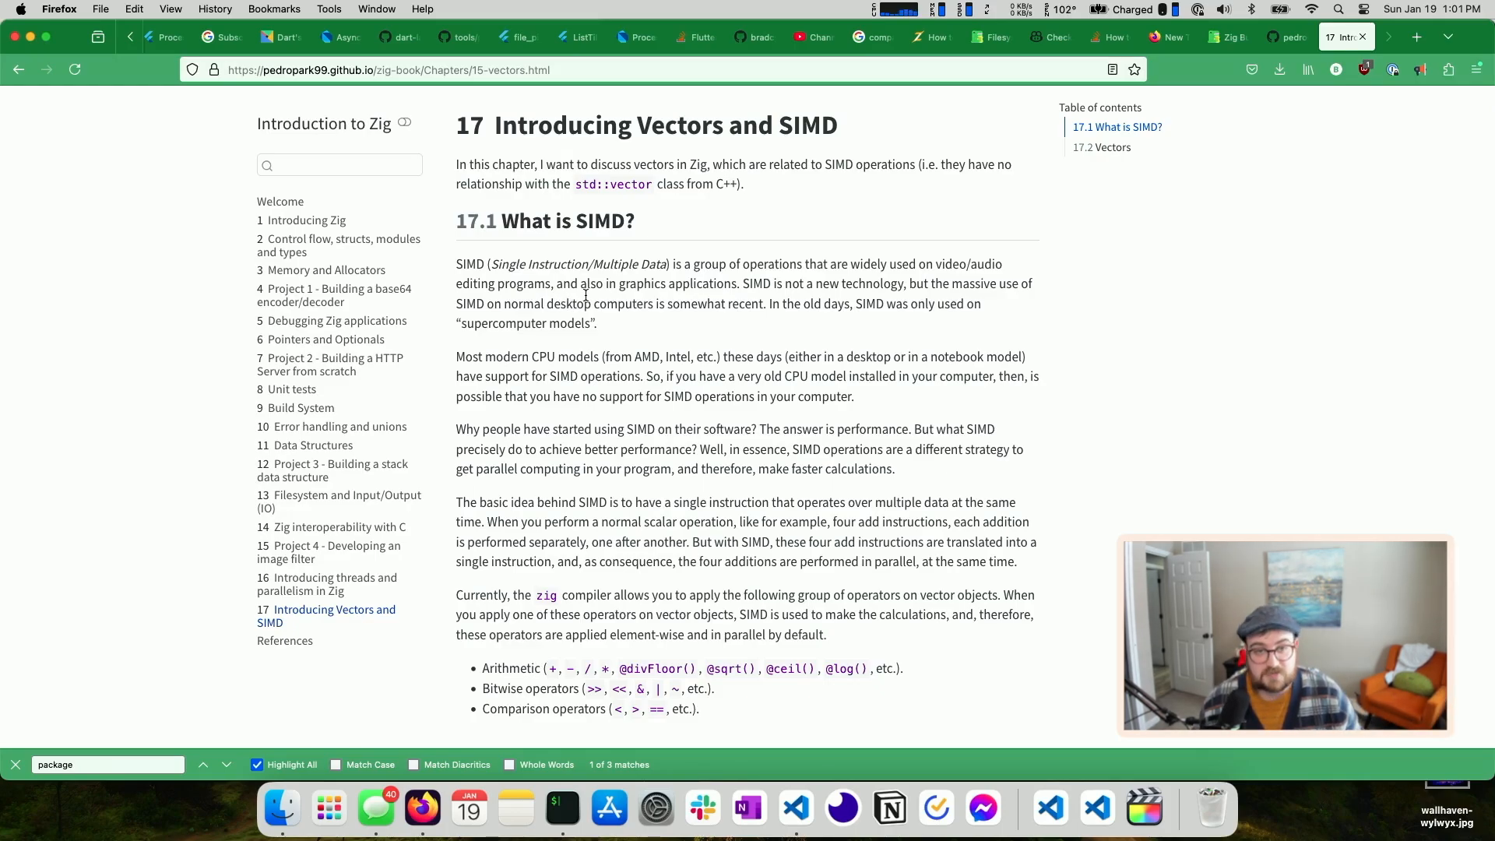
mouse_move(327, 124)
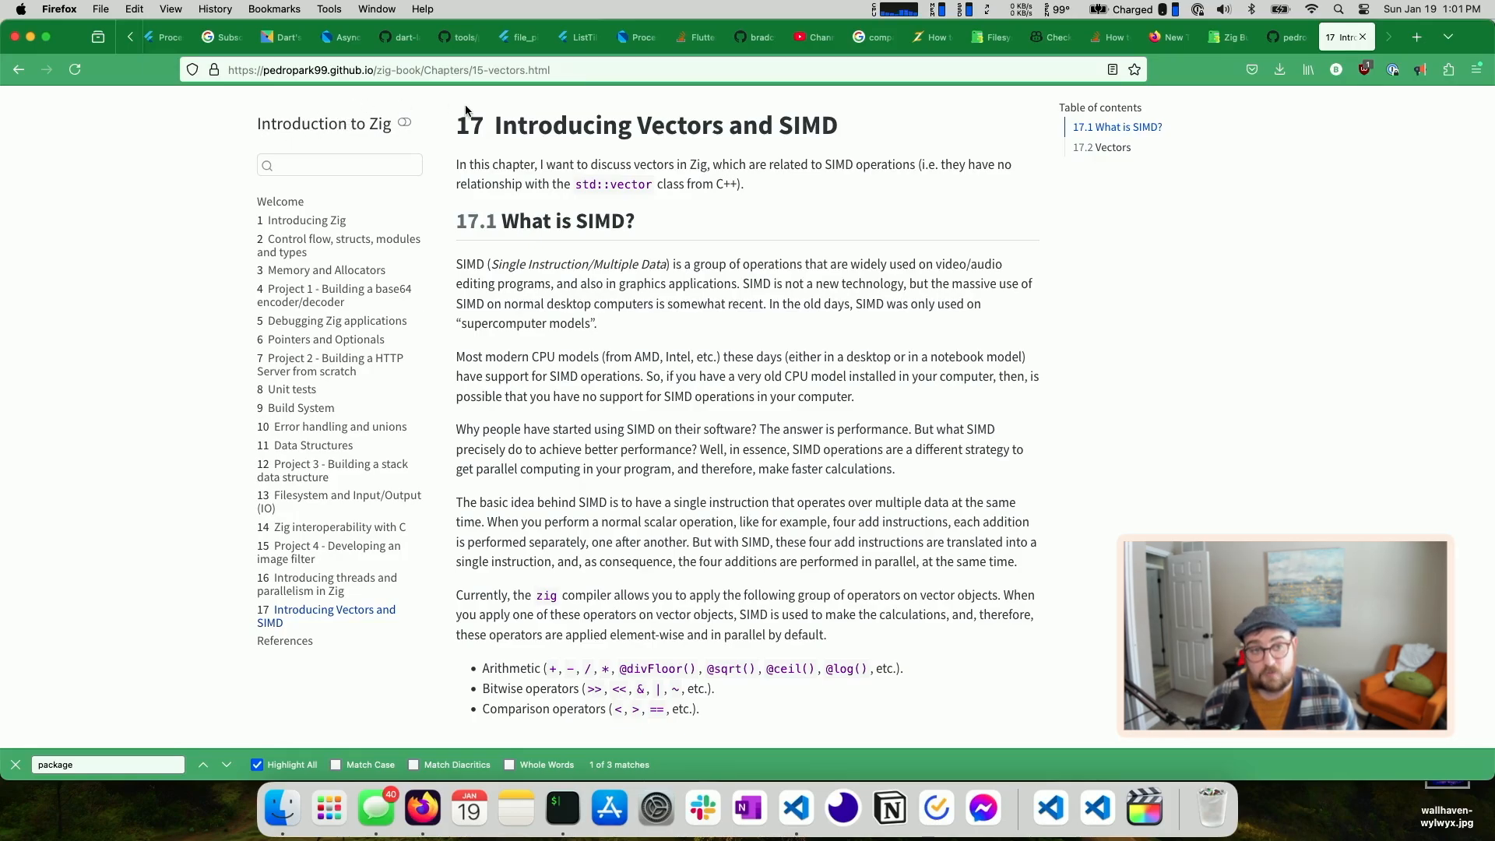
mouse_move(561, 810)
text(ziglings)
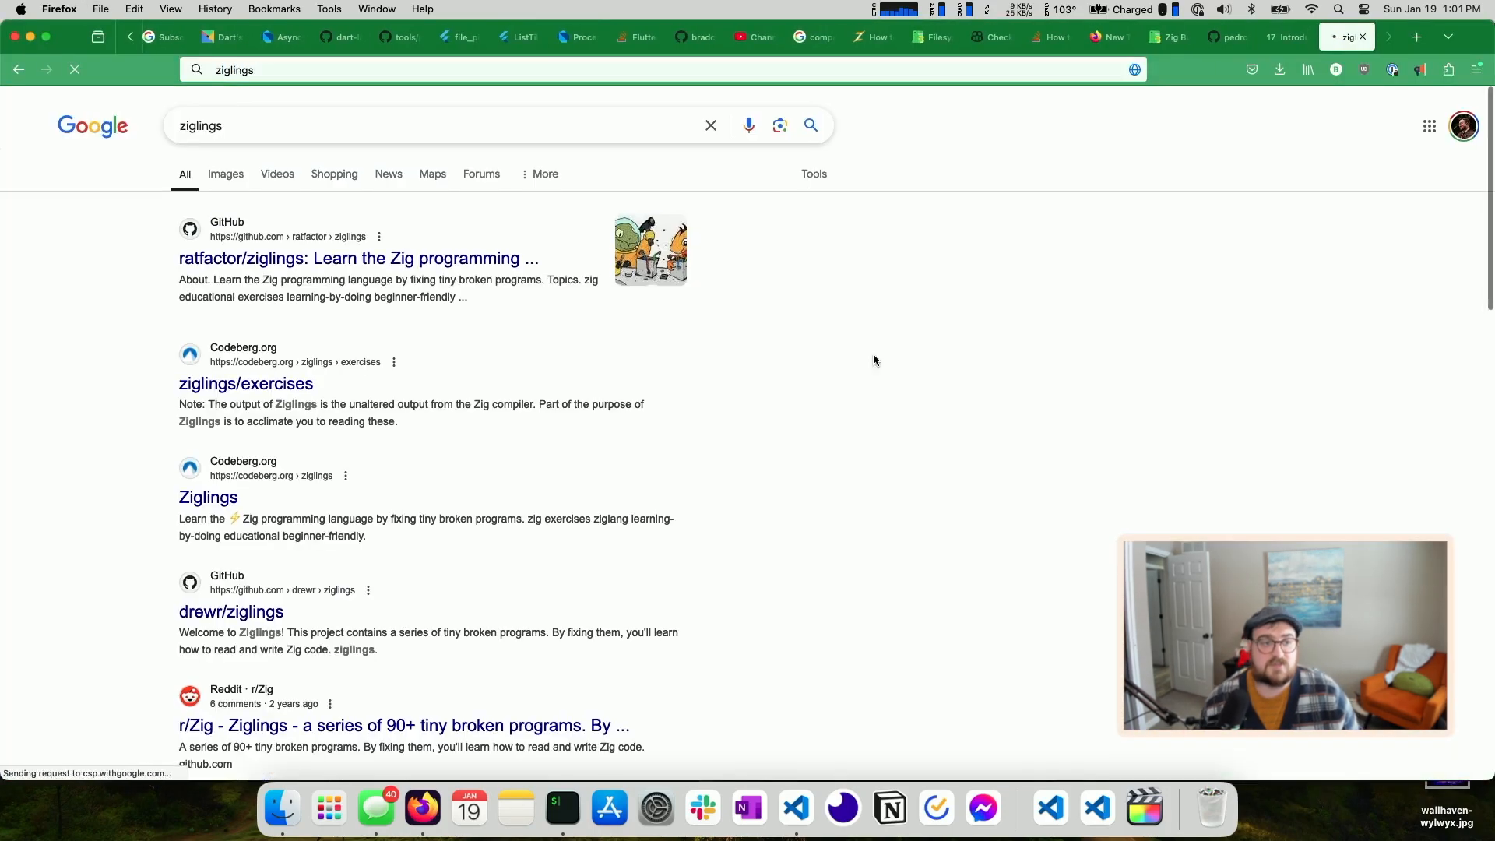
Open the ratfactor/ziglings GitHub result and follow its codeberg.org/ziglings/exercises link
click(358, 257)
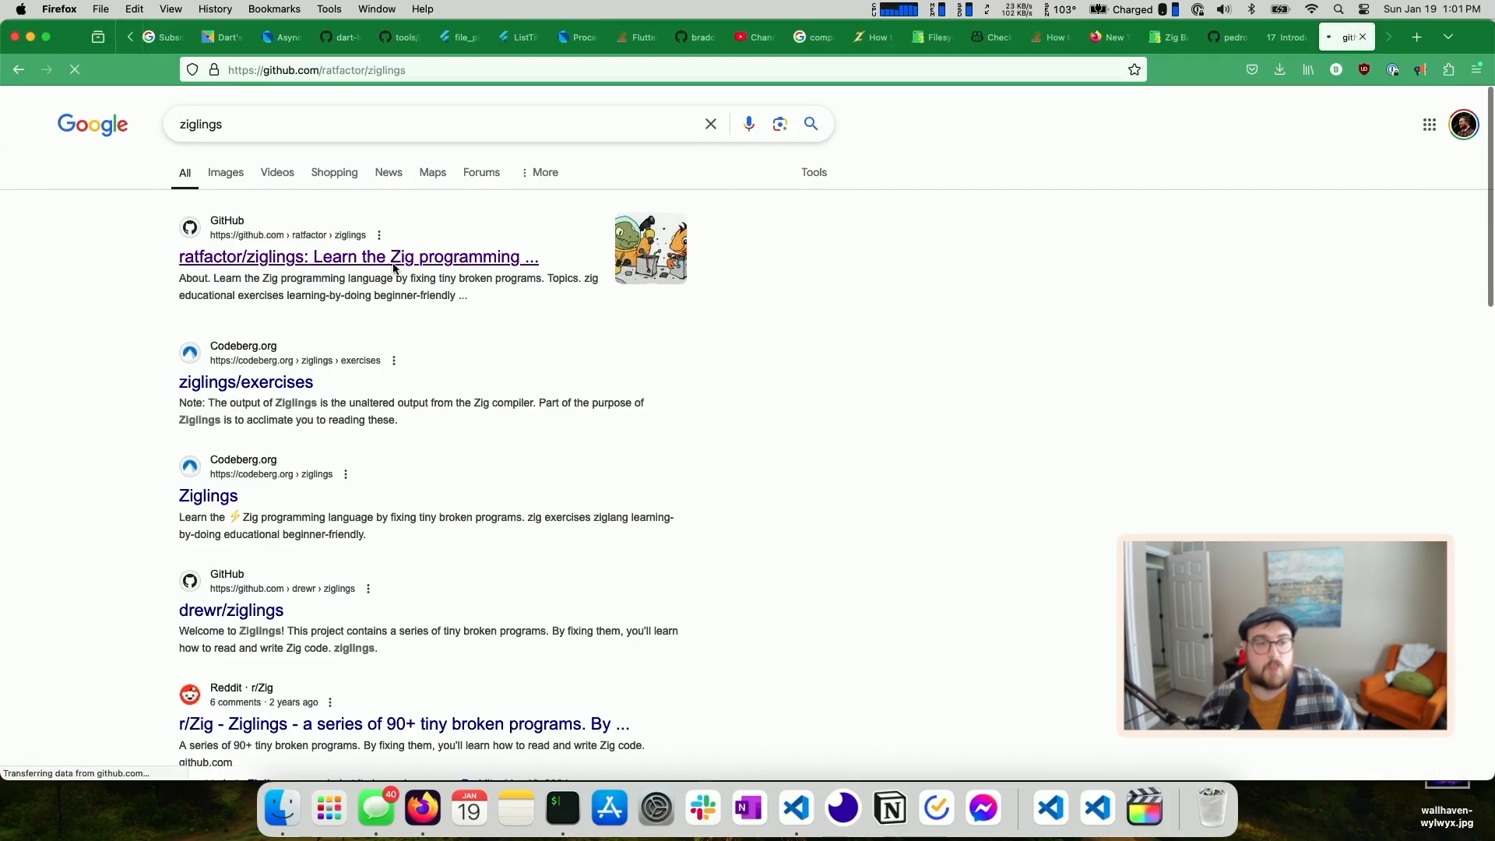
click(358, 257)
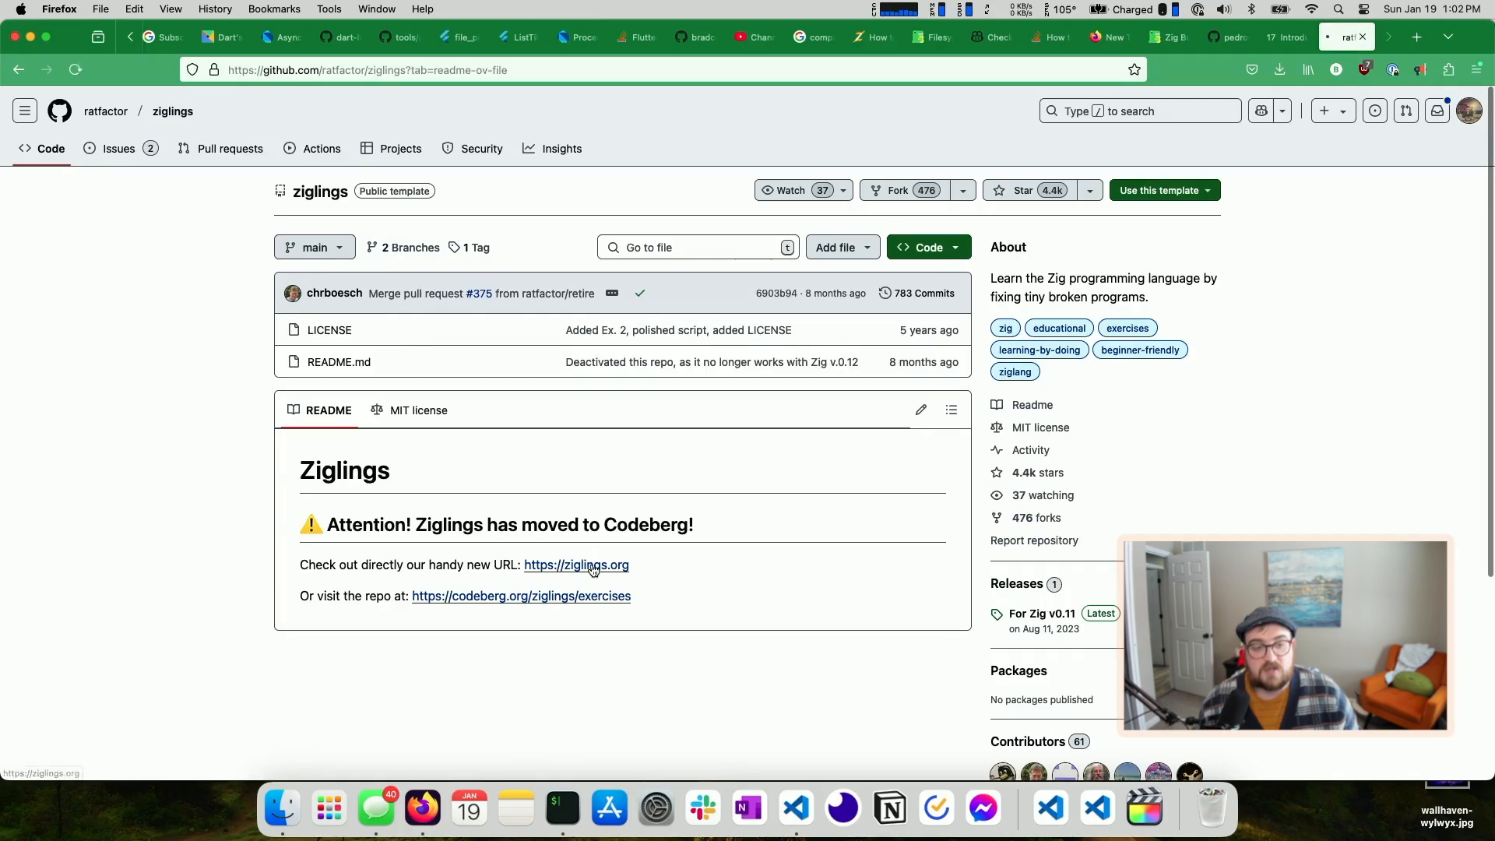
click(522, 596)
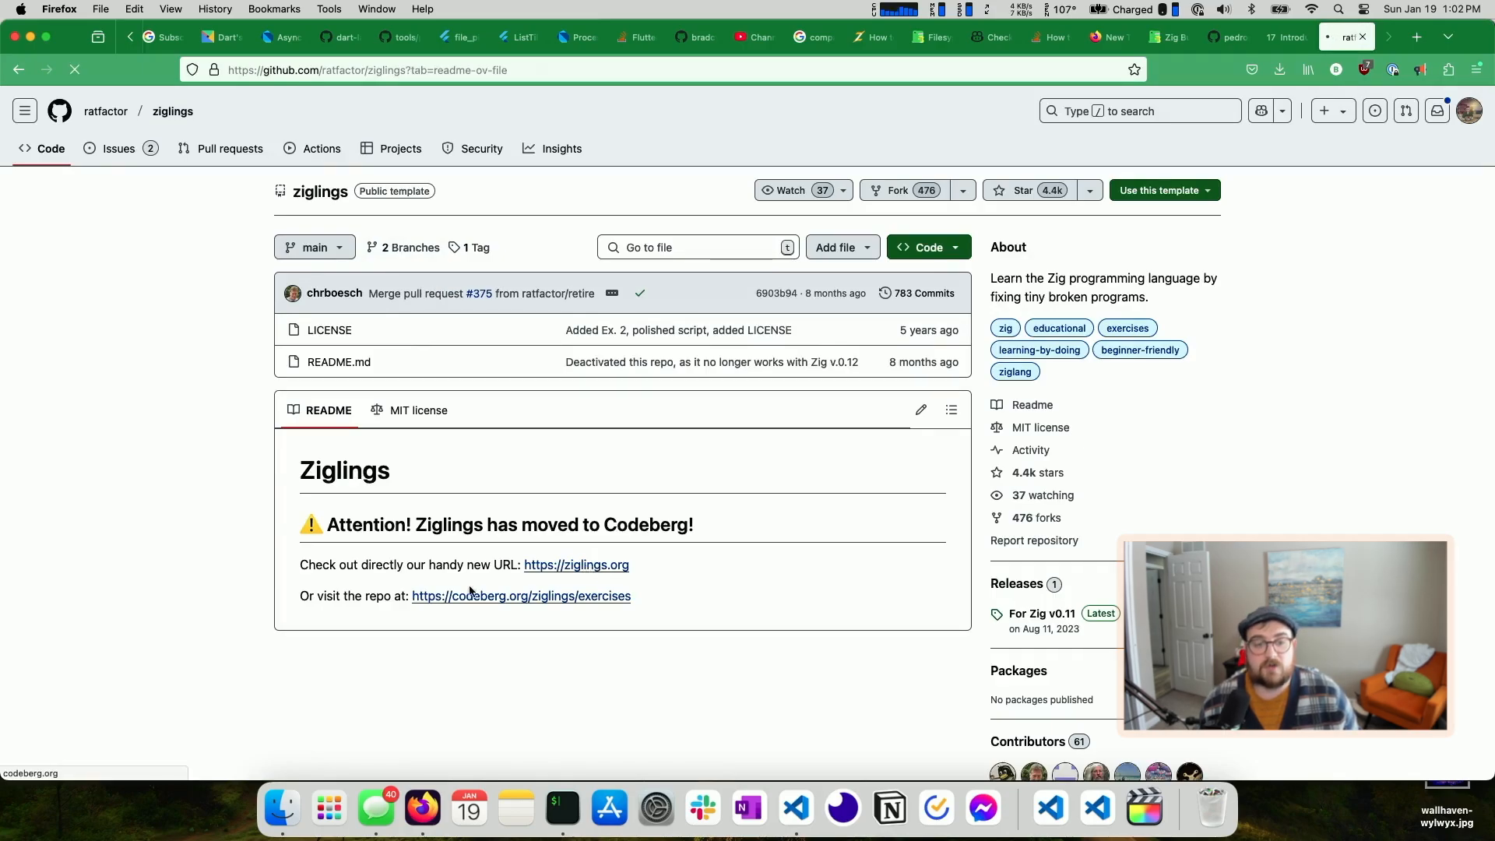
Read the ziglings/exercises README on Codeberg through covered topics and advanced usage
click(521, 596)
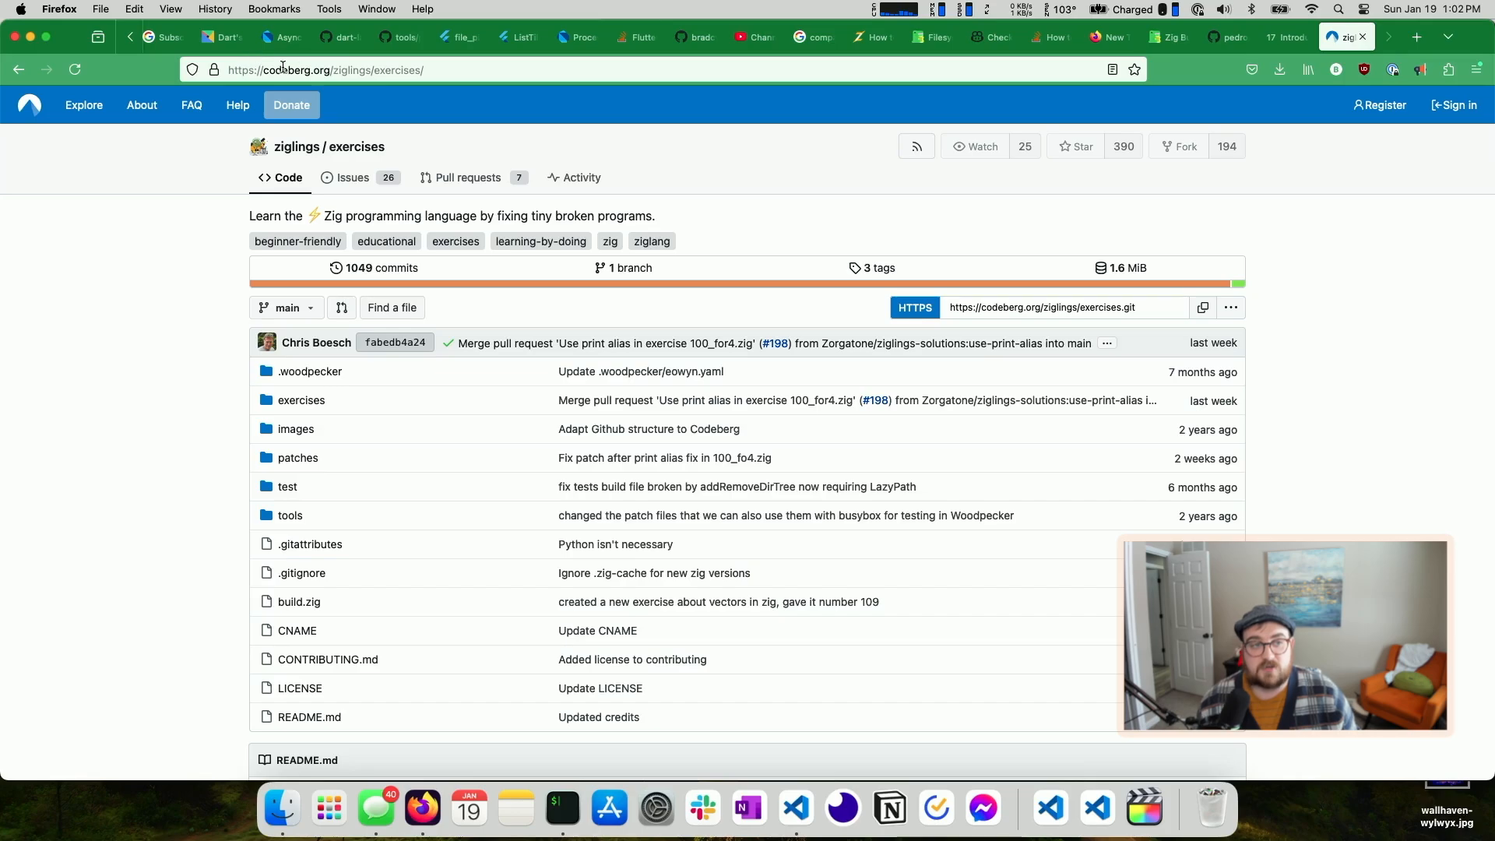
mouse_move(352, 177)
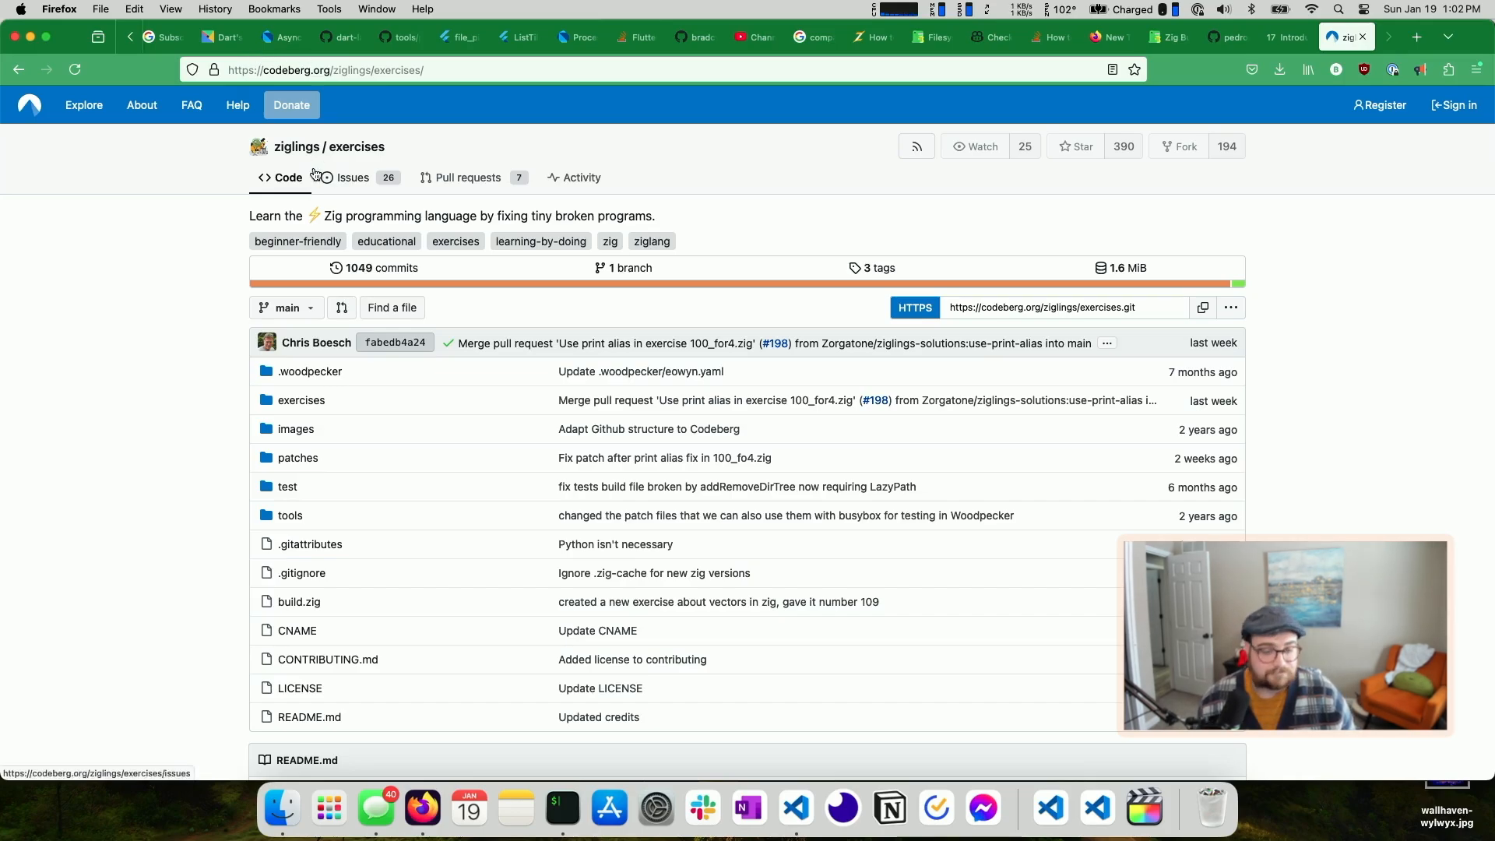
mouse_move(261, 216)
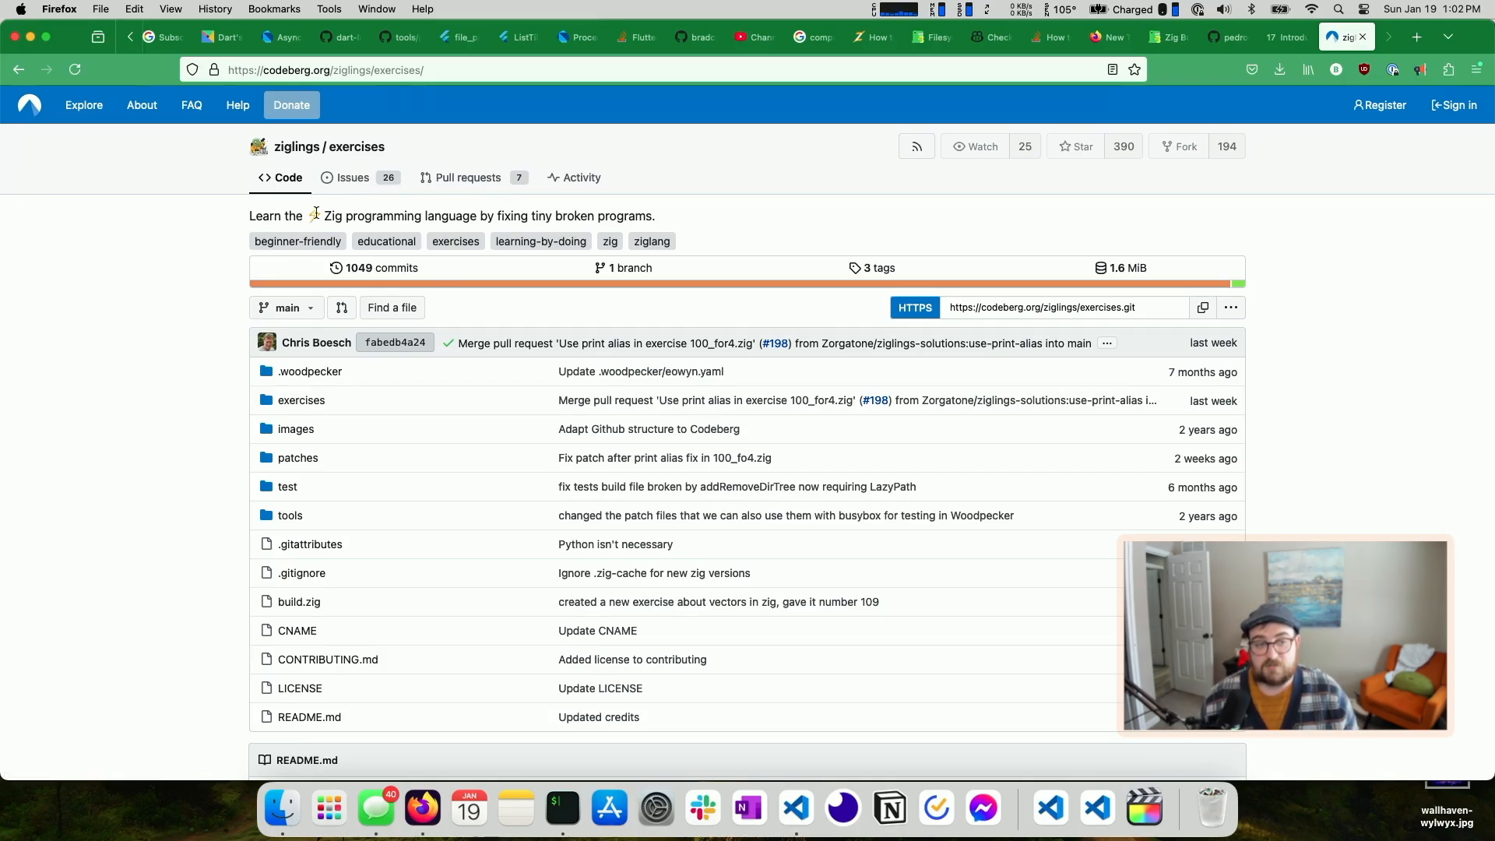
scroll(down, 3)
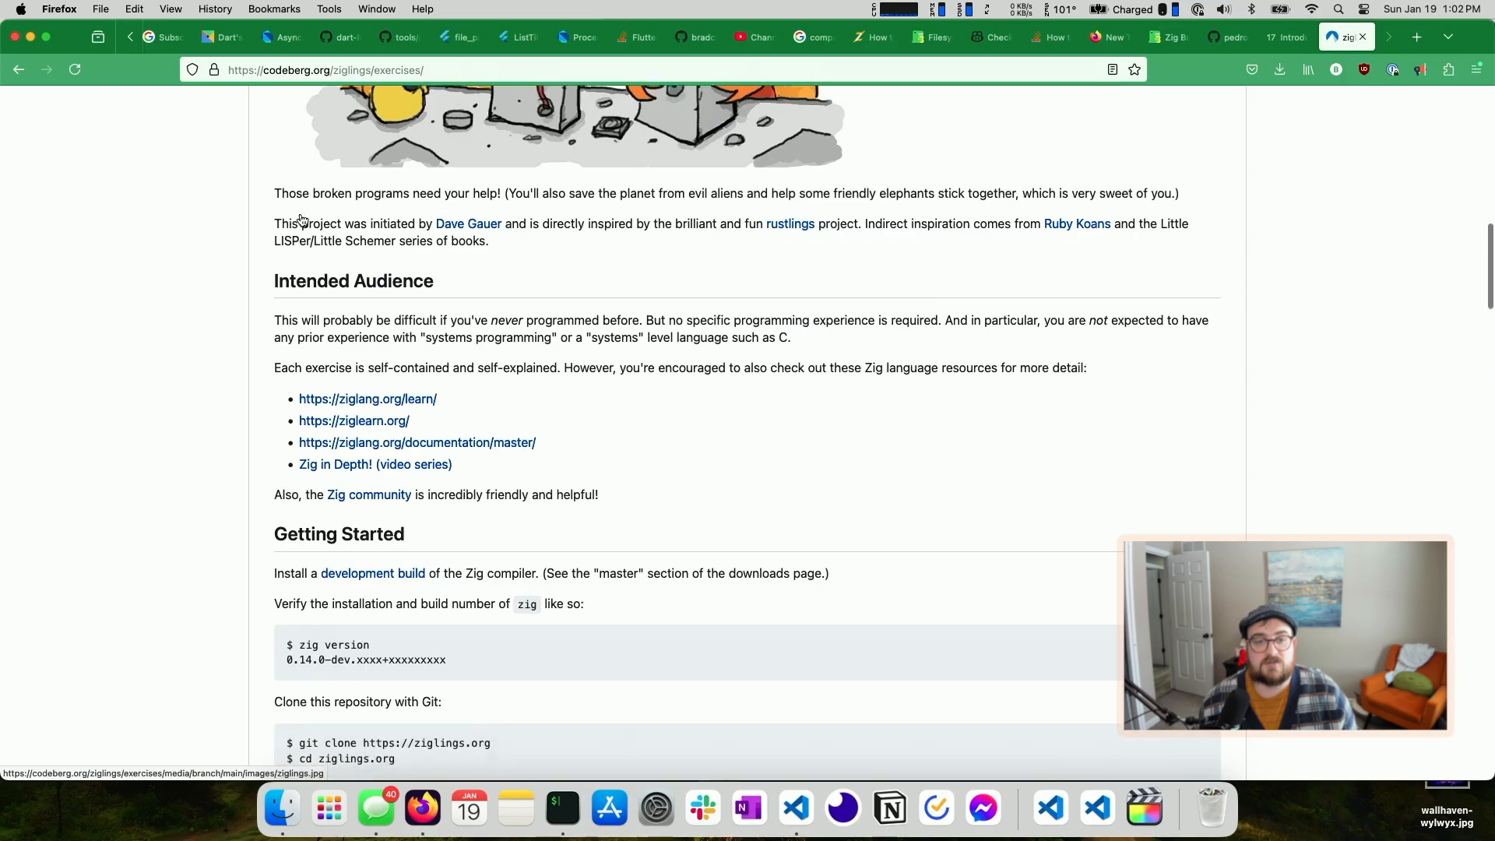
scroll(down, 3)
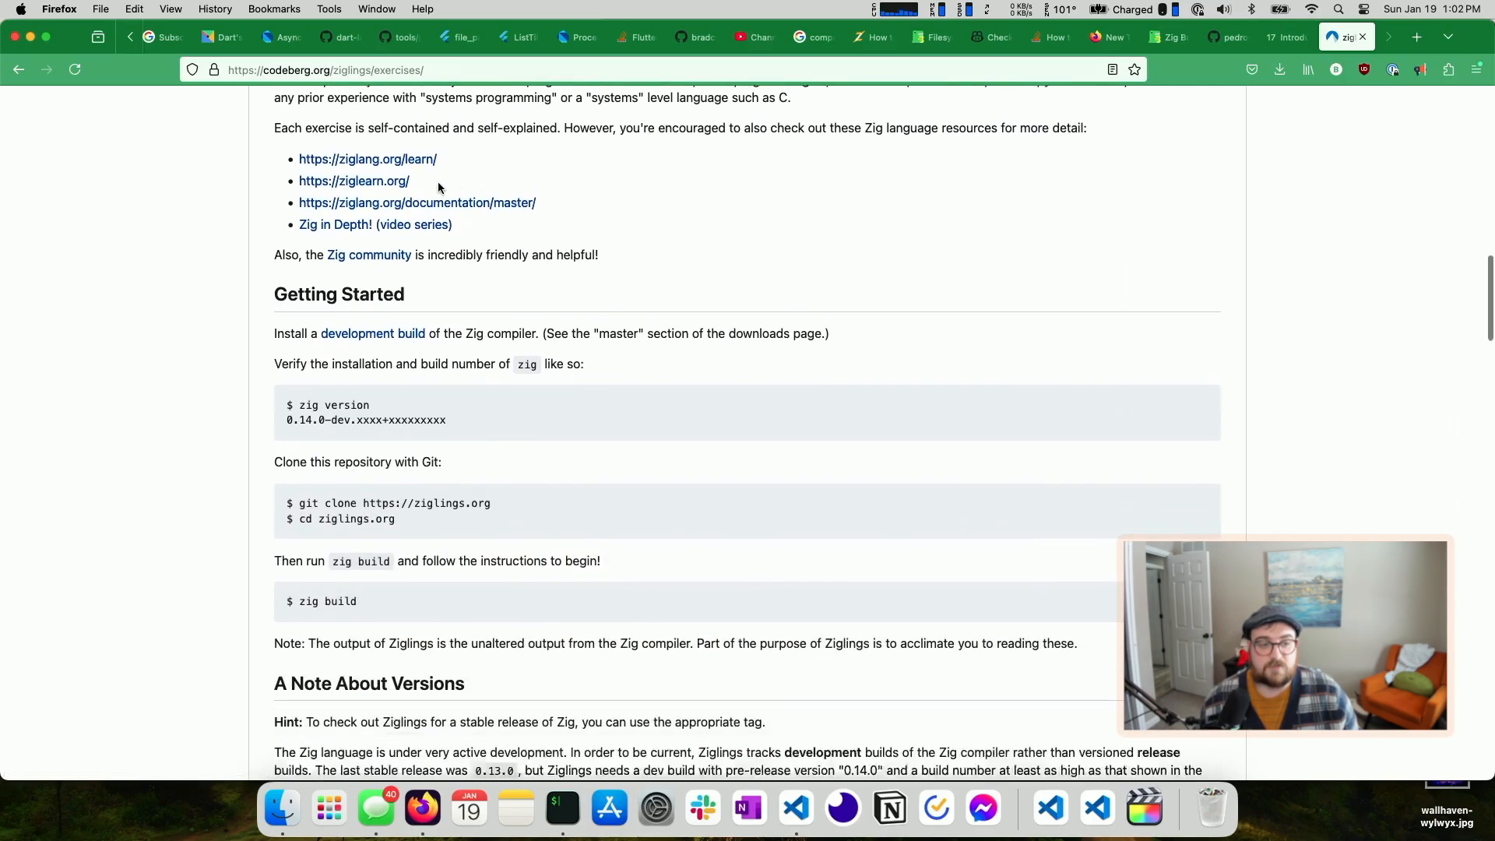
scroll(down, 3)
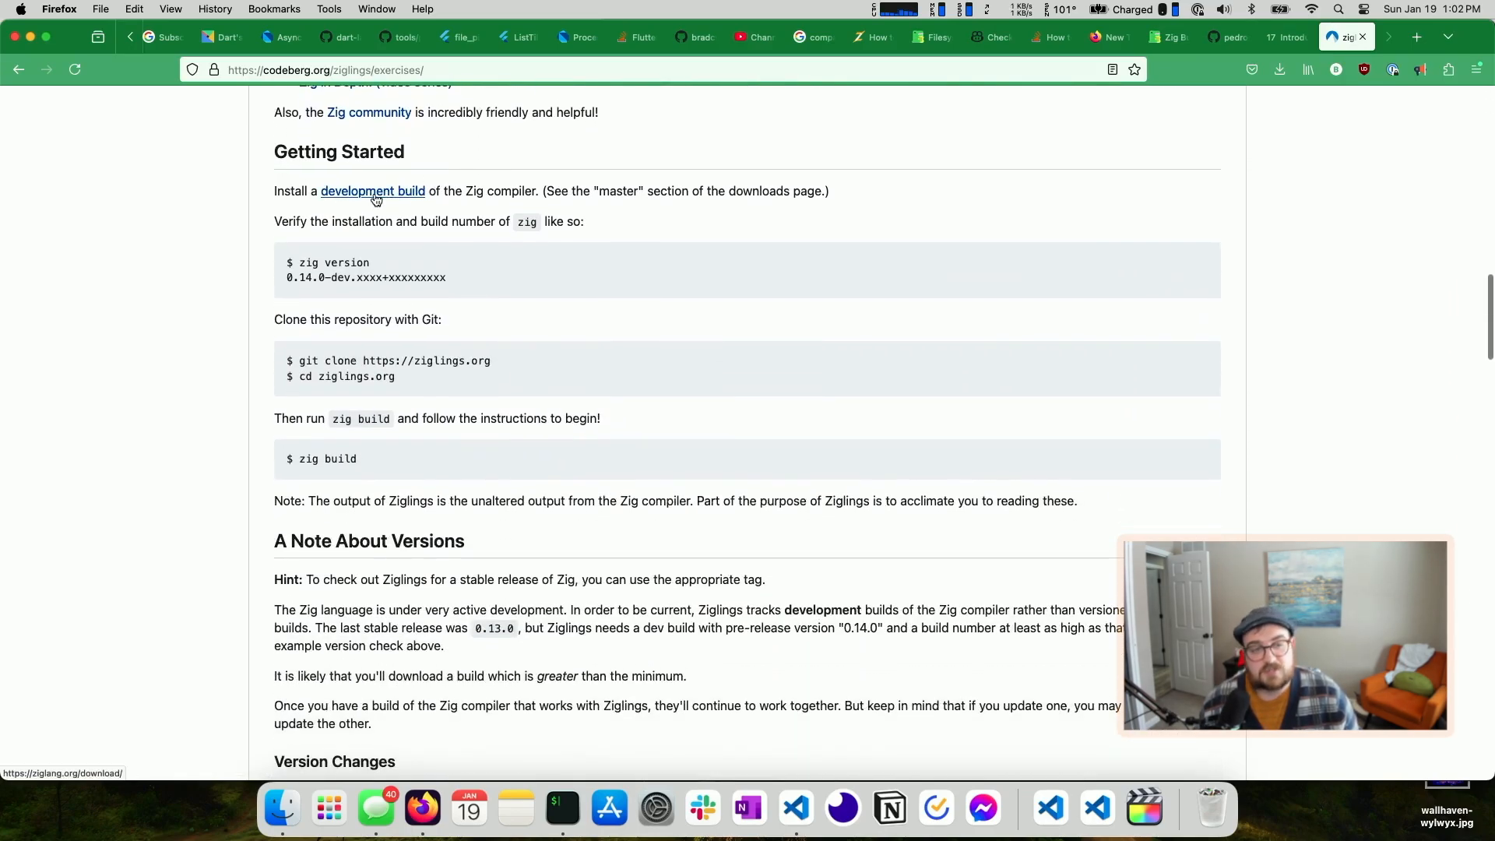
mouse_move(581, 205)
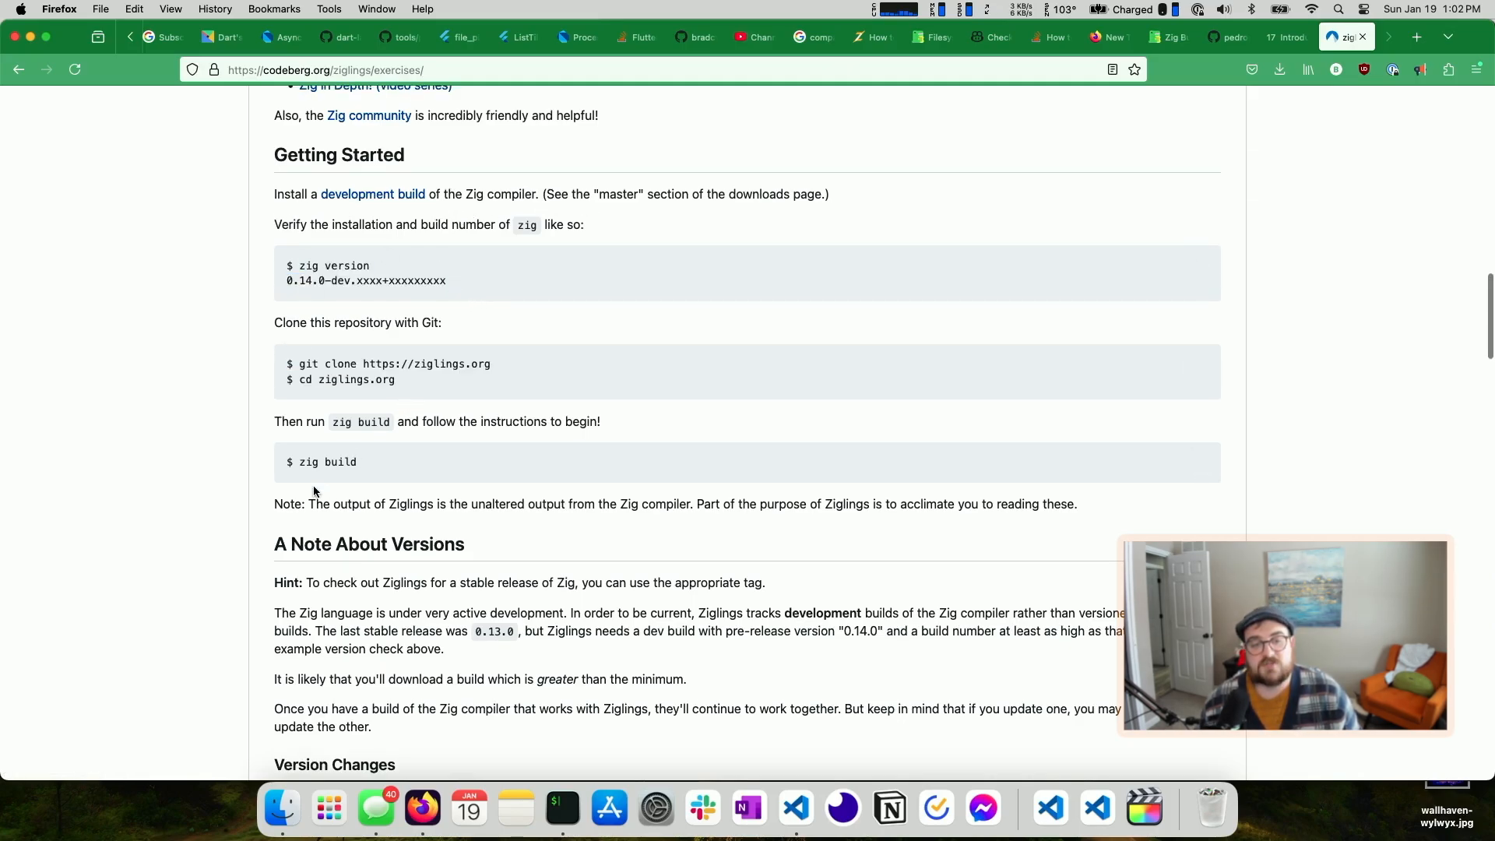
scroll(down, 3)
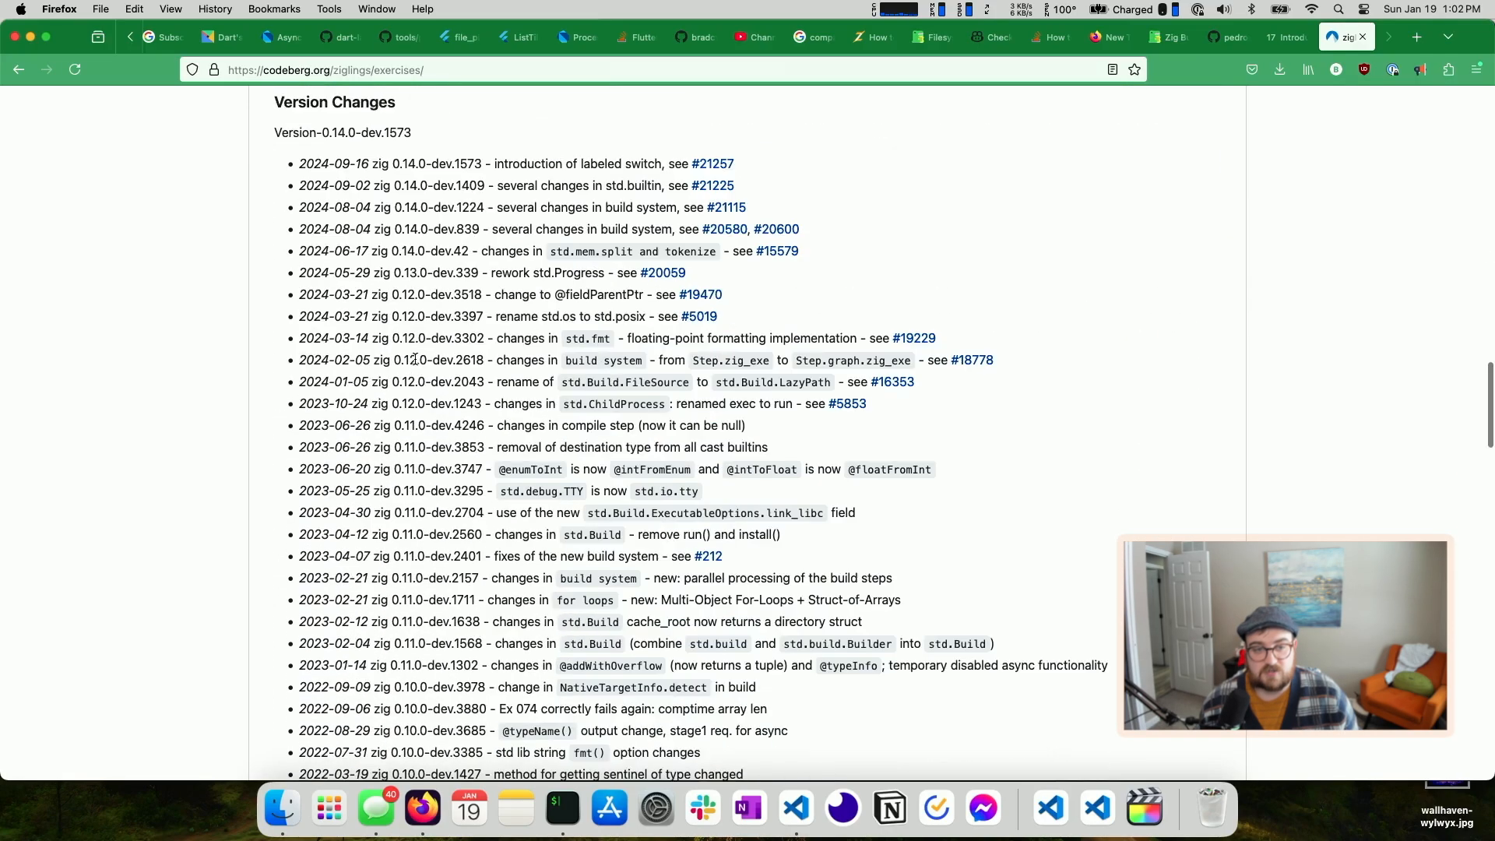
scroll(down, 3)
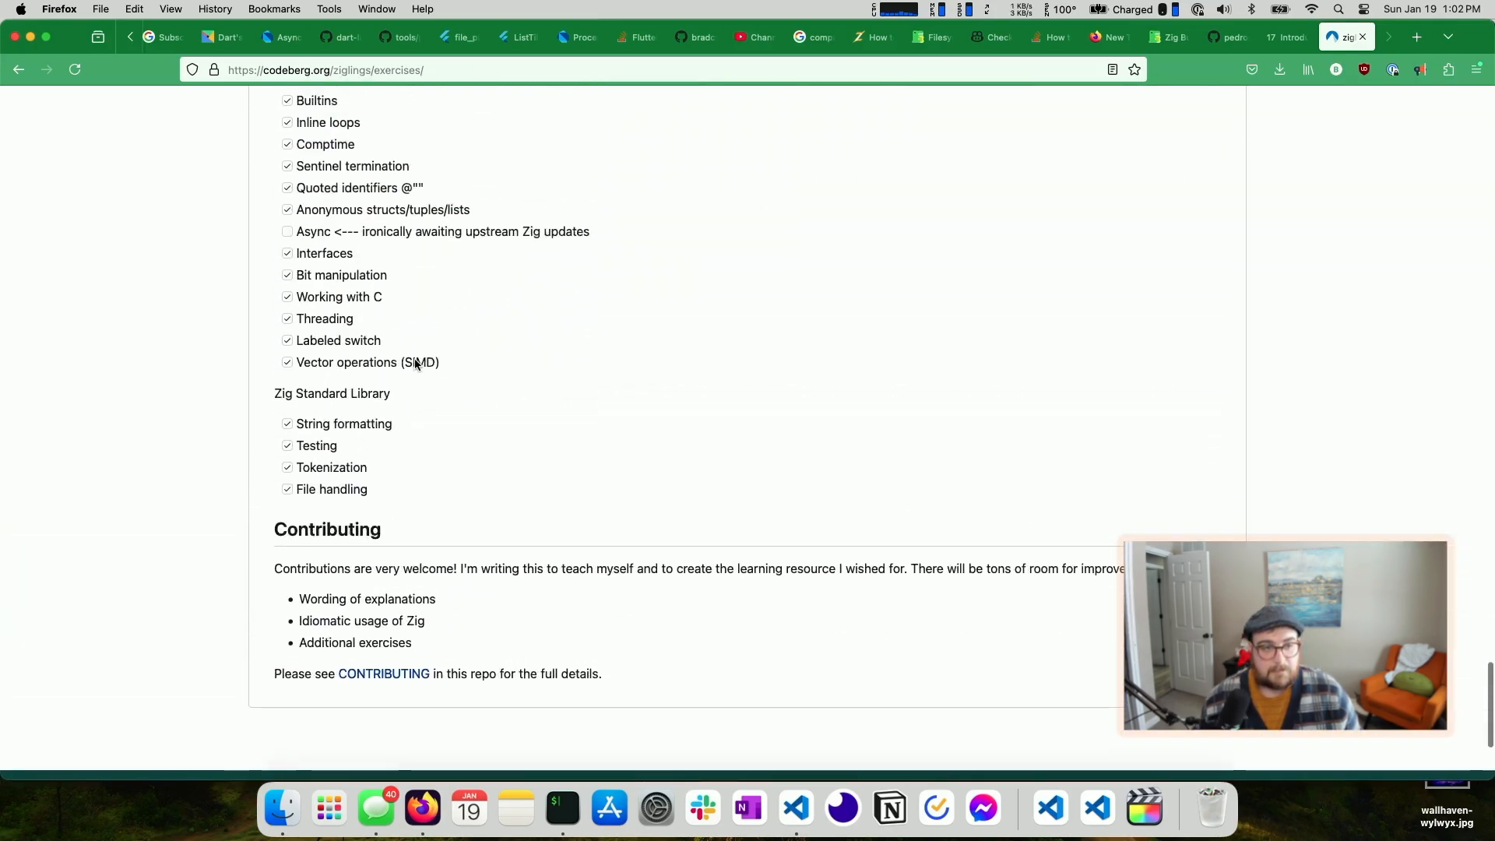
scroll(up, 3)
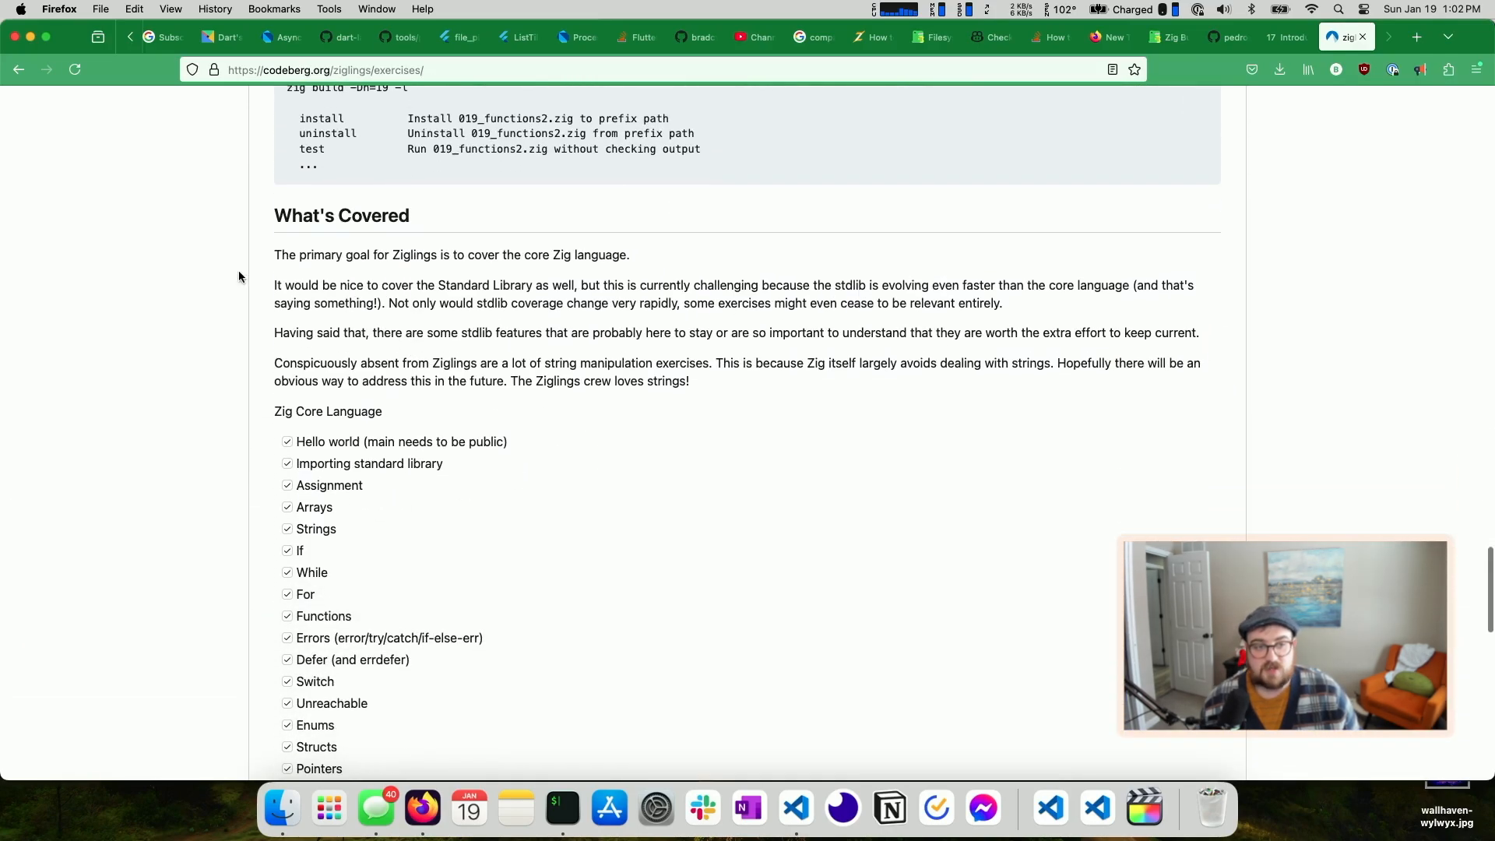
scroll(down, 3)
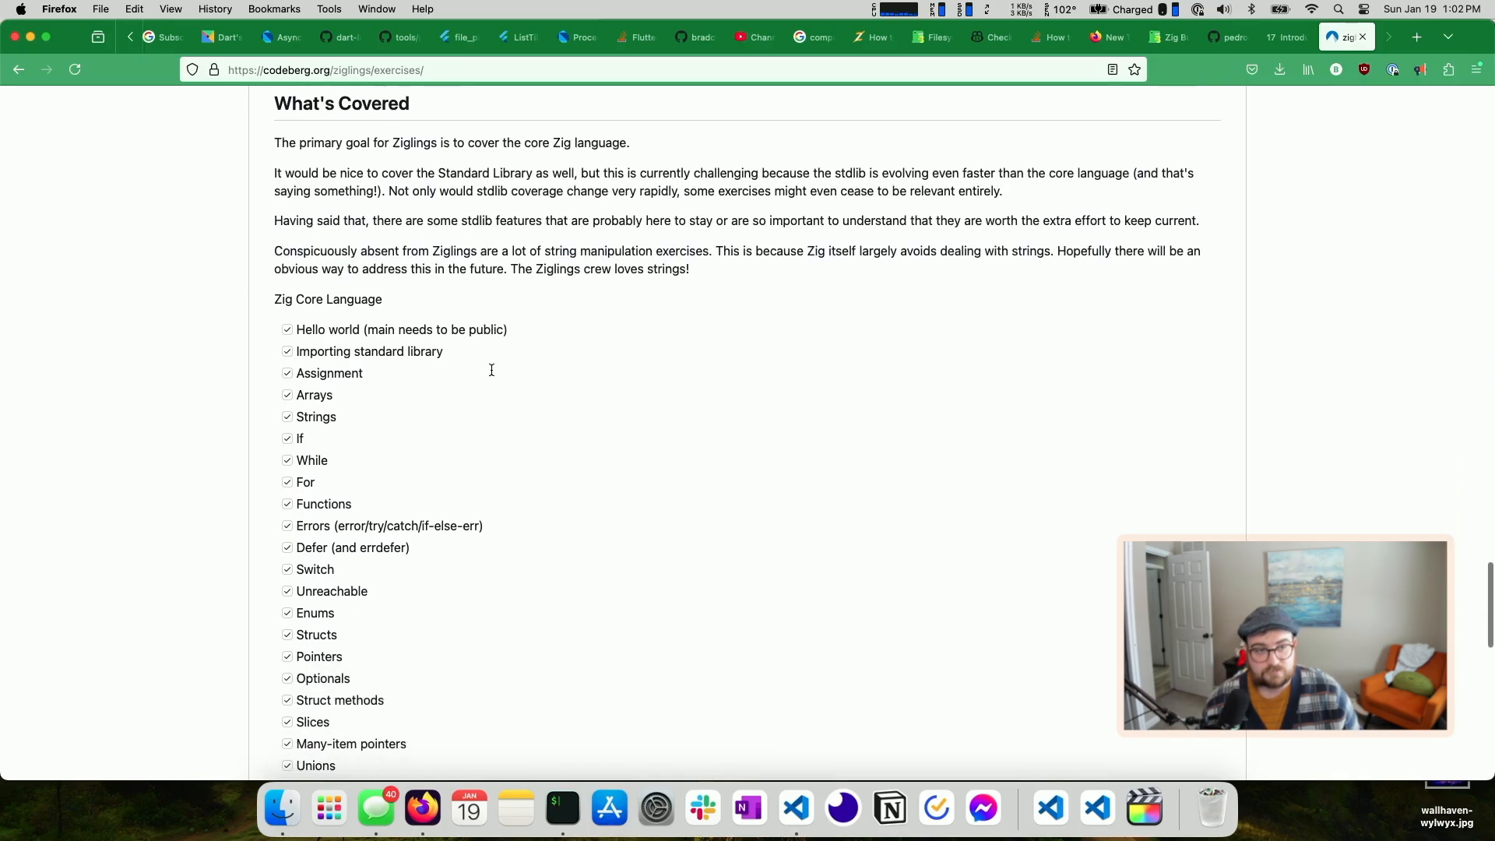
scroll(down, 3)
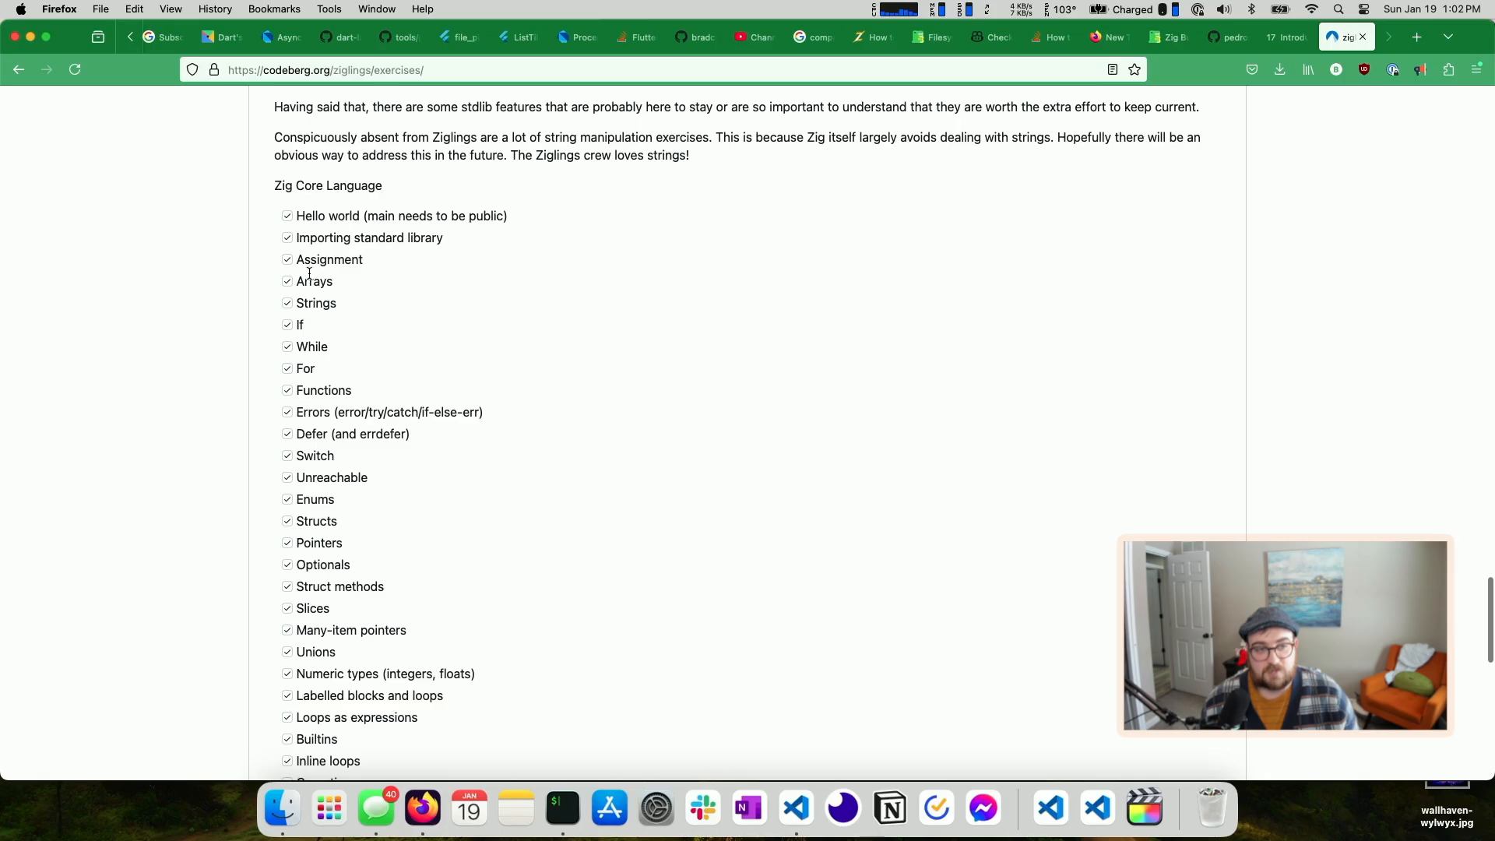
scroll(down, 3)
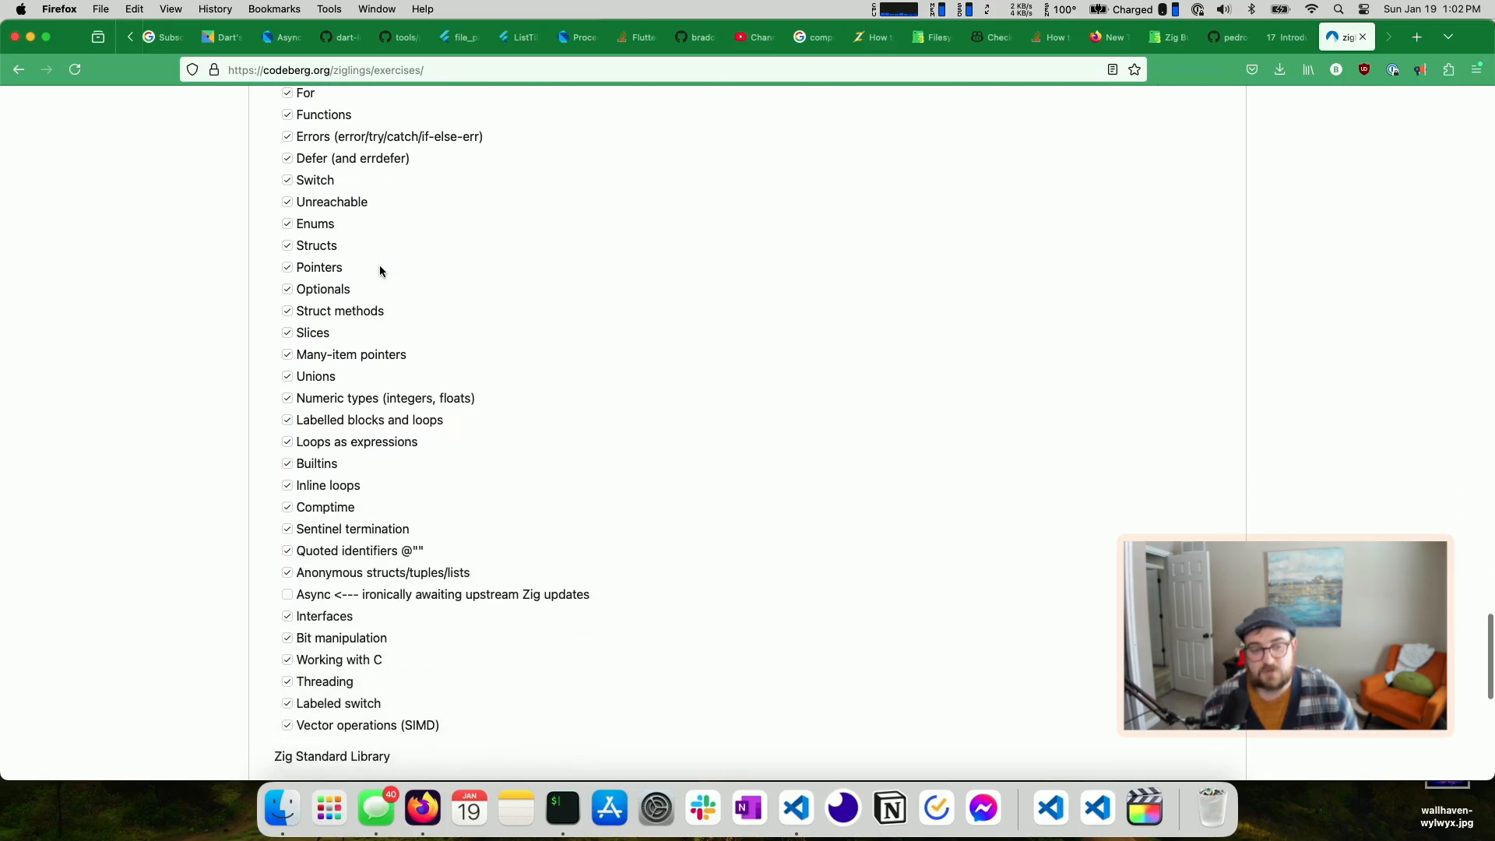
scroll(down, 3)
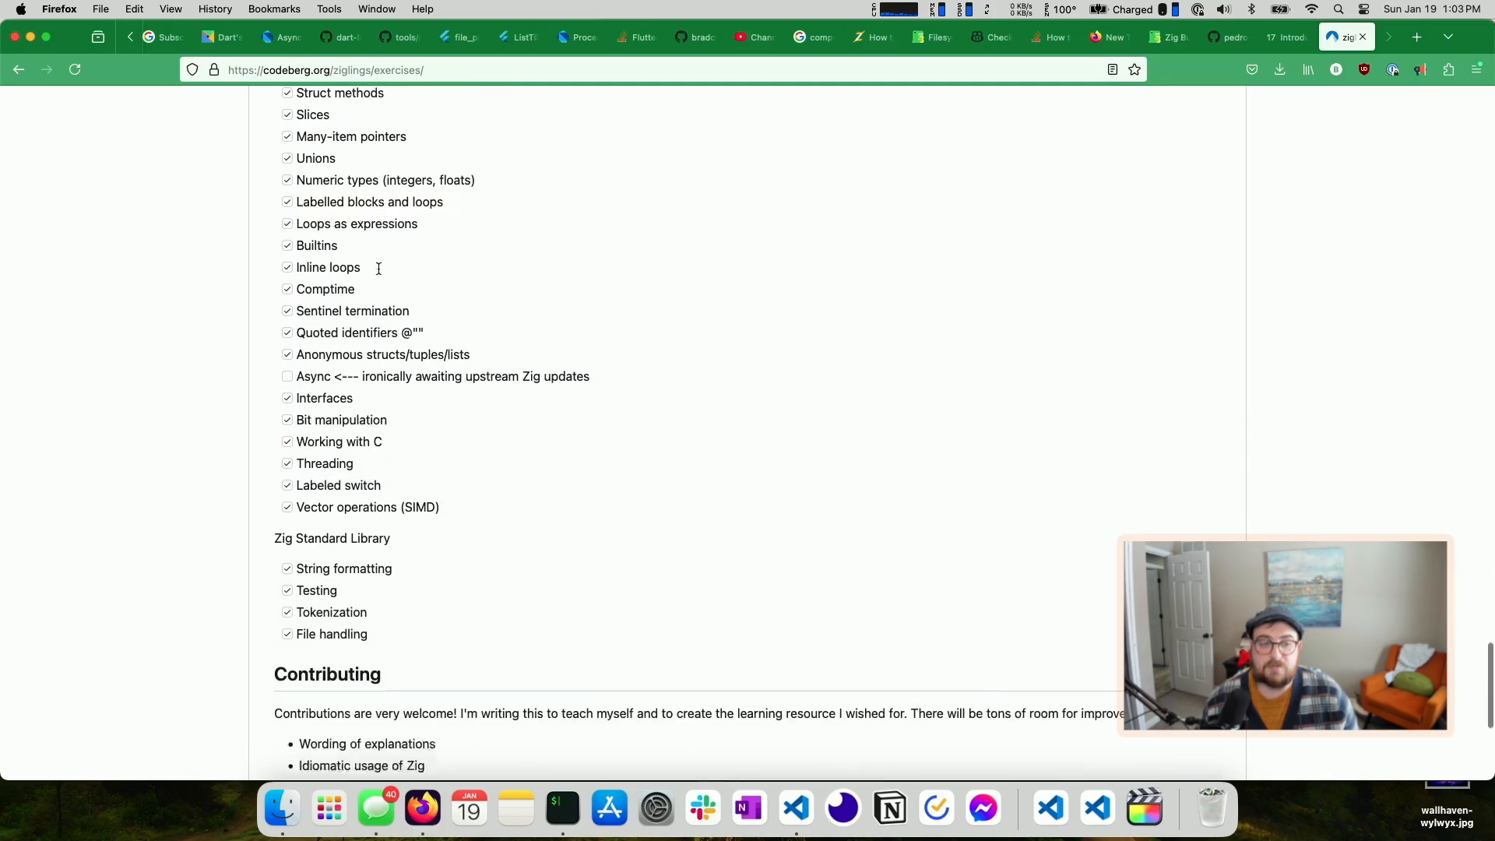
scroll(up, 3)
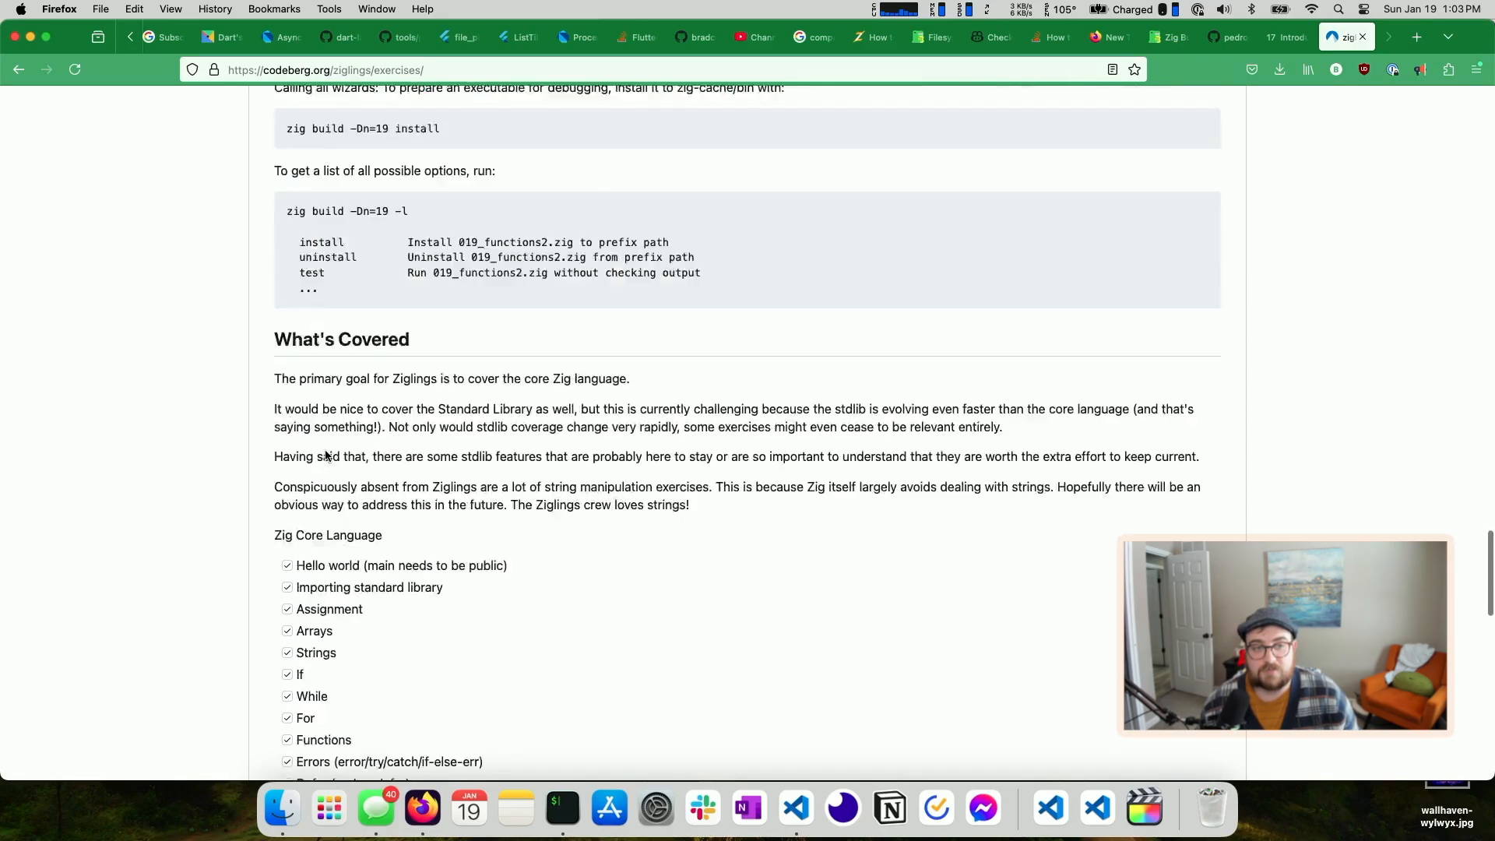
scroll(up, 3)
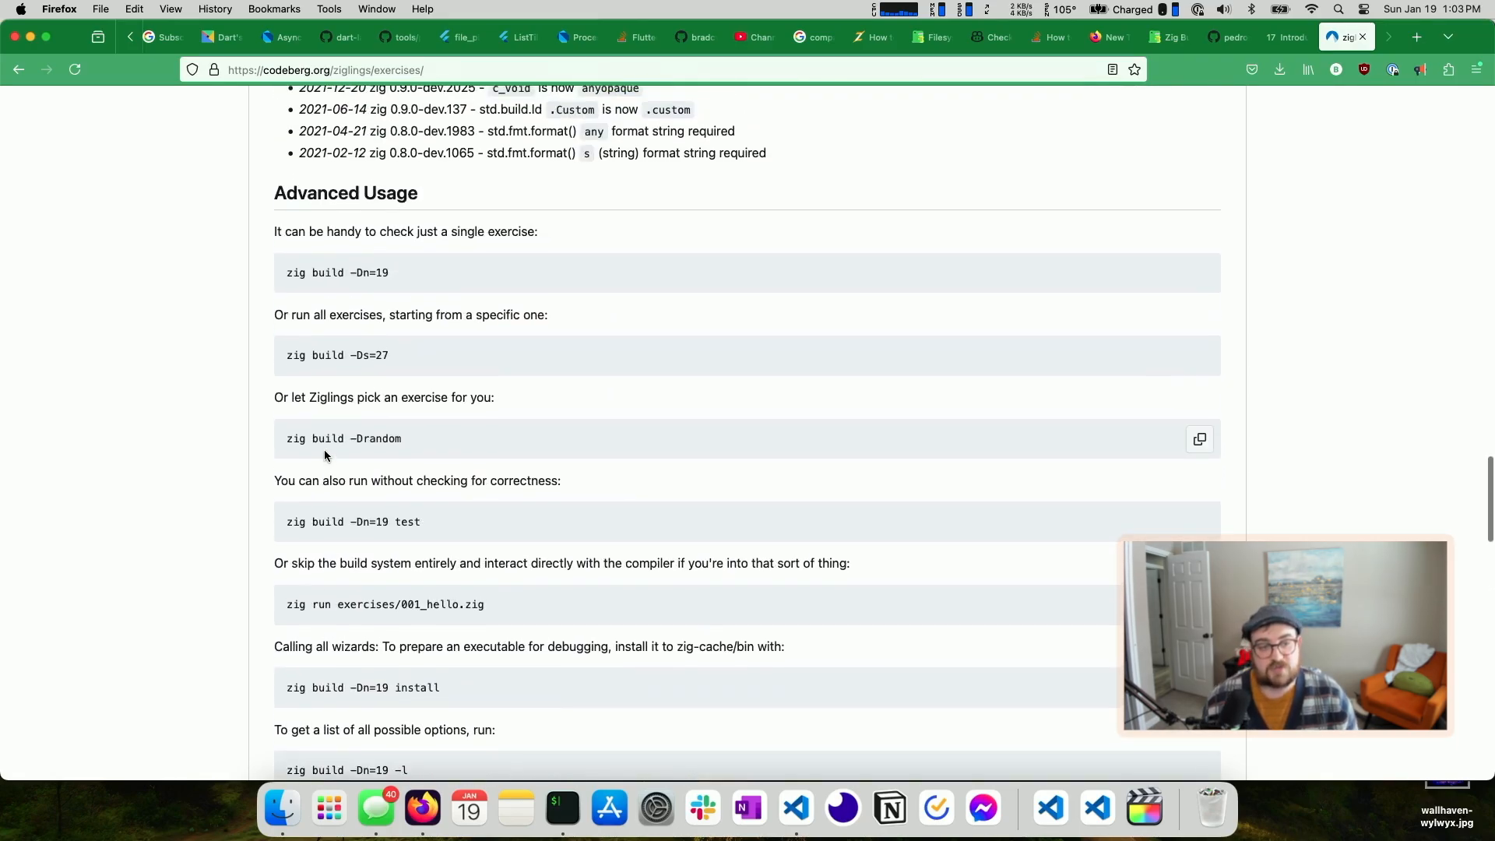
mouse_move(282, 276)
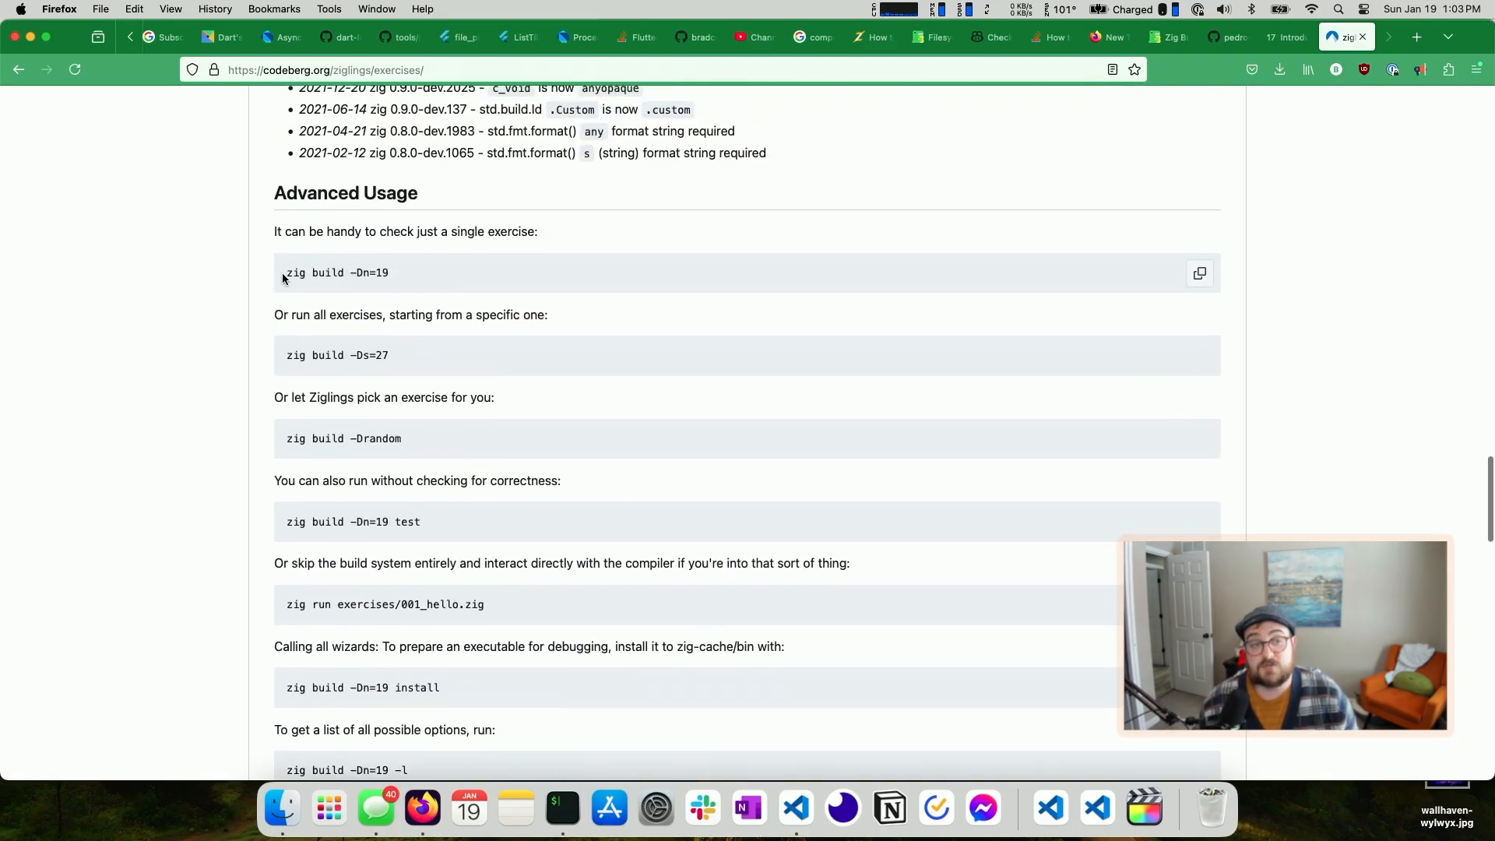
mouse_move(285, 272)
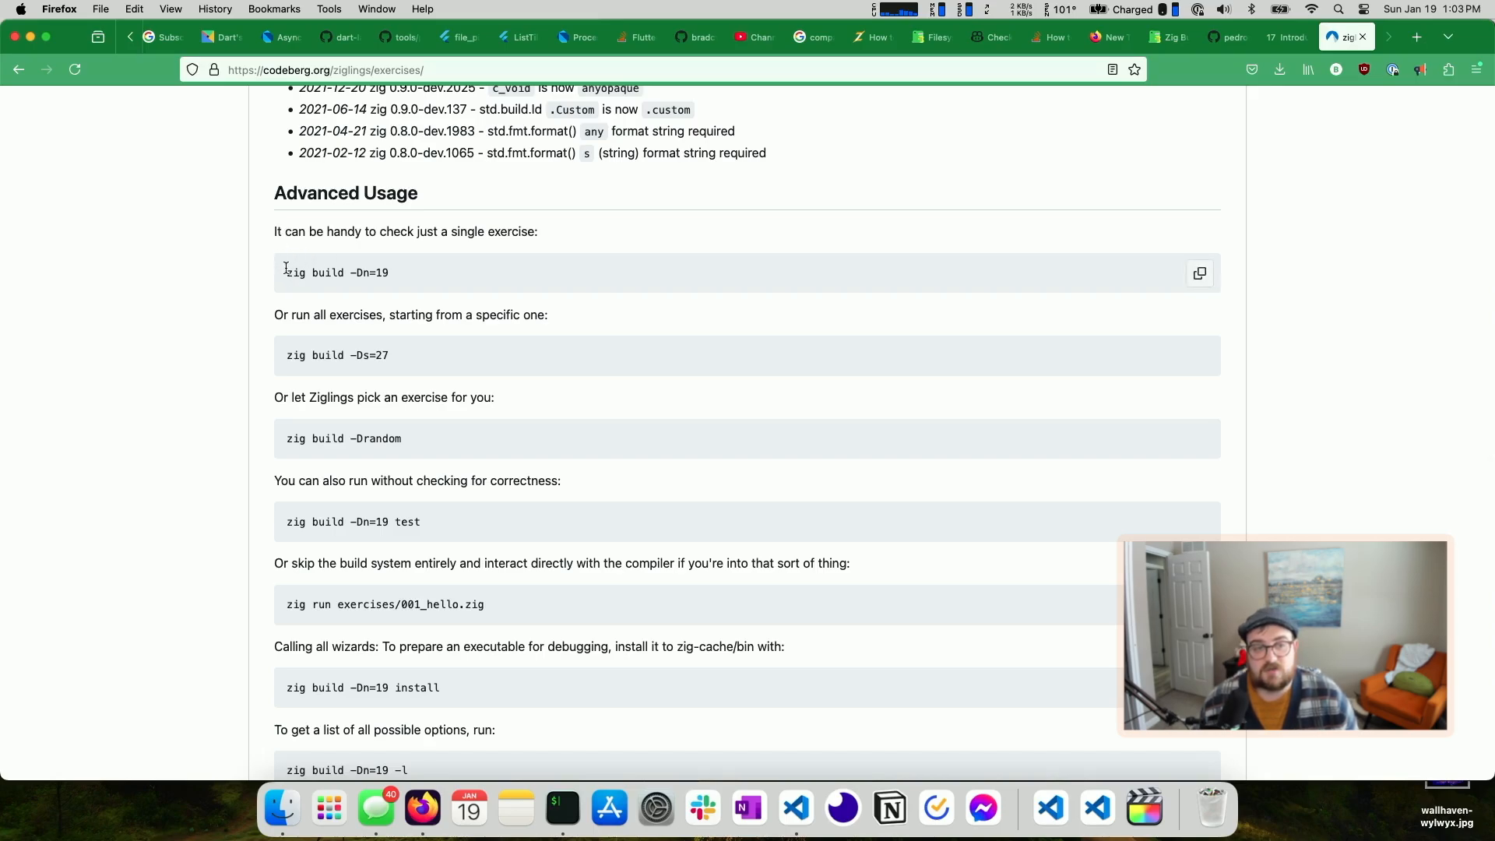
mouse_move(504, 398)
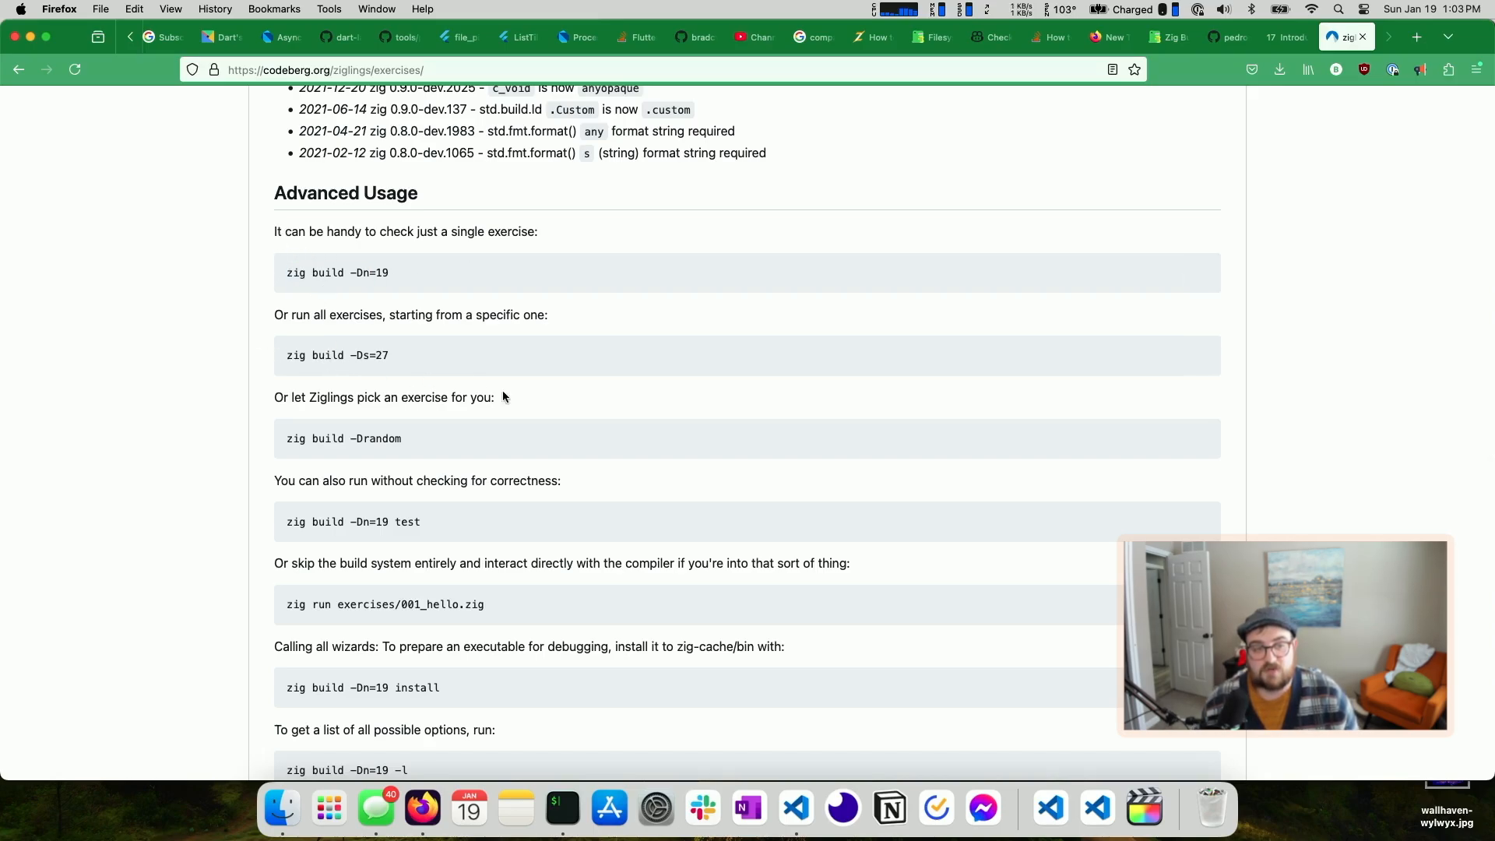
scroll(down, 3)
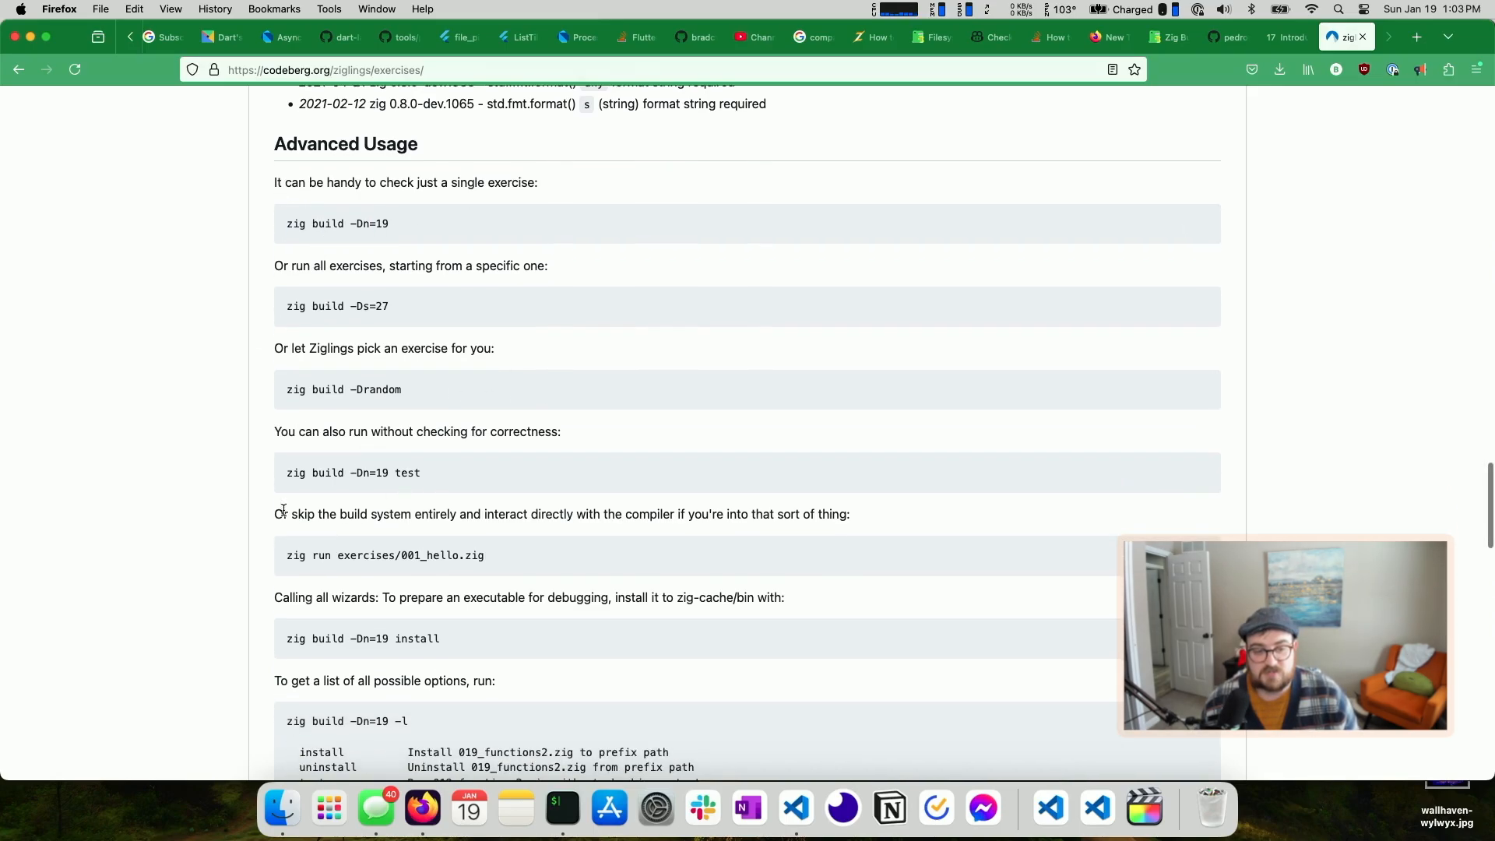
scroll(up, 3)
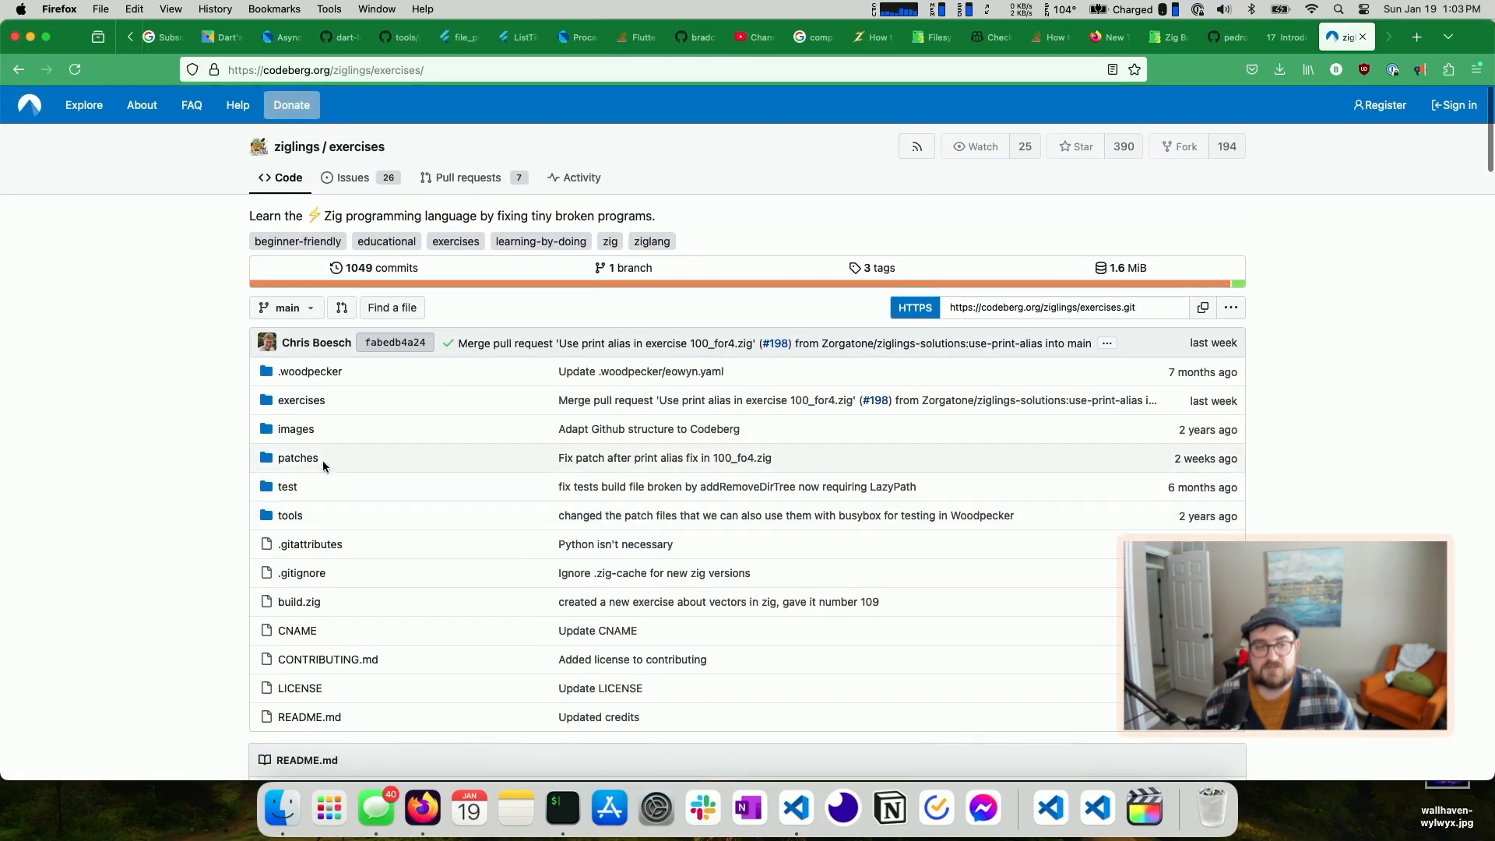
Open exercises/001_hello.zig, highlight the pub main() comments, and return to the listing
click(302, 400)
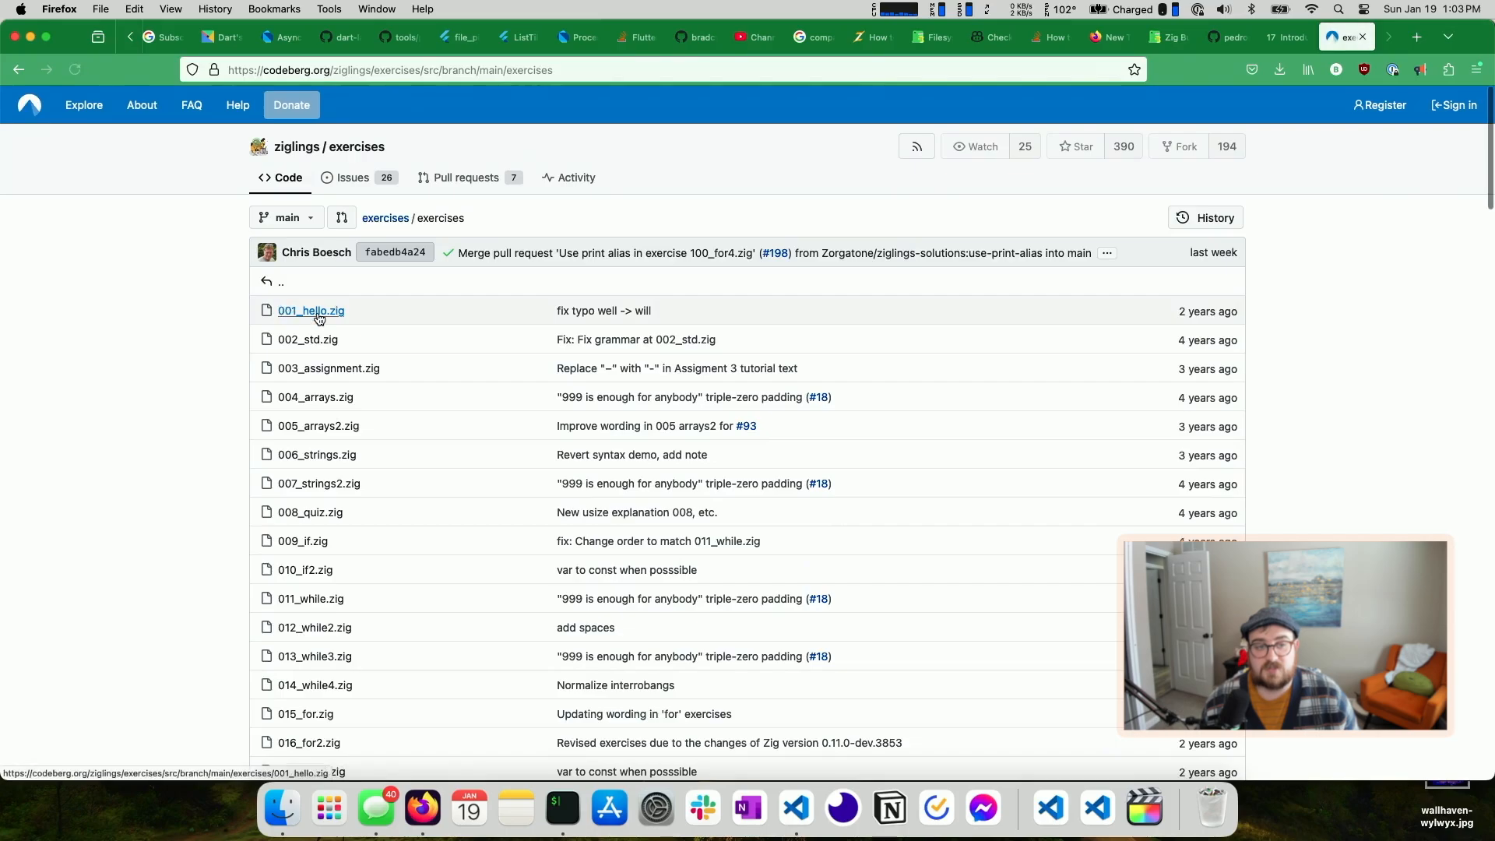
click(310, 310)
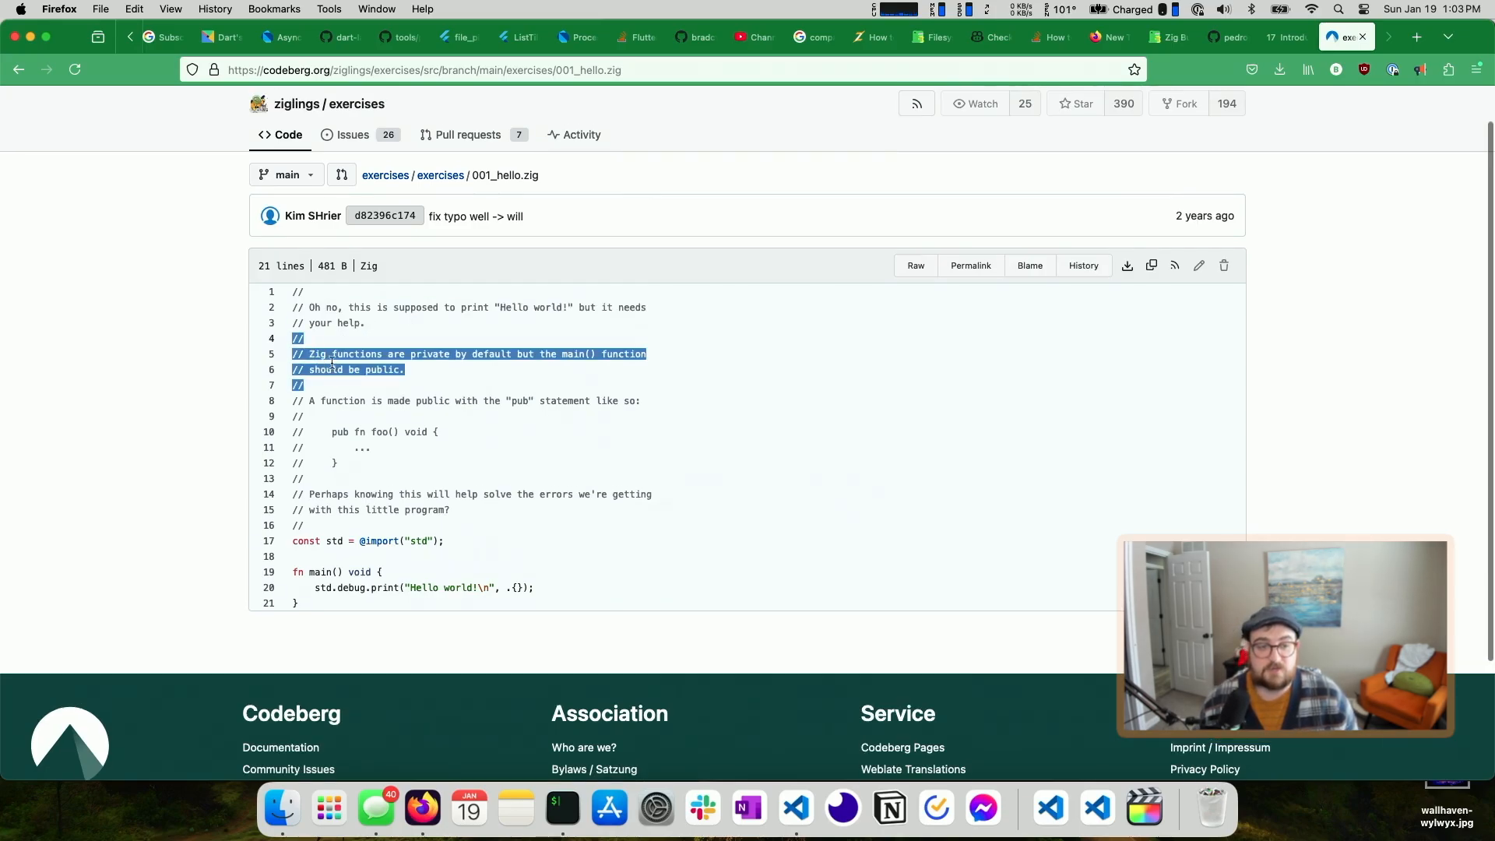
click(337, 480)
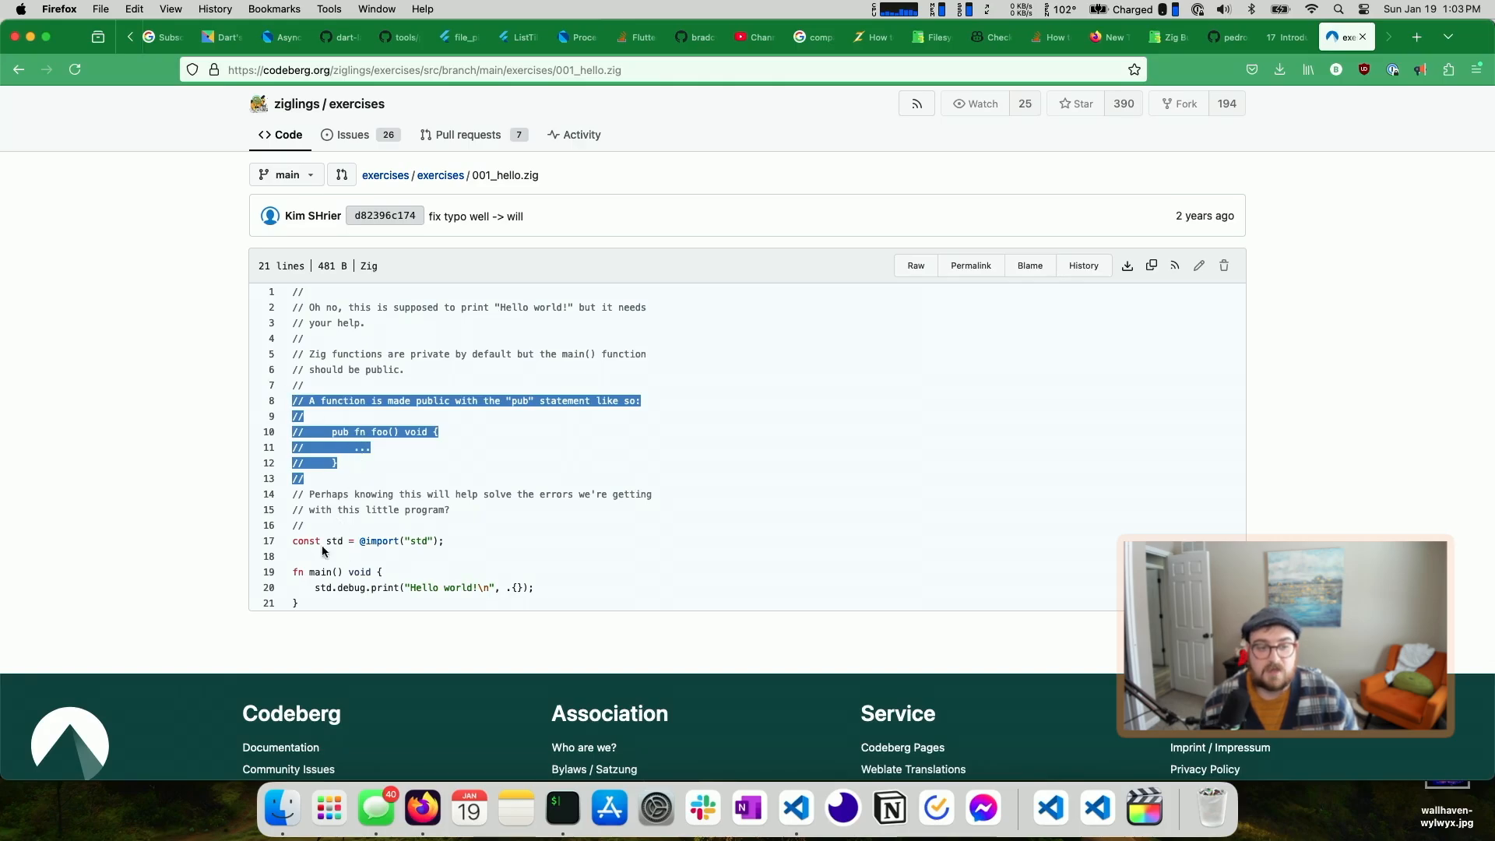
click(321, 573)
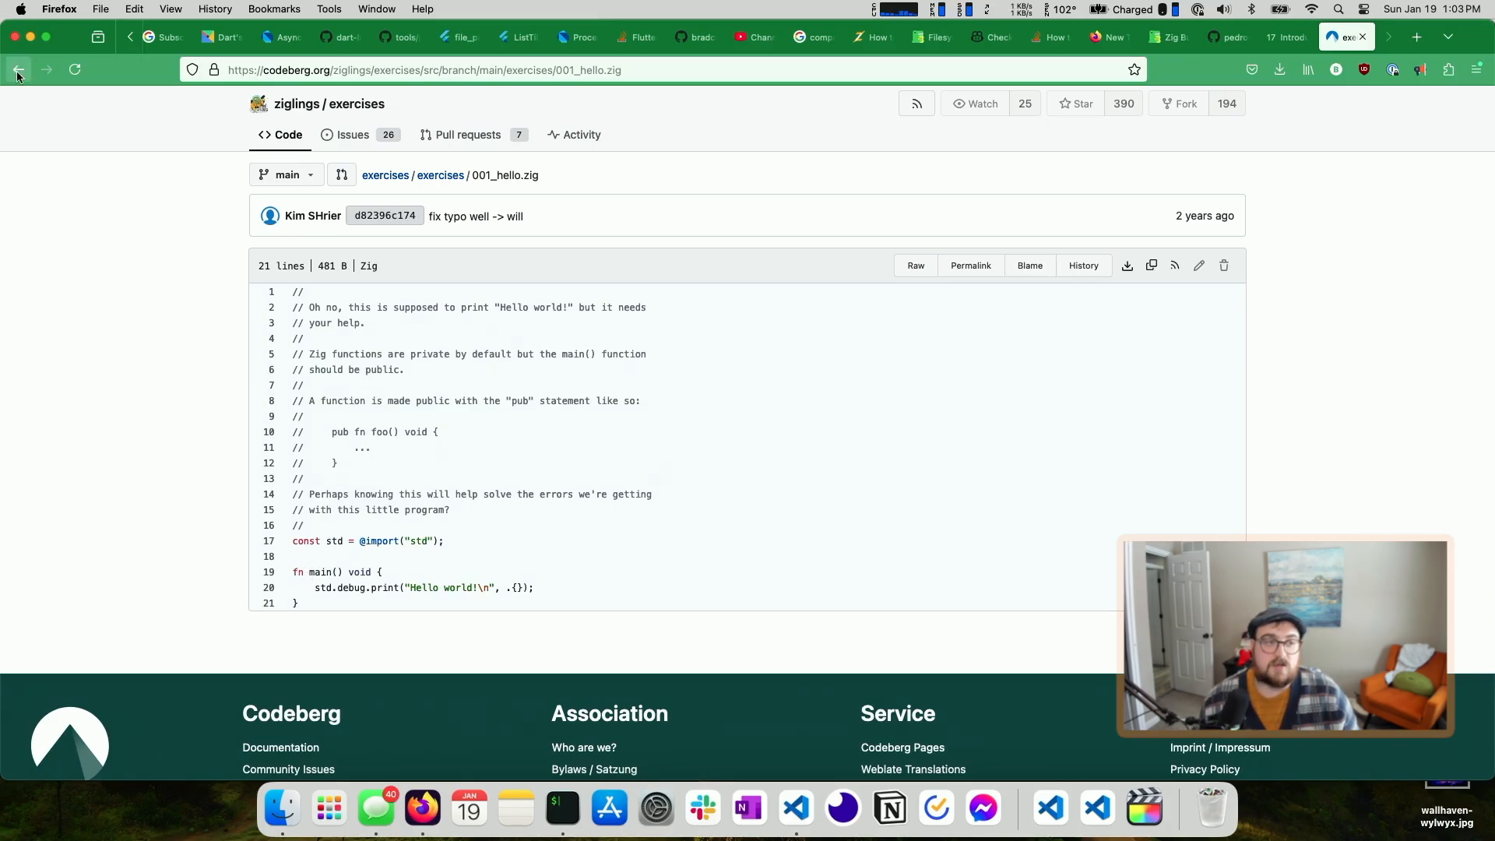
click(17, 68)
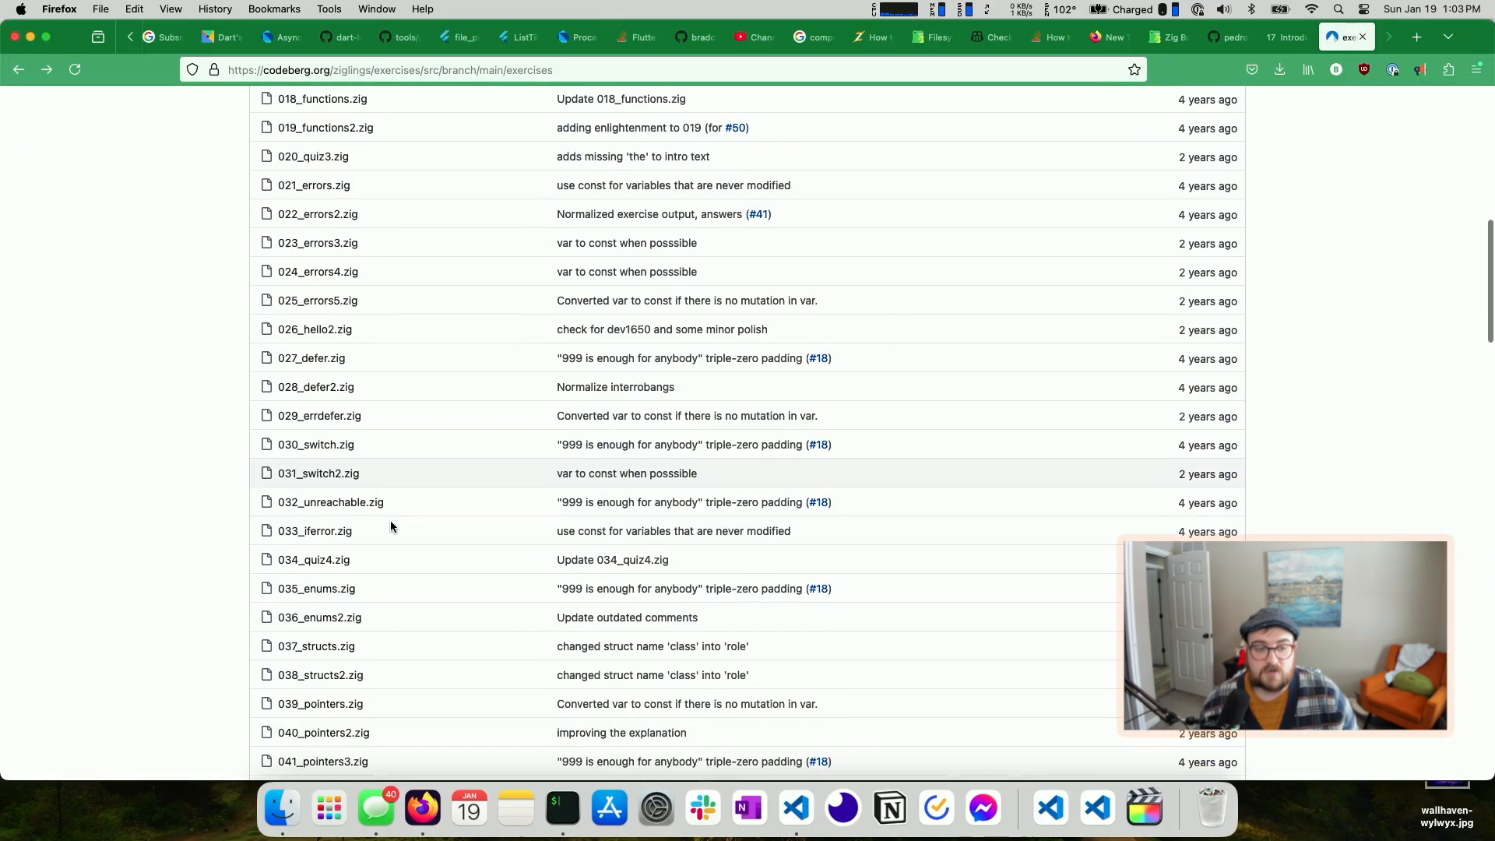
Open the 055_unions.zig exercise and scroll through its code
scroll(down, 3)
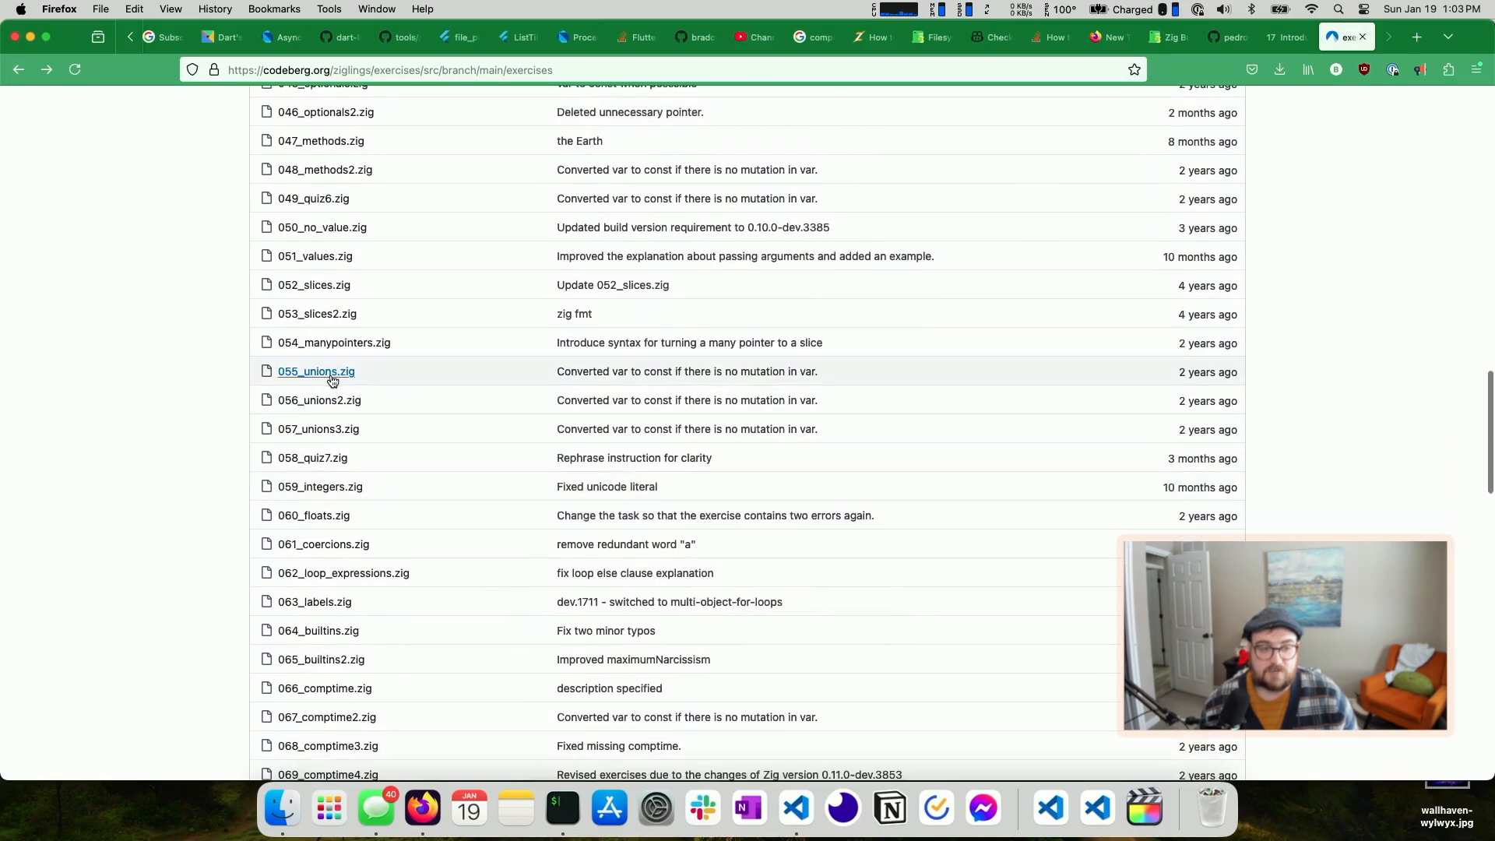
click(316, 370)
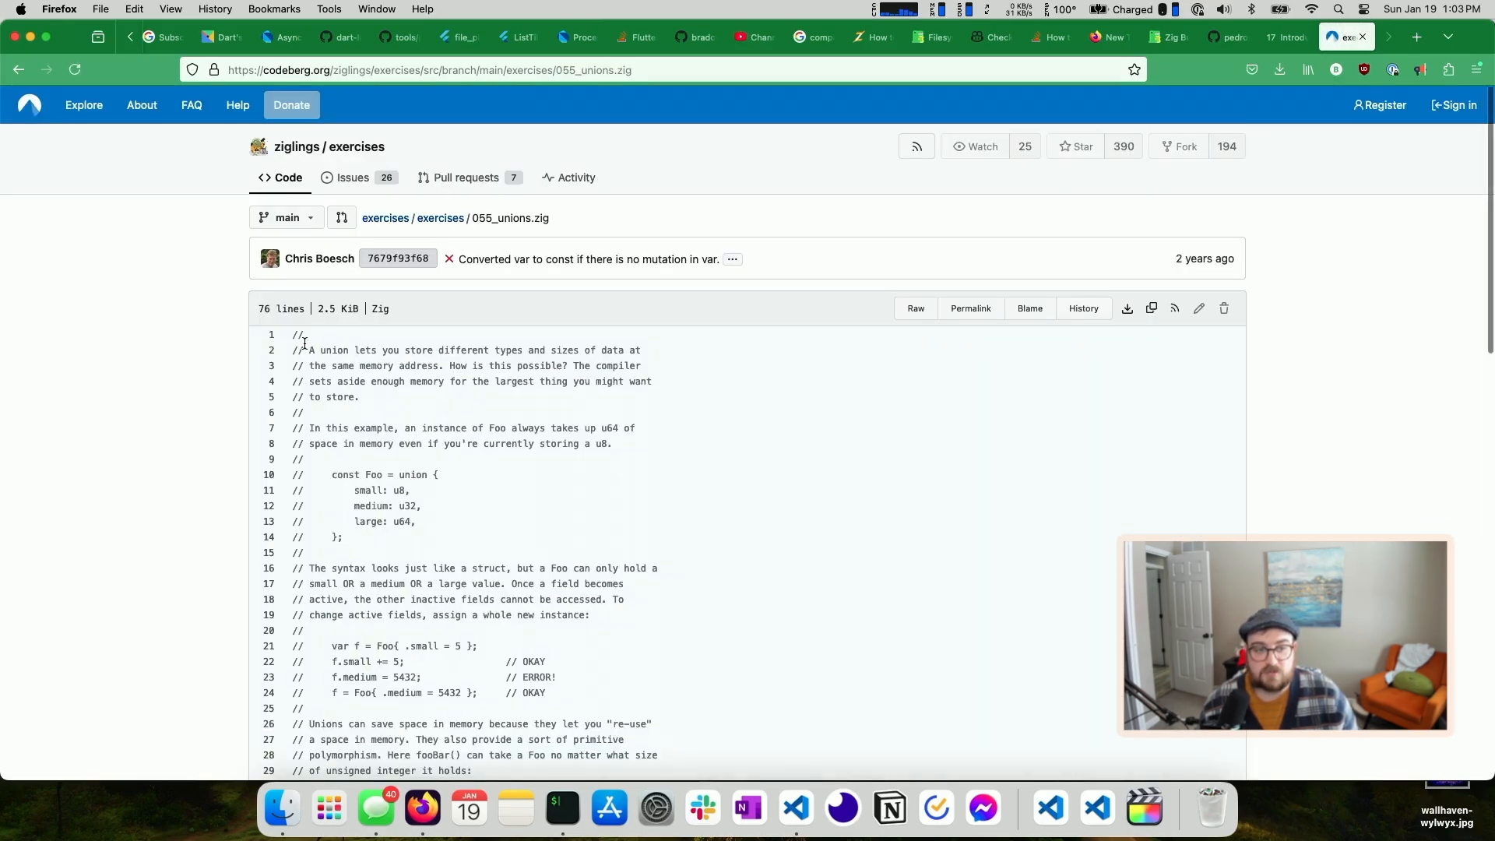
mouse_move(466, 345)
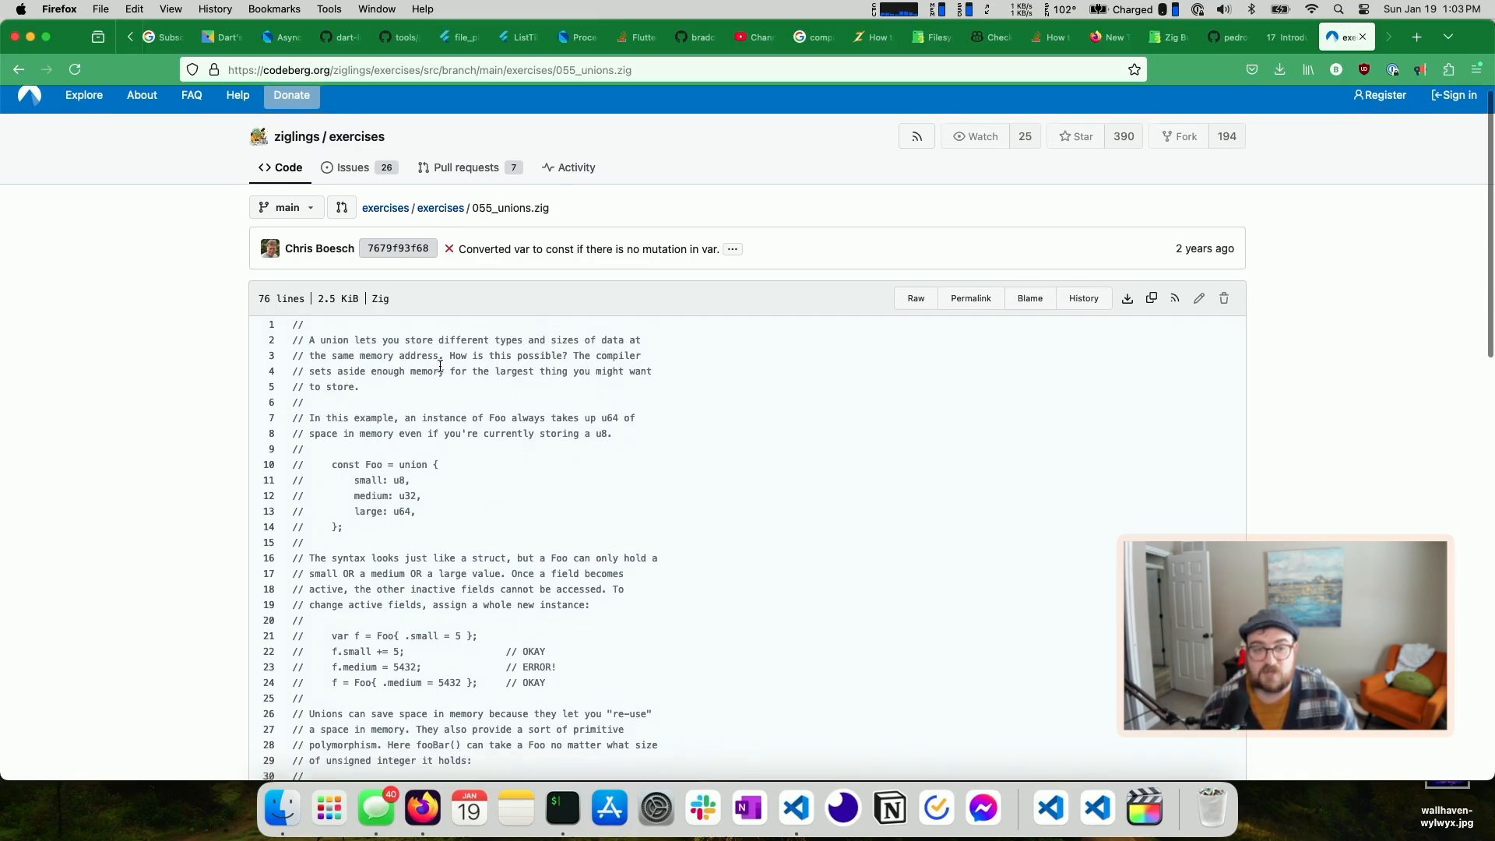
scroll(down, 3)
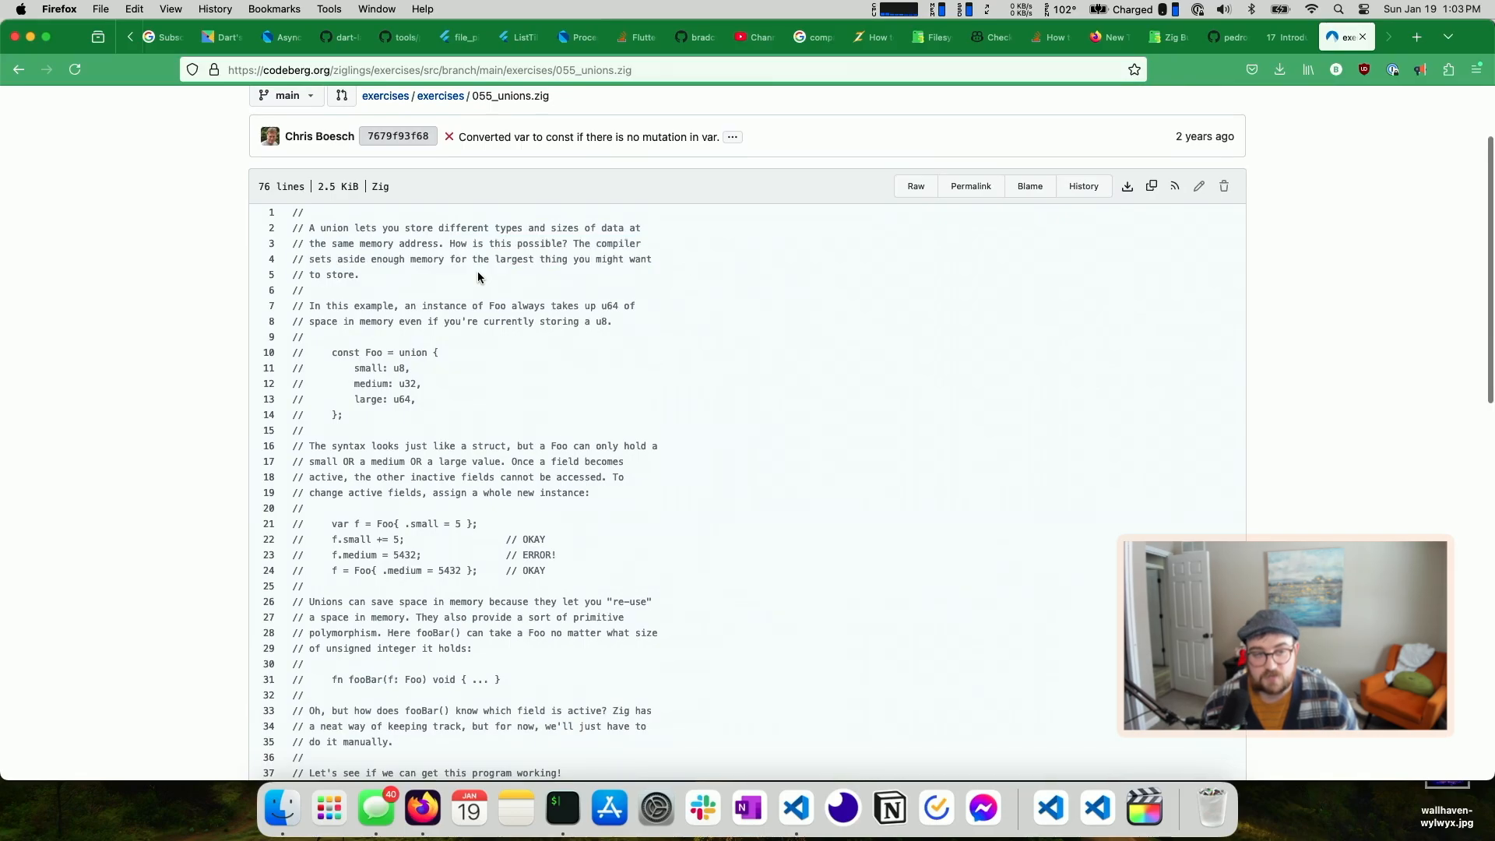
scroll(down, 3)
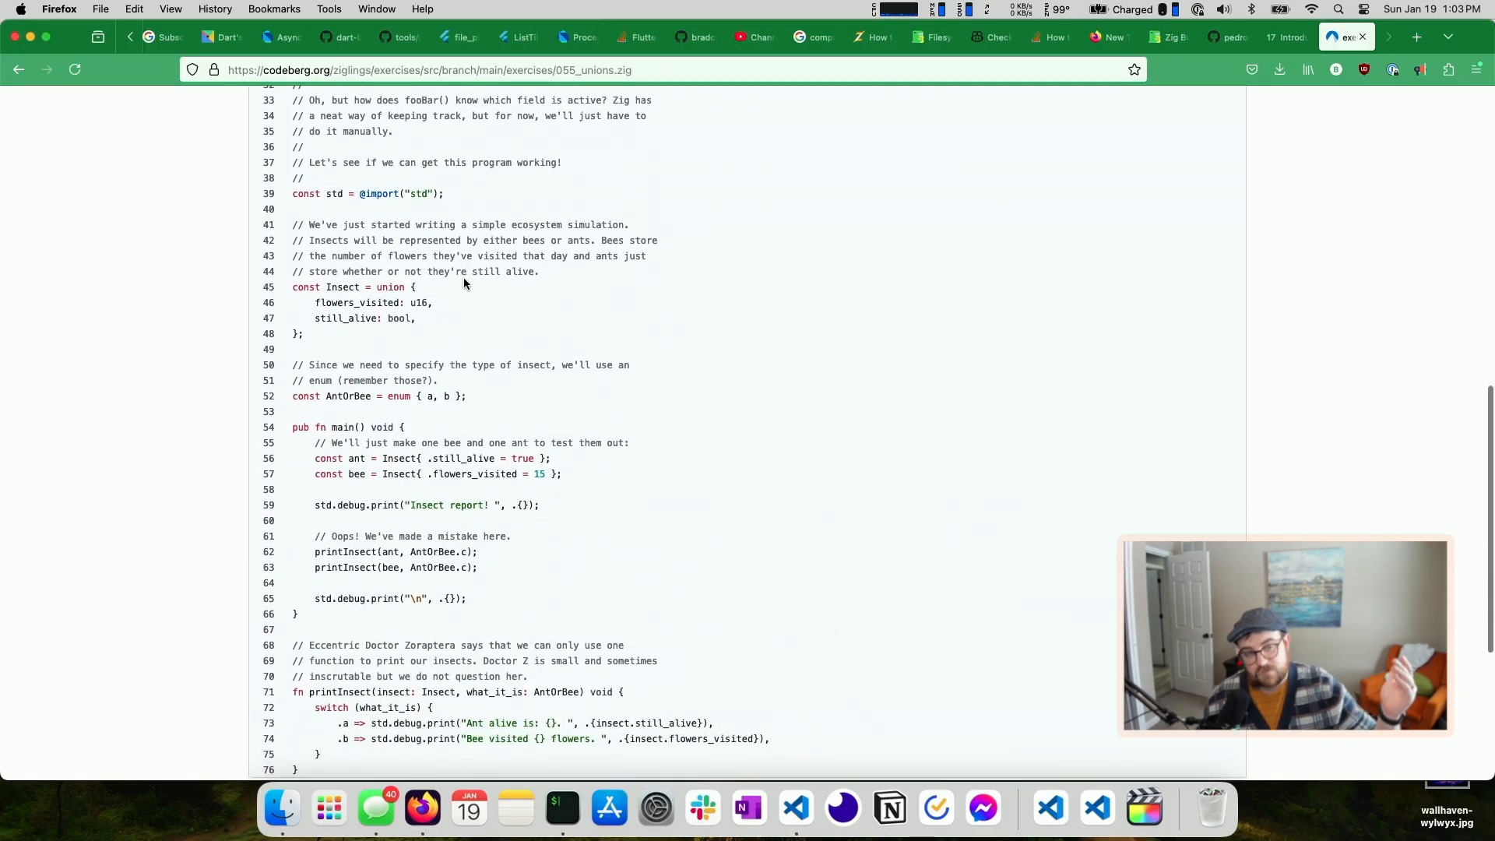
scroll(up, 3)
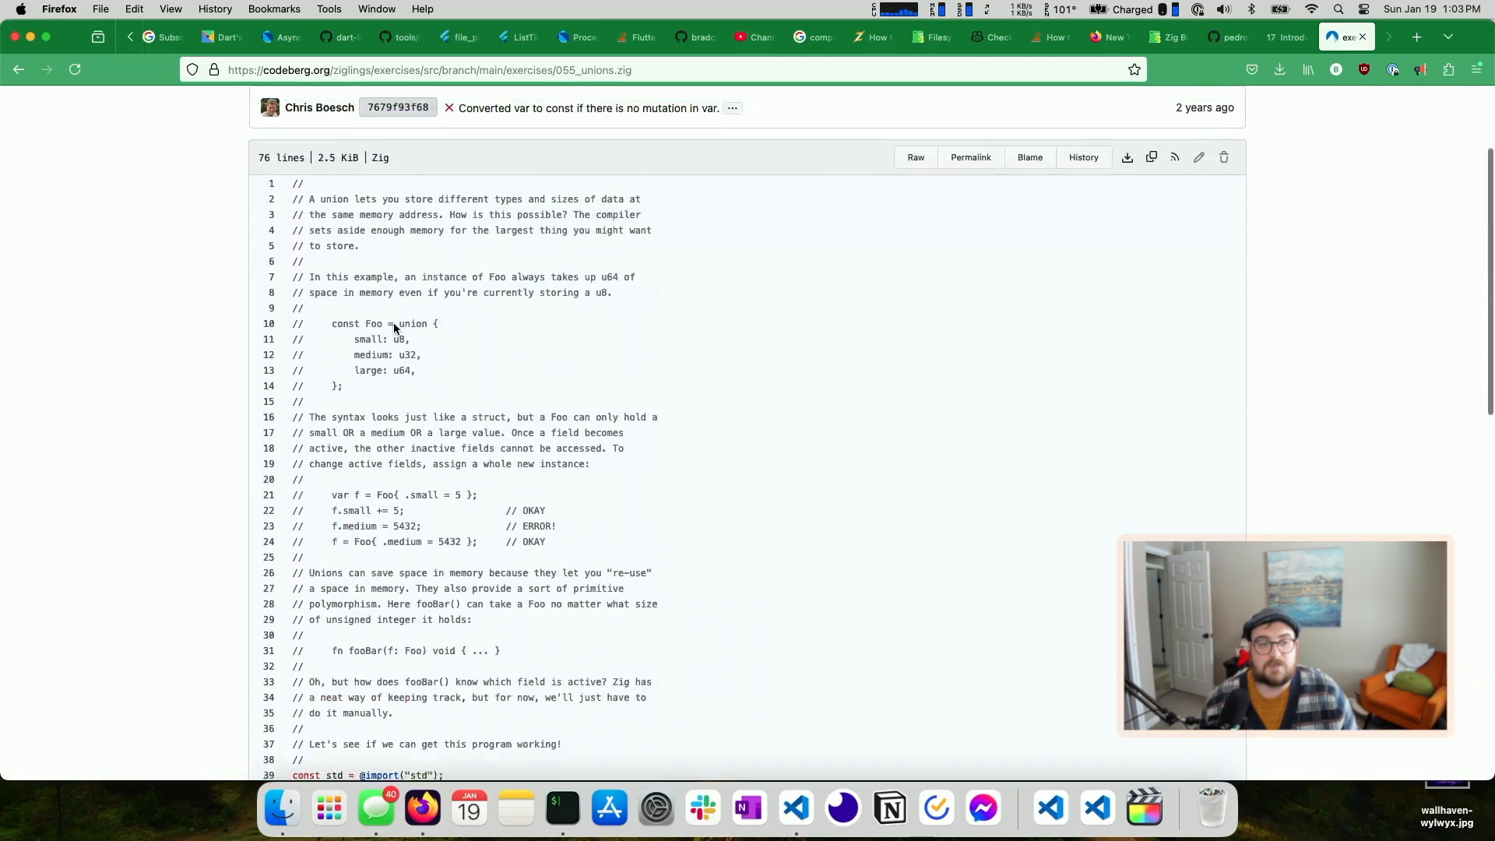
Return to the exercise list, open 054_manypointers.zig, then start a new tab
click(17, 68)
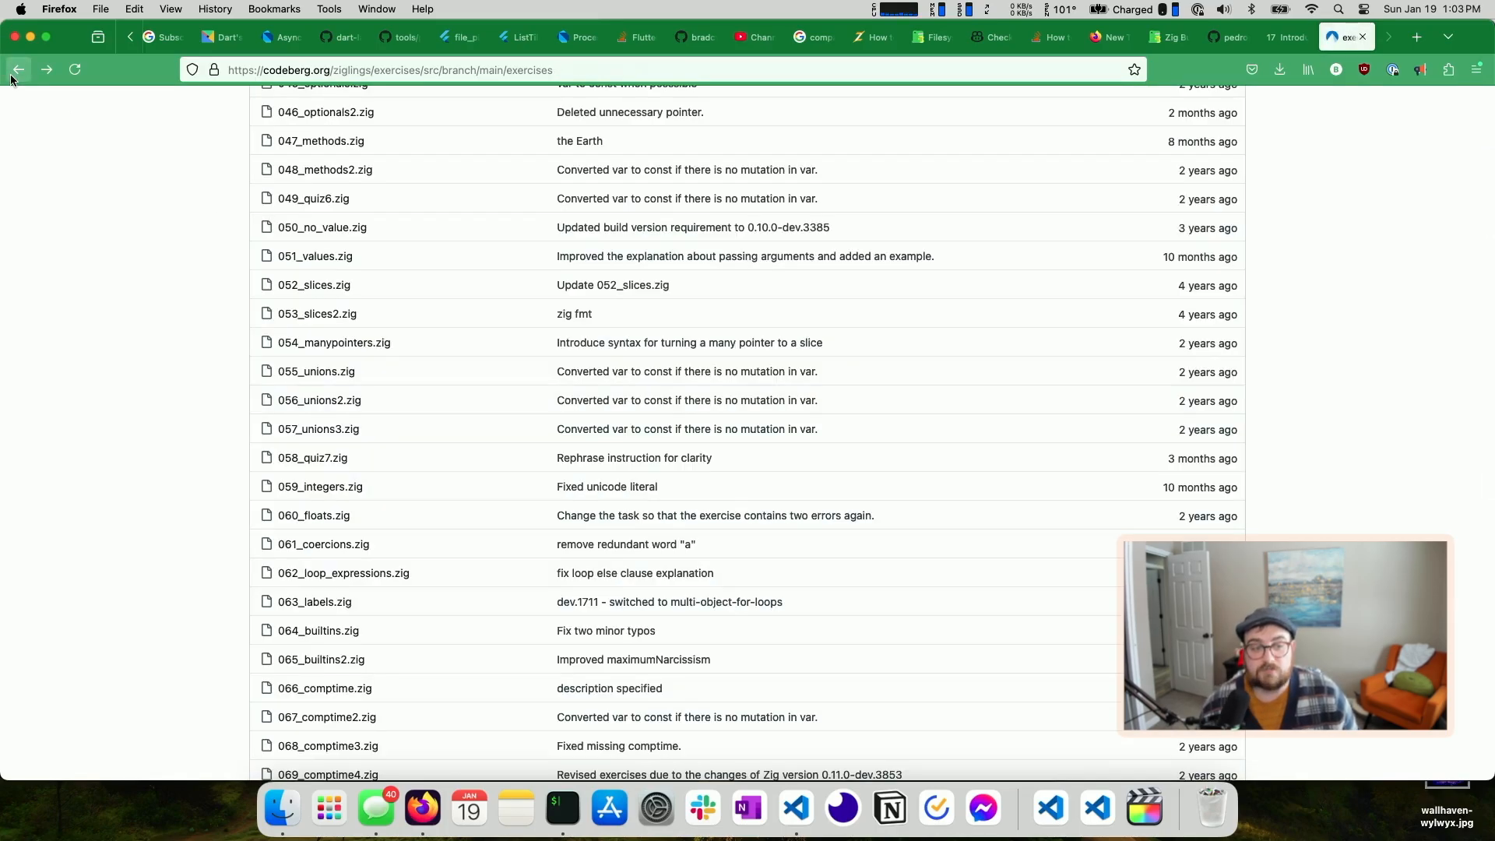
mouse_move(333, 342)
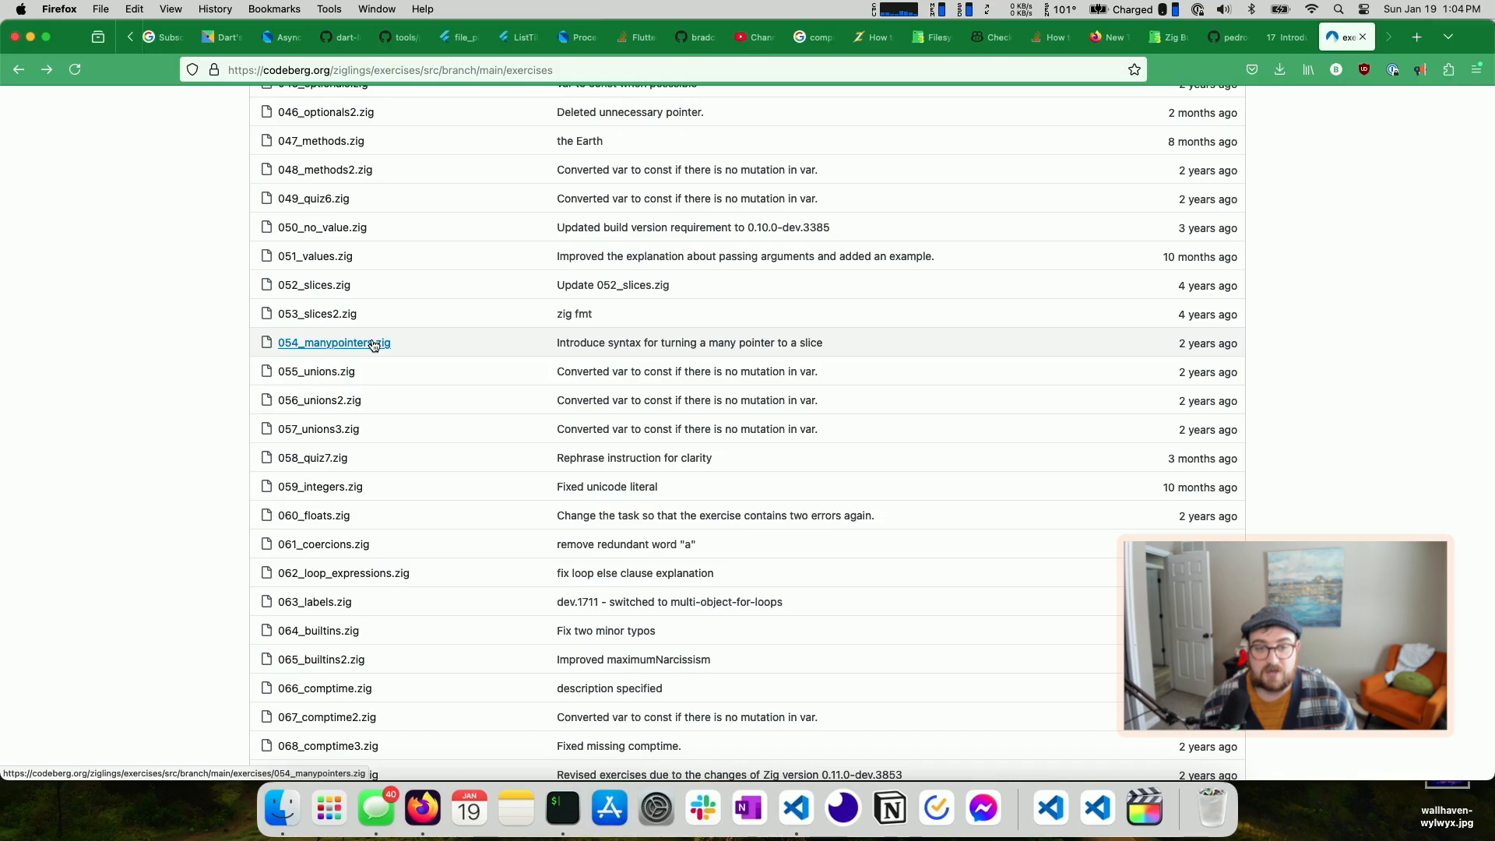
click(333, 343)
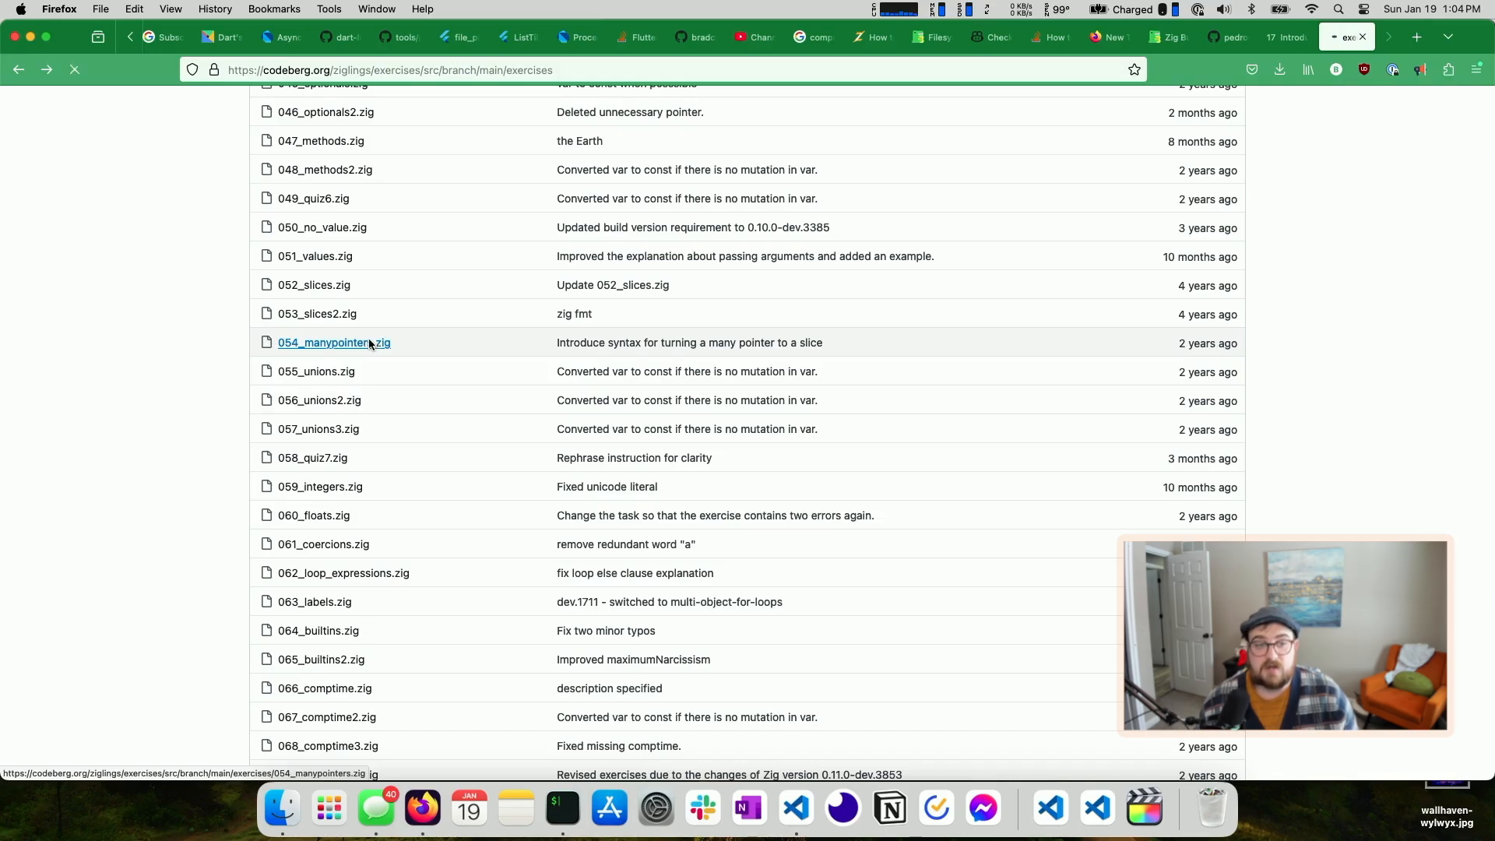
click(333, 343)
text(zig st)
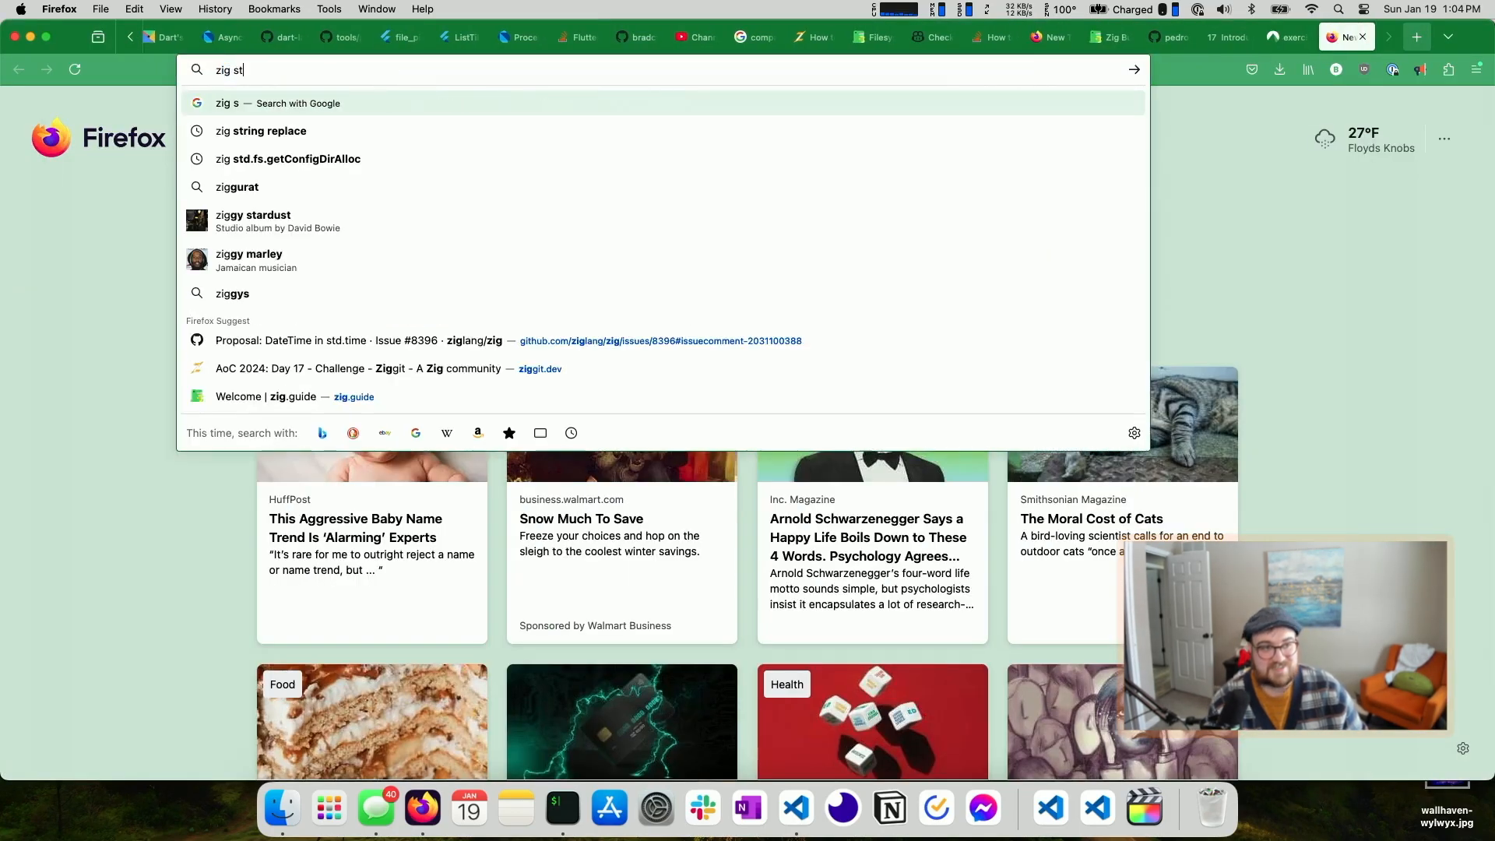
Search Google for 'zig std library' and open the 'std - Zig Documentation' result
key(Return)
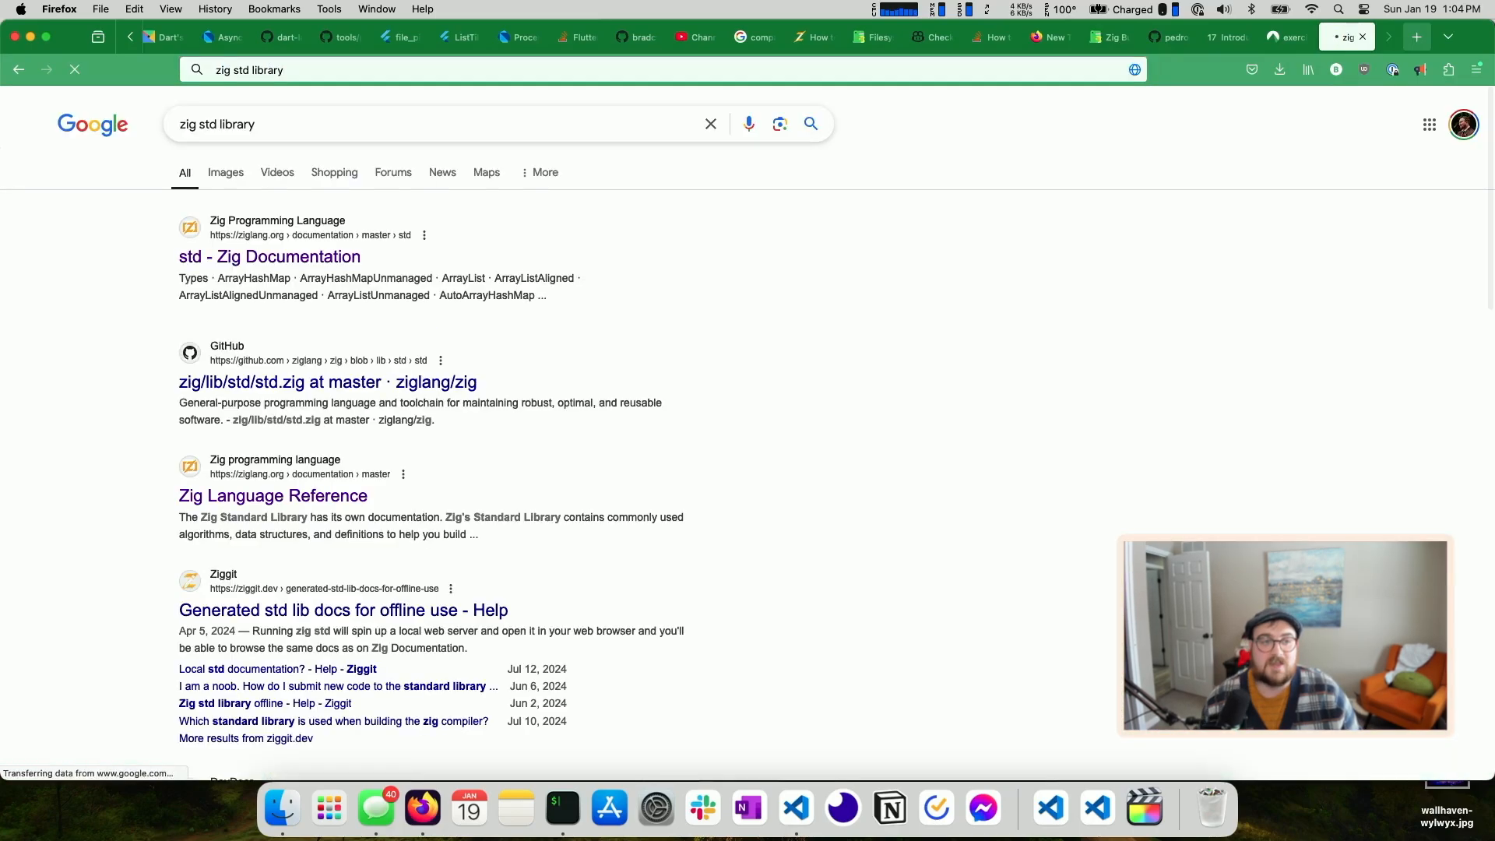
mouse_move(271, 258)
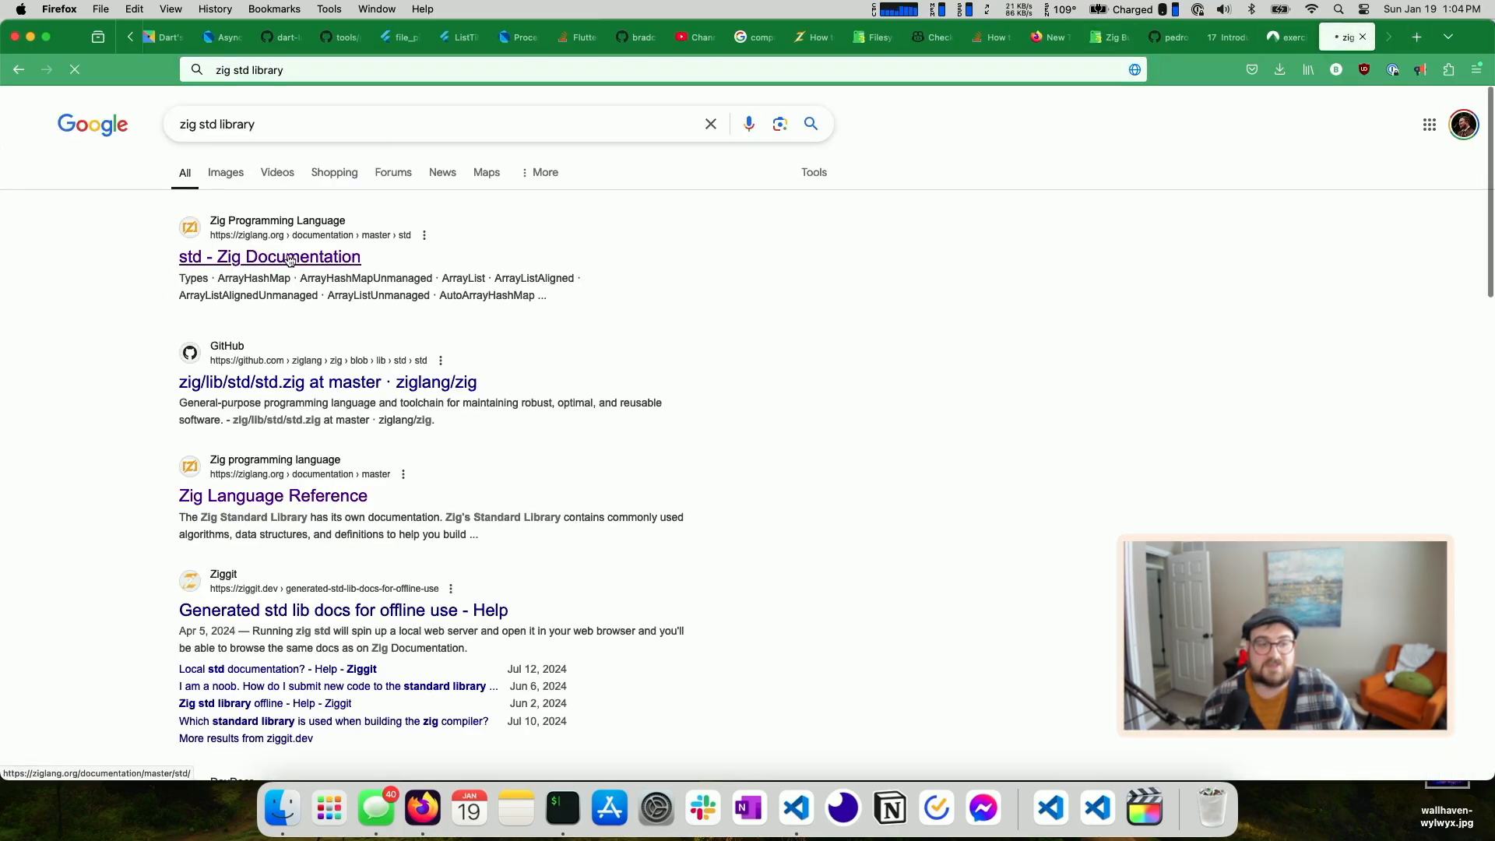
click(270, 256)
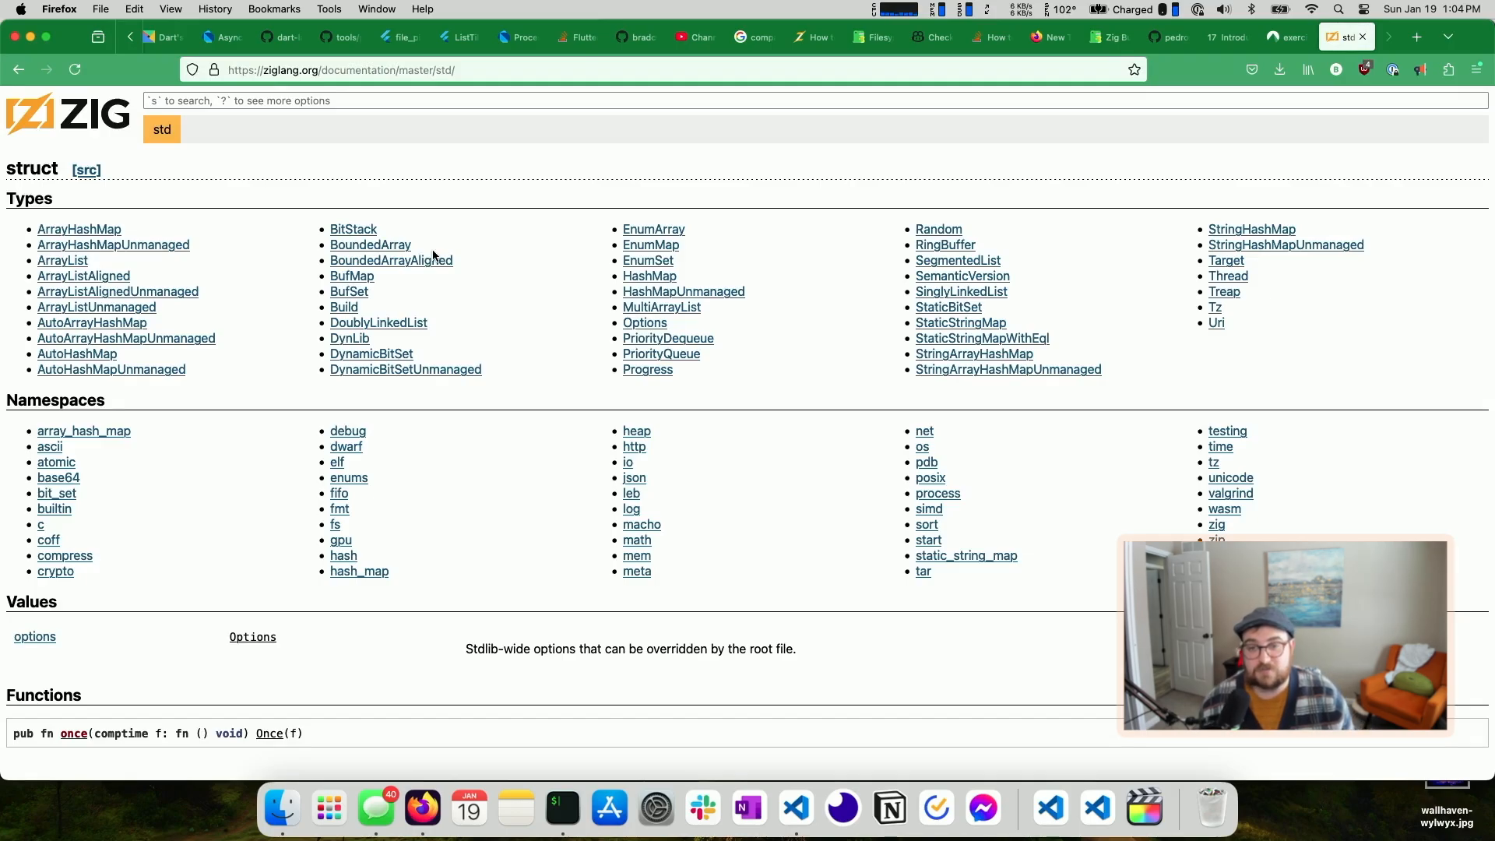
mouse_move(219, 422)
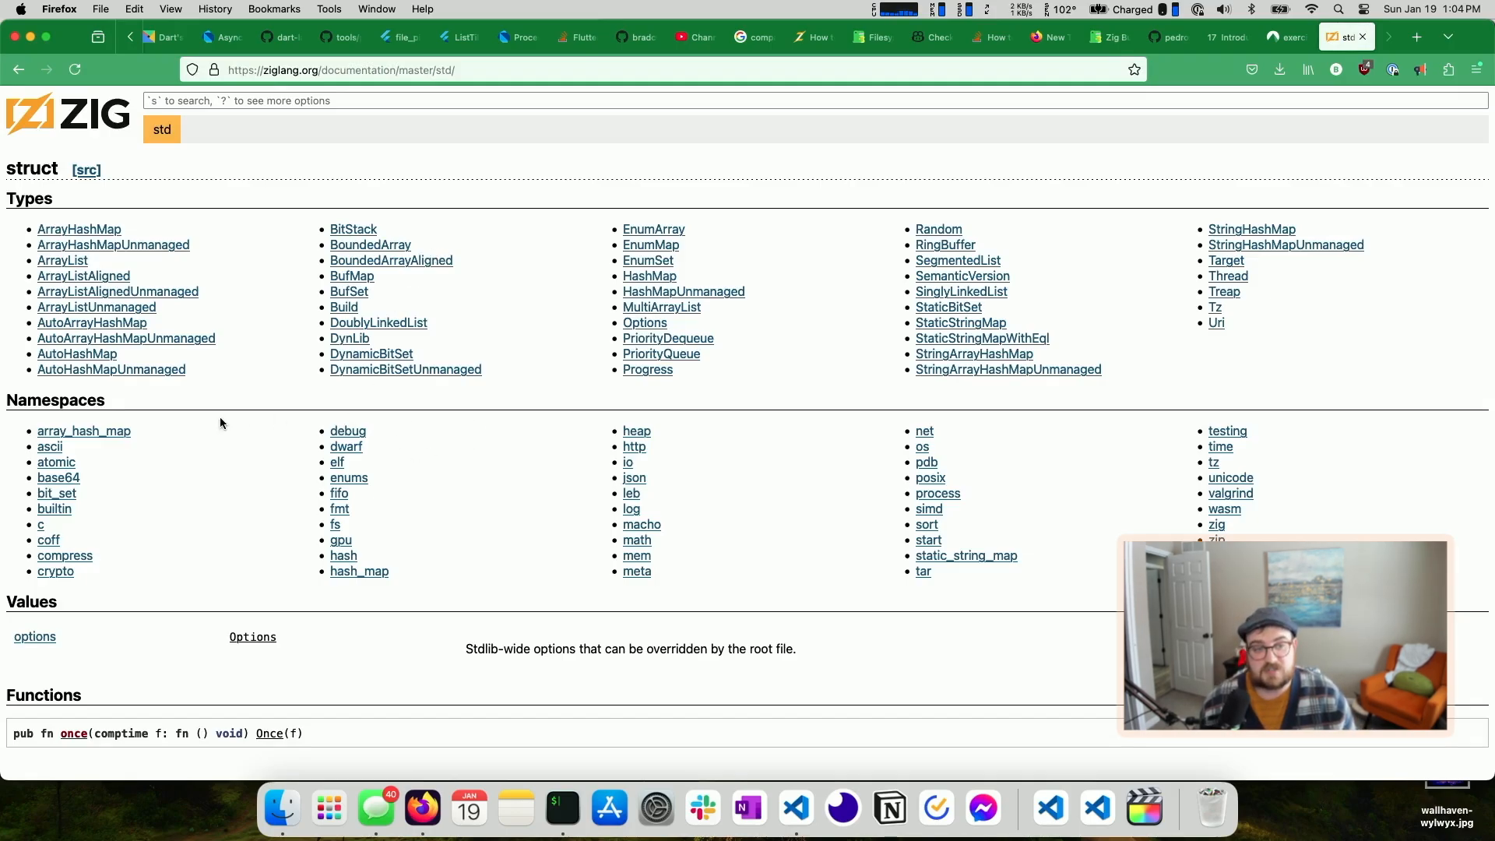
mouse_move(214, 426)
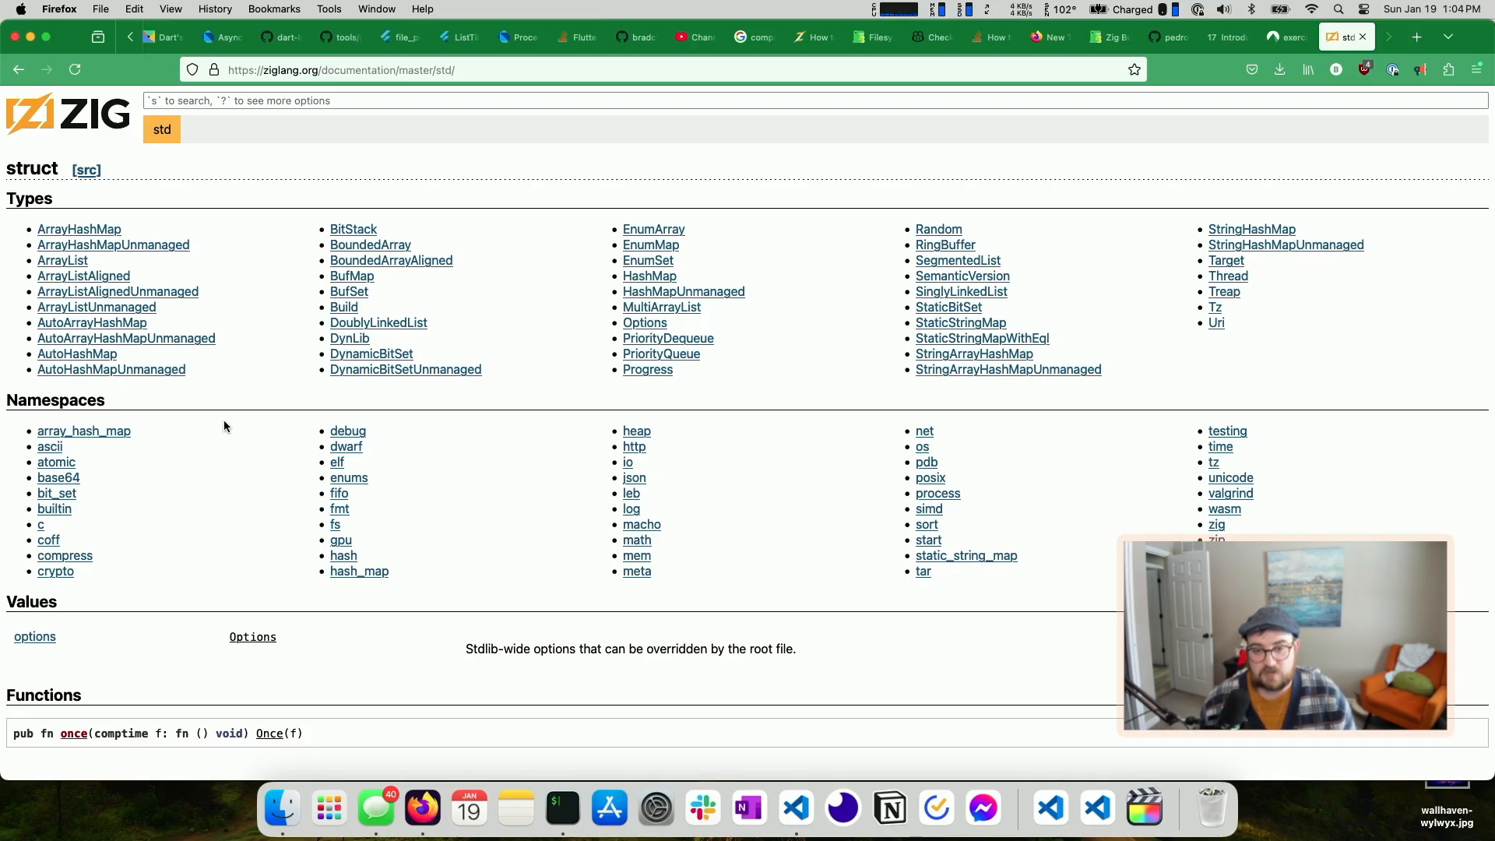
mouse_move(629, 462)
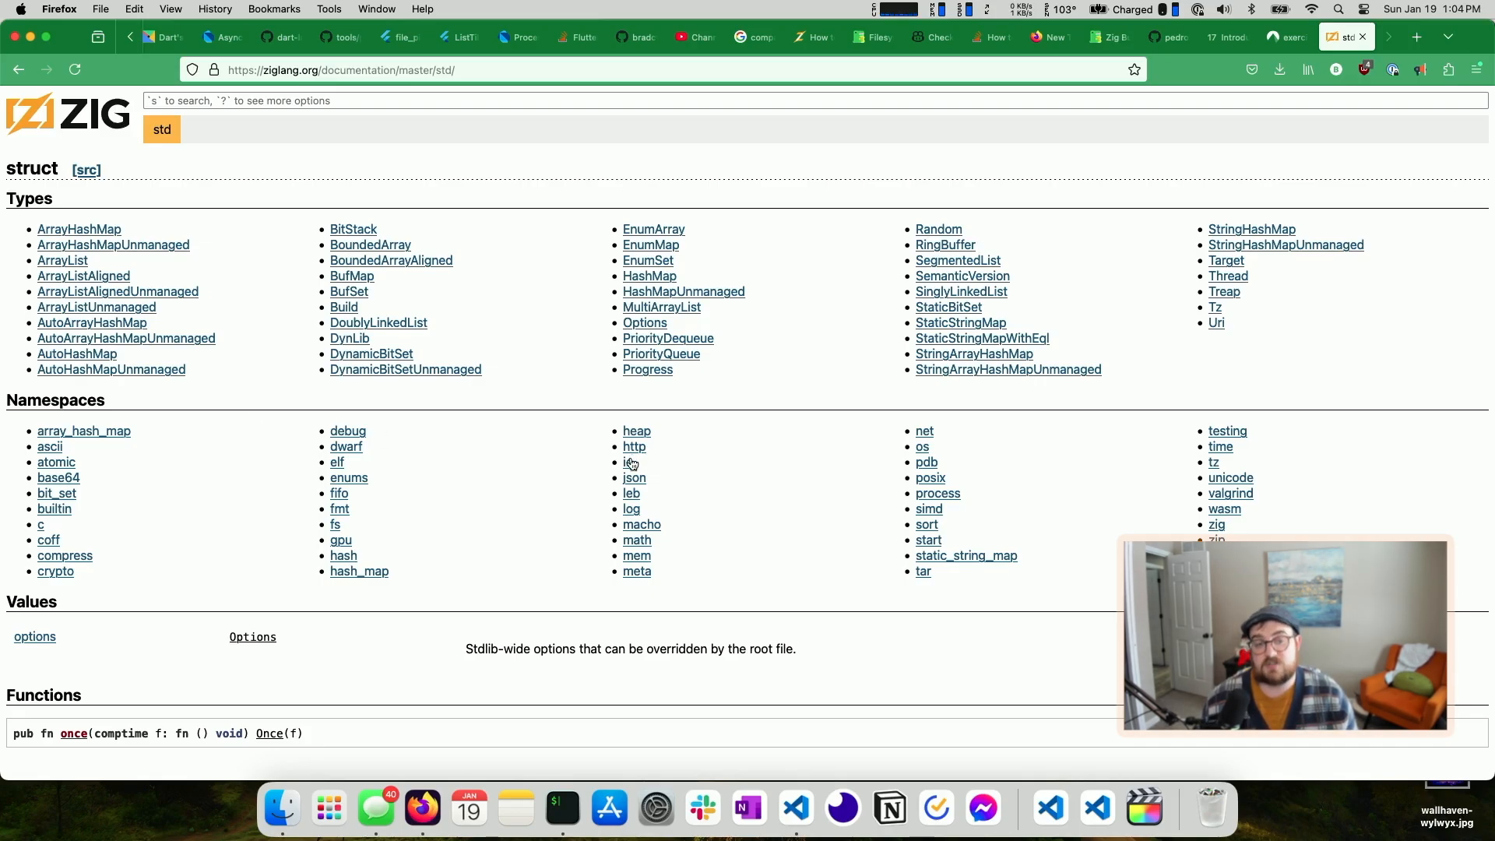
mouse_move(629, 463)
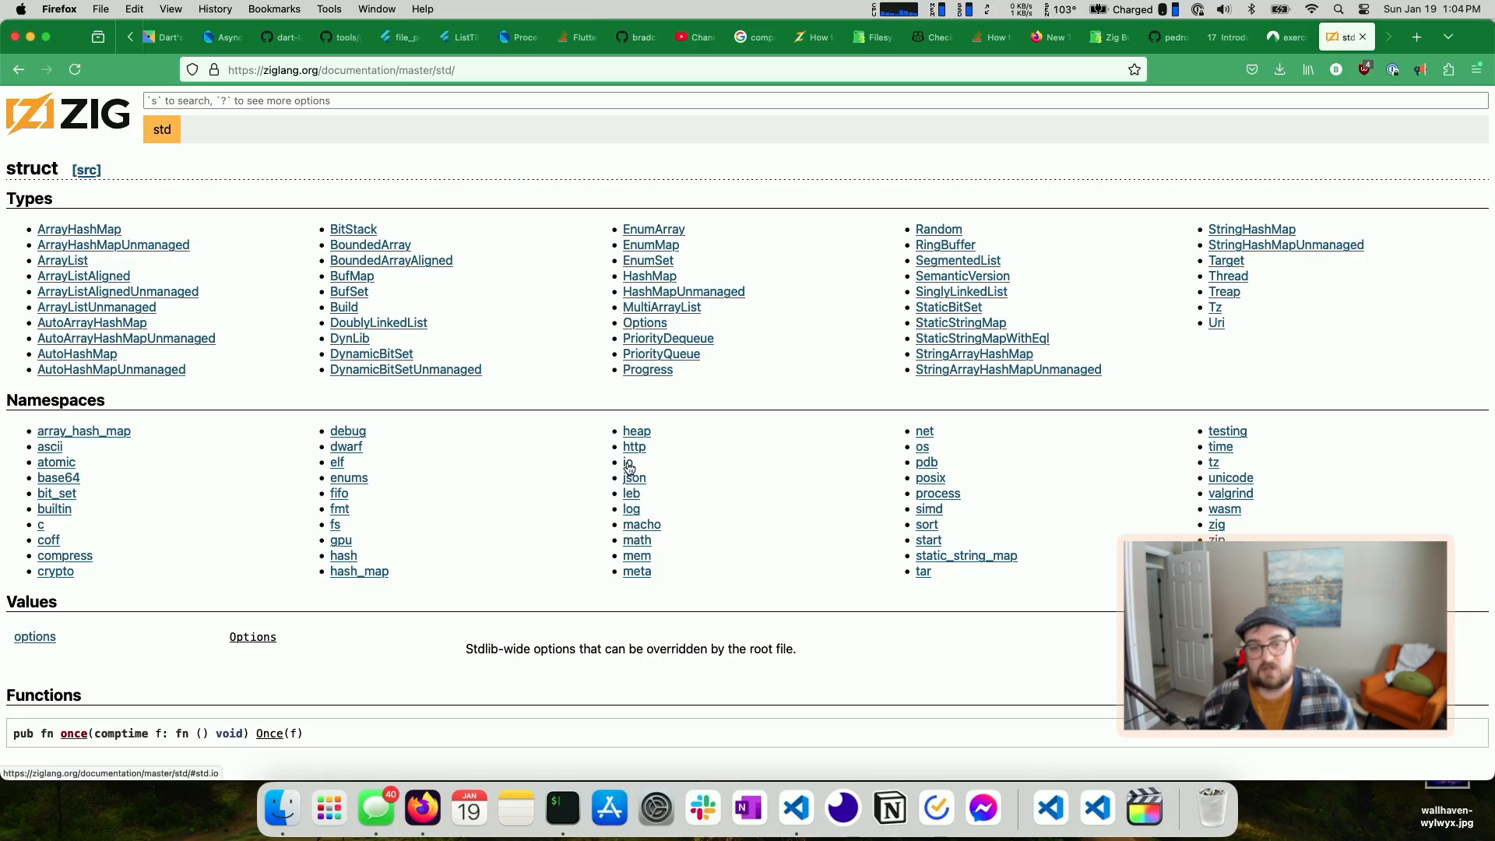
mouse_move(642, 524)
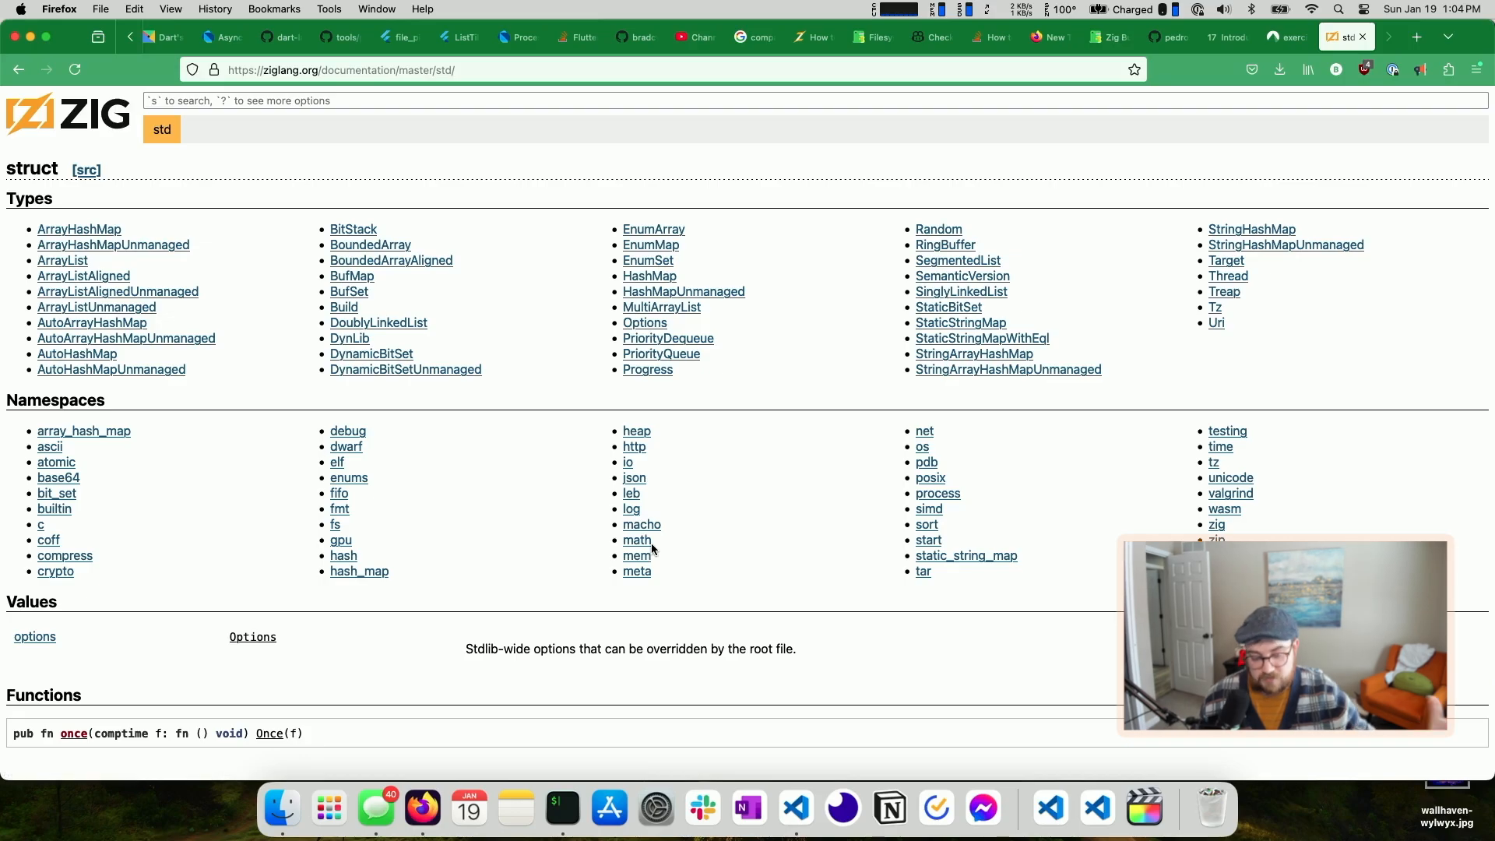
mouse_move(633, 446)
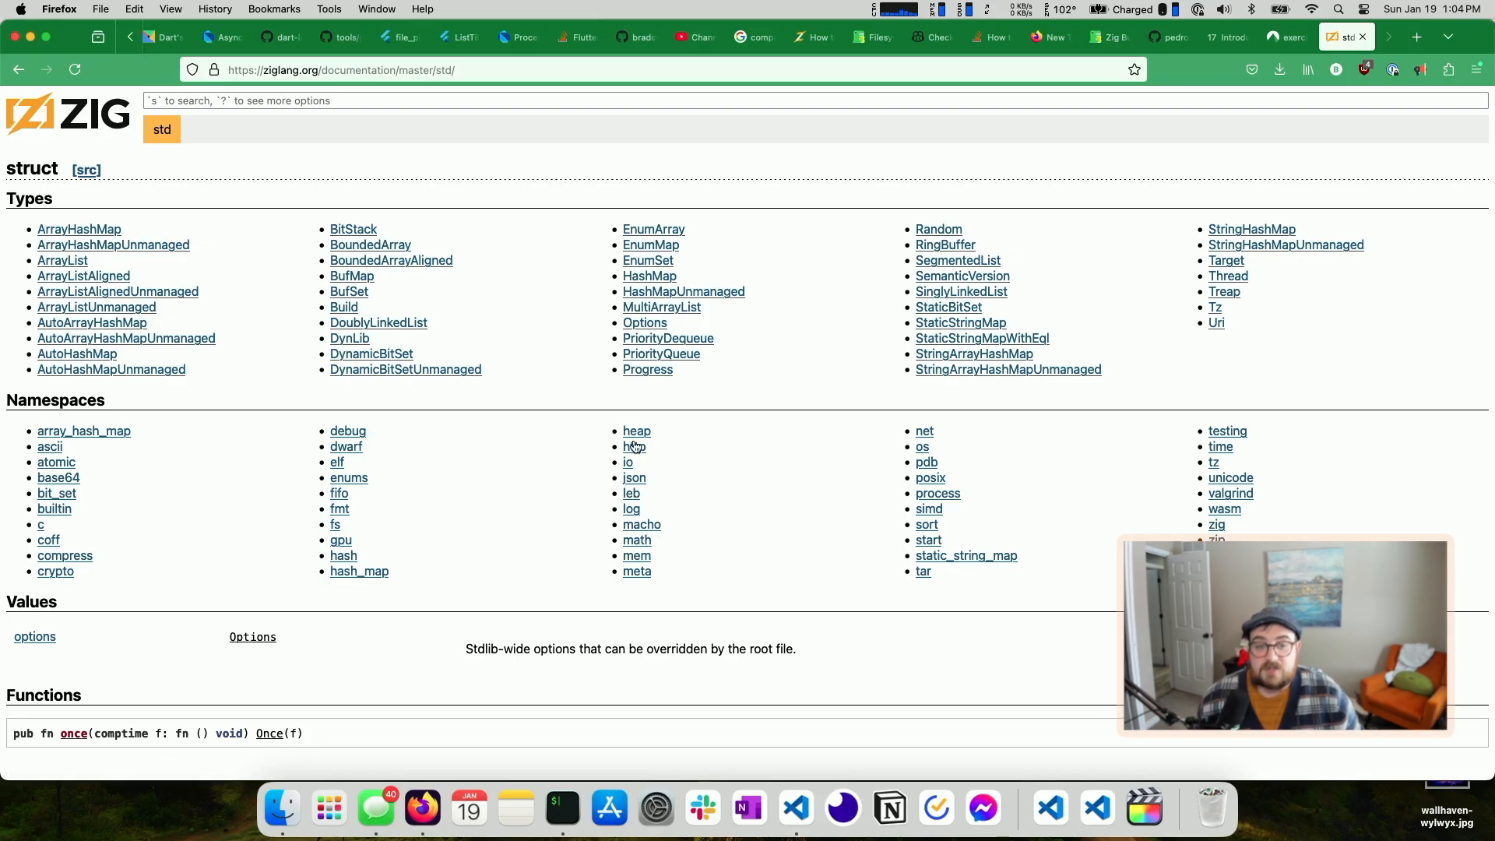
mouse_move(632, 447)
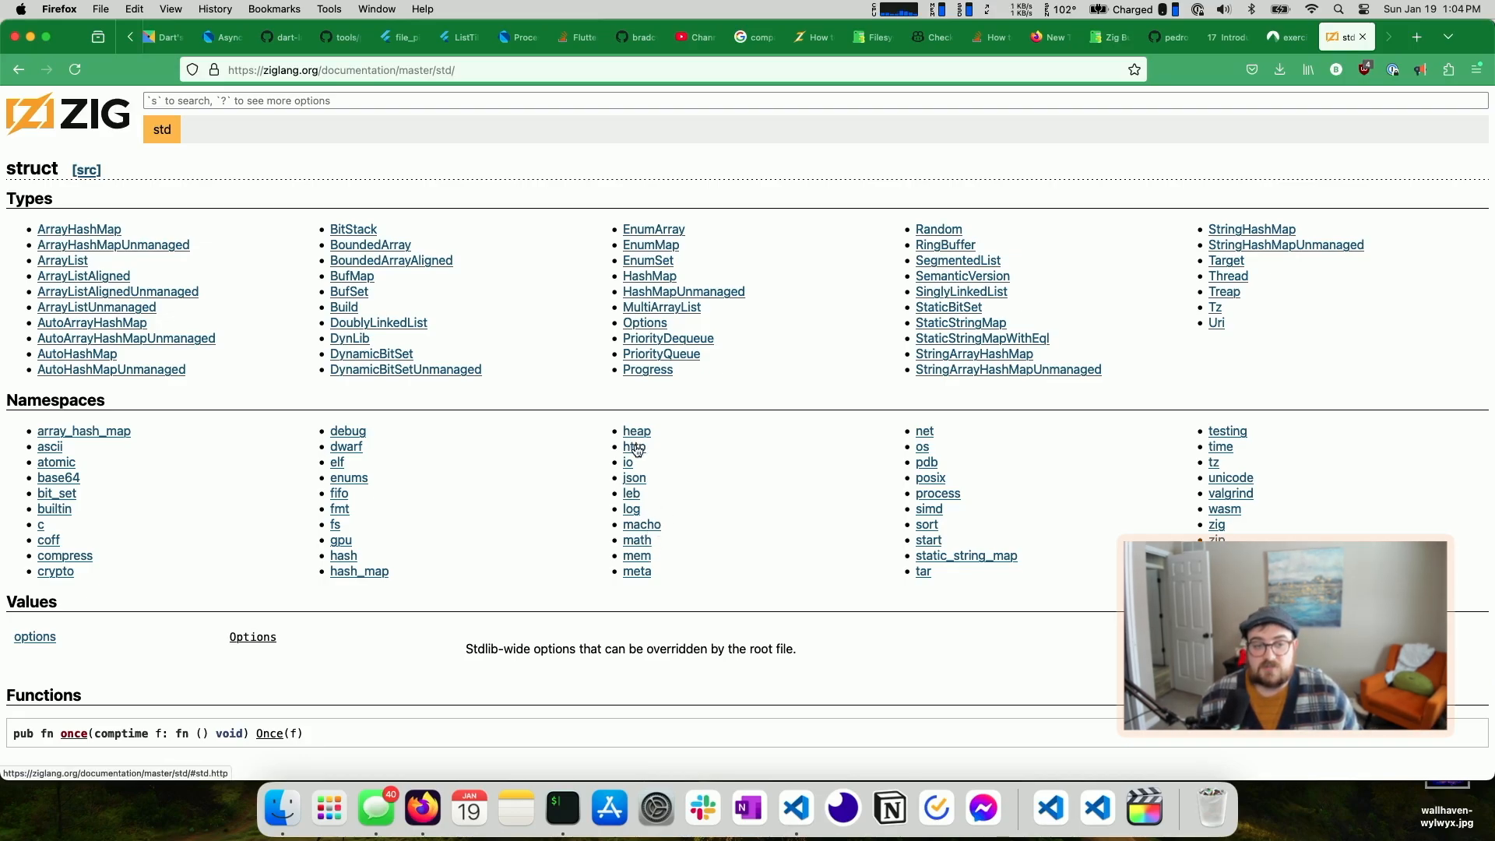
Browse the std http and fs namespaces, then scroll through the fs.Dir functions
click(632, 446)
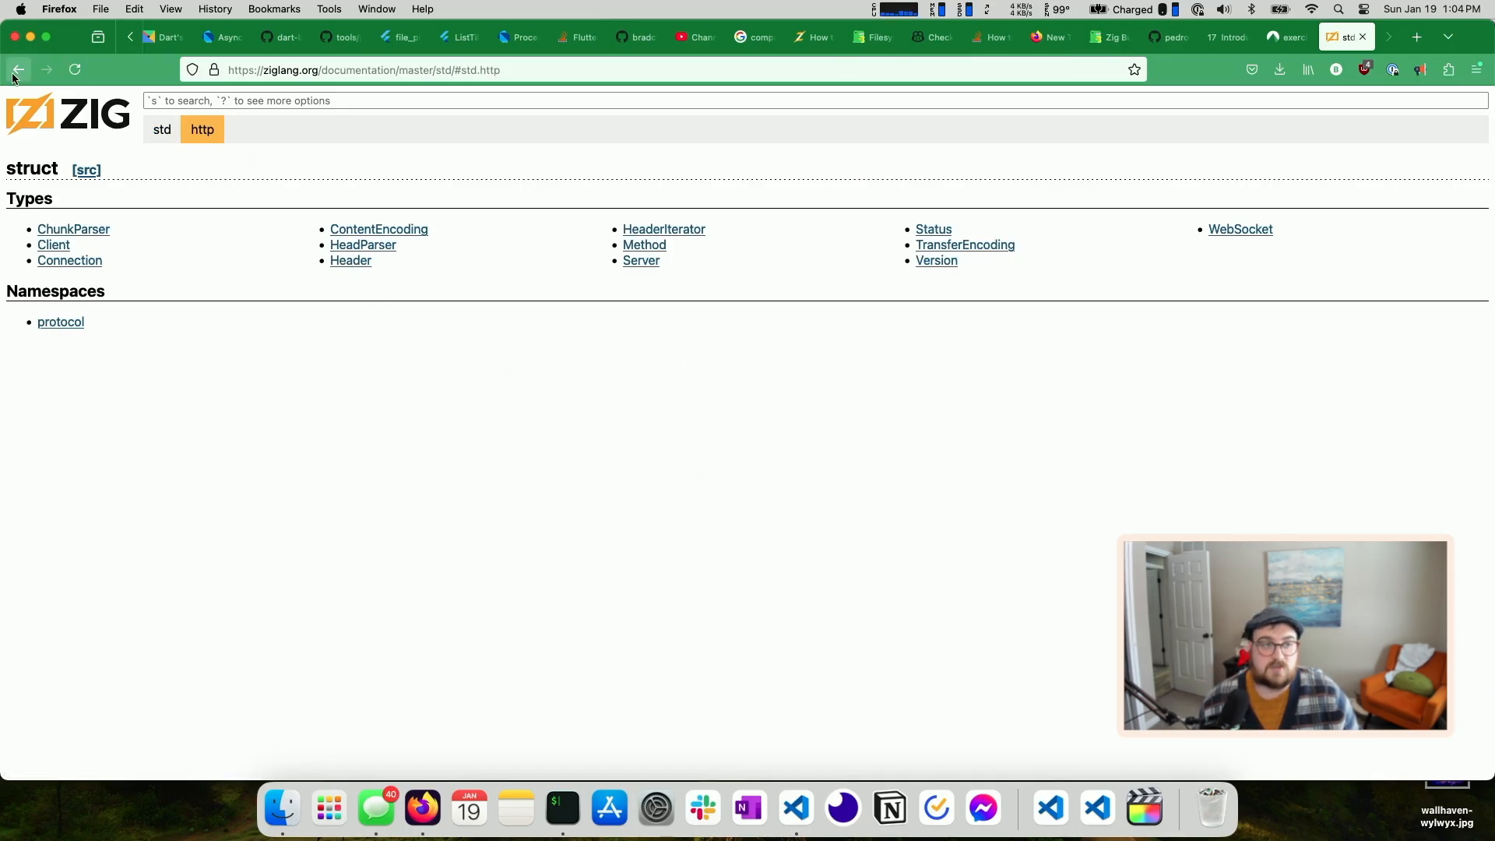
click(17, 68)
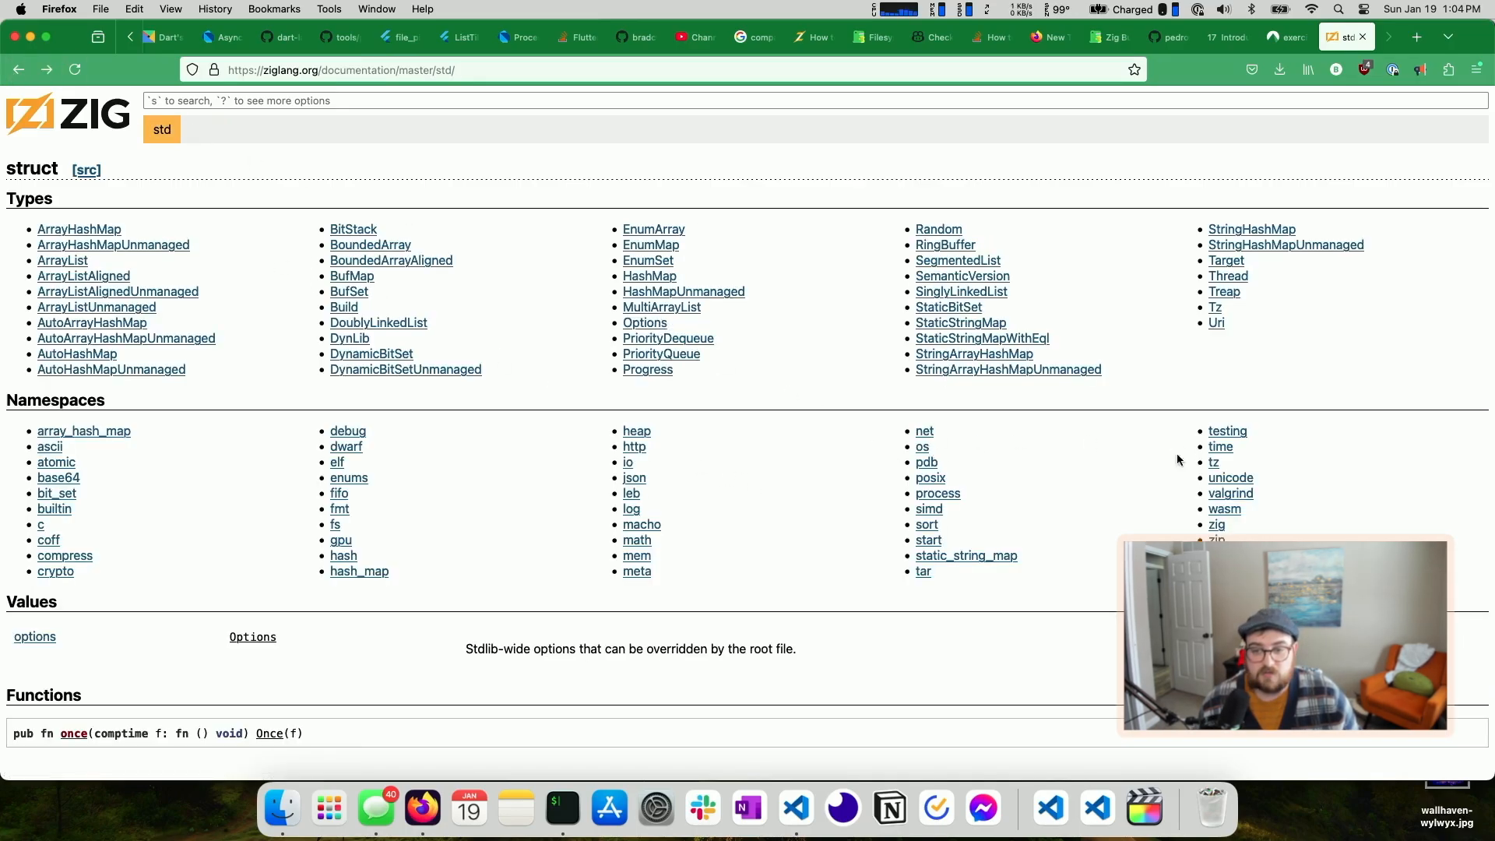
click(335, 524)
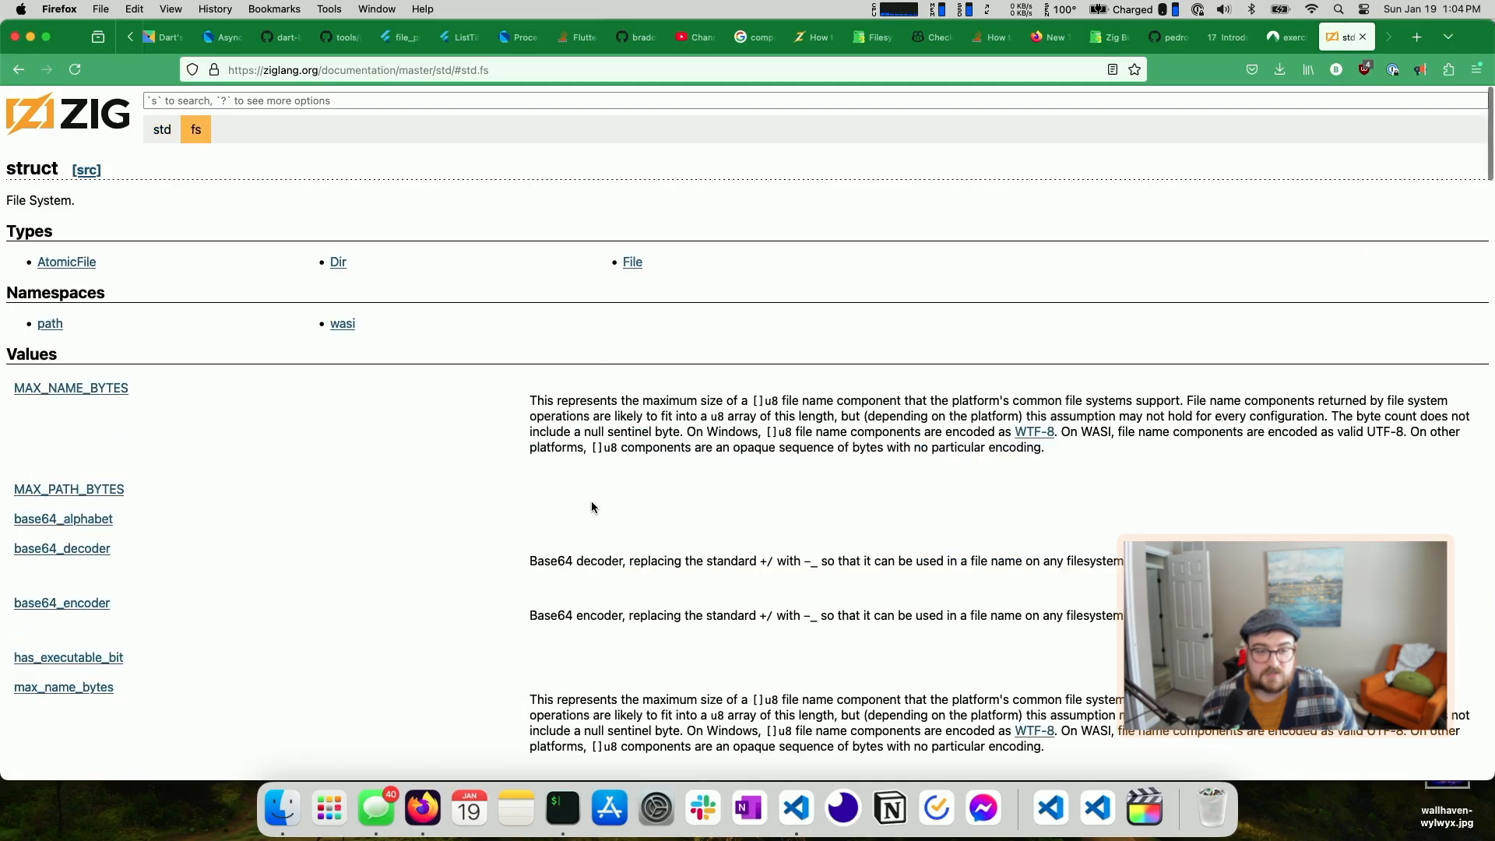
click(337, 262)
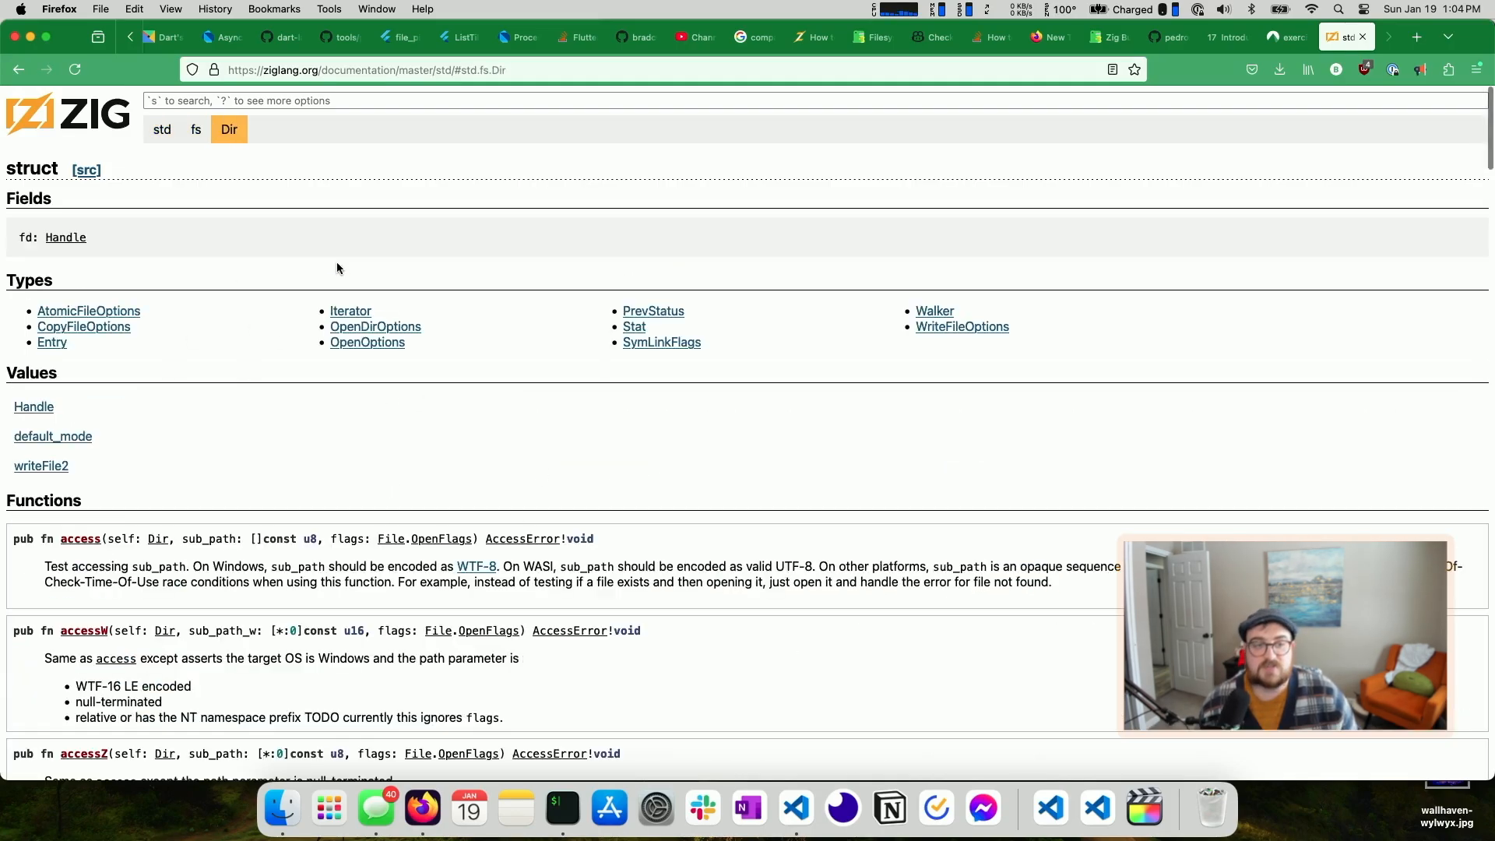
scroll(down, 3)
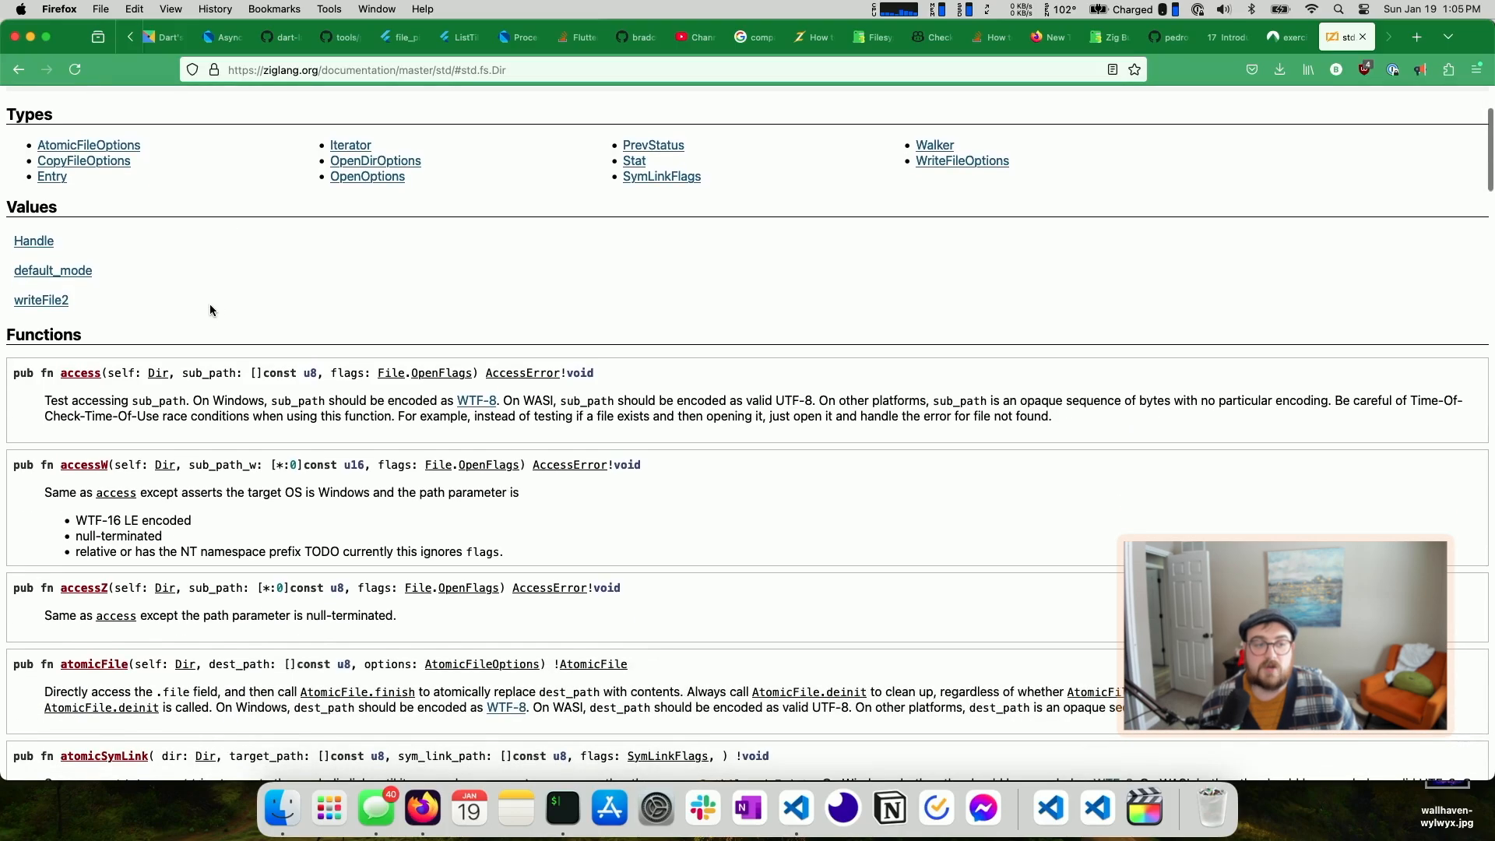
scroll(down, 3)
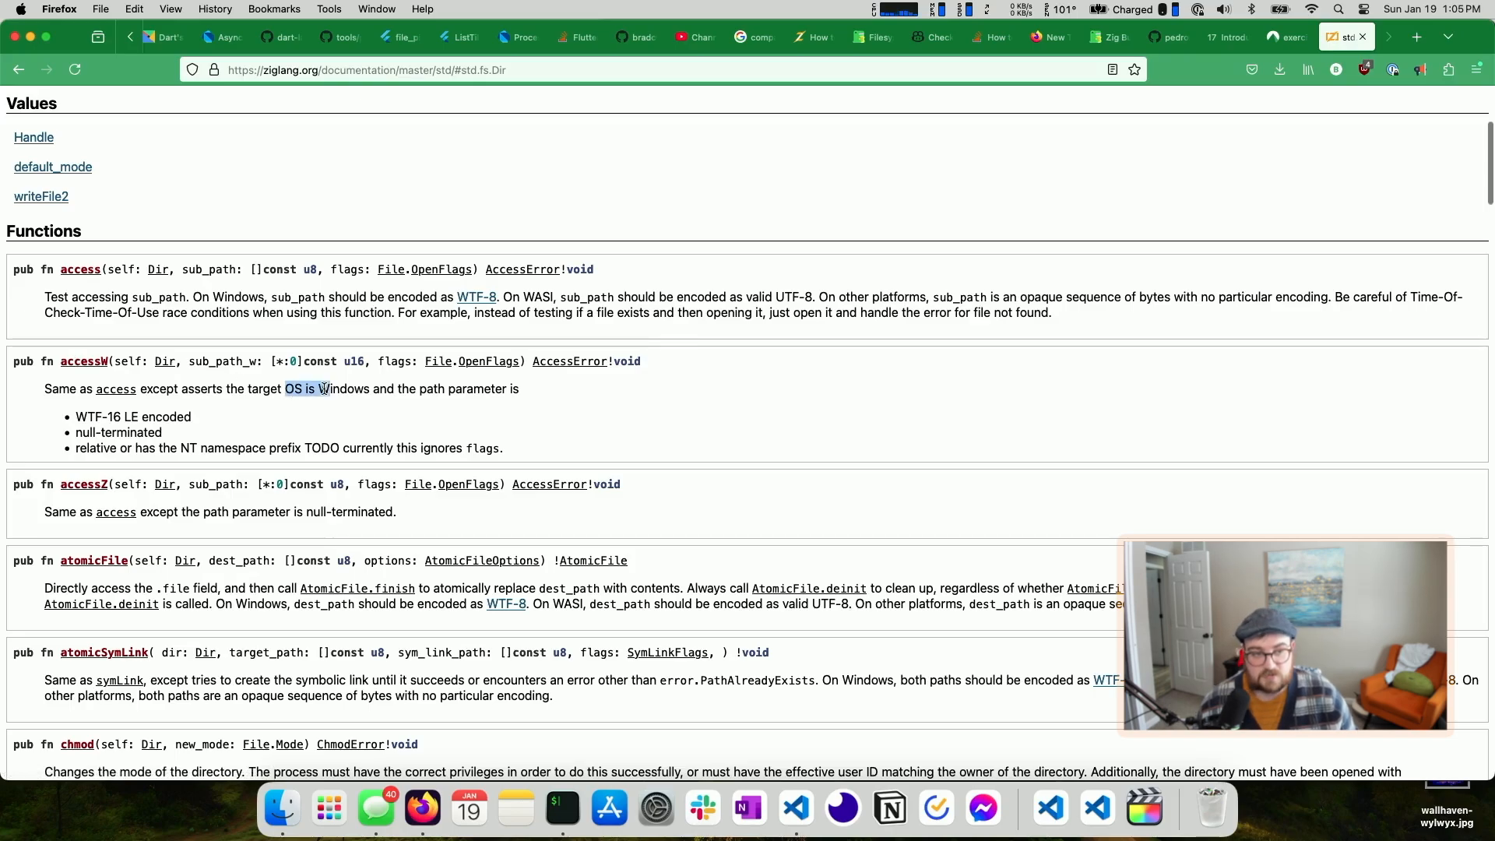
scroll(down, 3)
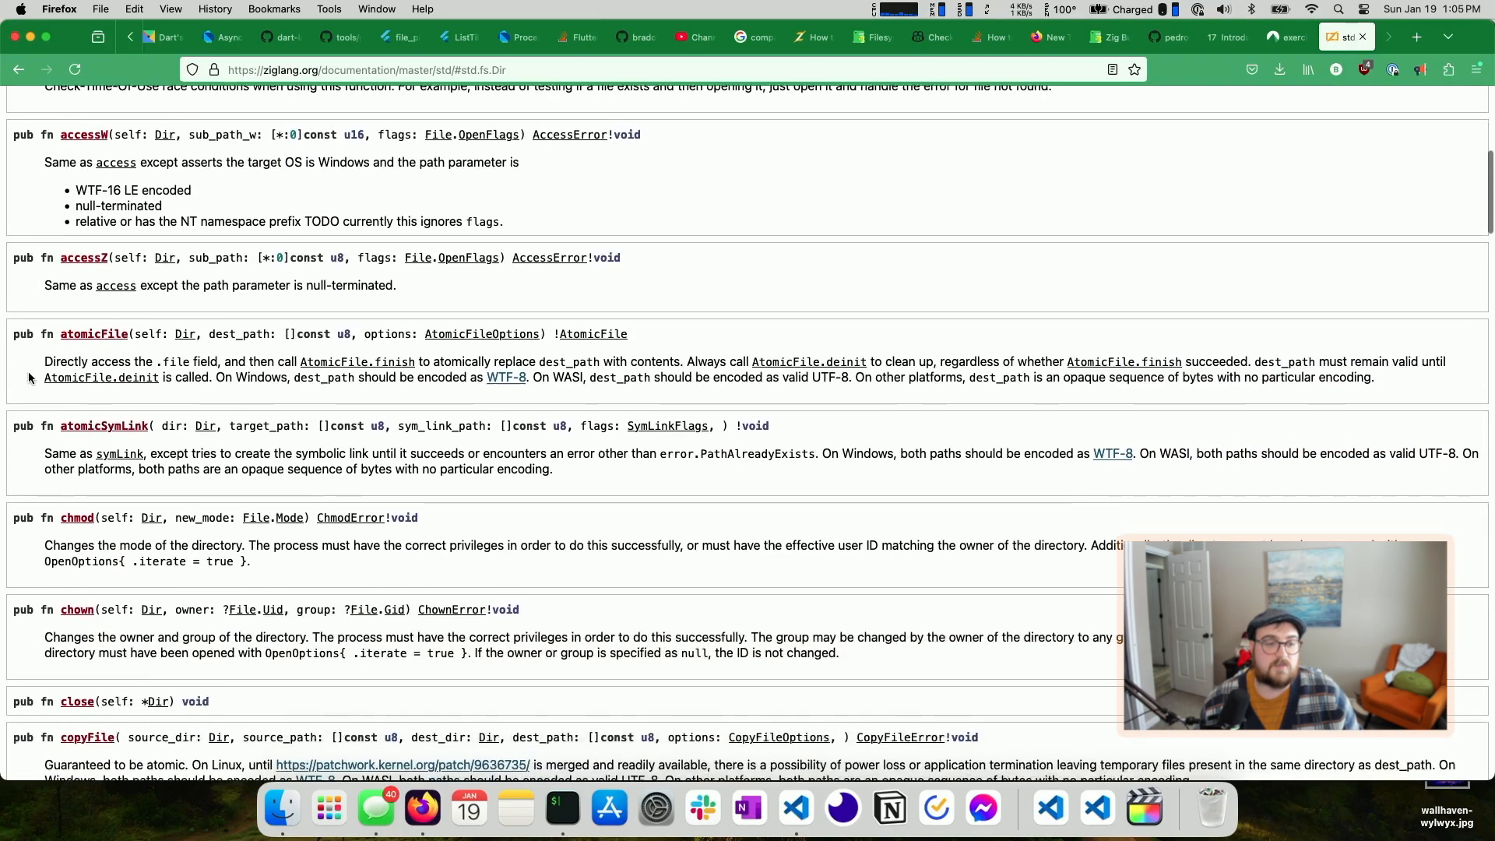
scroll(up, 3)
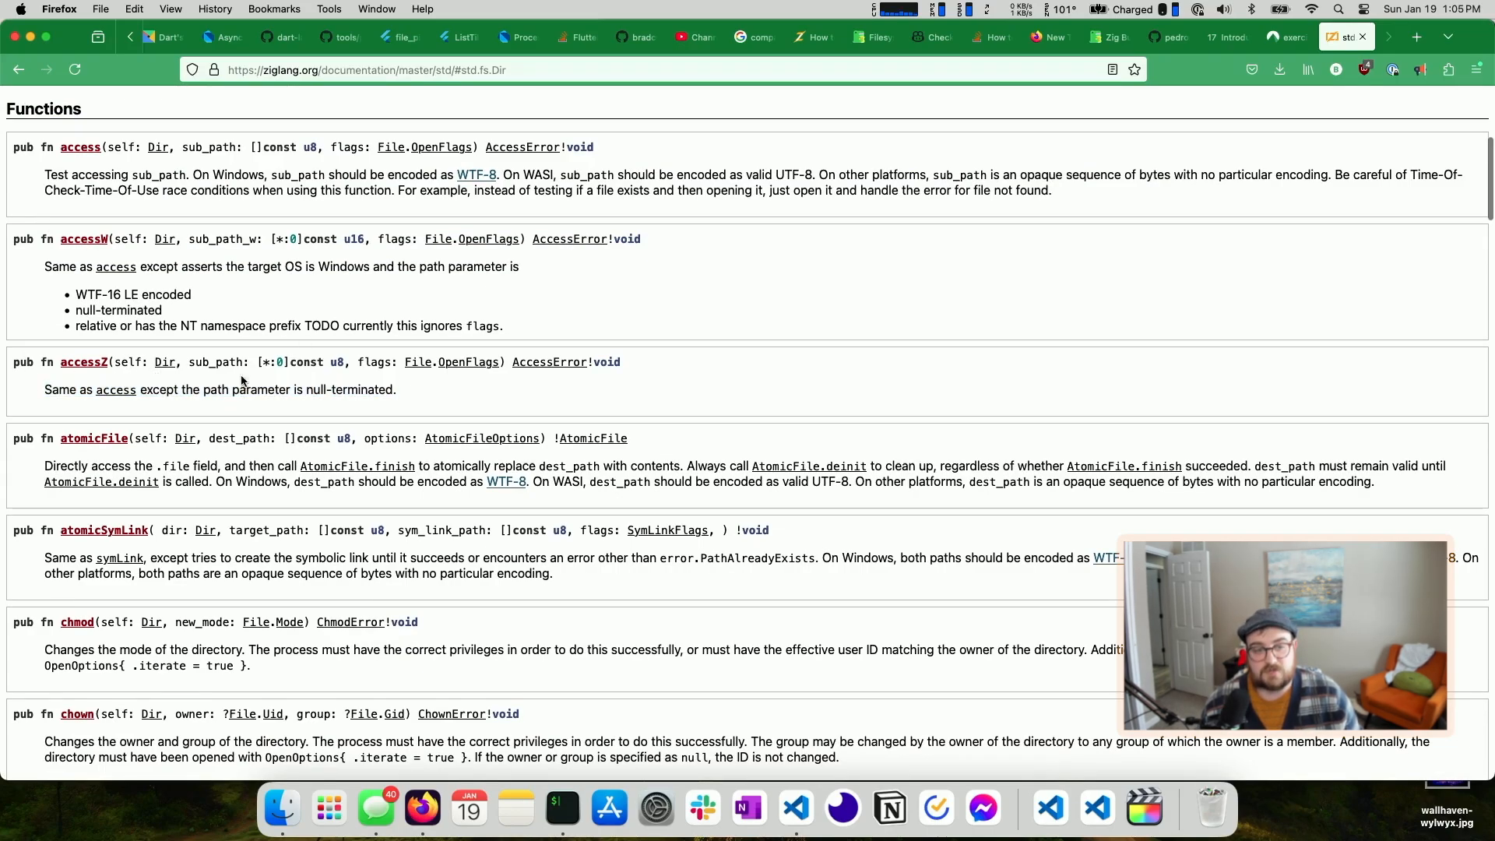
scroll(down, 3)
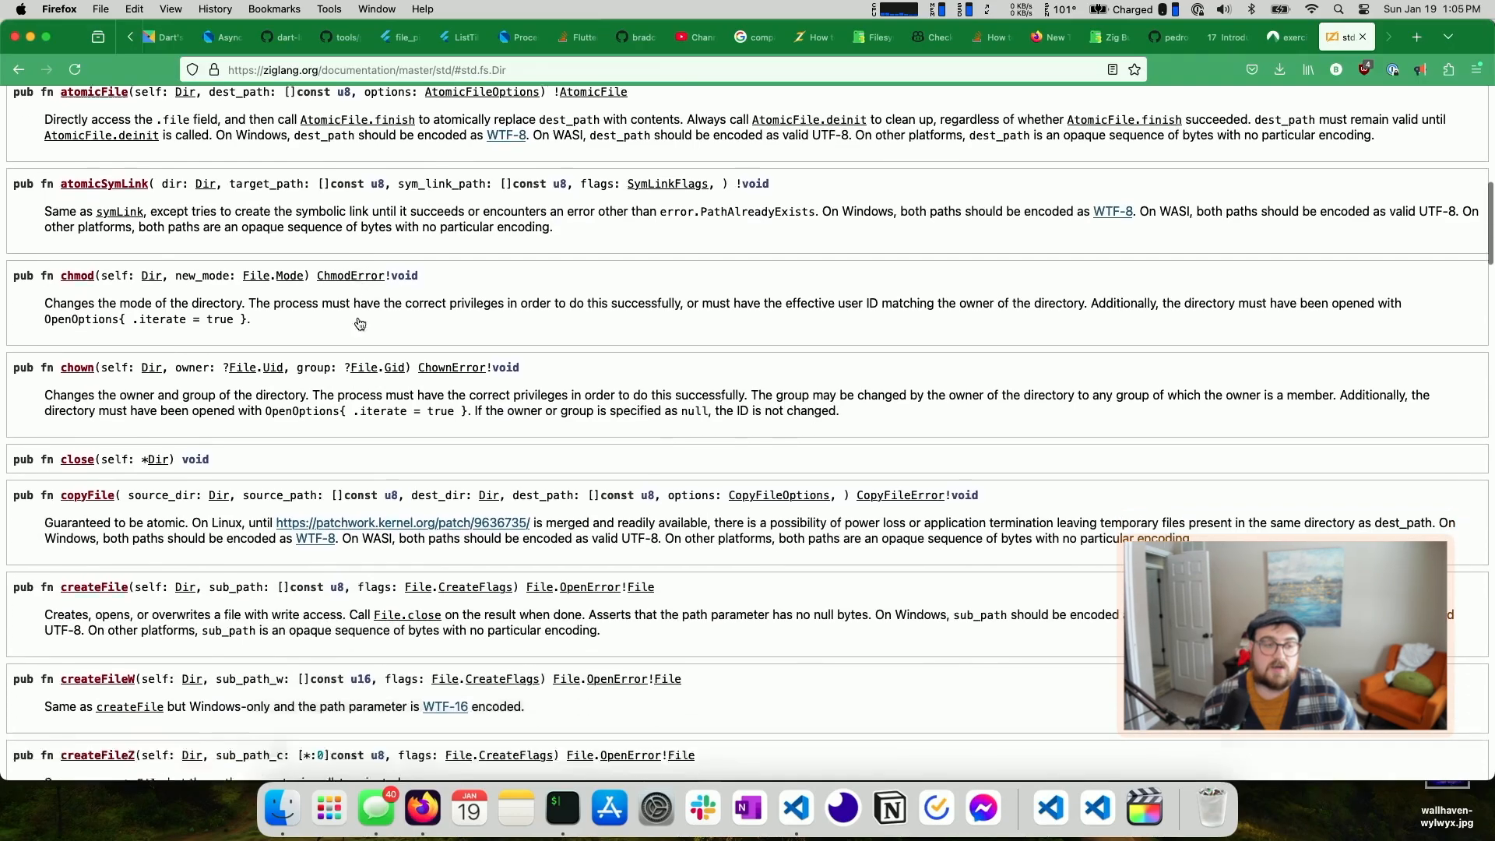
scroll(down, 3)
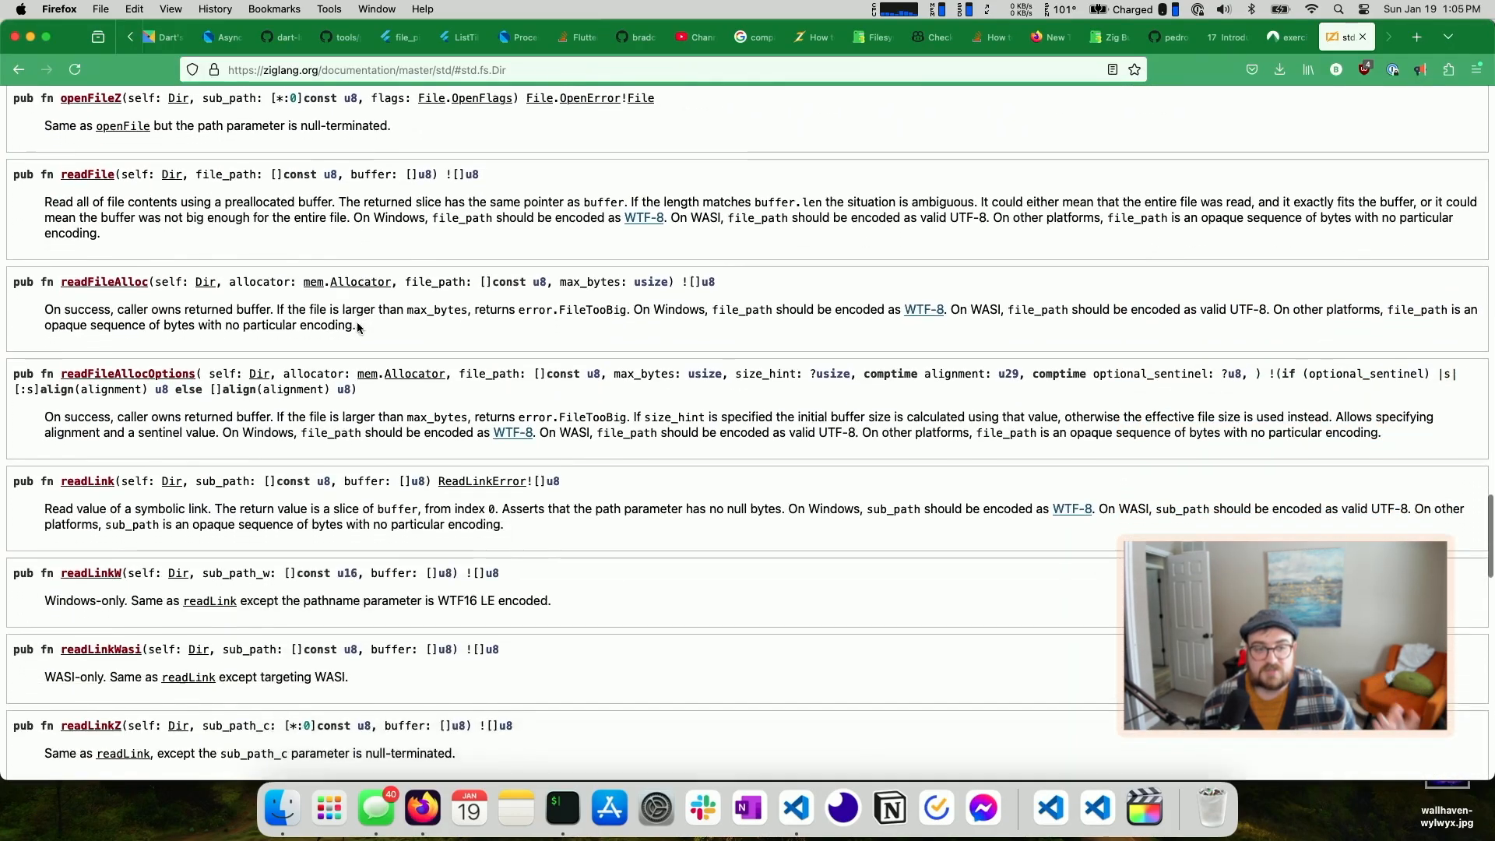
scroll(up, 3)
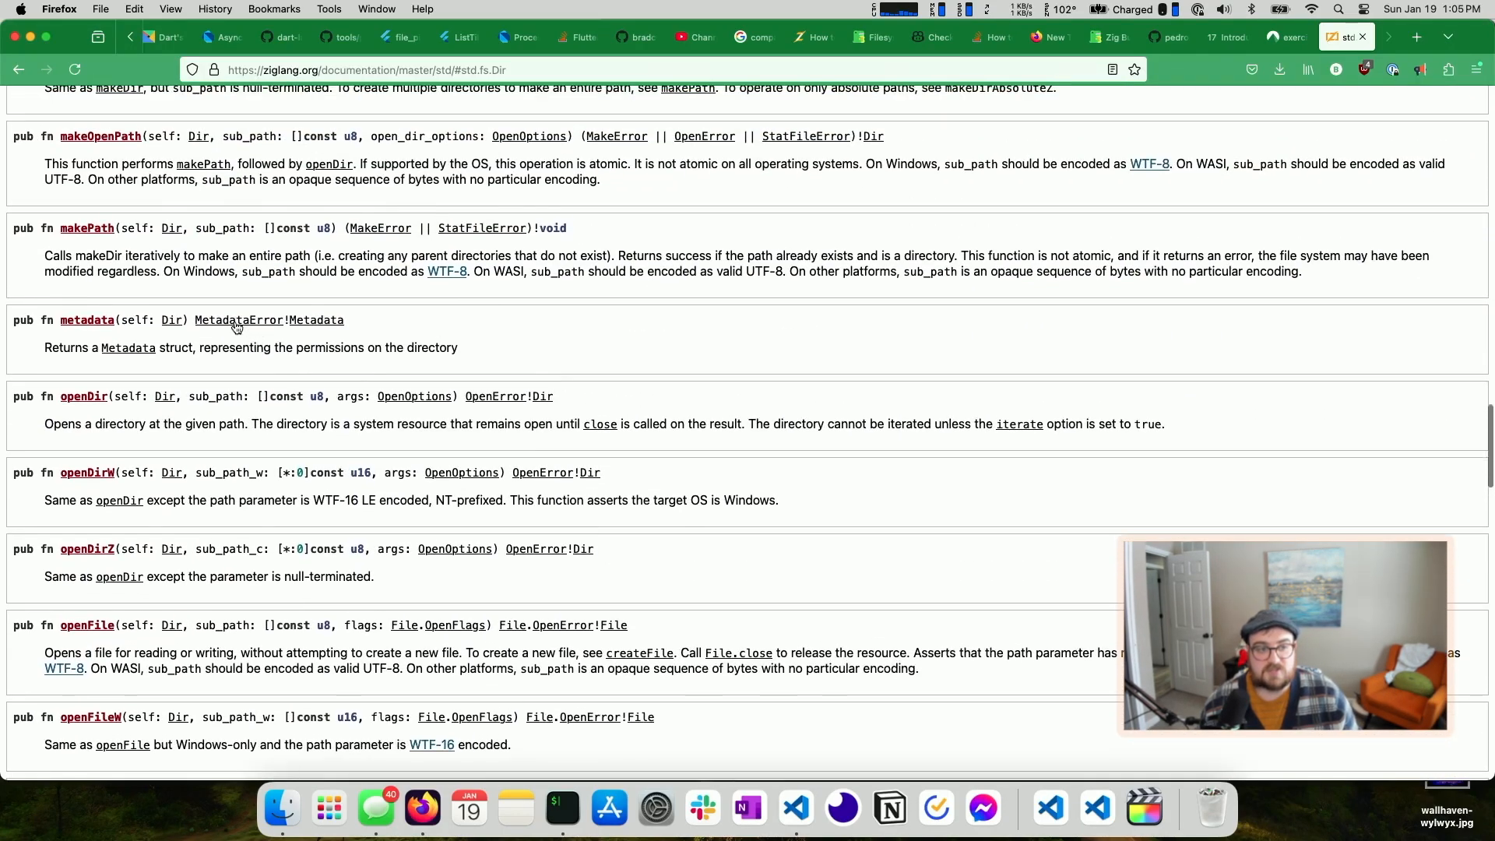
Read the File.Metadata docs, then return to the std overview and Google results
click(238, 319)
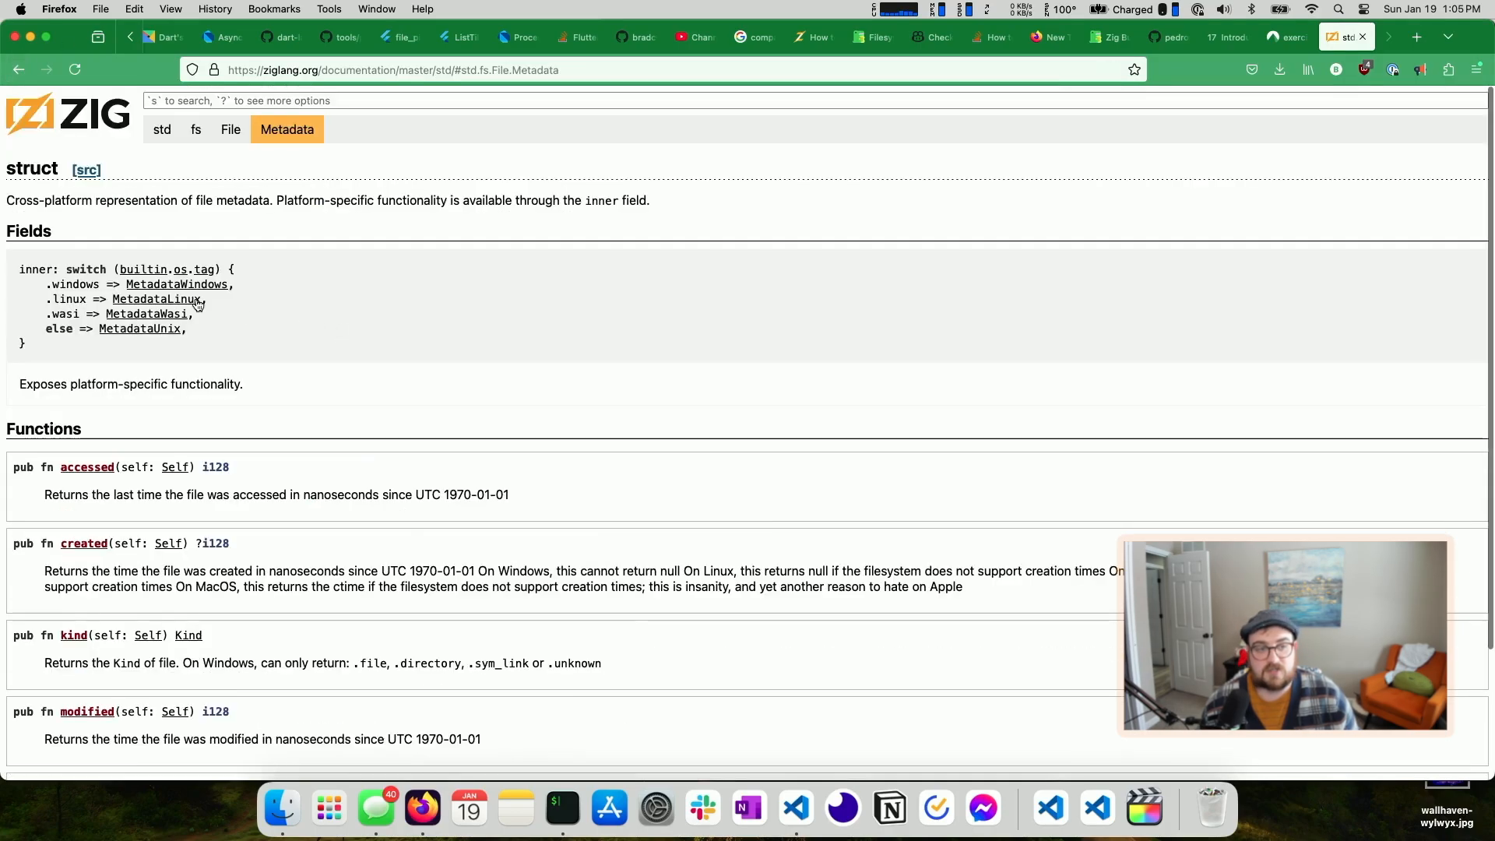
scroll(down, 3)
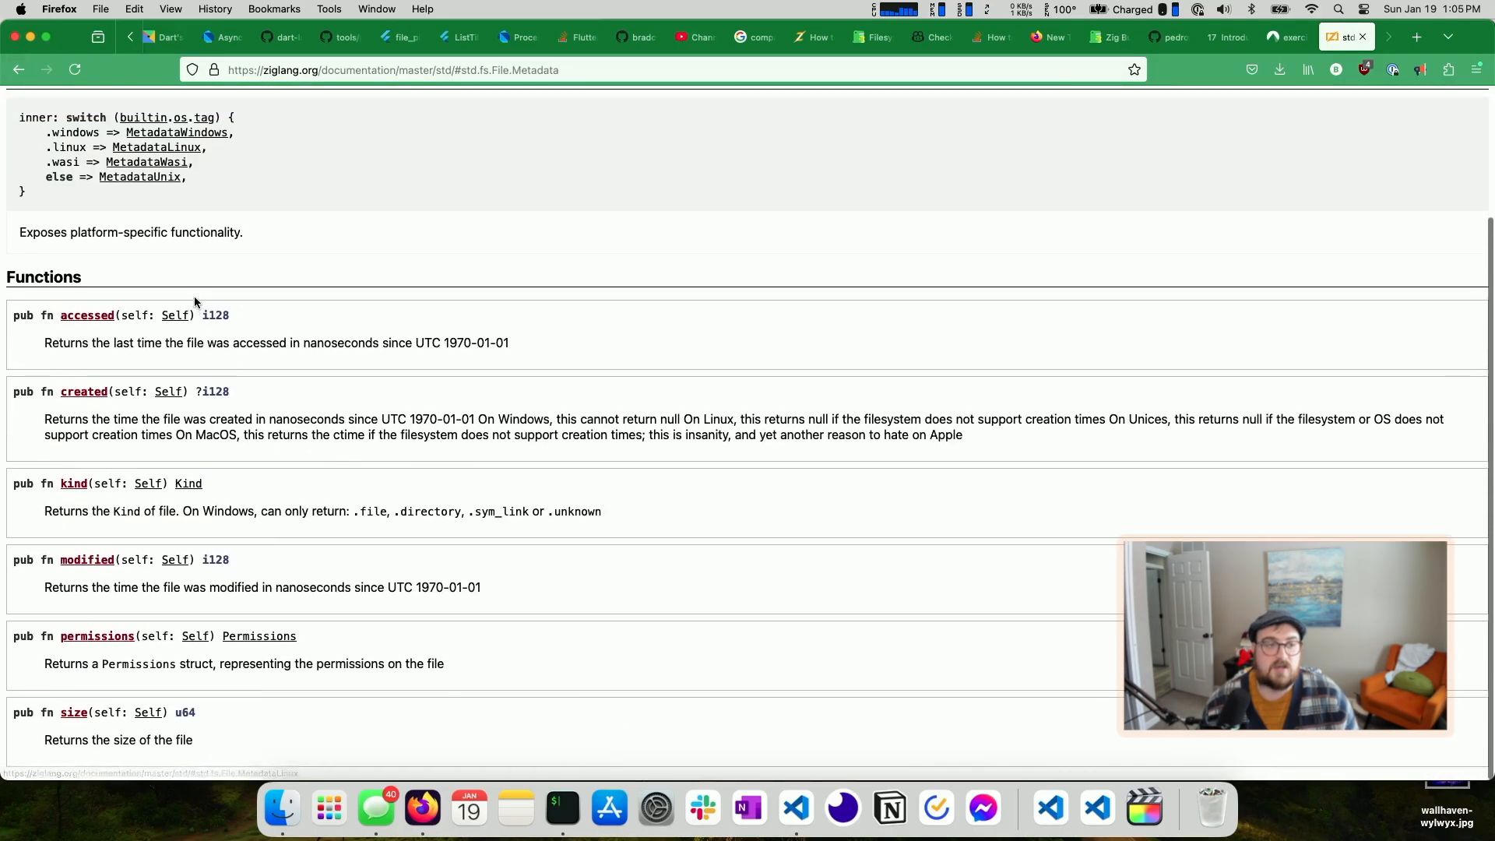
click(18, 68)
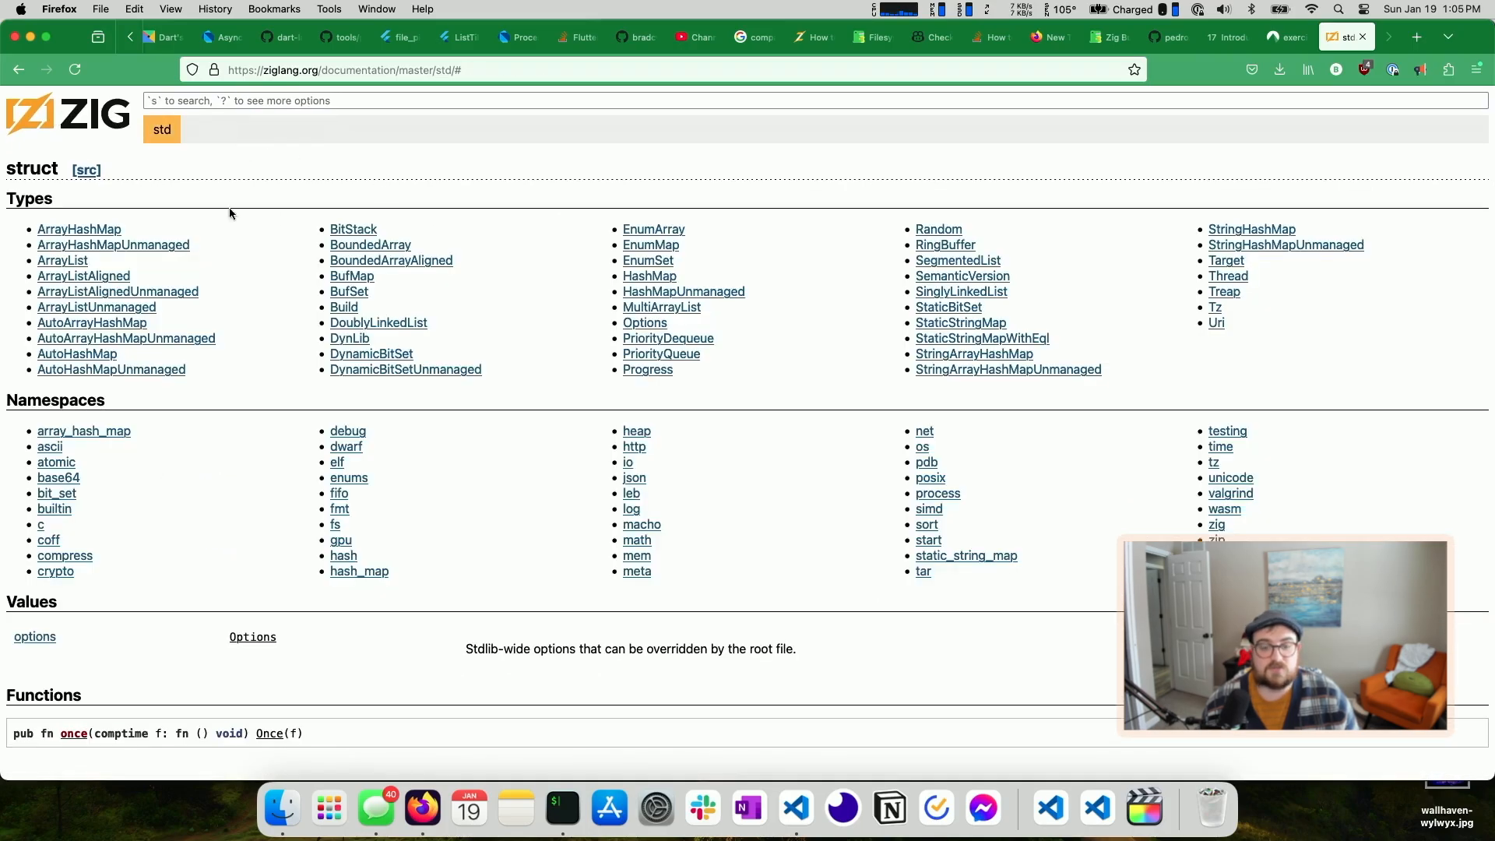
mouse_move(13, 69)
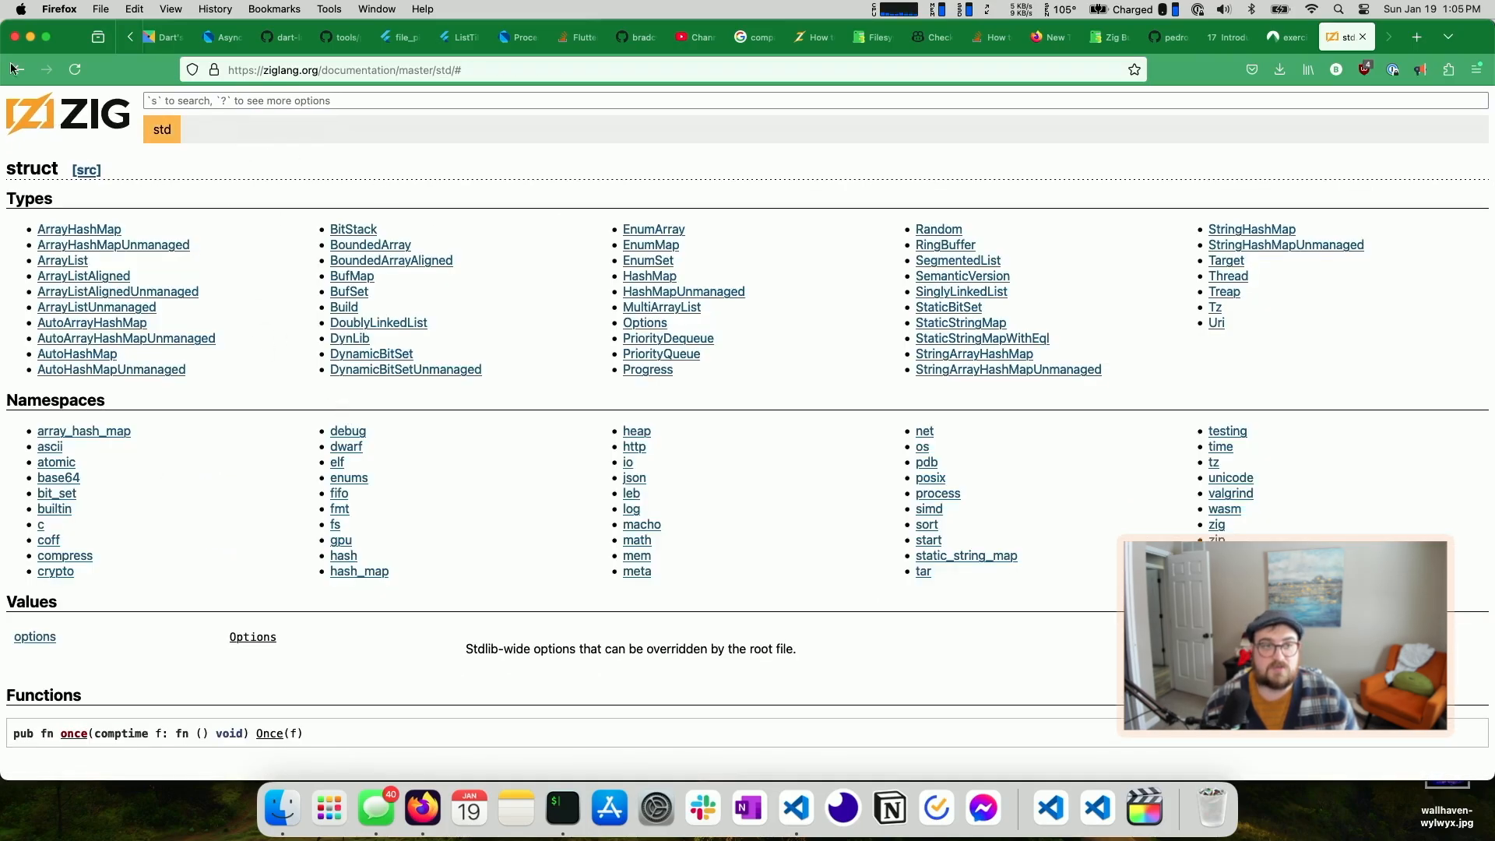
click(335, 524)
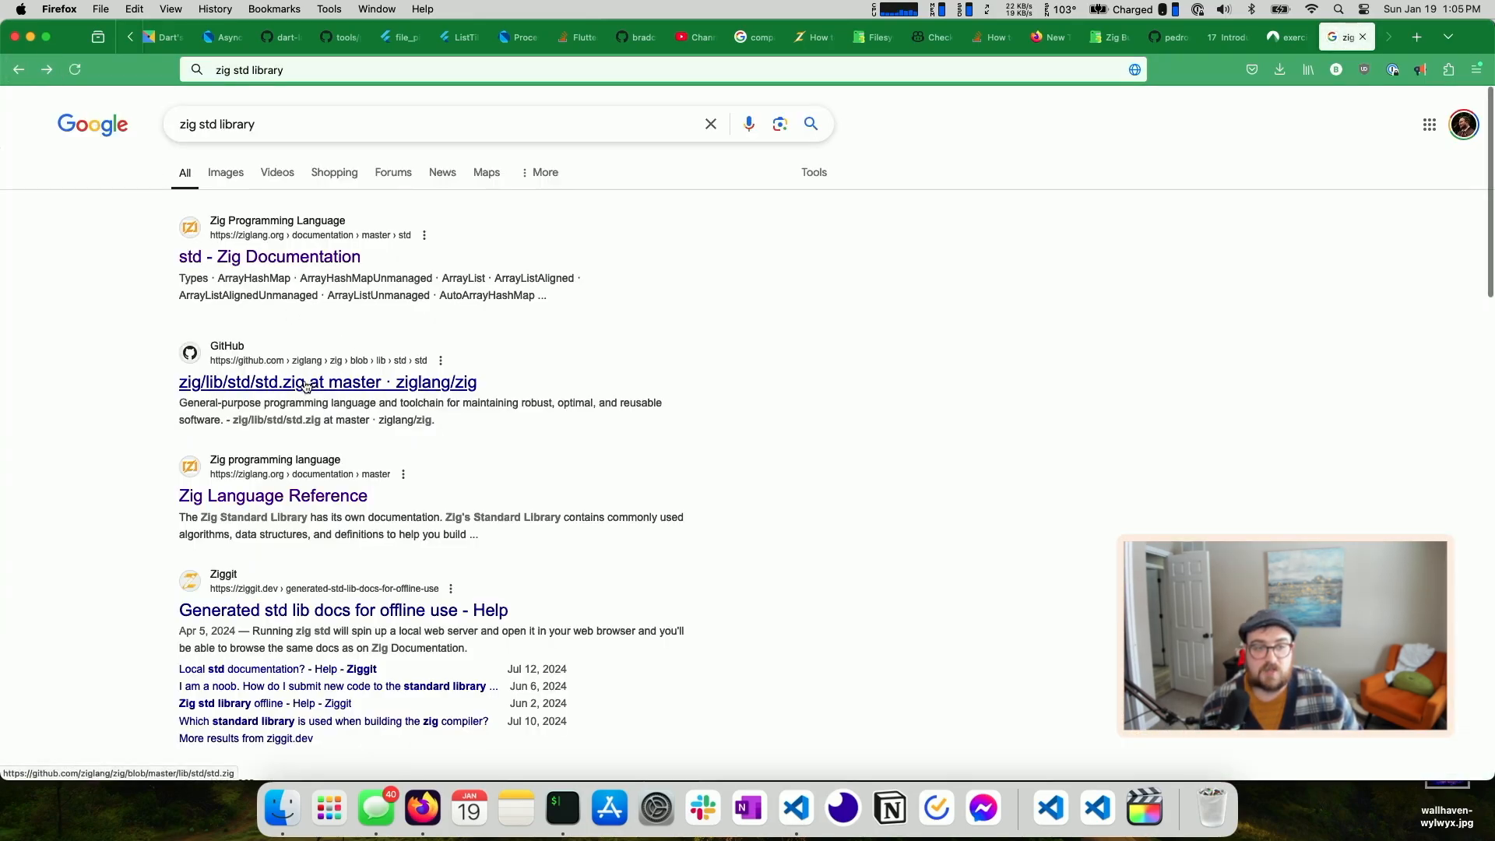
Open std.zig in ziglang/zig on GitHub, expand lib/std/fs and read Dir.zig
click(327, 382)
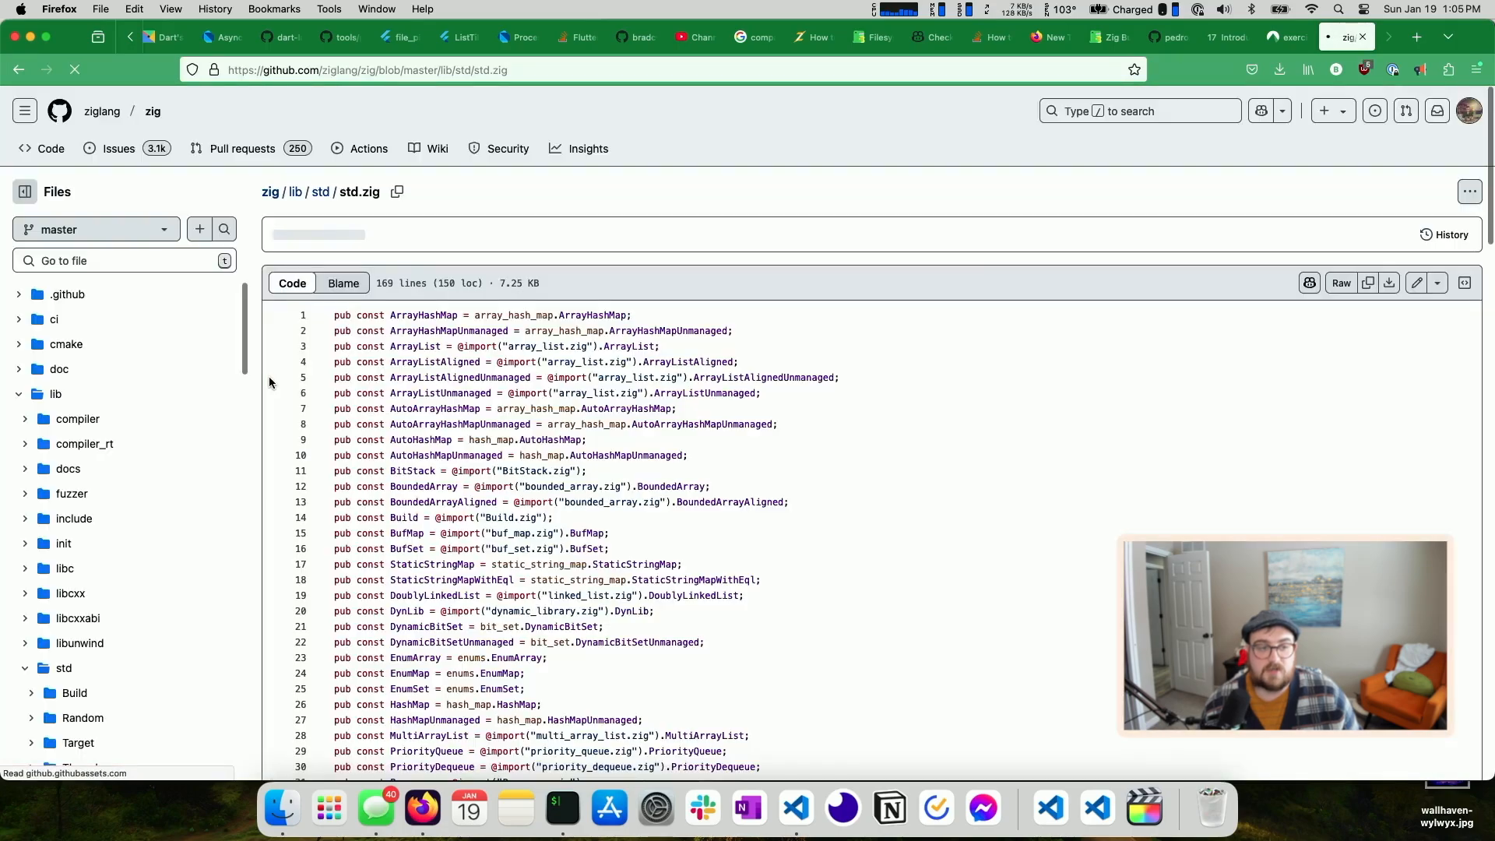
scroll(down, 3)
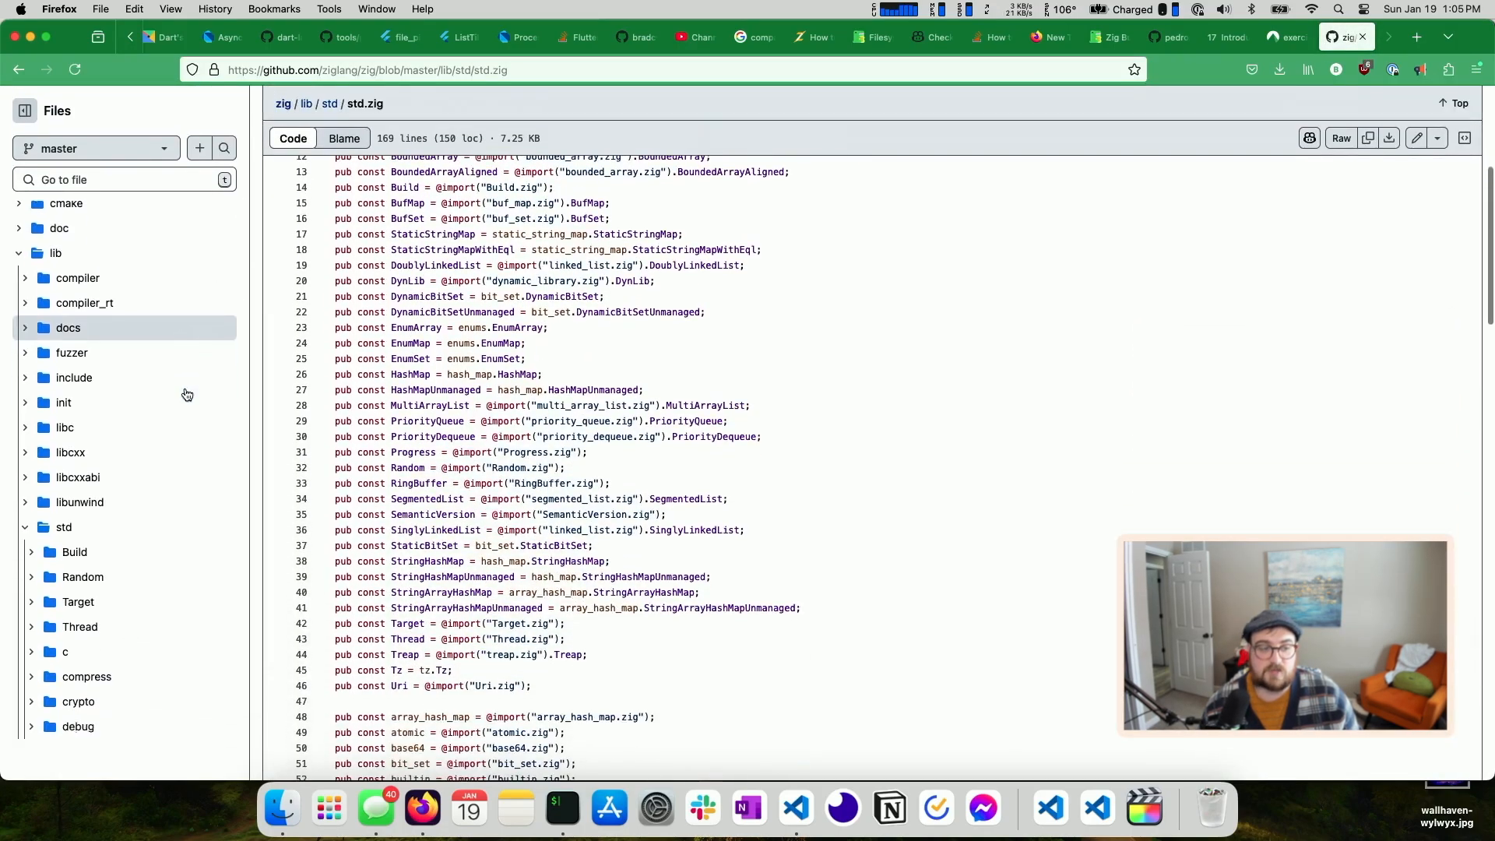
scroll(down, 3)
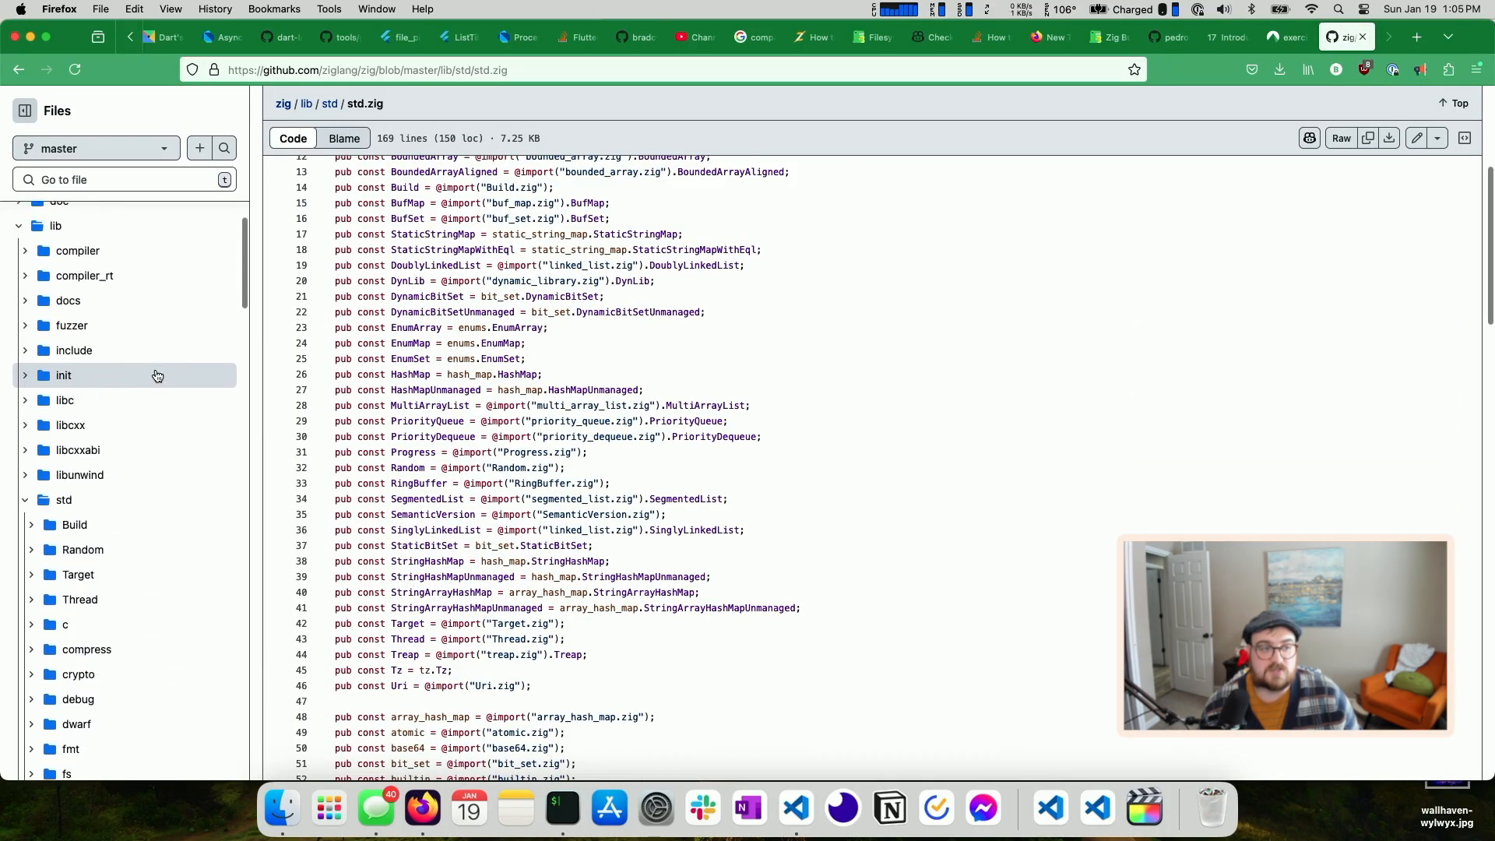
scroll(down, 3)
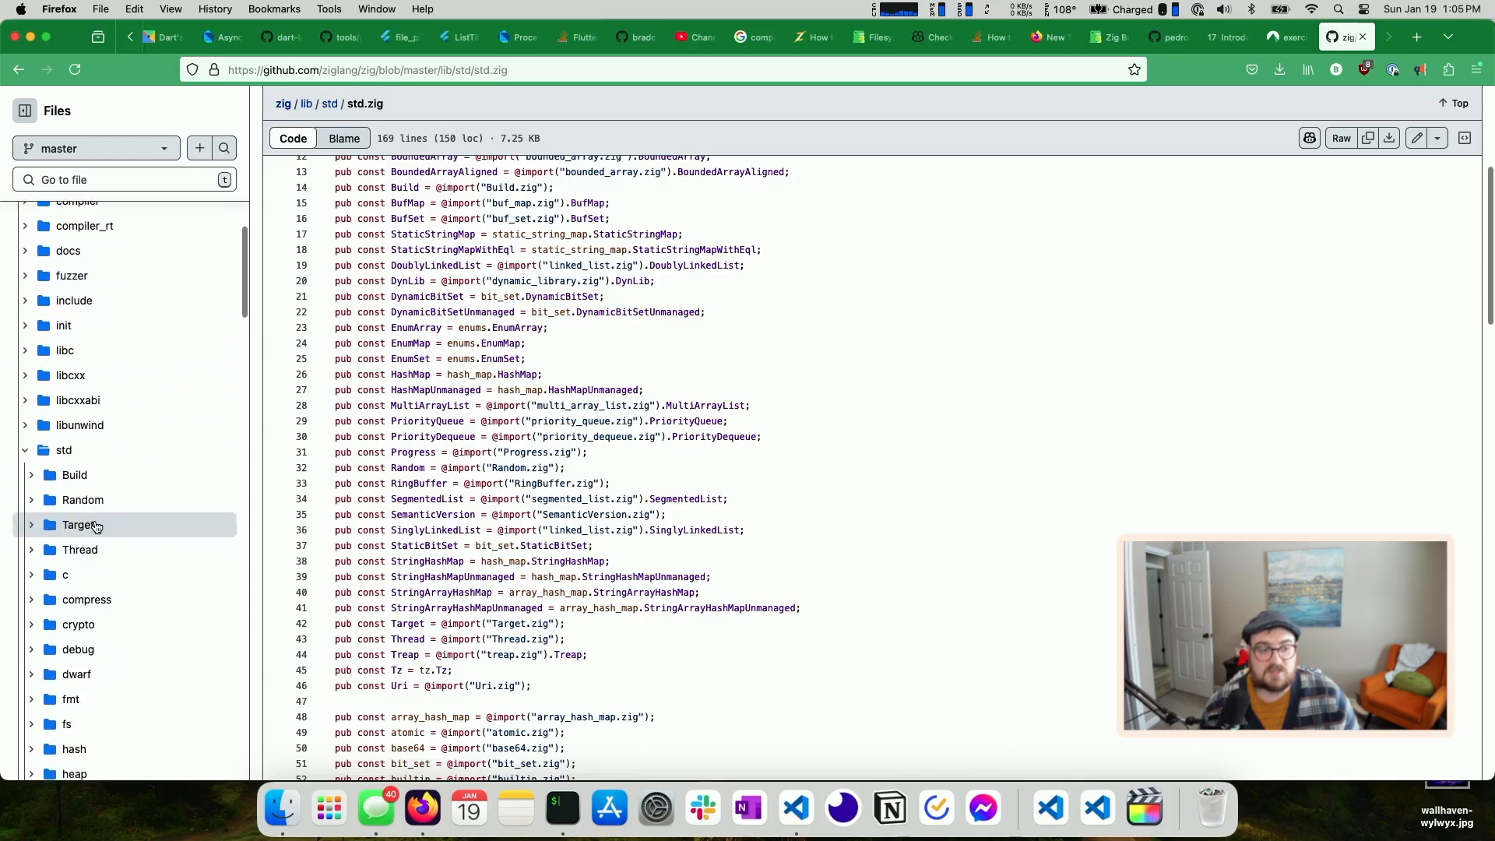
scroll(down, 3)
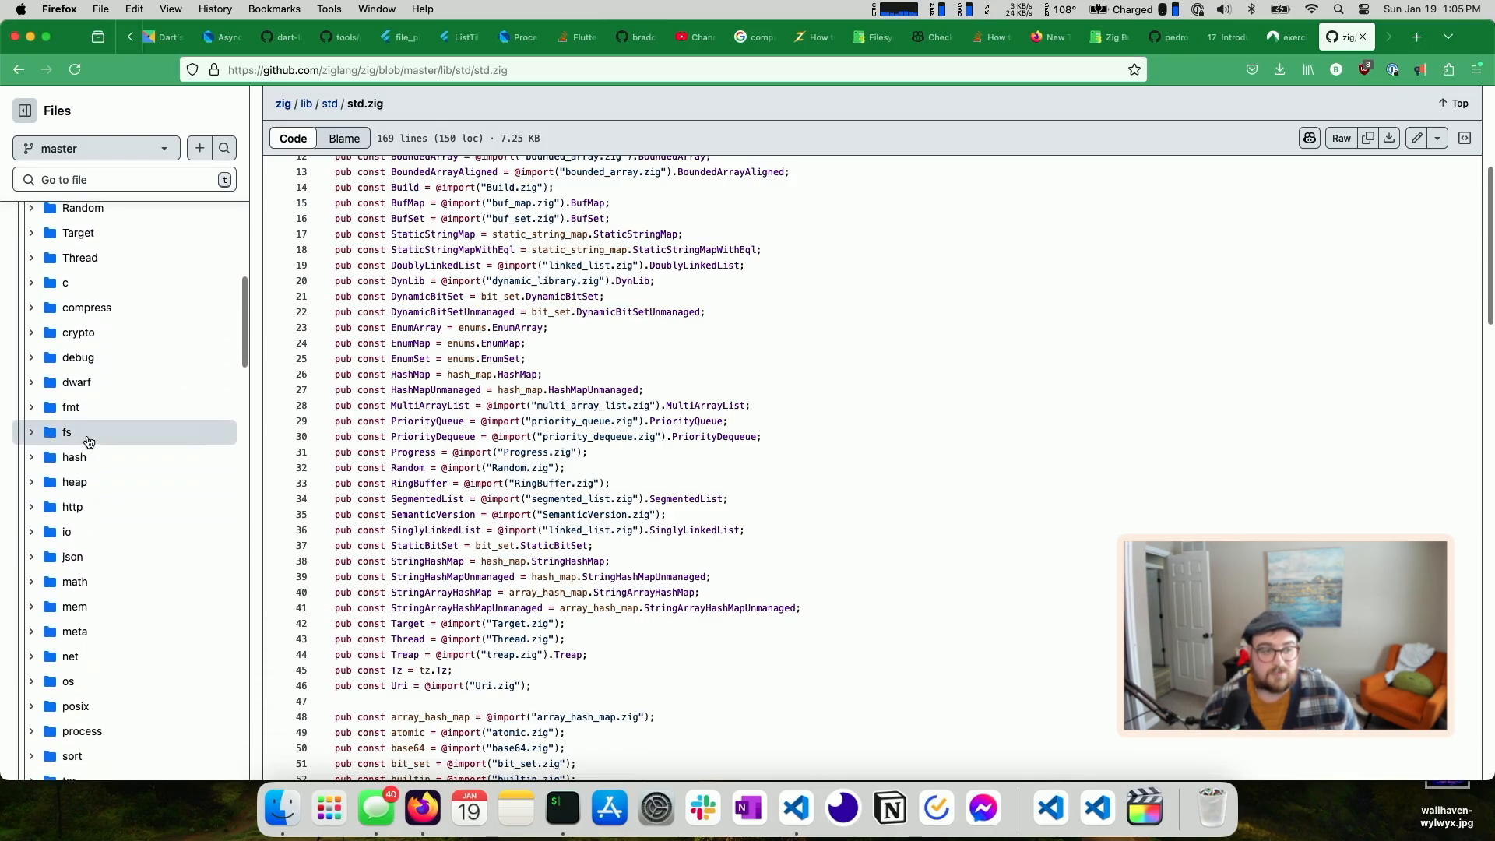
click(67, 433)
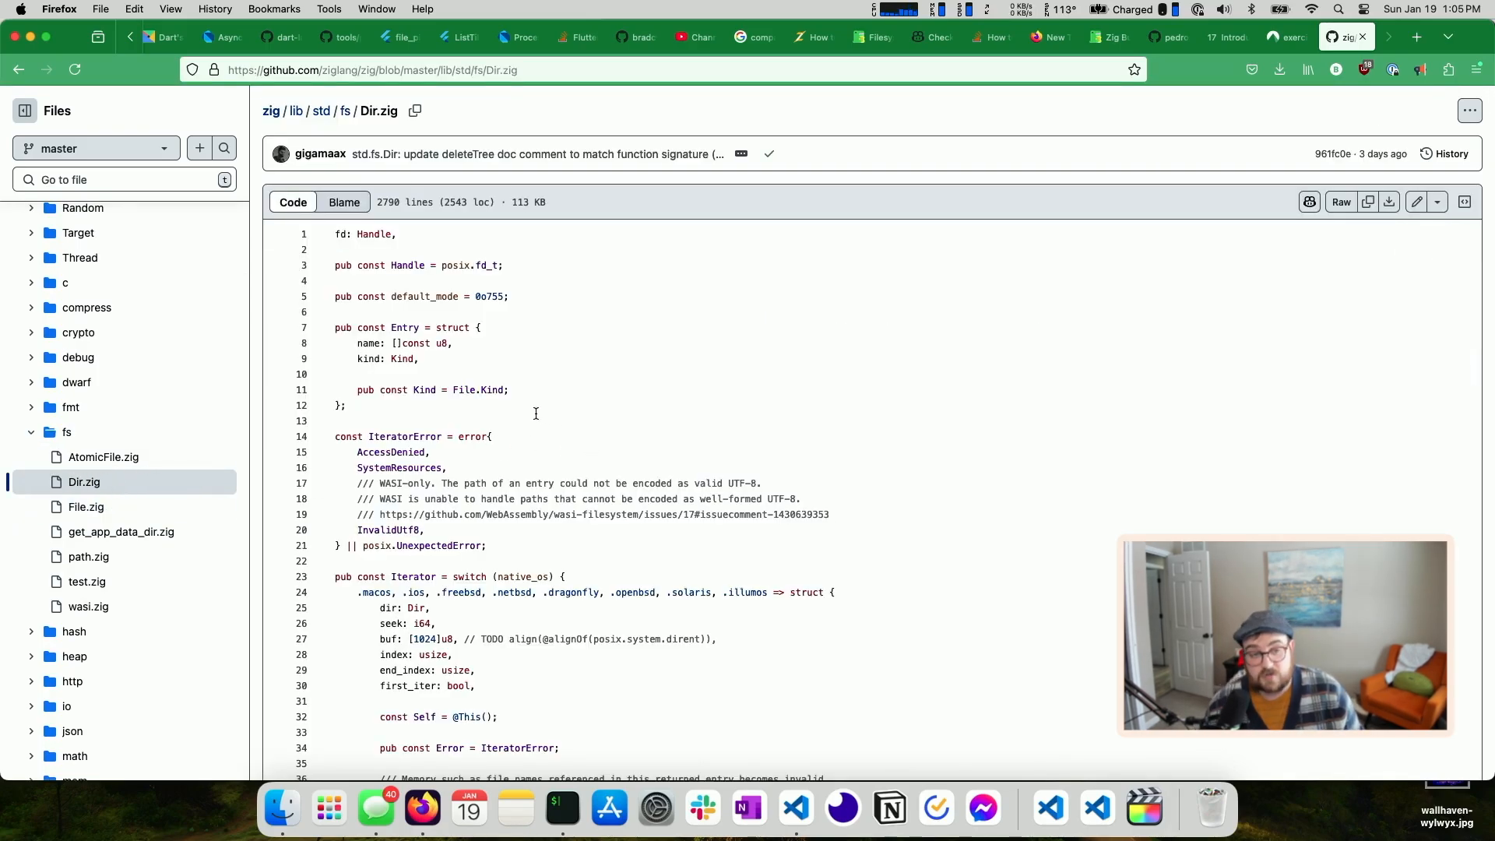
scroll(up, 3)
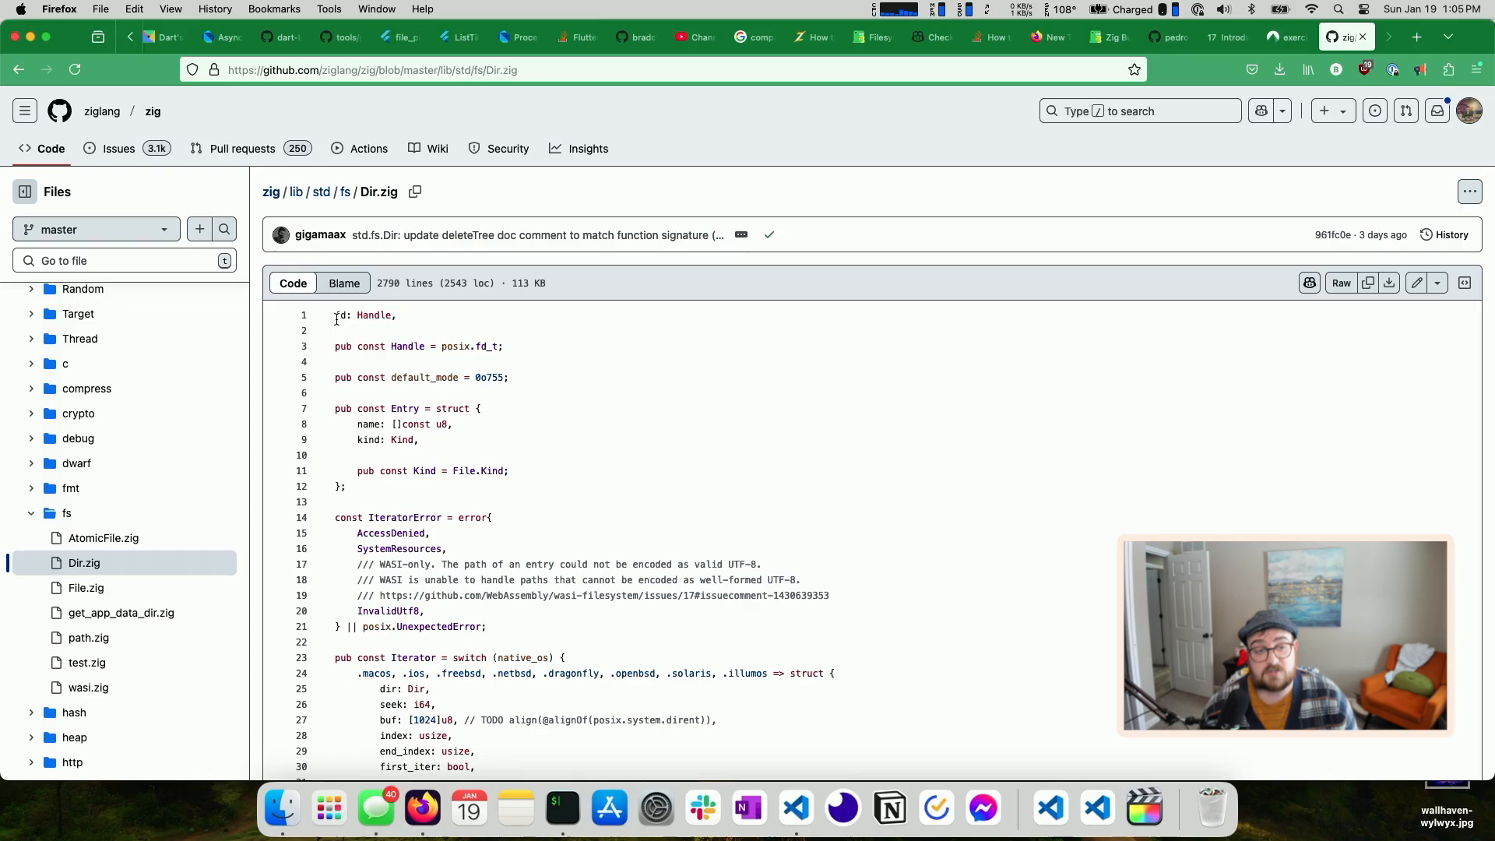
scroll(down, 3)
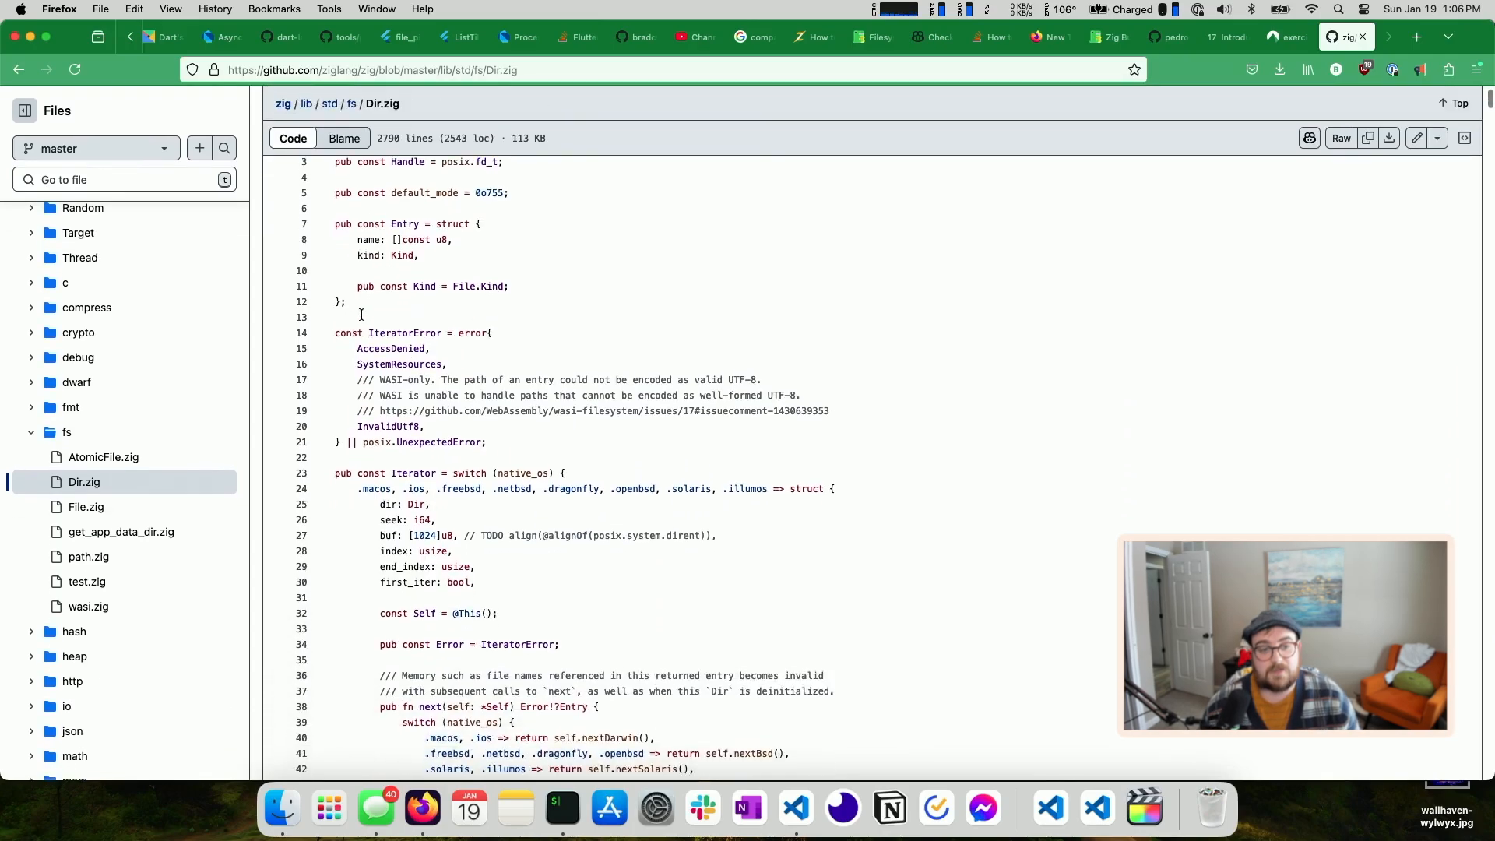
scroll(up, 3)
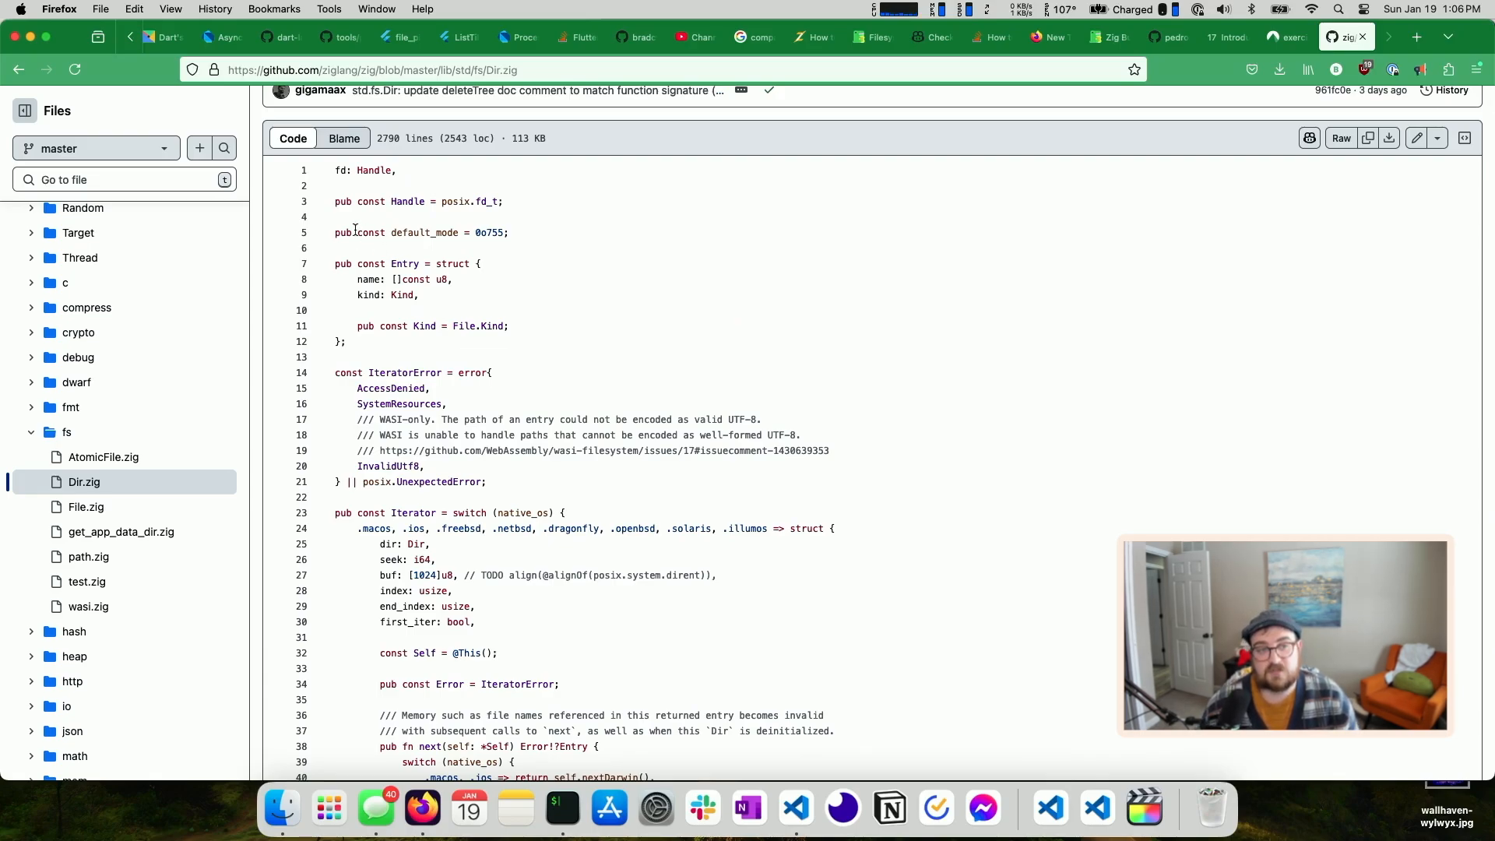
mouse_move(1010, 117)
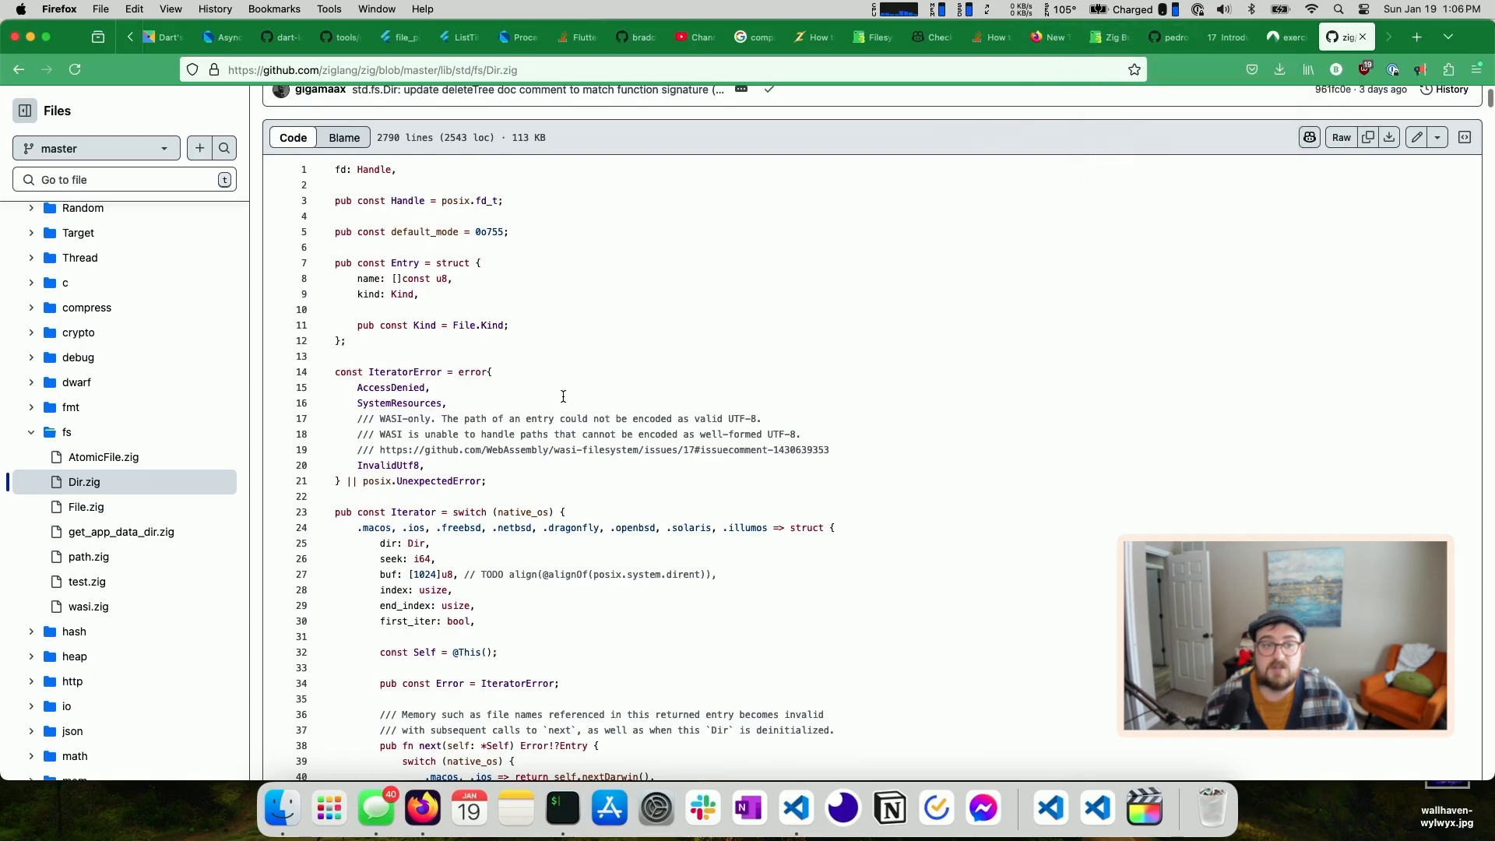
mouse_move(497, 269)
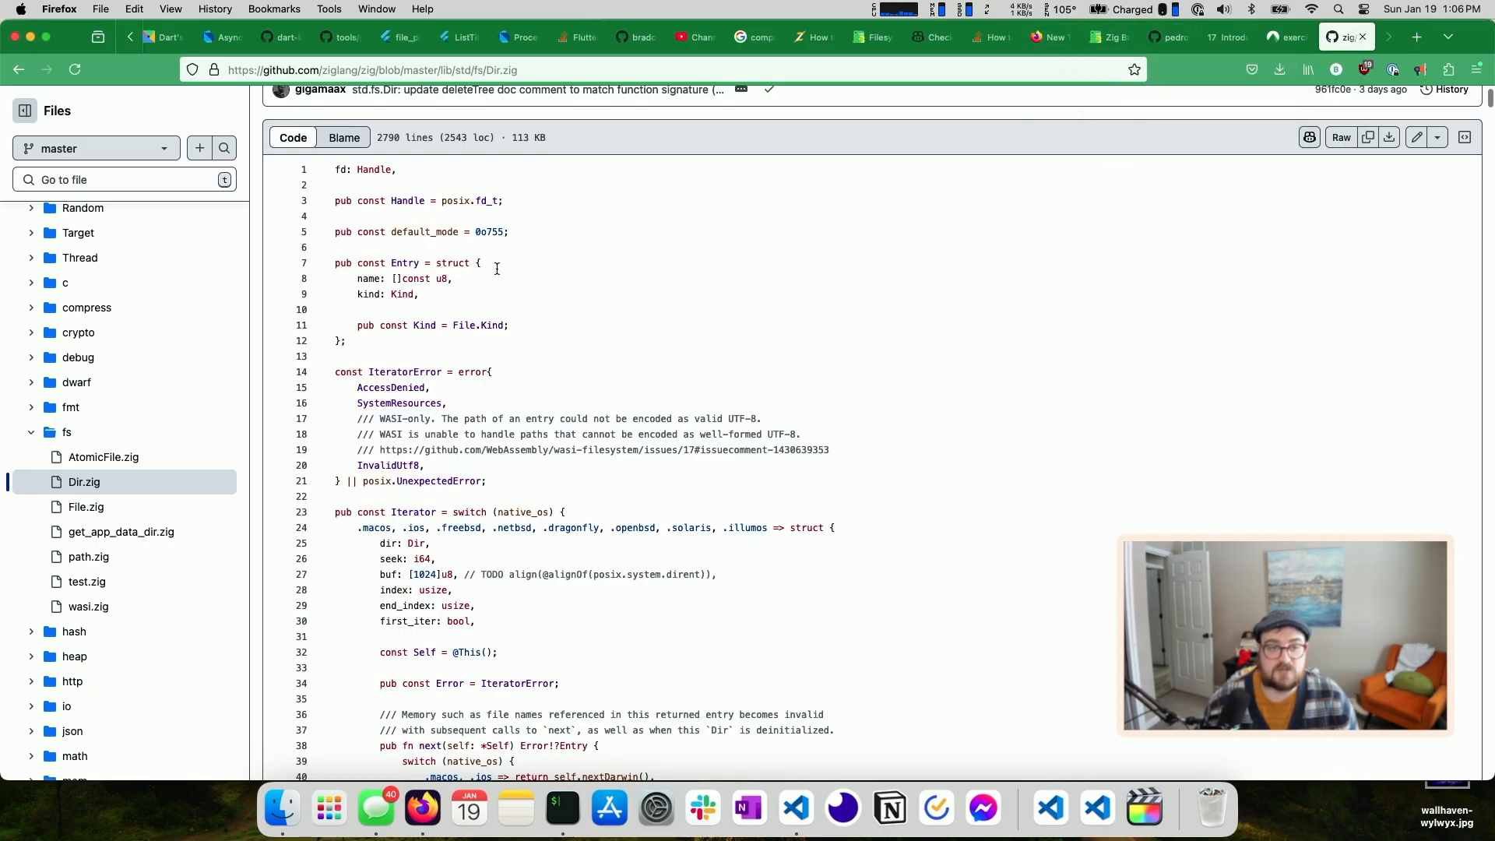
click(1106, 36)
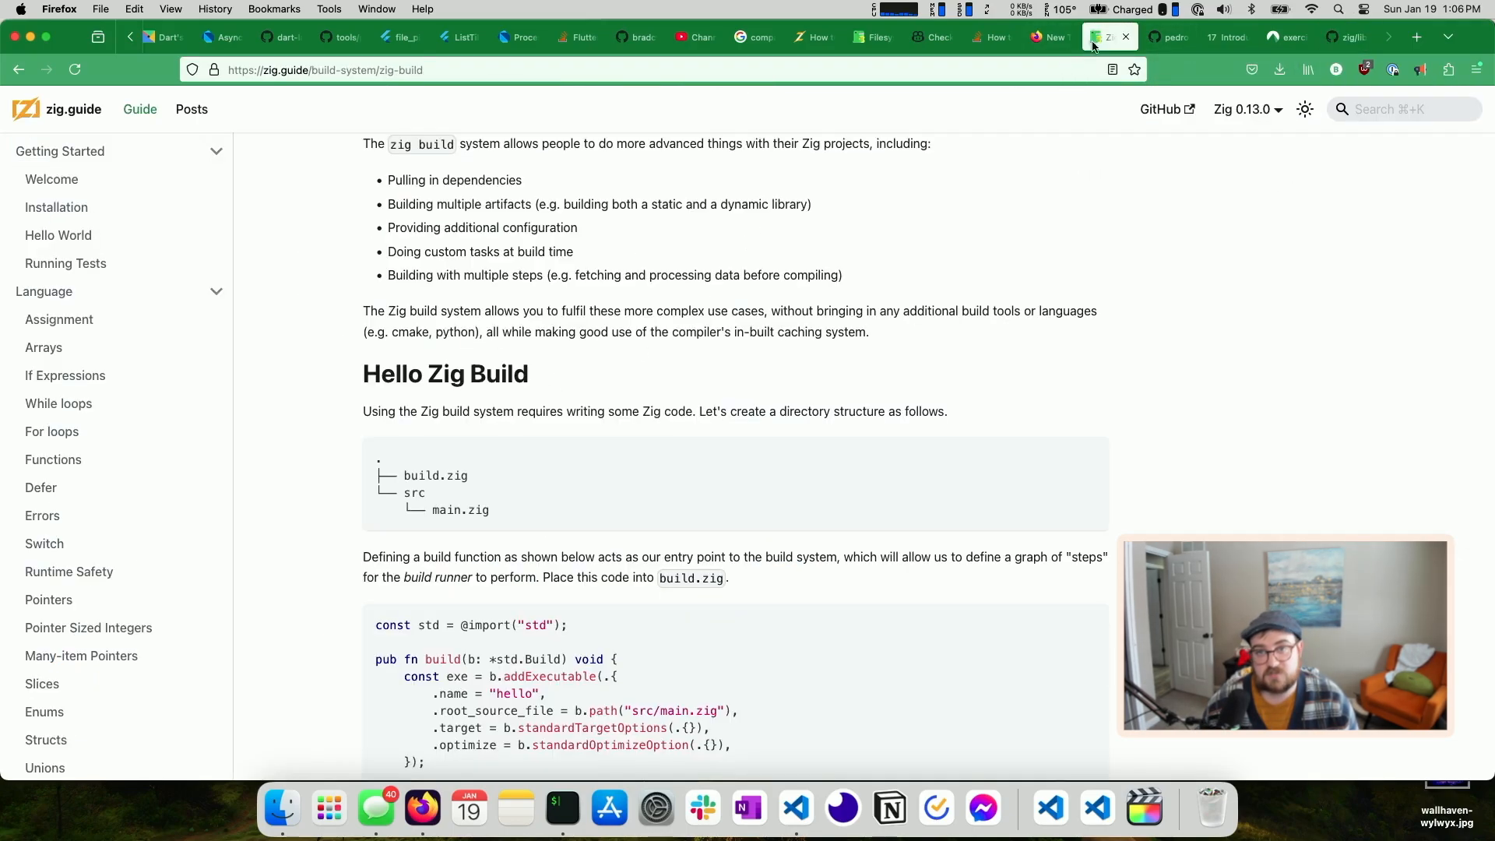
Skim the zig.guide Structs lesson on default field values, then return to Dir.zig
scroll(up, 3)
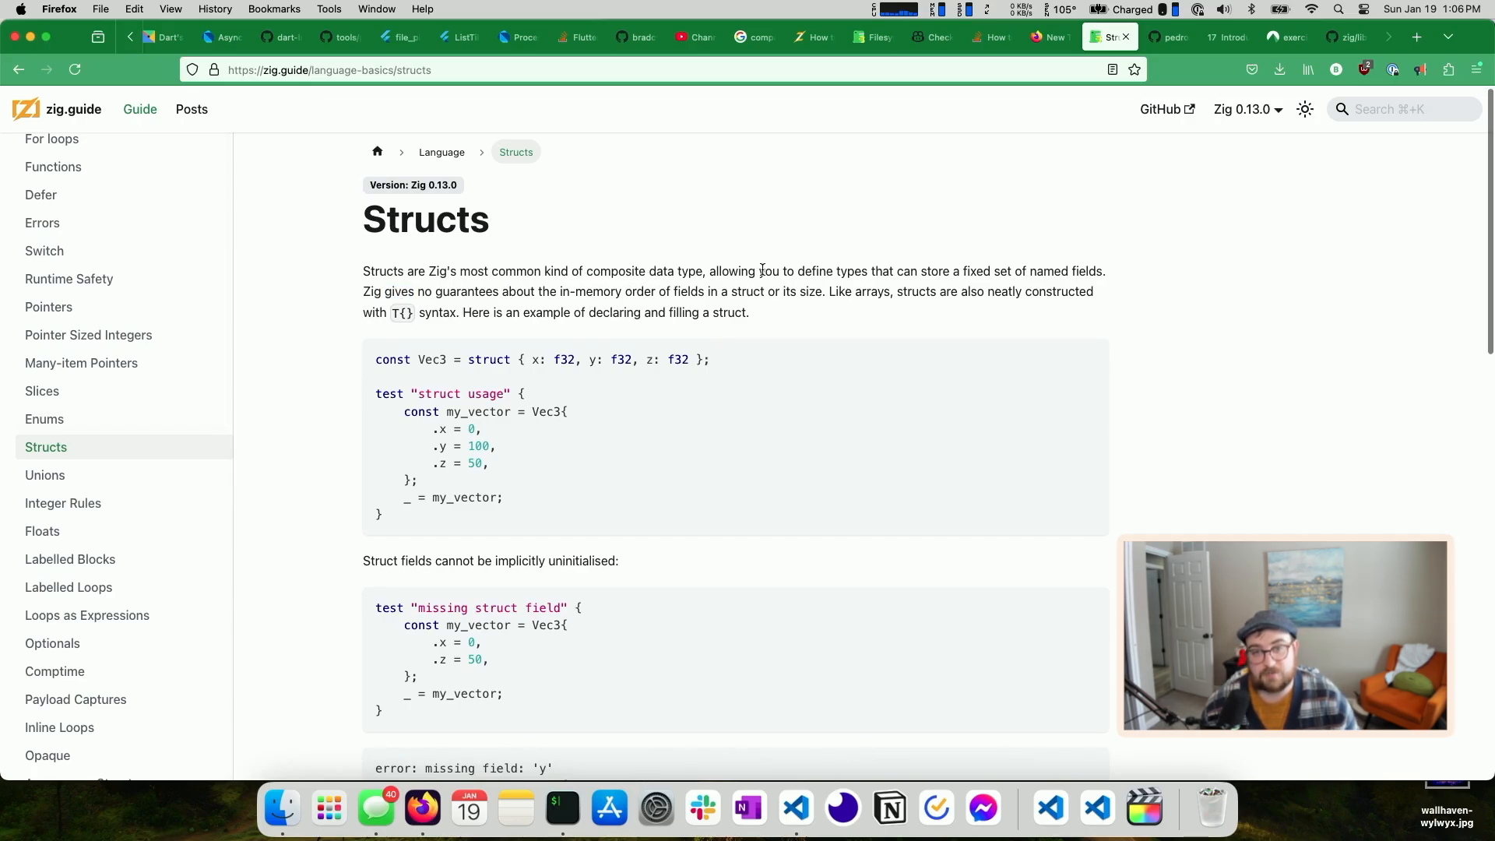
scroll(down, 3)
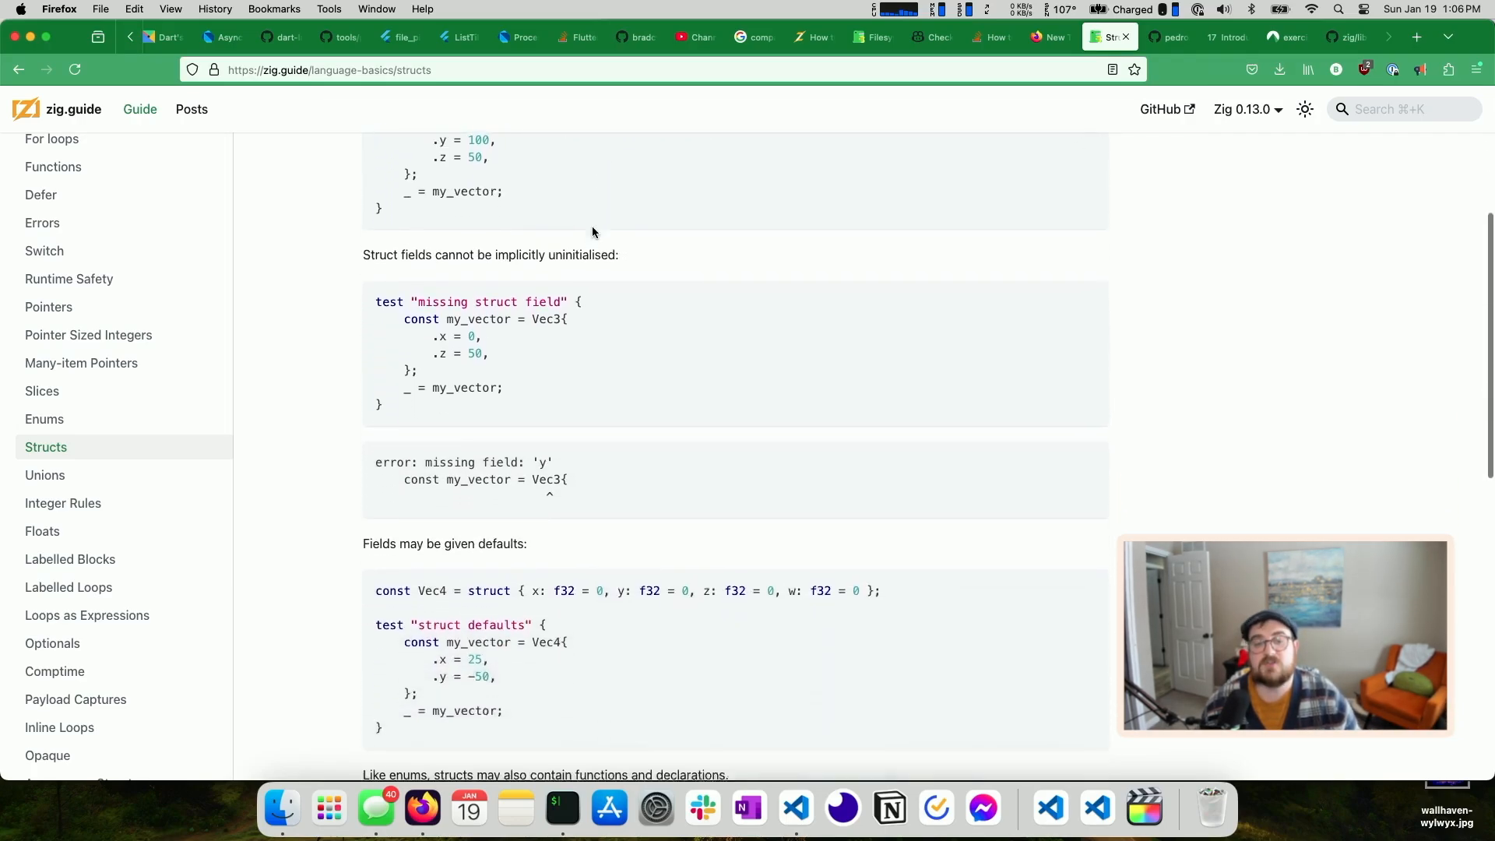
click(1345, 37)
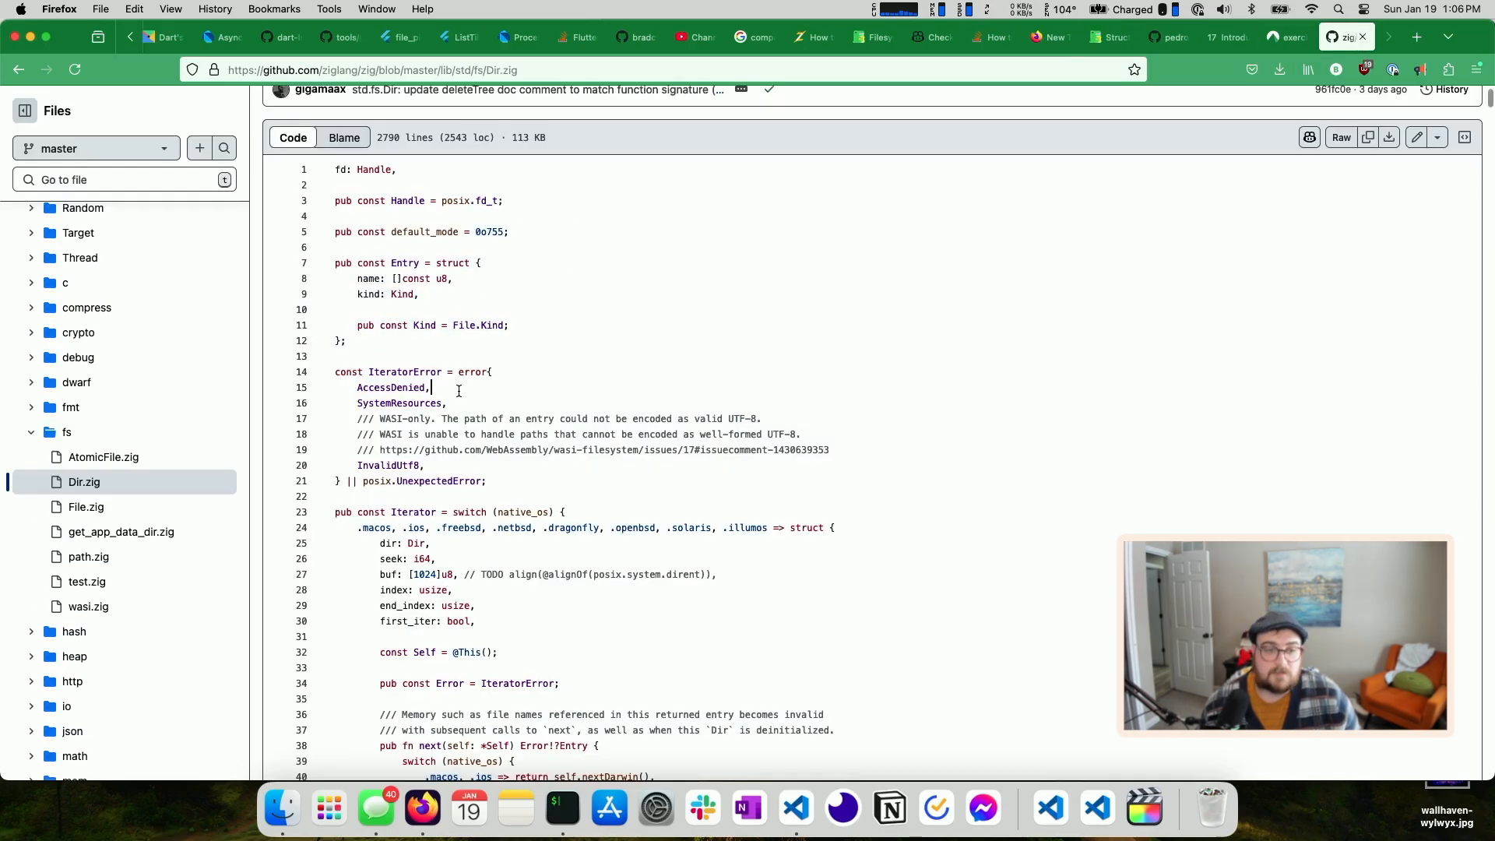
Scroll Dir.zig through the Iterator code down to nextLinux, then open a blank tab
scroll(down, 3)
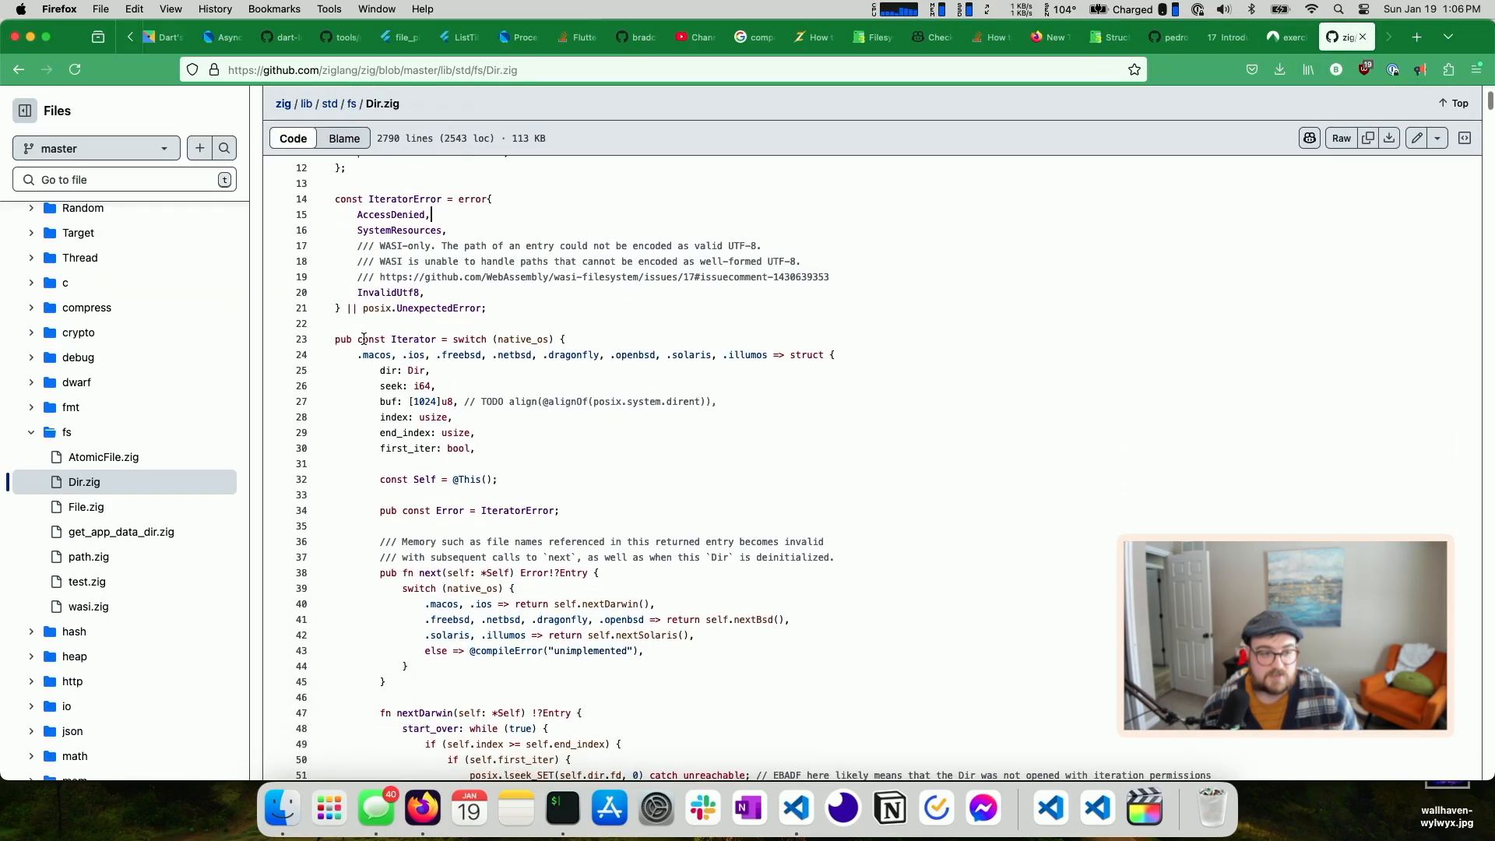
scroll(down, 3)
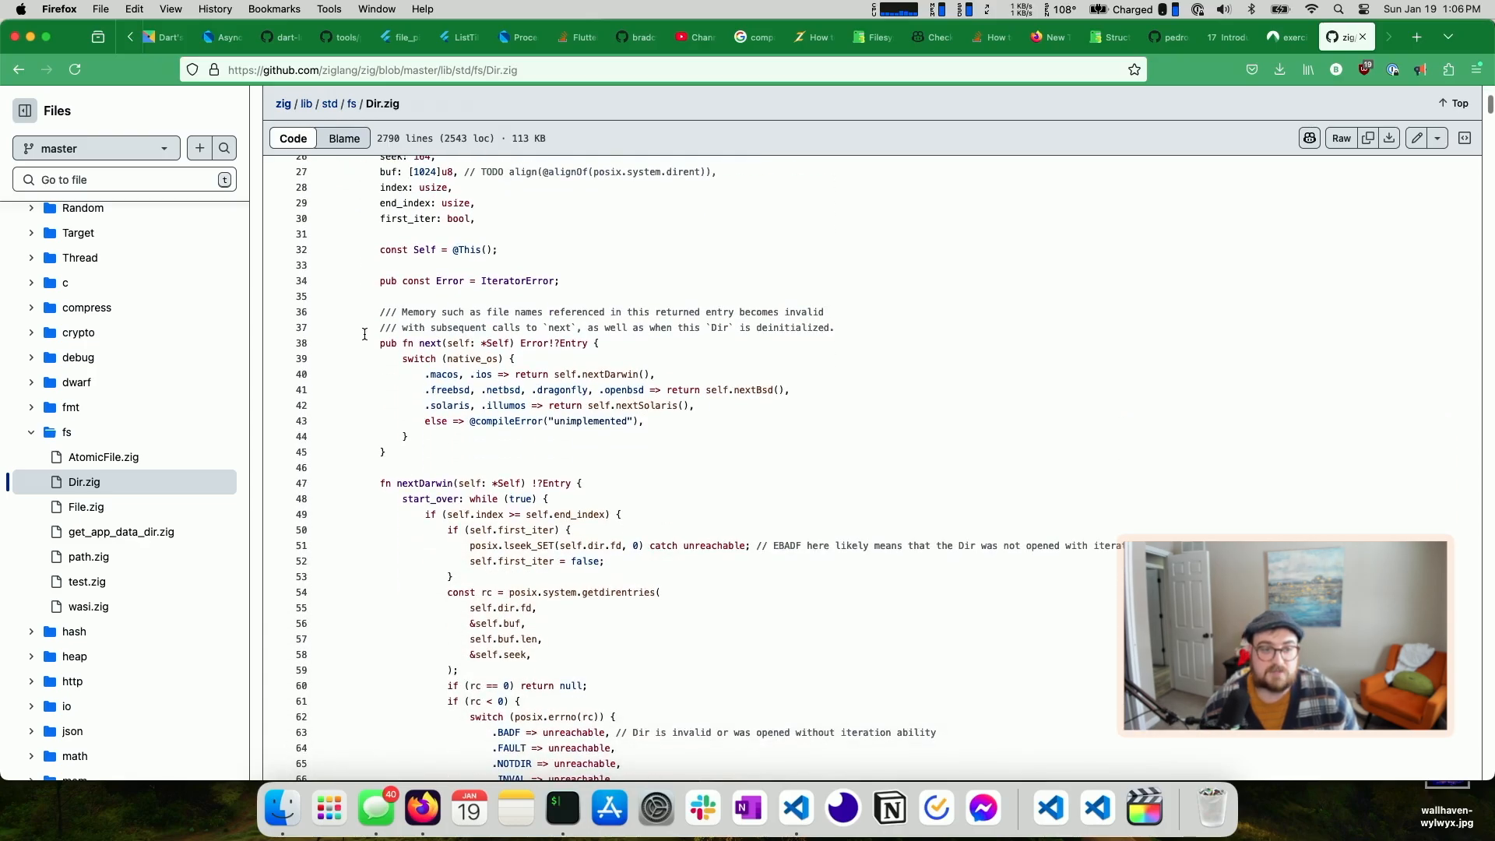
scroll(down, 3)
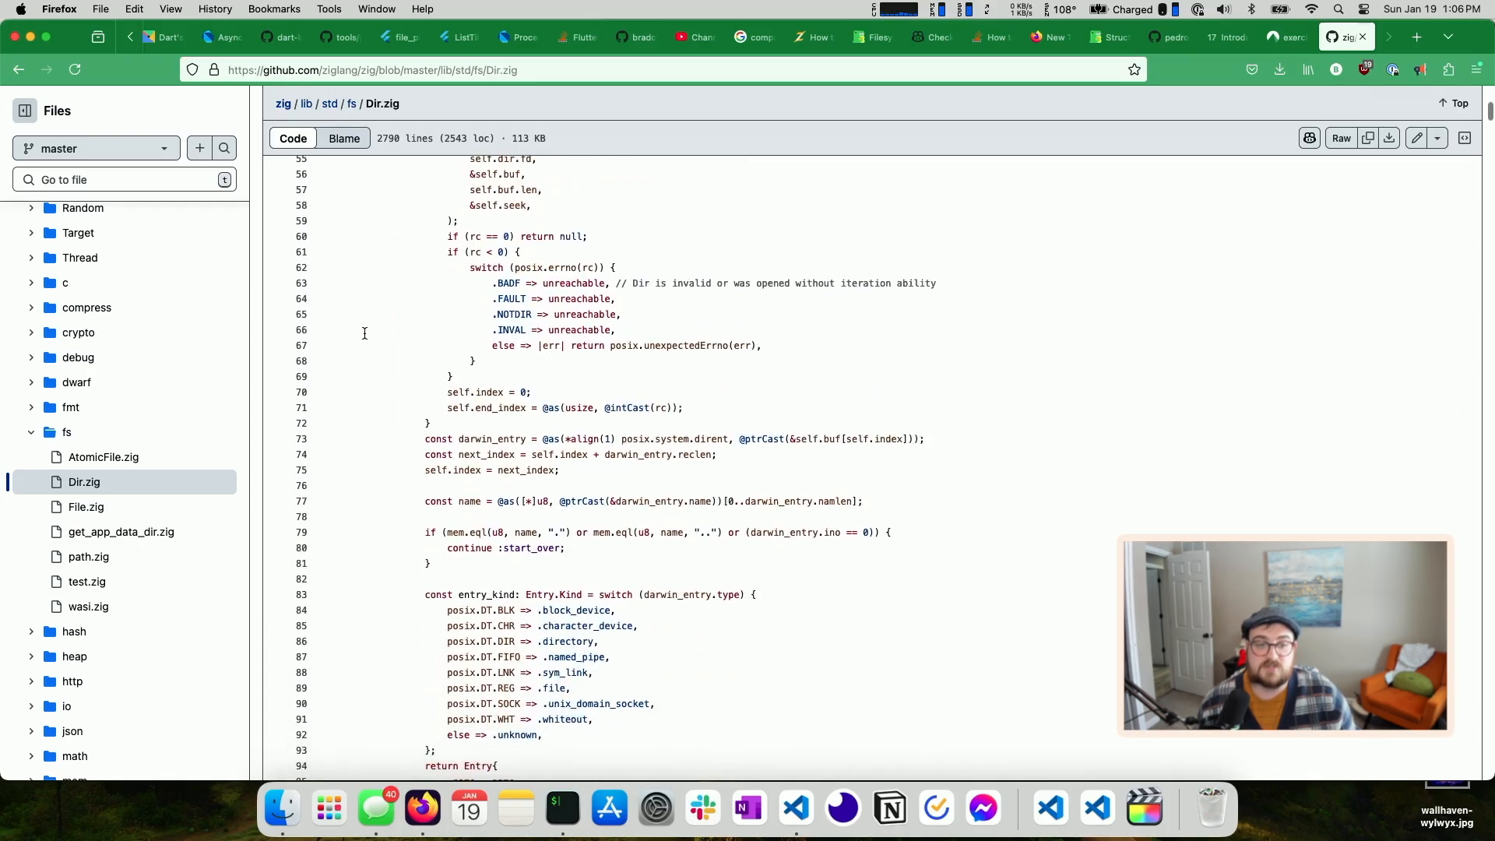
scroll(down, 3)
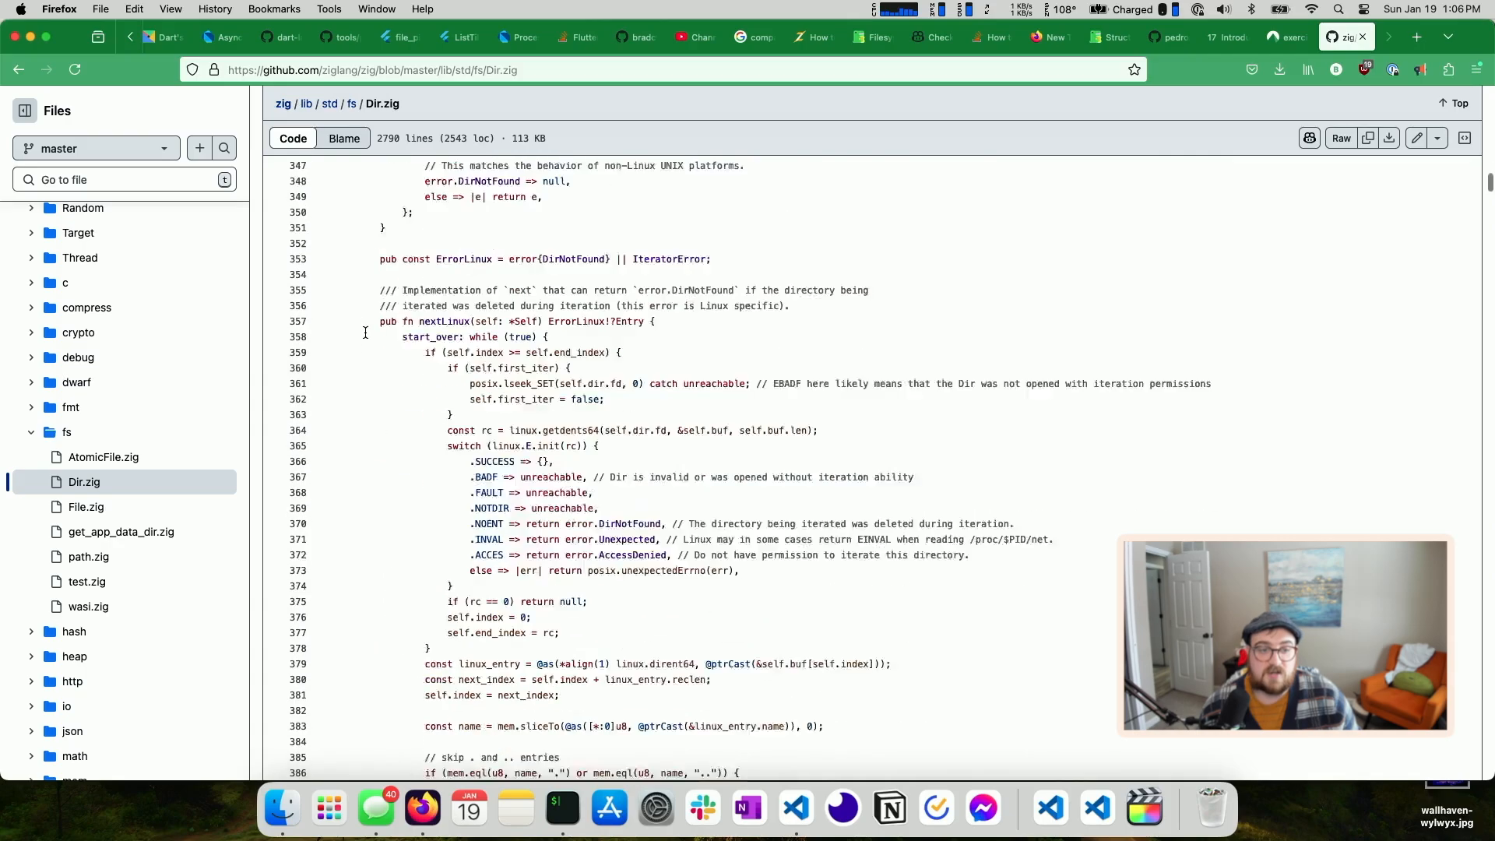
click(1417, 36)
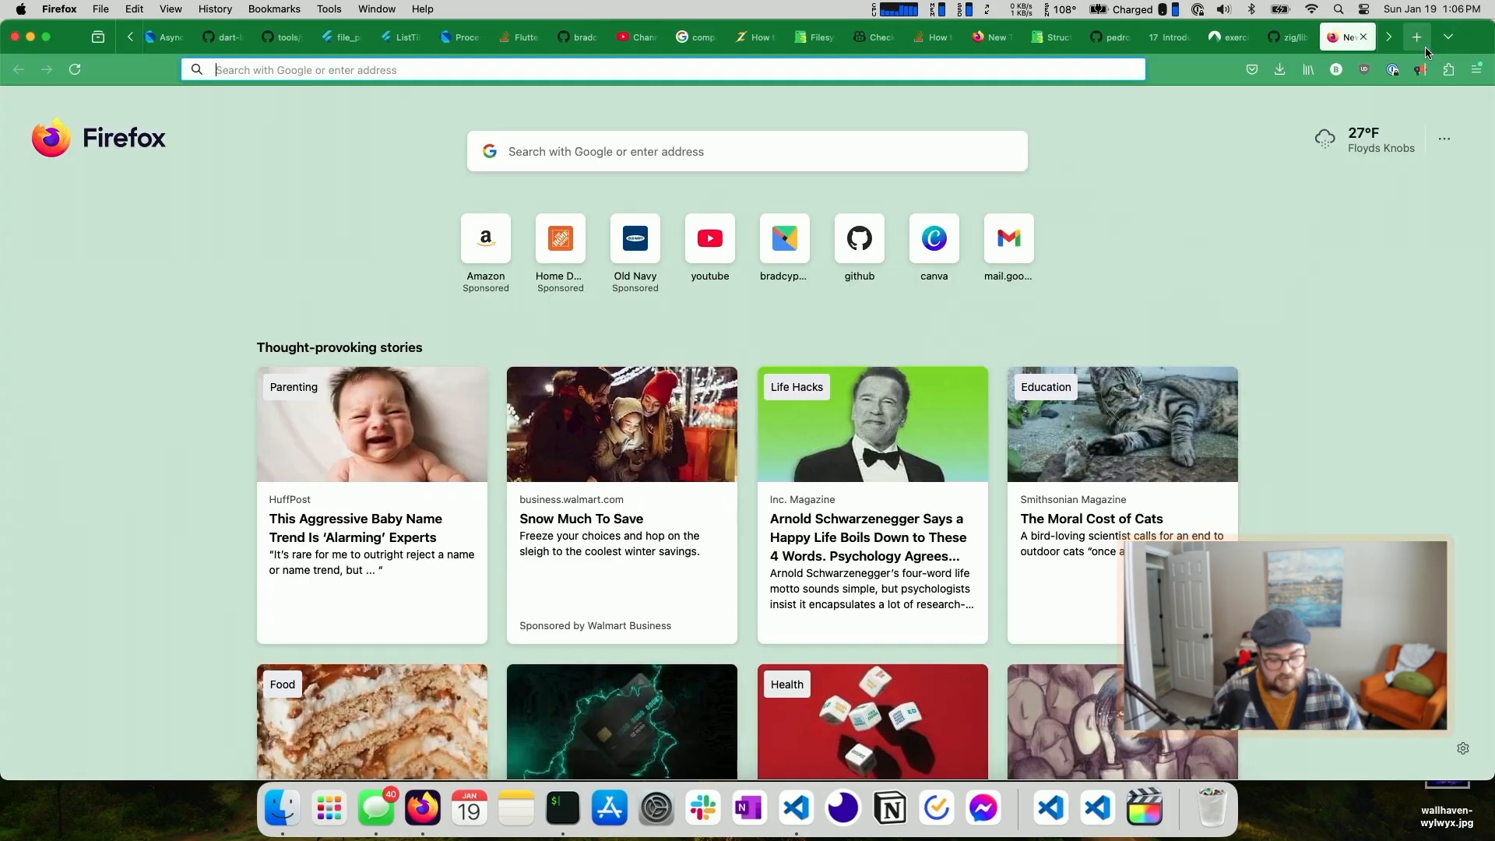
Search 'learnxiny', open Learn X in Y Minutes, and open its Zig tutorial
text(learnxiny)
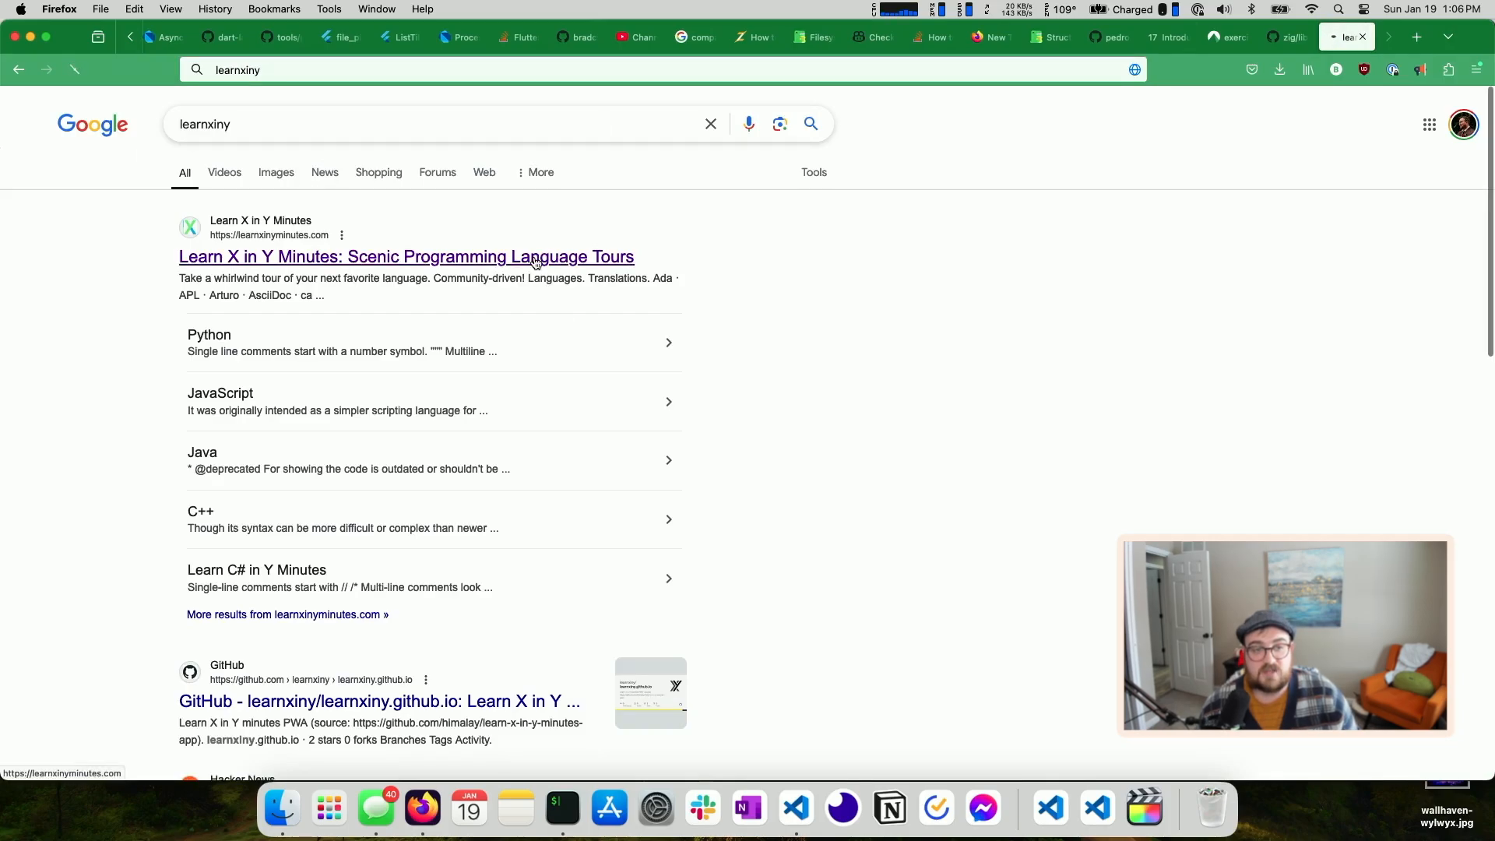
click(405, 256)
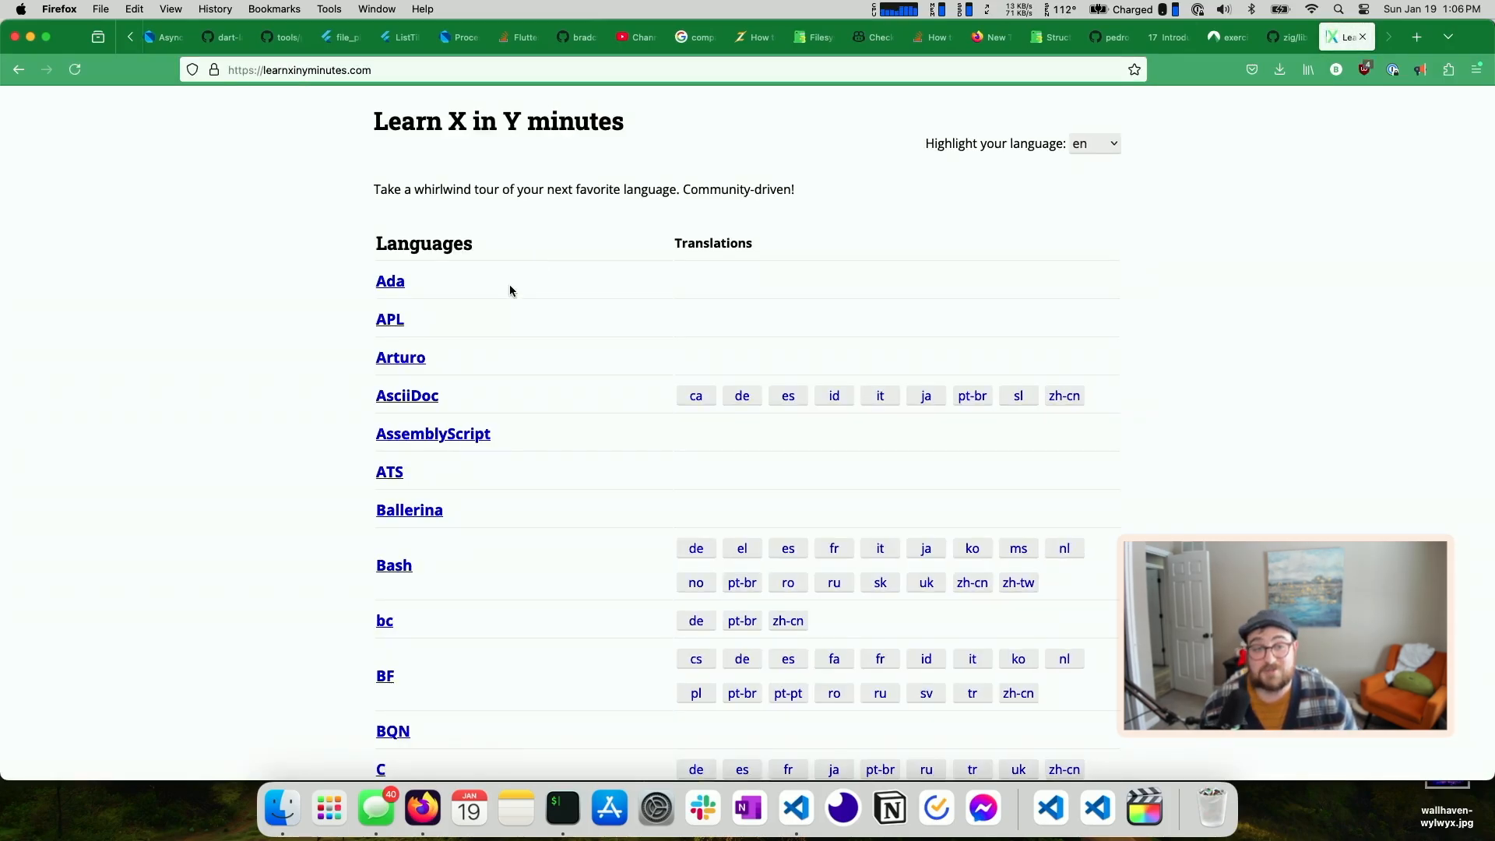
scroll(down, 3)
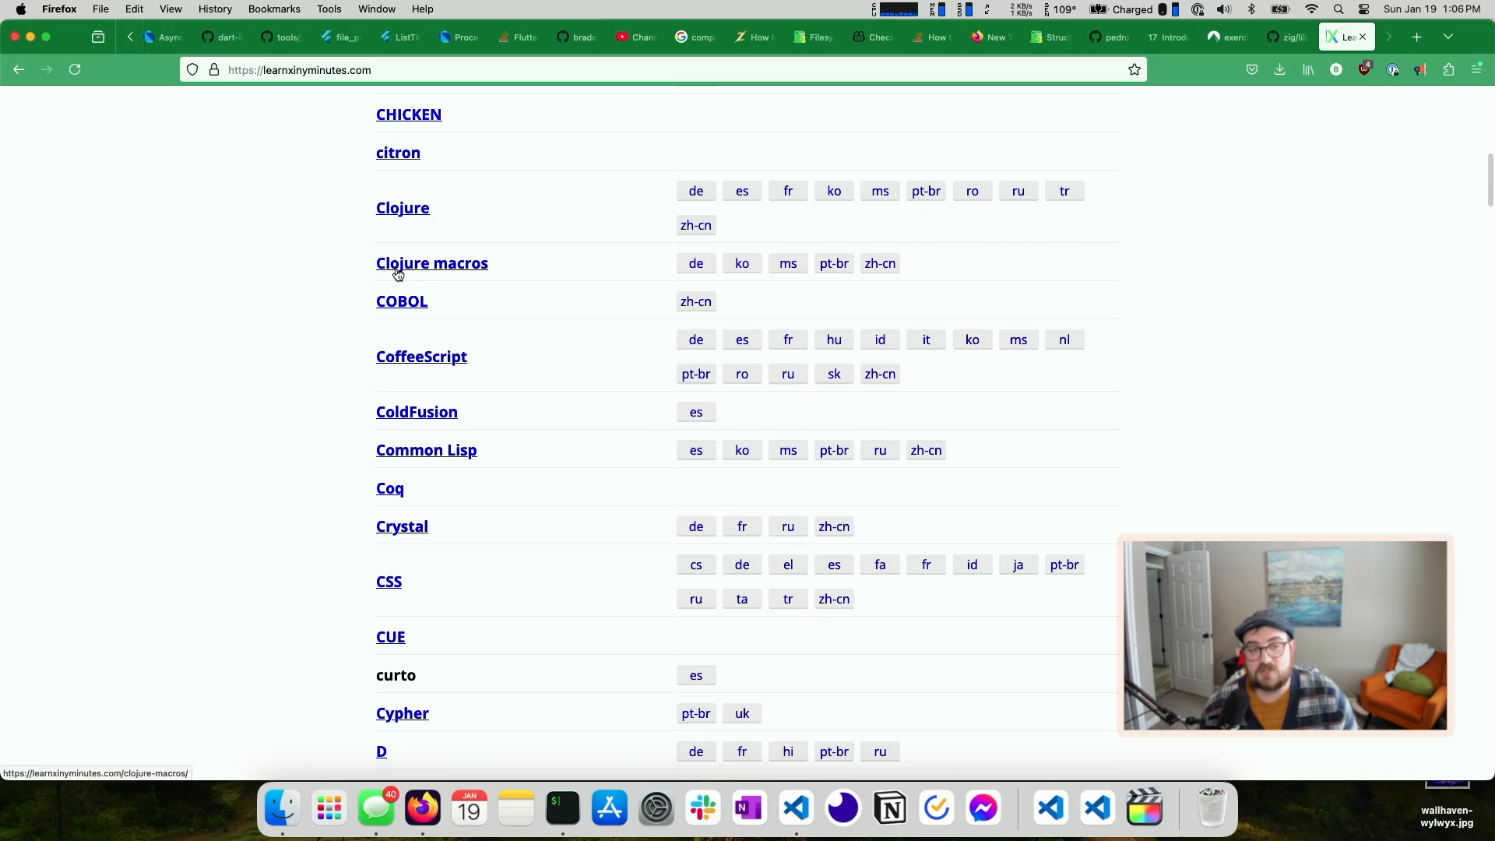
scroll(down, 3)
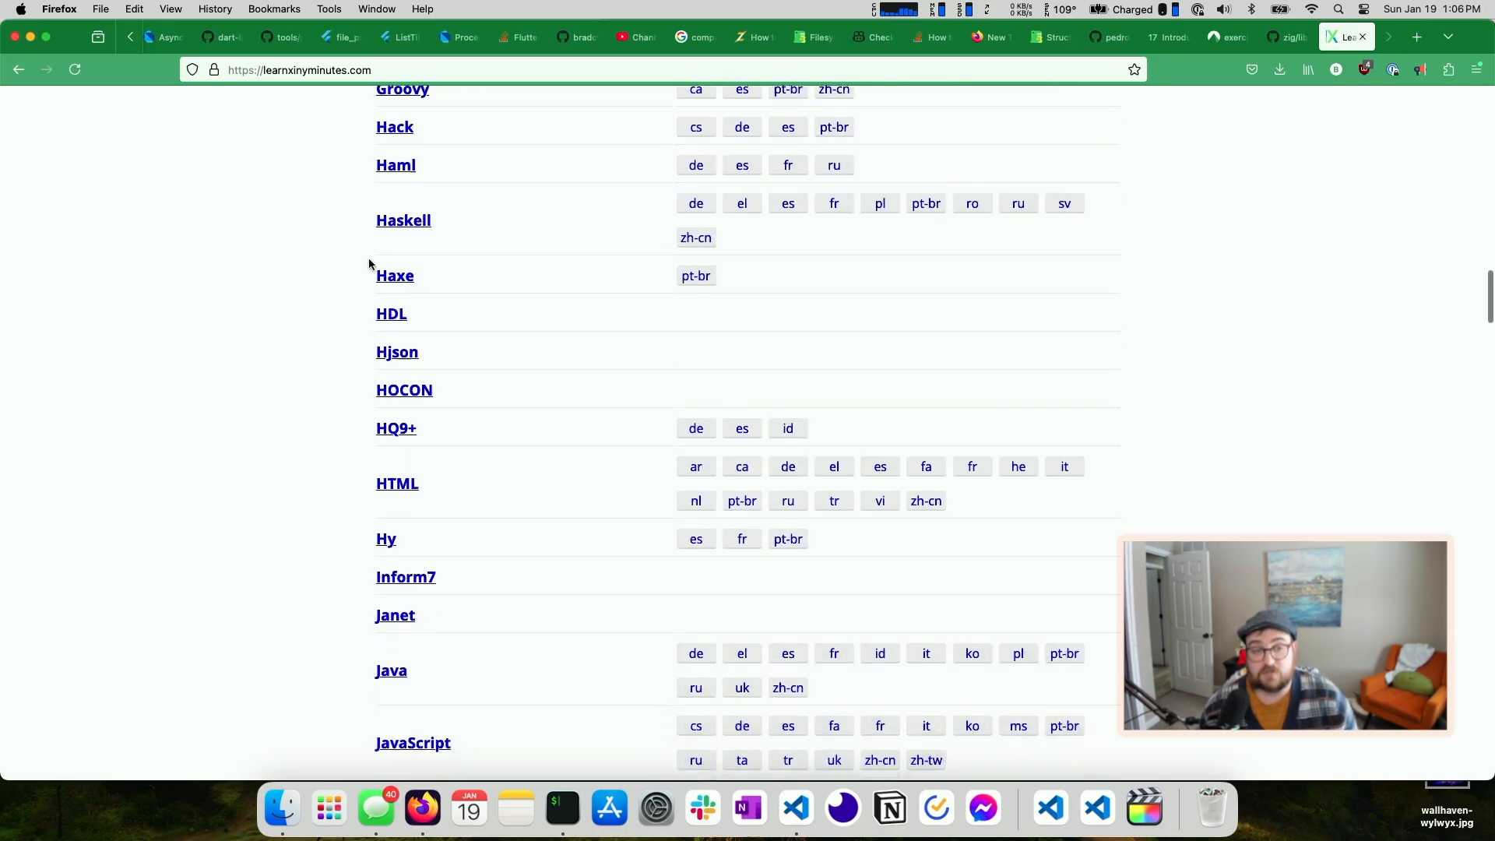
scroll(down, 3)
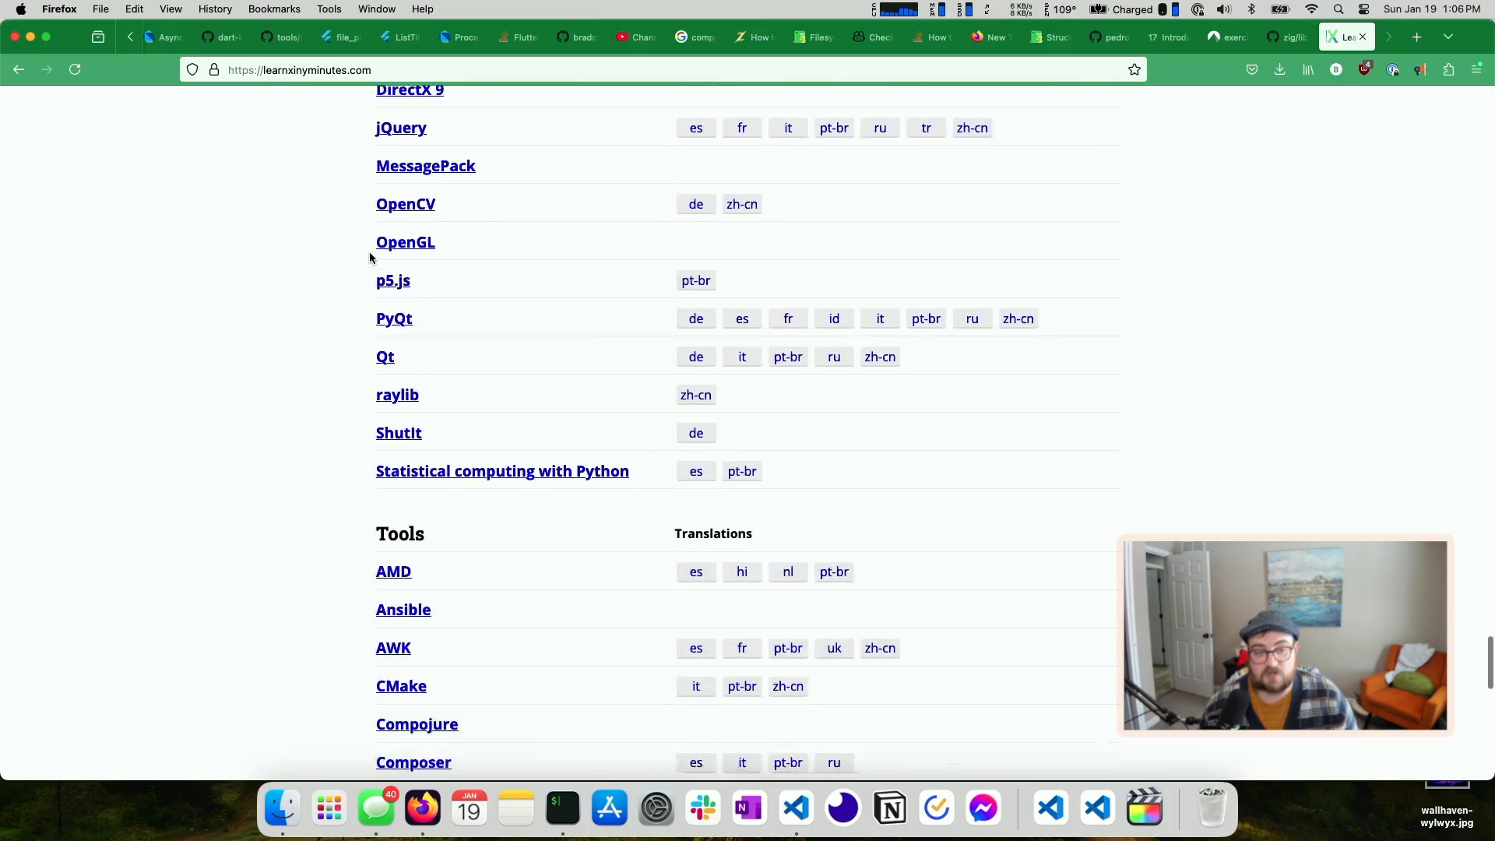
scroll(down, 3)
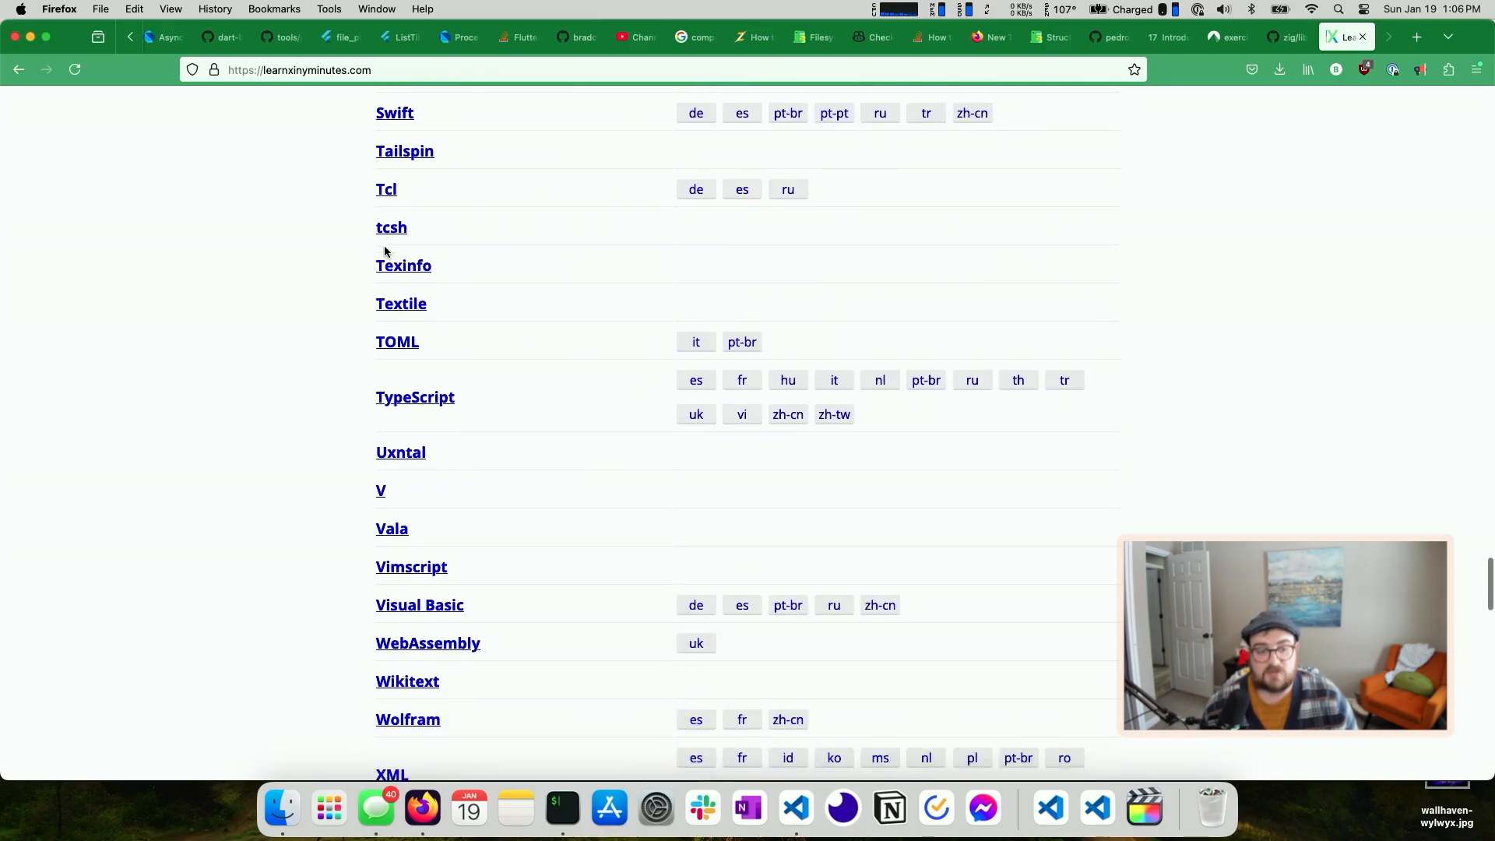
scroll(down, 3)
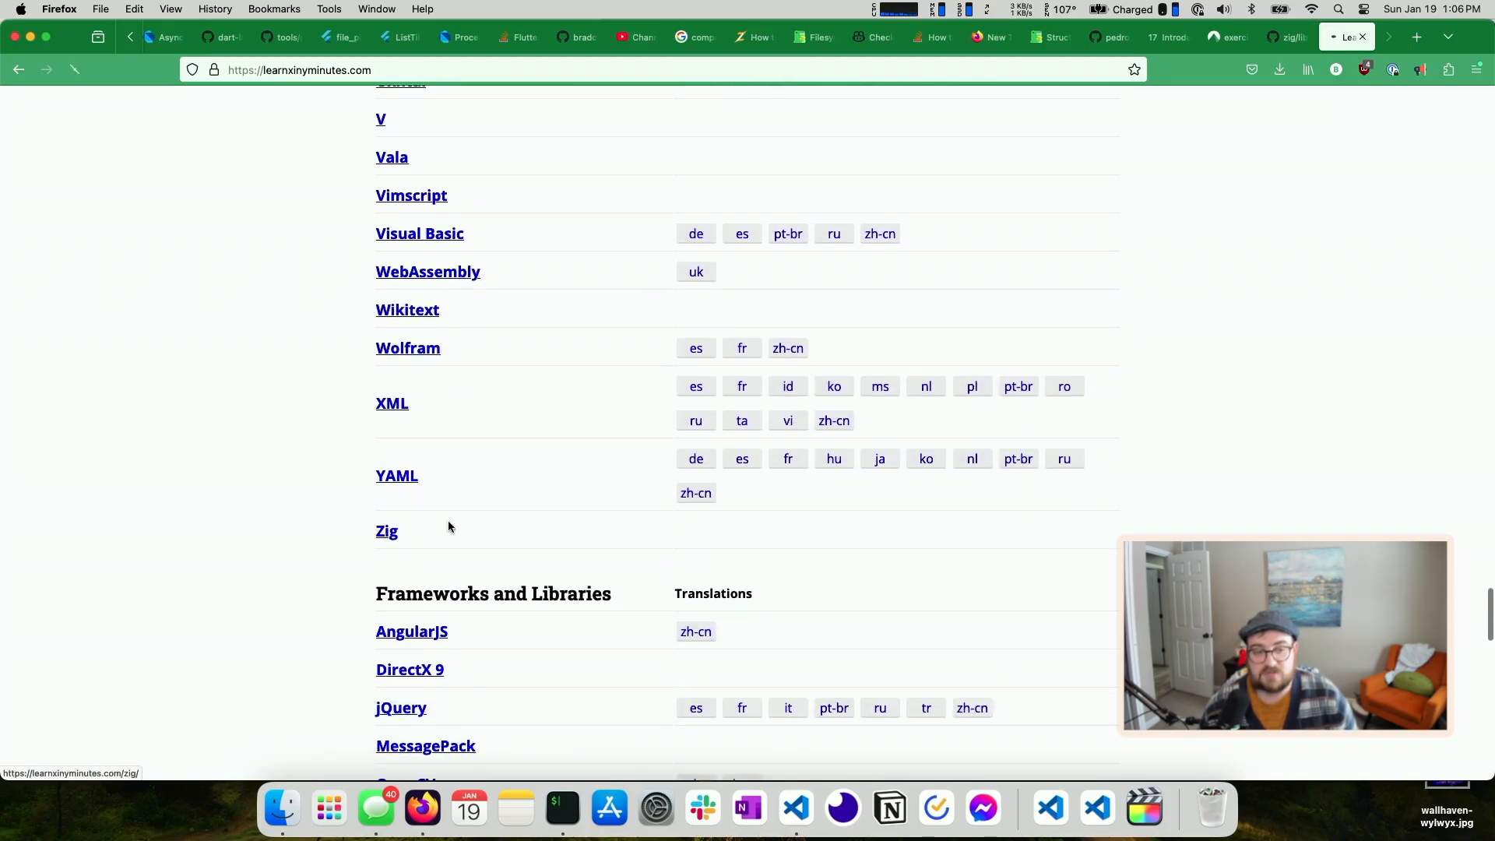
click(387, 531)
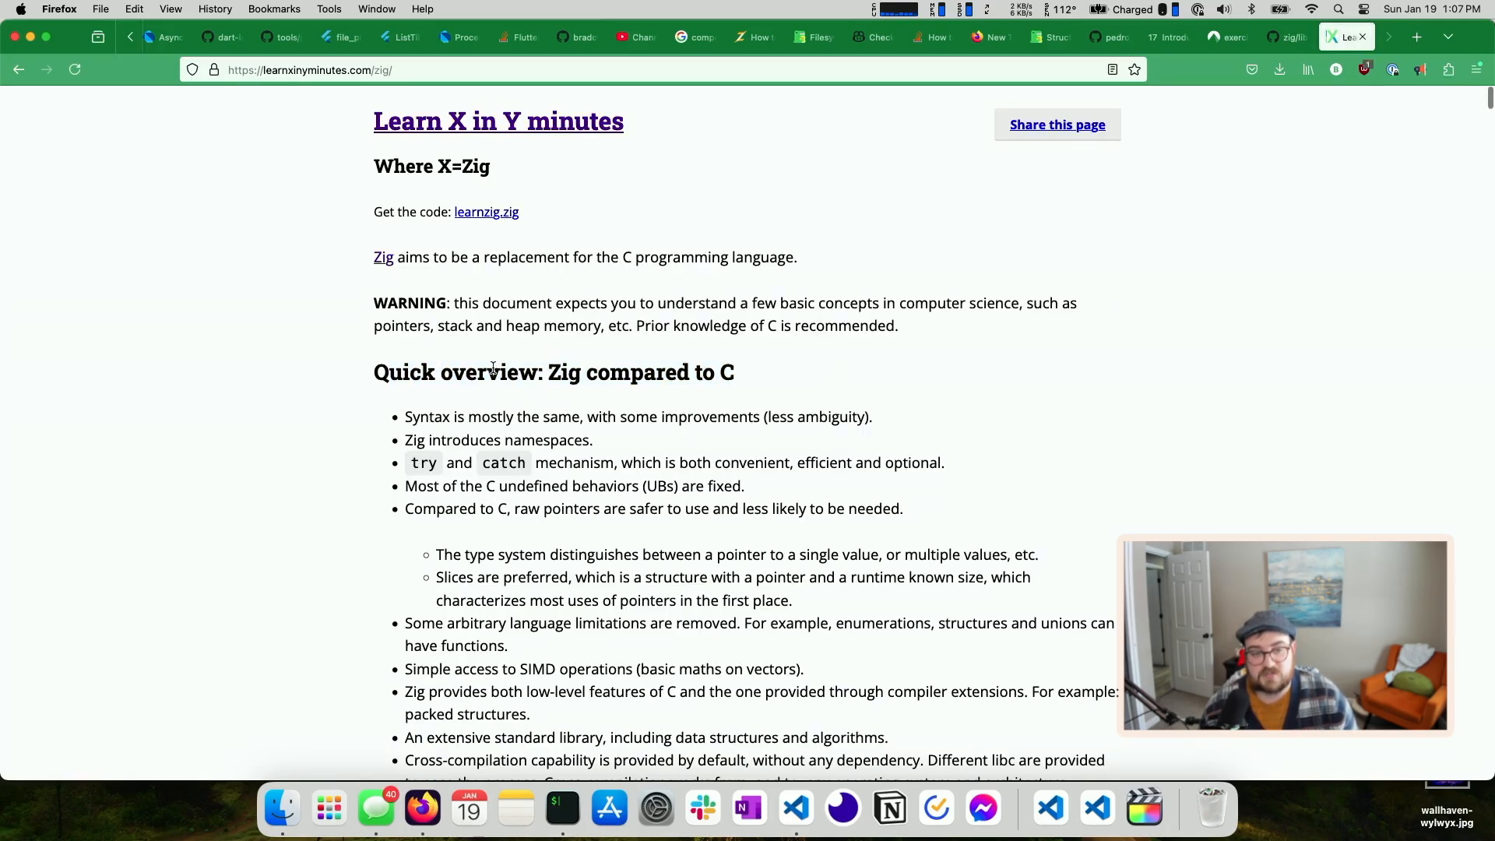
Scroll the Zig tutorial past arrays, strings, pointers, structs and defer to Memory allocators
scroll(down, 3)
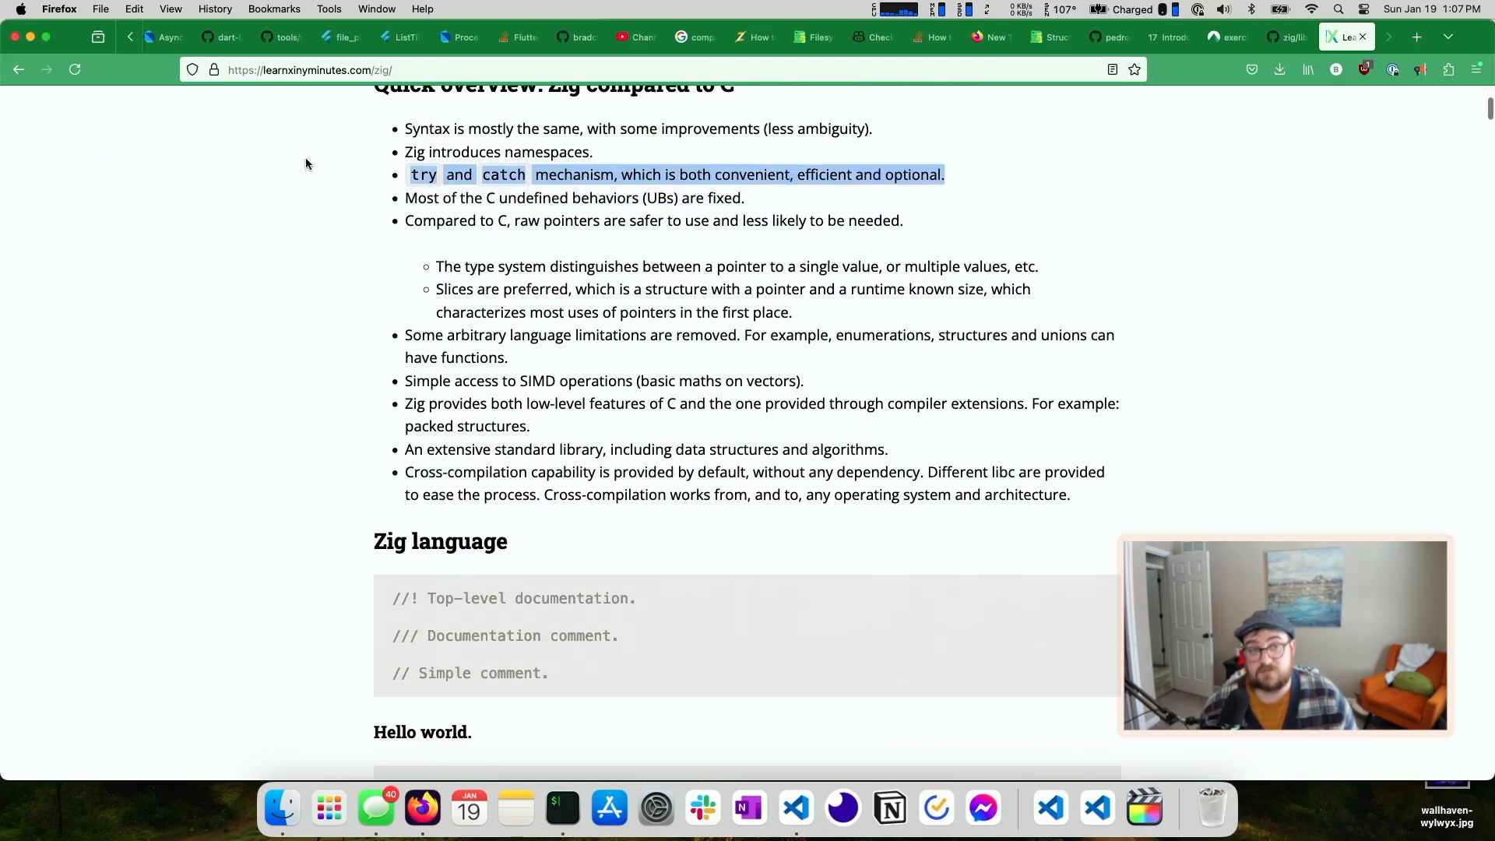
scroll(down, 3)
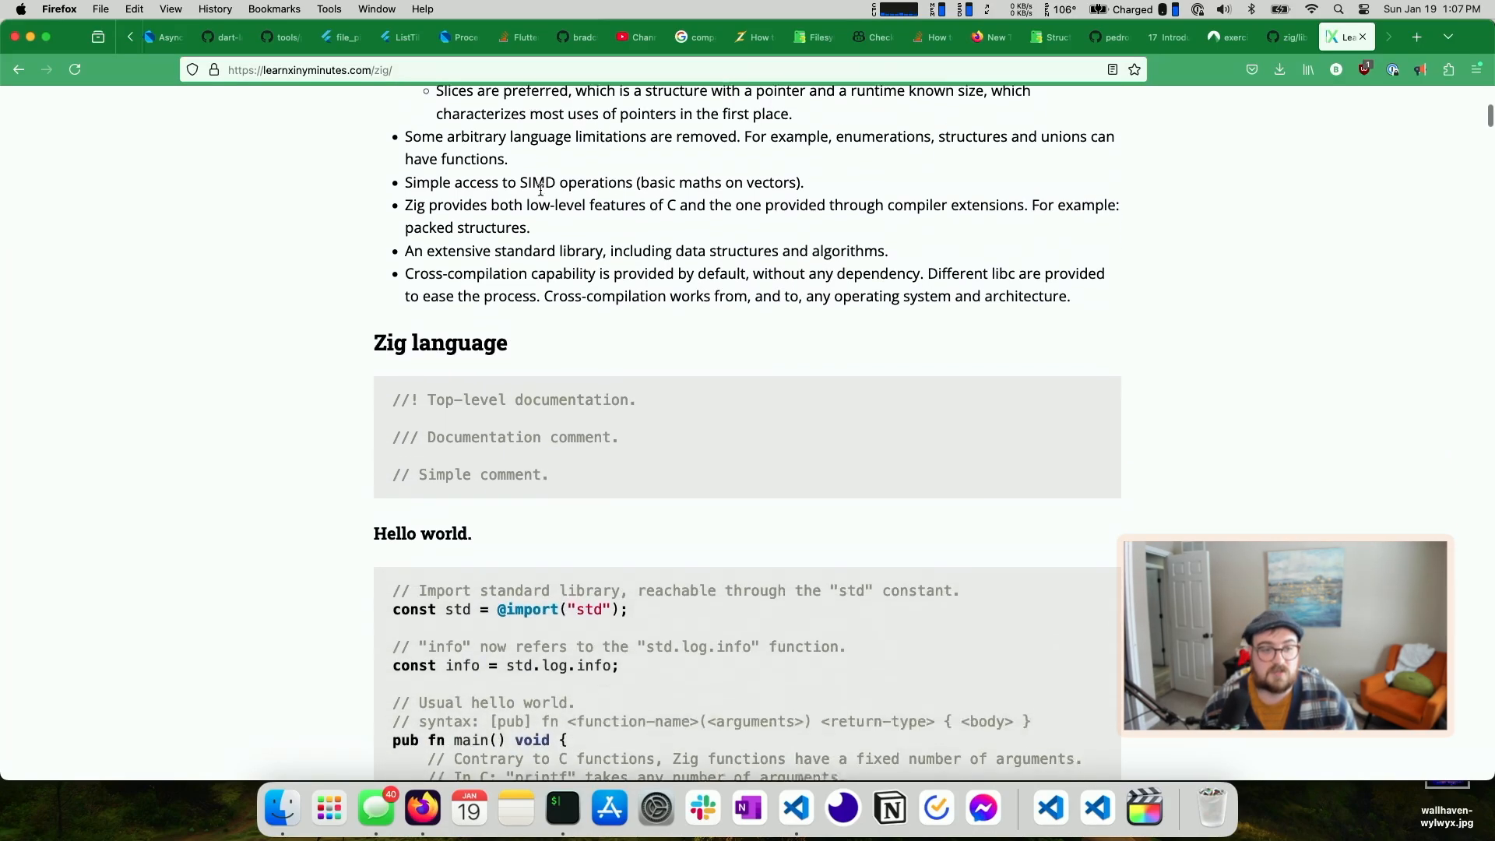
scroll(down, 3)
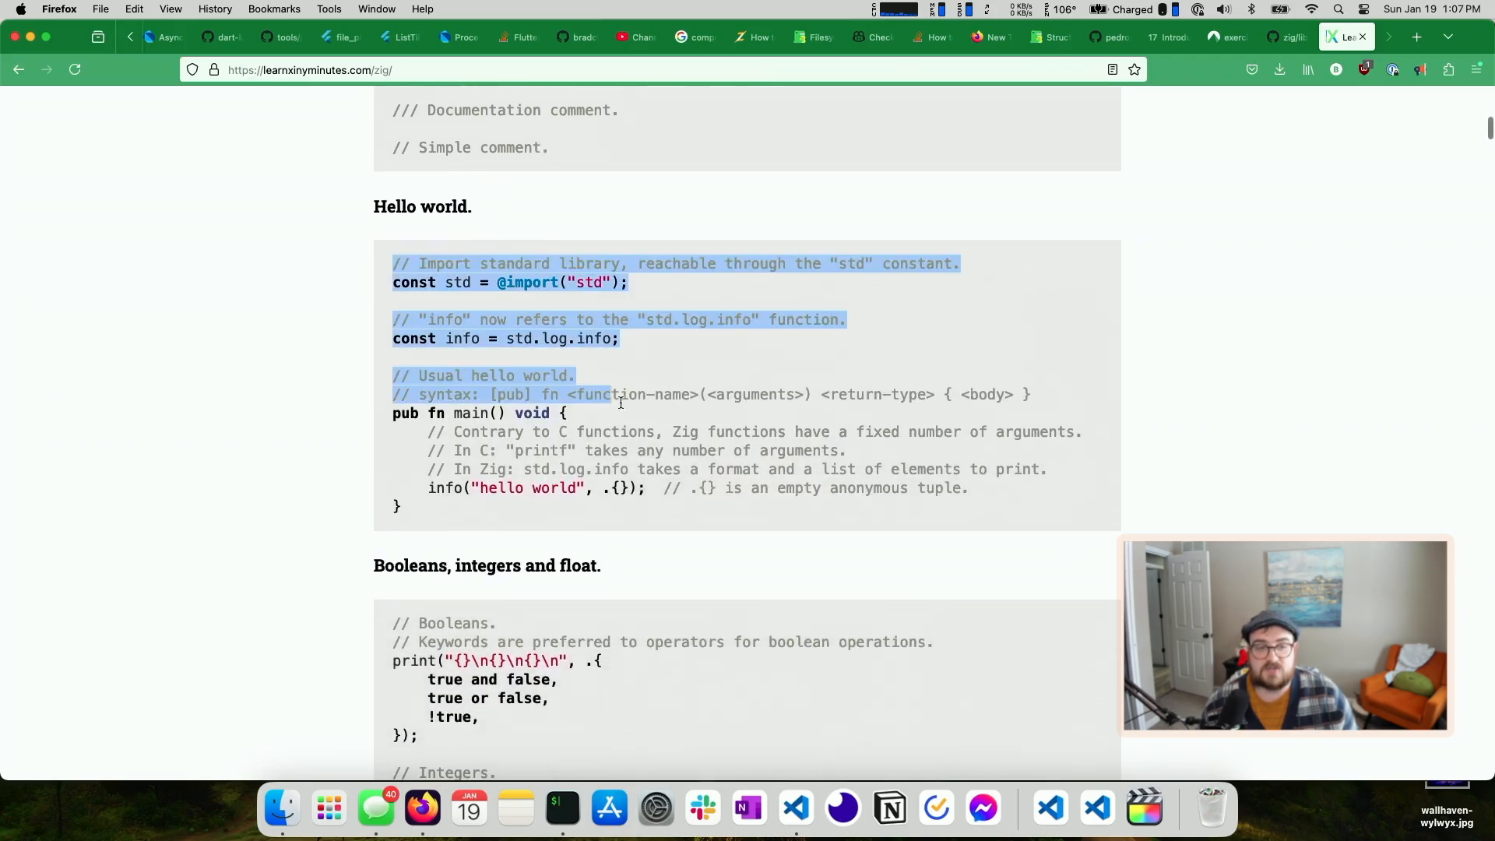
scroll(down, 3)
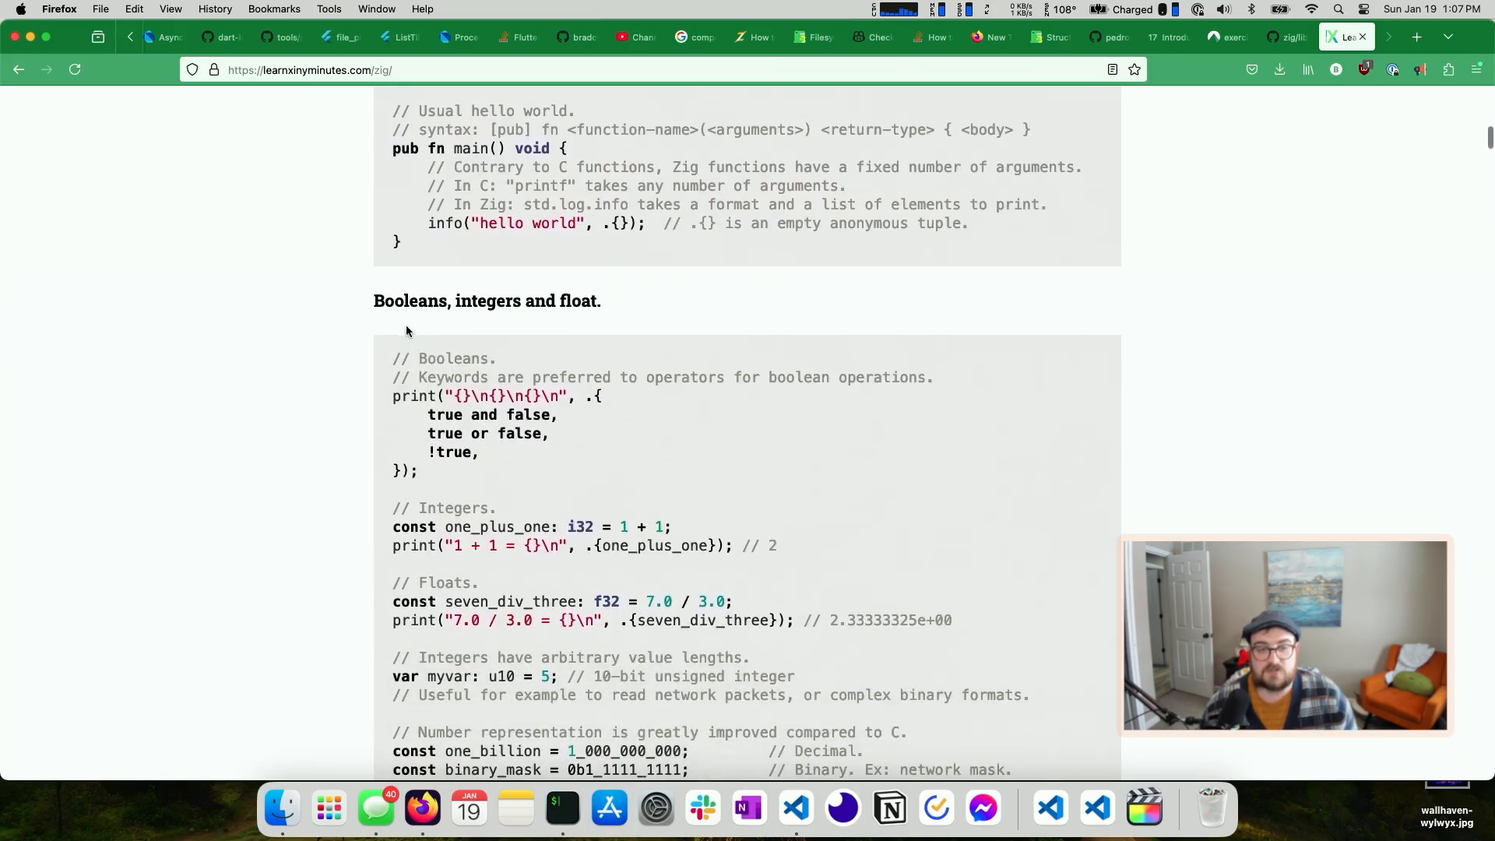
scroll(down, 3)
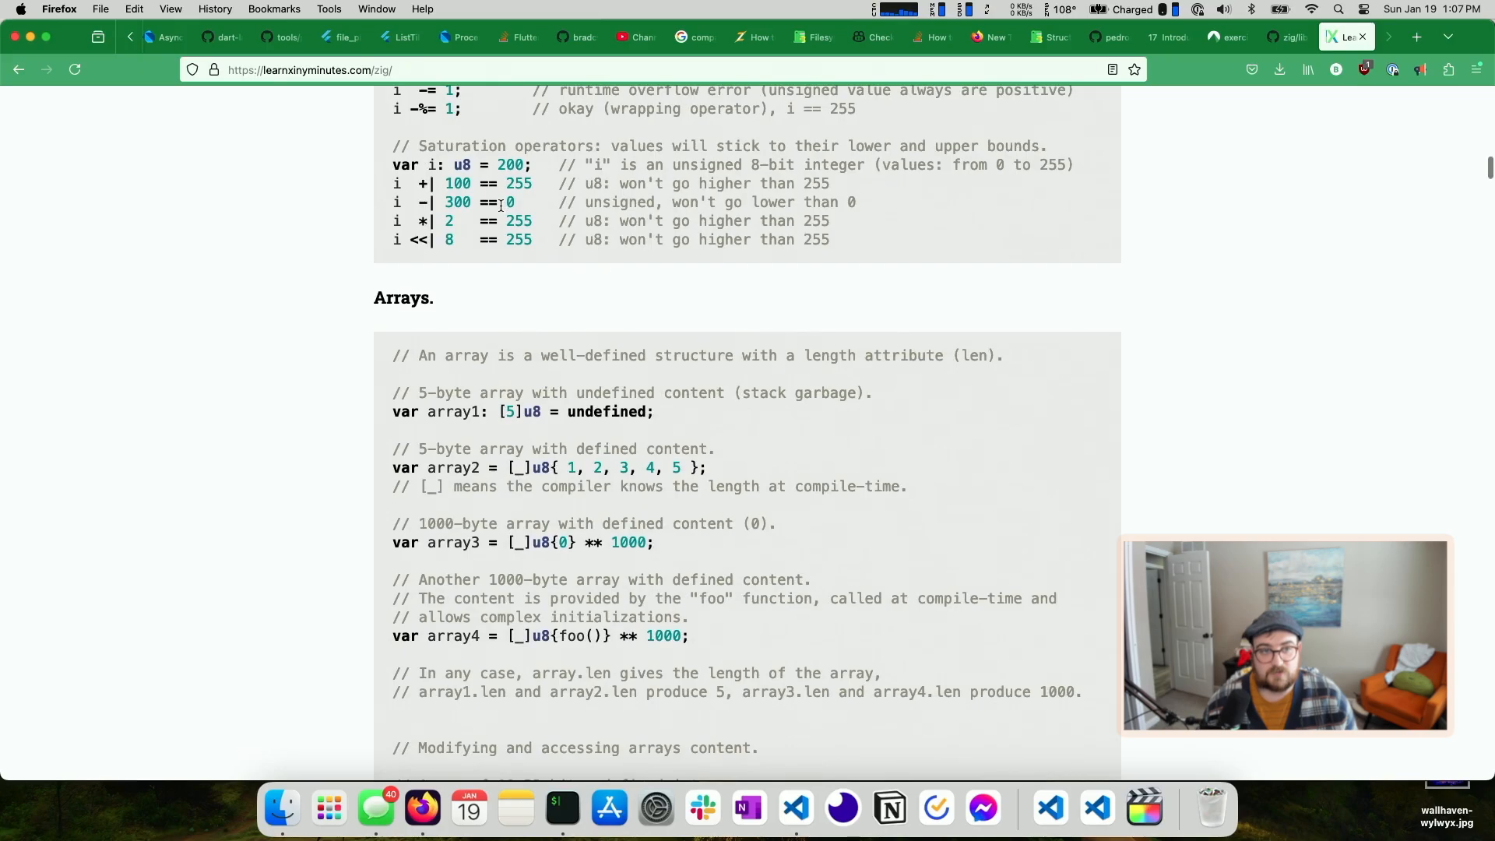
scroll(down, 3)
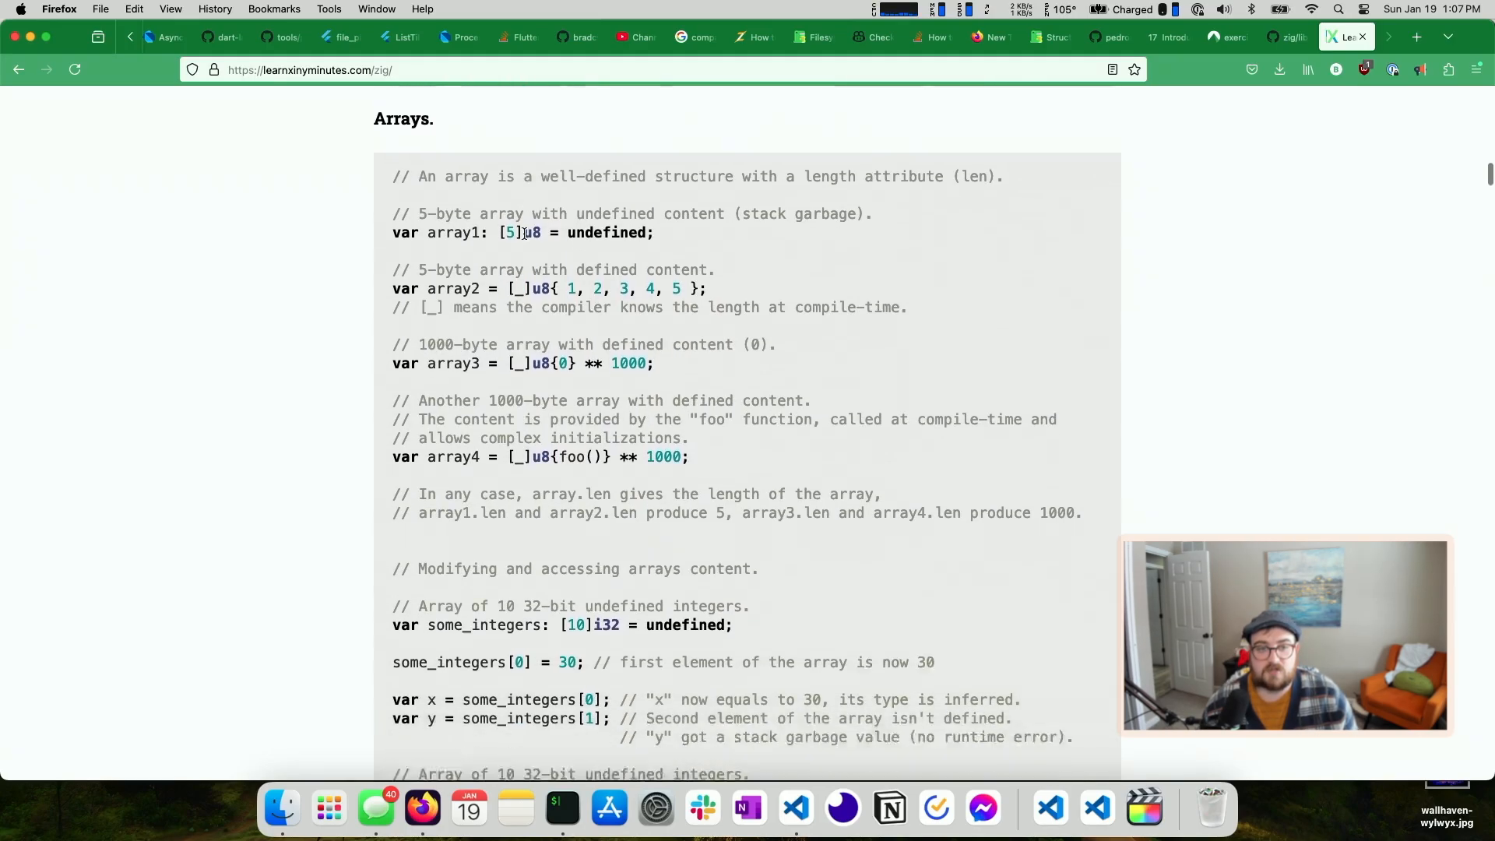
scroll(down, 3)
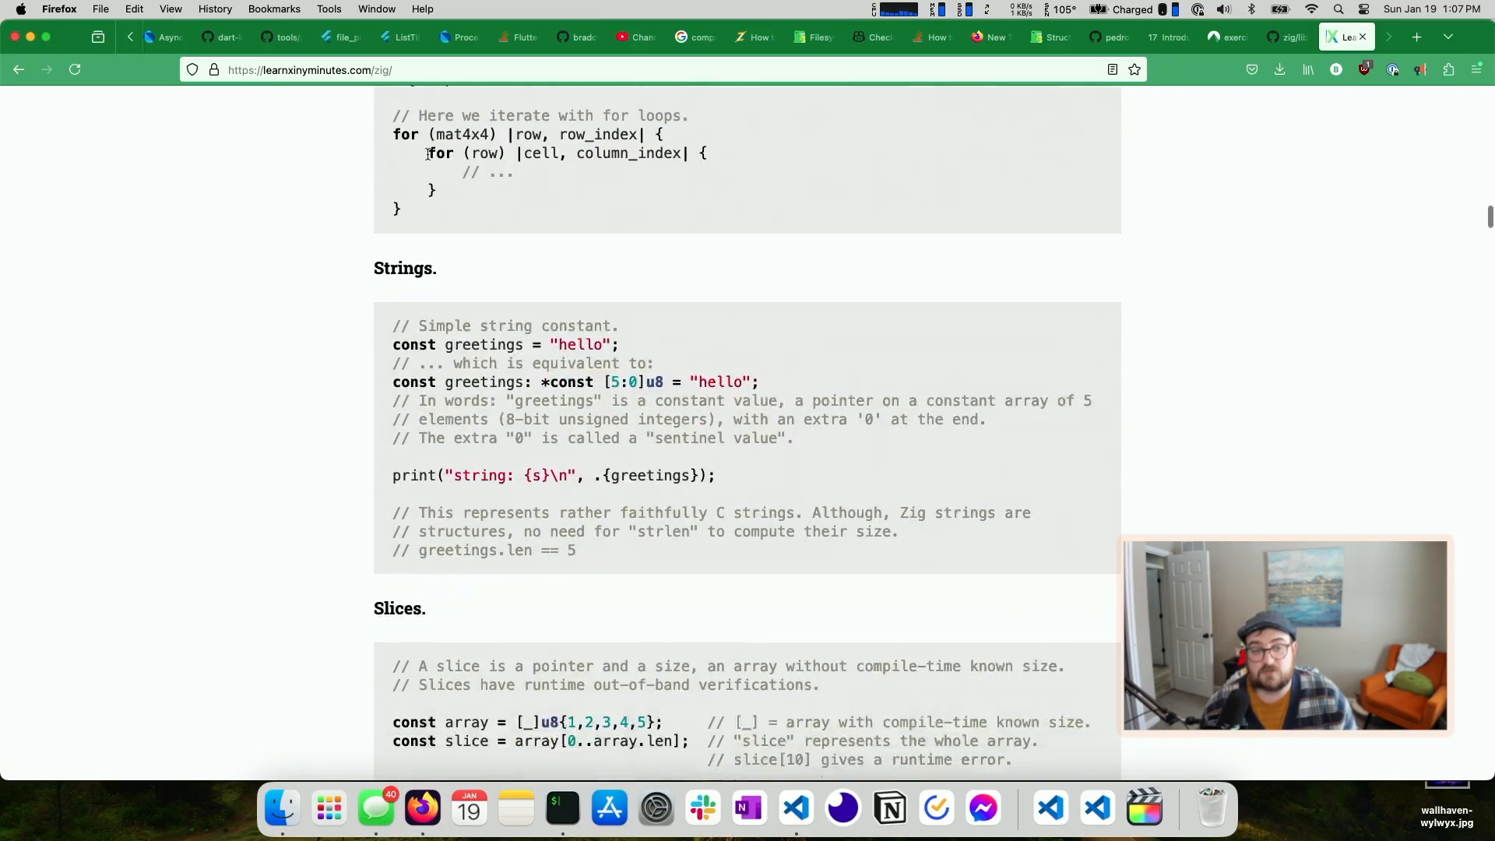
scroll(down, 3)
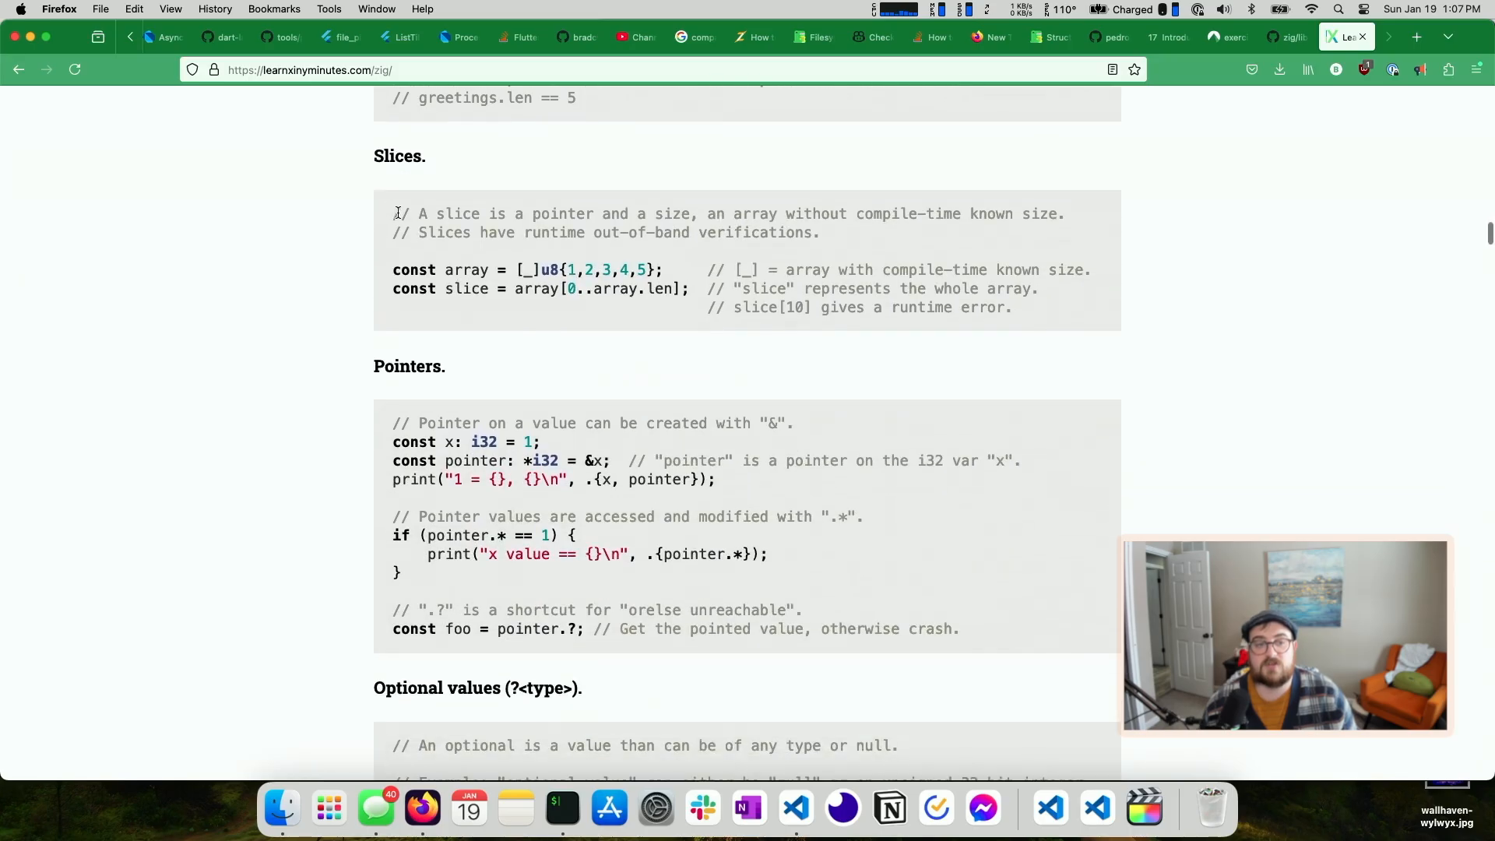
scroll(down, 3)
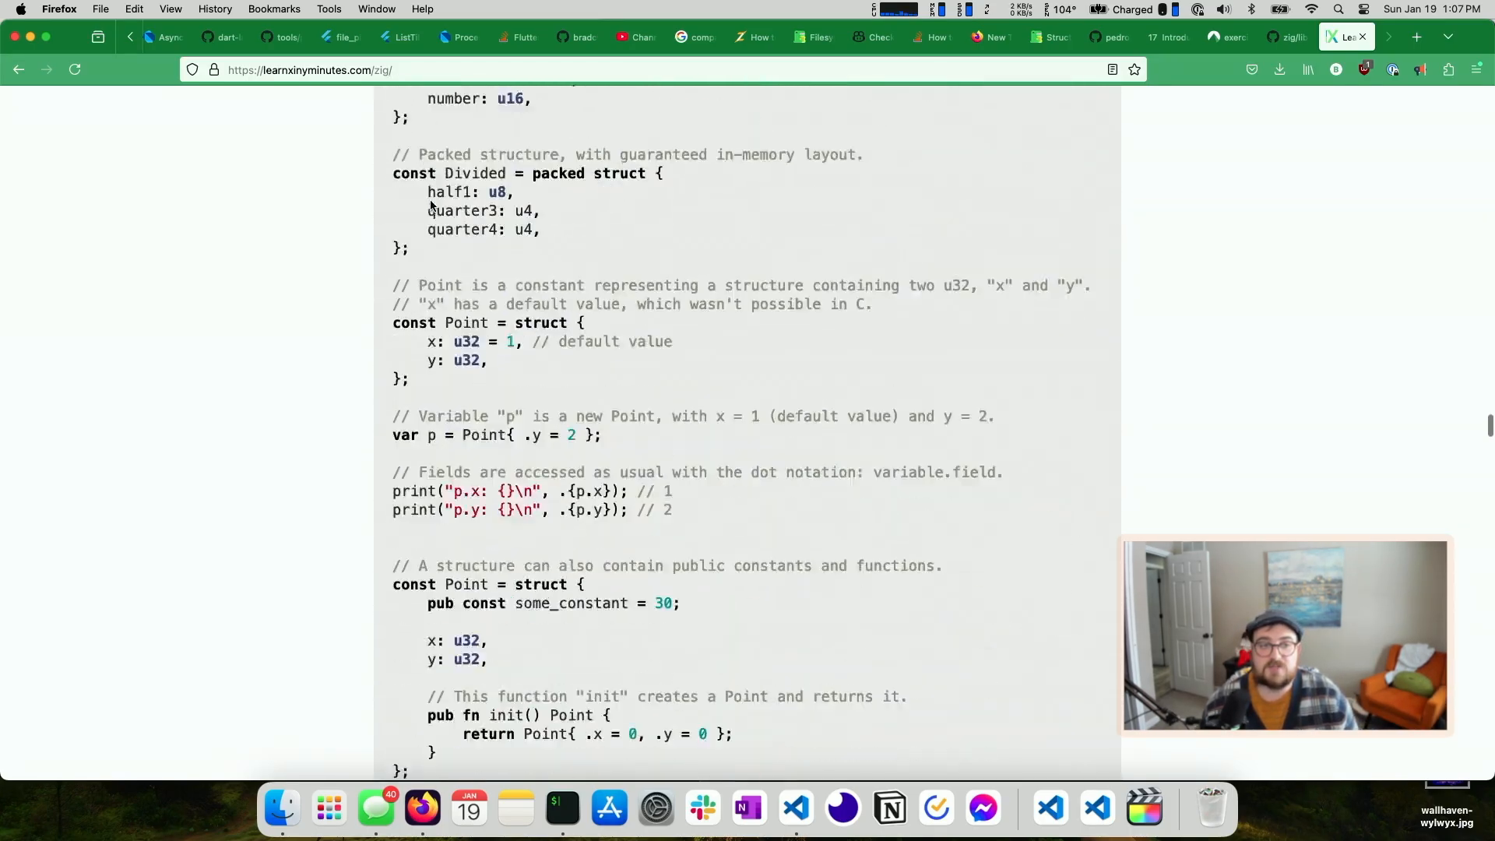
scroll(down, 3)
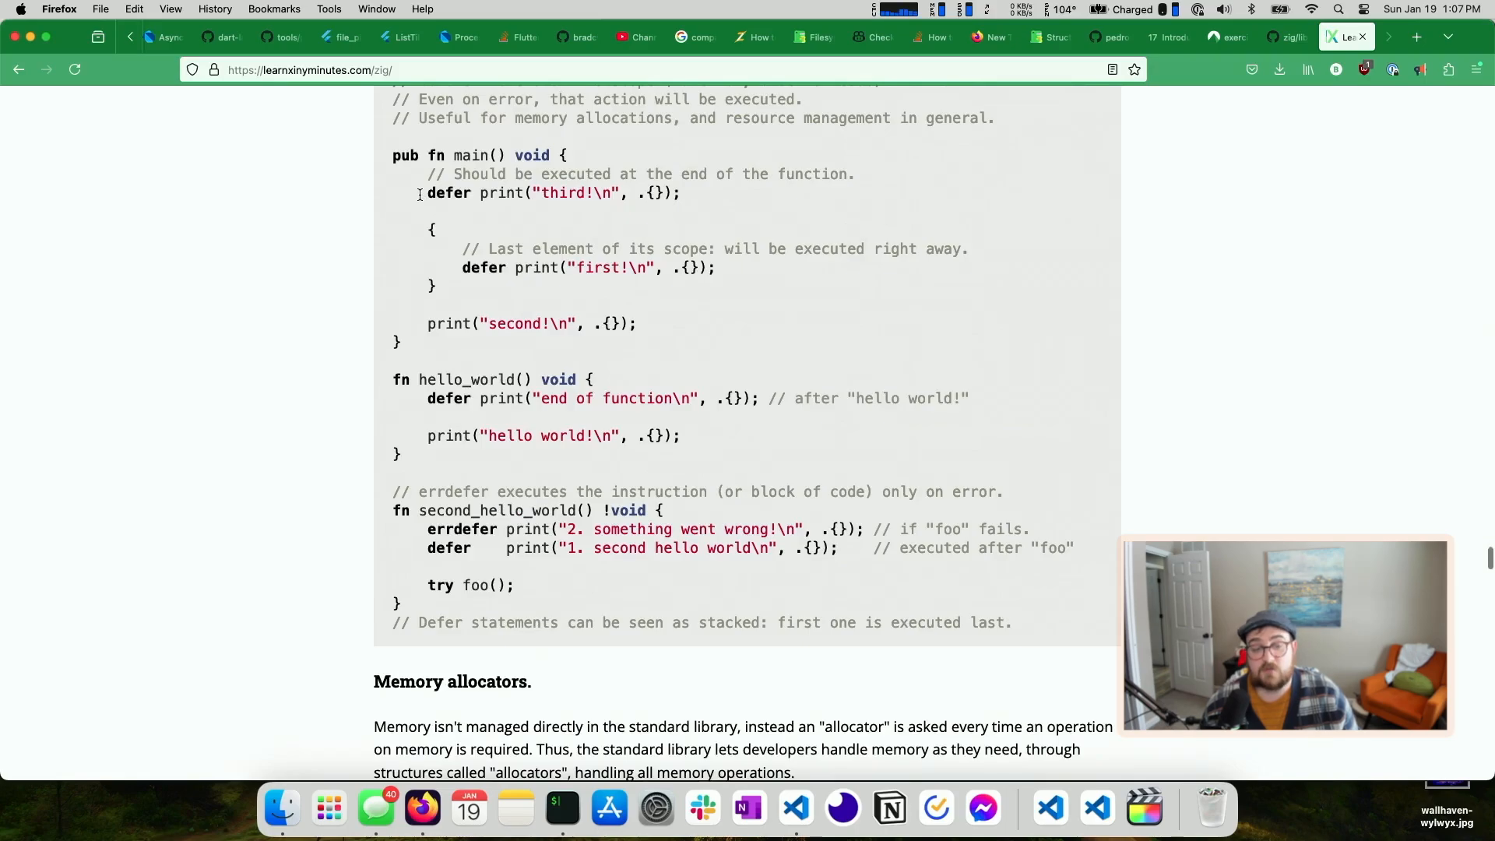
scroll(down, 3)
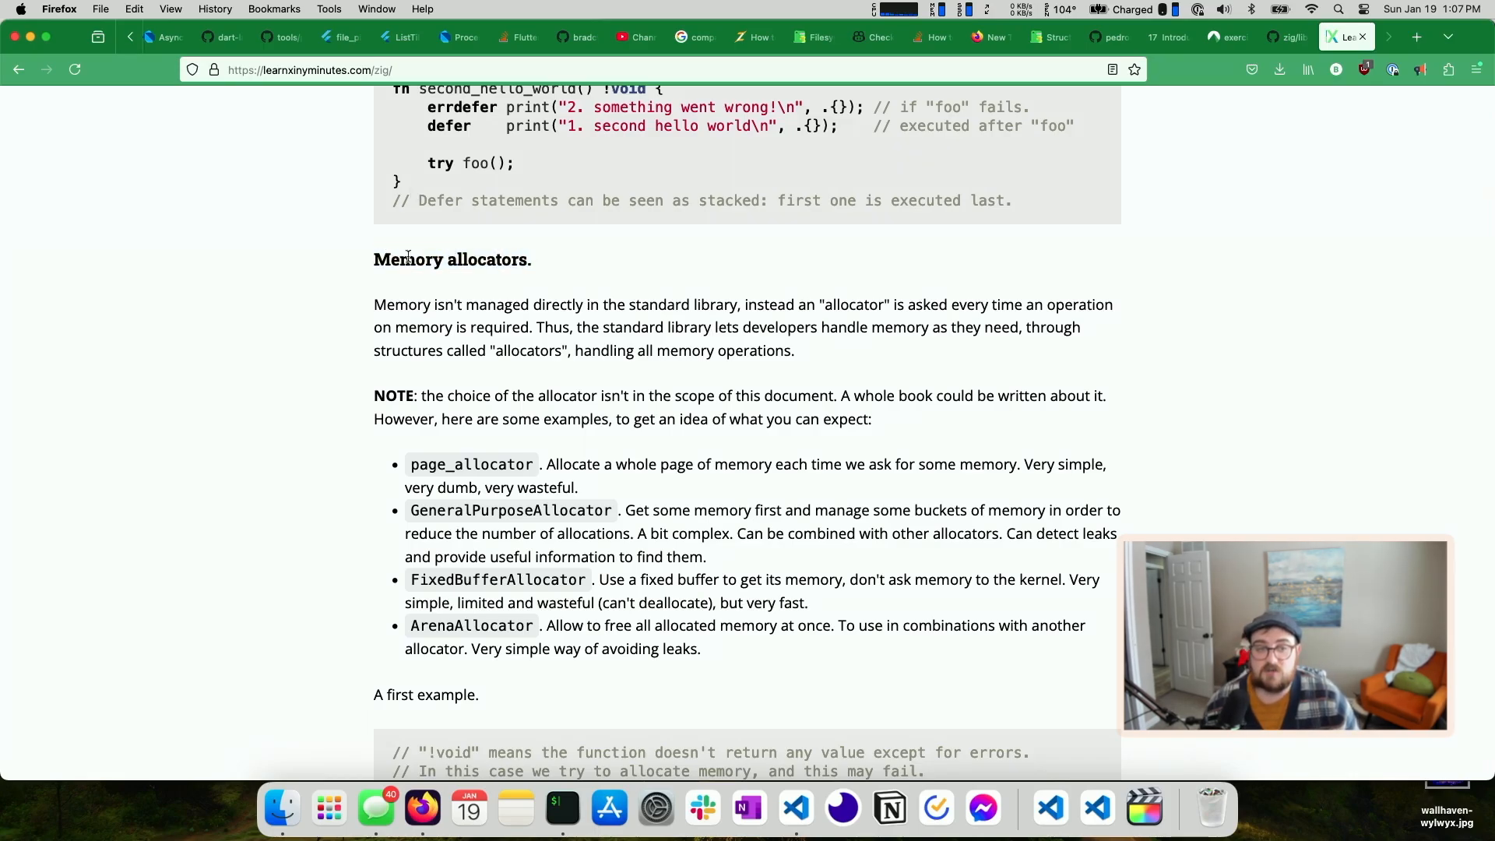
mouse_move(443, 277)
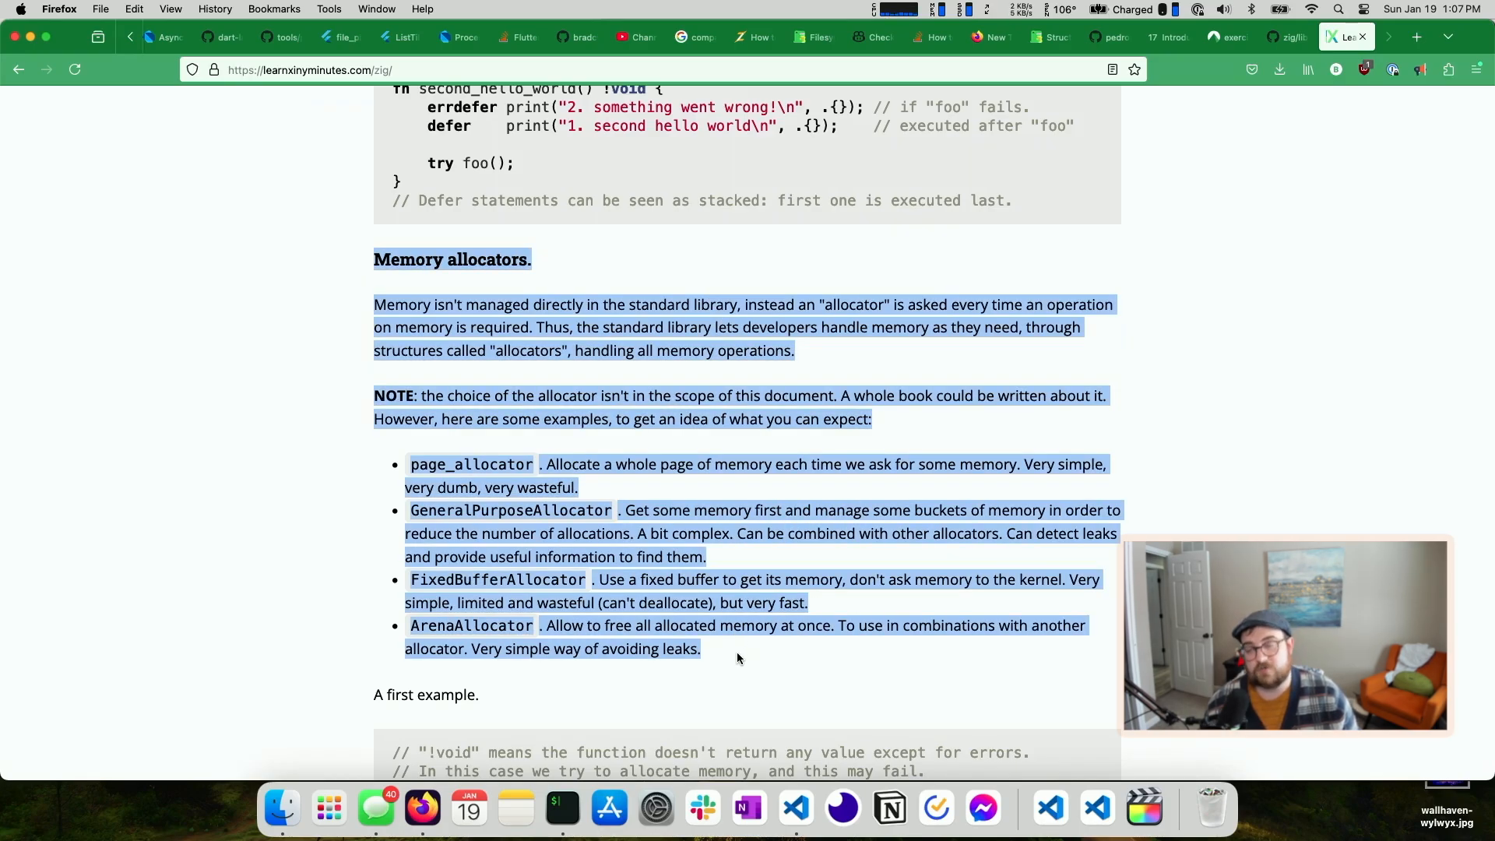
mouse_move(353, 379)
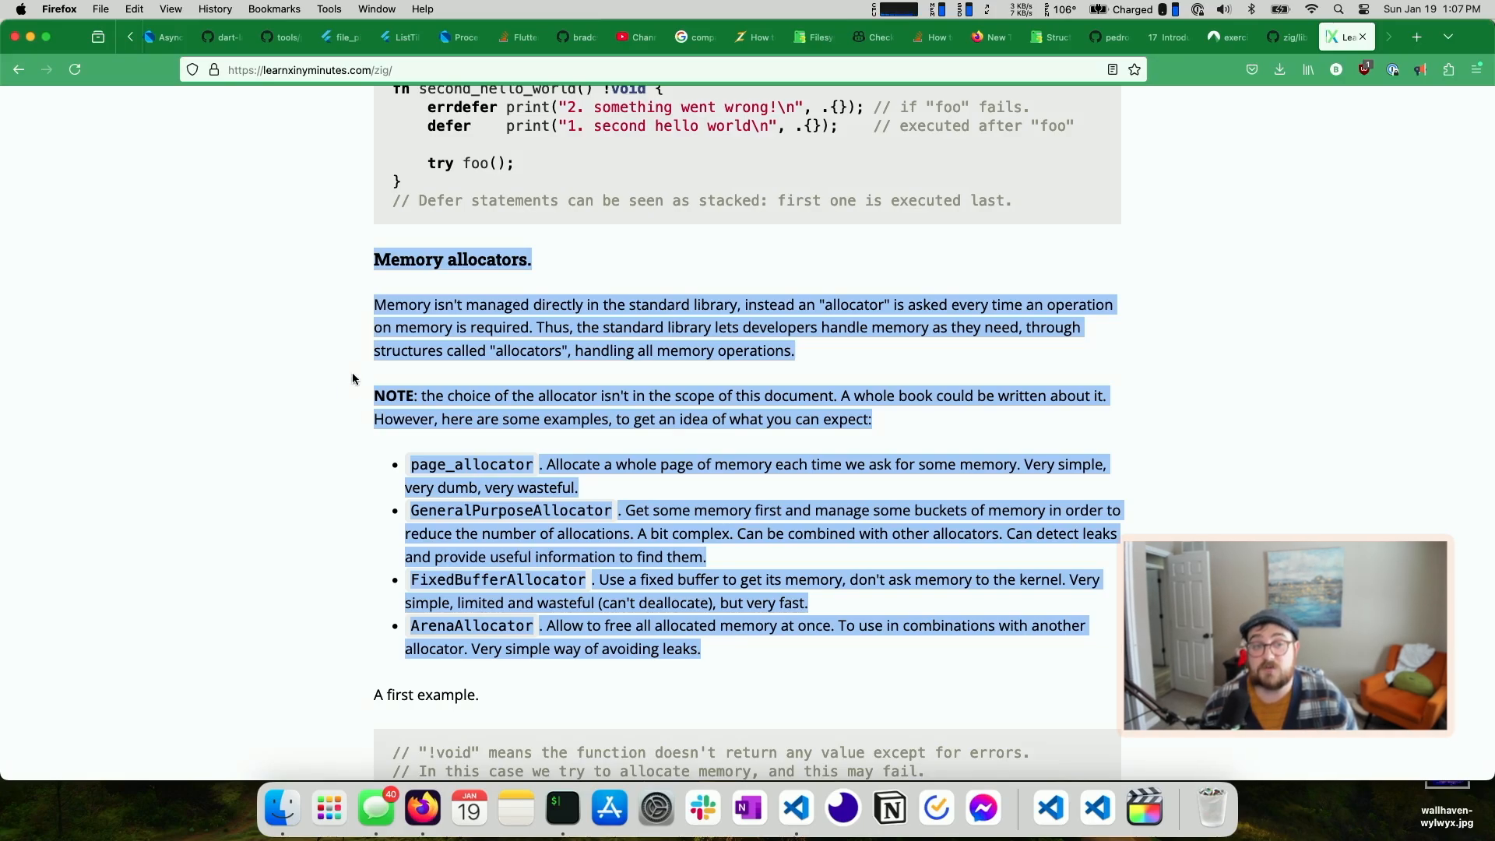
Select and deselect the Memory allocators text while reading the allocator types
click(362, 268)
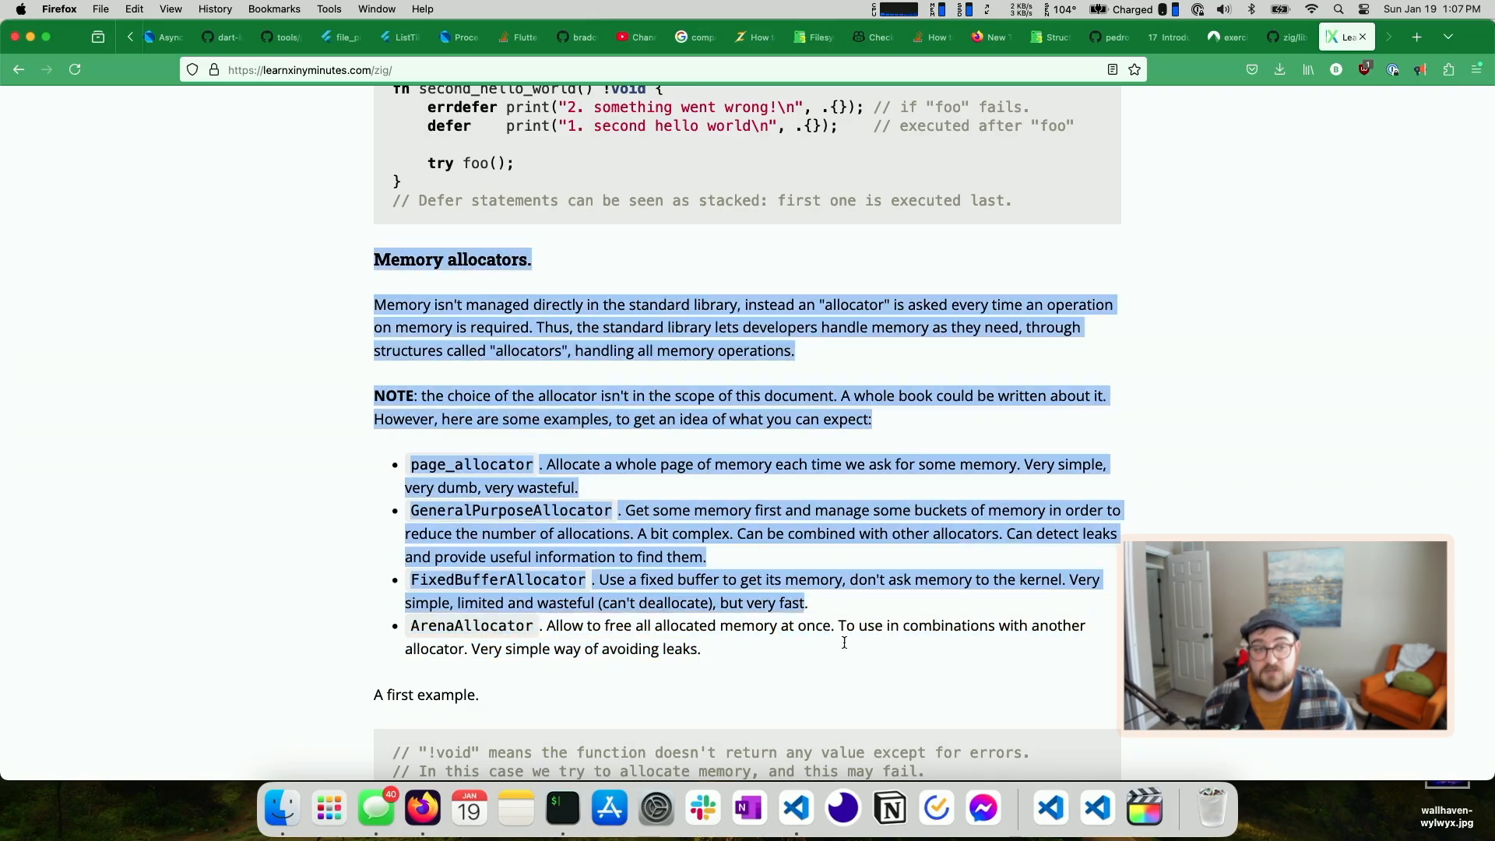
click(756, 647)
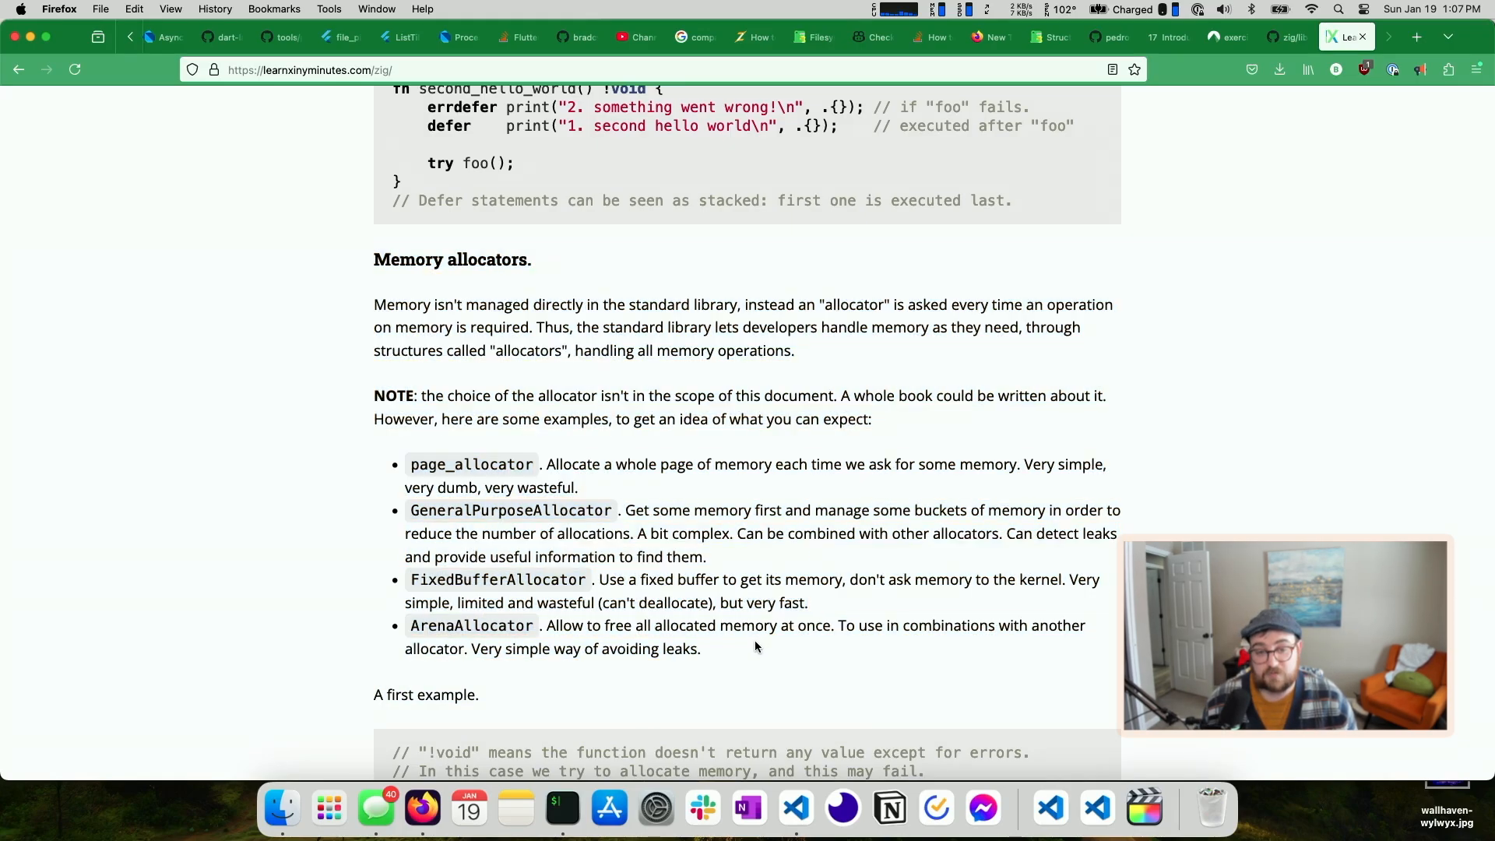
mouse_move(740, 644)
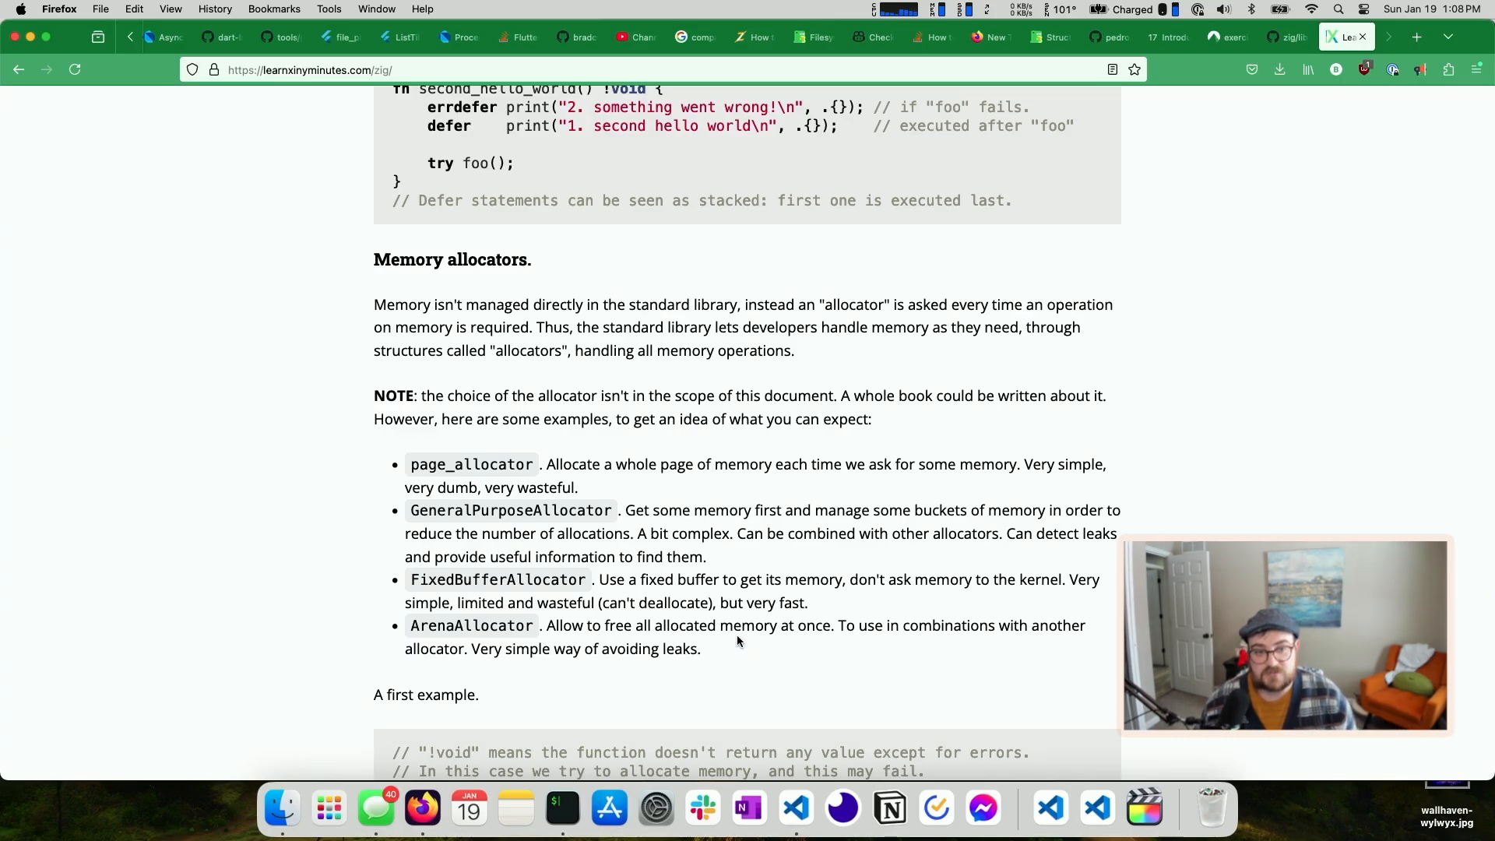
mouse_move(547, 412)
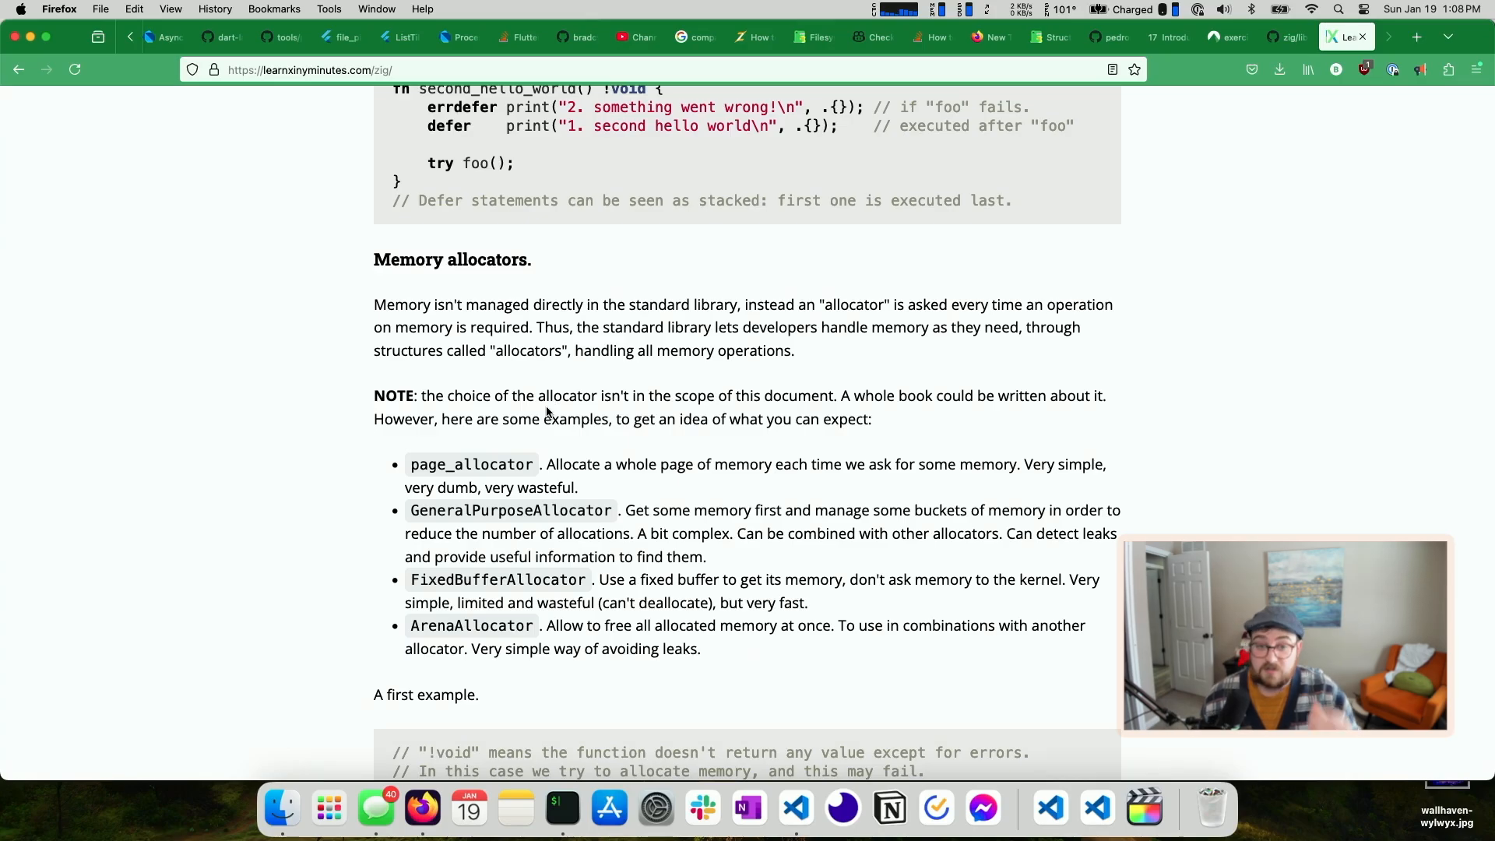
mouse_move(429, 259)
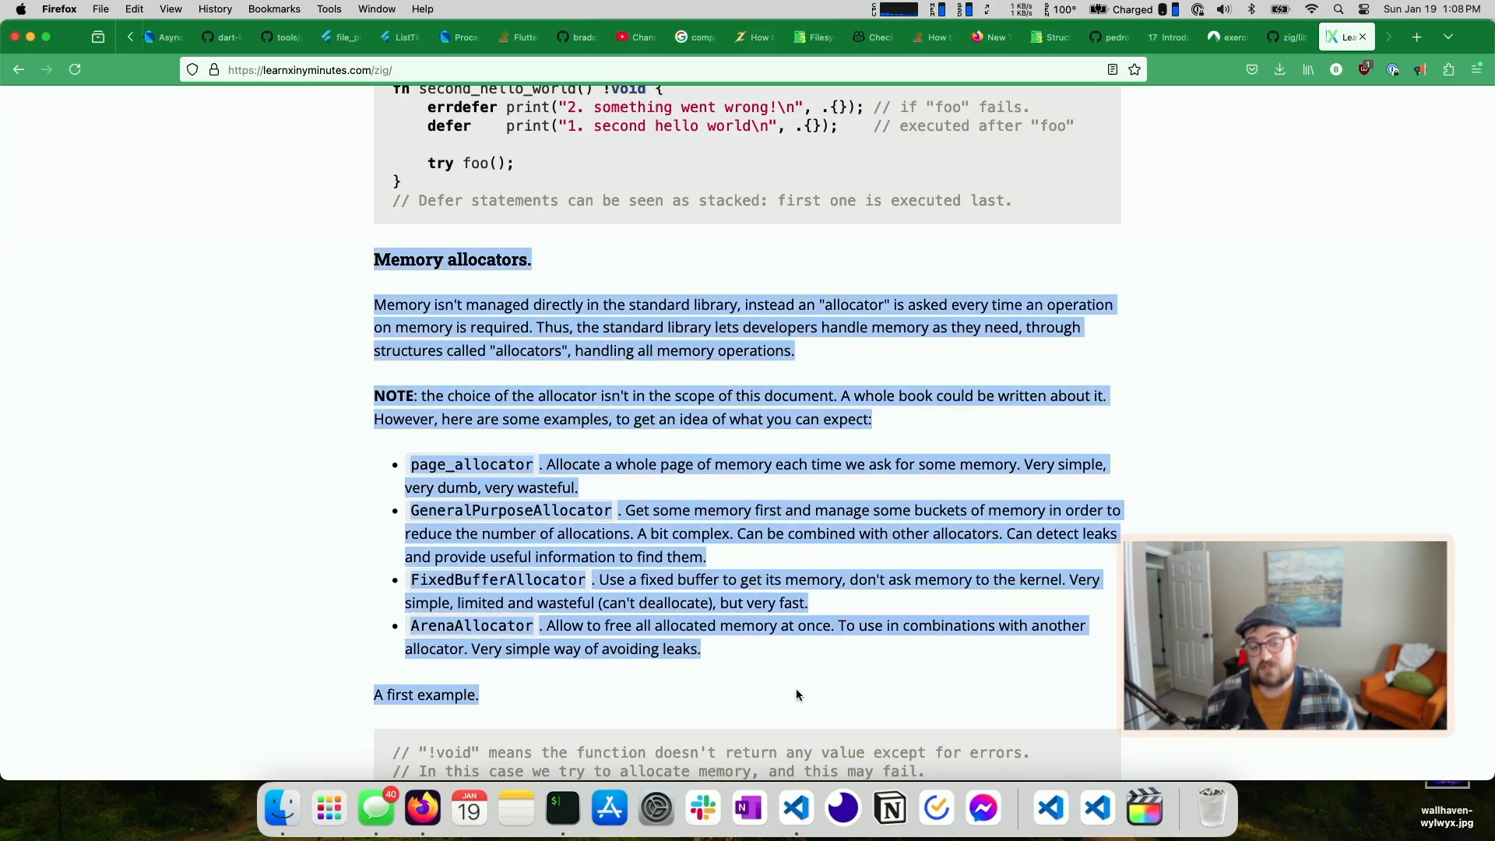
click(541, 455)
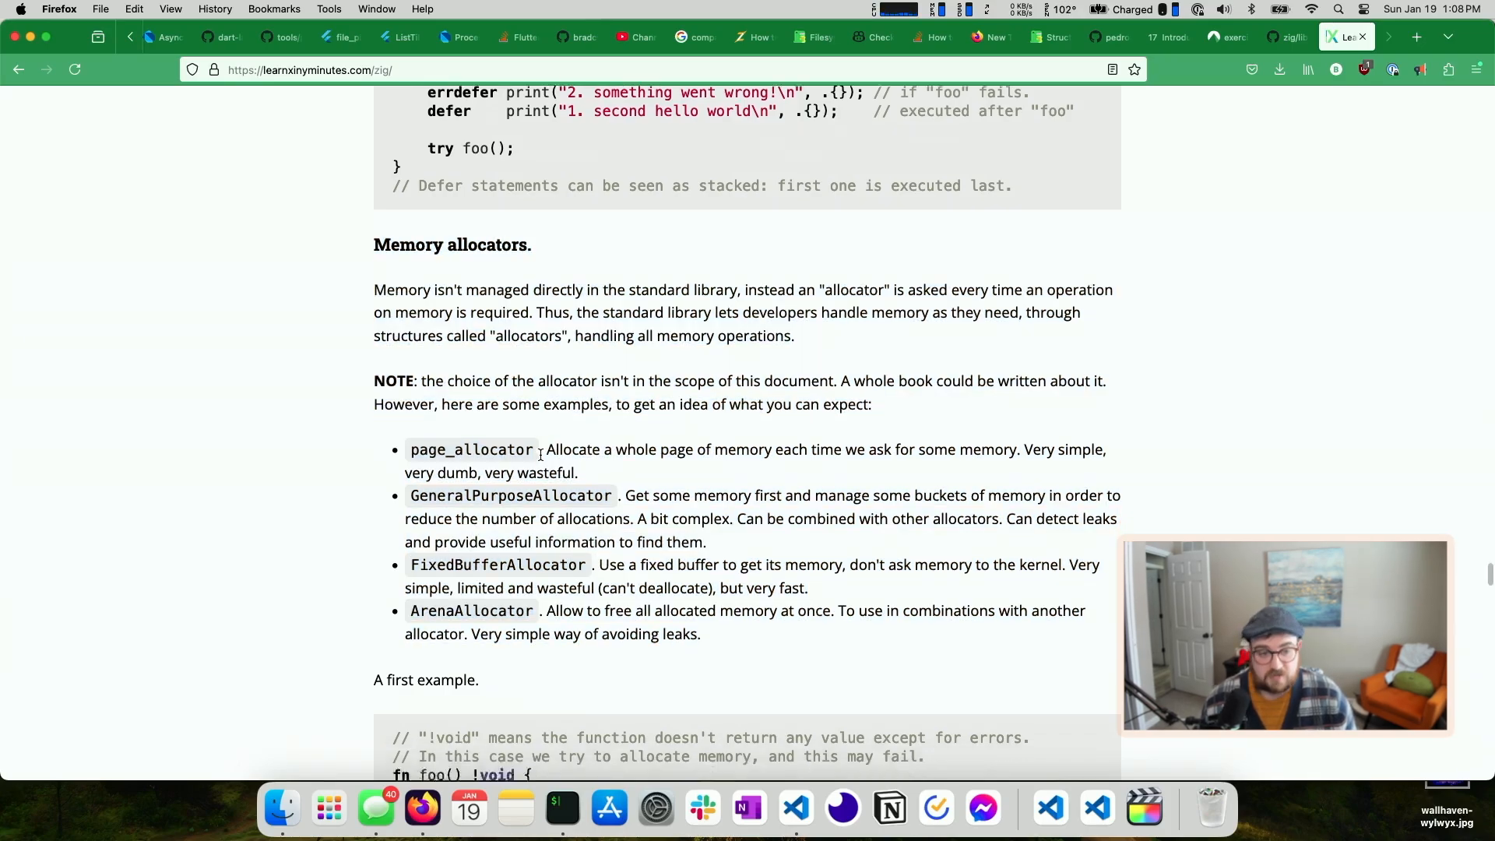
Scroll past the allocator descriptions and first example down to the Loops code block
scroll(down, 3)
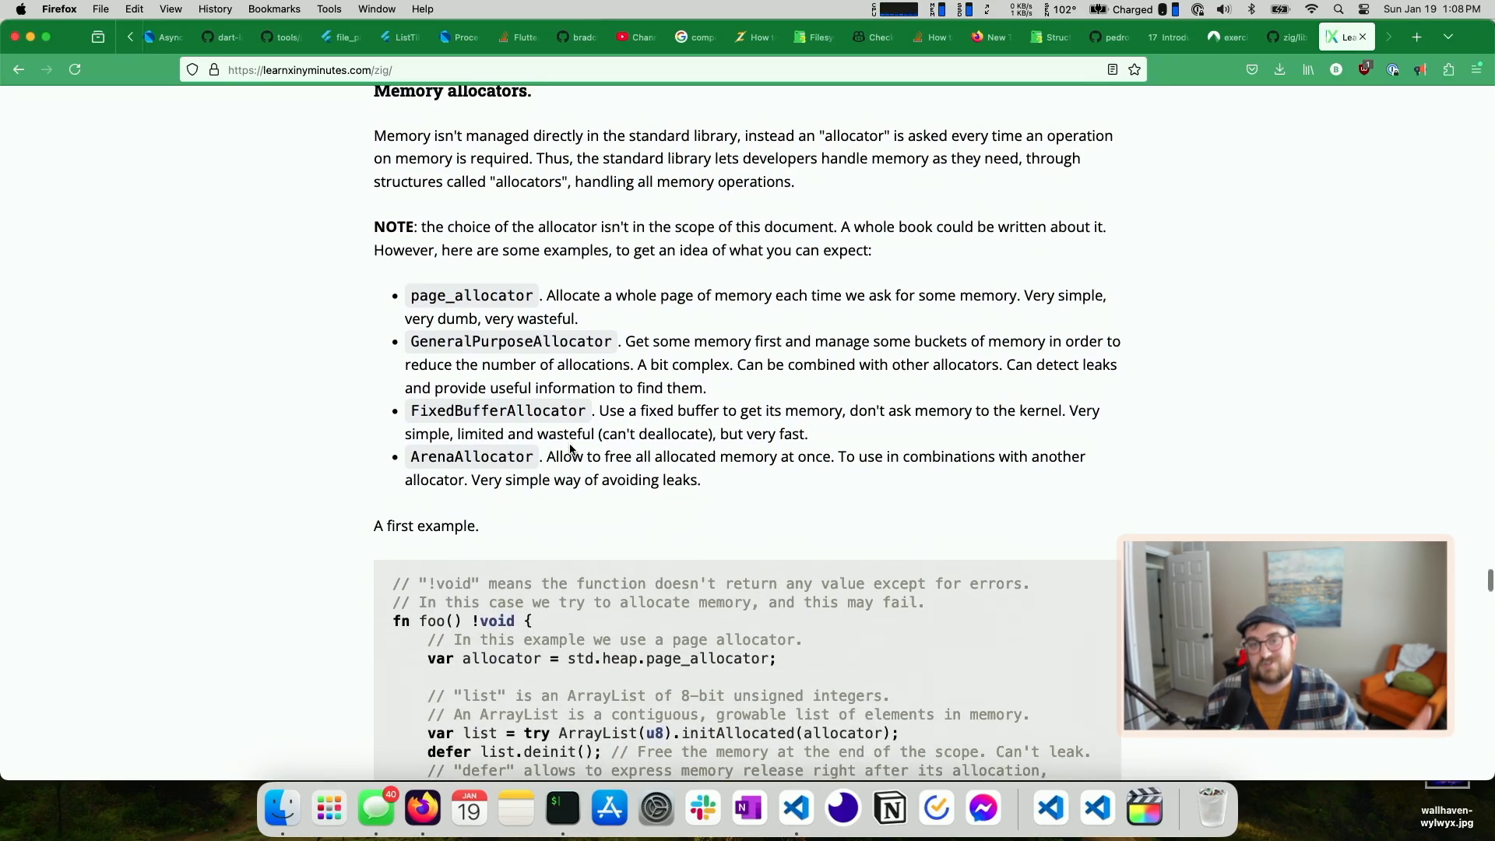
scroll(up, 3)
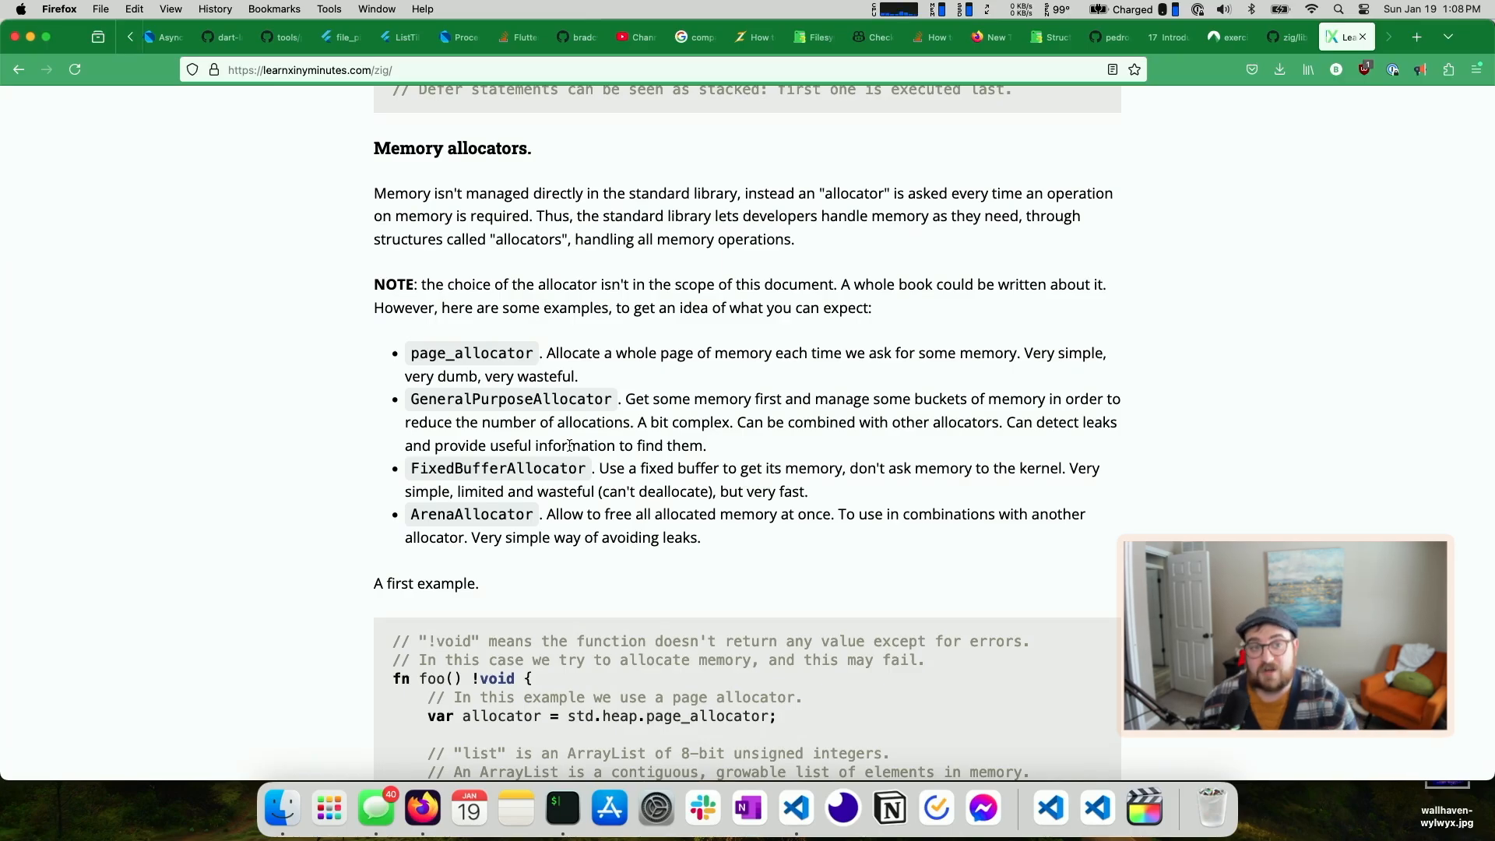
scroll(down, 3)
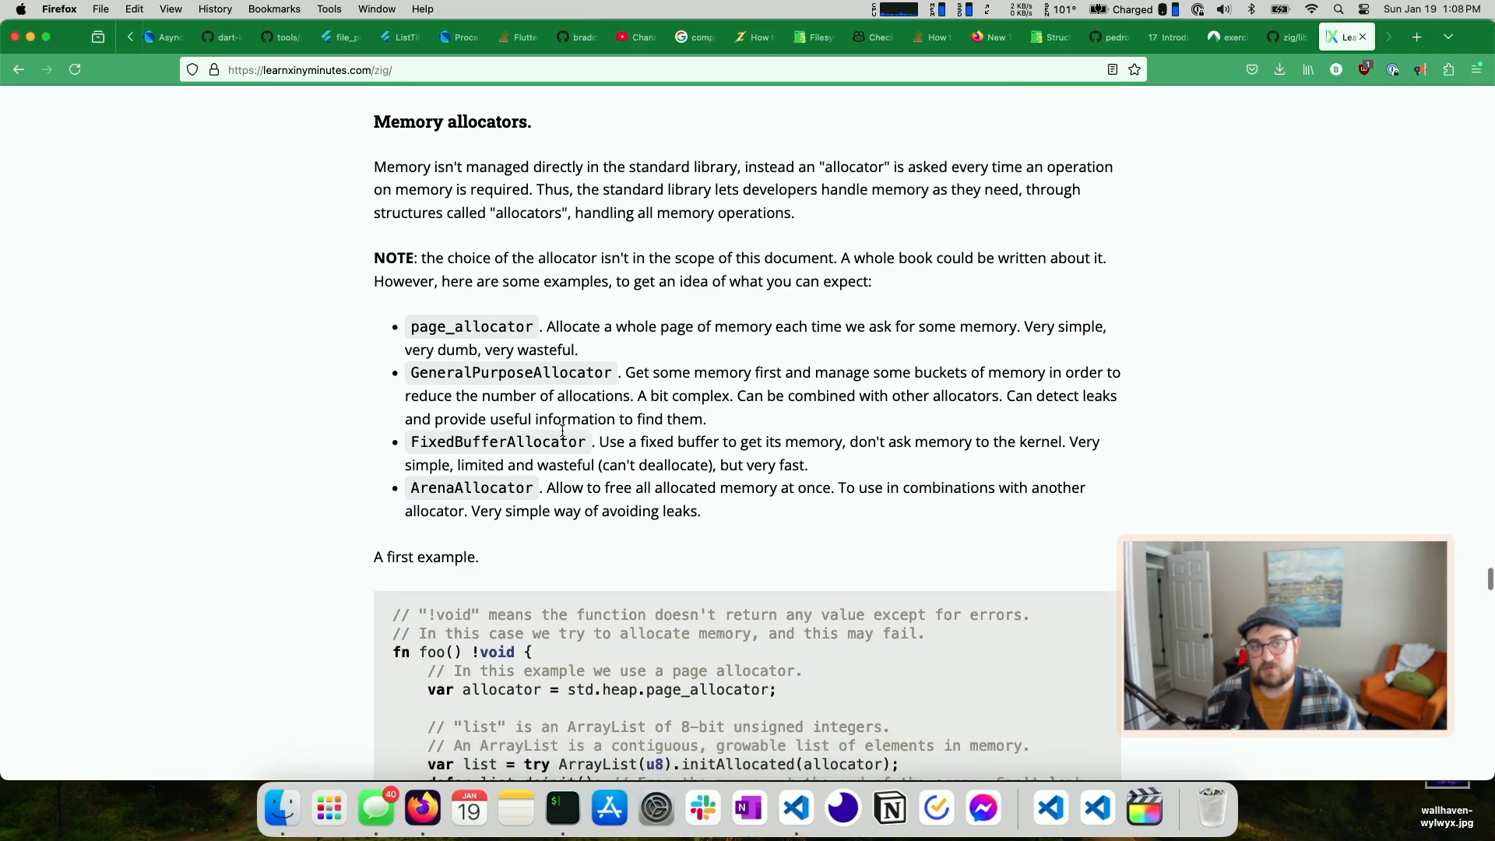
scroll(down, 3)
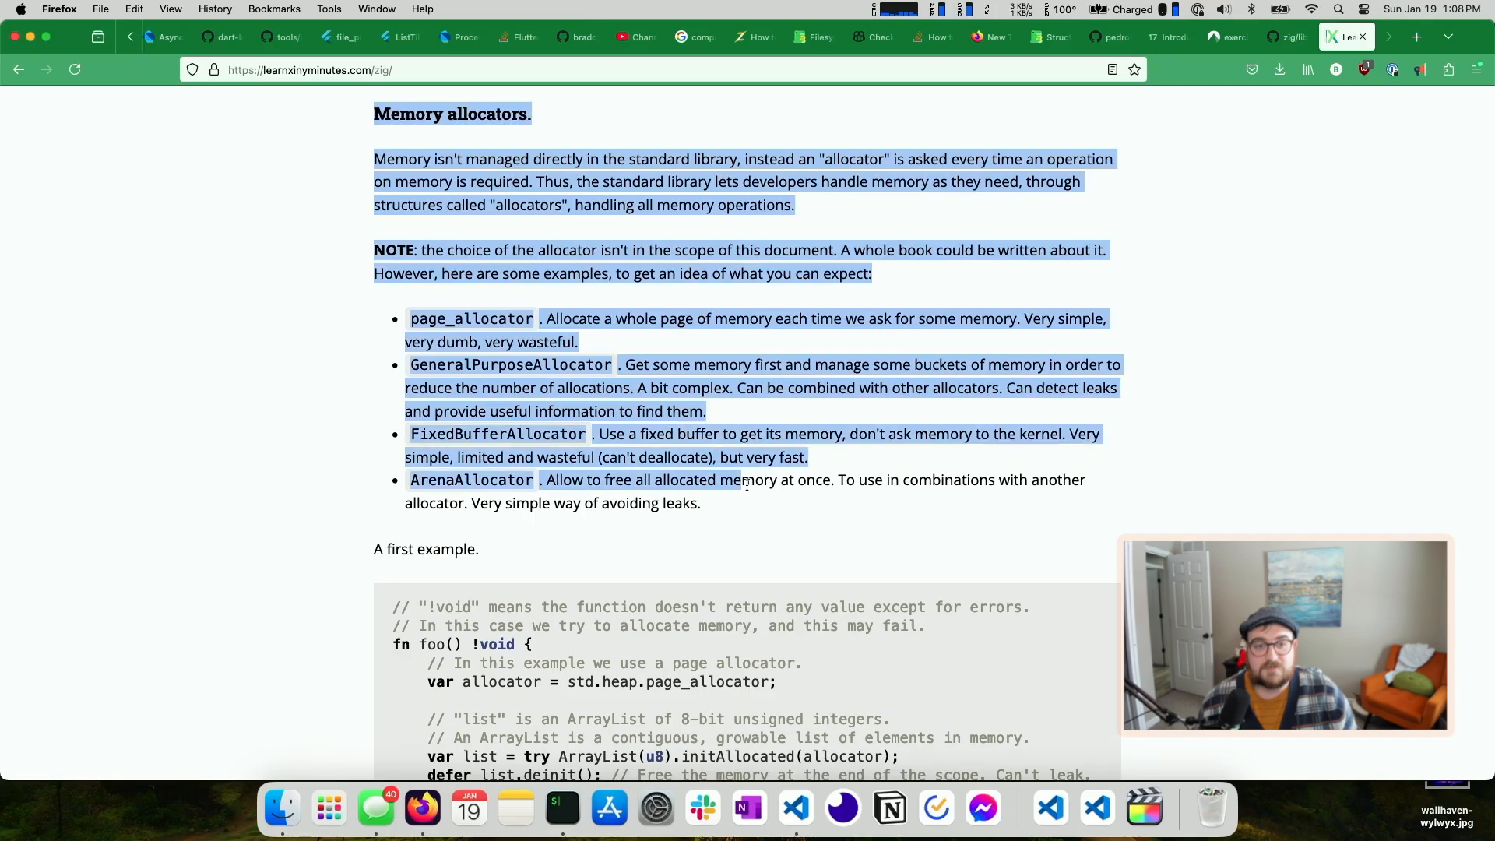
click(735, 480)
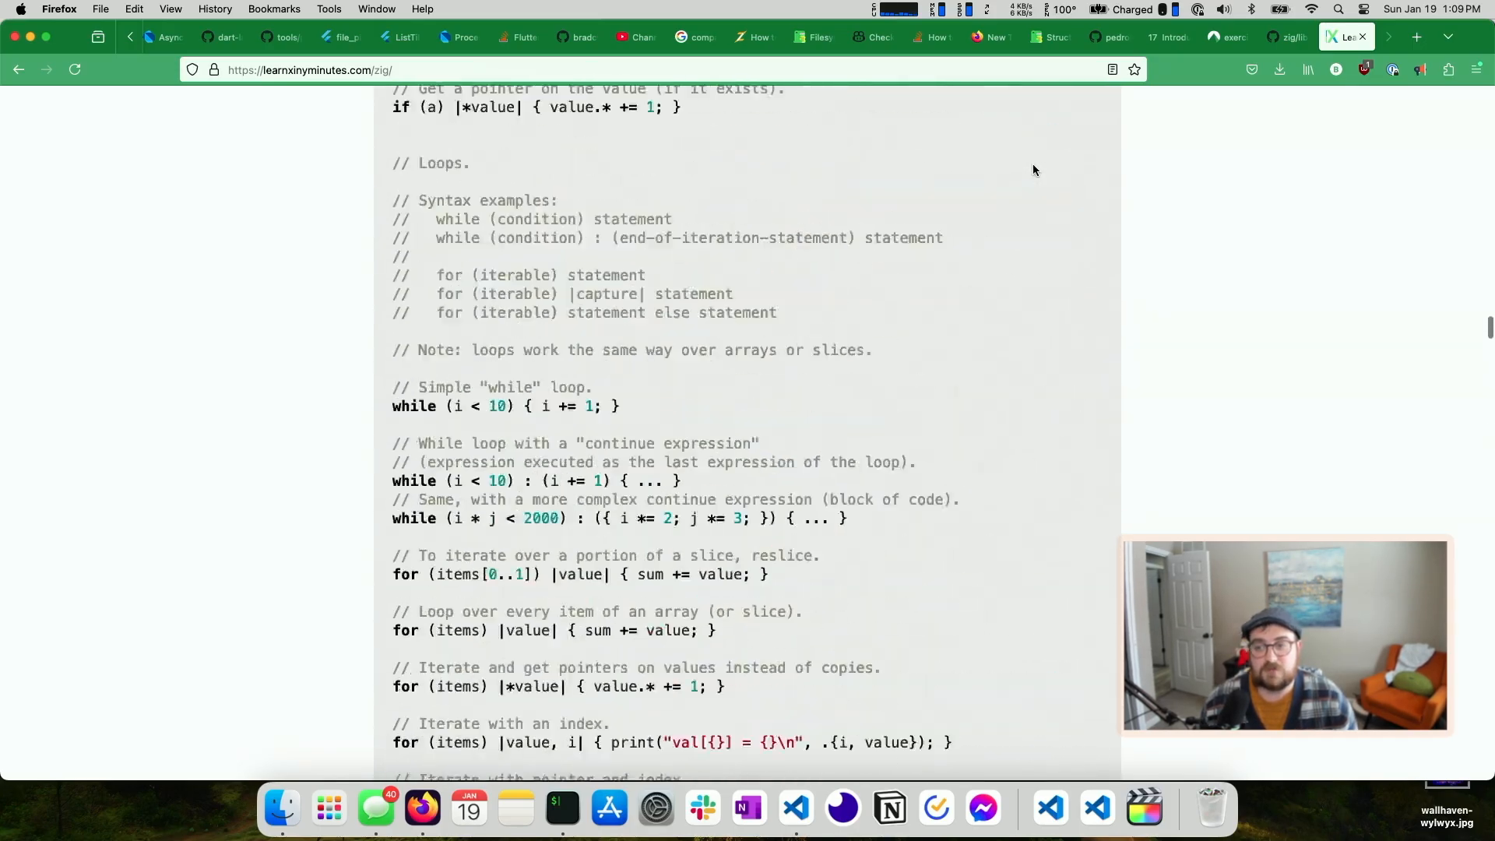
Scroll the Zig tutorial back up to its title and the Quick overview comparing Zig to C
scroll(up, 3)
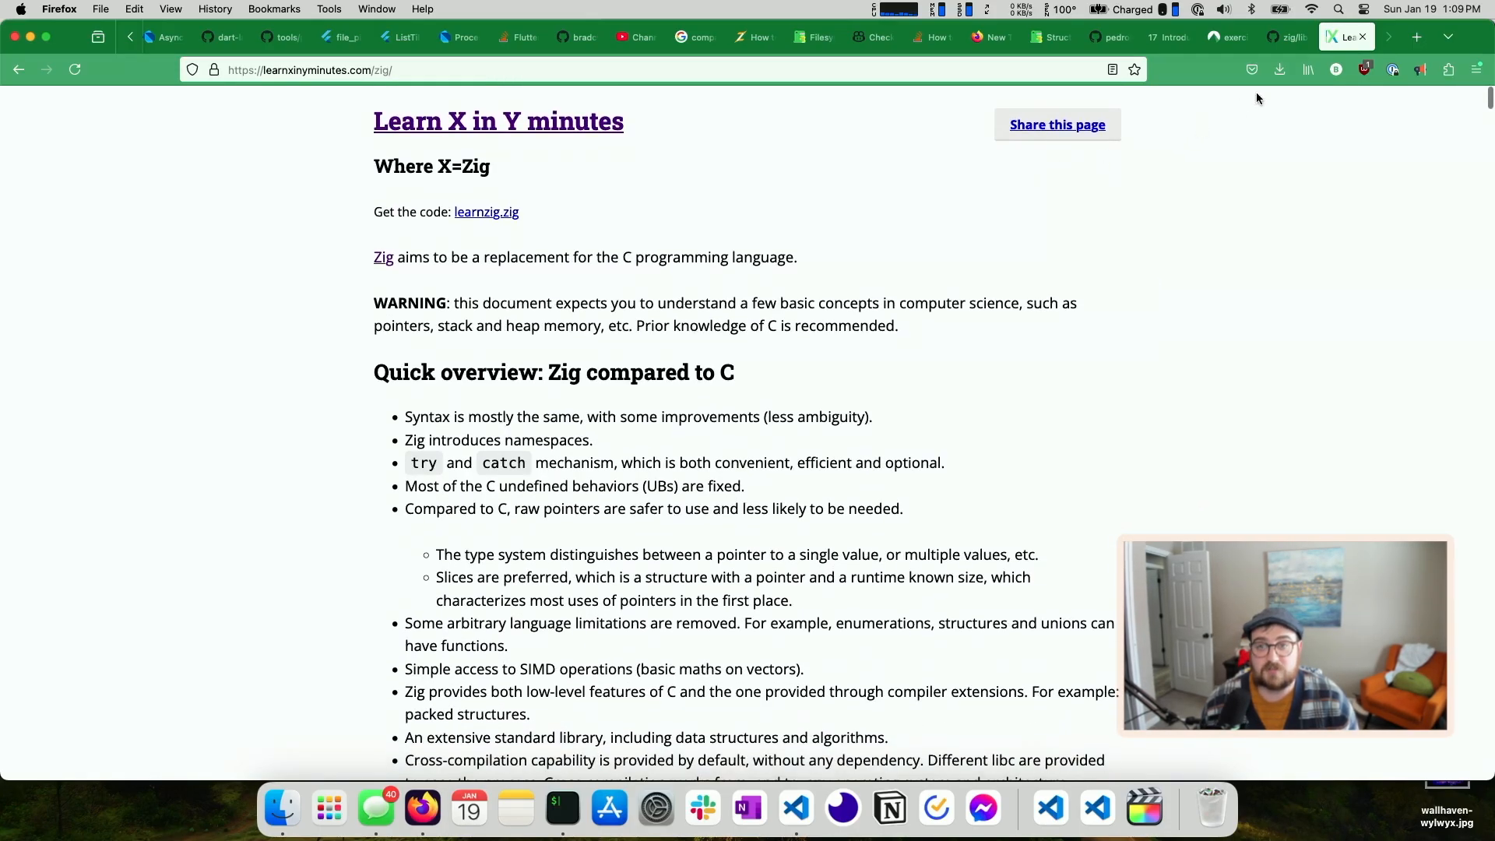
mouse_move(1109, 37)
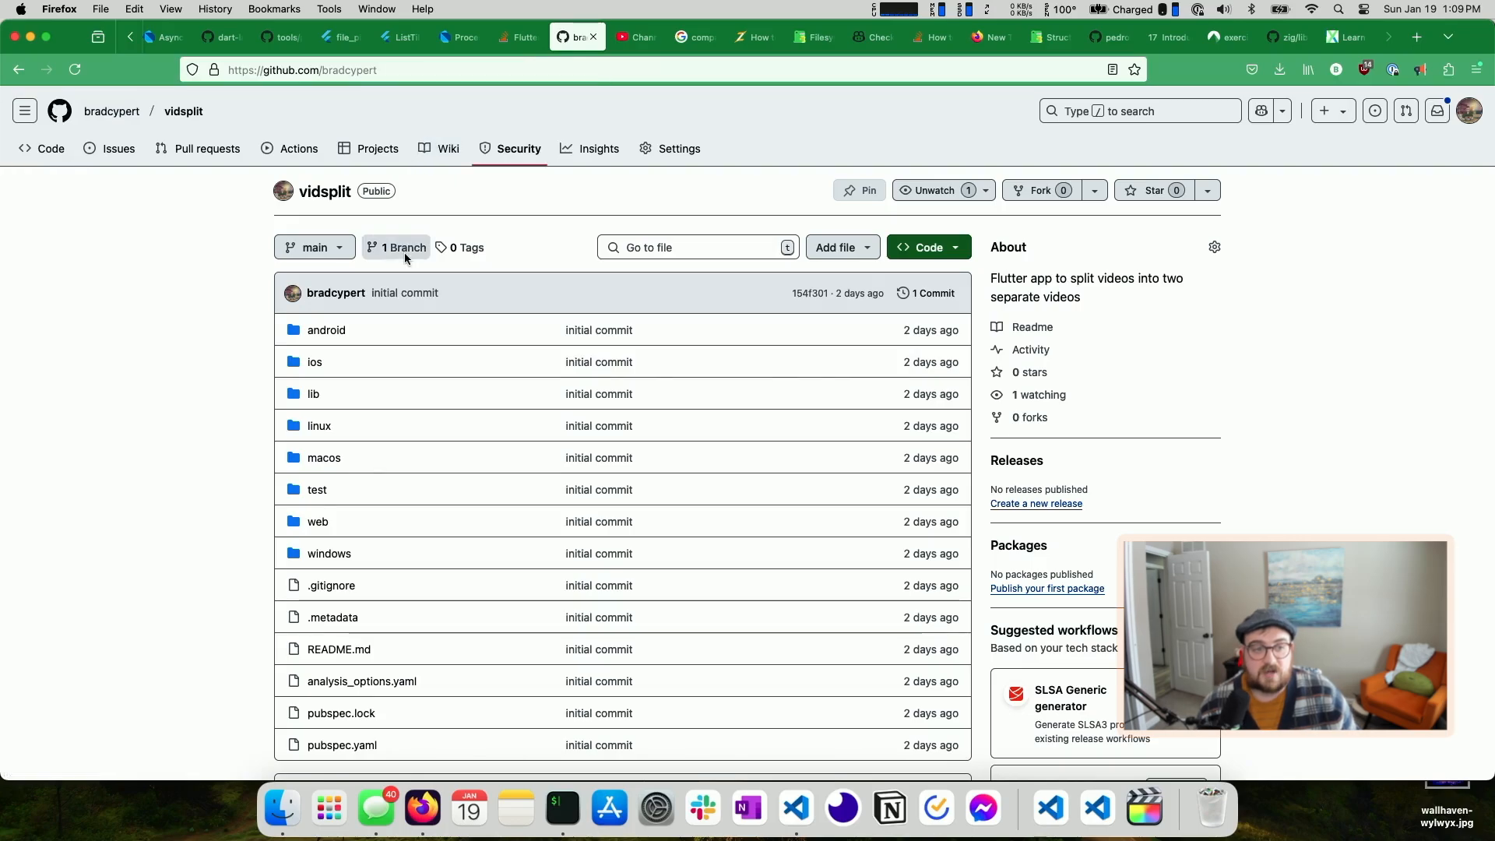
Visit bradcypert's adl repository, a Zig architecture decision record tool, then return to the repository list
click(110, 111)
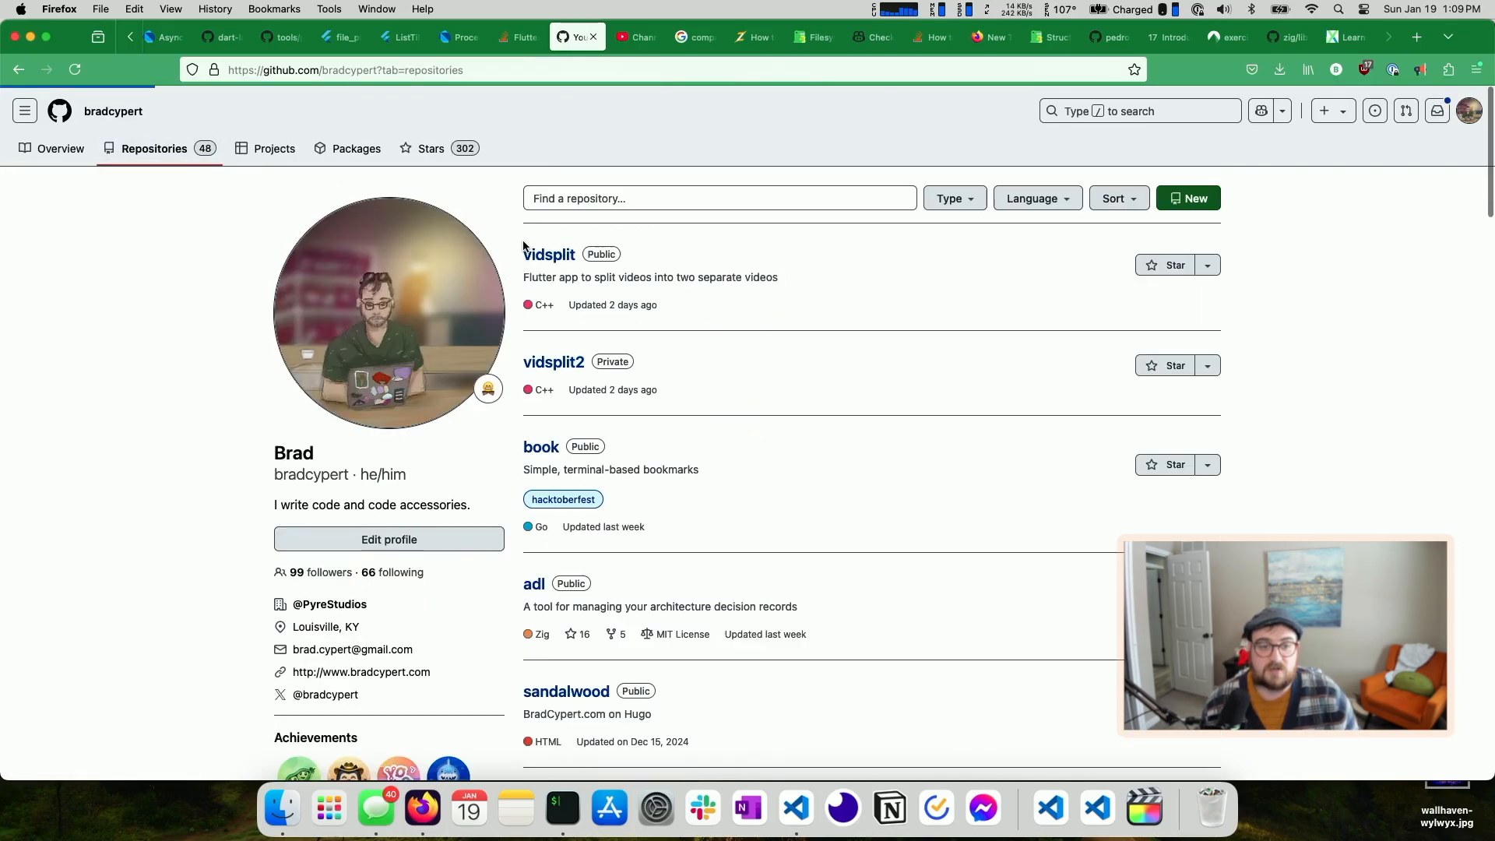
scroll(down, 3)
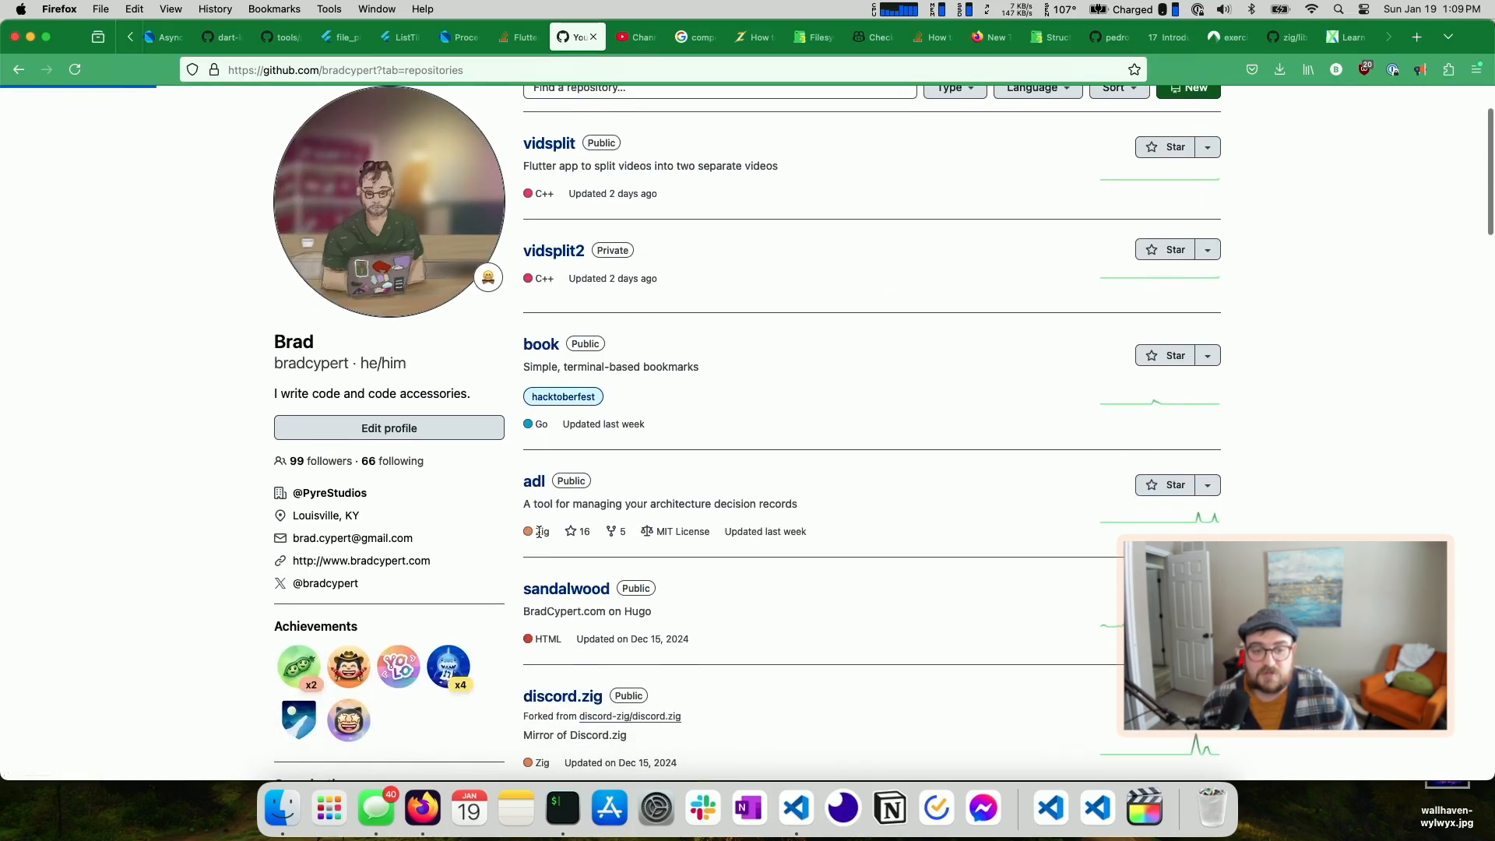
click(533, 481)
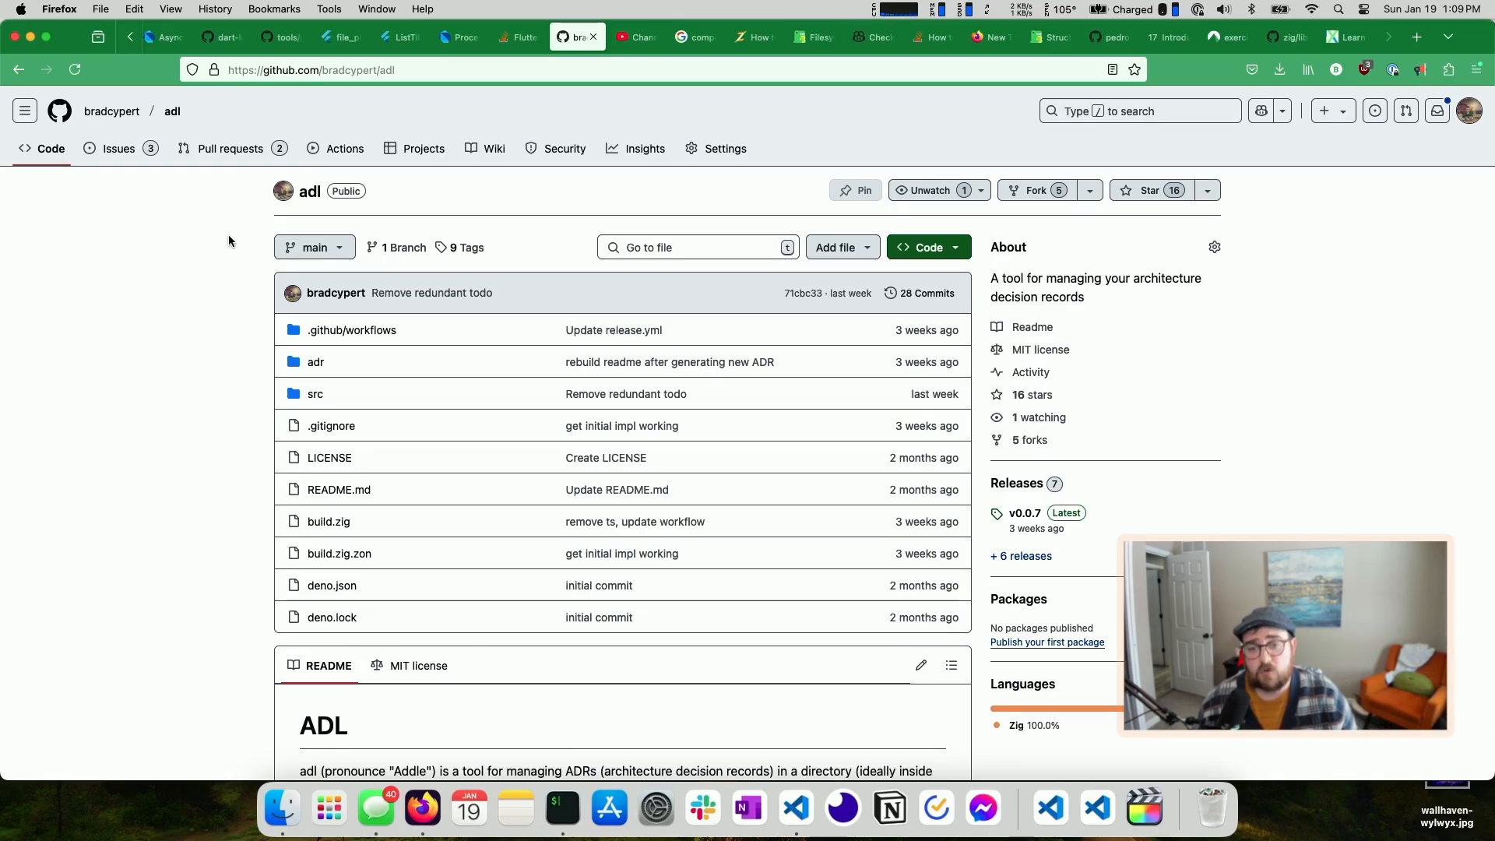
mouse_move(229, 148)
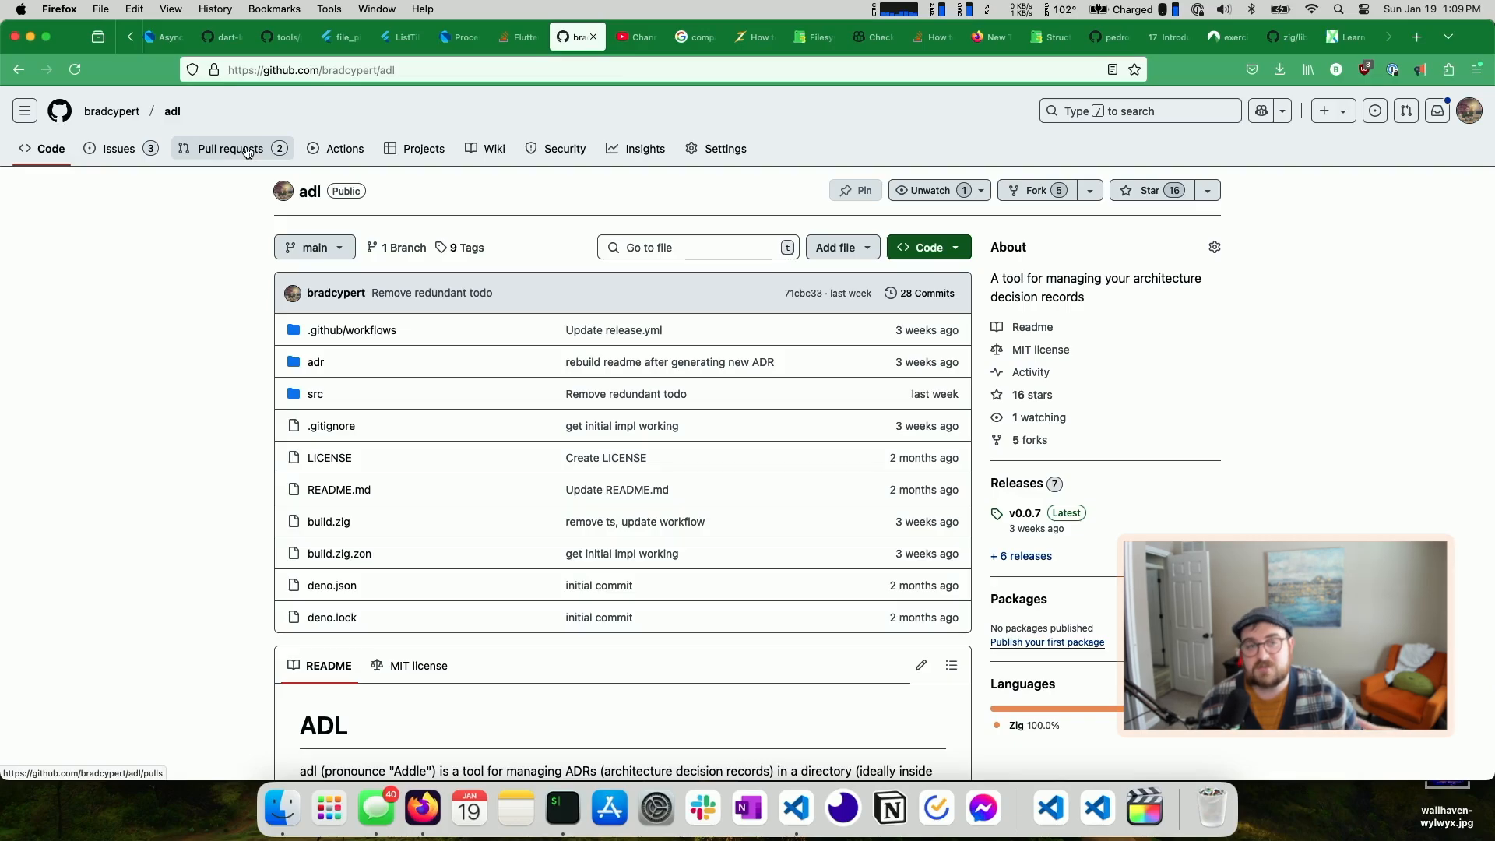
scroll(down, 3)
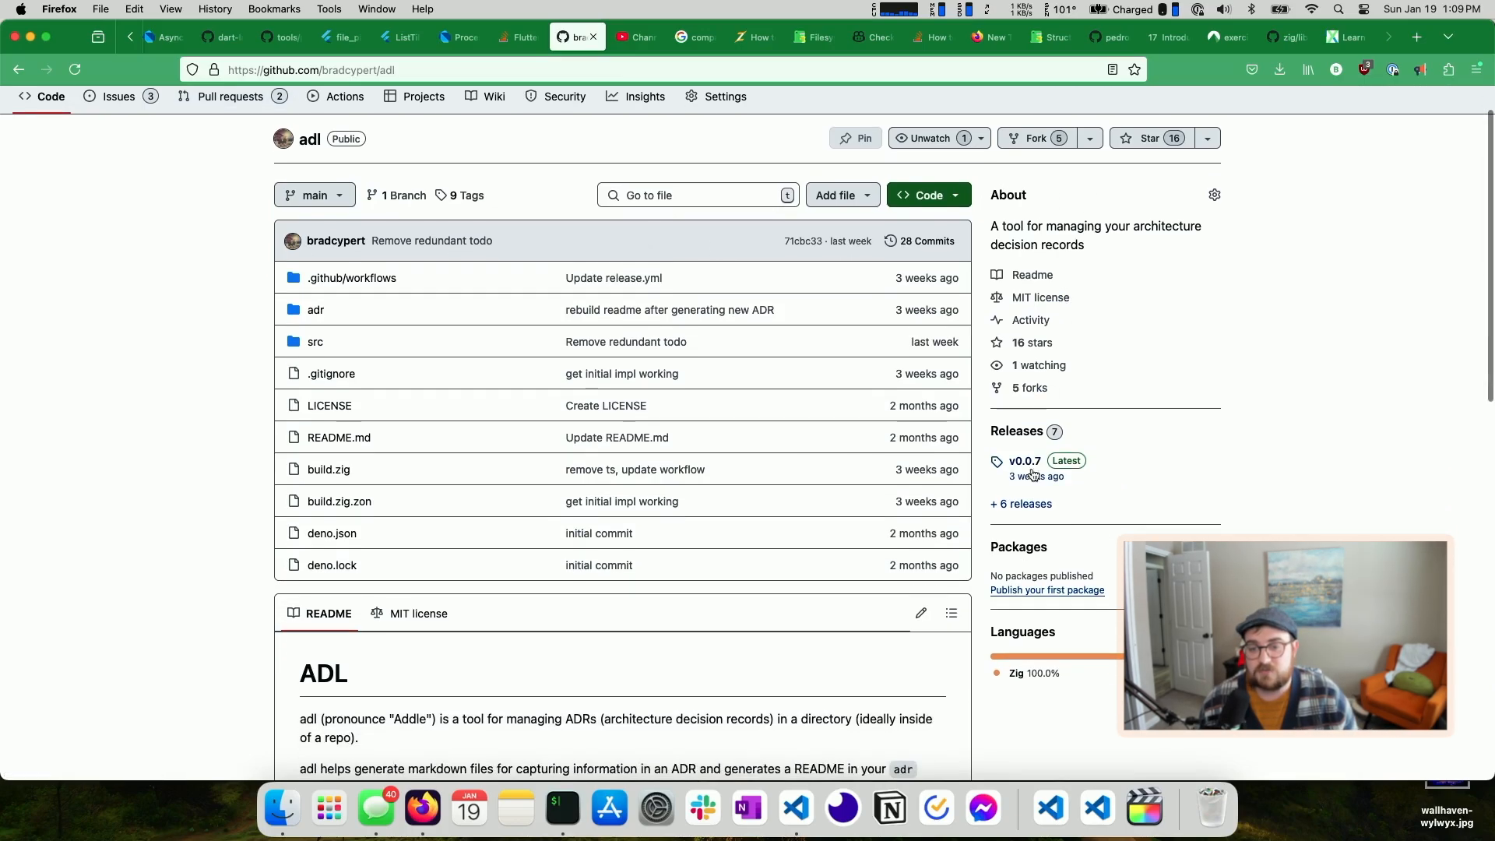
mouse_move(730, 404)
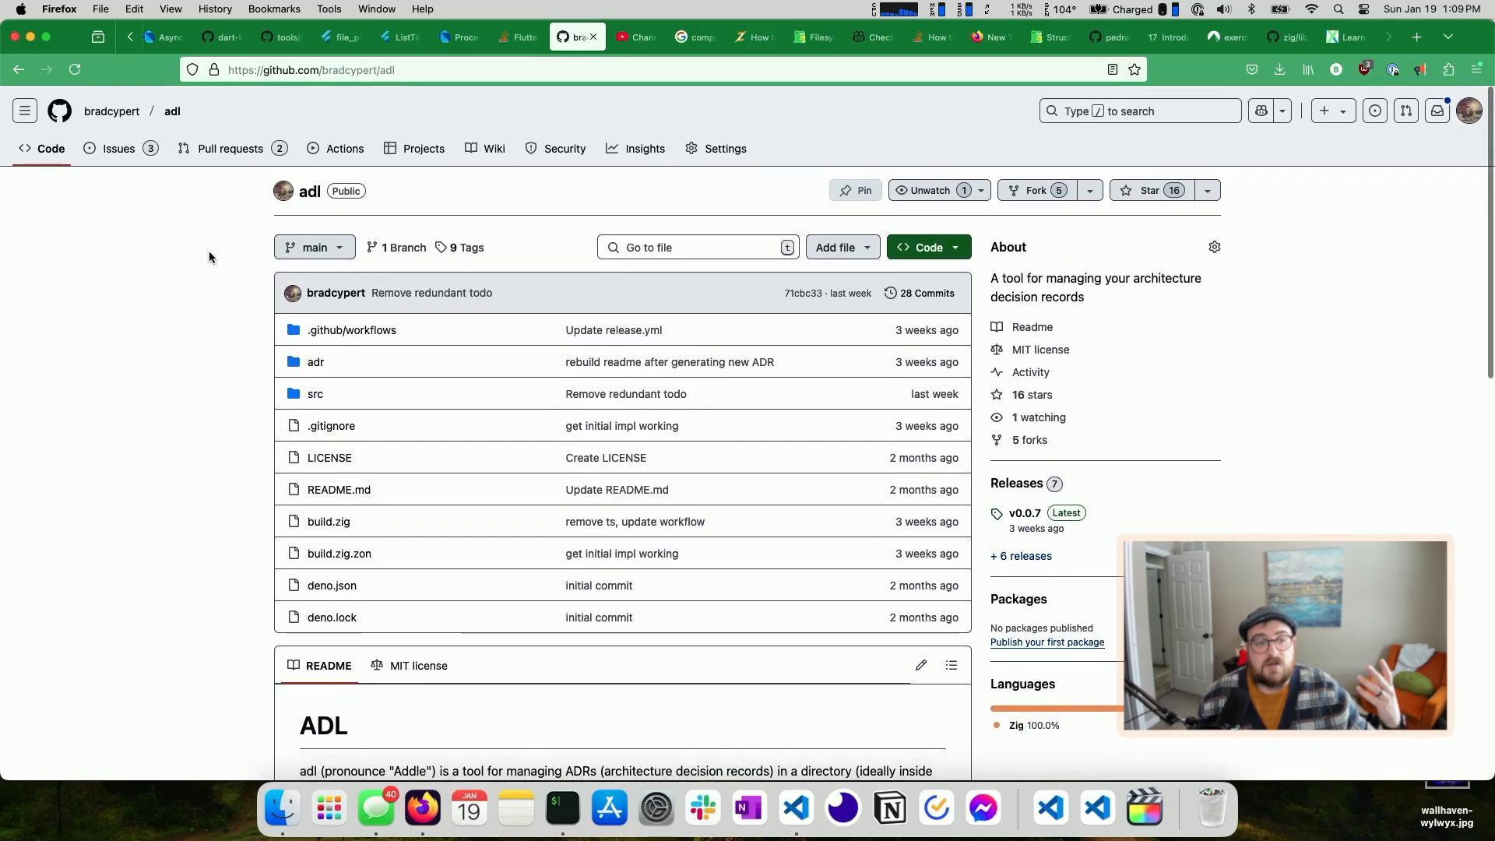
click(112, 111)
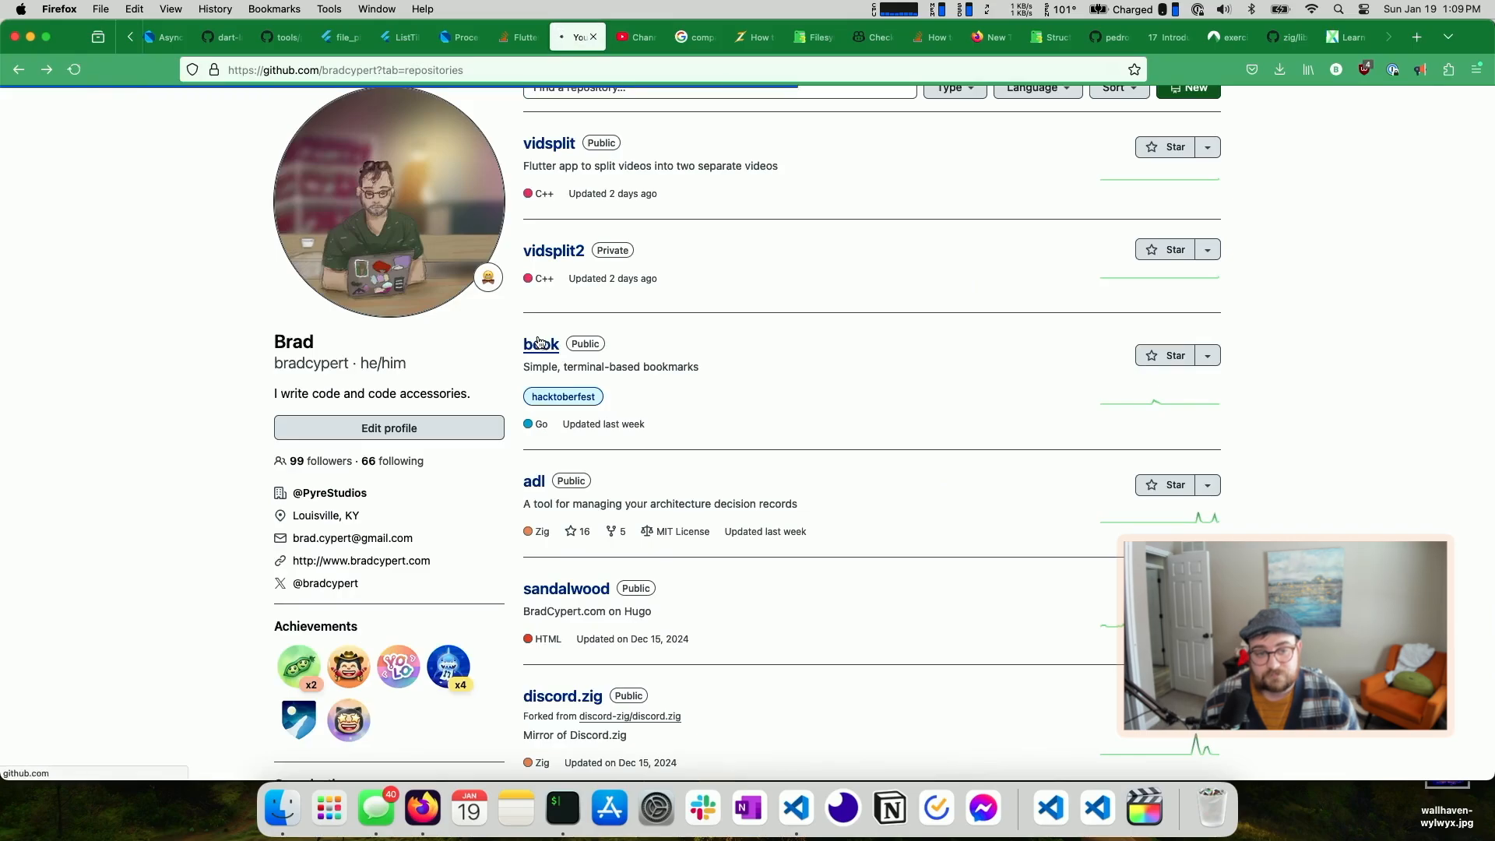
Show the Files changed for the book repository's draft Ziggystardust pull request #7
click(541, 344)
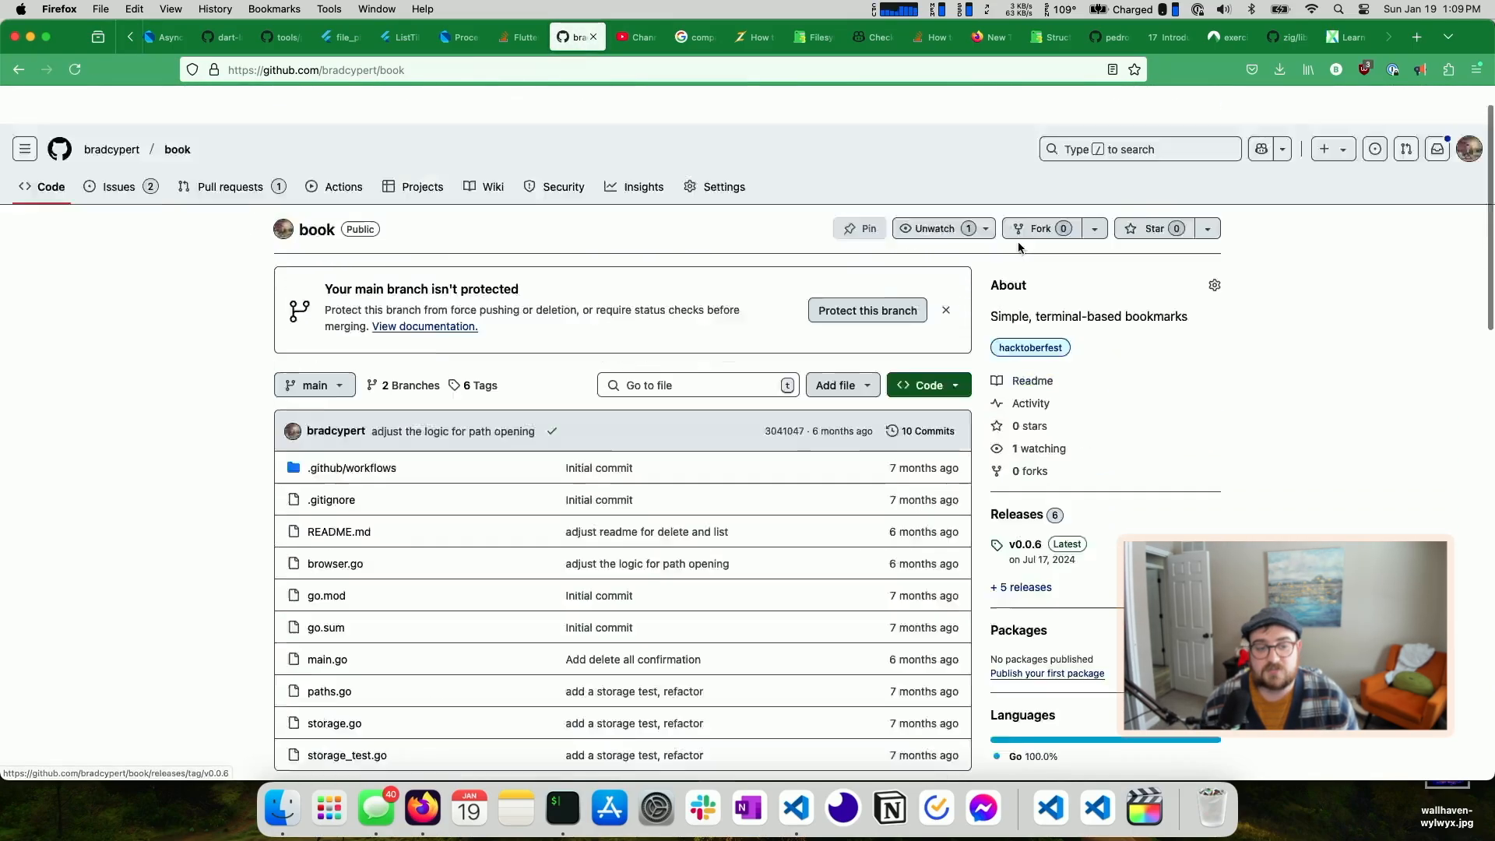
click(230, 186)
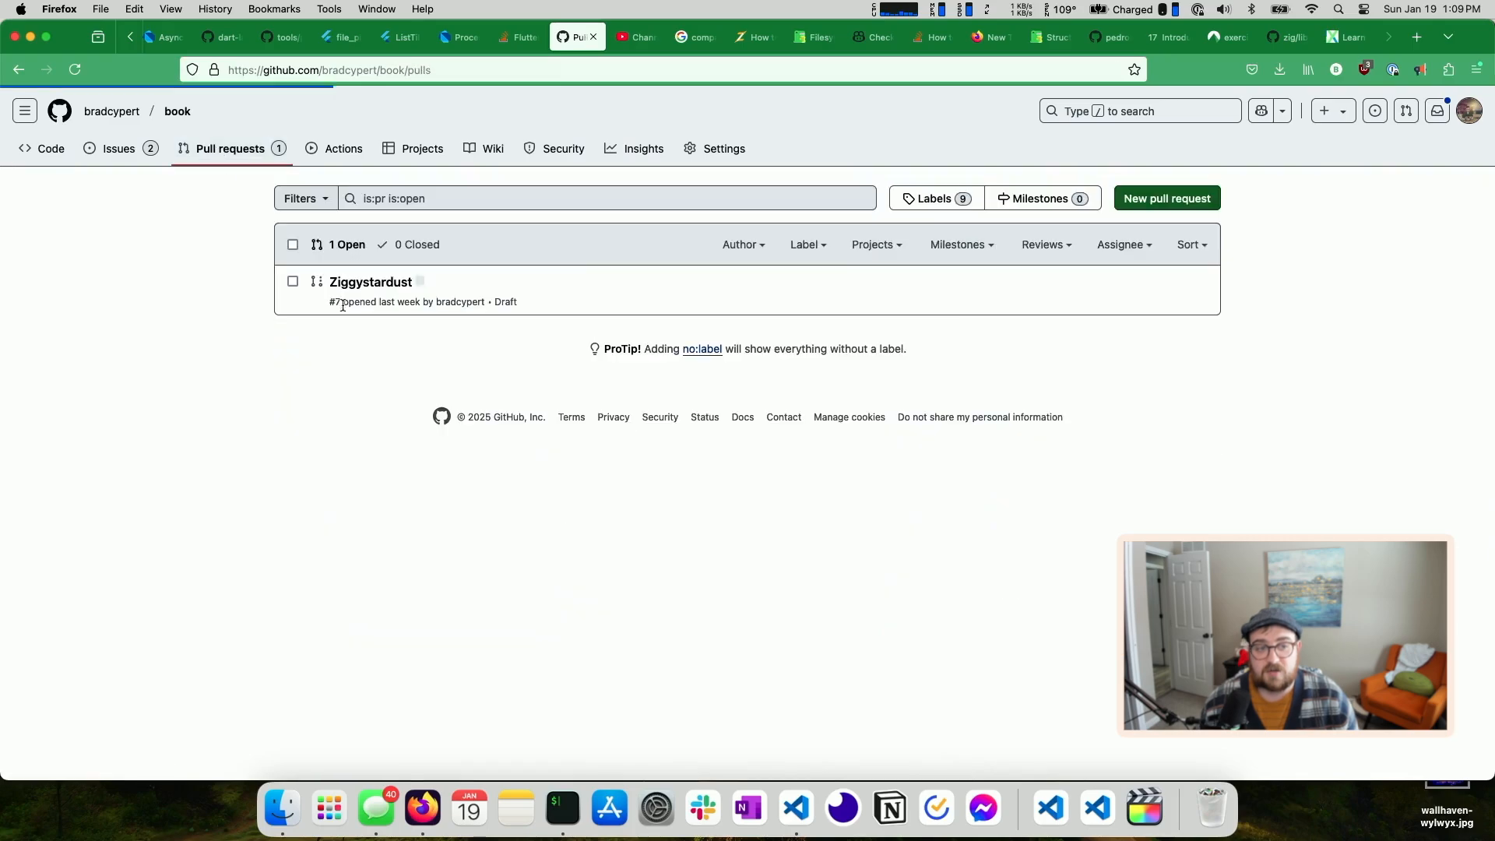
click(369, 281)
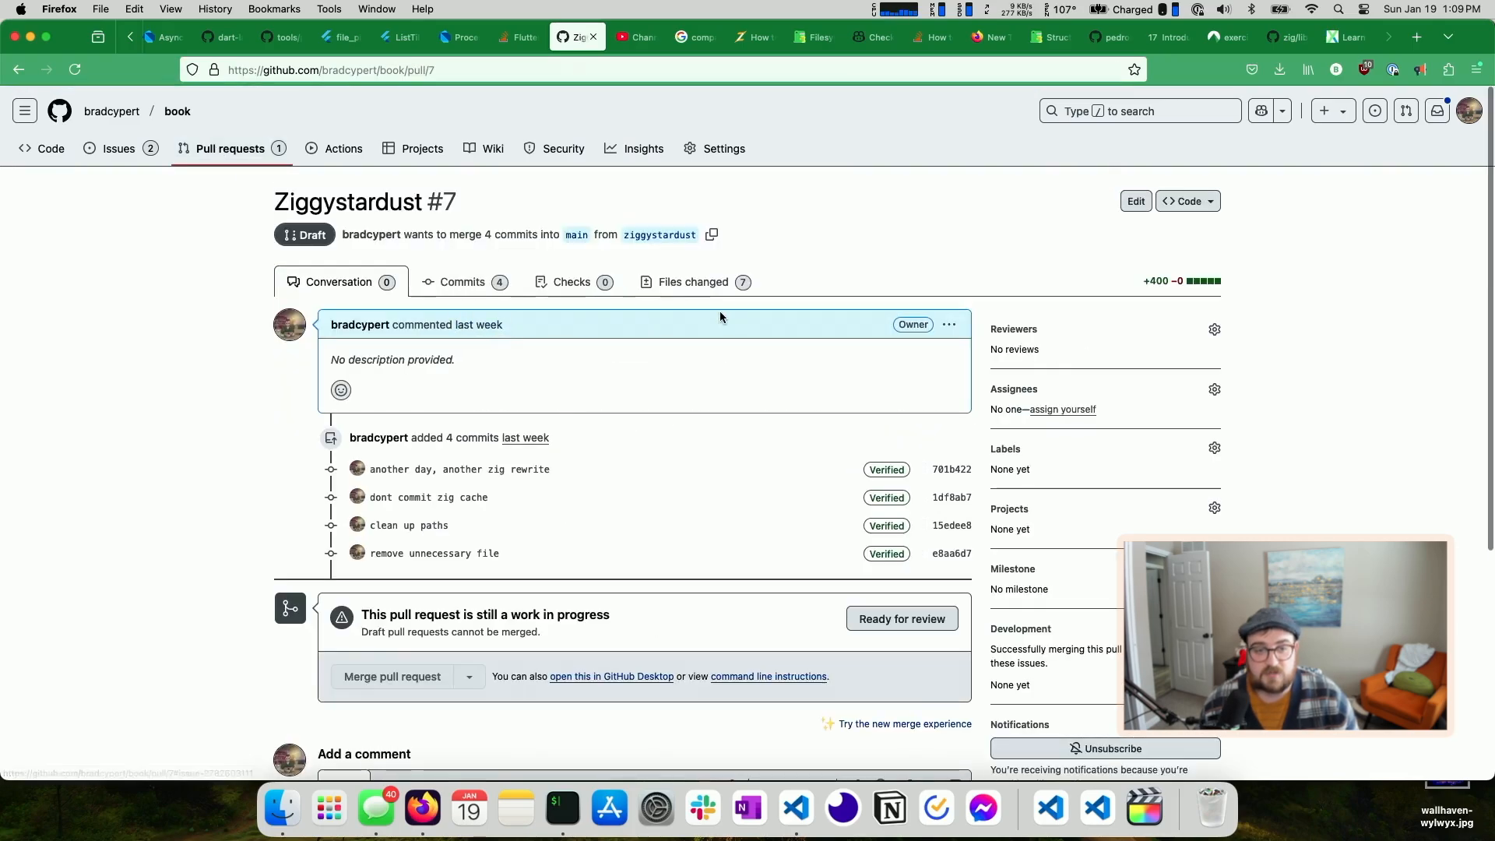
mouse_move(241, 258)
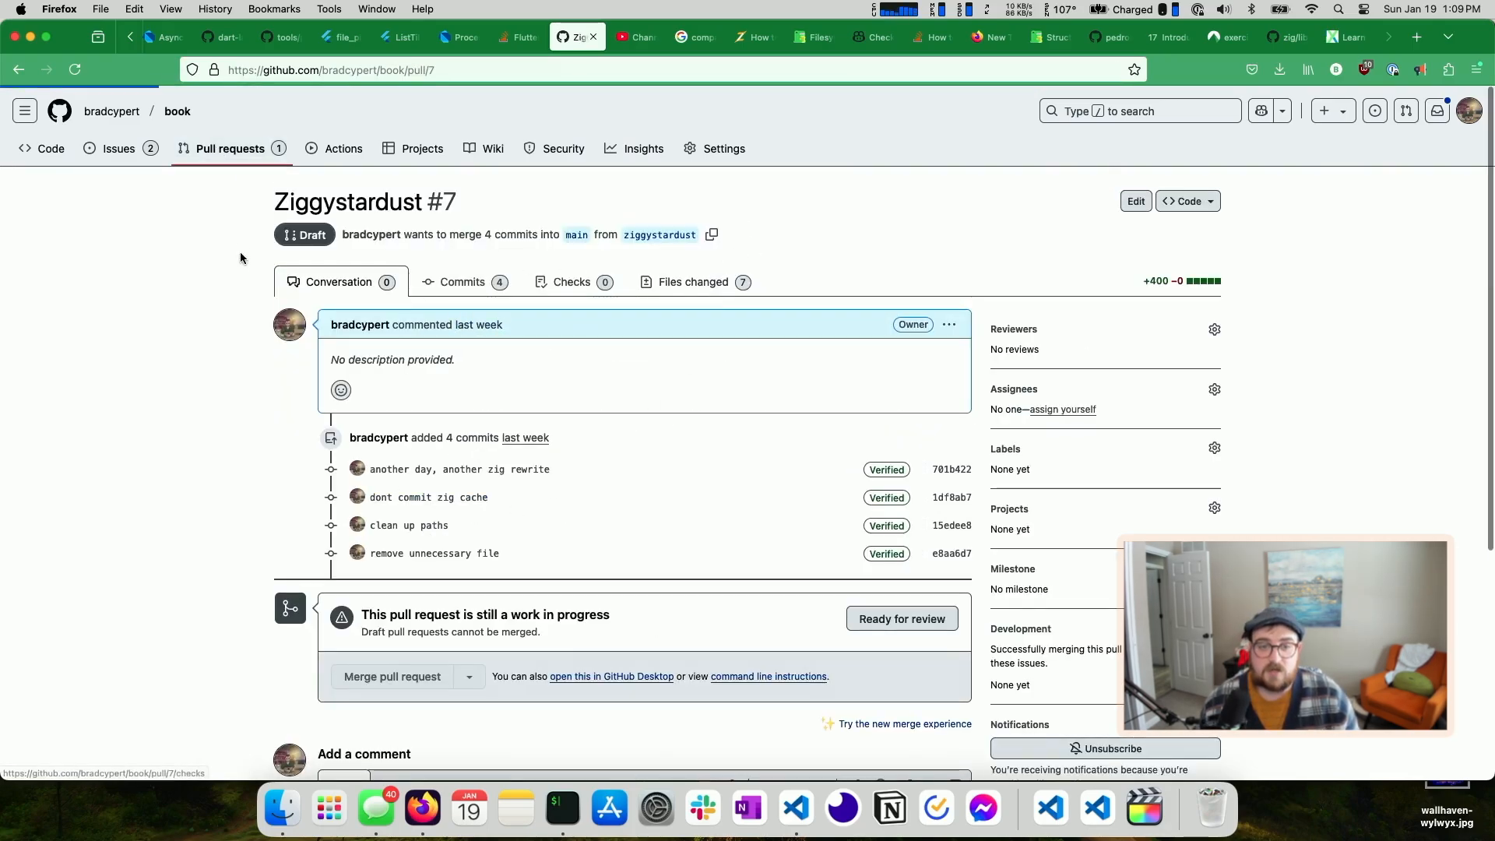
click(693, 281)
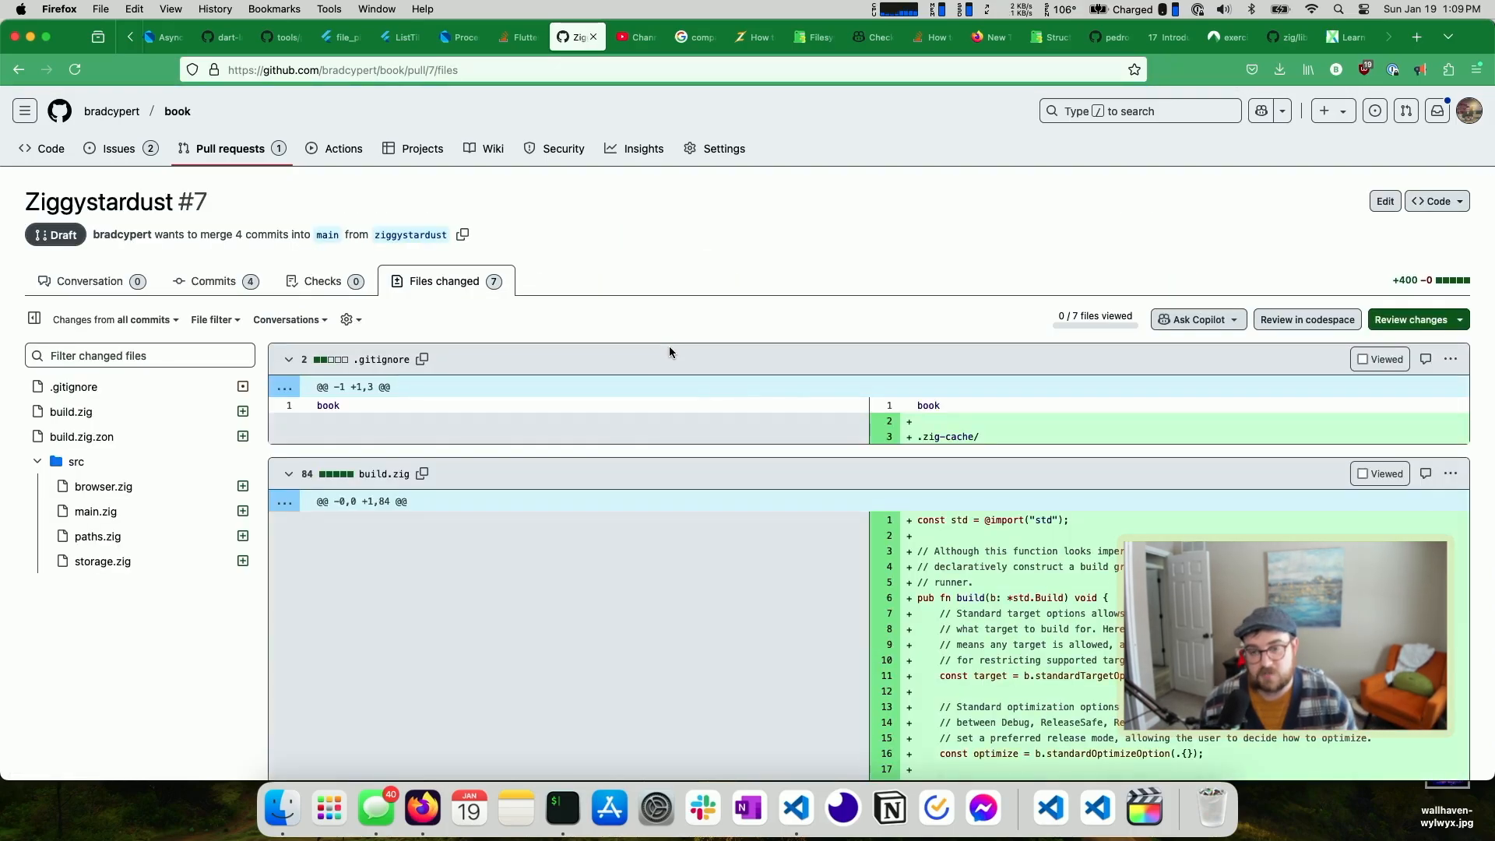
Skim the build.zig.zon, browser.zig and main.zig diffs, then go back to the Conversation page
scroll(down, 3)
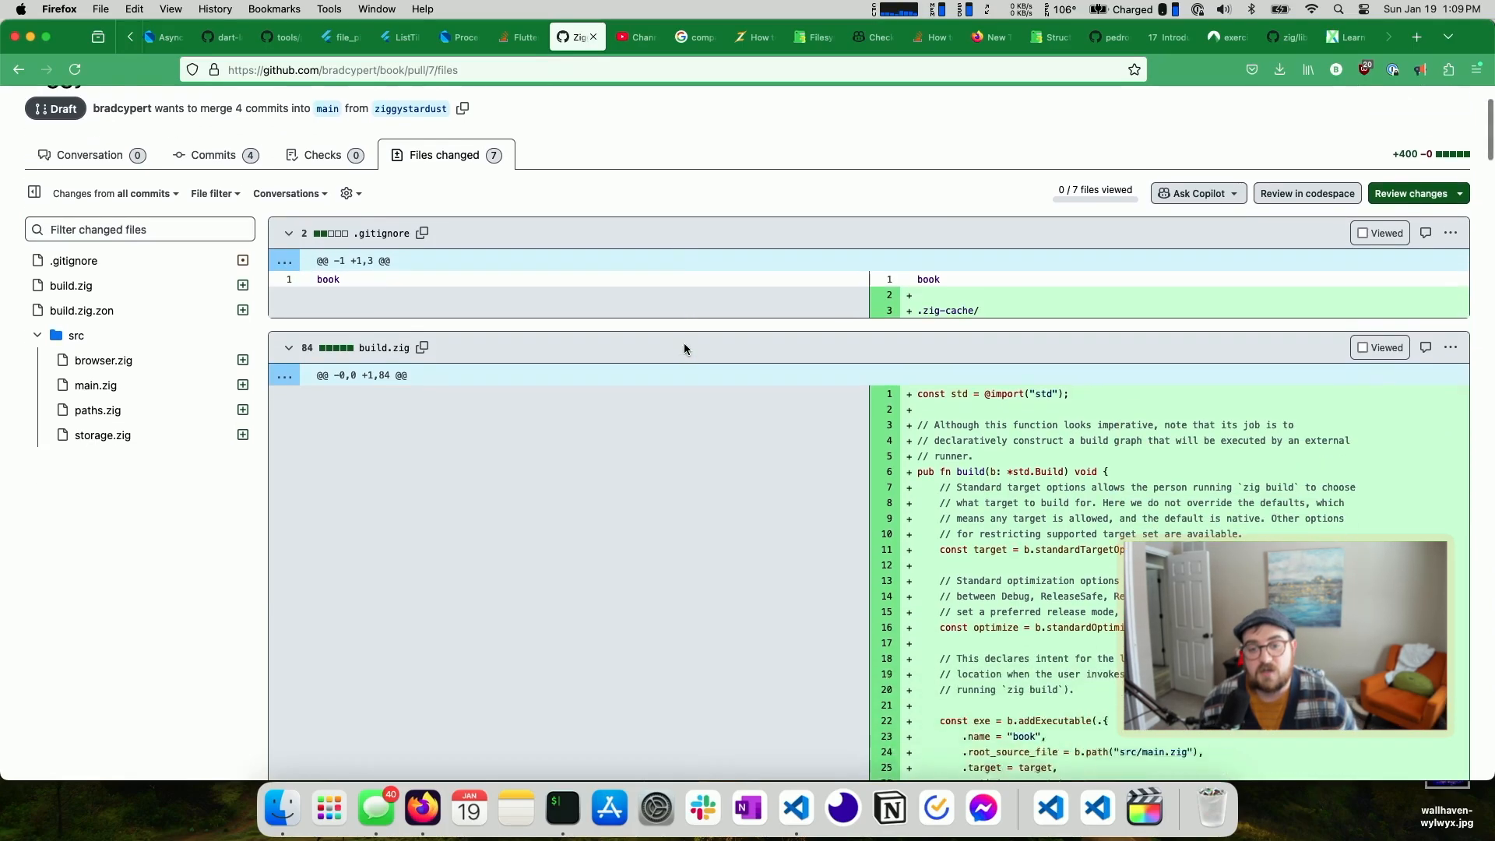
scroll(down, 3)
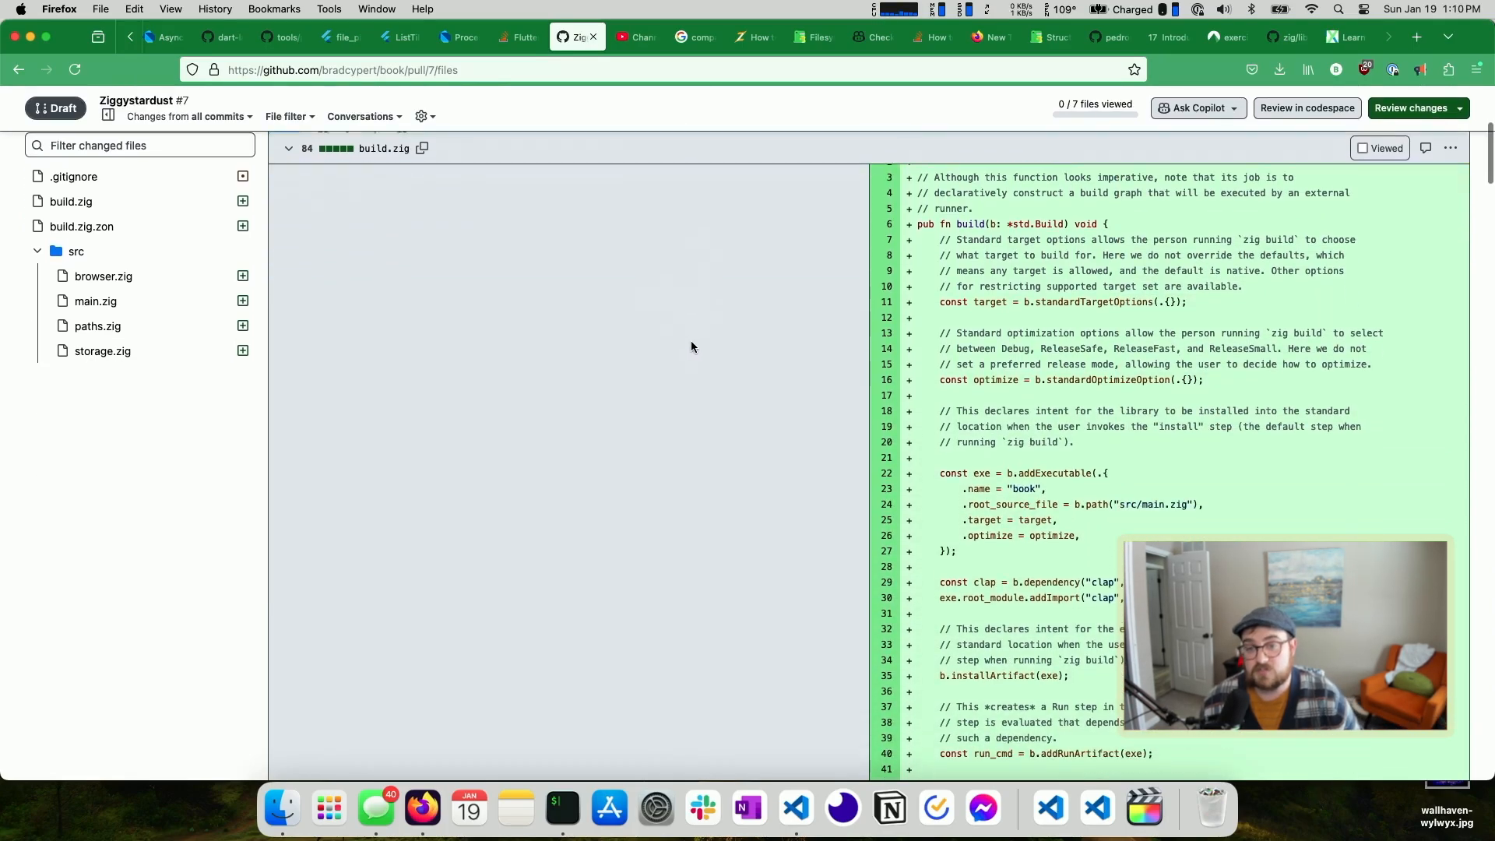
scroll(down, 3)
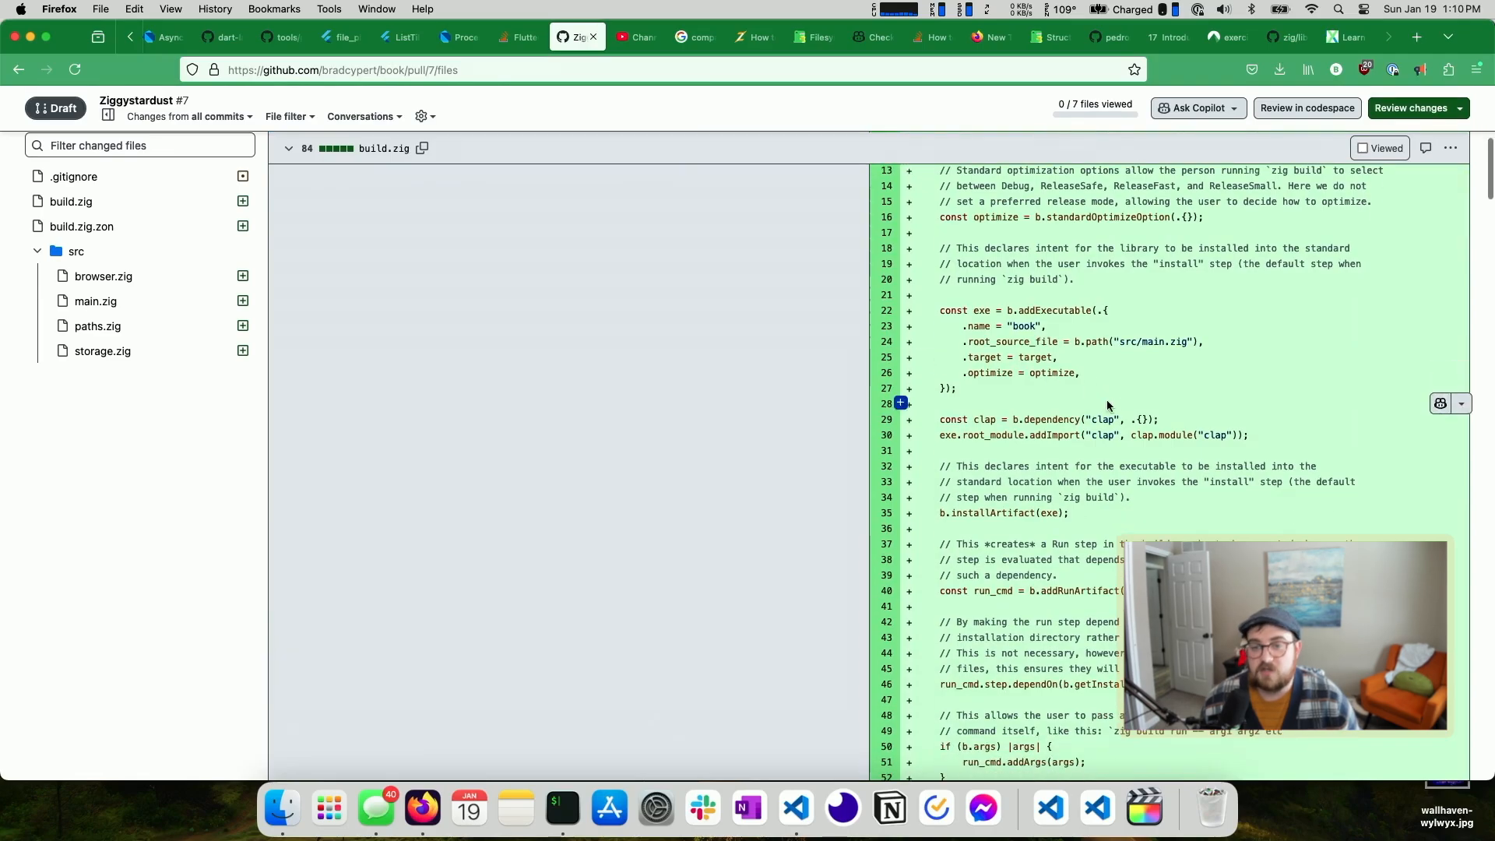
scroll(down, 3)
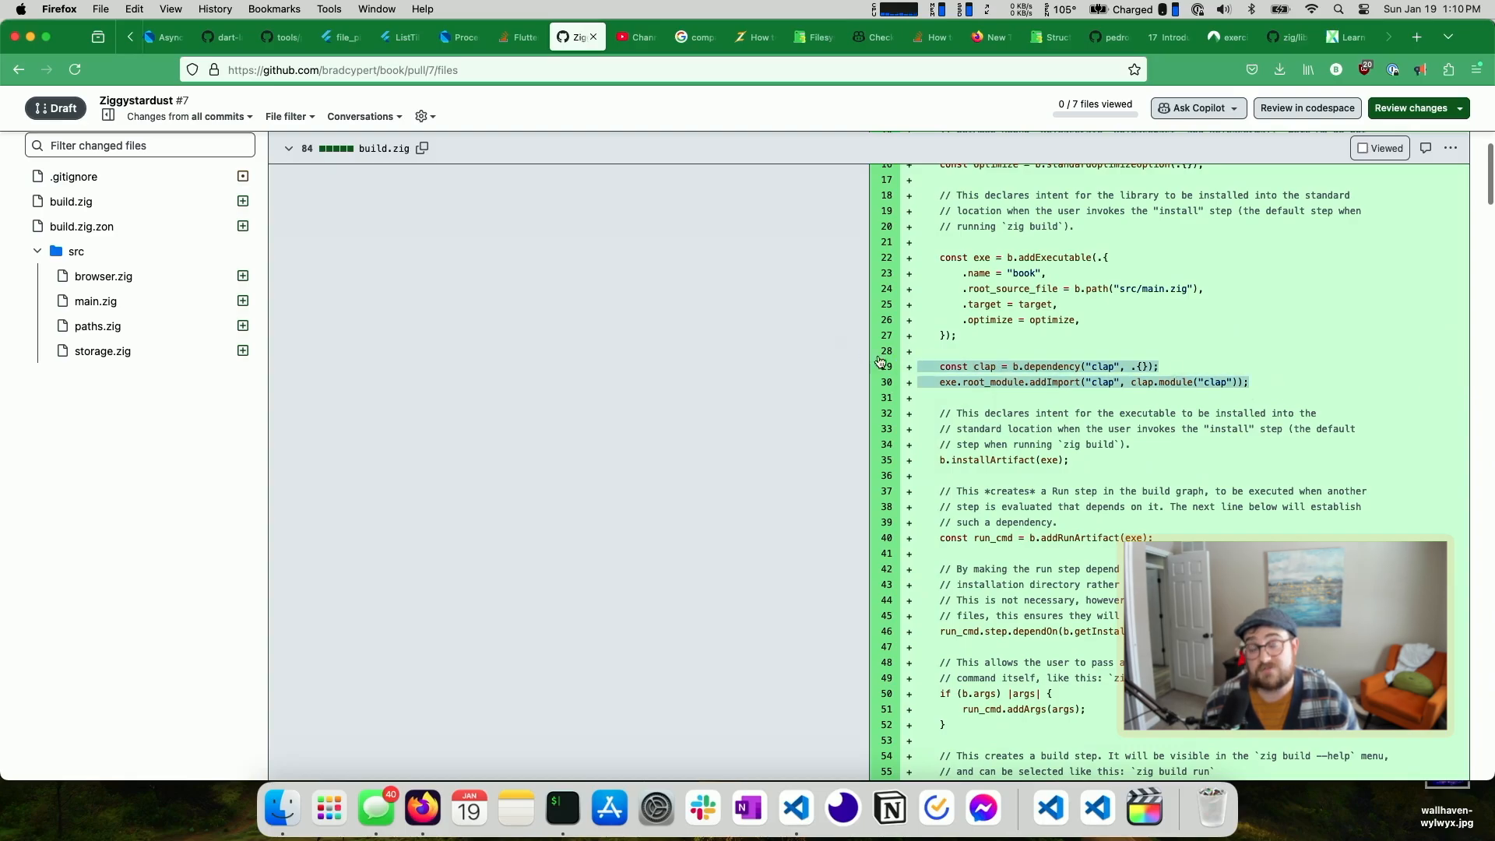
click(81, 226)
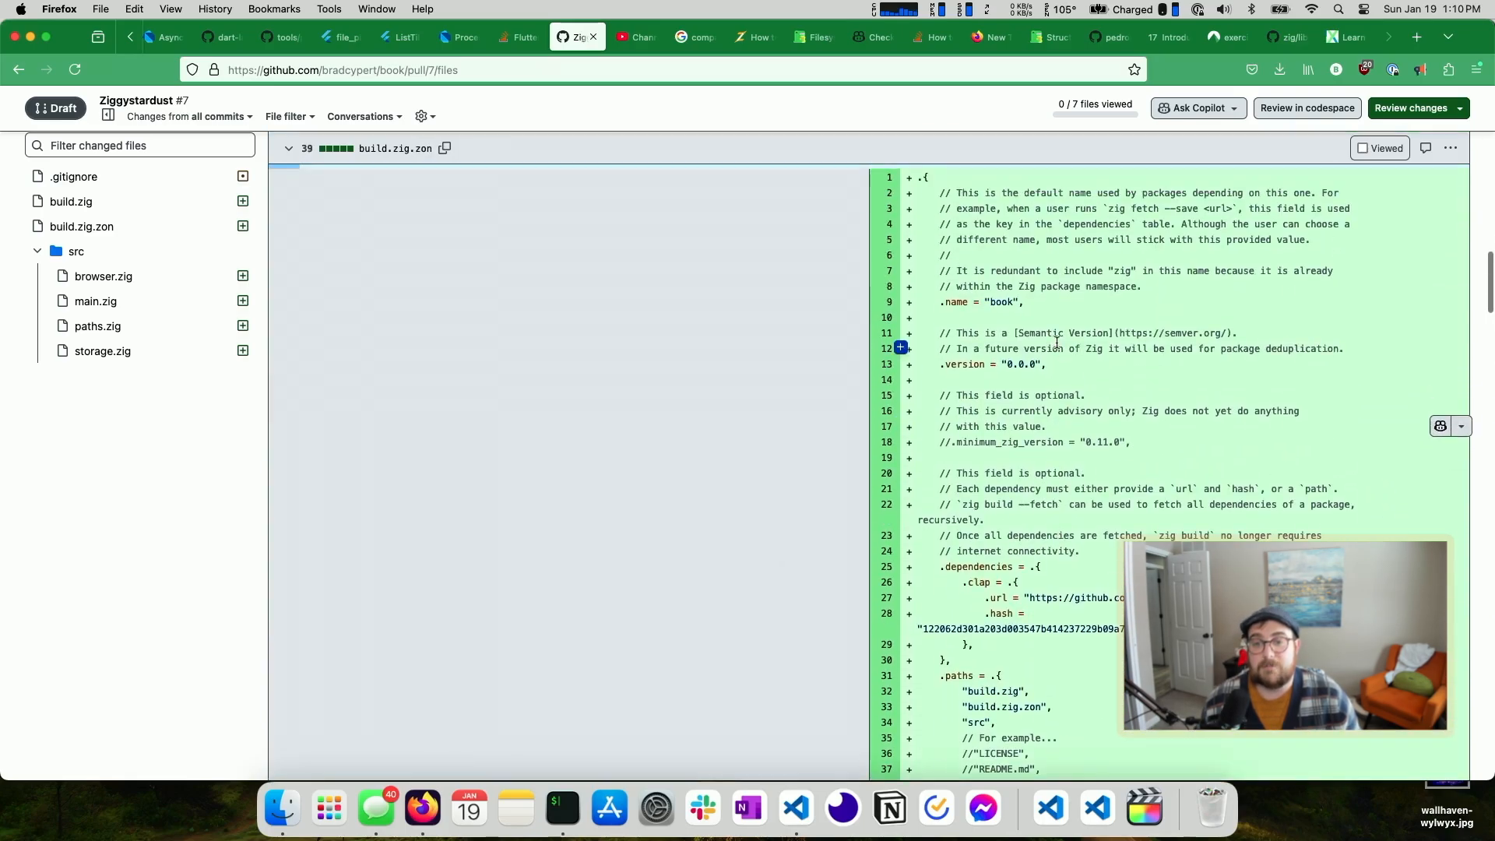
scroll(down, 3)
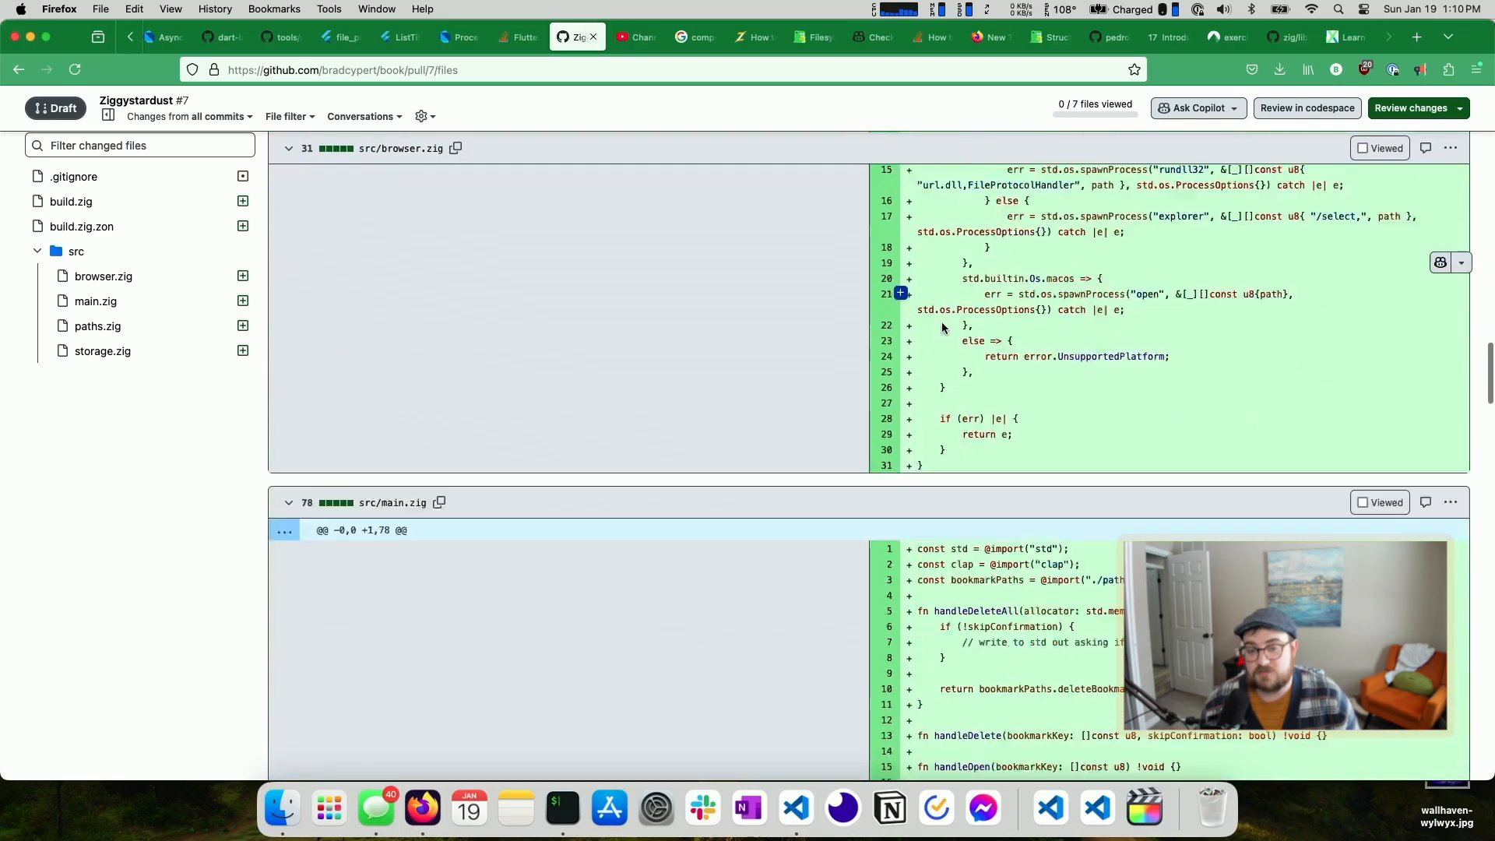
scroll(down, 3)
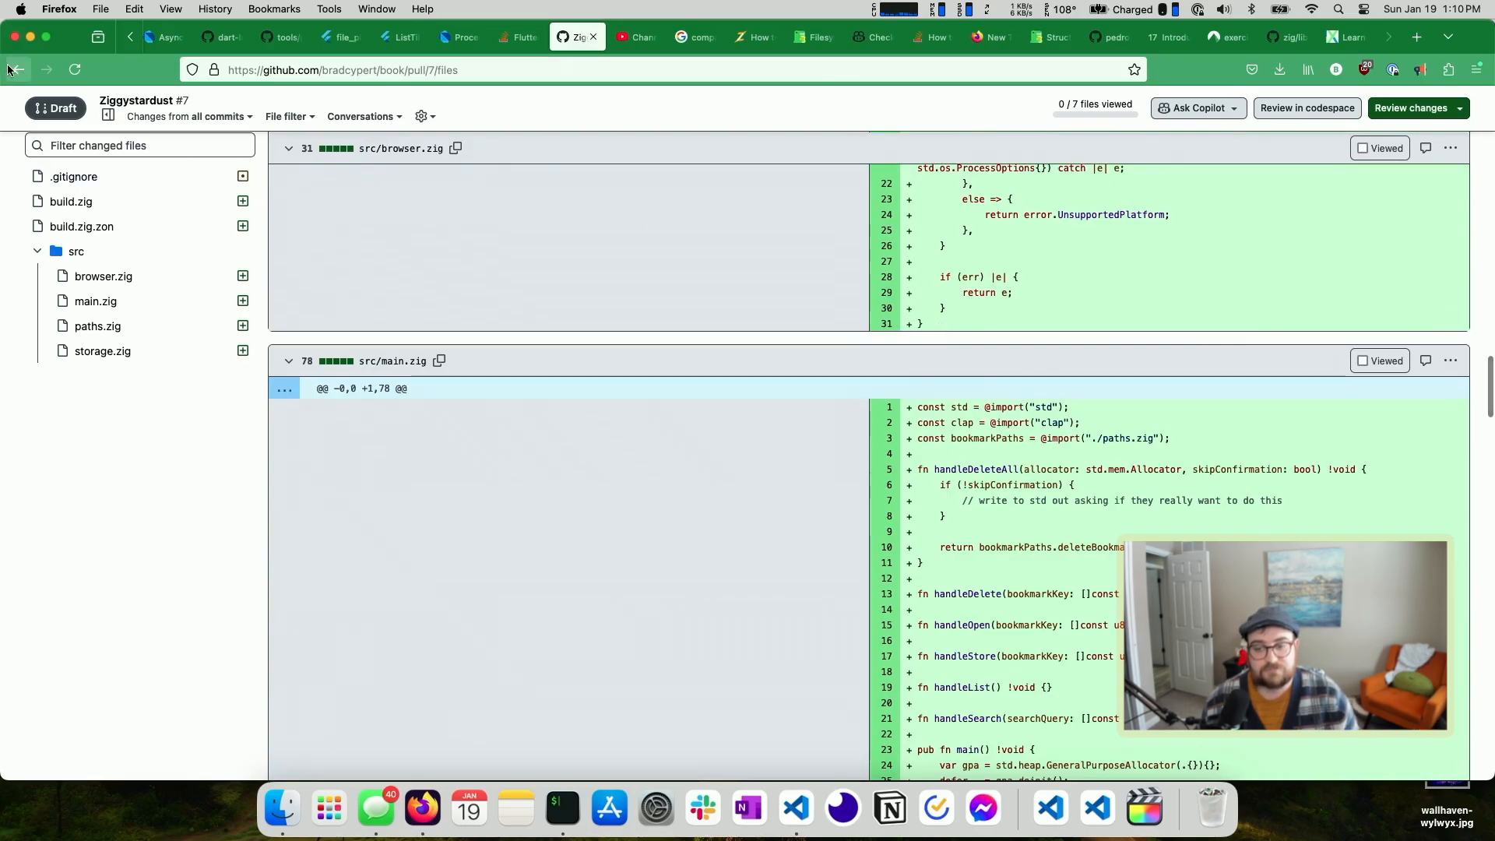
scroll(down, 3)
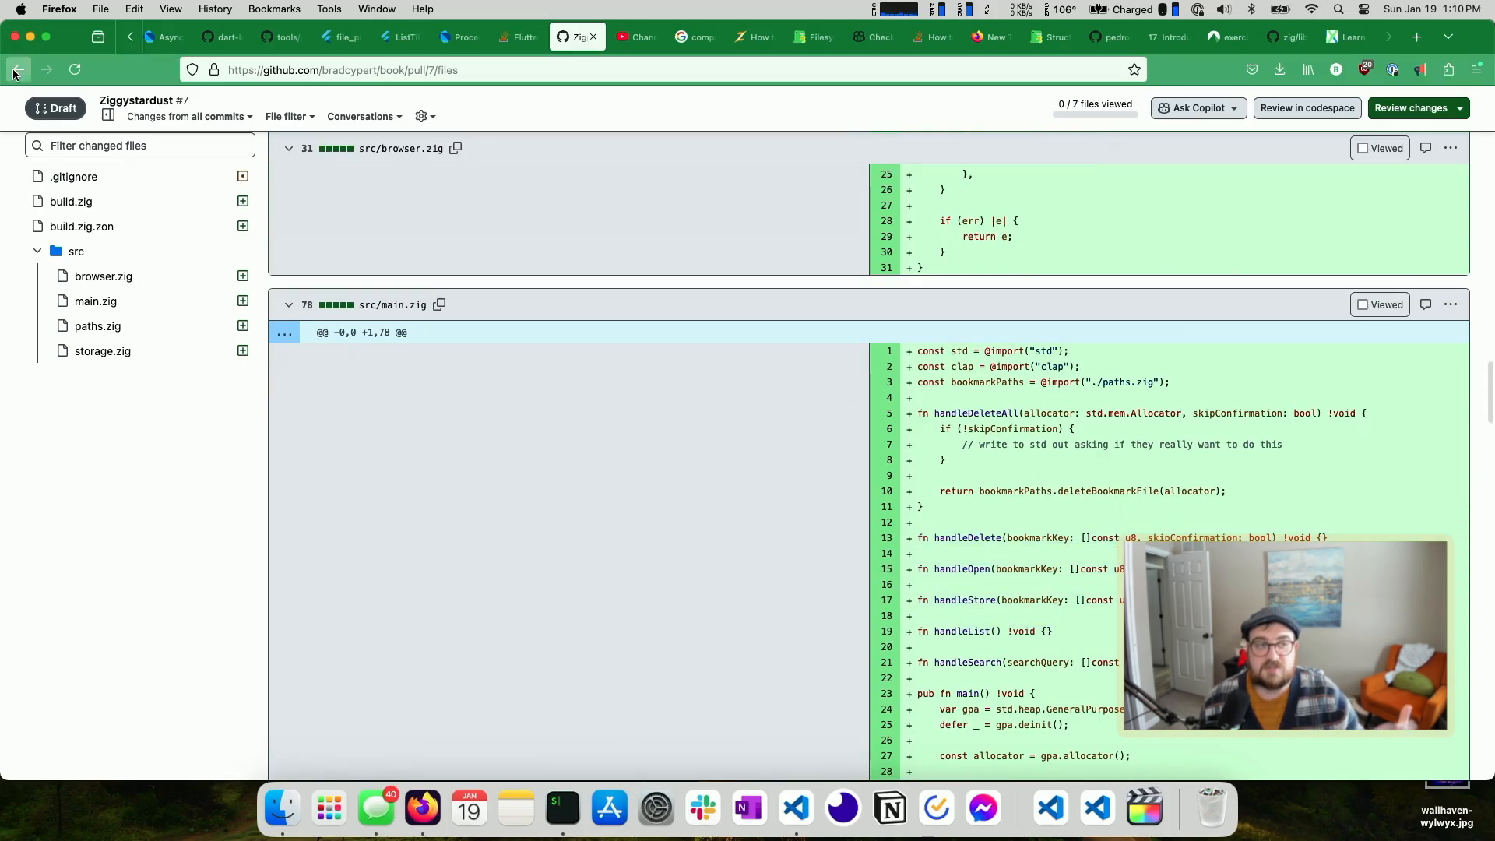
click(16, 70)
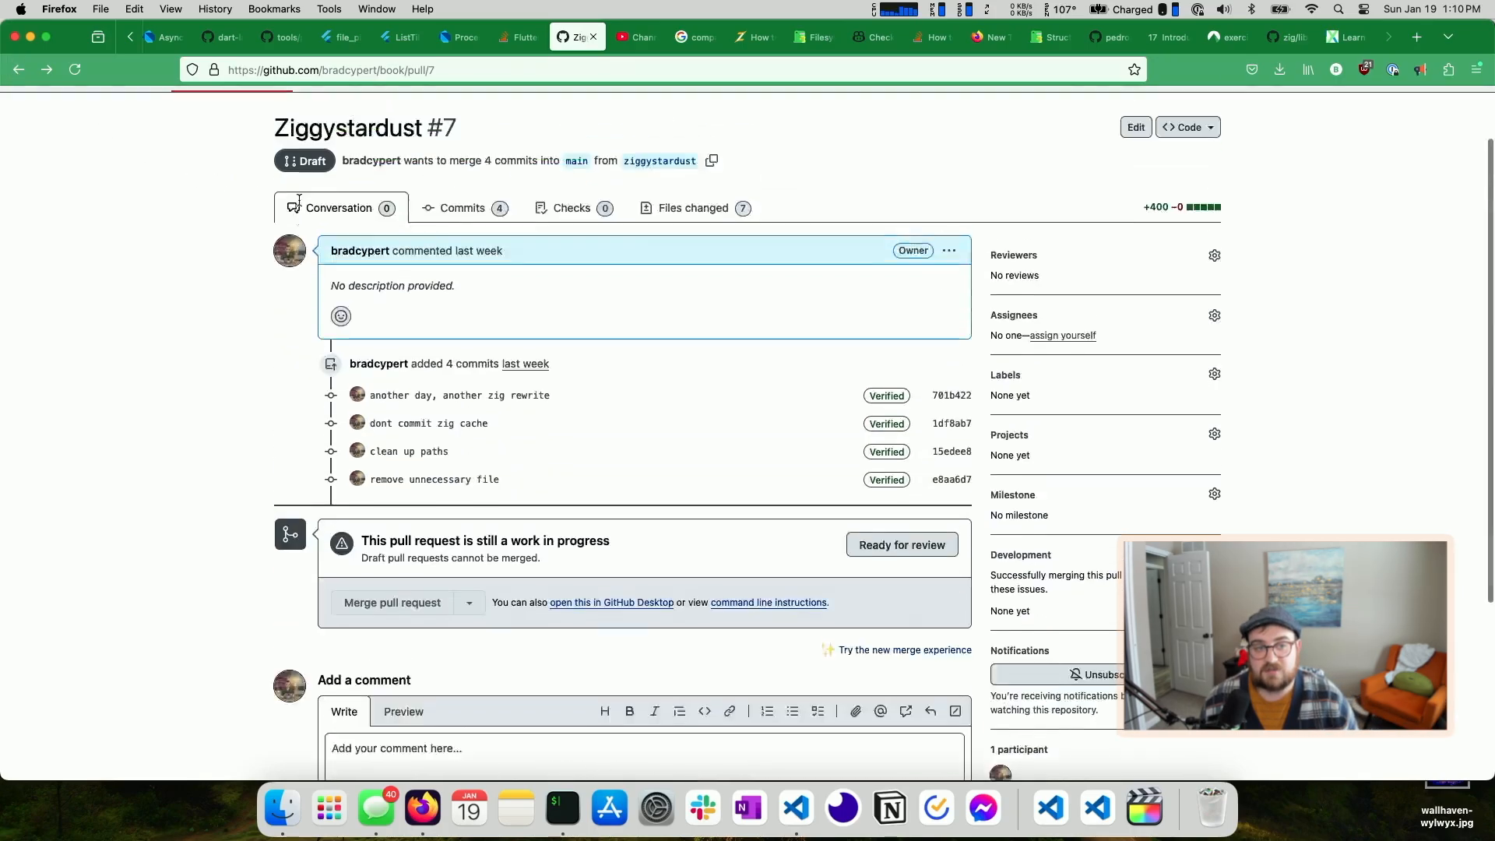
scroll(up, 3)
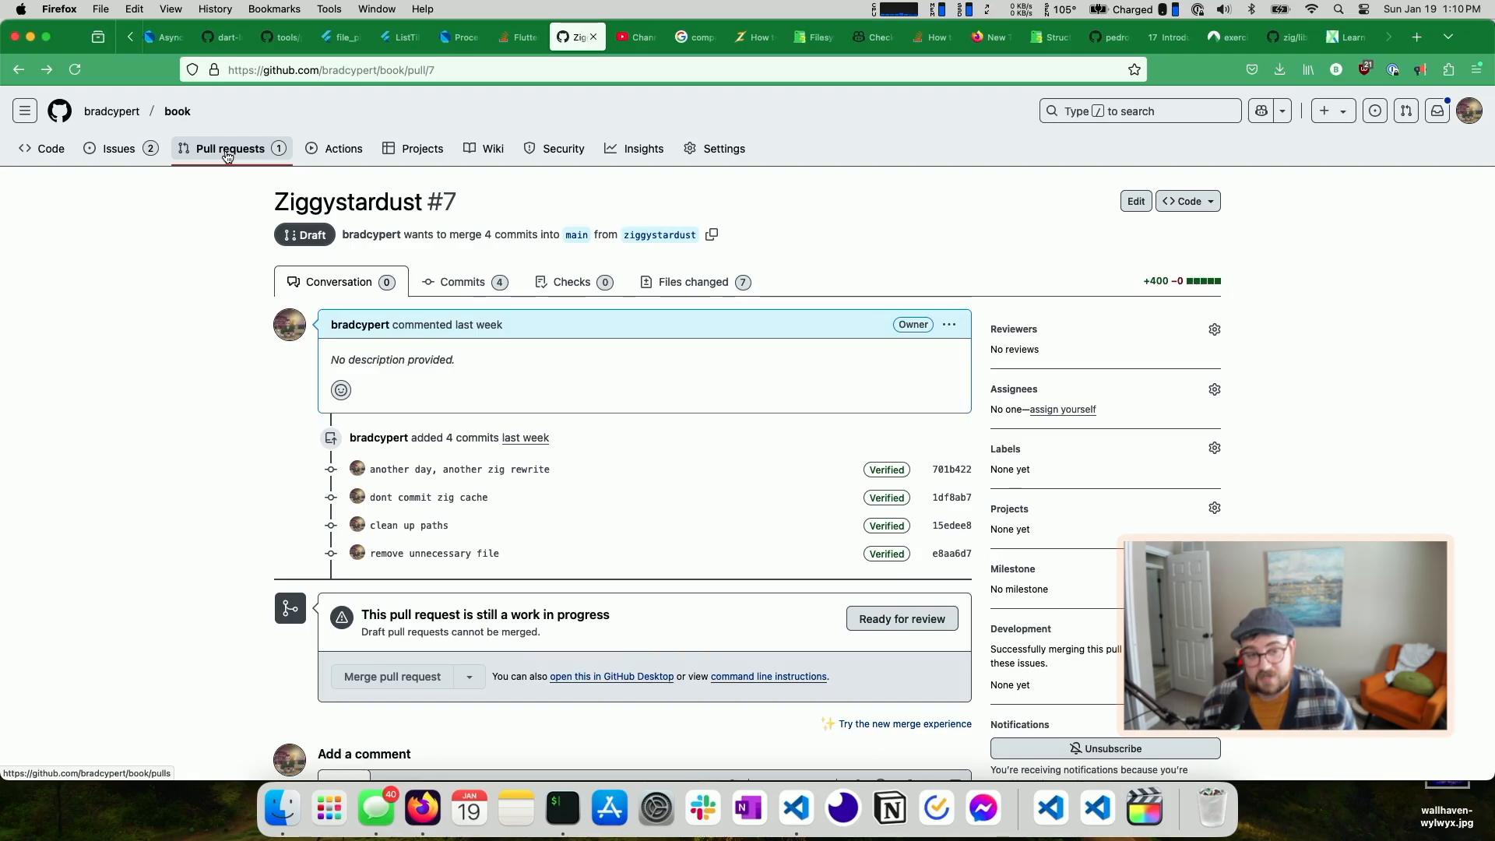
mouse_move(177, 110)
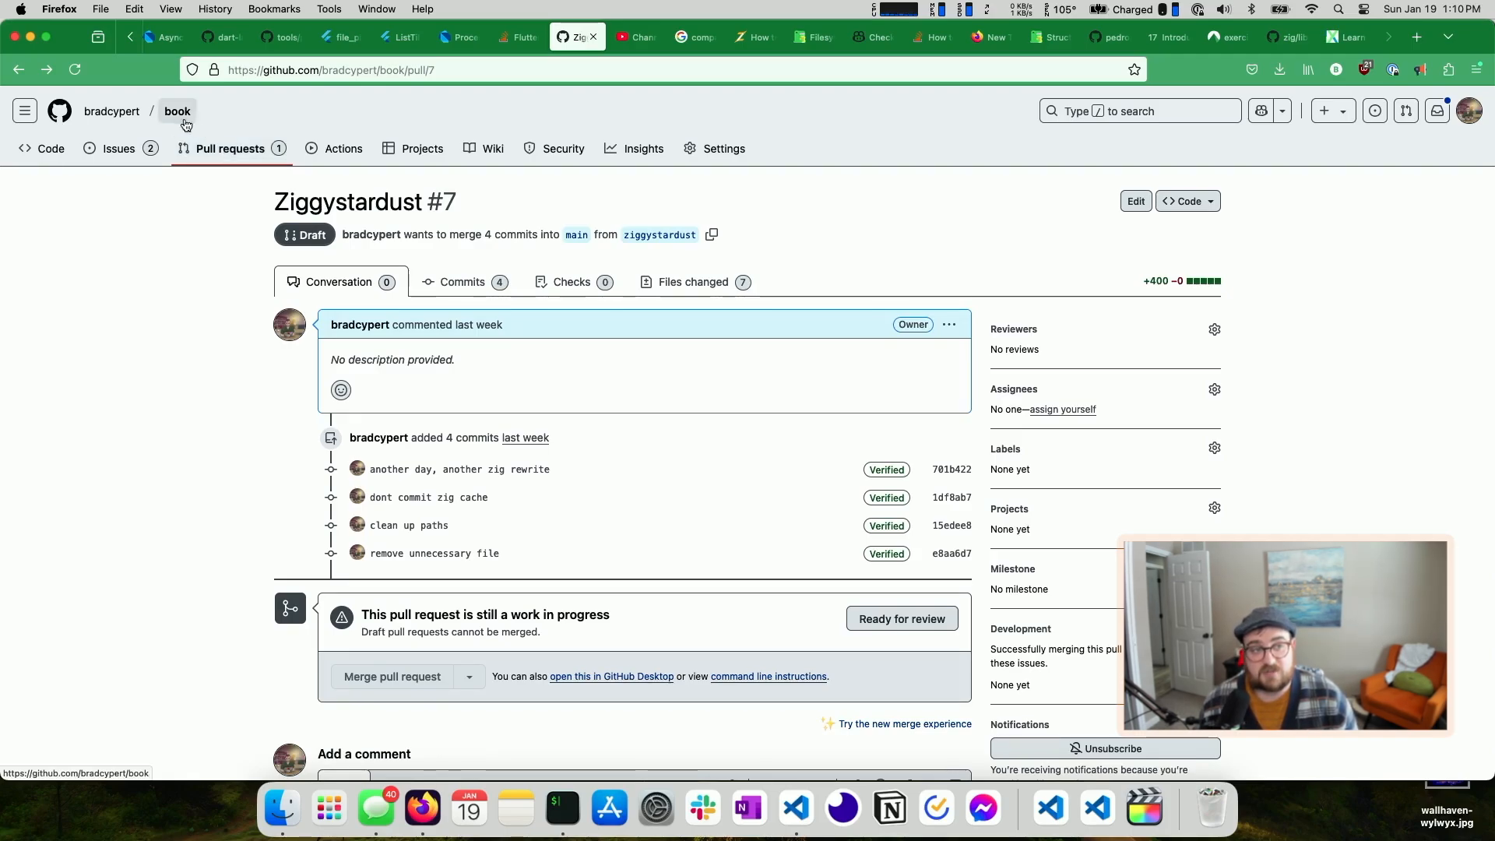